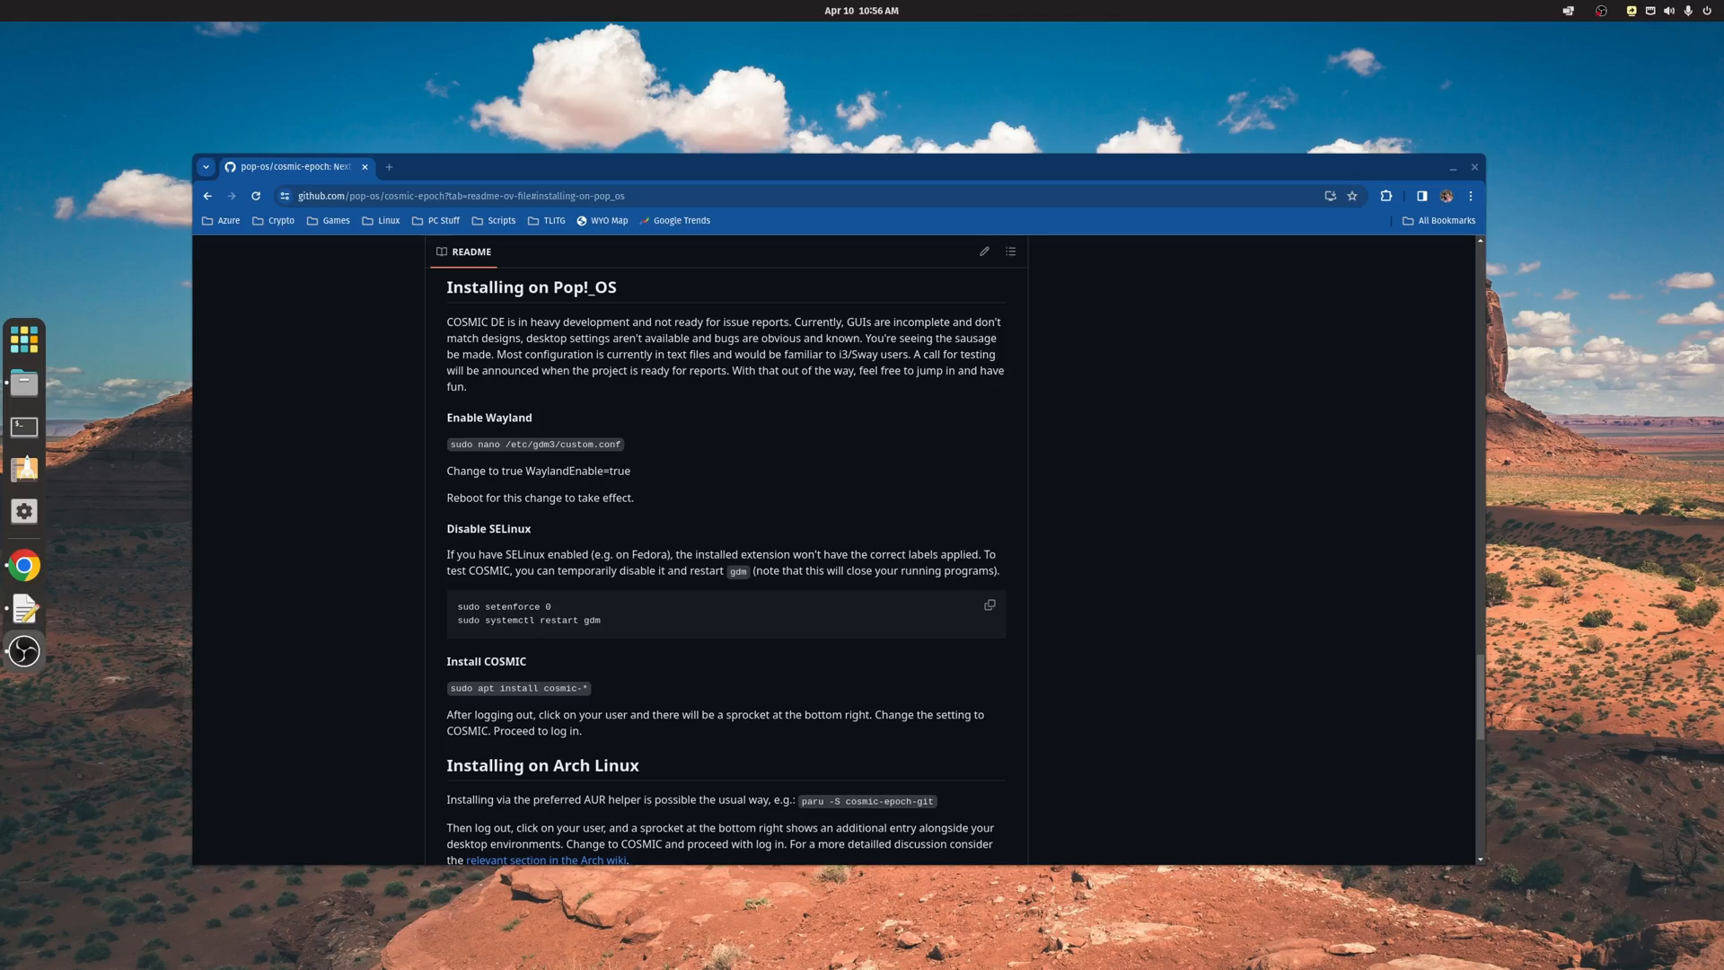
{"action": "mouse_move", "coordinate": [1236, 605]}
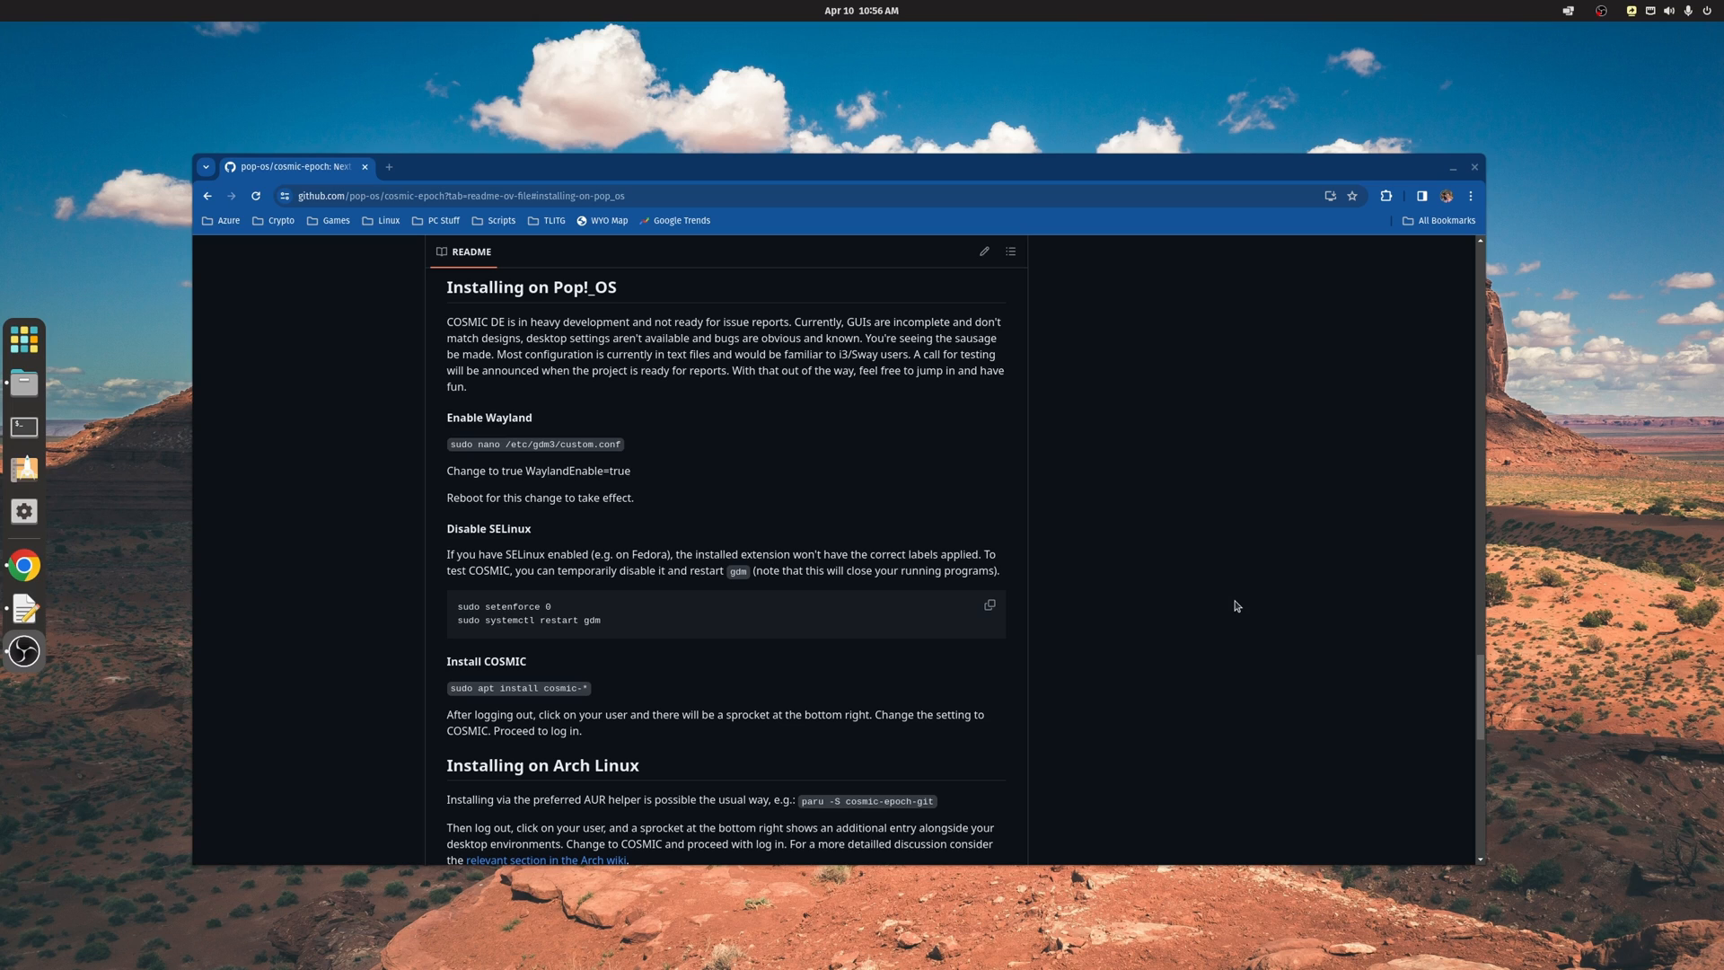
{"action": "mouse_move", "coordinate": [1230, 603]}
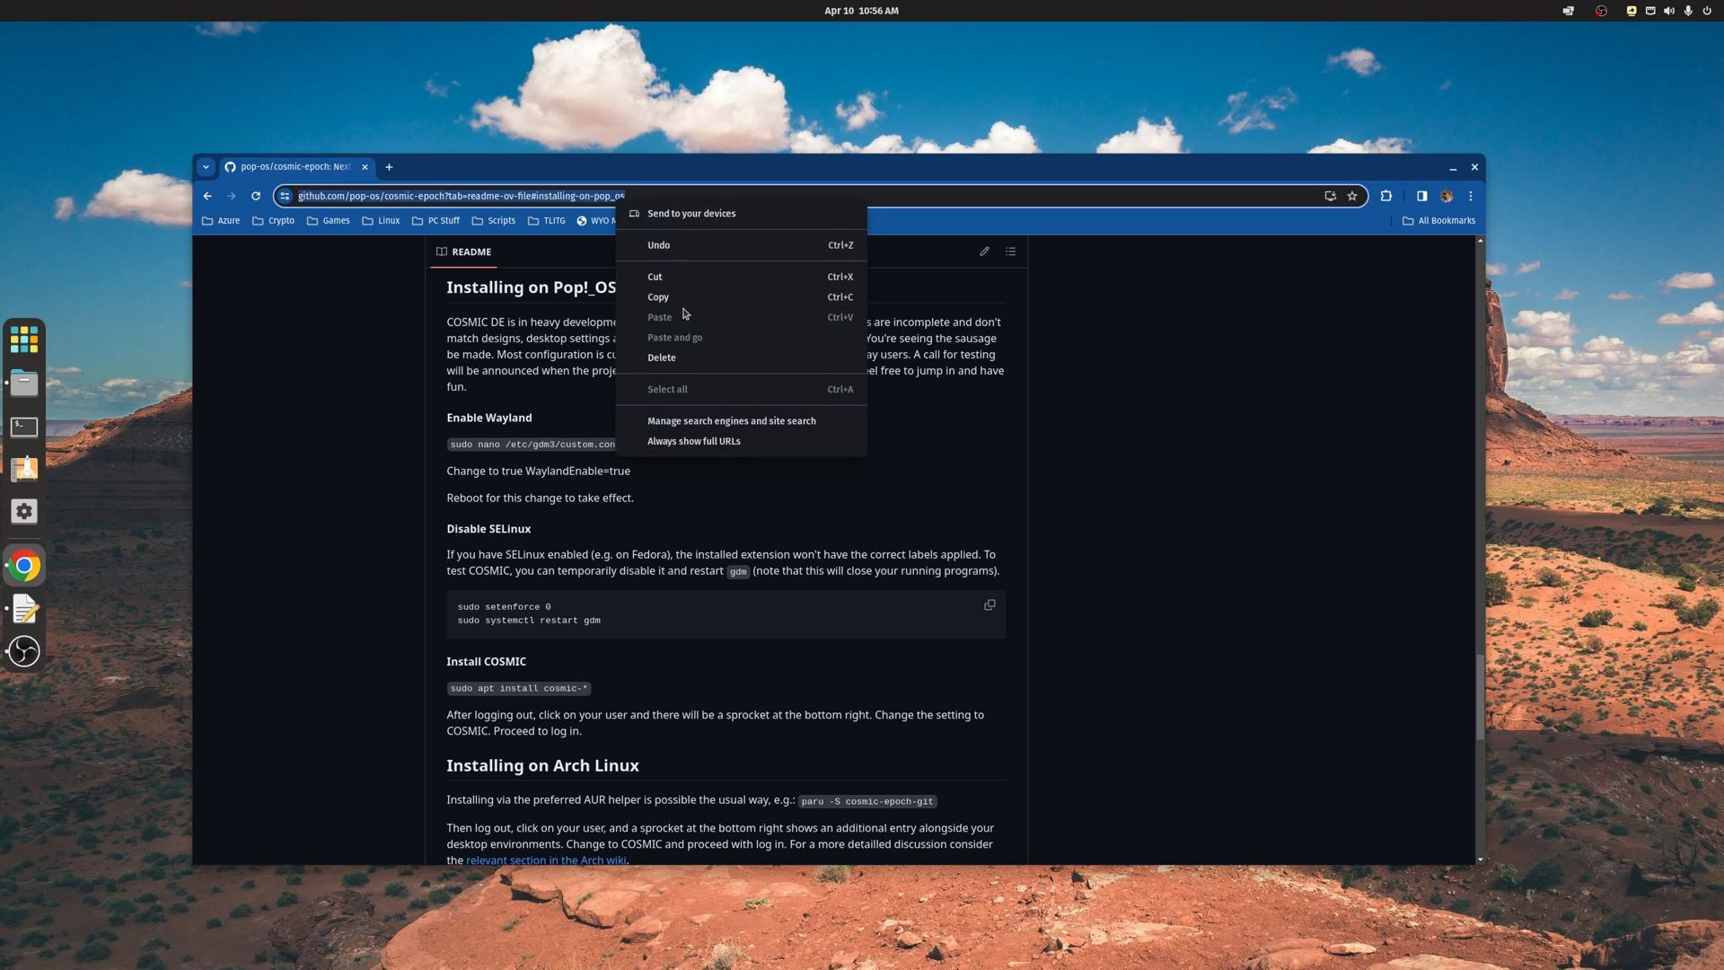
- Edit /etc/gdm3/custom.conf with sudo nano to set WaylandEnable=true, then exit the editor
{"action": "left_click", "coordinate": [804, 455]}
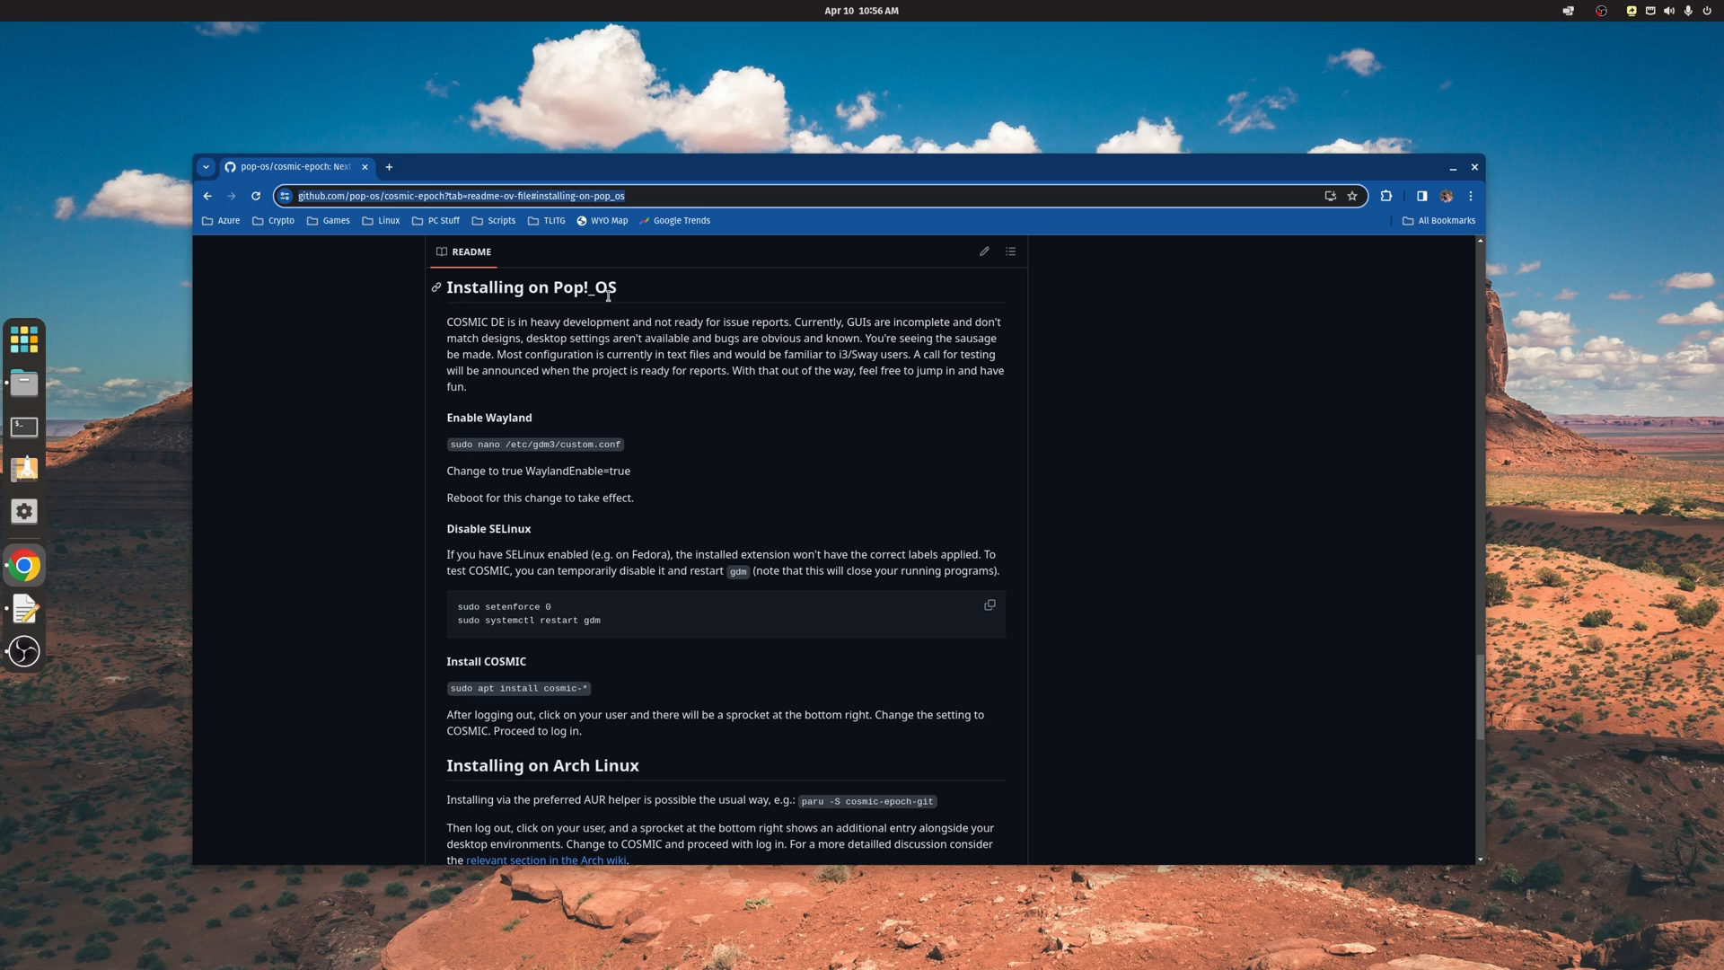
{"action": "mouse_move", "coordinate": [472, 442]}
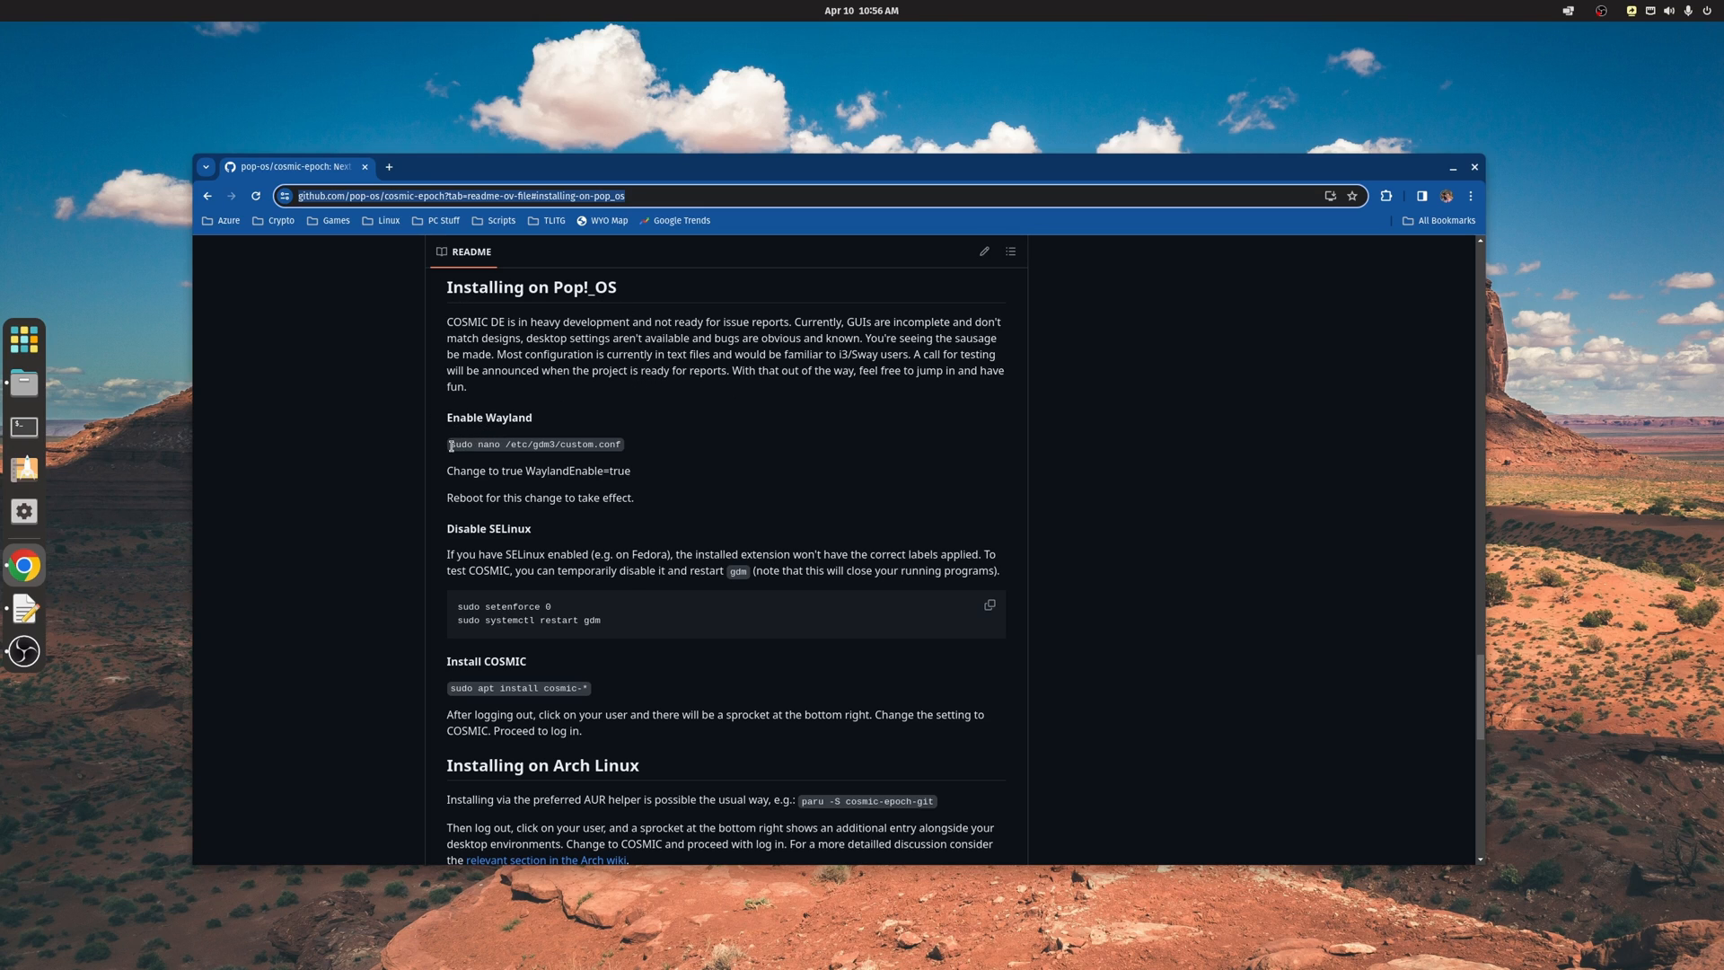
{"action": "left_click", "coordinate": [24, 425]}
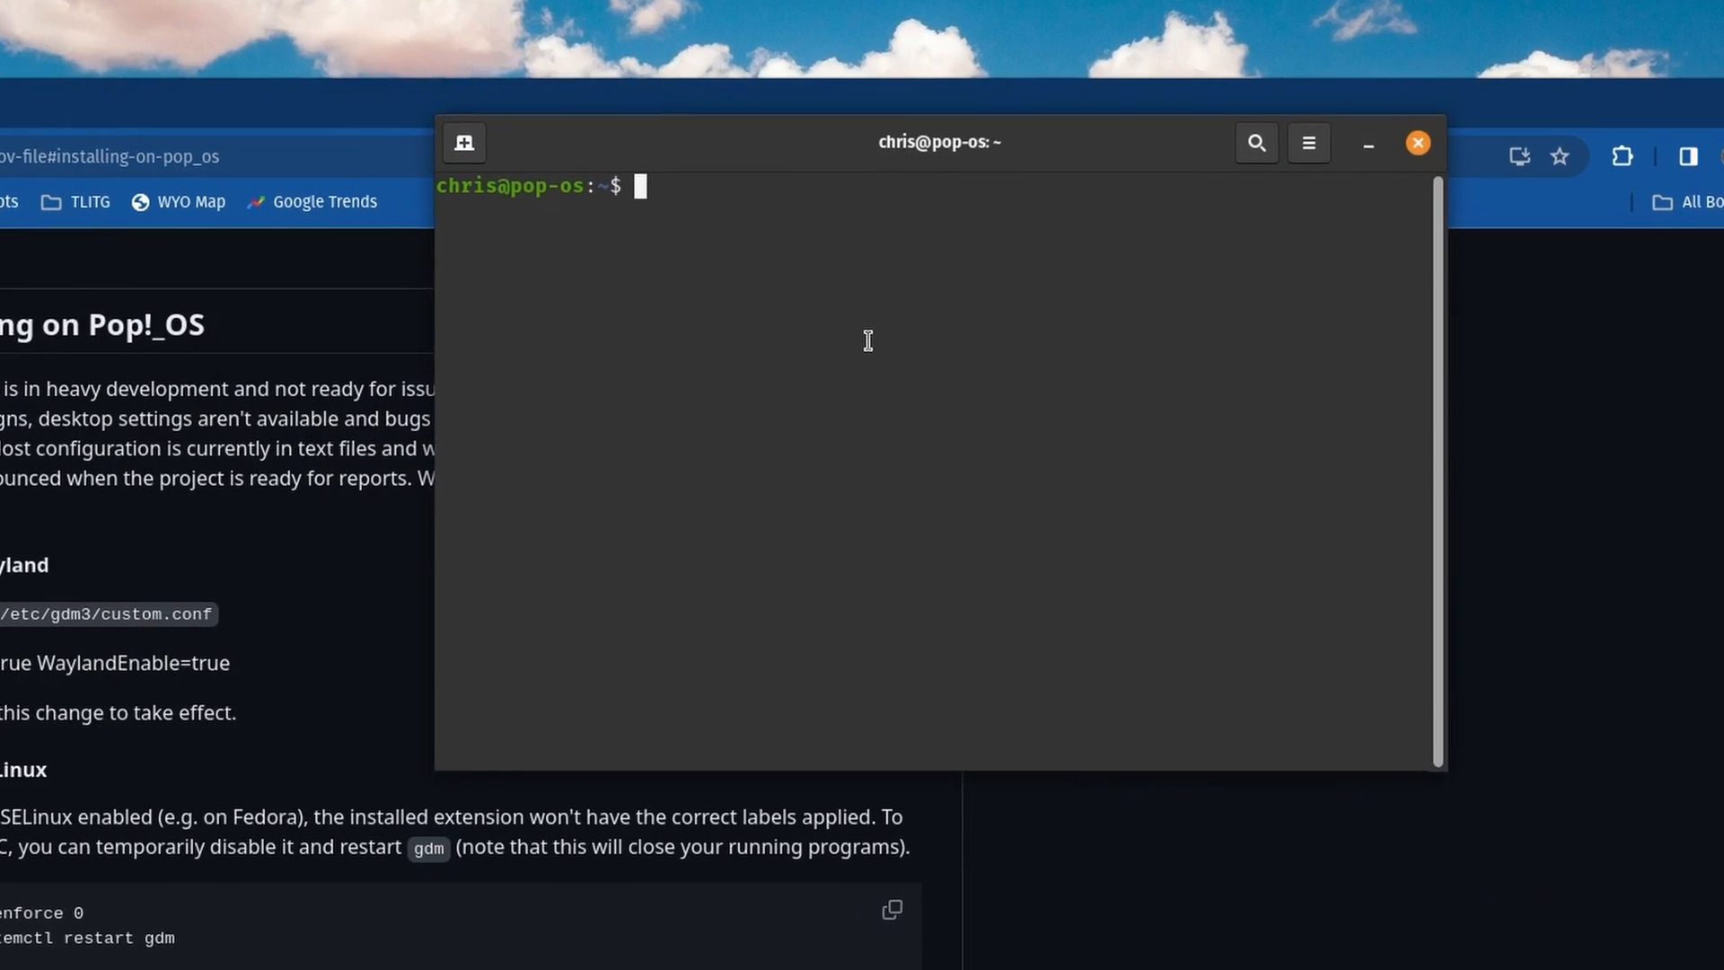
{"action": "type", "text": "sudo nan"}
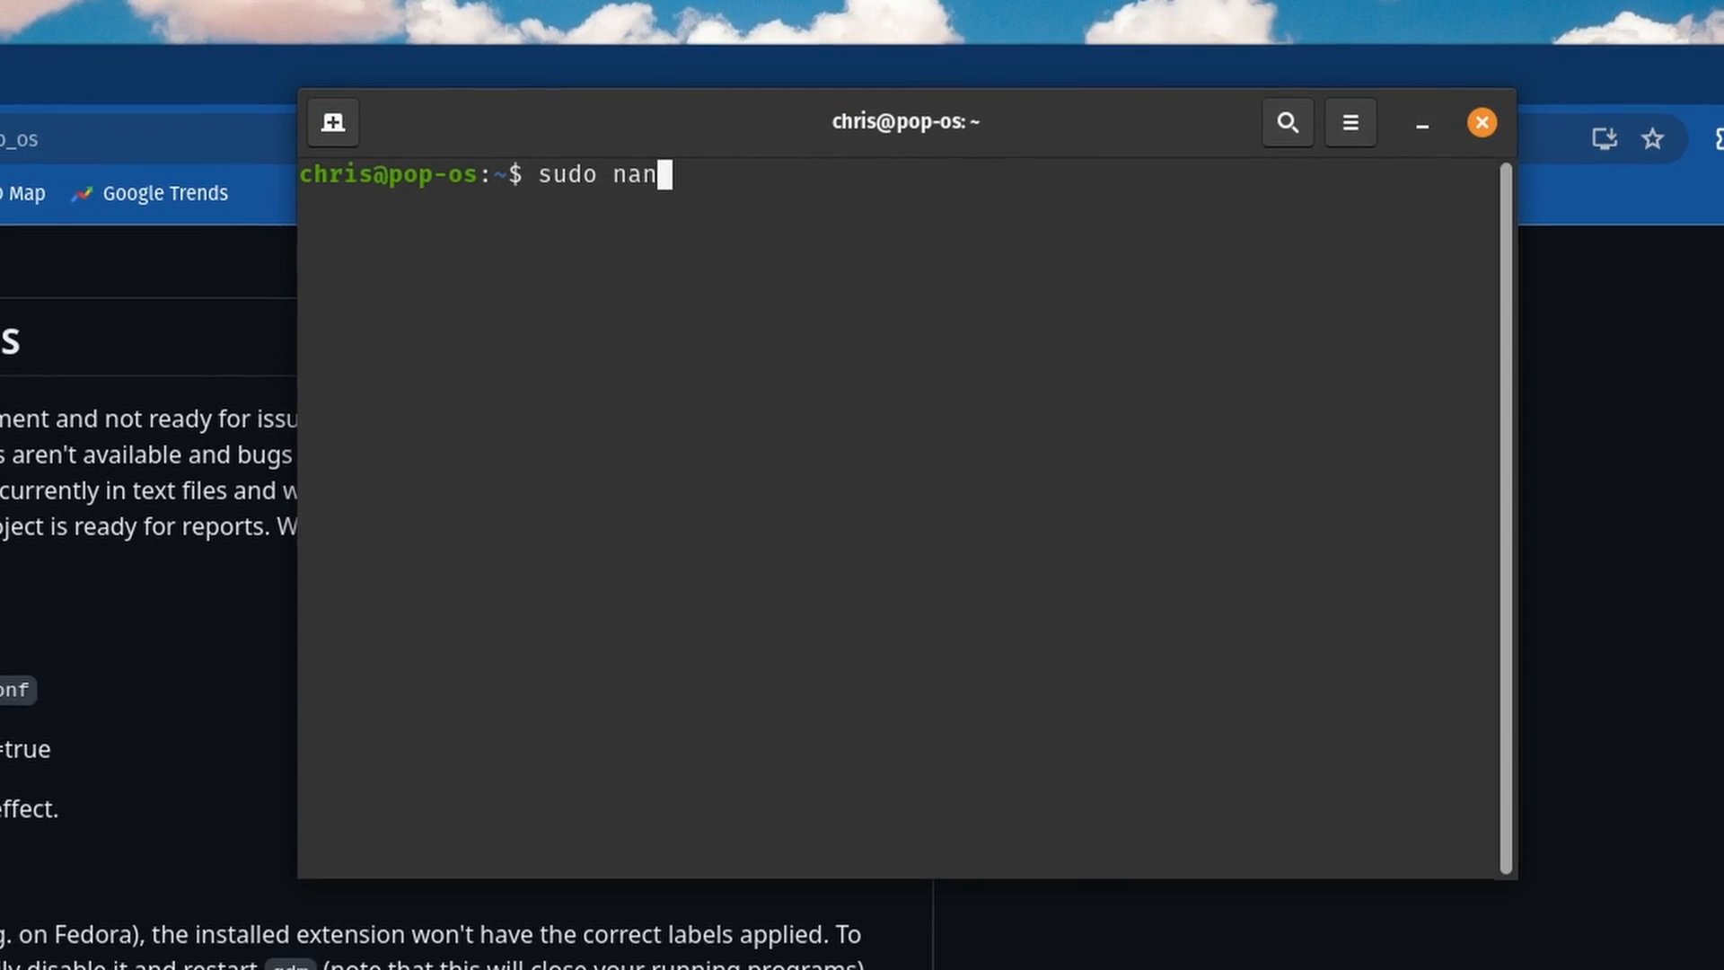
{"action": "type", "text": "o /etc/"}
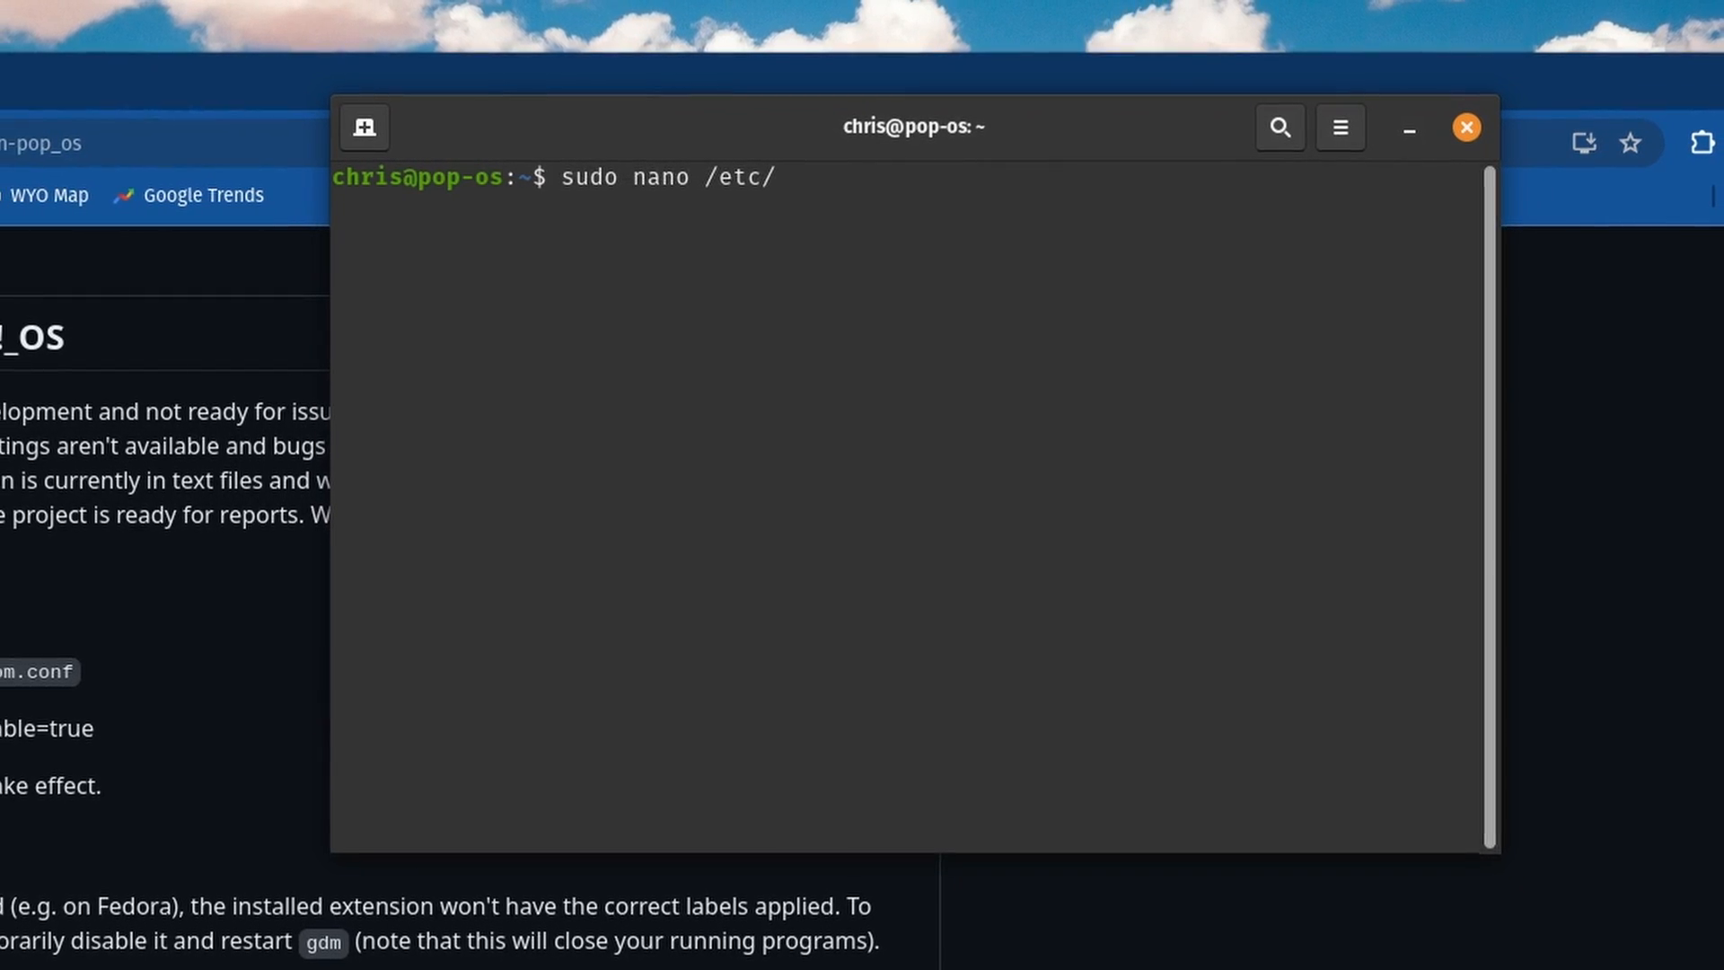
{"action": "type", "text": "gdm3/c"}
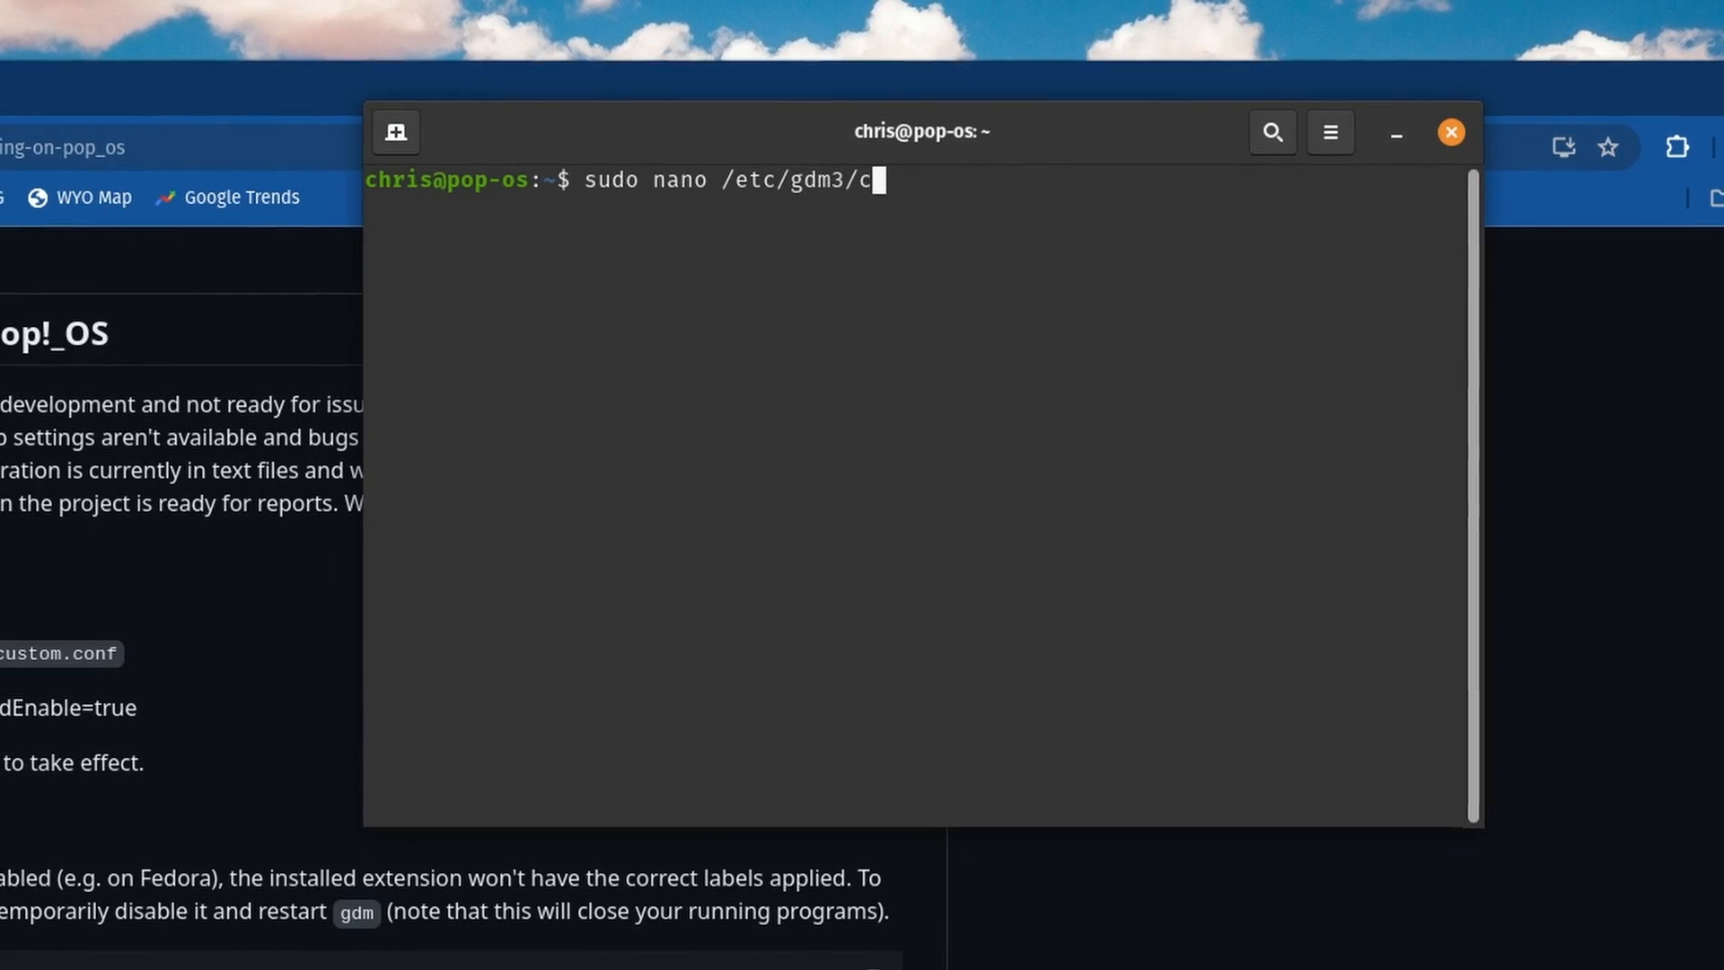
{"action": "type", "text": "ustom.conf"}
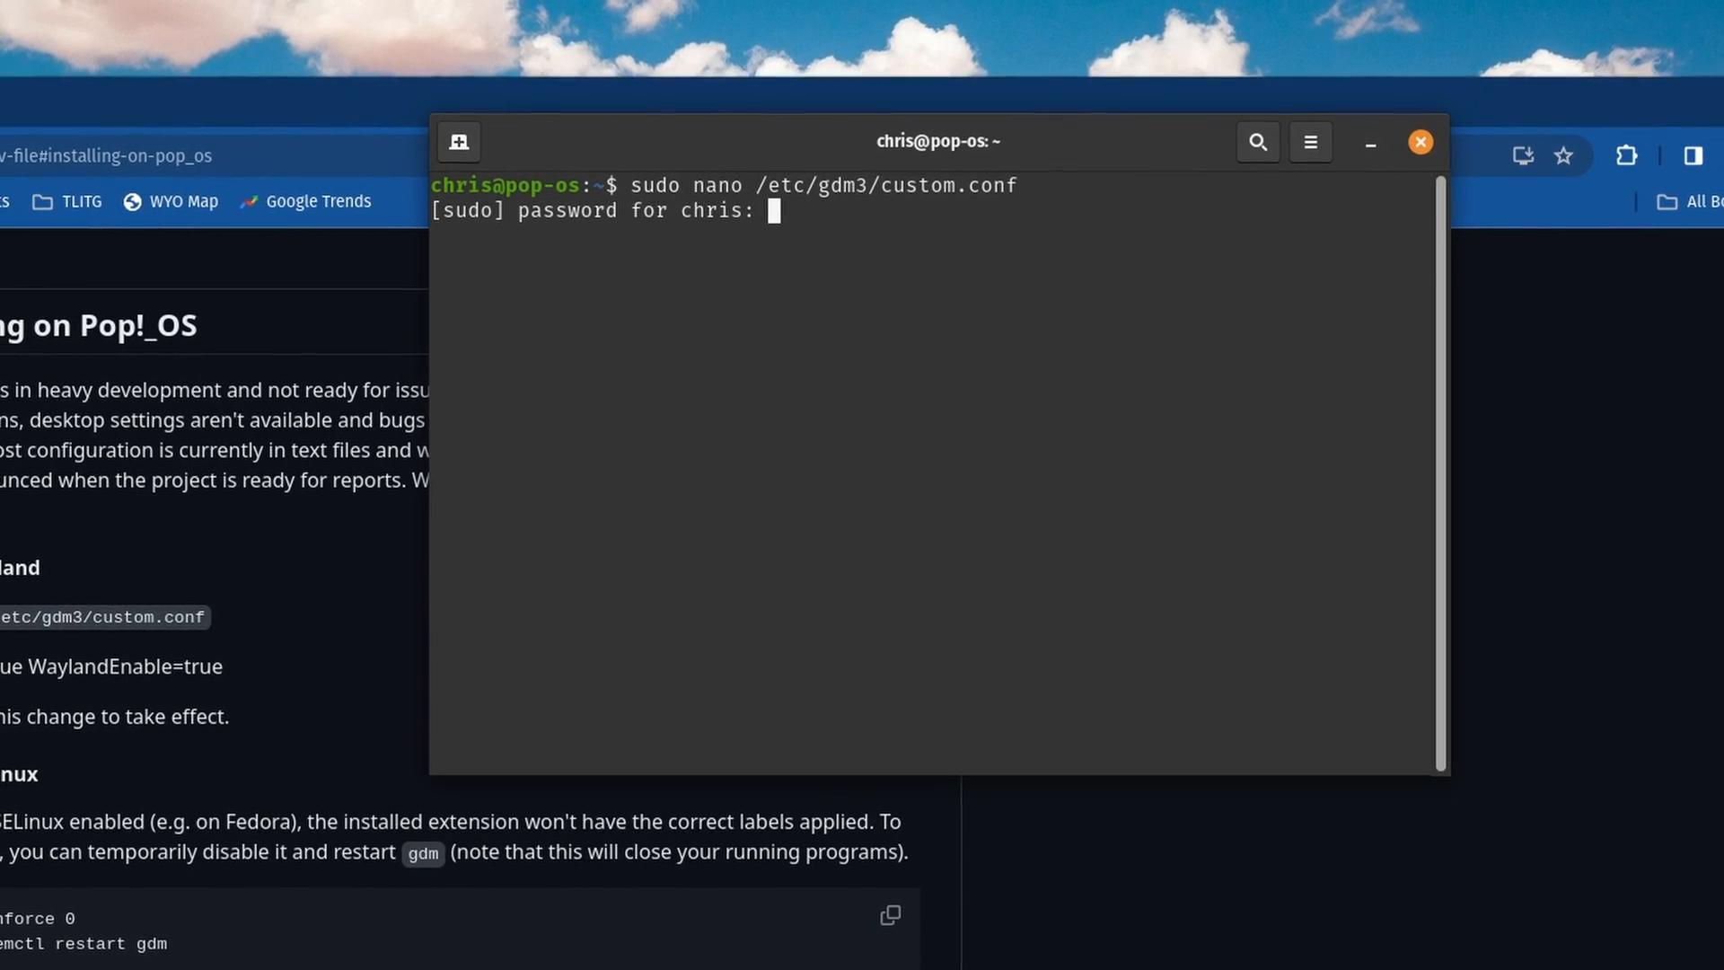
{"action": "key", "text": "Return"}
{"action": "type", "text": "WaylandEnable=true"}
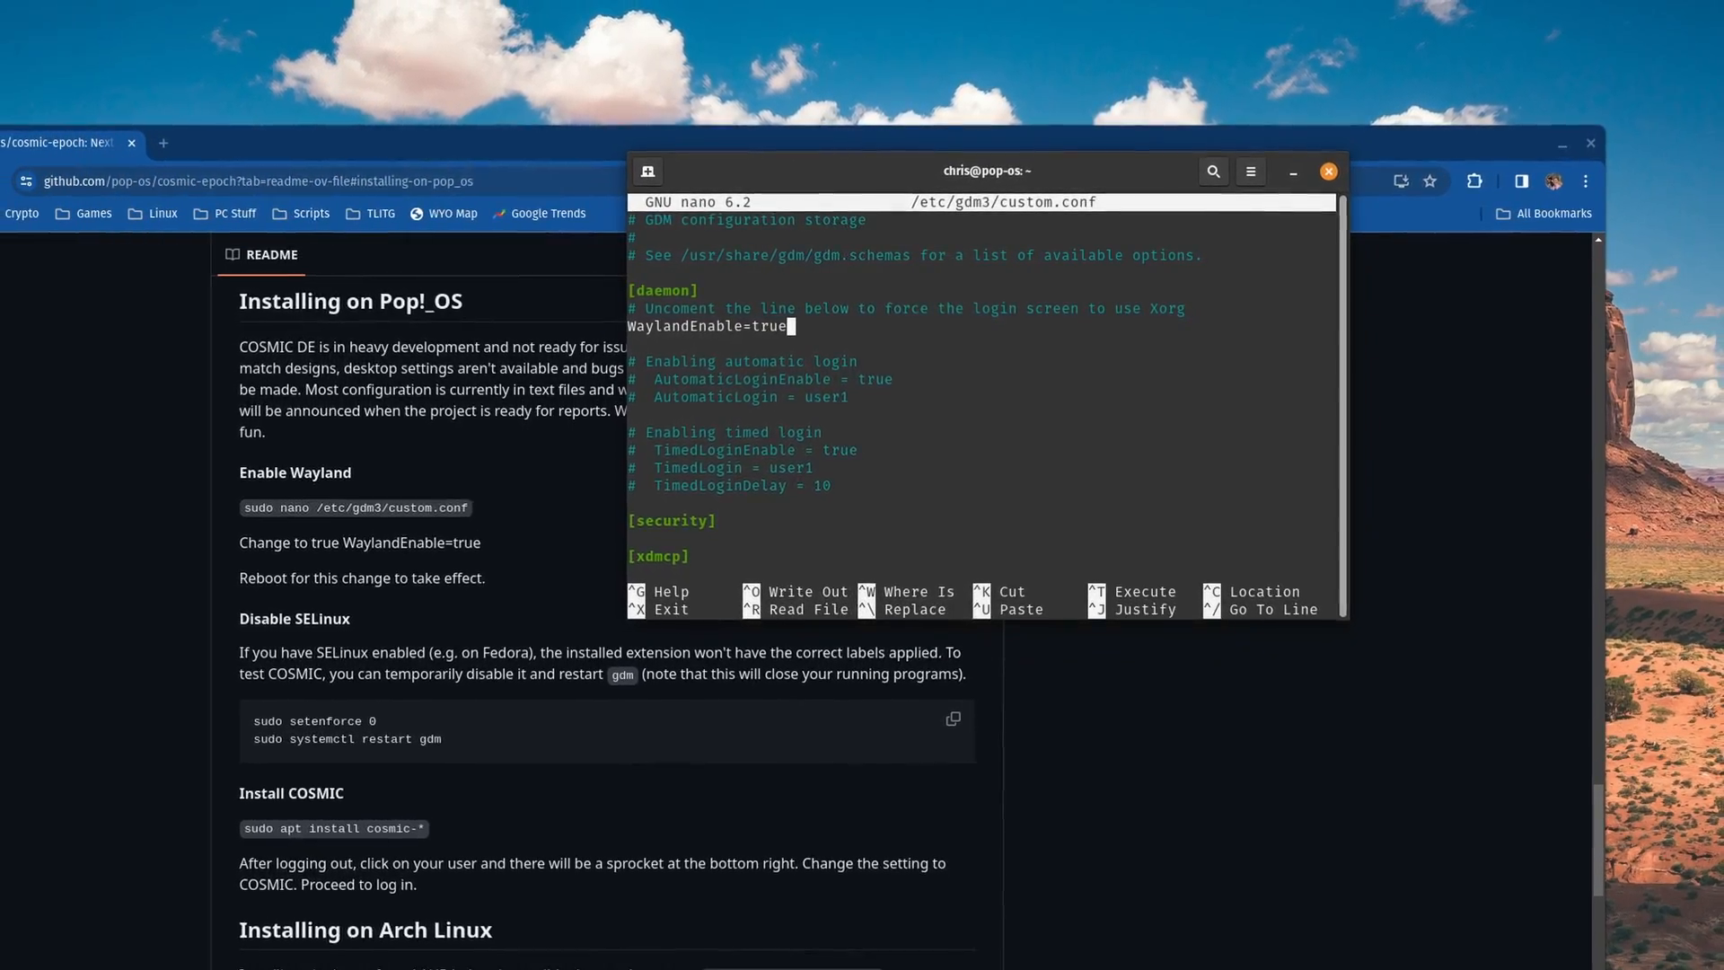
{"action": "key", "text": "ctrl+x"}
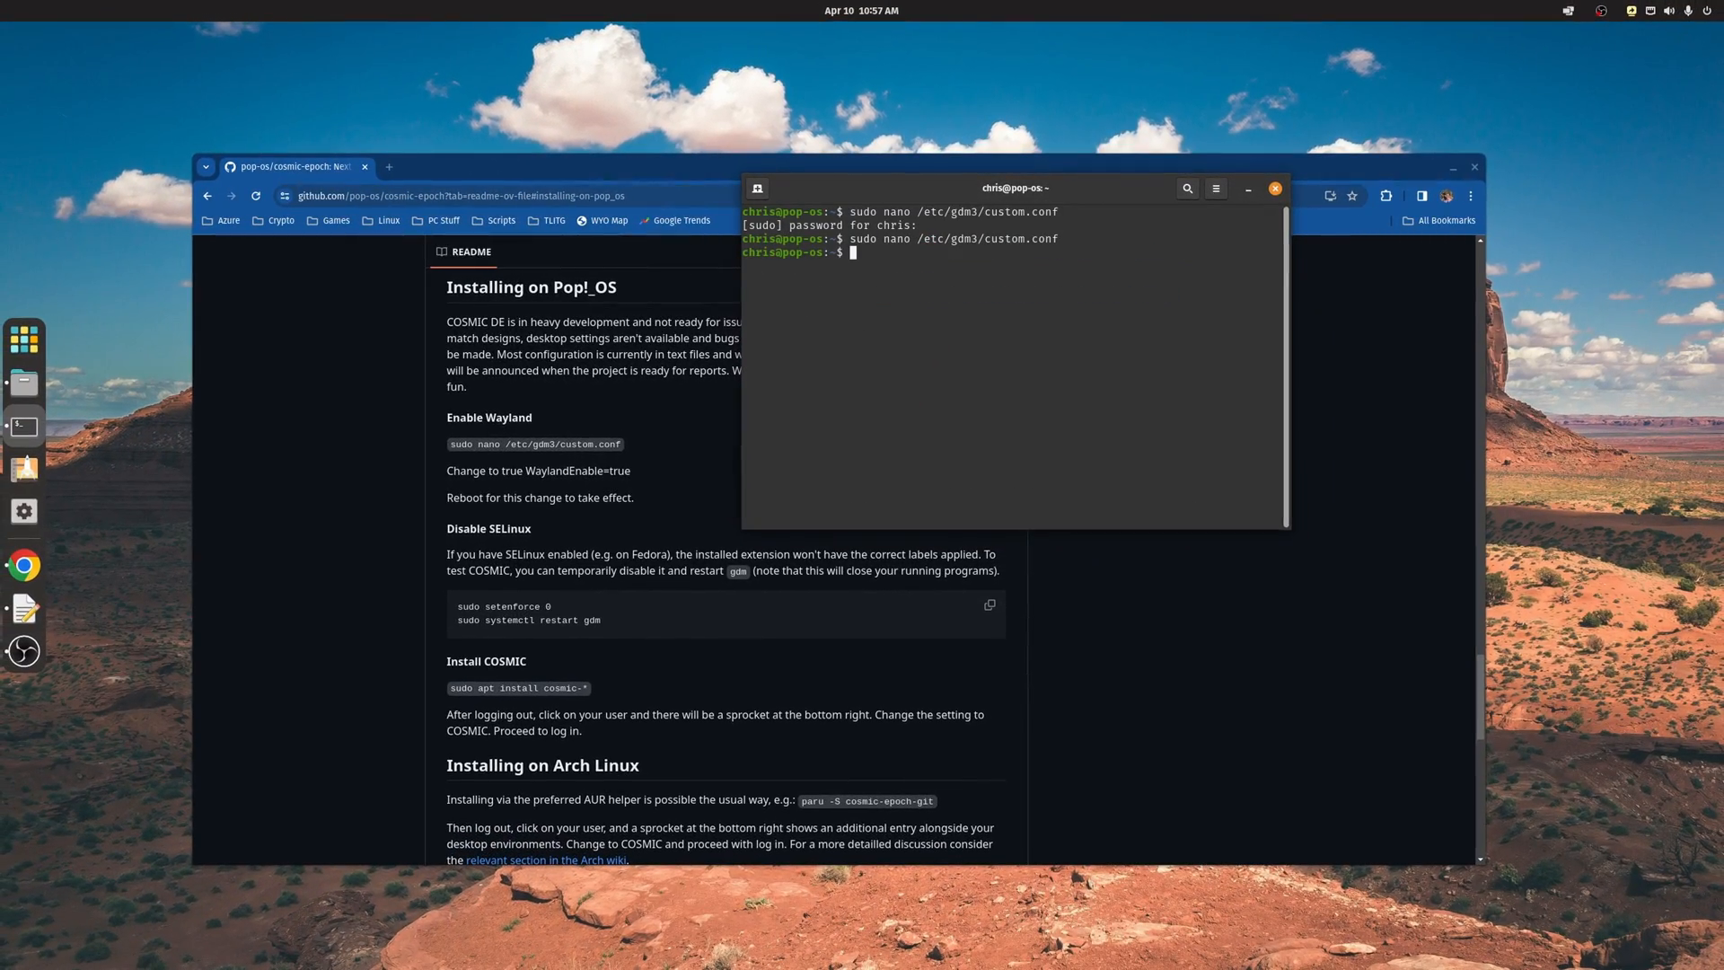
{"action": "mouse_move", "coordinate": [479, 528]}
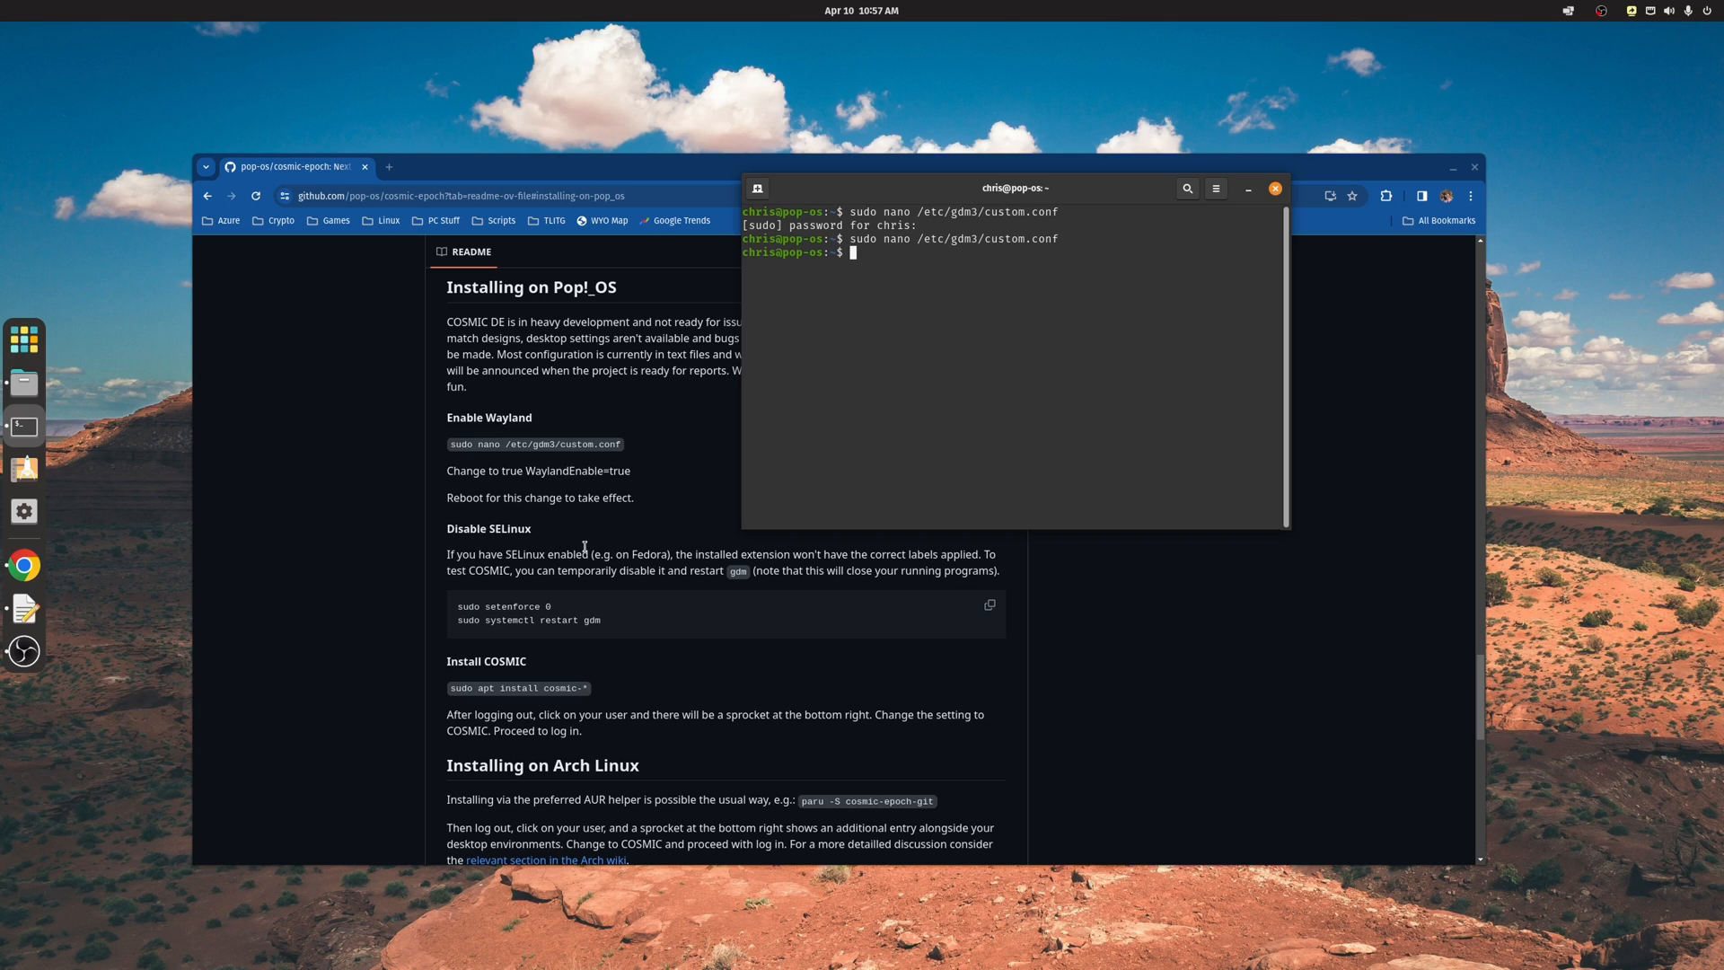
{"action": "mouse_move", "coordinate": [646, 554]}
{"action": "type", "text": "sudo apt install cosmic-*"}
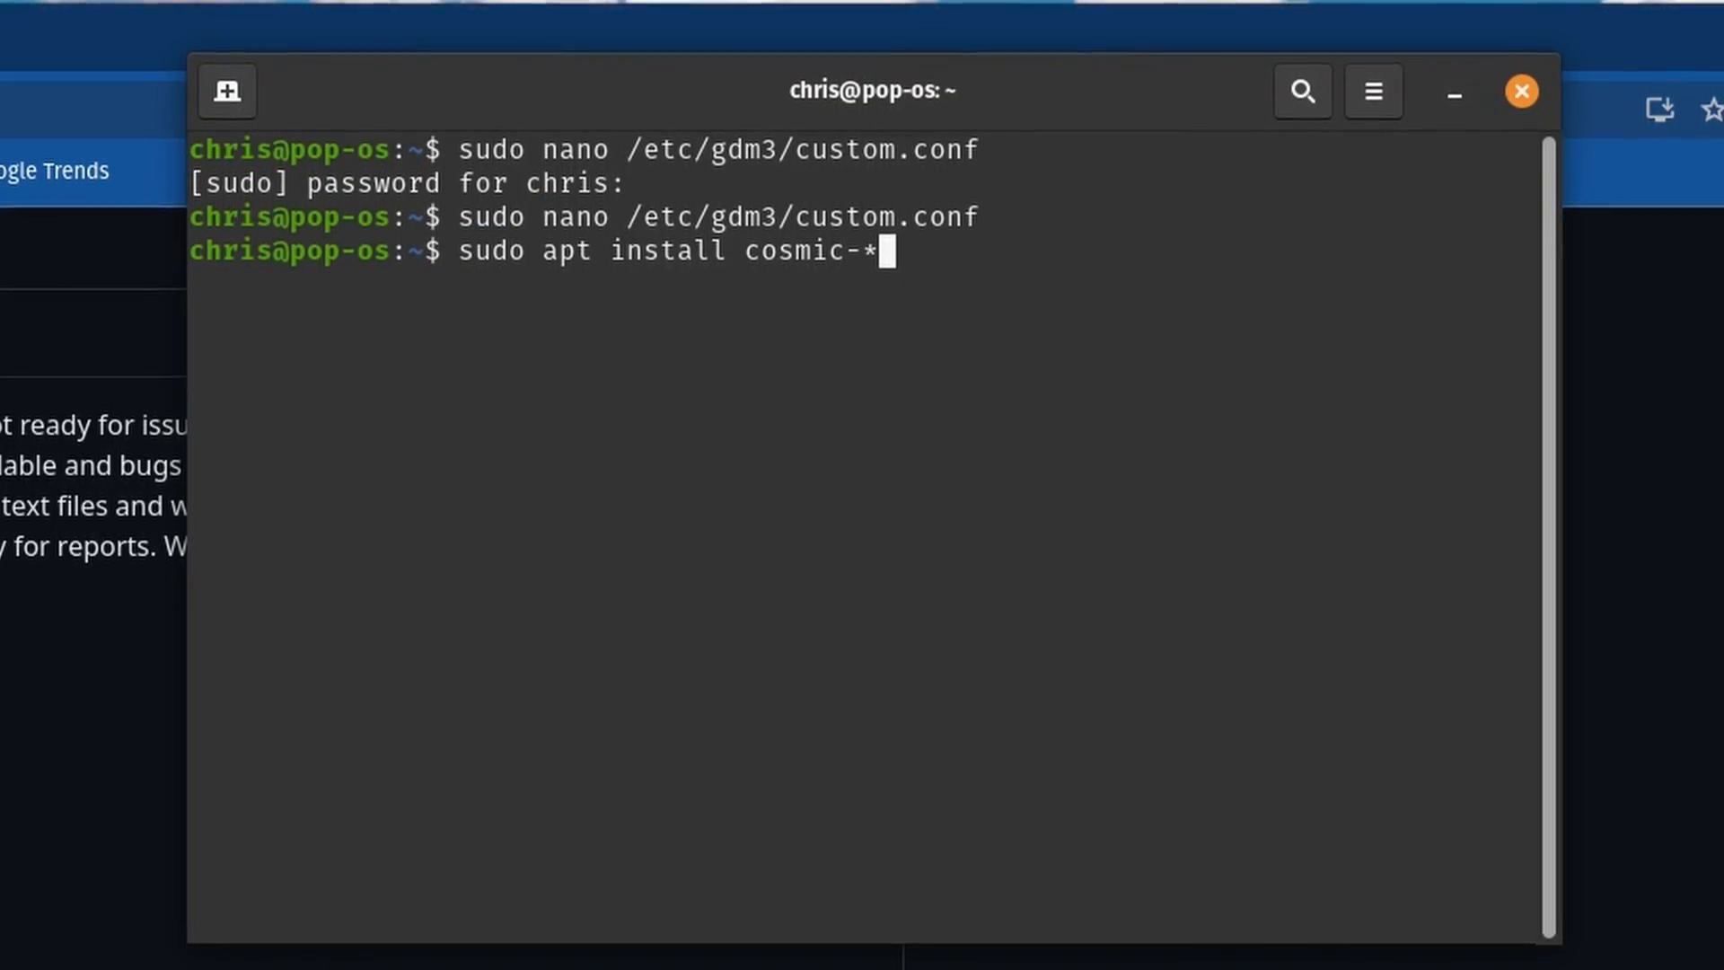
- Run sudo apt install cosmic-* and enter sudo apt autoremove for cleanup
{"action": "key", "text": "Return"}
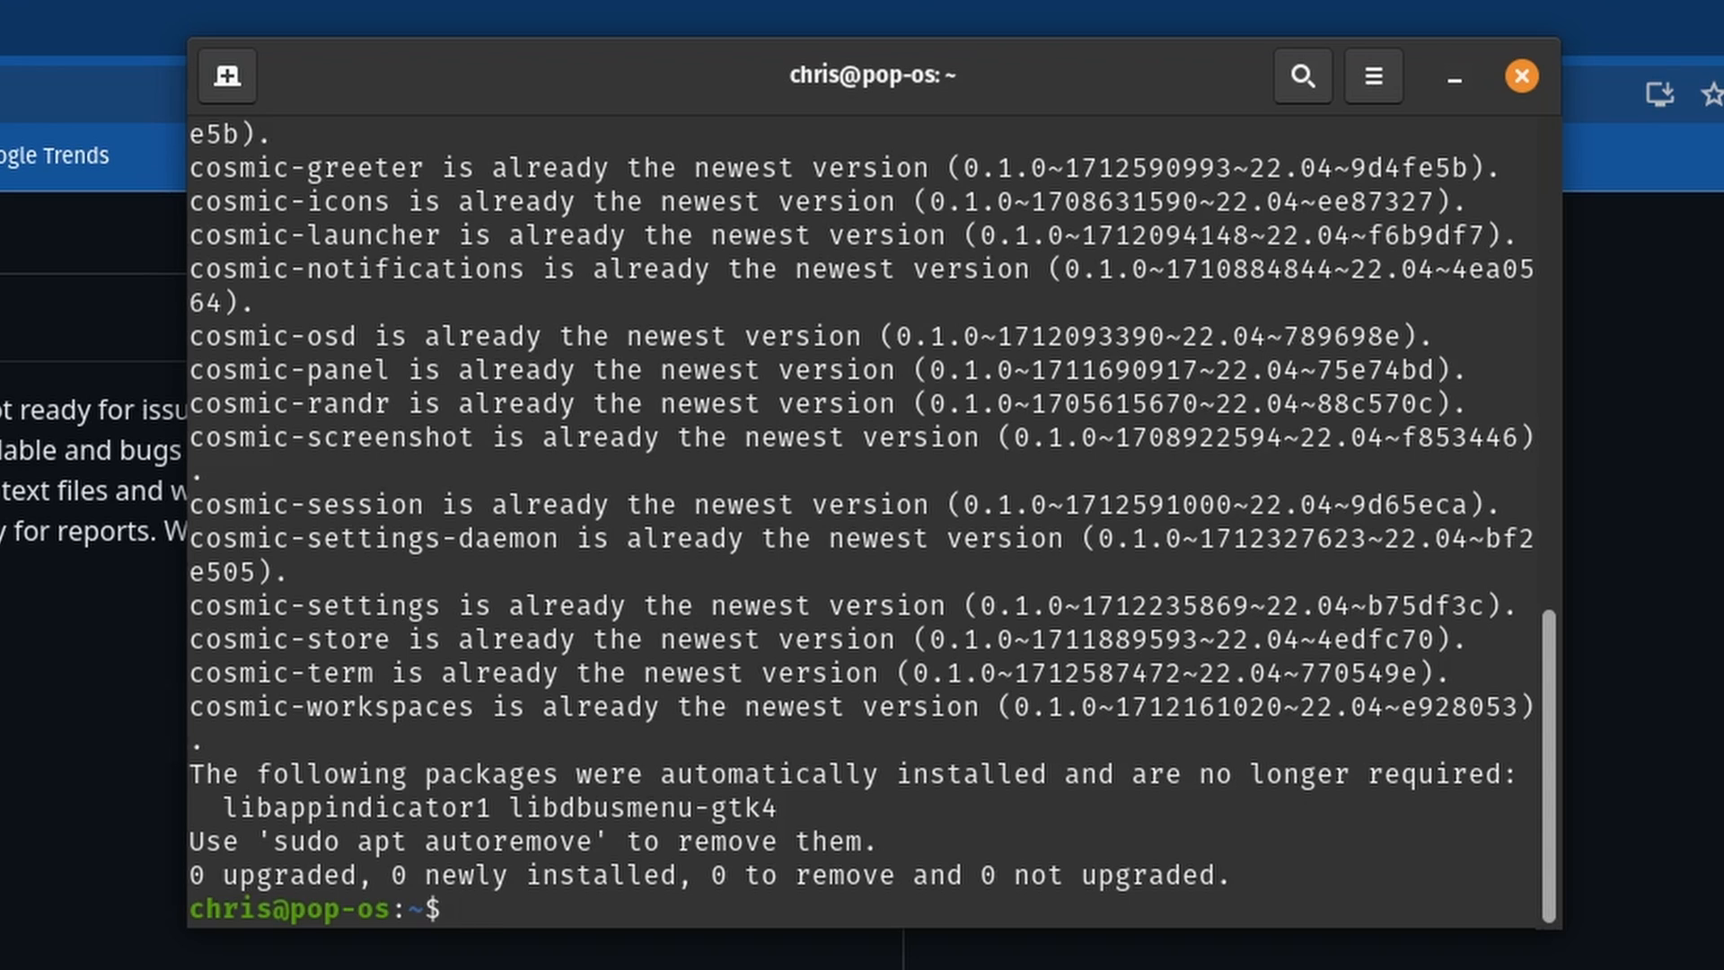
{"action": "type", "text": "sudo apt"}
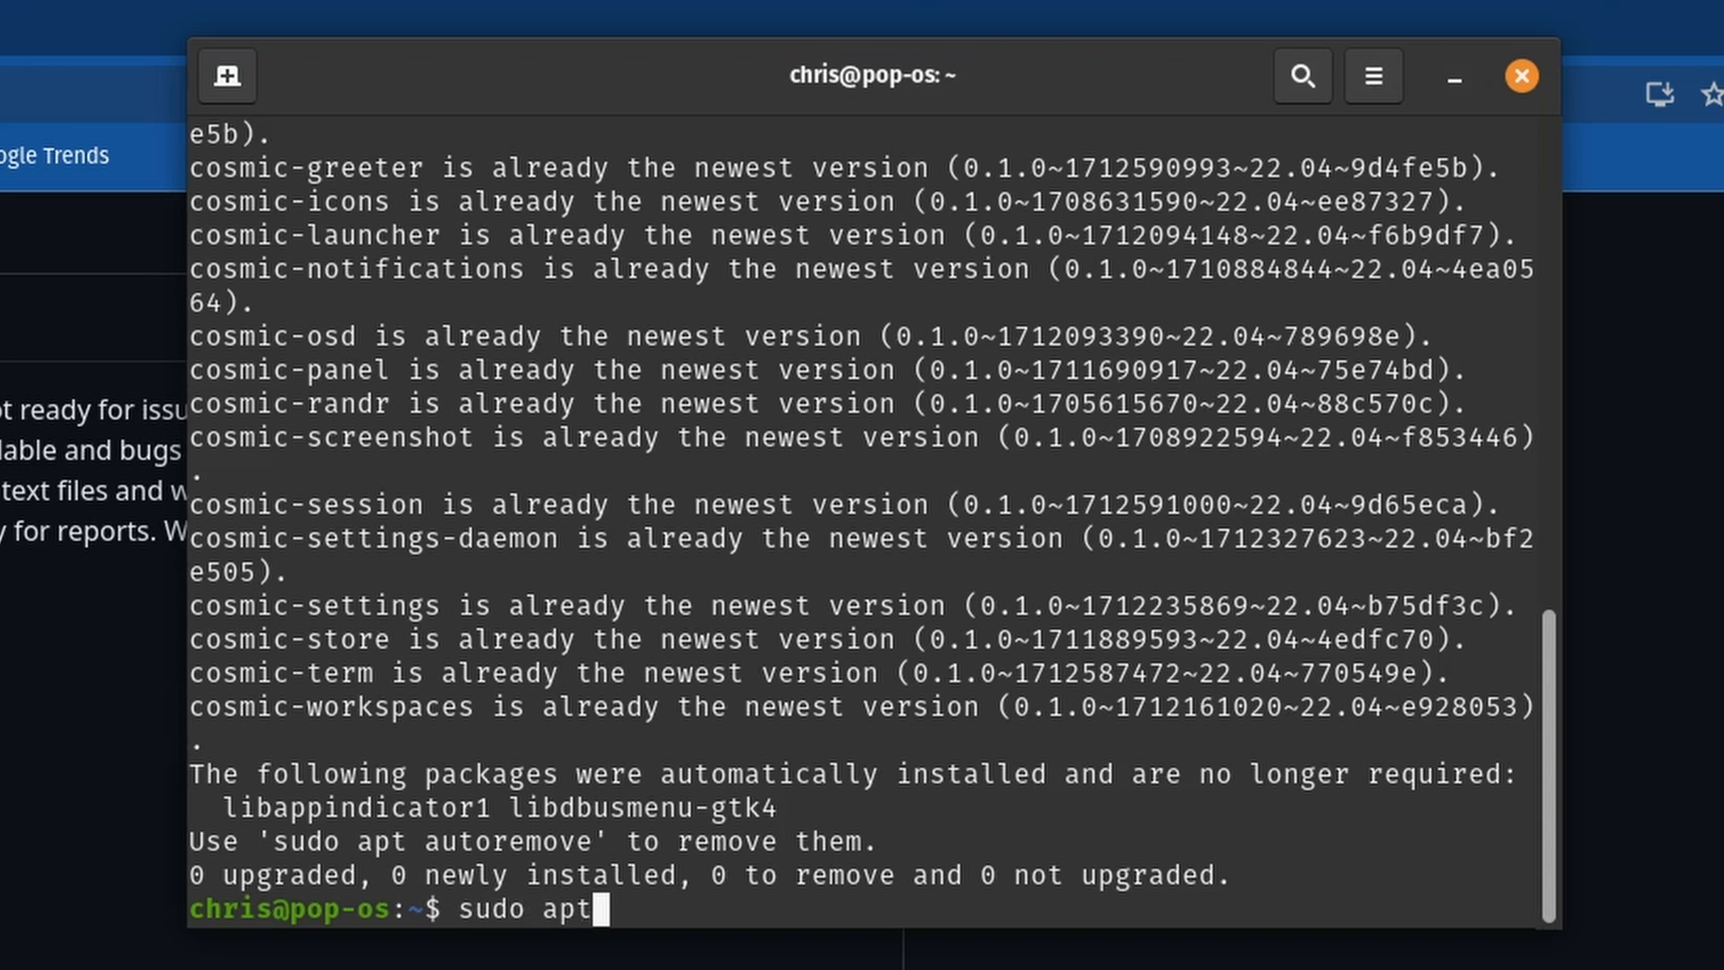
{"action": "type", "text": "autoremove"}
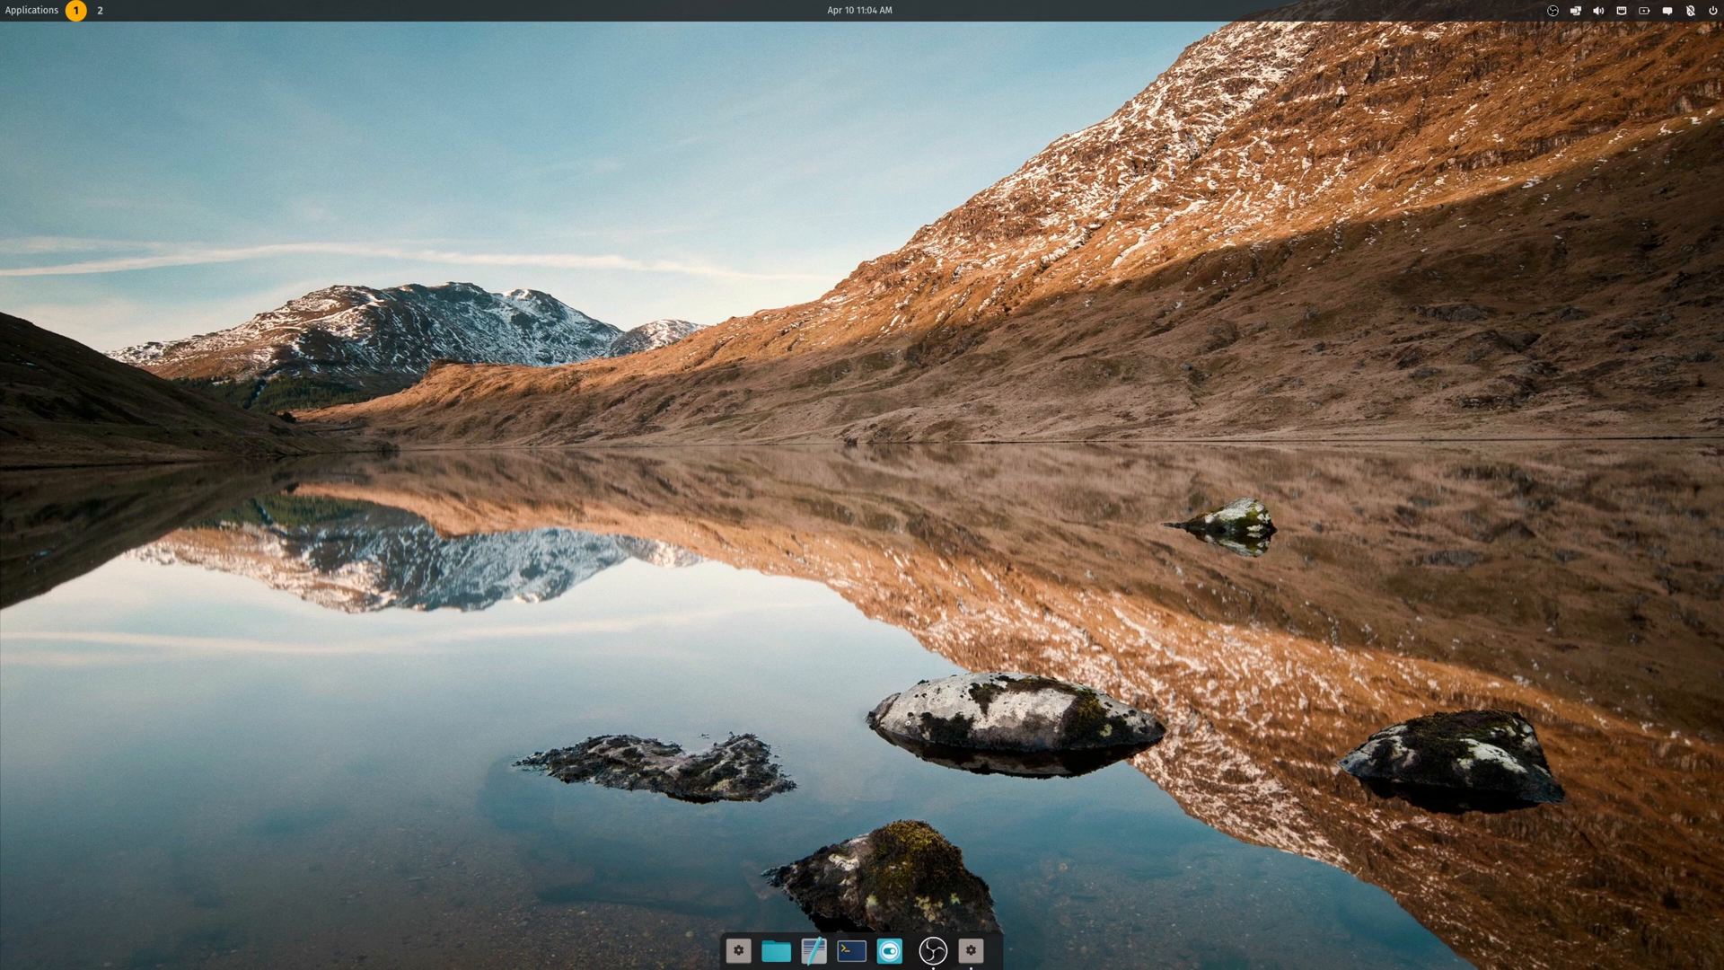
{"action": "mouse_move", "coordinate": [835, 501]}
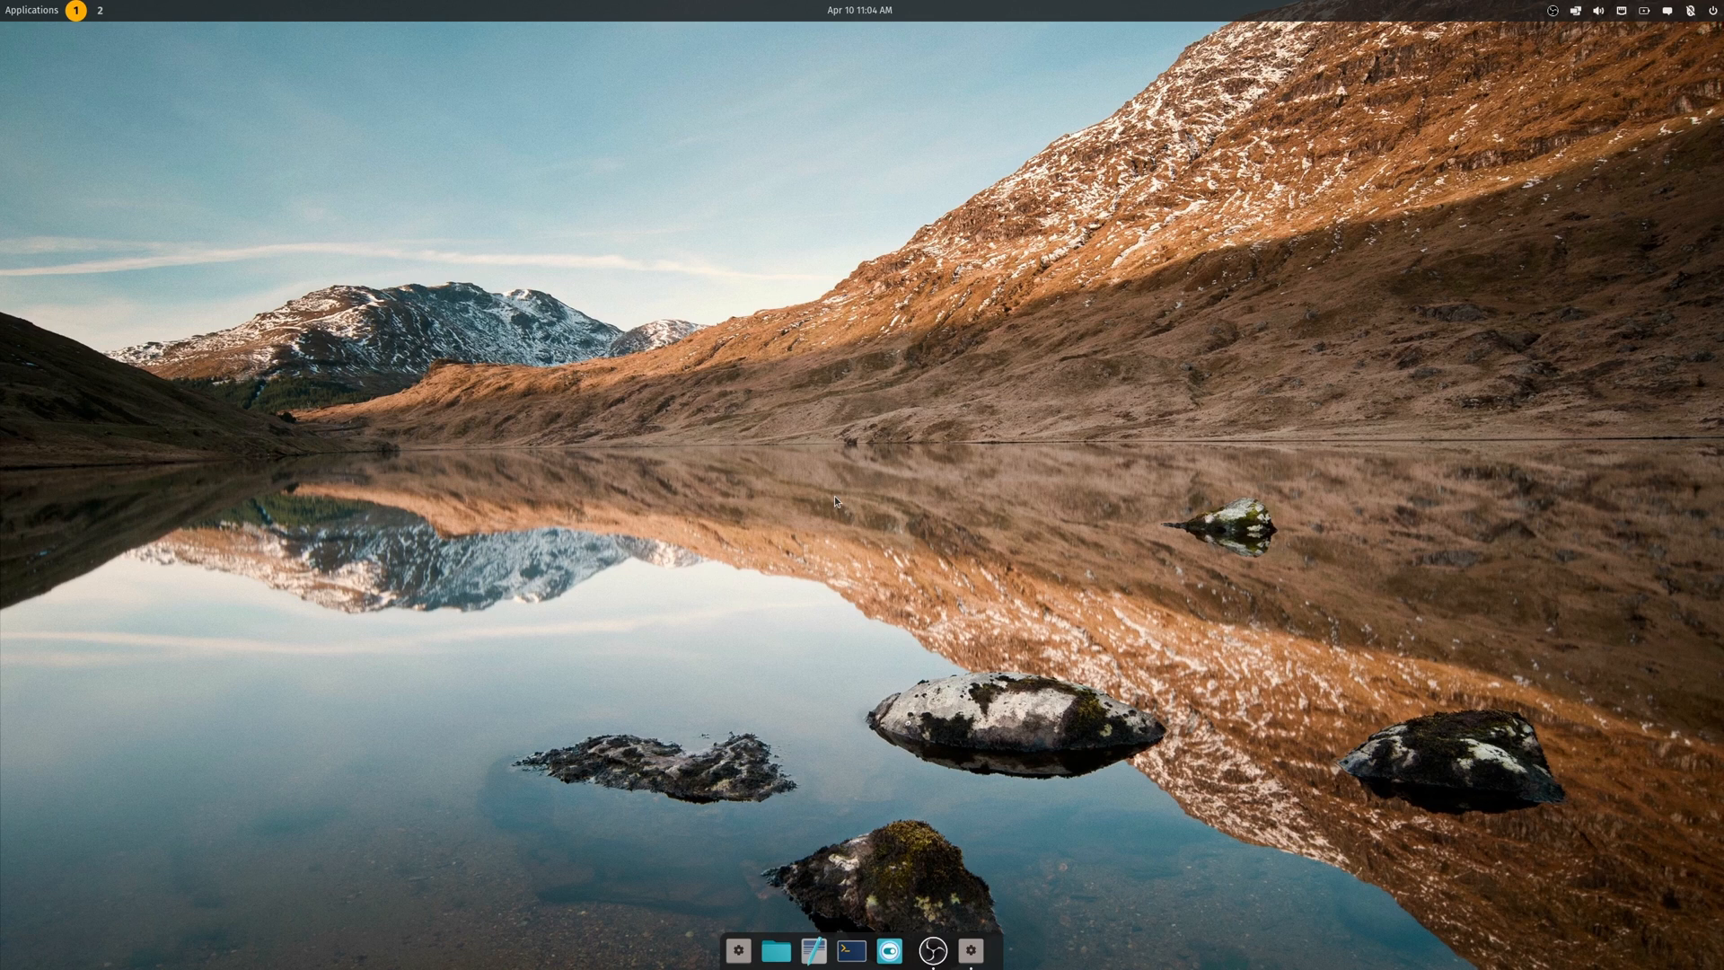
{"action": "mouse_move", "coordinate": [851, 792]}
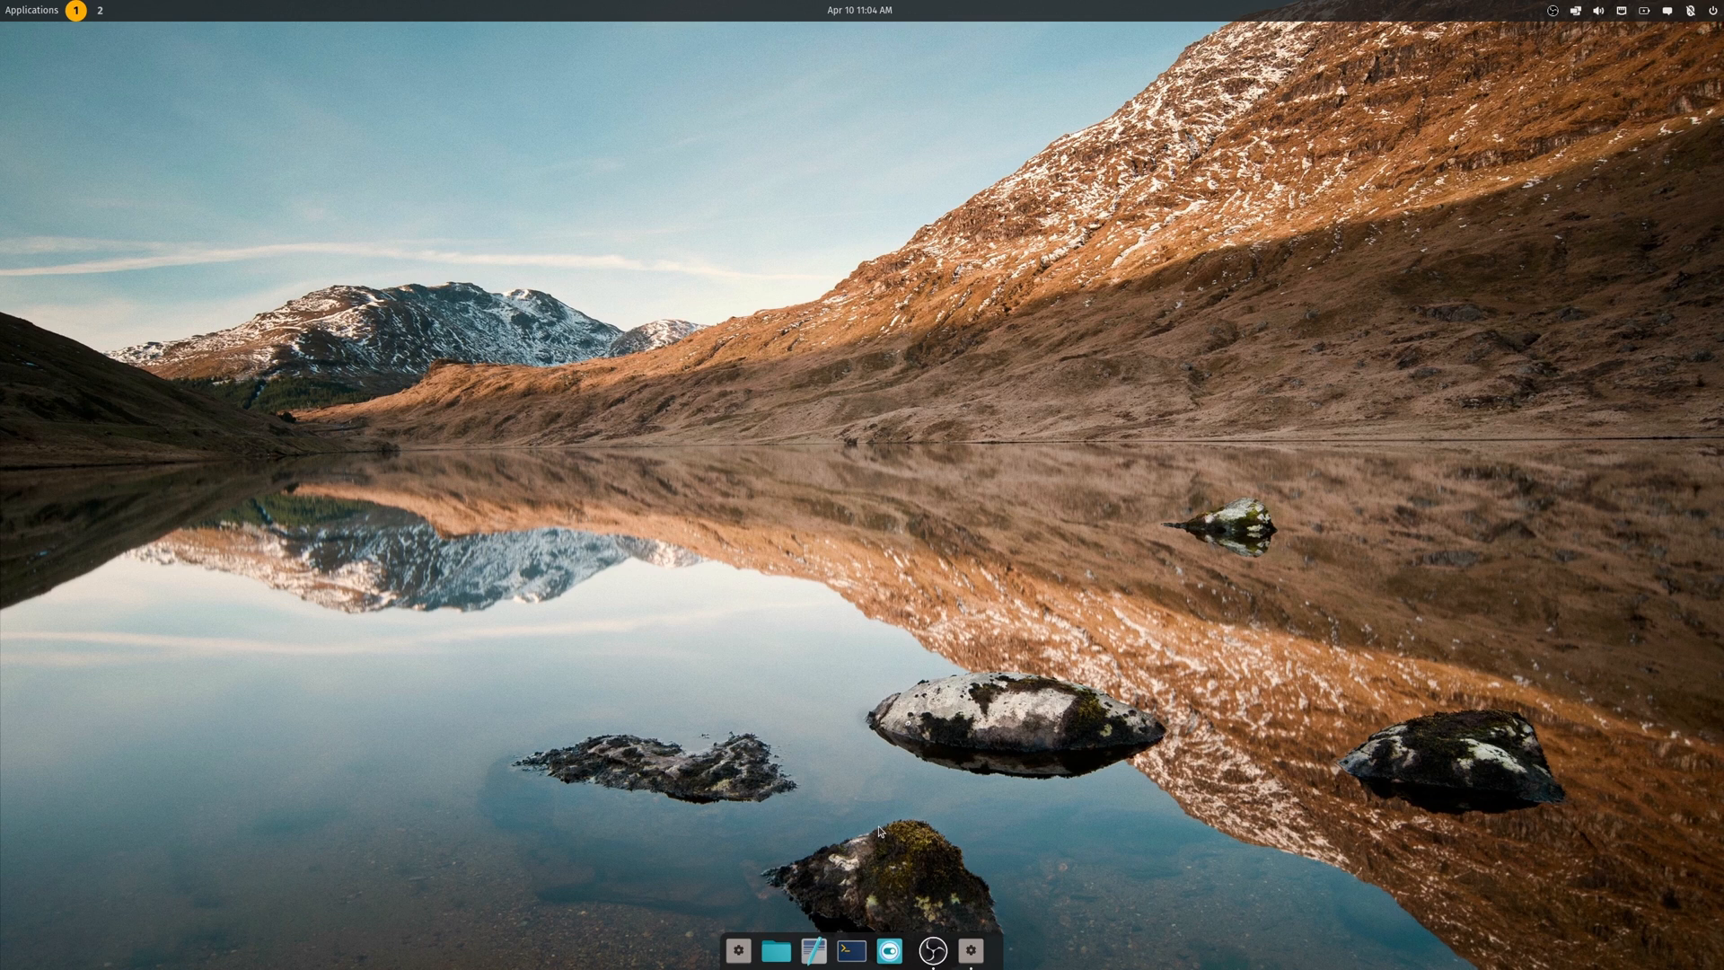
{"action": "mouse_move", "coordinate": [952, 541]}
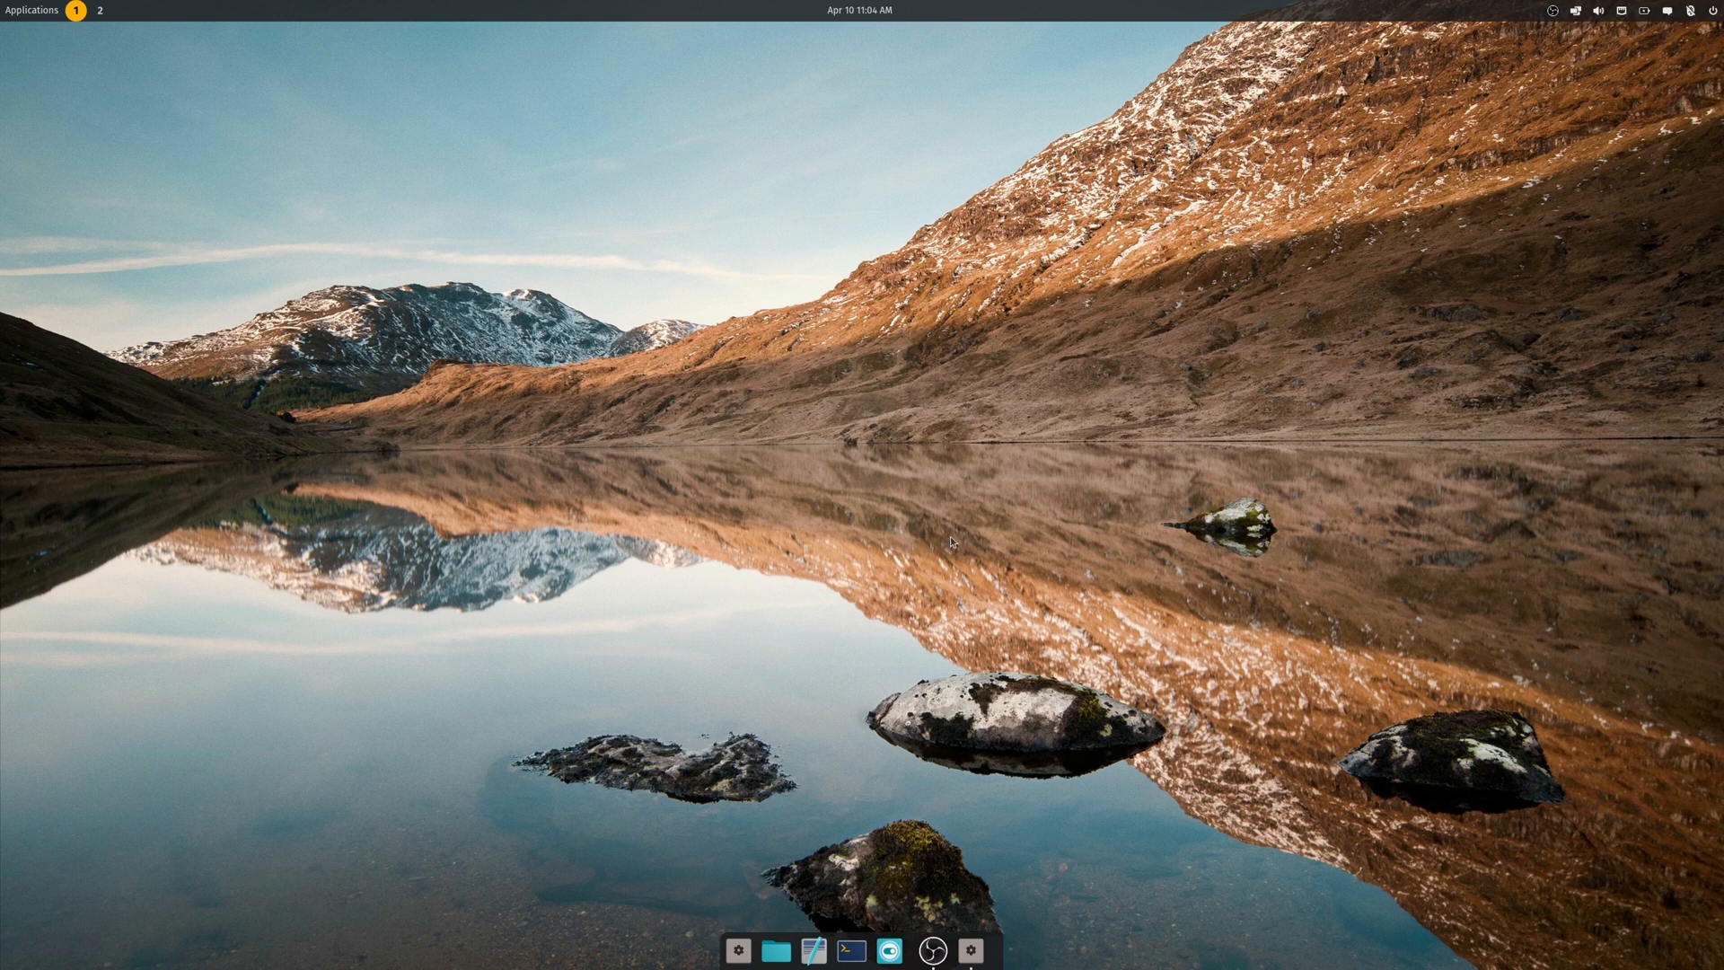
{"action": "left_click", "coordinate": [852, 952]}
{"action": "type", "text": "neofetch"}
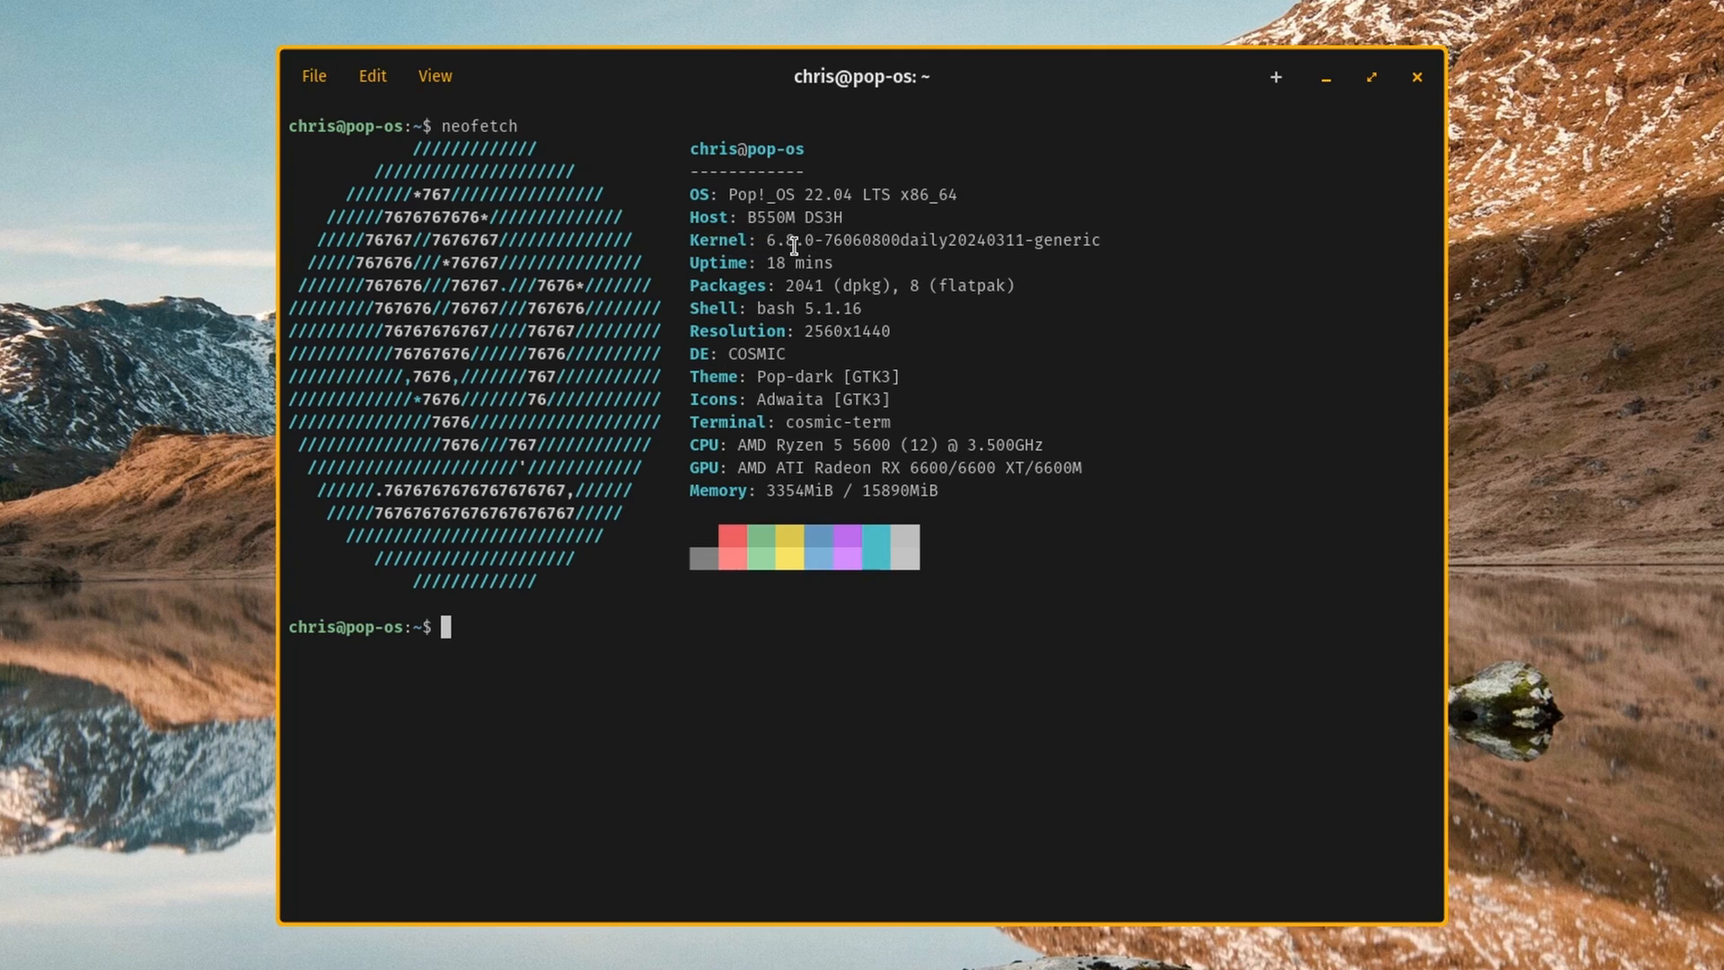
{"action": "mouse_move", "coordinate": [710, 289]}
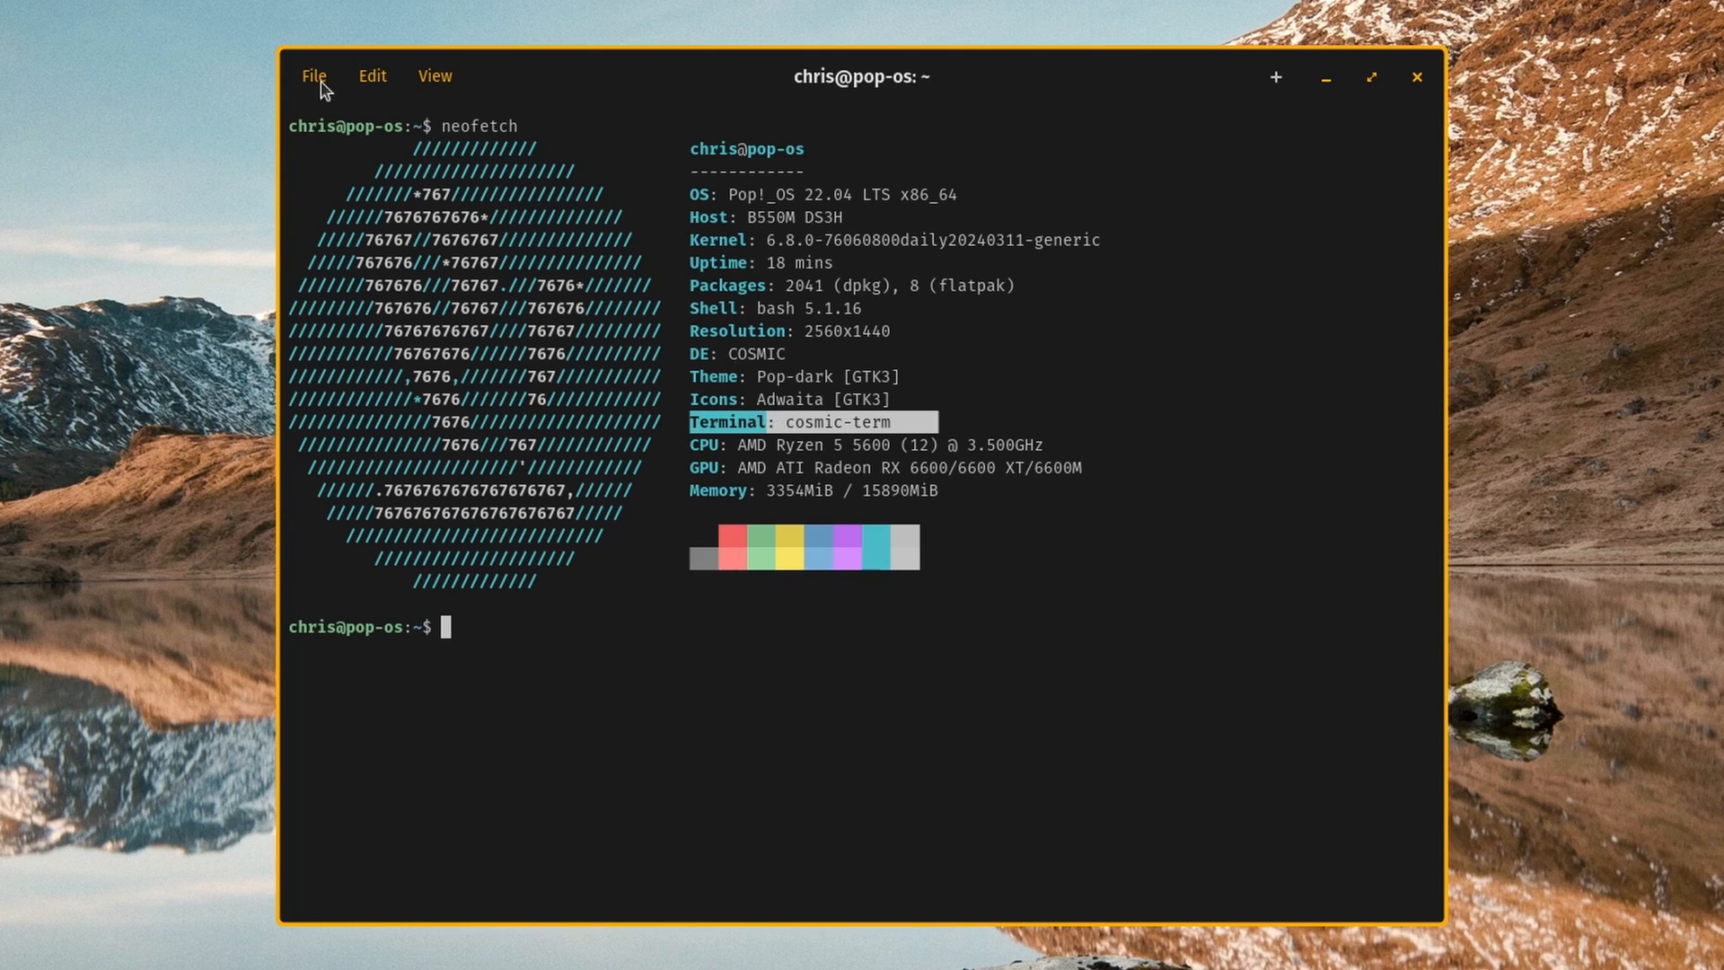
- Browse the File, Edit and View menus and show the About COSMIC Terminal panel
{"action": "left_click", "coordinate": [312, 75]}
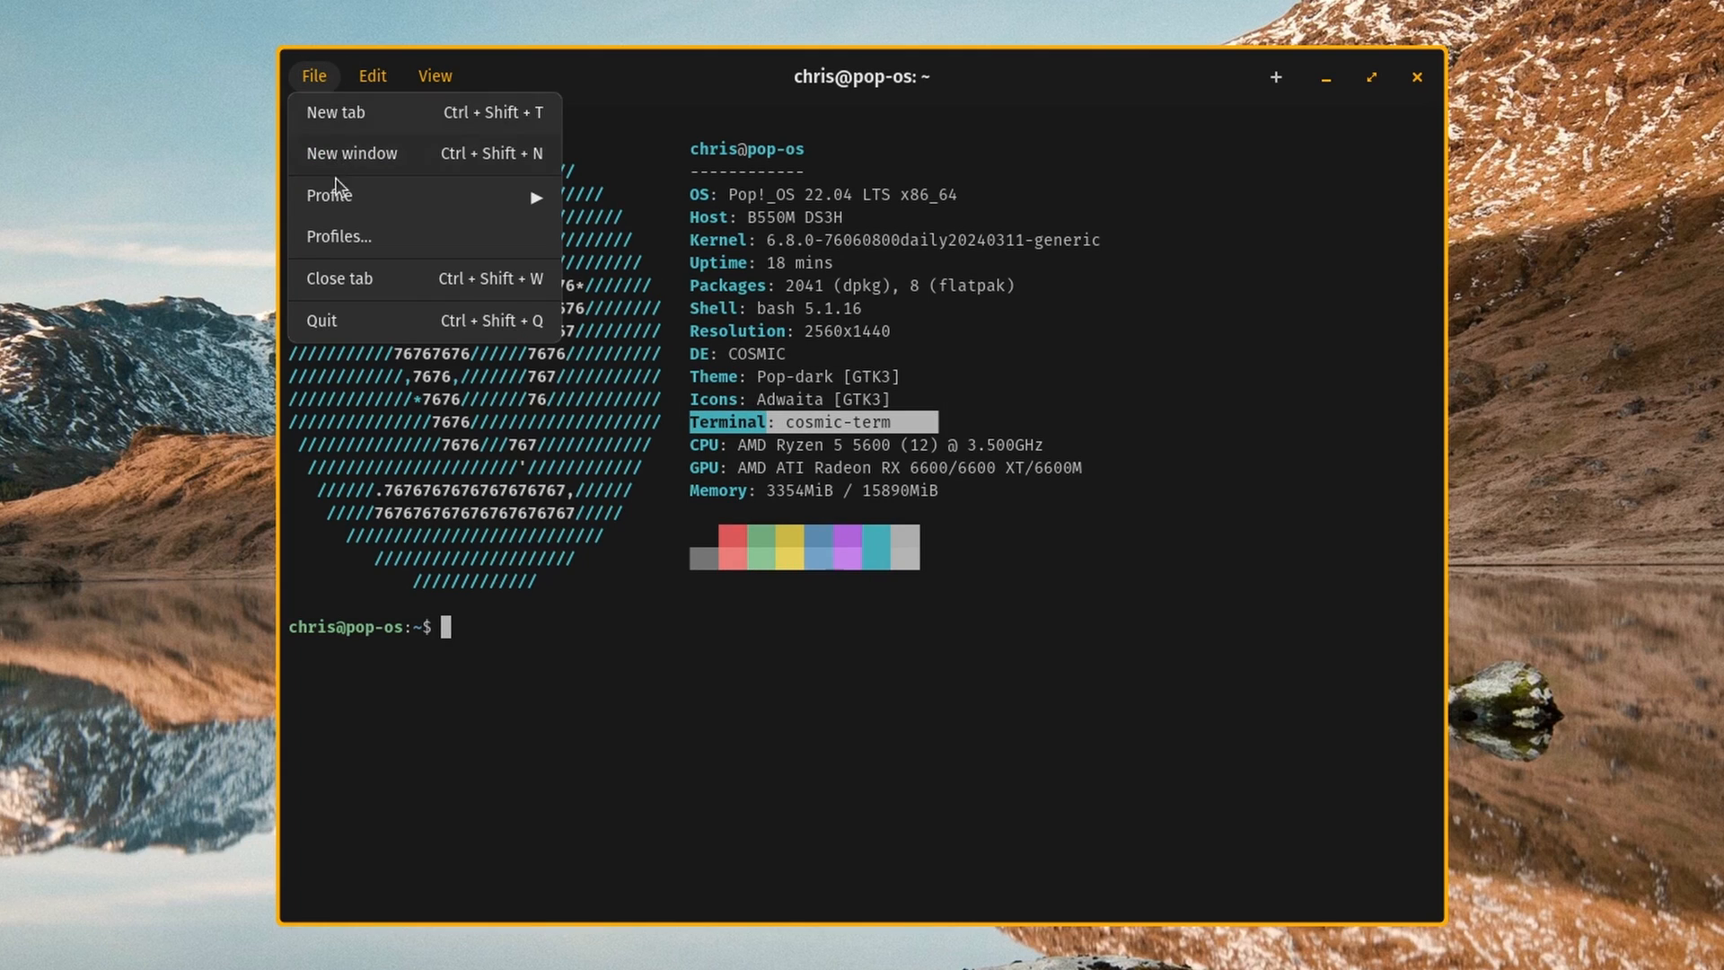
{"action": "left_click", "coordinate": [372, 75]}
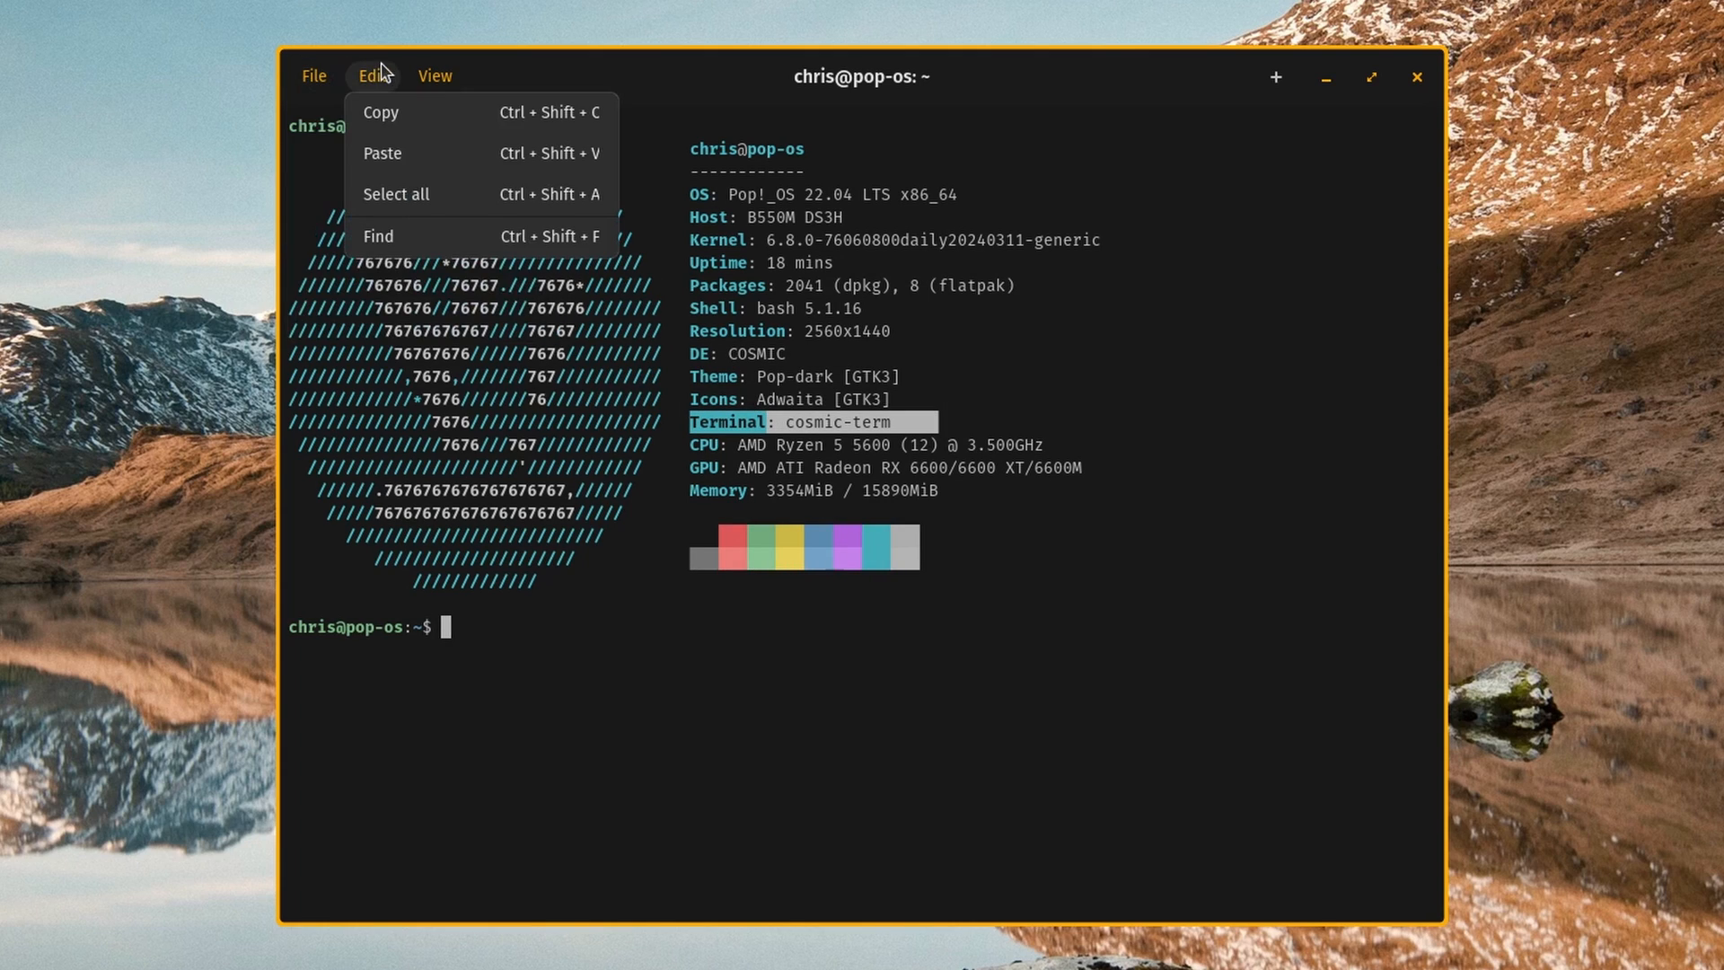
{"action": "left_click", "coordinate": [434, 76]}
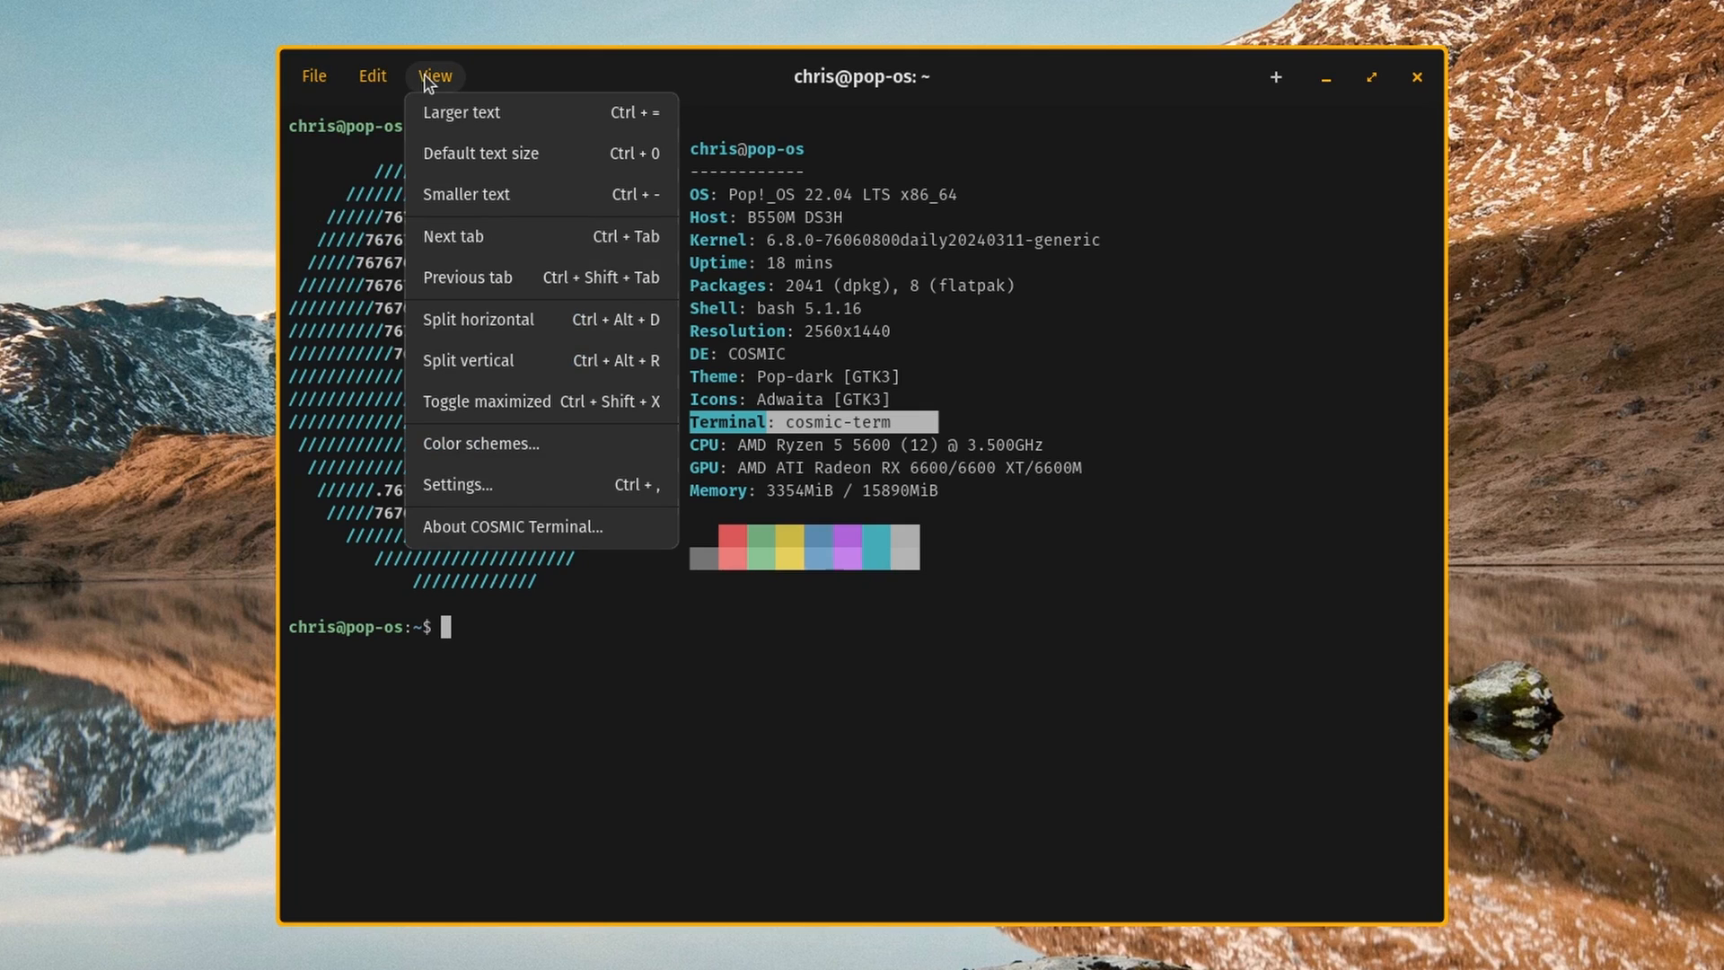
{"action": "mouse_move", "coordinate": [503, 540]}
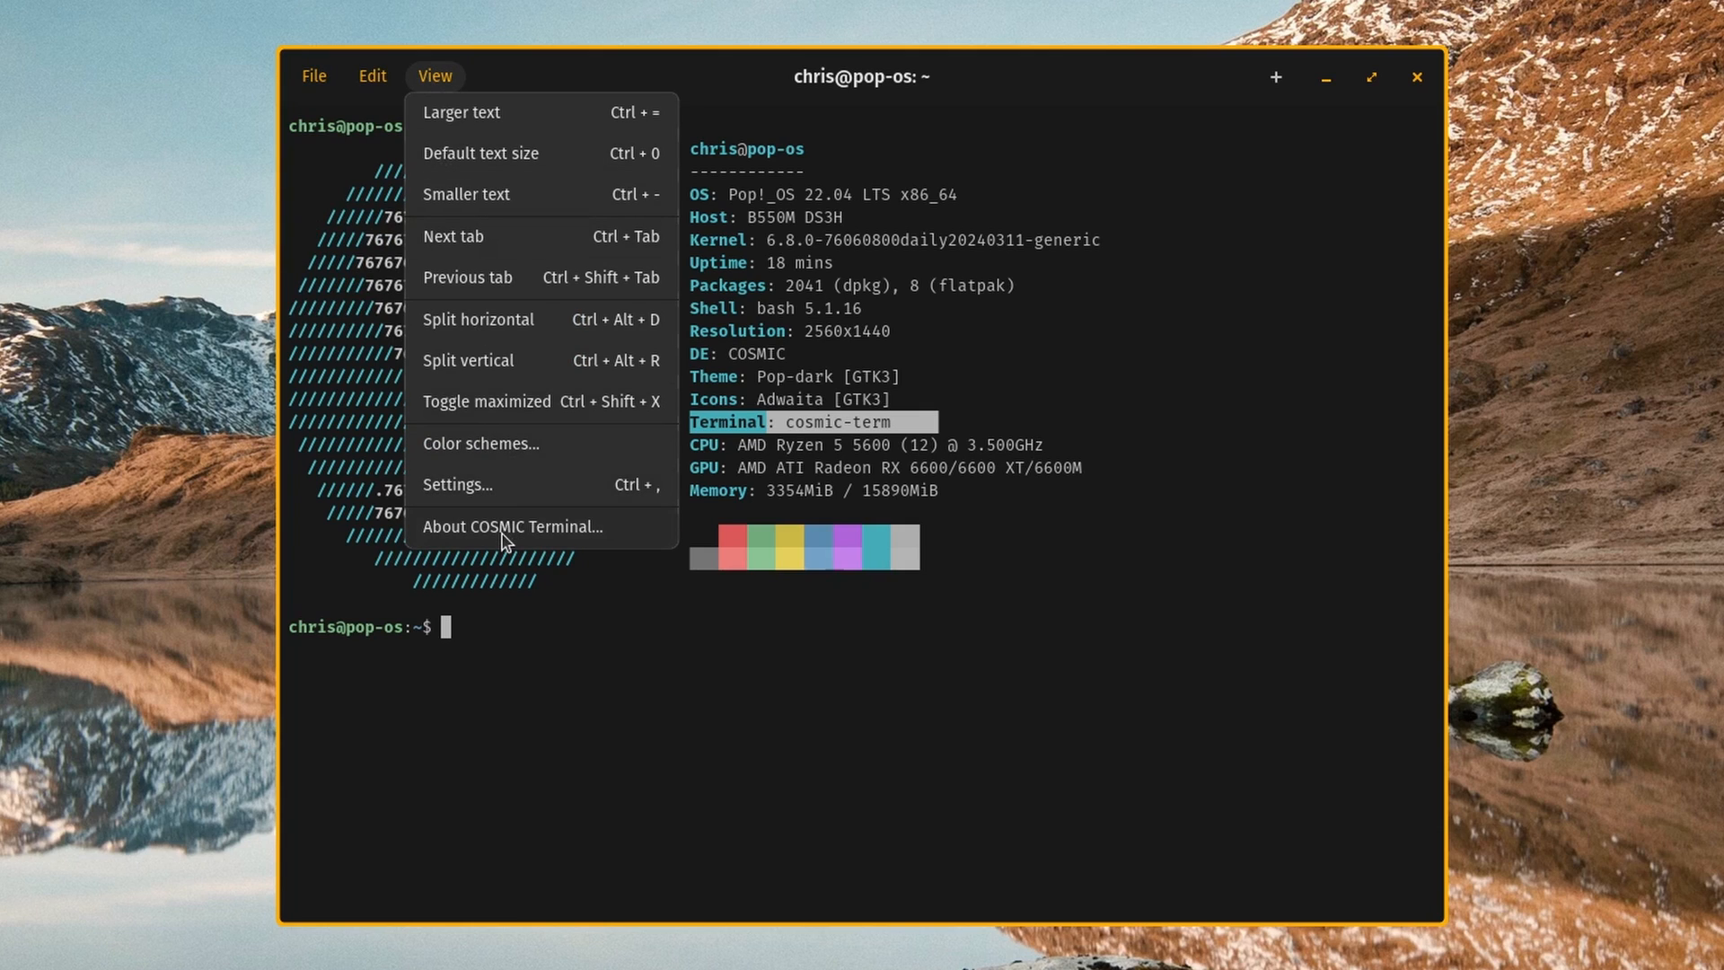
{"action": "left_click", "coordinate": [512, 526]}
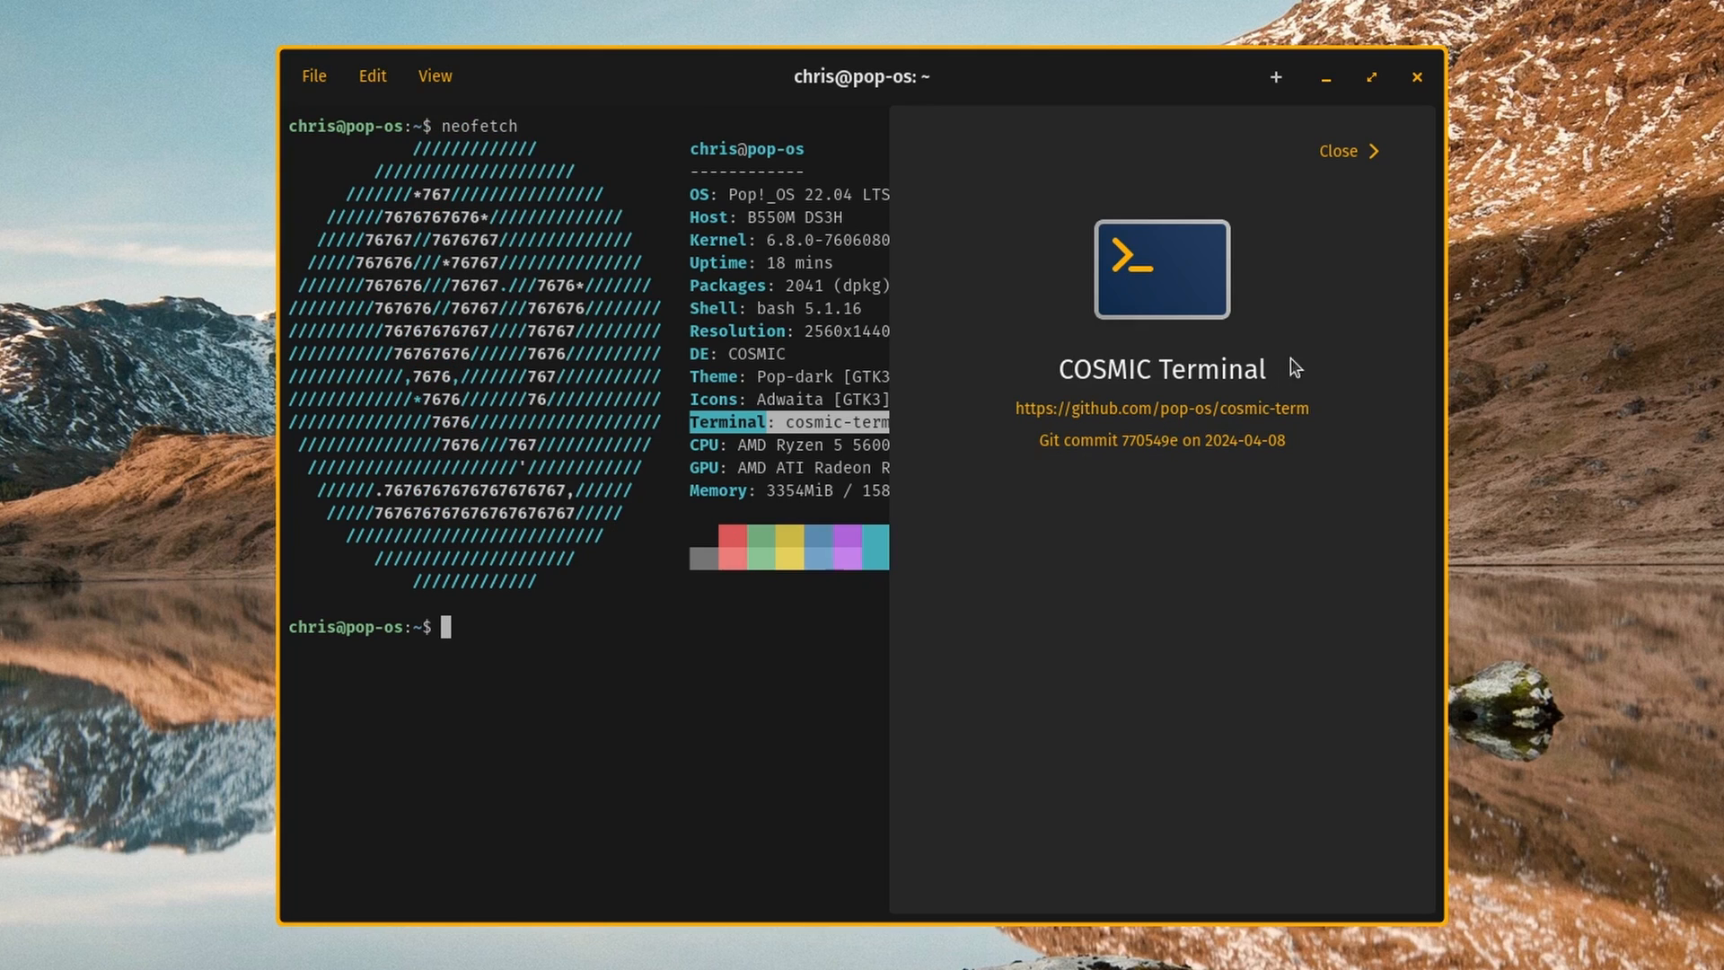
{"action": "mouse_move", "coordinate": [1367, 316]}
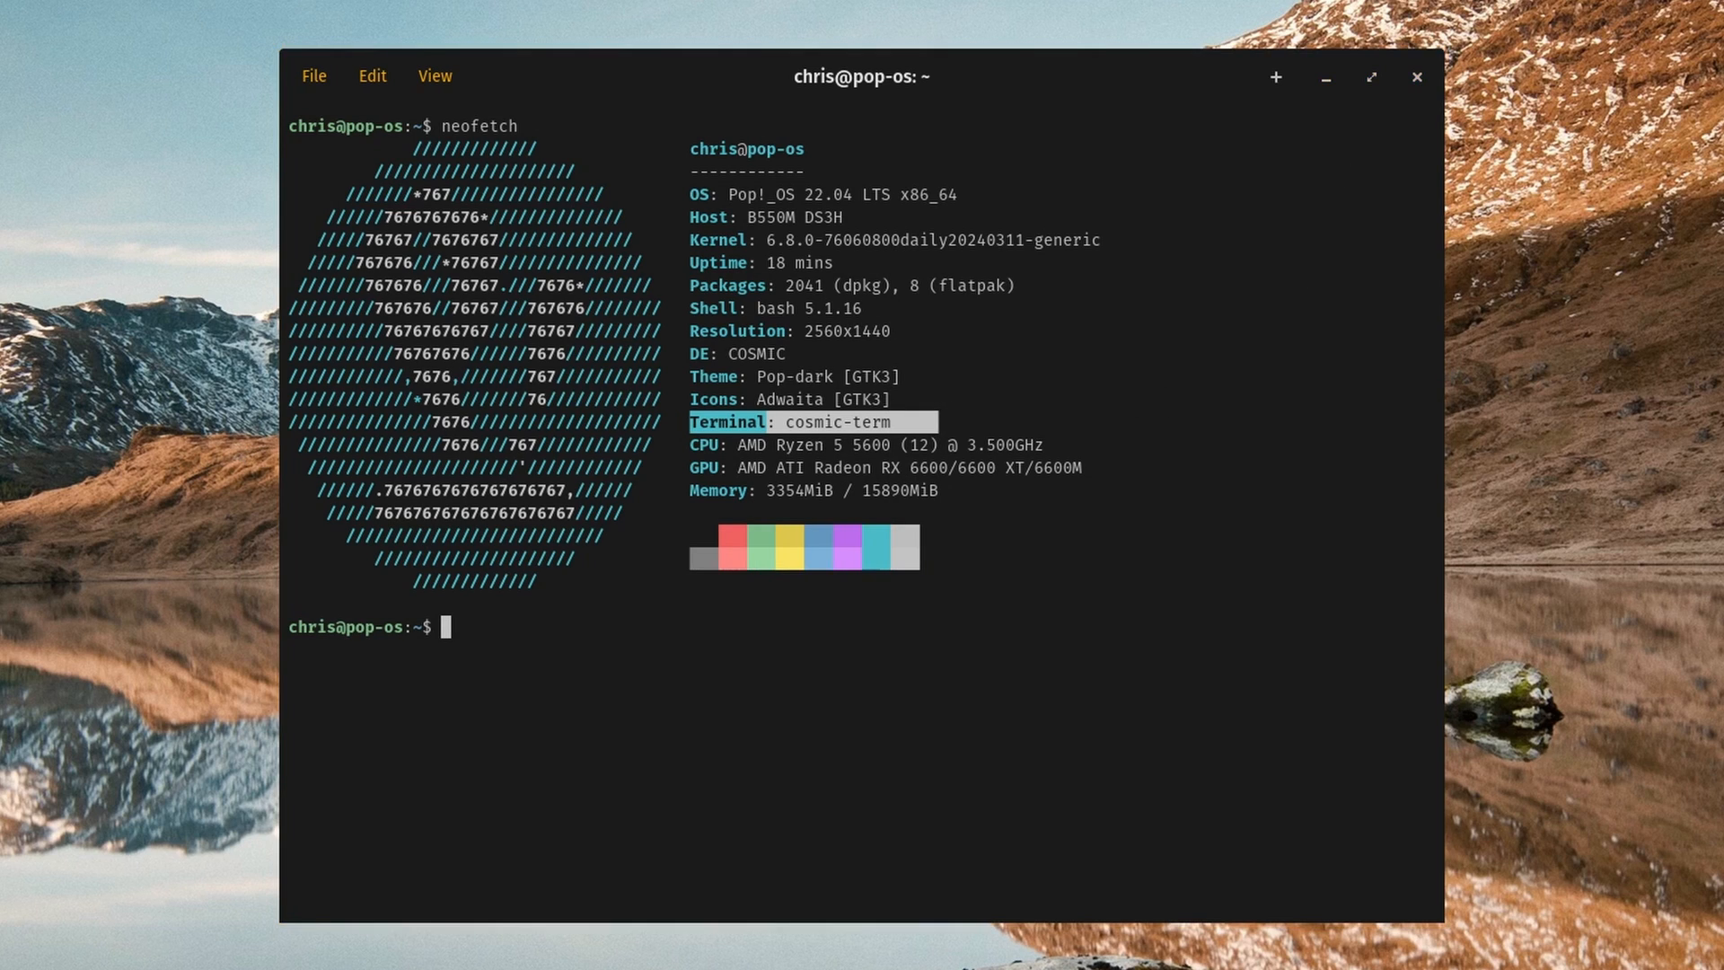
- Close the terminal and launch COSMIC Settings from an app library search for 'COSMIC'
{"action": "left_click", "coordinate": [1417, 77]}
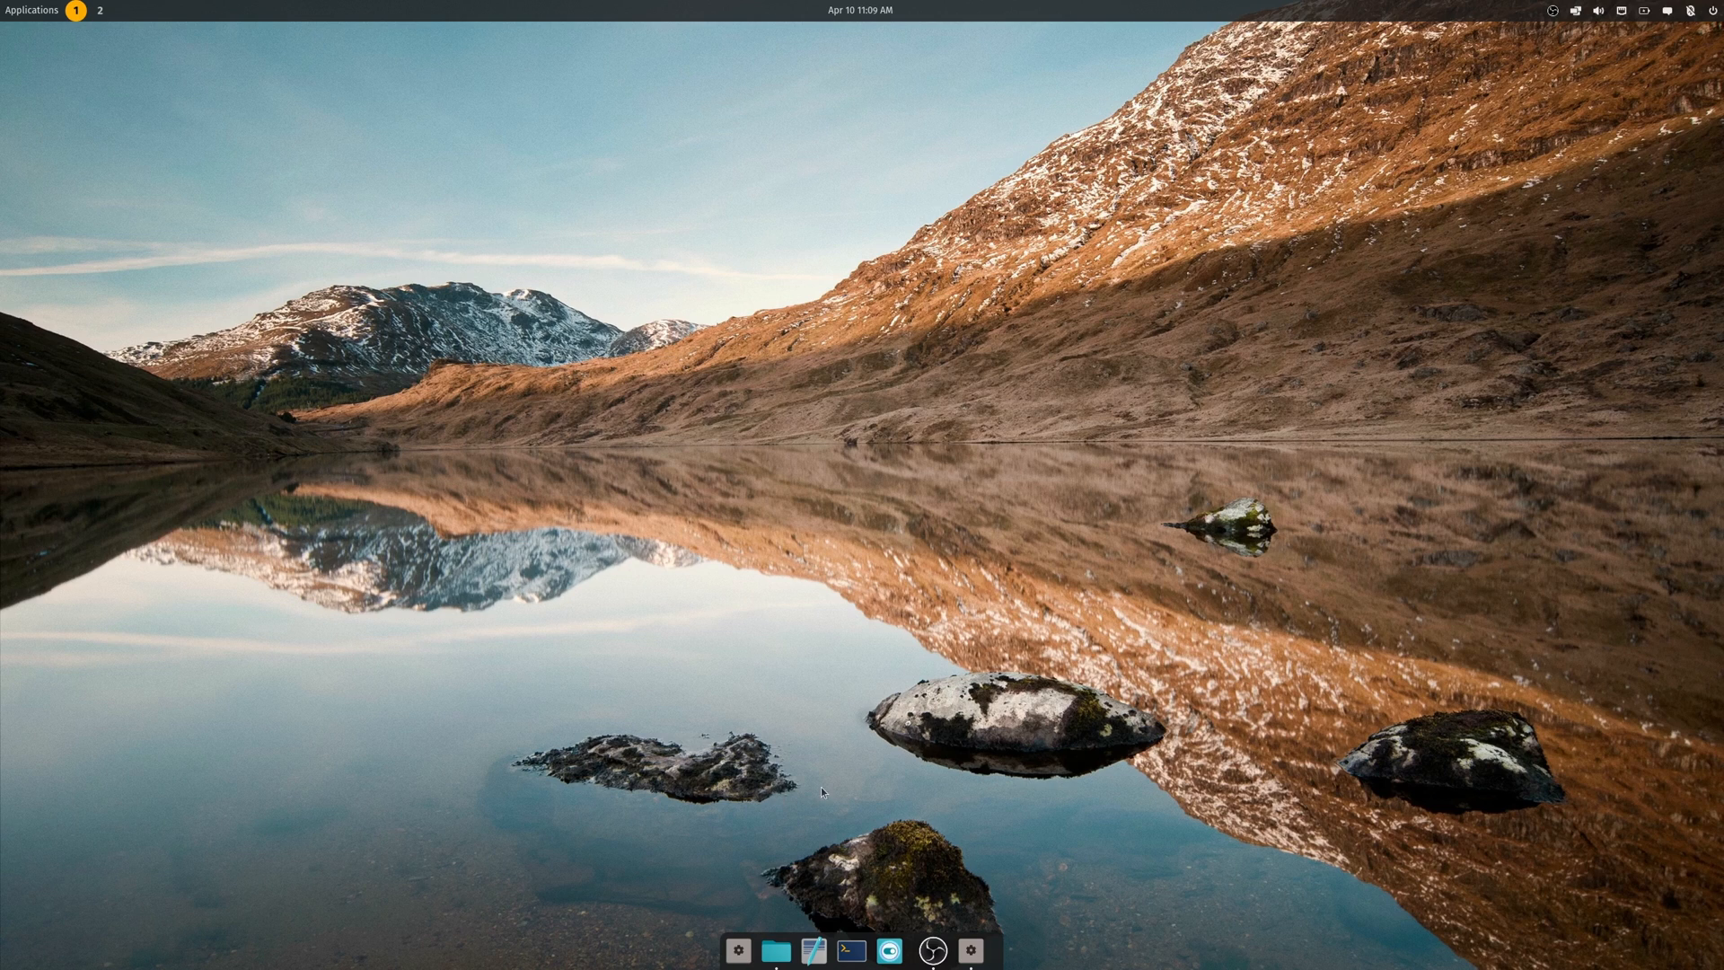
{"action": "left_click", "coordinate": [32, 11]}
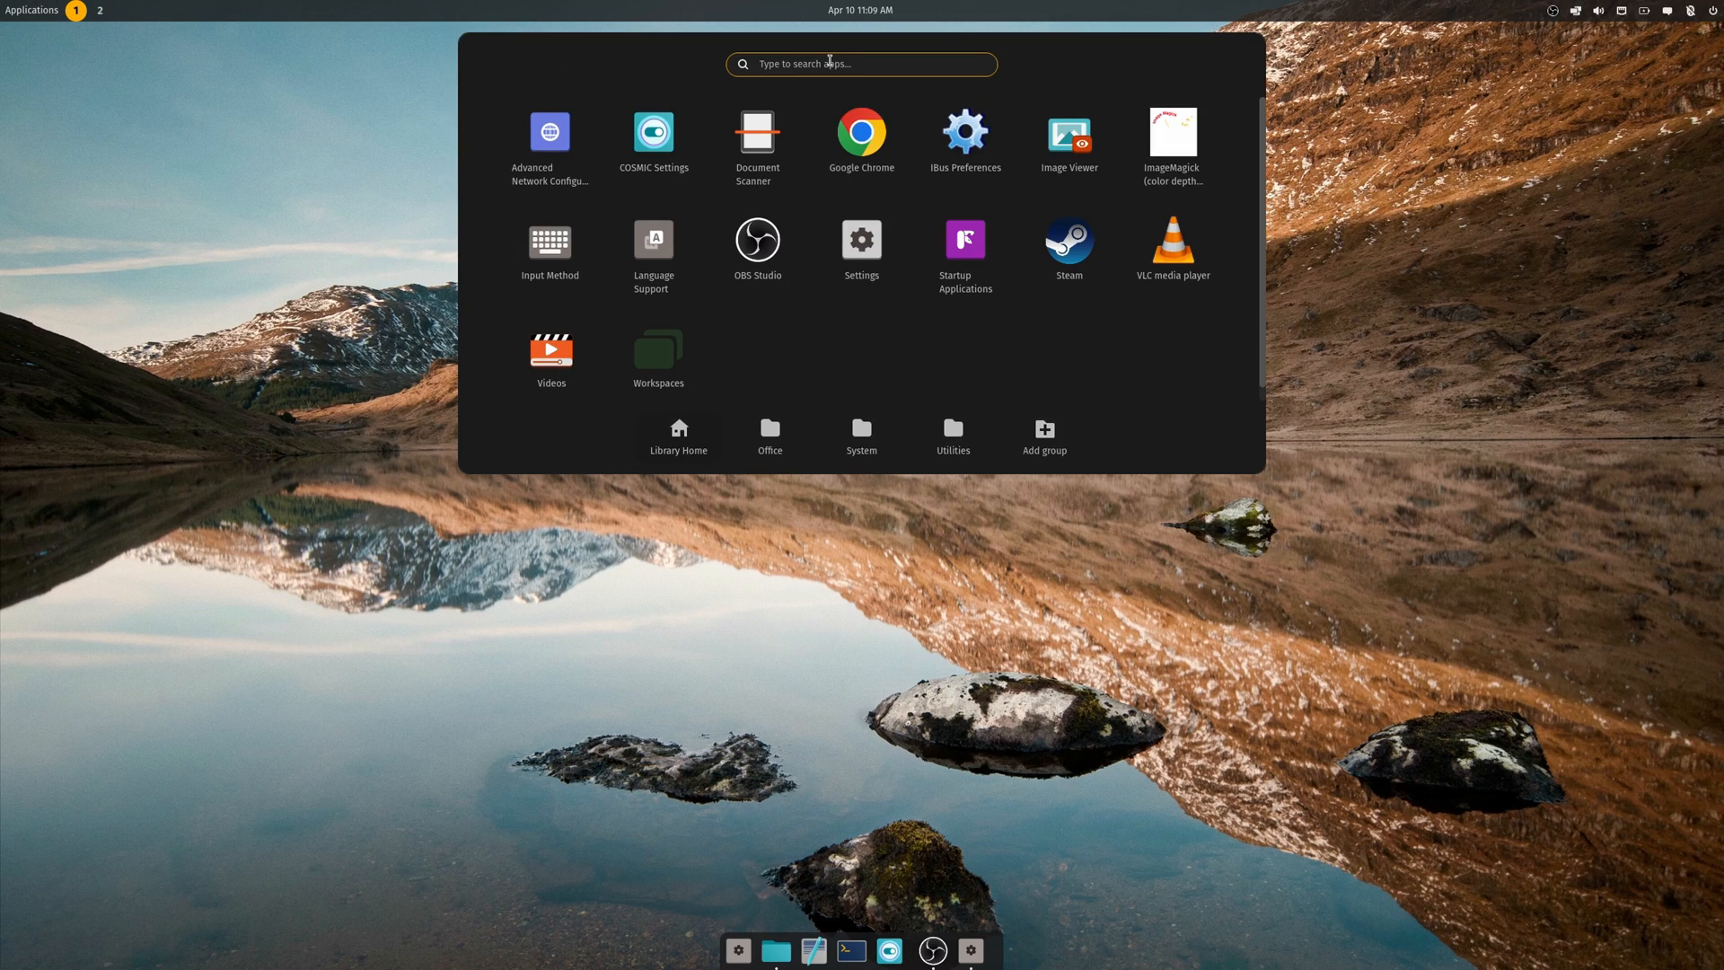
{"action": "type", "text": "COSMIC"}
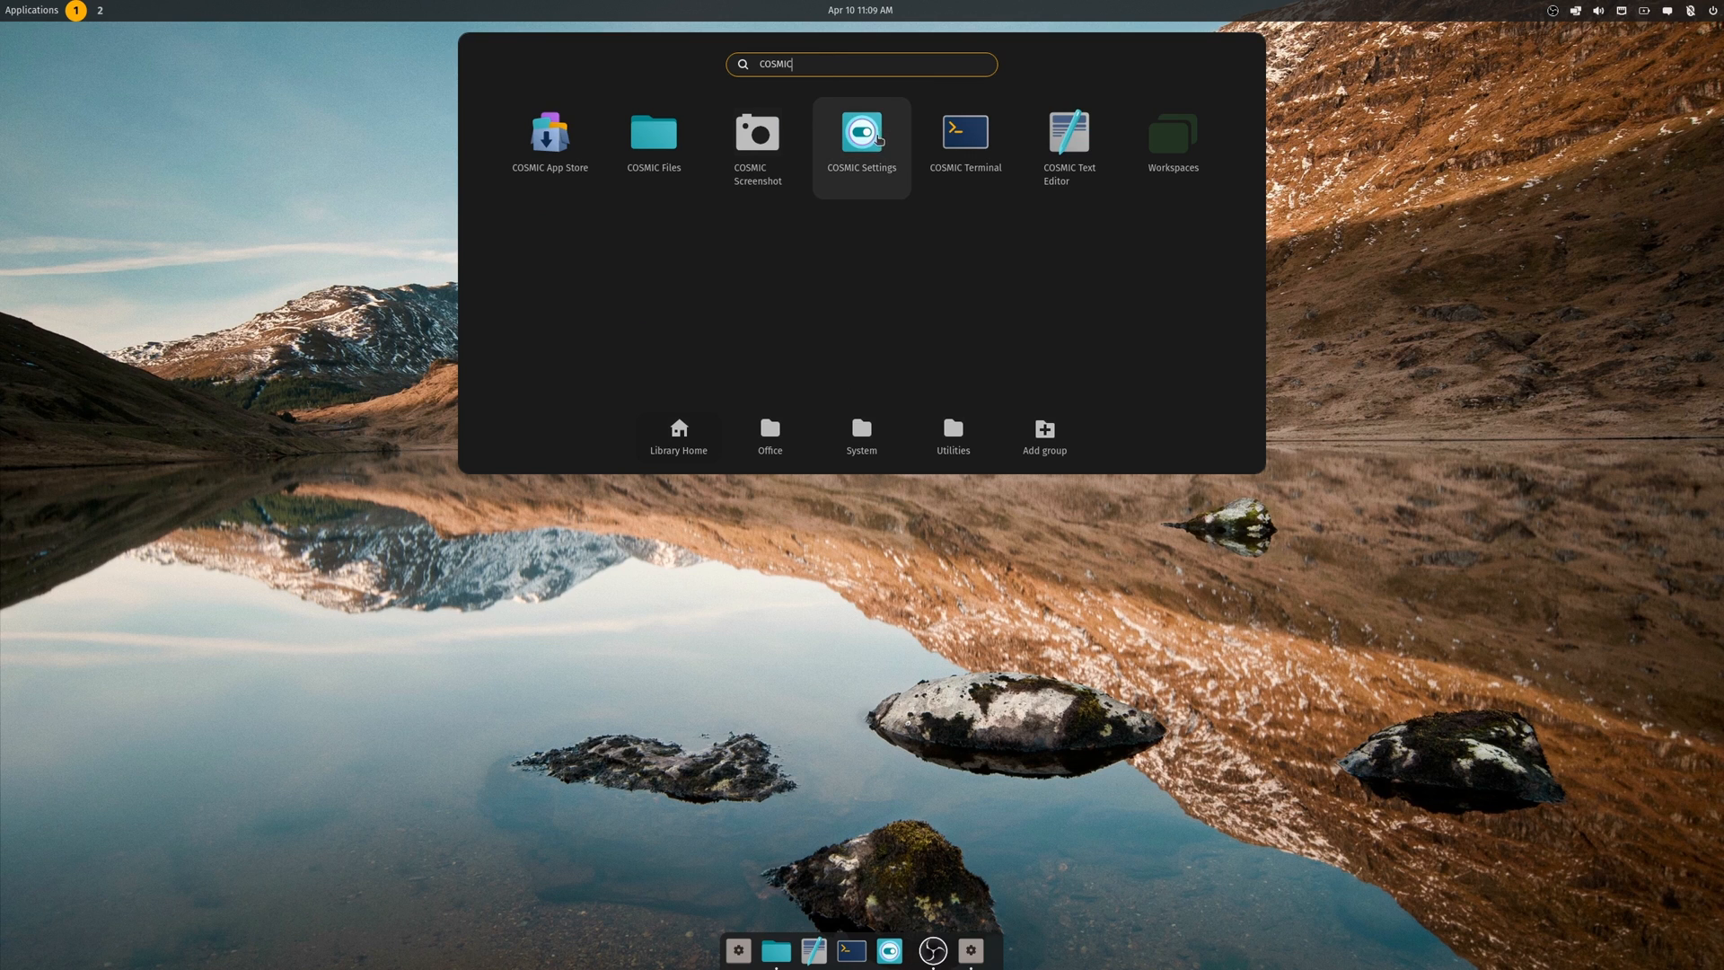
{"action": "left_click", "coordinate": [860, 135]}
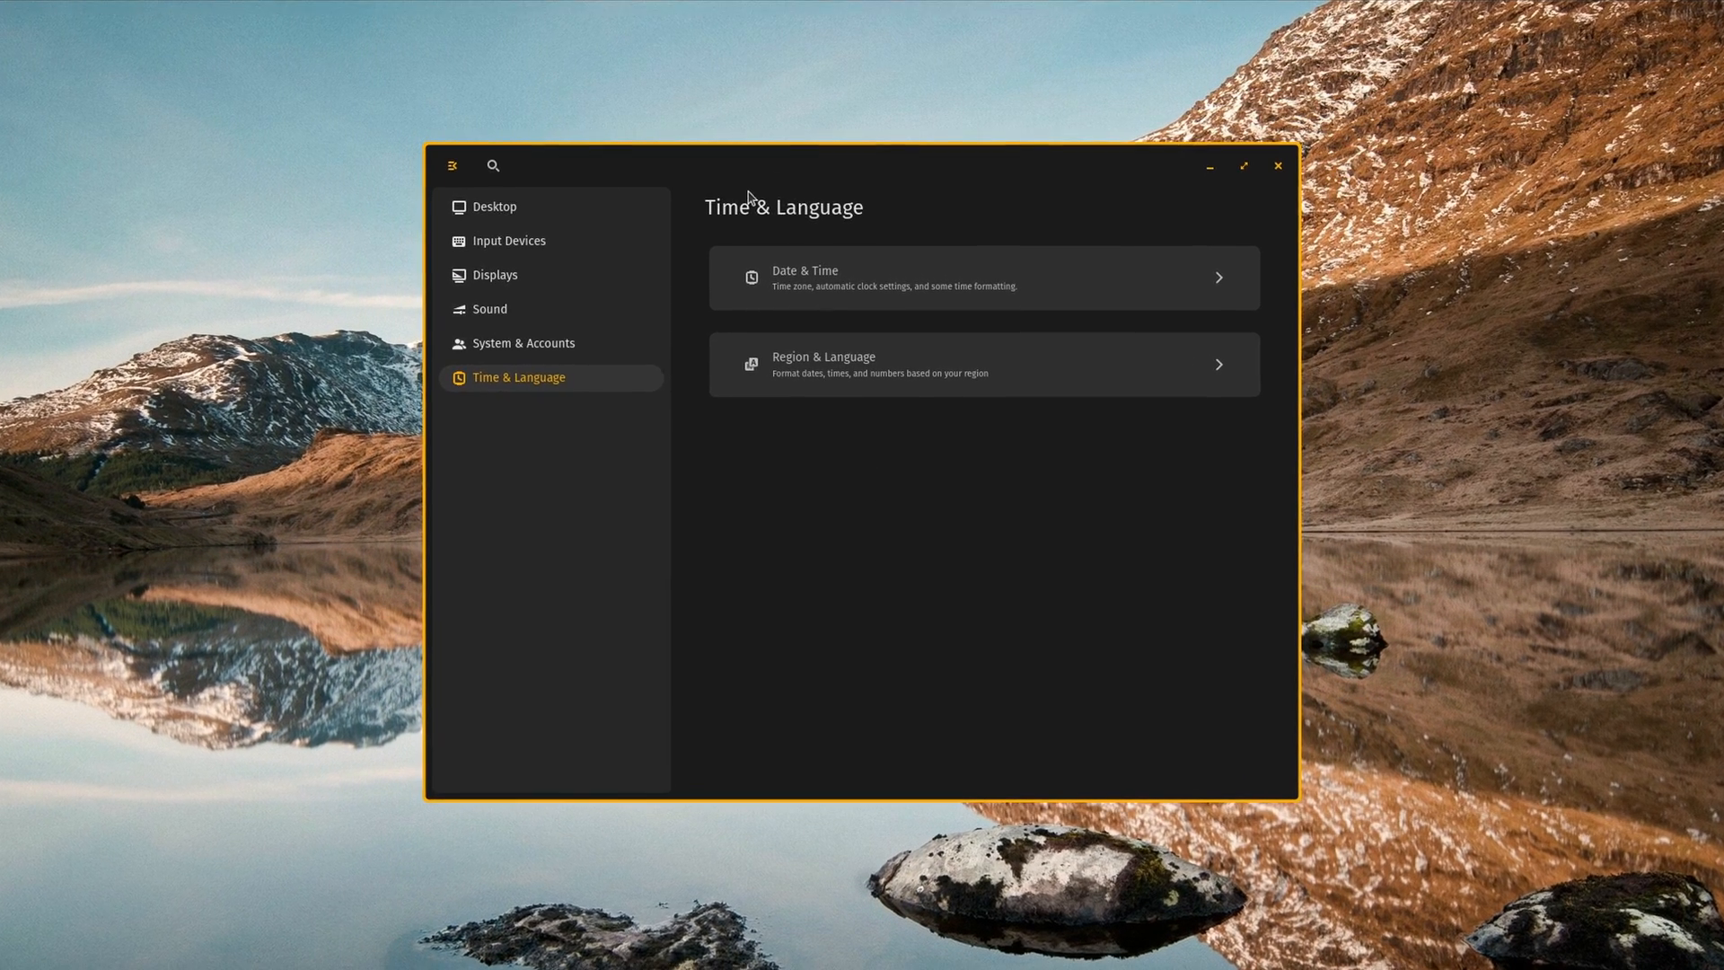
- Tour the System & Accounts, Sound, Displays, Input Devices and Desktop settings categories
{"action": "left_click", "coordinate": [523, 341]}
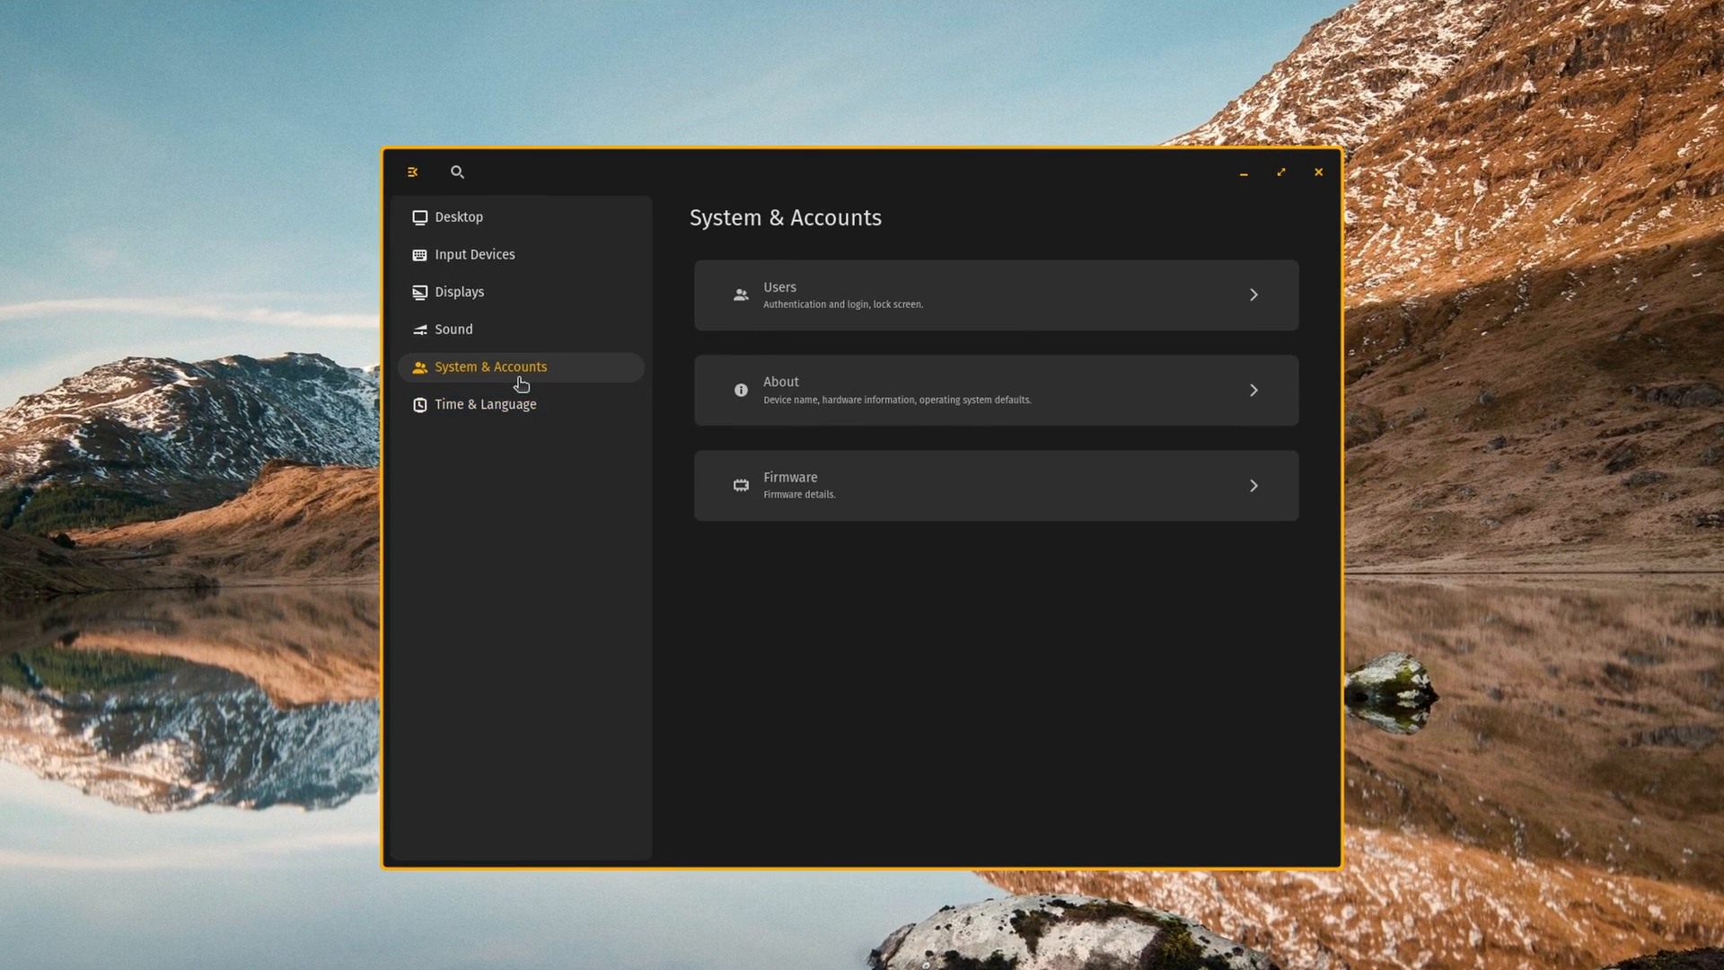
{"action": "mouse_move", "coordinate": [453, 329]}
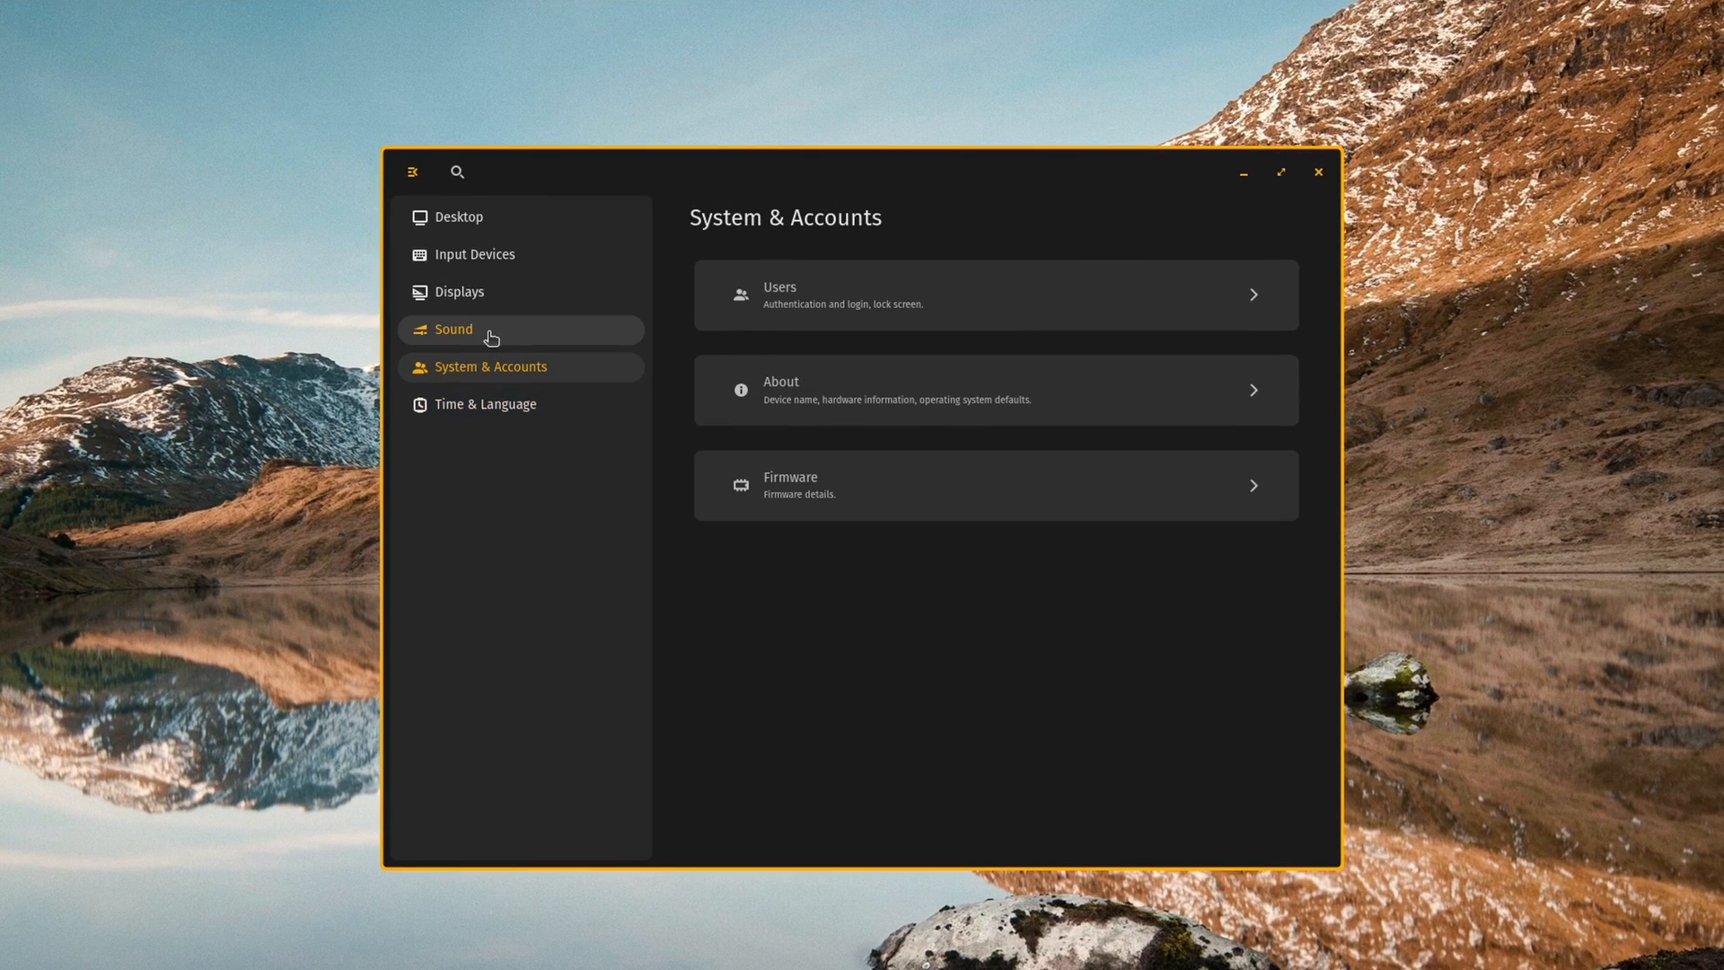
{"action": "left_click", "coordinate": [452, 329]}
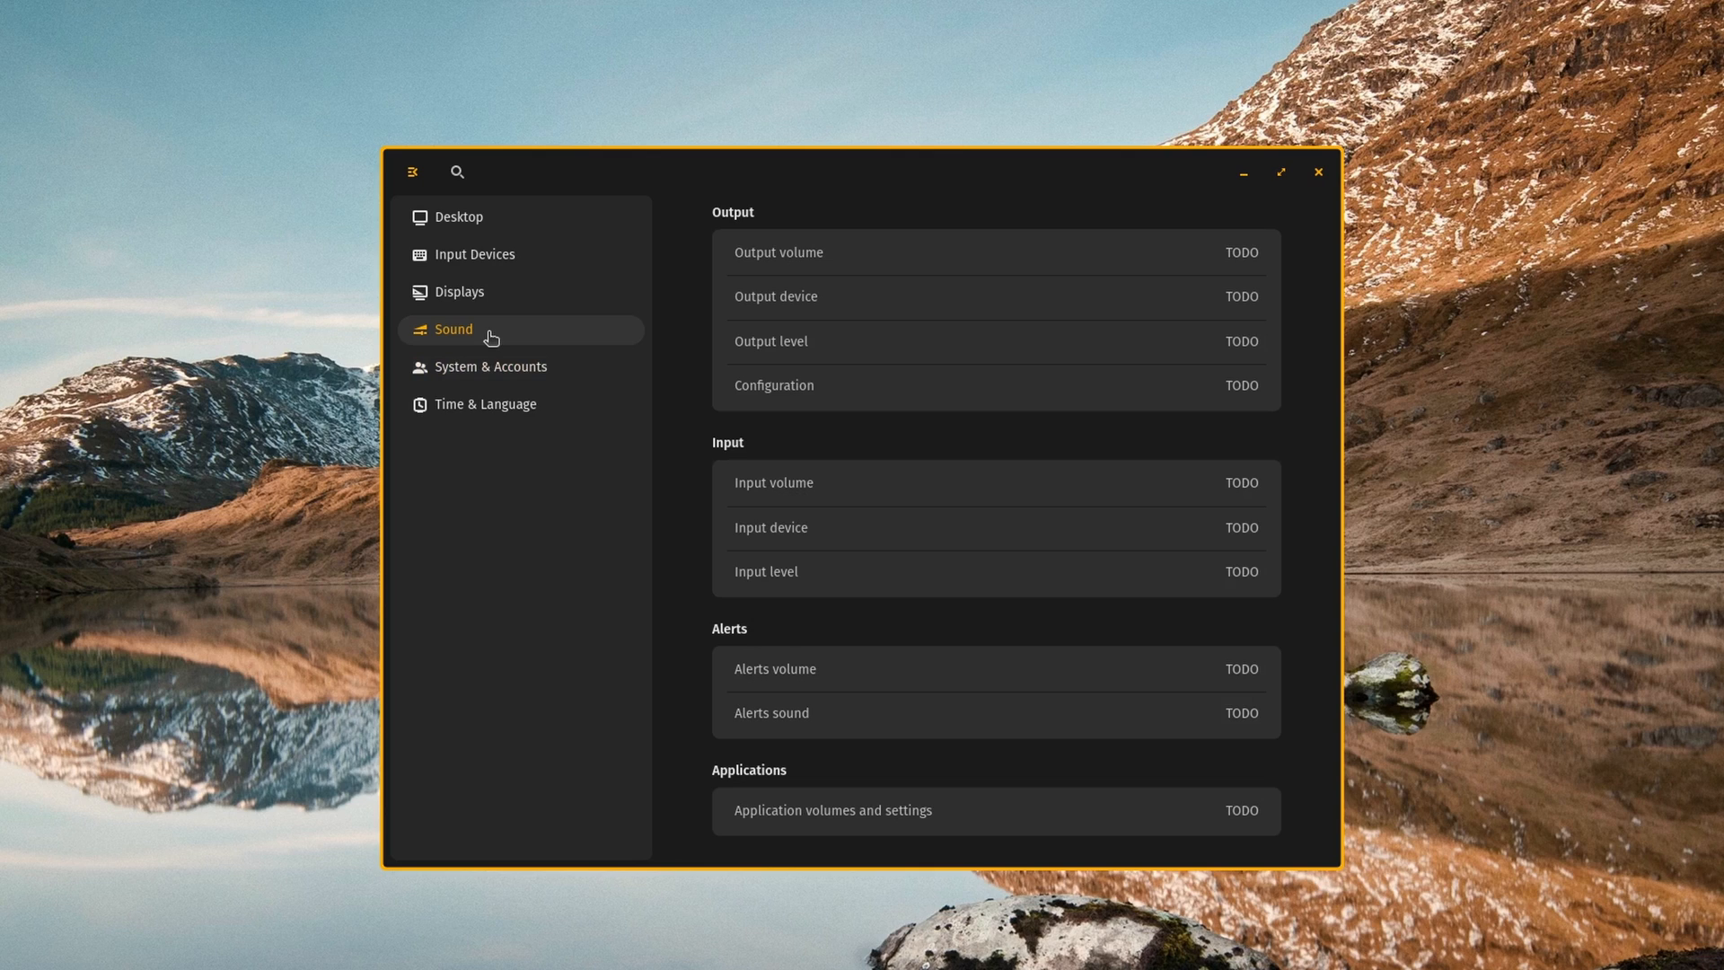
{"action": "left_click", "coordinate": [458, 291]}
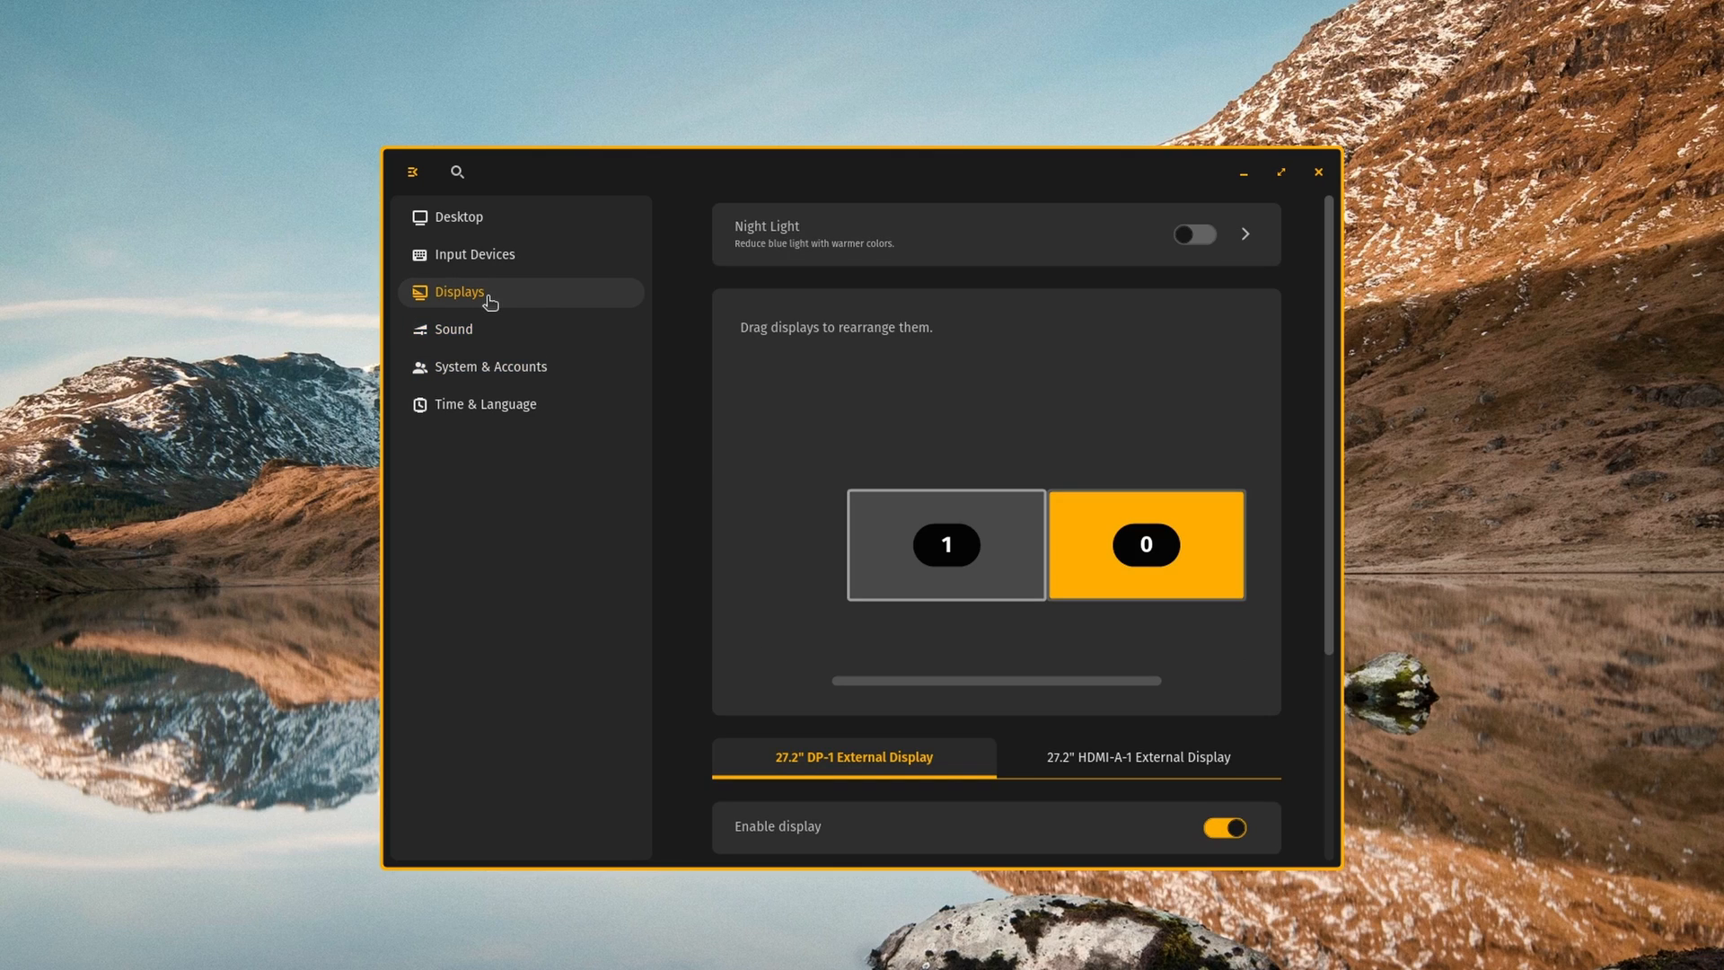
{"action": "scroll", "scroll_direction": "down", "scroll_amount": 3}
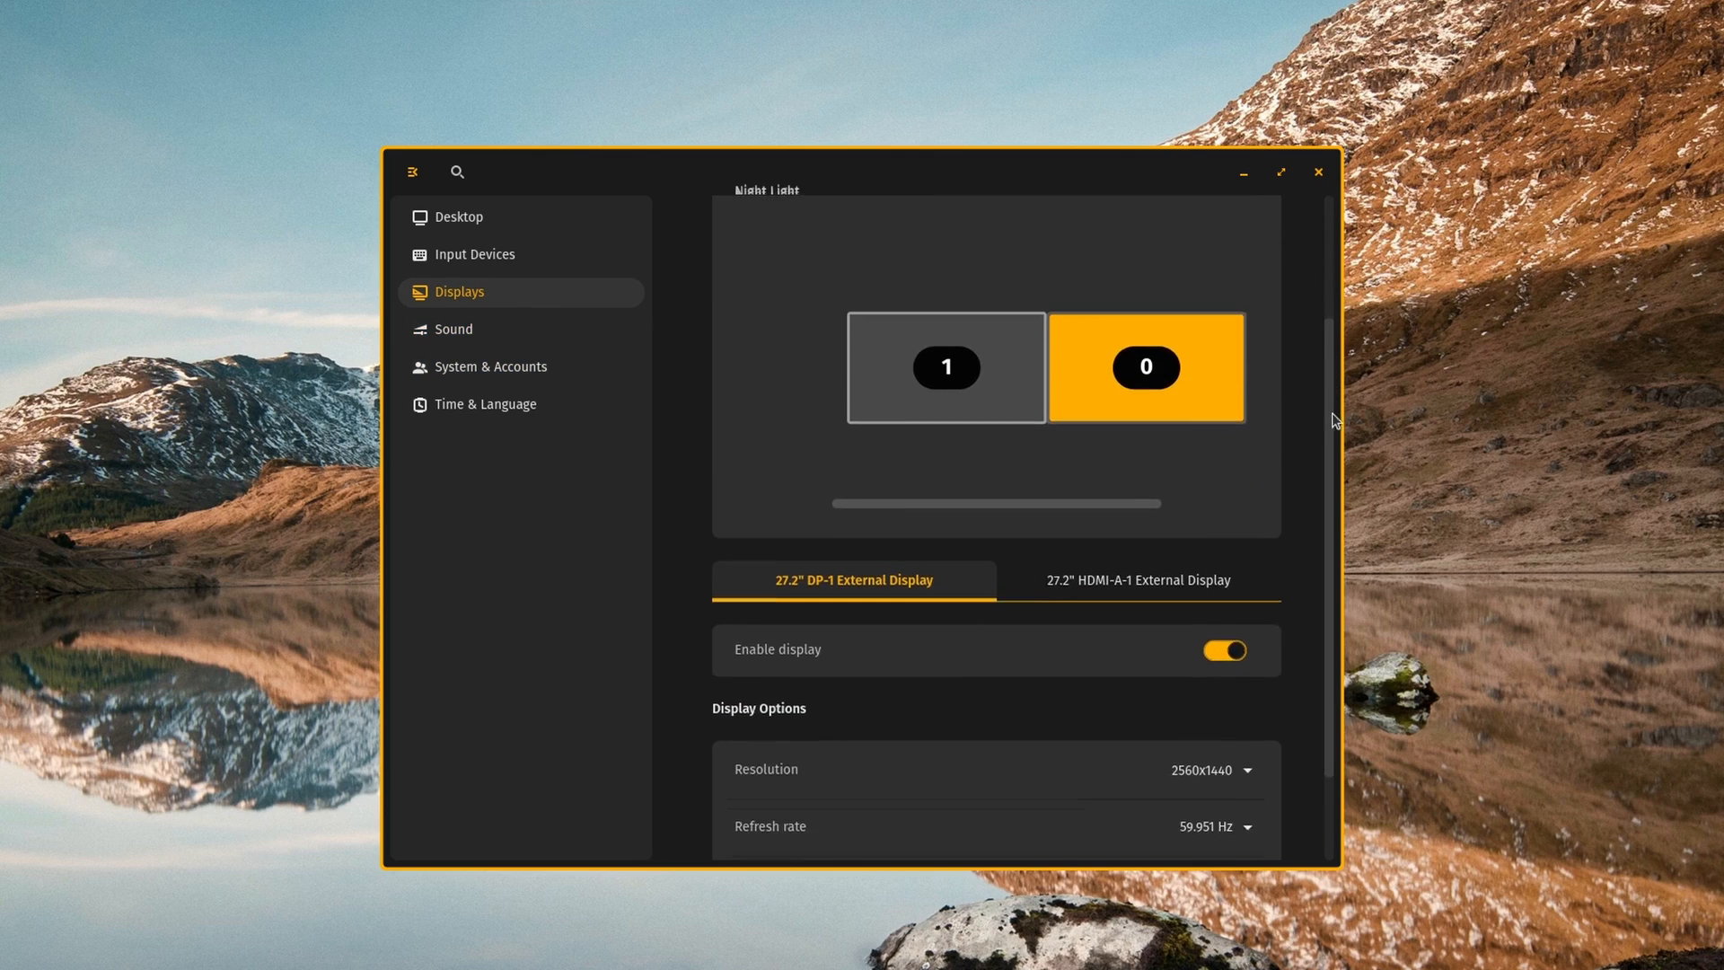
{"action": "scroll", "scroll_direction": "down", "scroll_amount": 3}
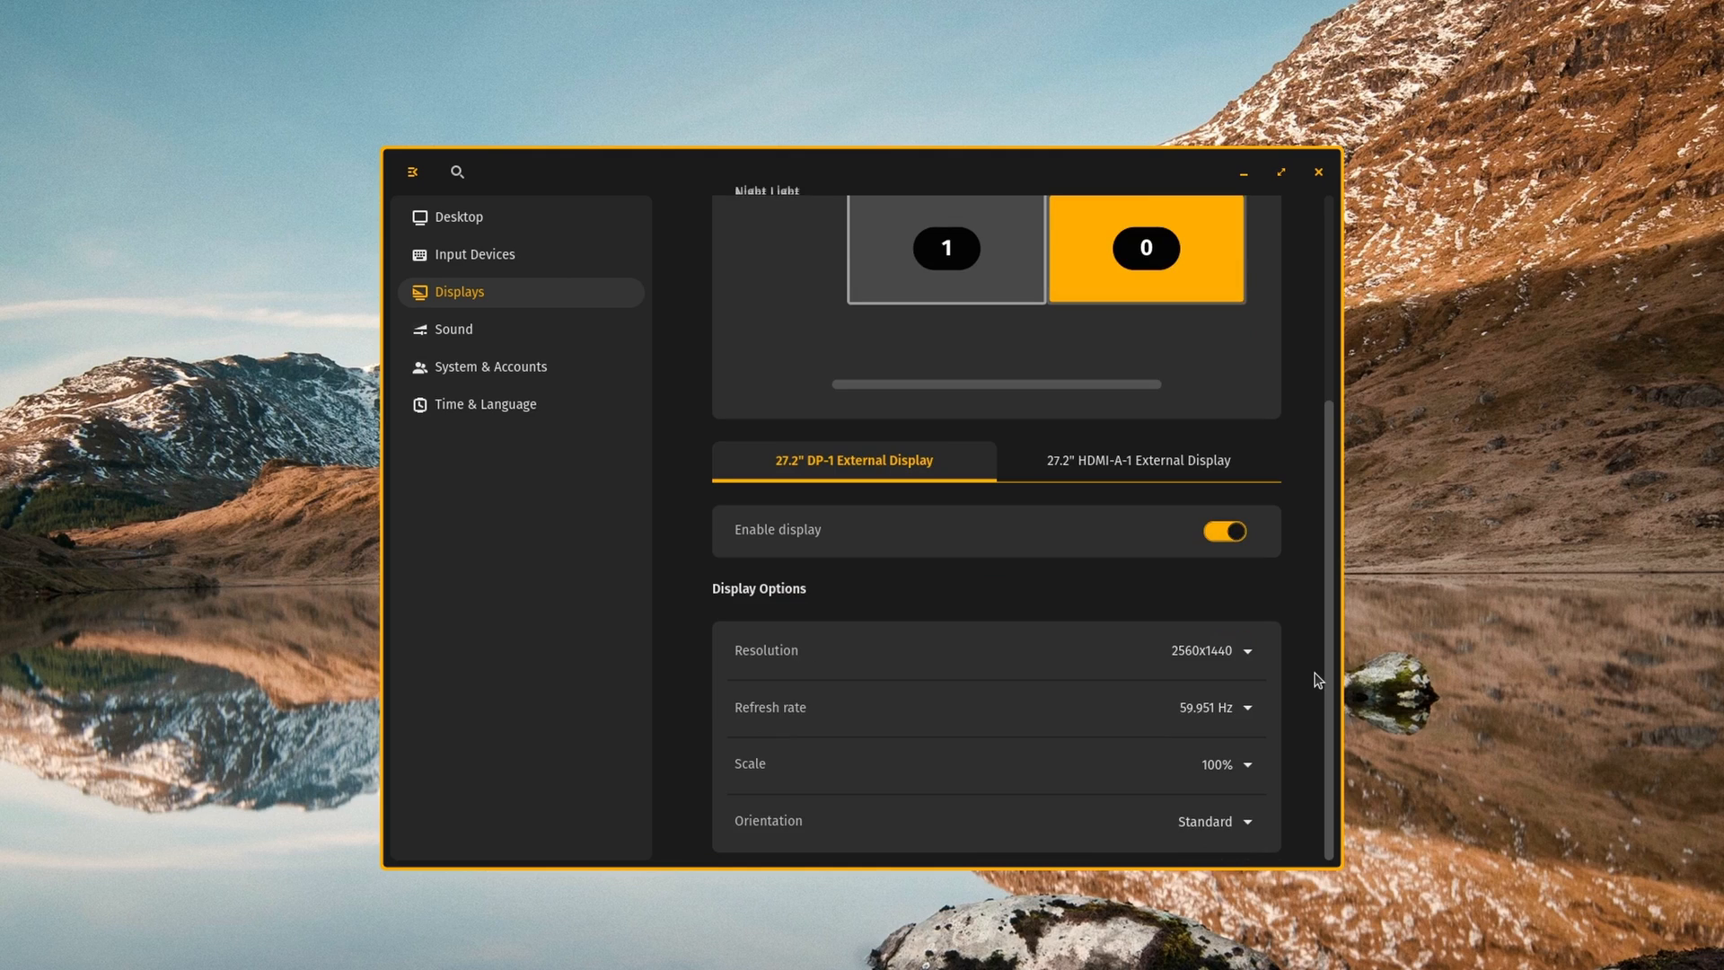
{"action": "left_click", "coordinate": [474, 253]}
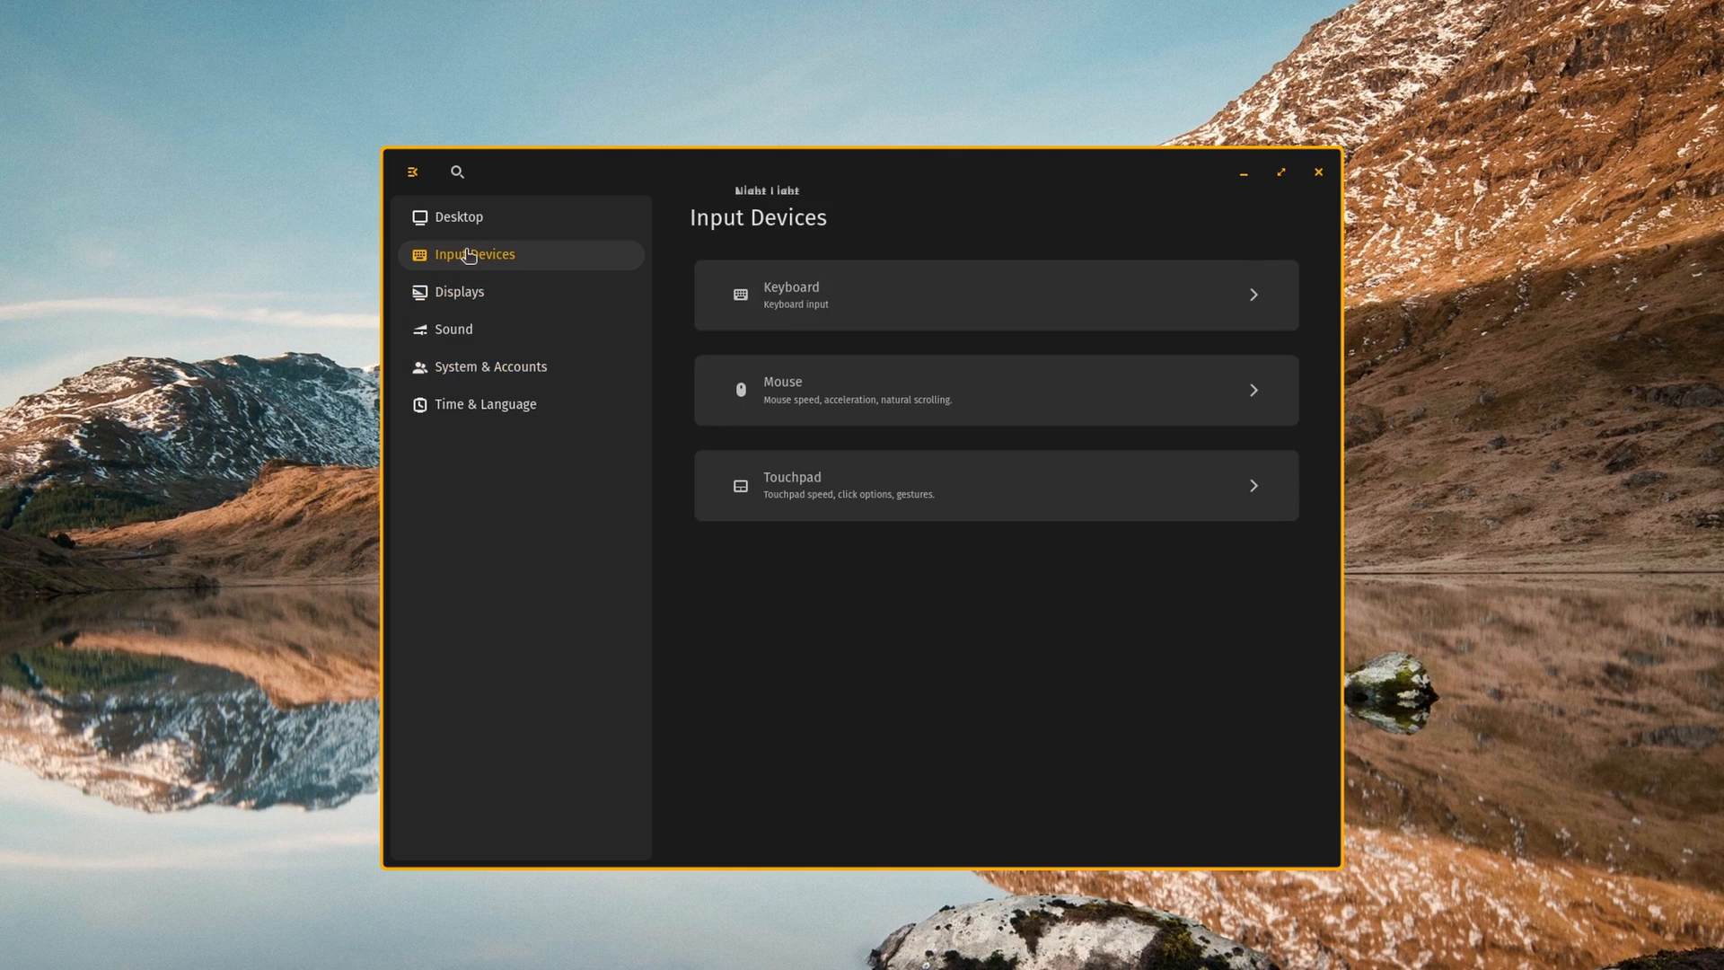
{"action": "left_click", "coordinate": [458, 217]}
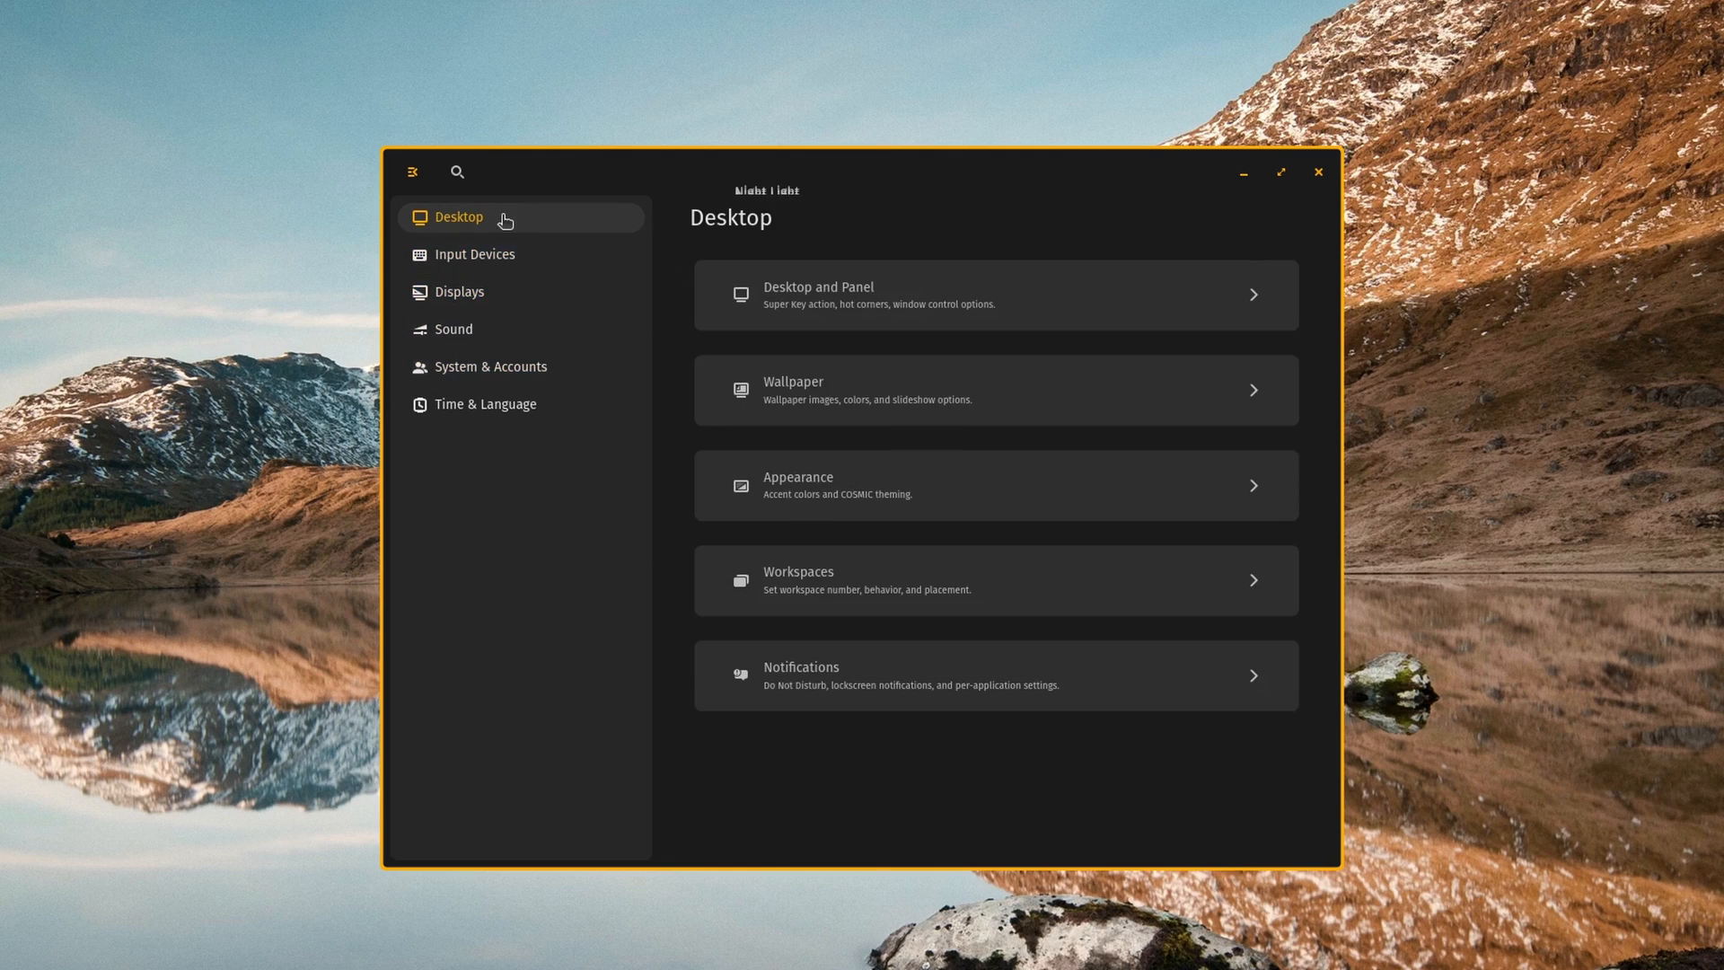
{"action": "mouse_move", "coordinate": [1062, 311]}
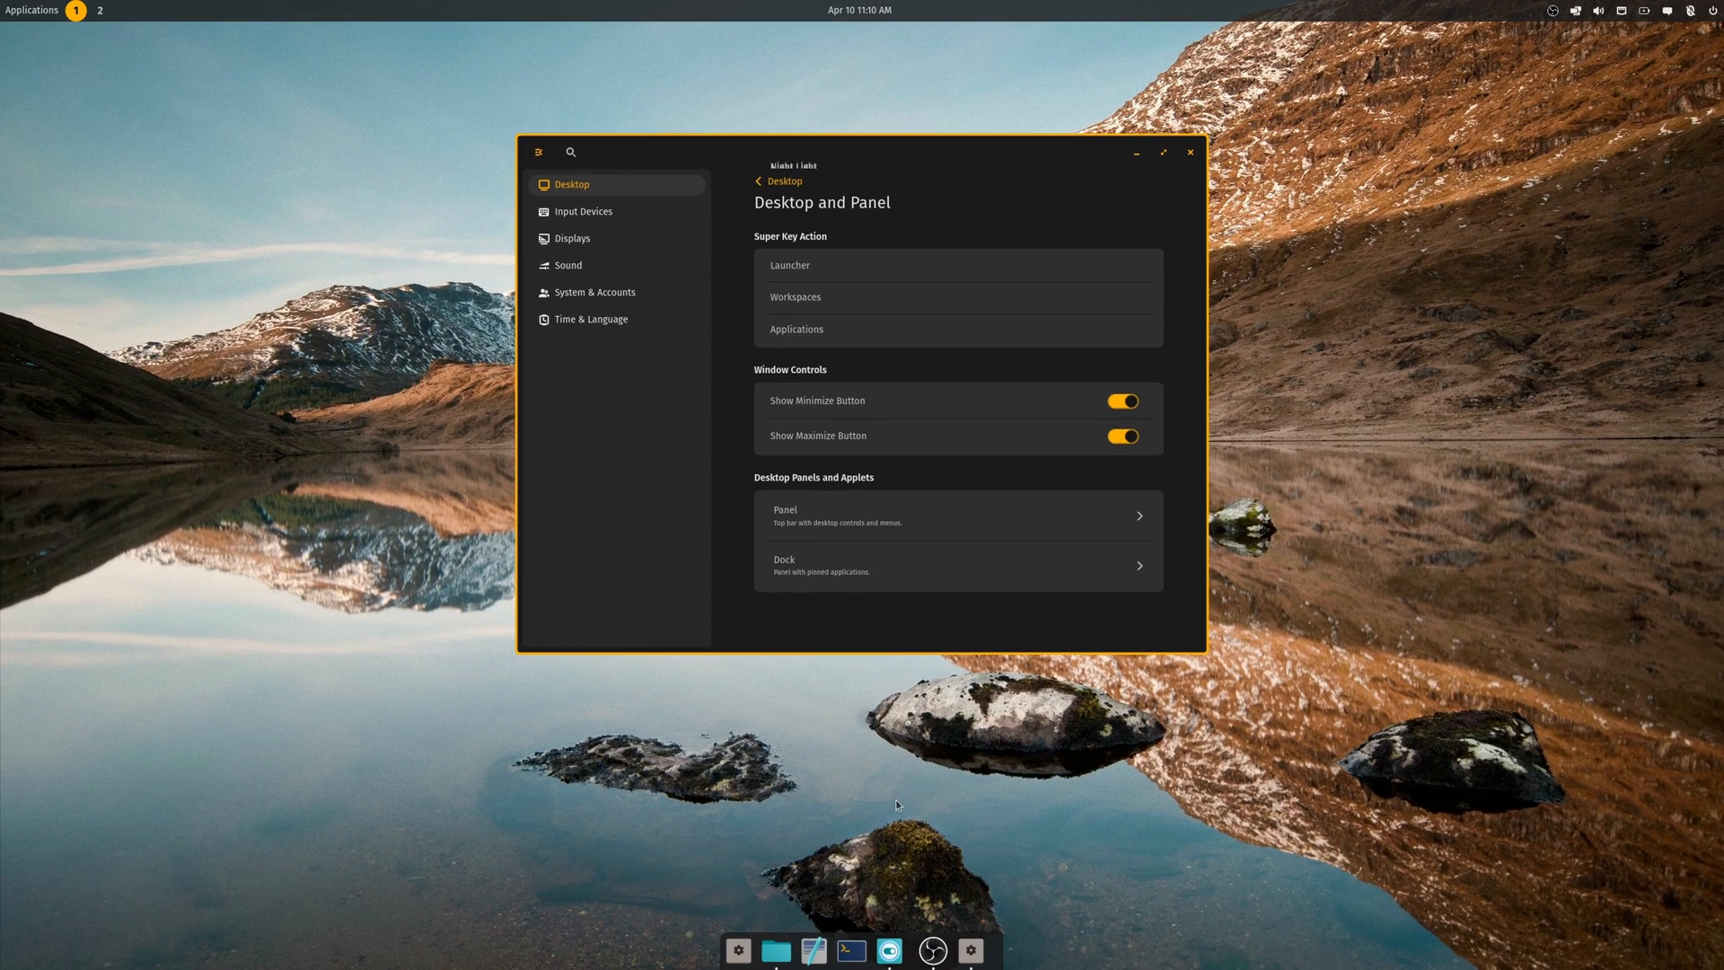
{"action": "mouse_move", "coordinate": [65, 413]}
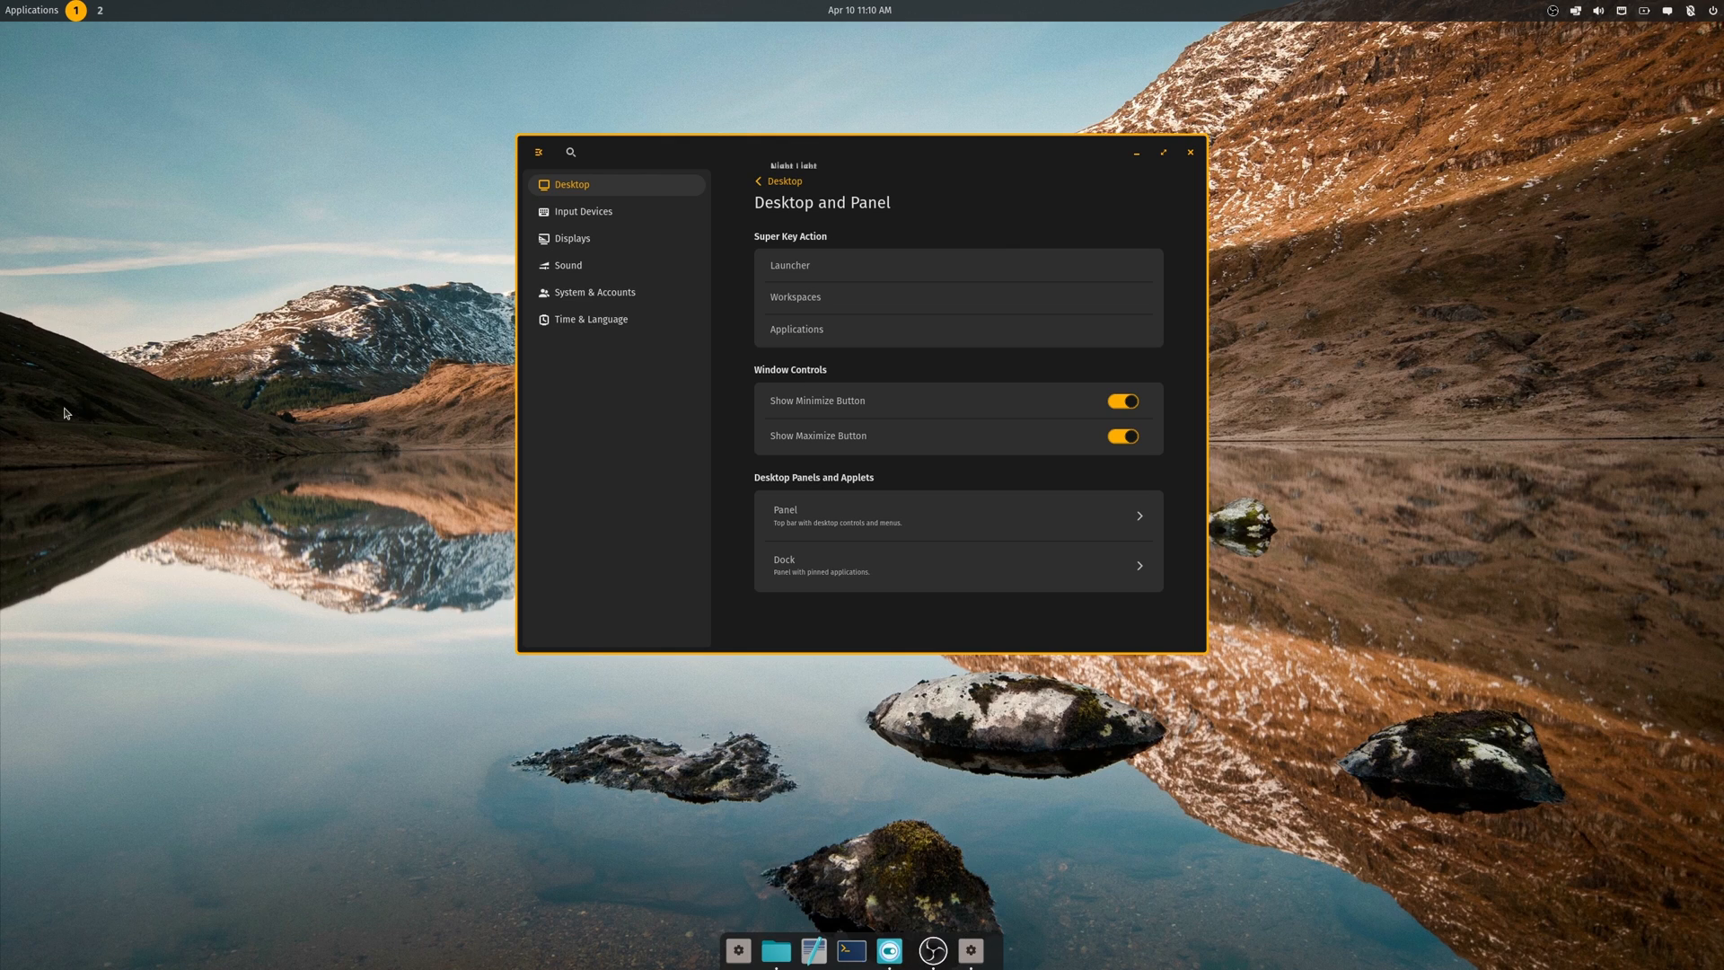
{"action": "mouse_move", "coordinate": [1022, 343]}
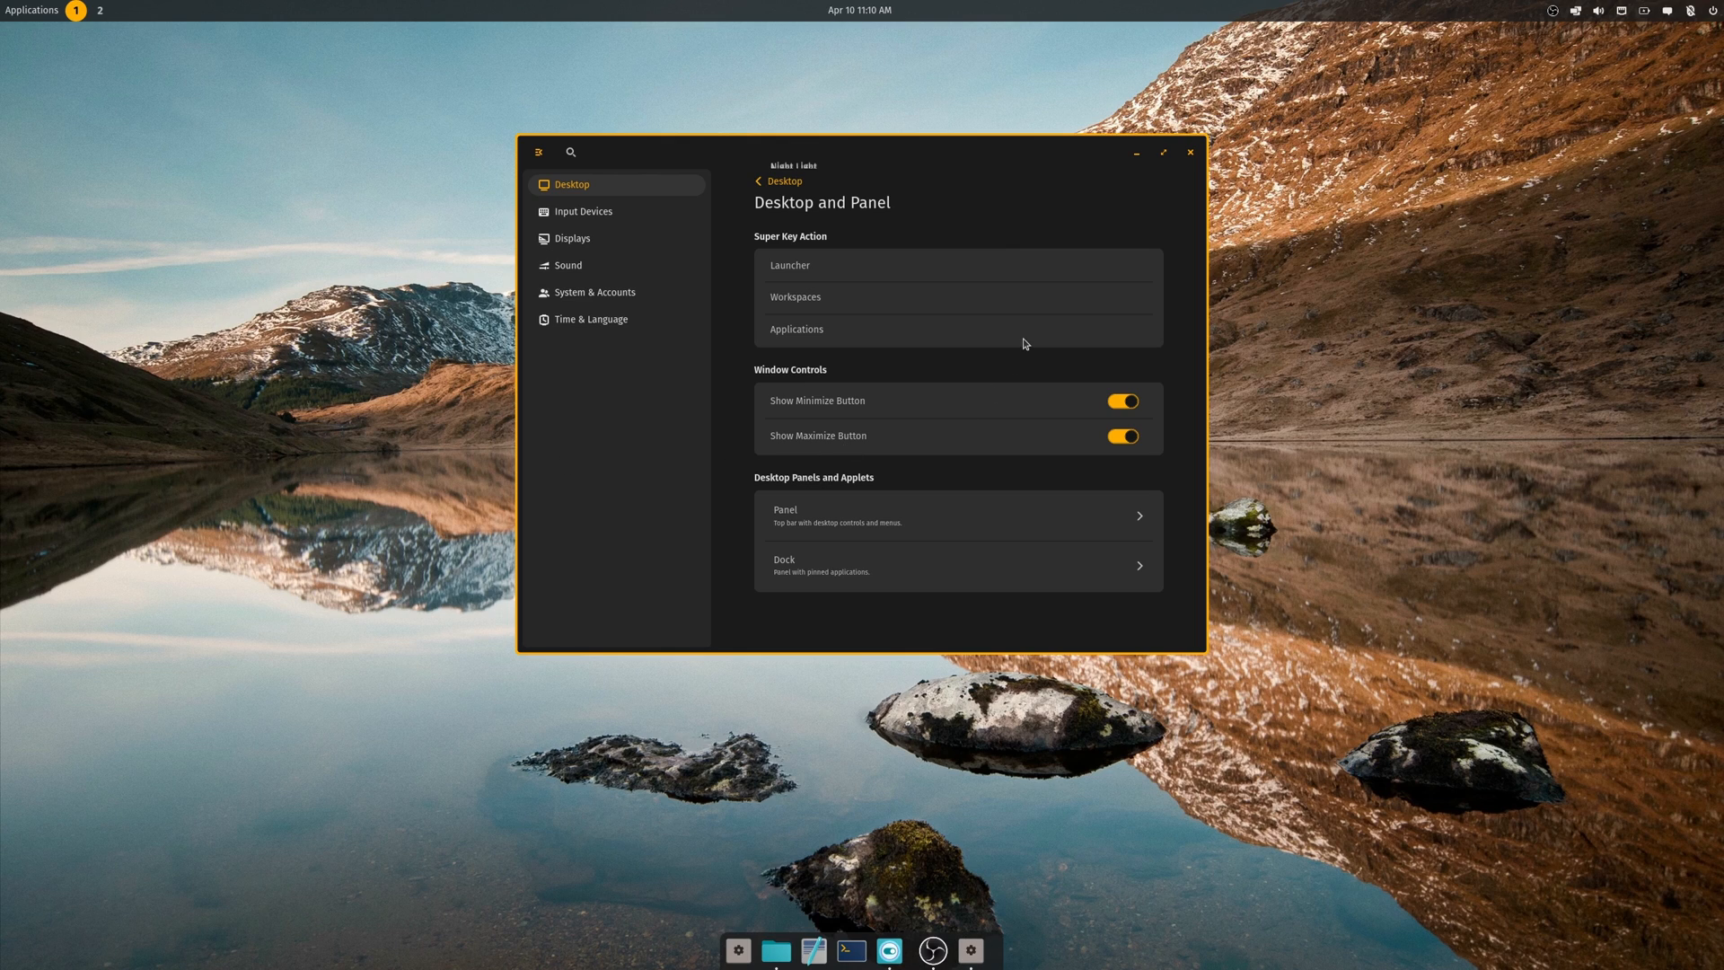
{"action": "mouse_move", "coordinate": [918, 525]}
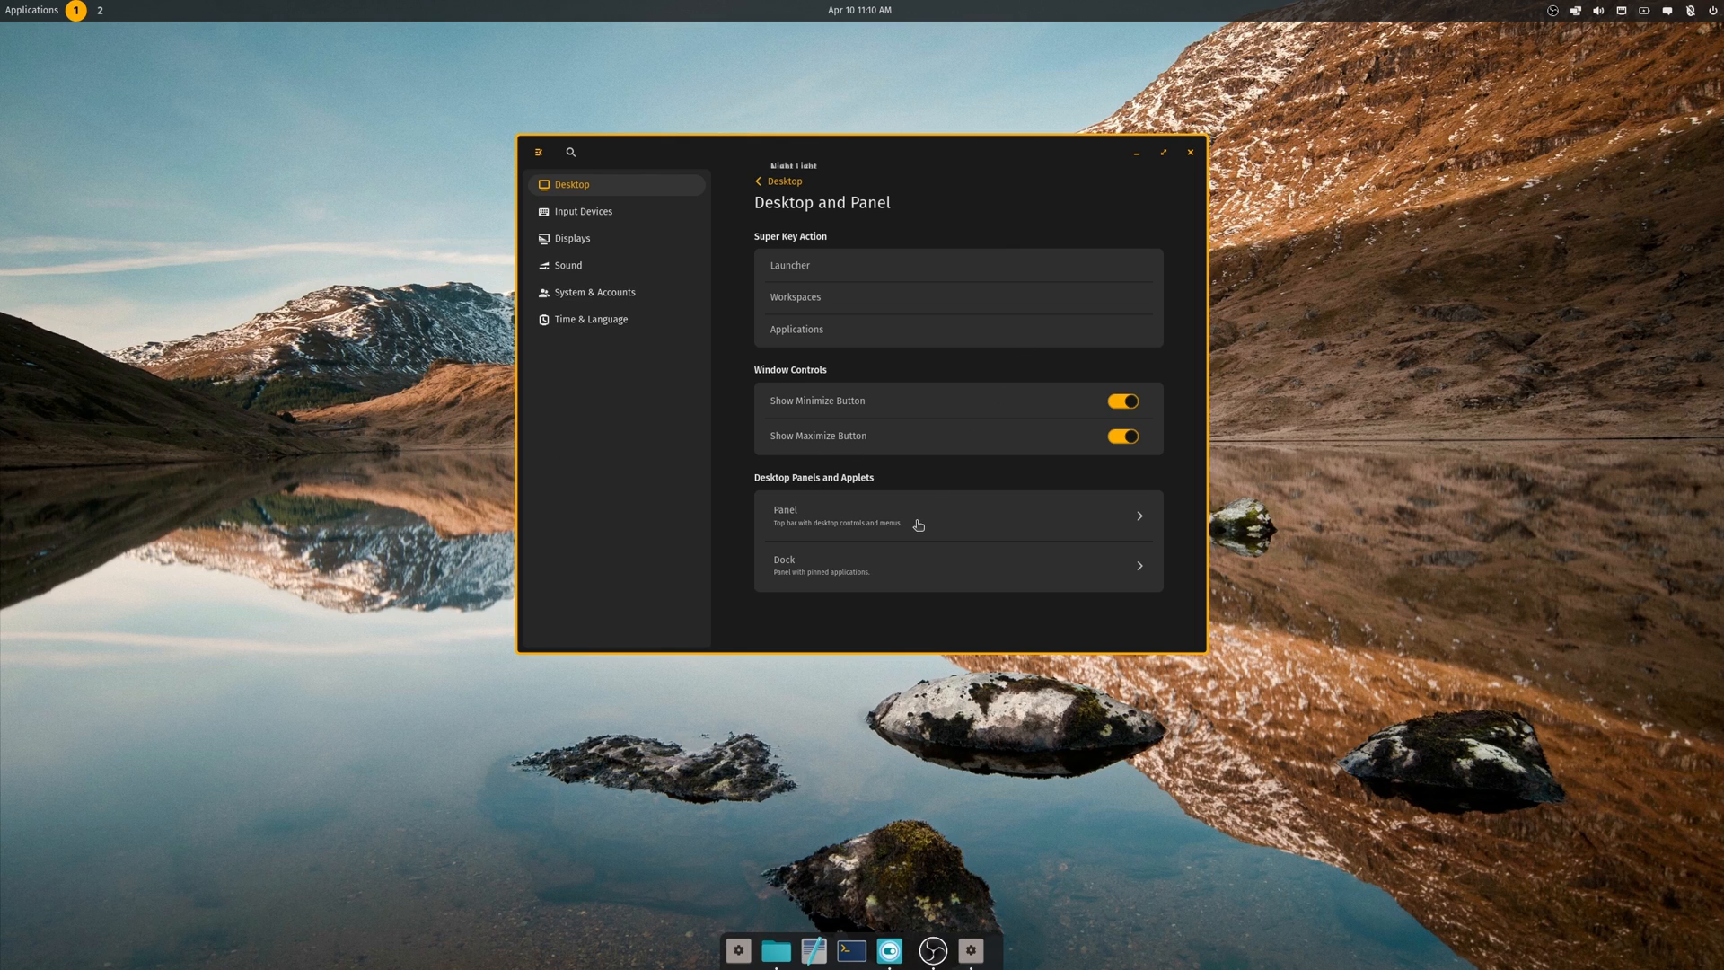
{"action": "mouse_move", "coordinate": [817, 571]}
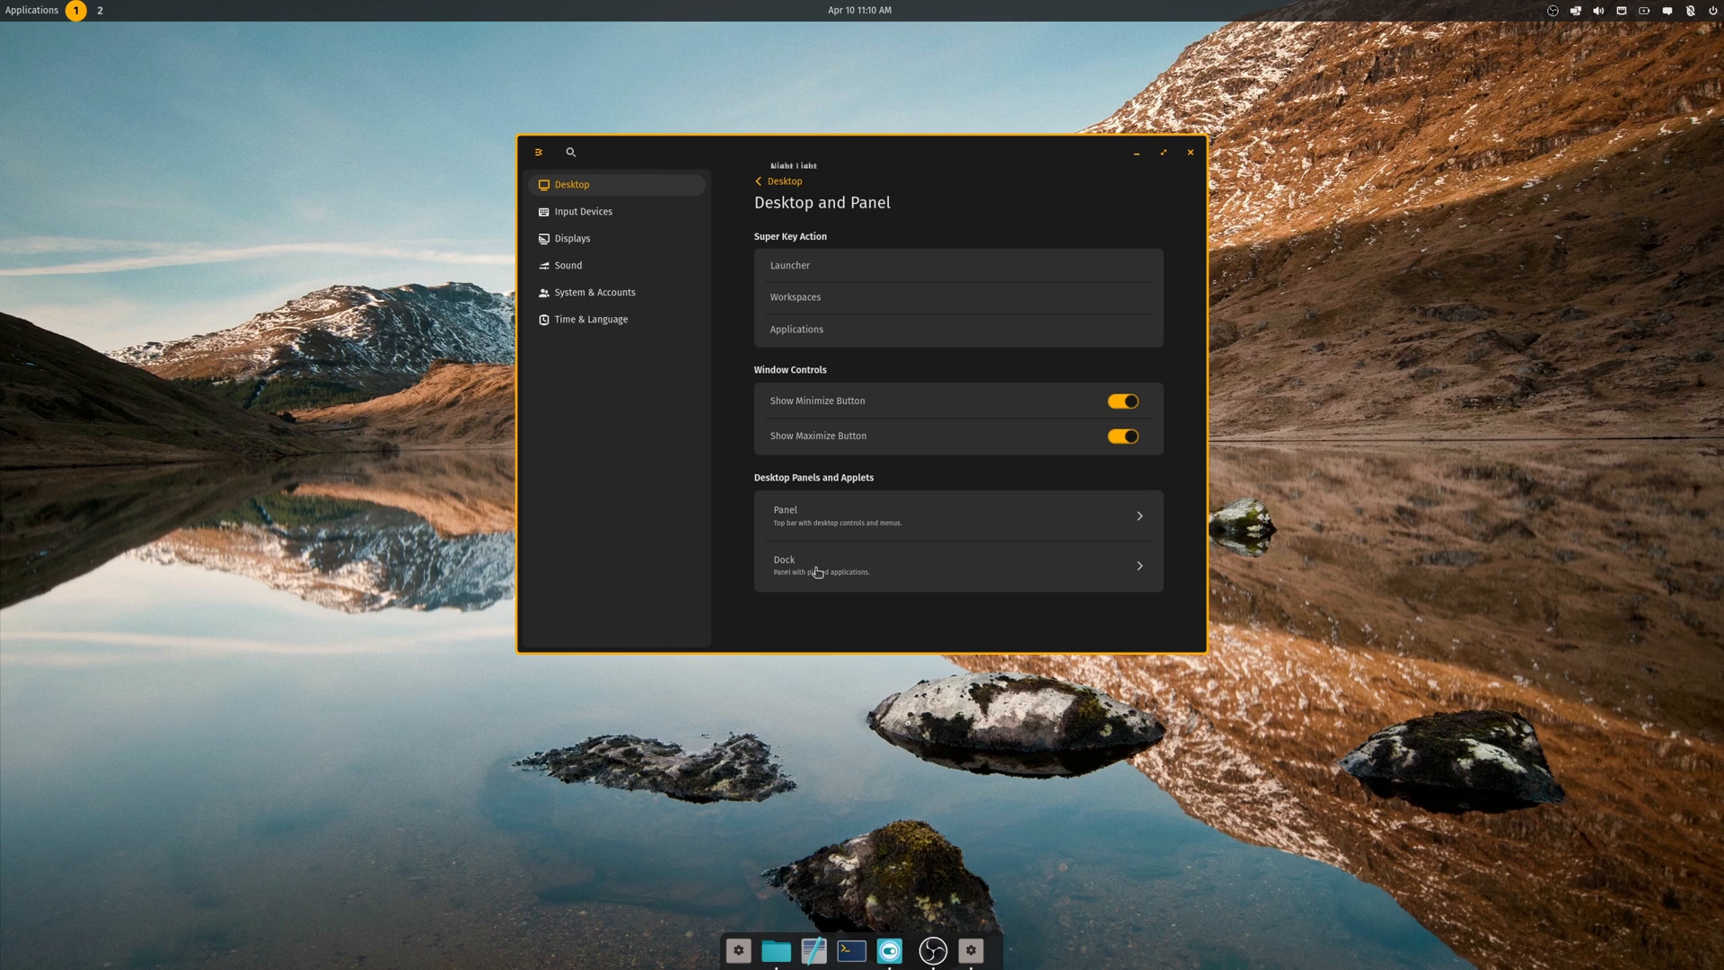
- Set the dock's position on screen to Left in Desktop and Panel > Dock
{"action": "left_click", "coordinate": [955, 566]}
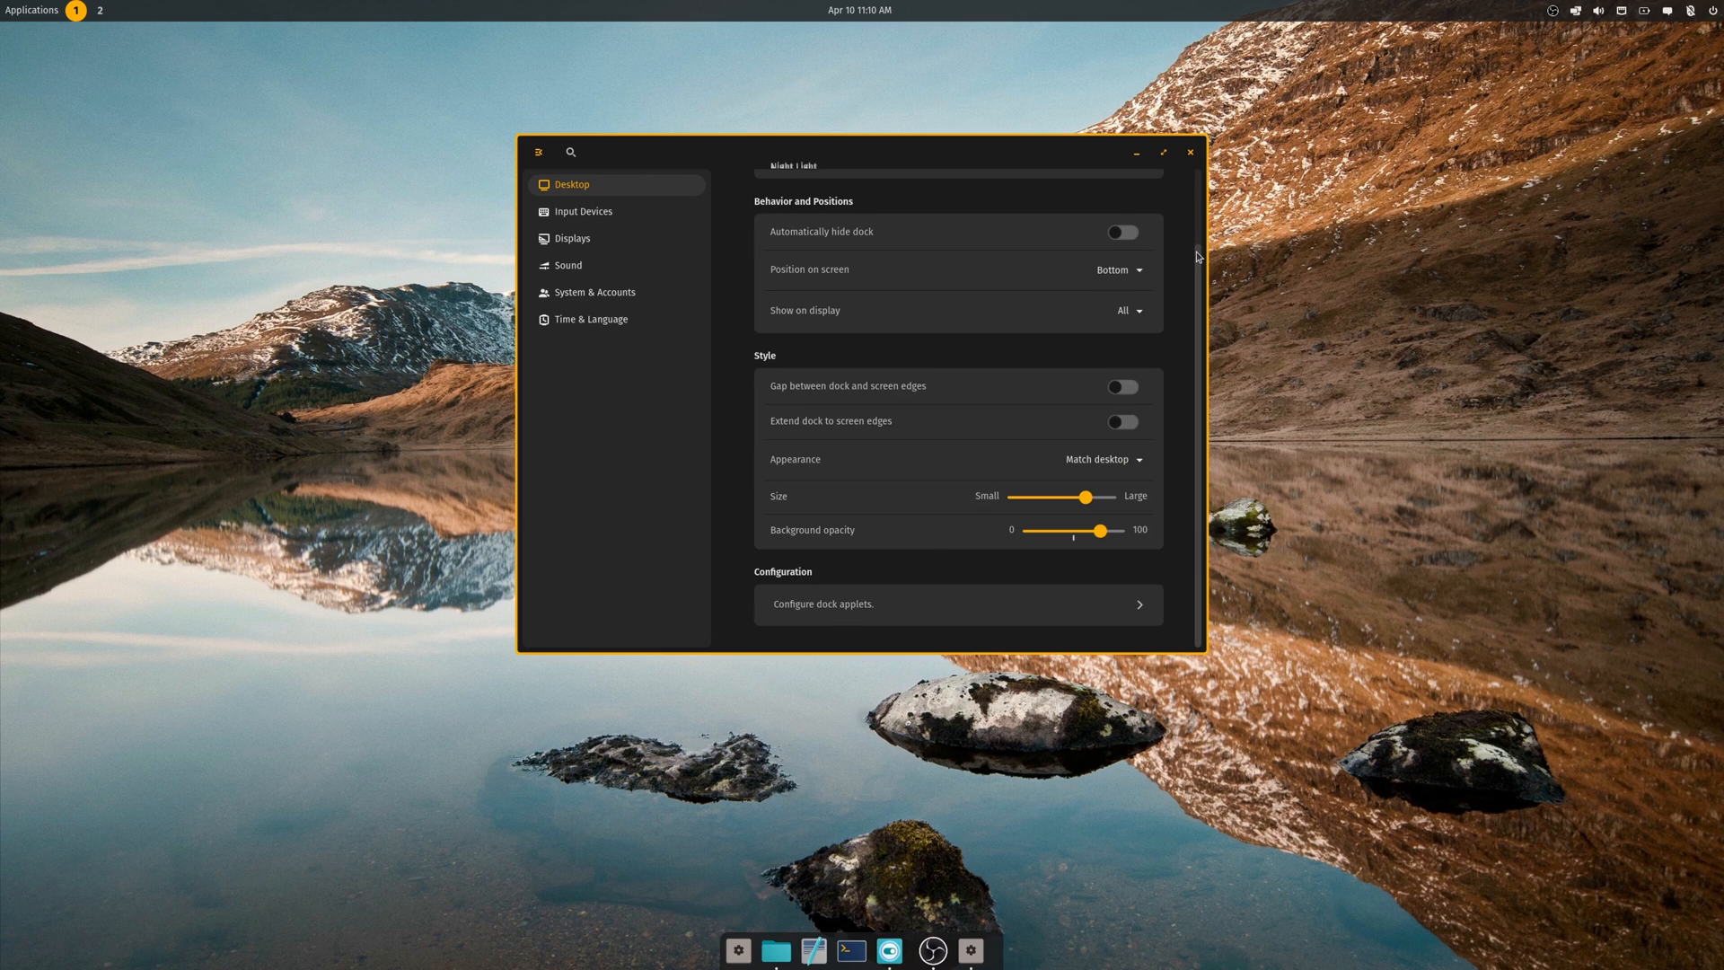
{"action": "left_click", "coordinate": [1119, 270]}
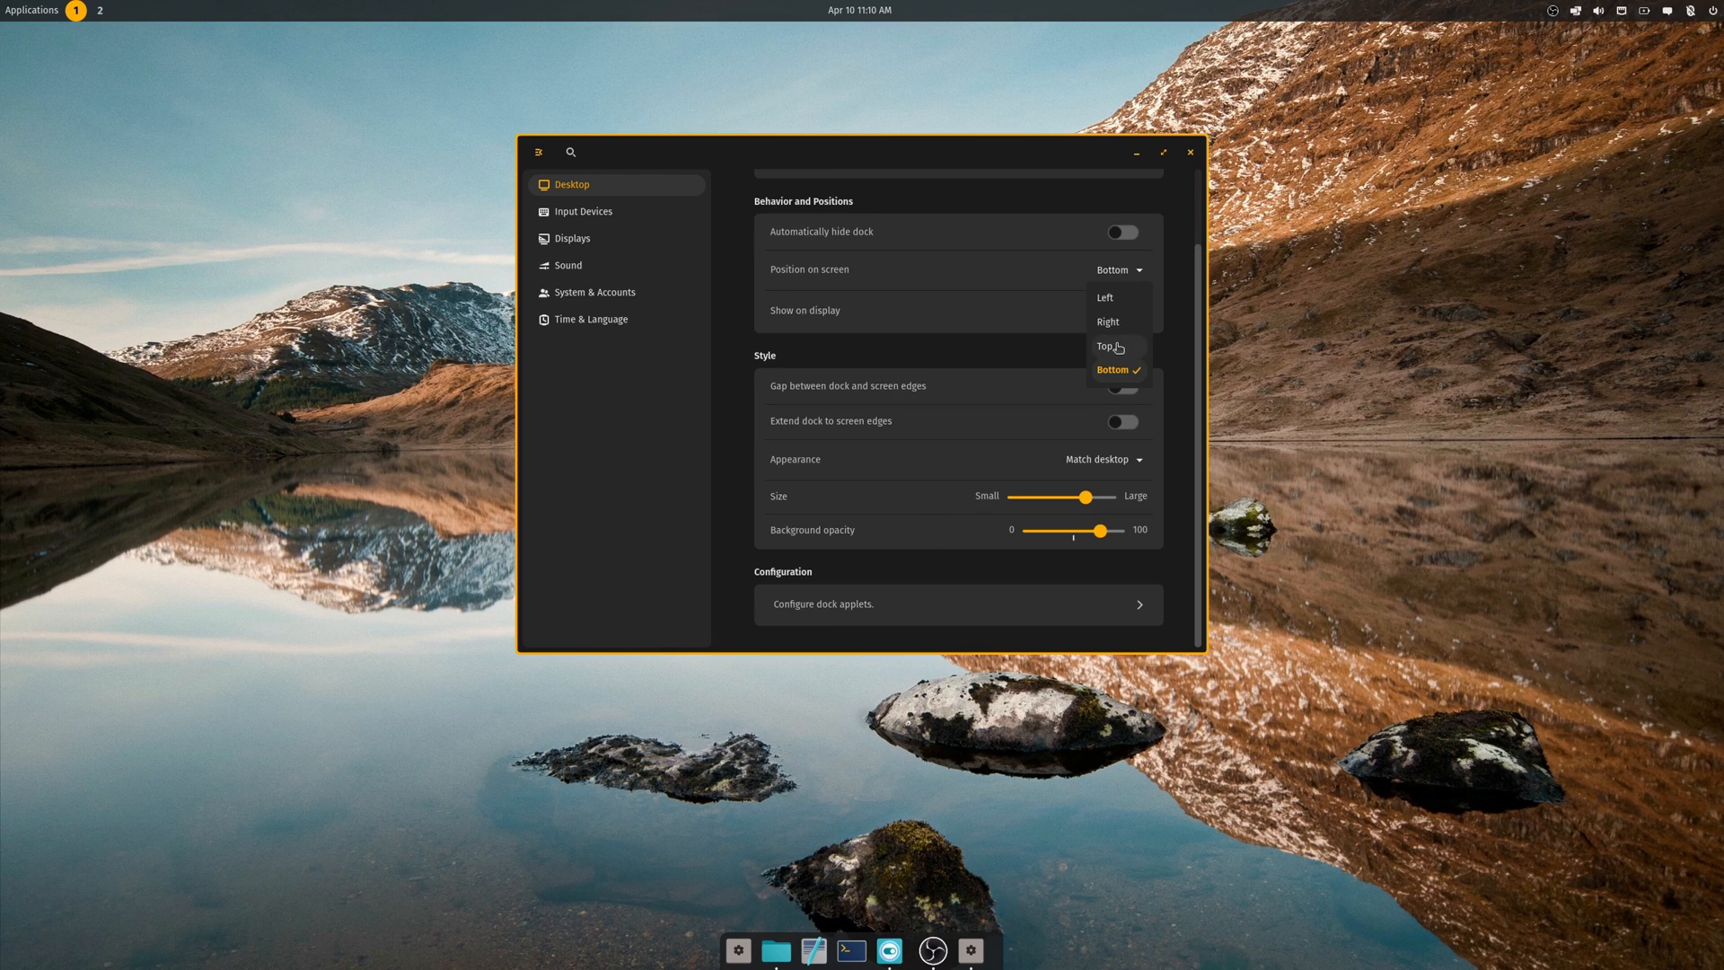
{"action": "left_click", "coordinate": [1104, 297]}
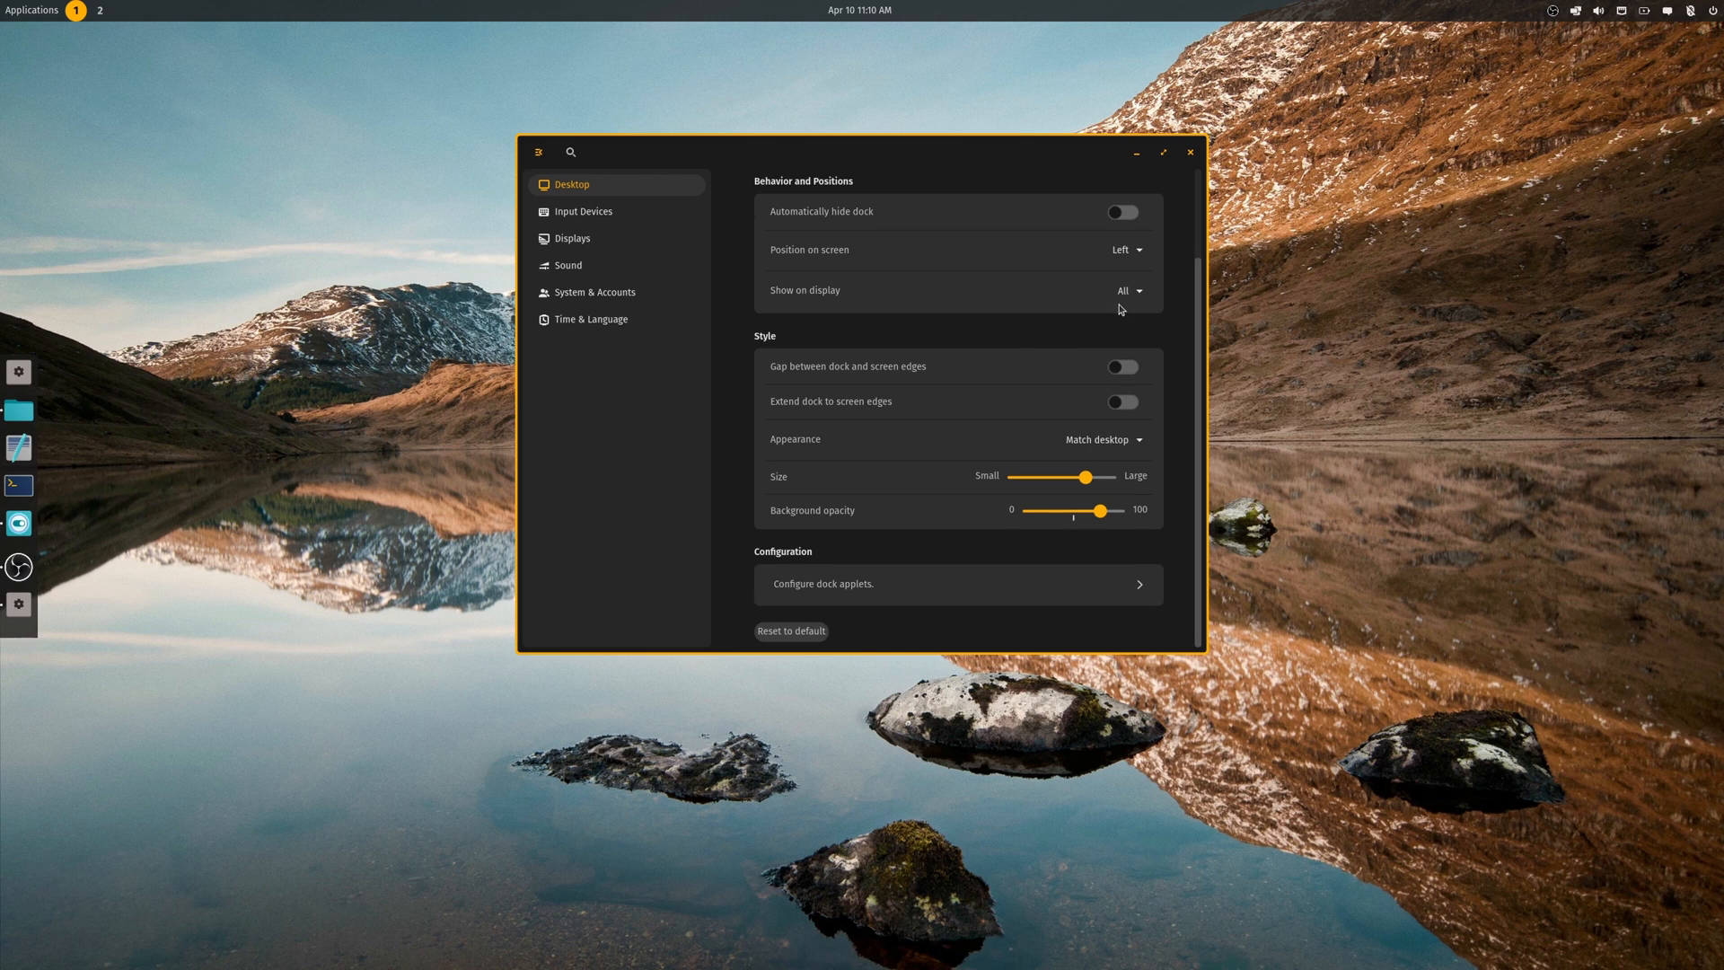
{"action": "mouse_move", "coordinate": [266, 458]}
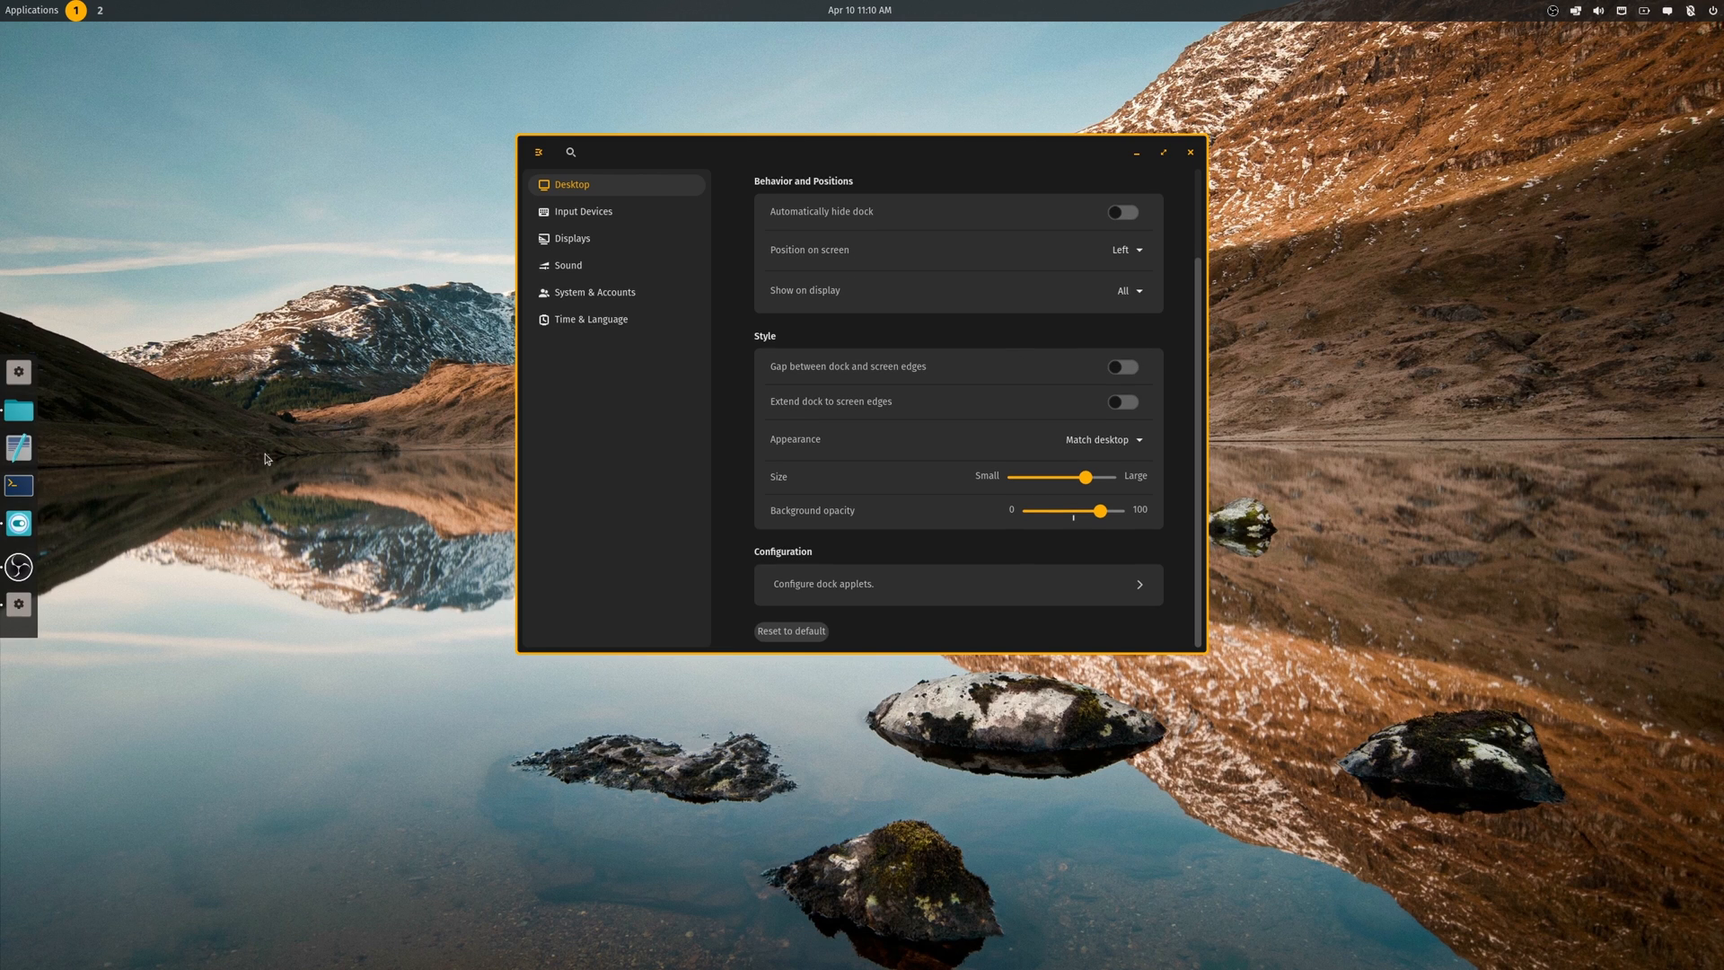
{"action": "mouse_move", "coordinate": [1199, 340]}
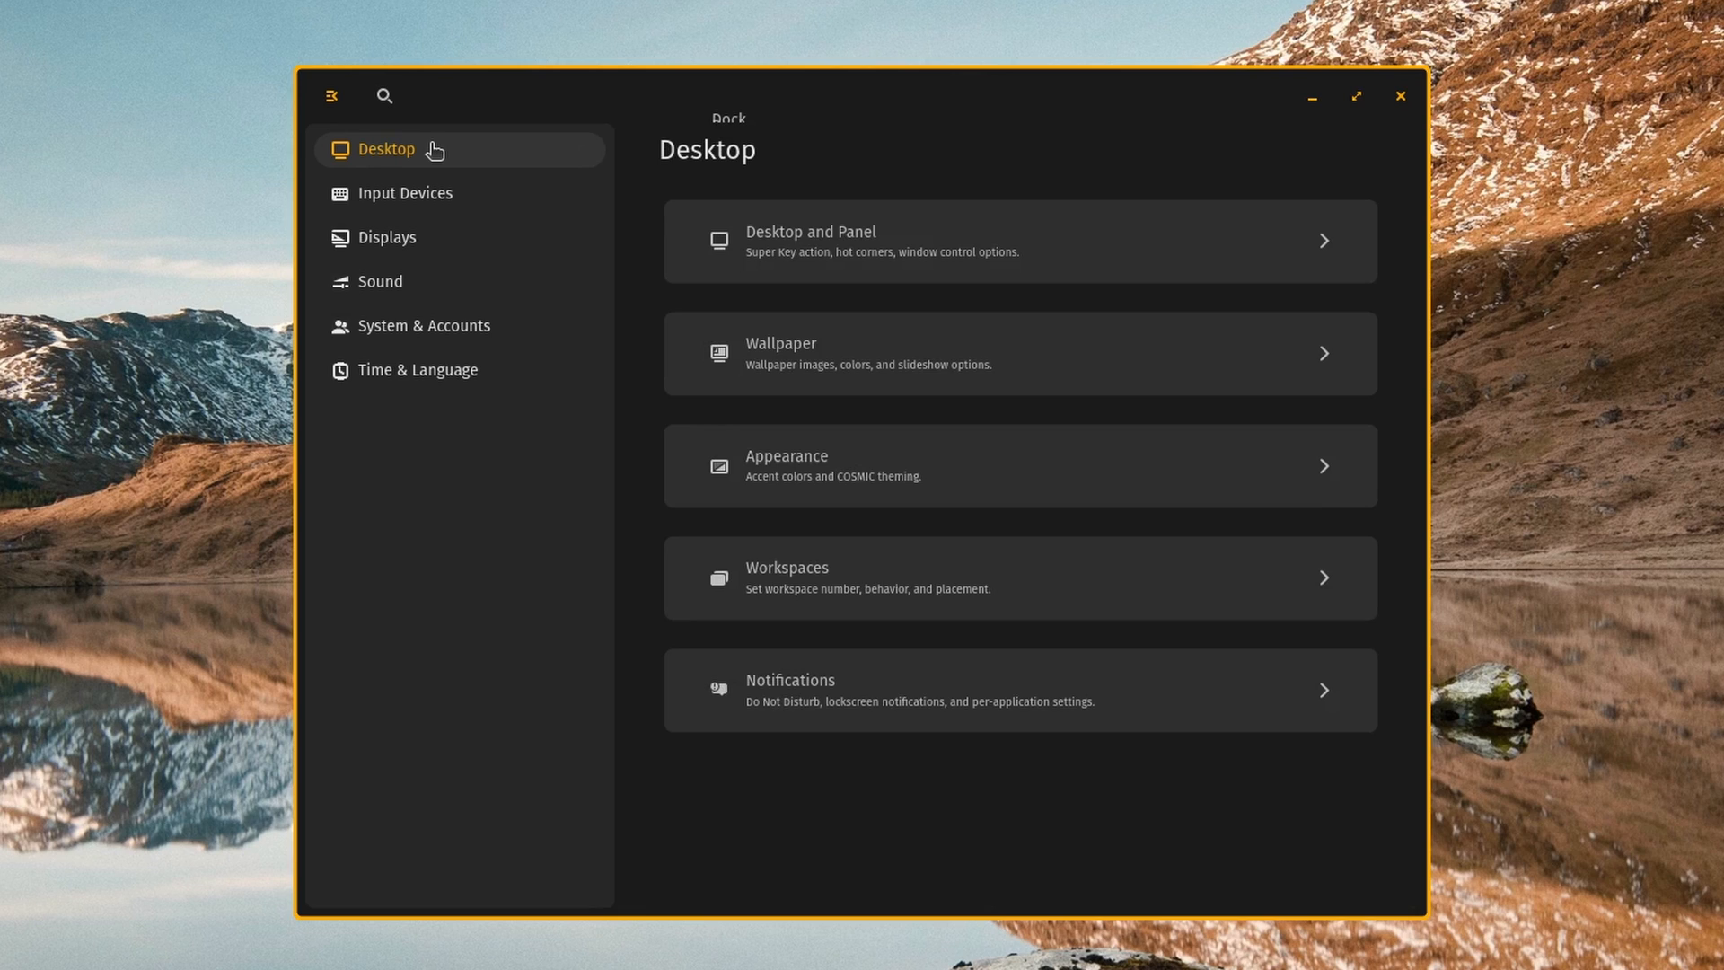
- In Appearance, switch to Light mode and back to Dark, then scroll to the accent colours
{"action": "left_click", "coordinate": [1019, 465]}
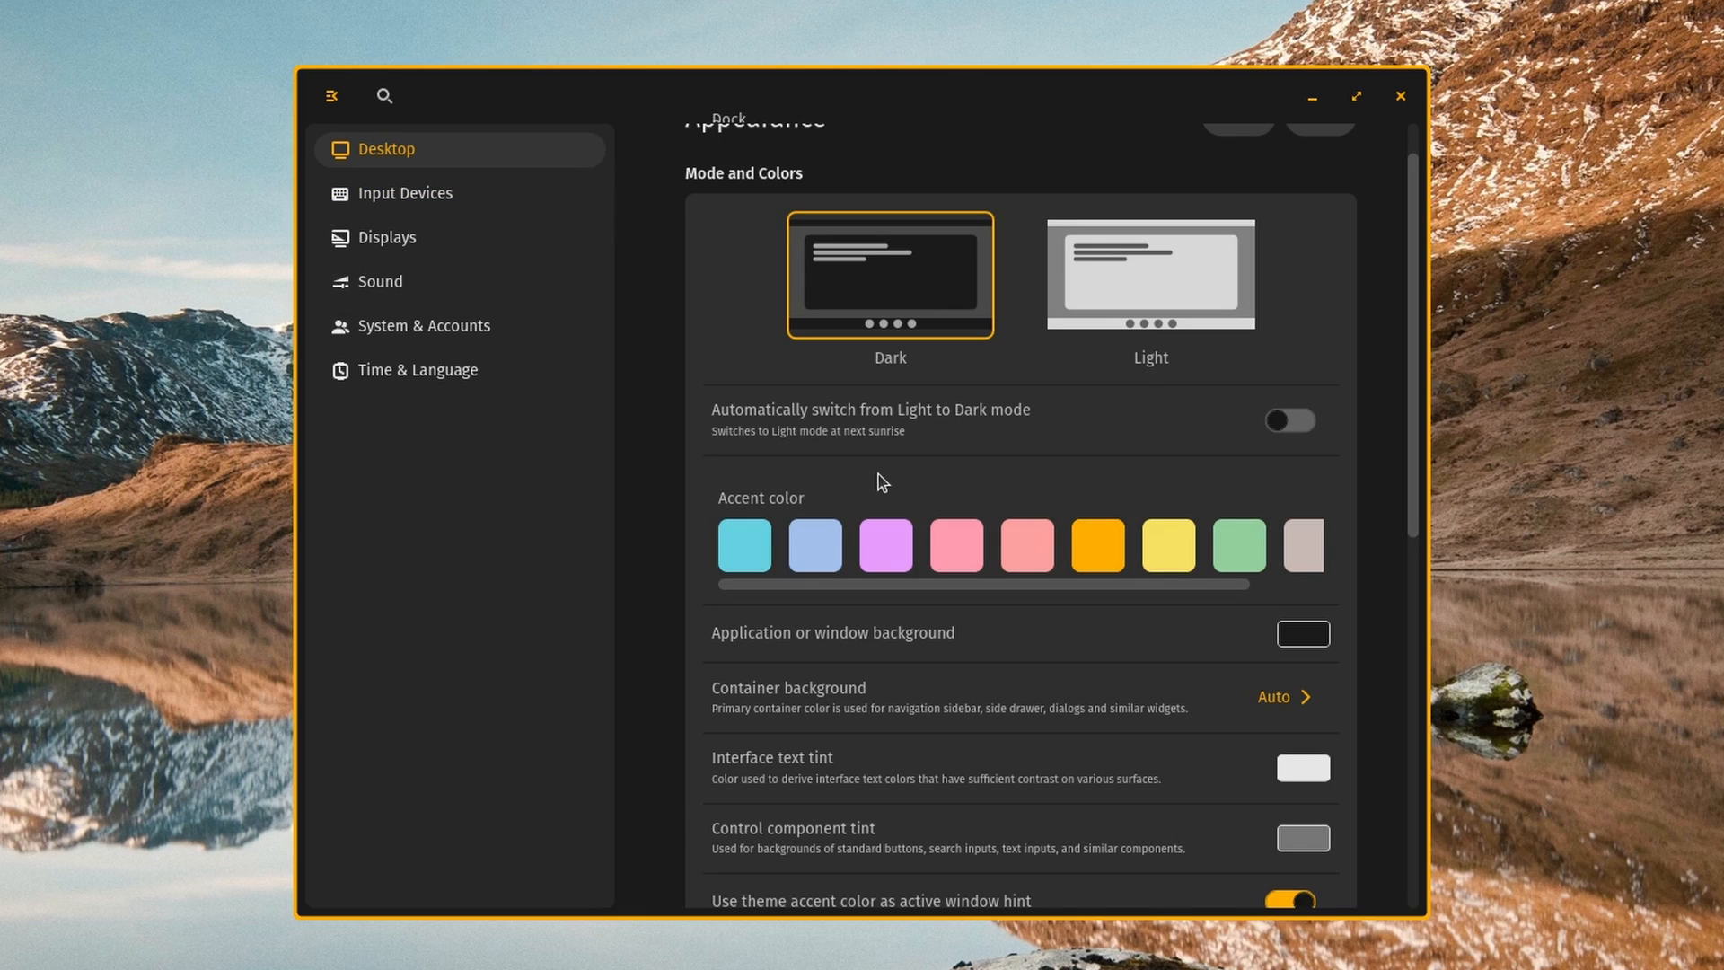
{"action": "left_click", "coordinate": [1149, 273]}
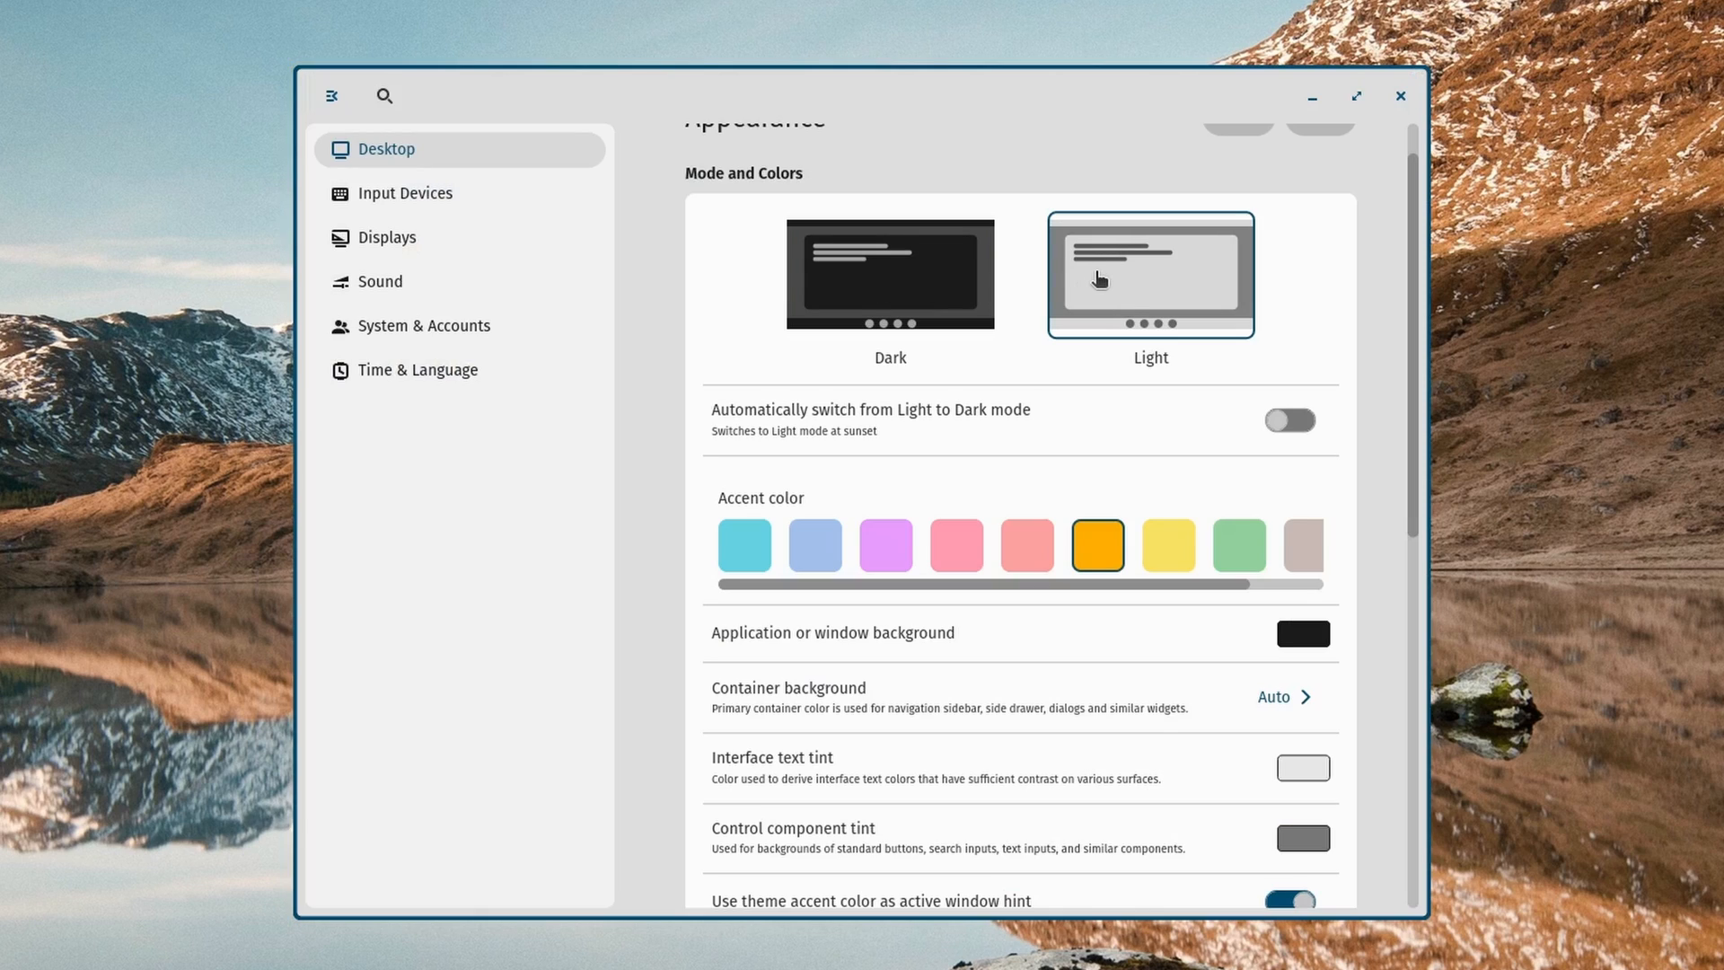
{"action": "left_click", "coordinate": [891, 273]}
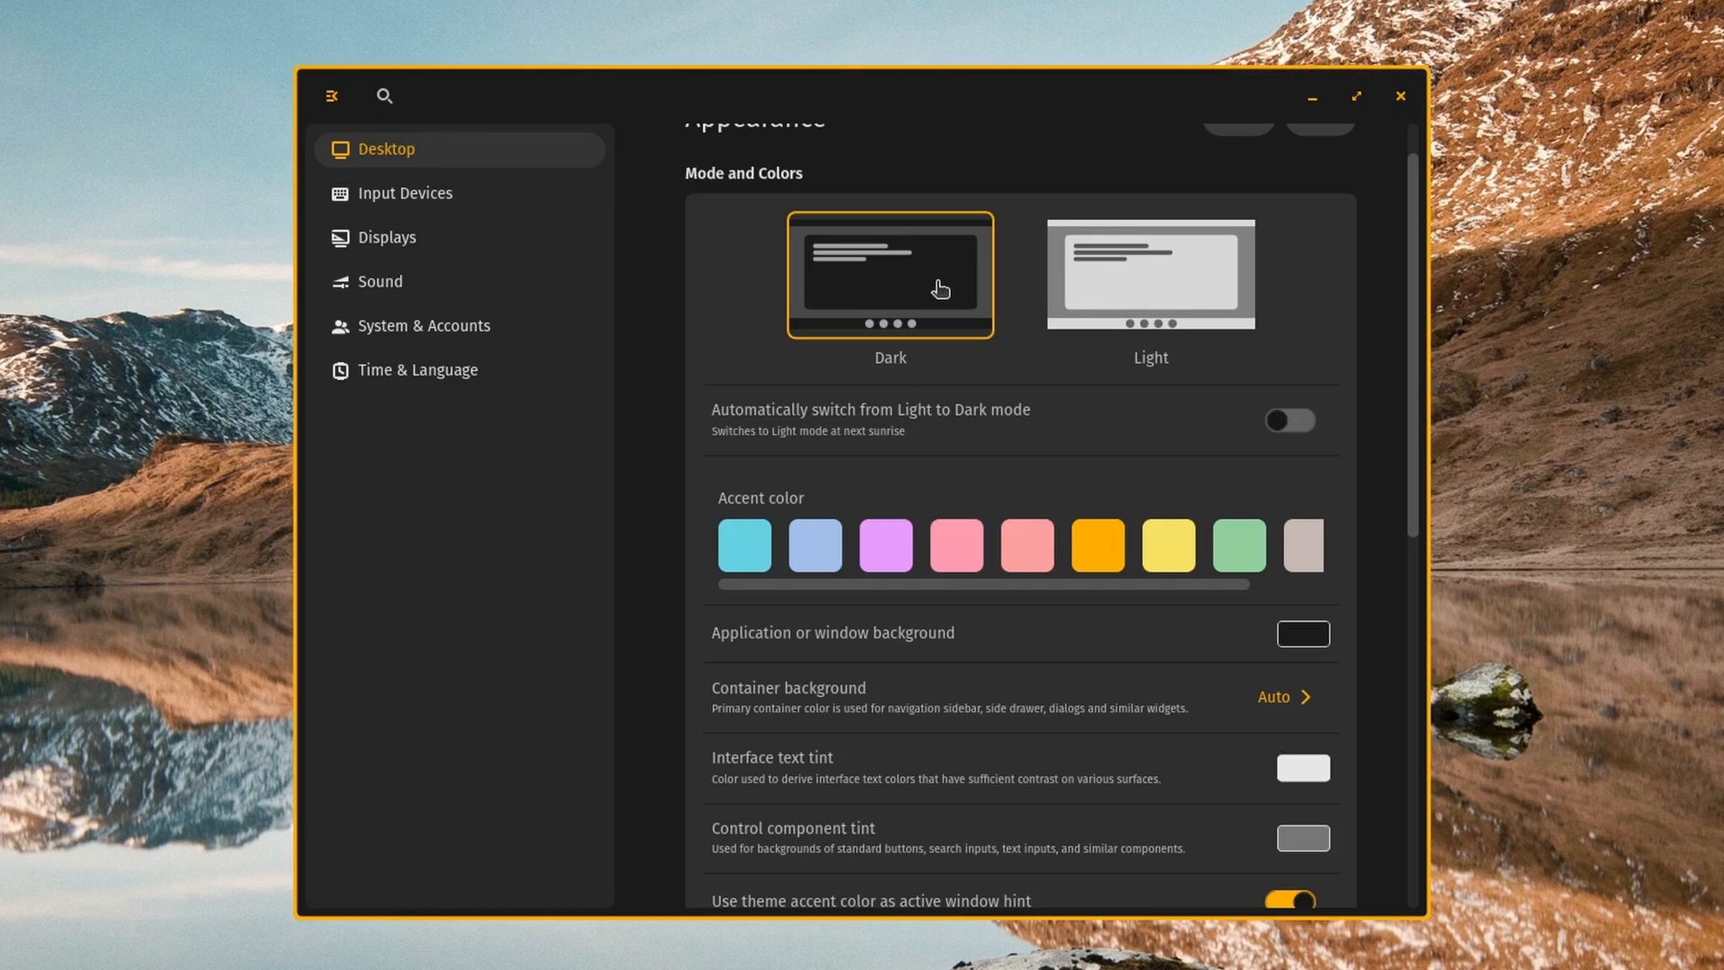
{"action": "mouse_move", "coordinate": [1423, 320]}
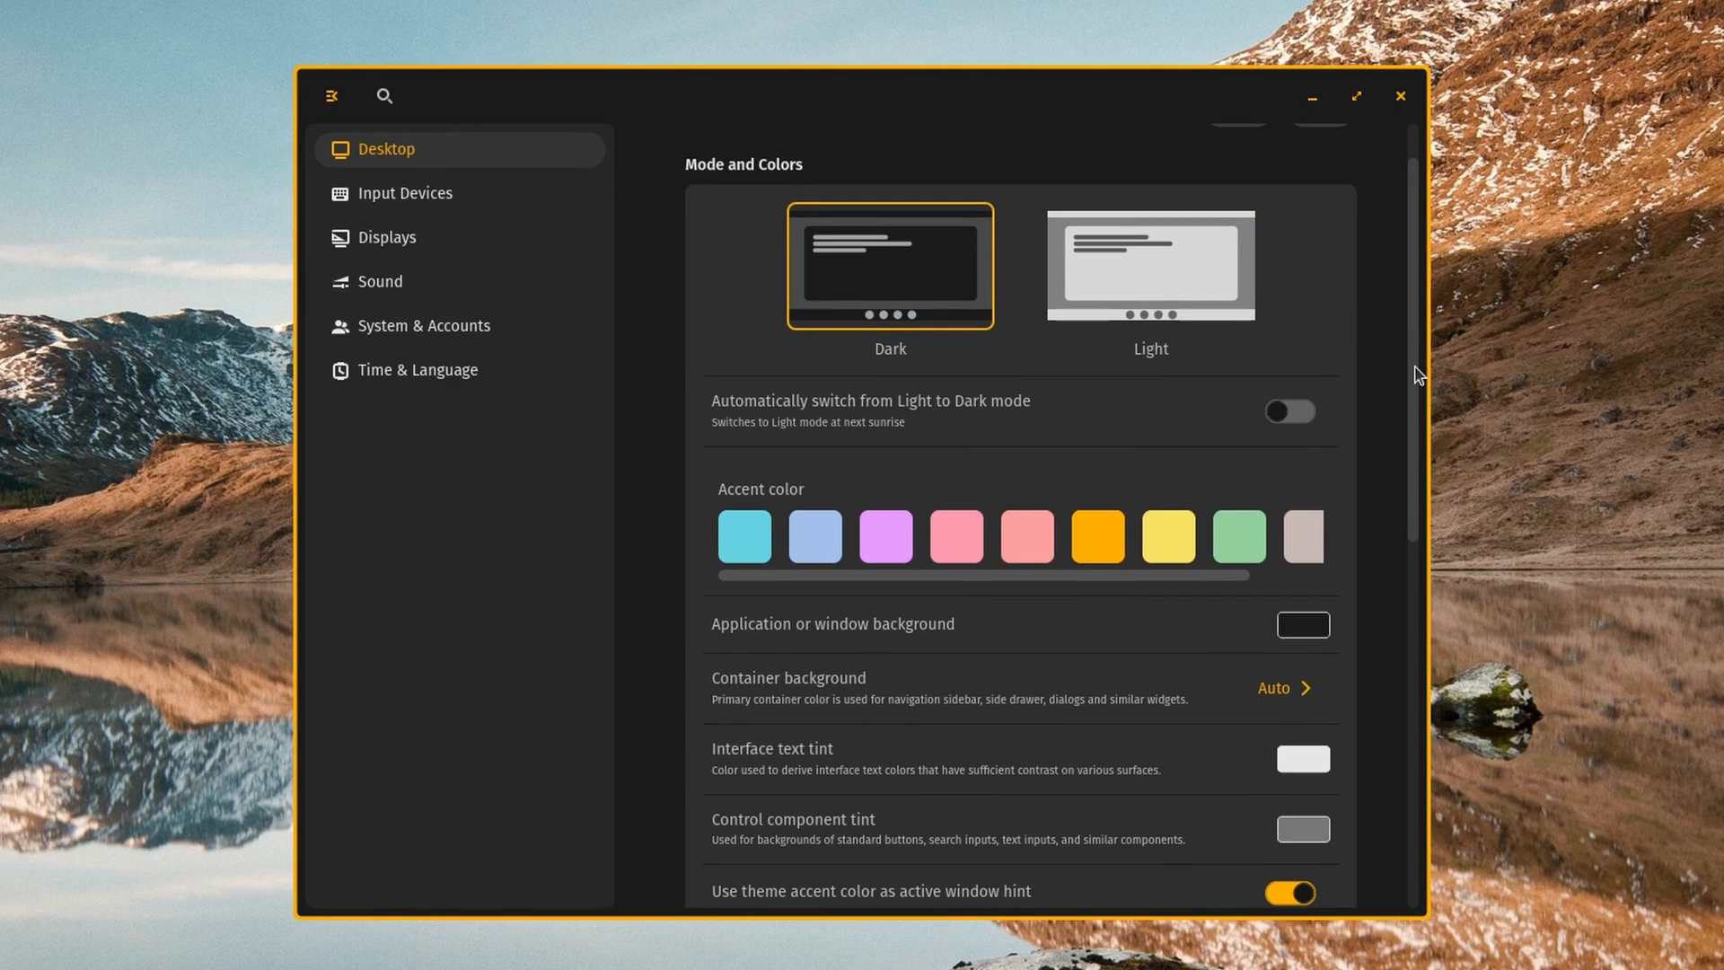
{"action": "scroll", "scroll_direction": "down", "scroll_amount": 3}
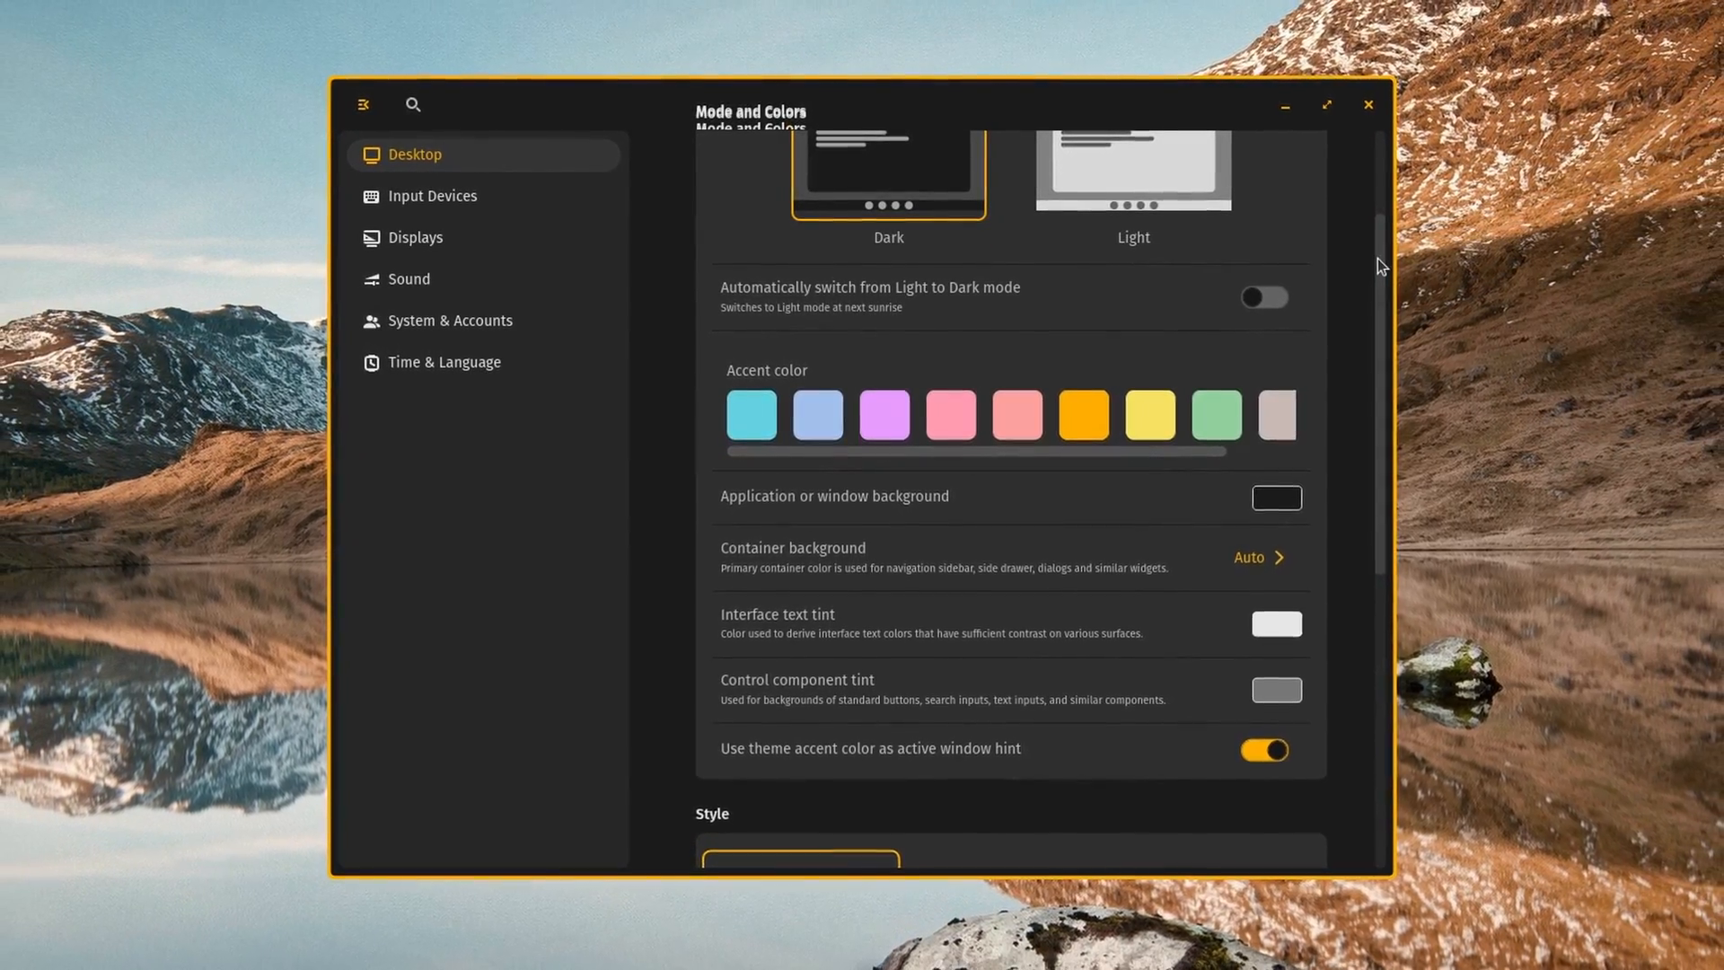
{"action": "scroll", "scroll_direction": "down", "scroll_amount": 3}
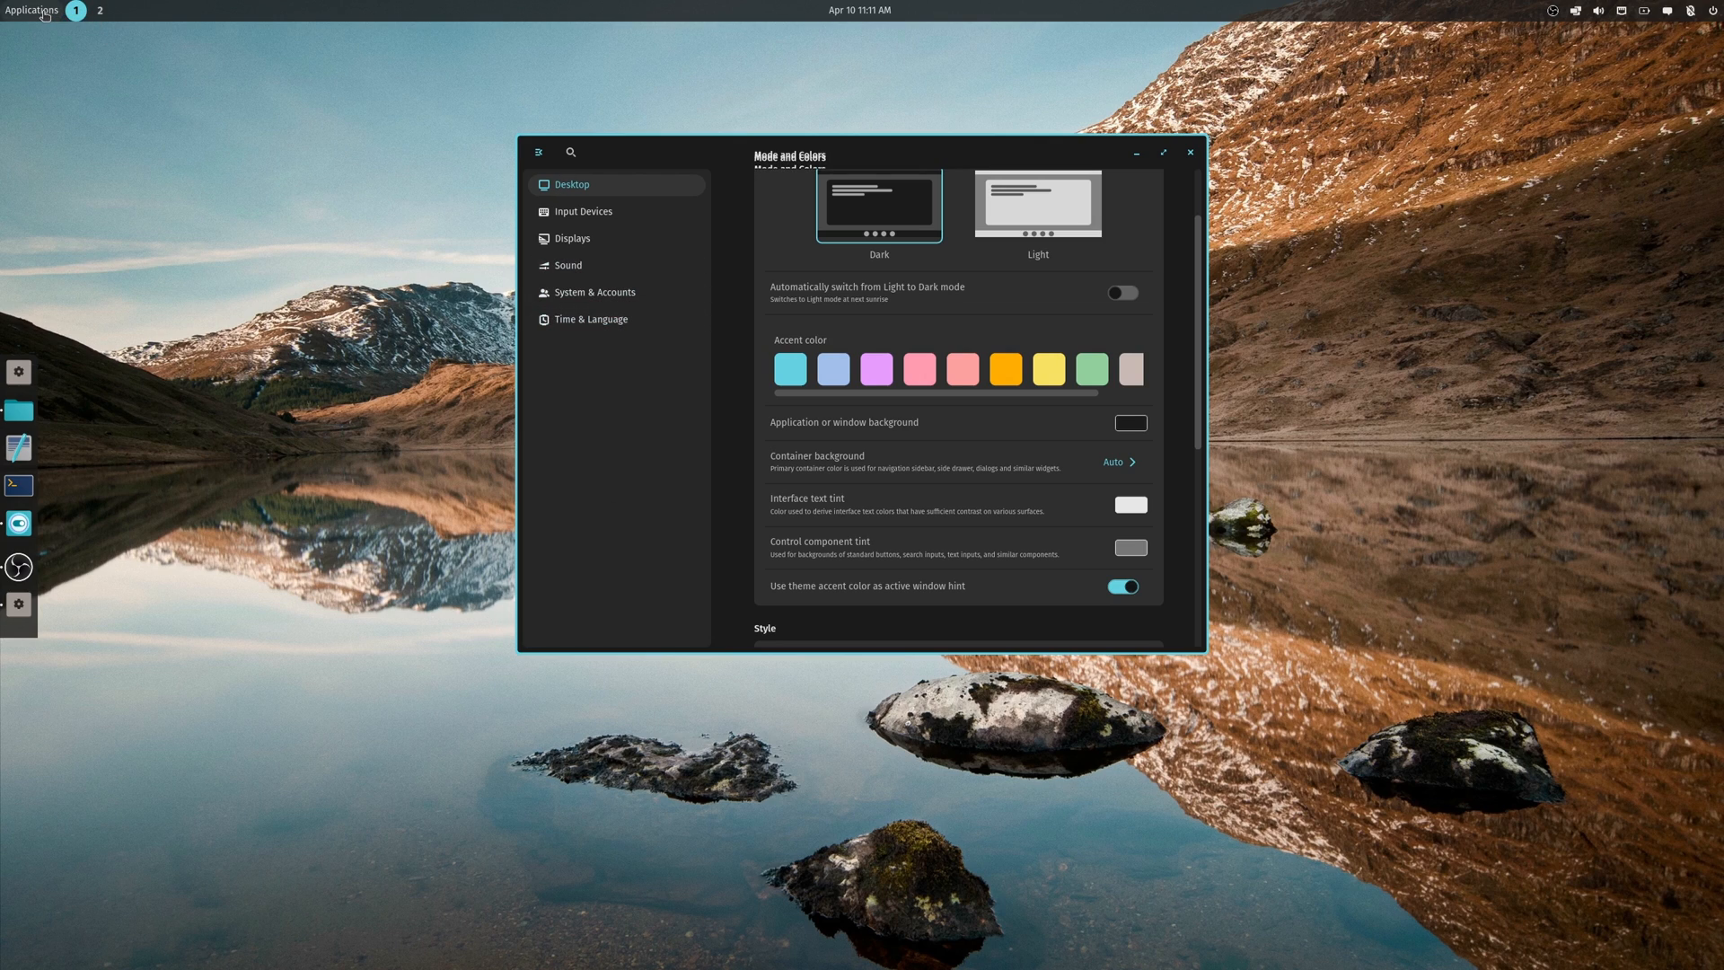
{"action": "left_click", "coordinate": [32, 11]}
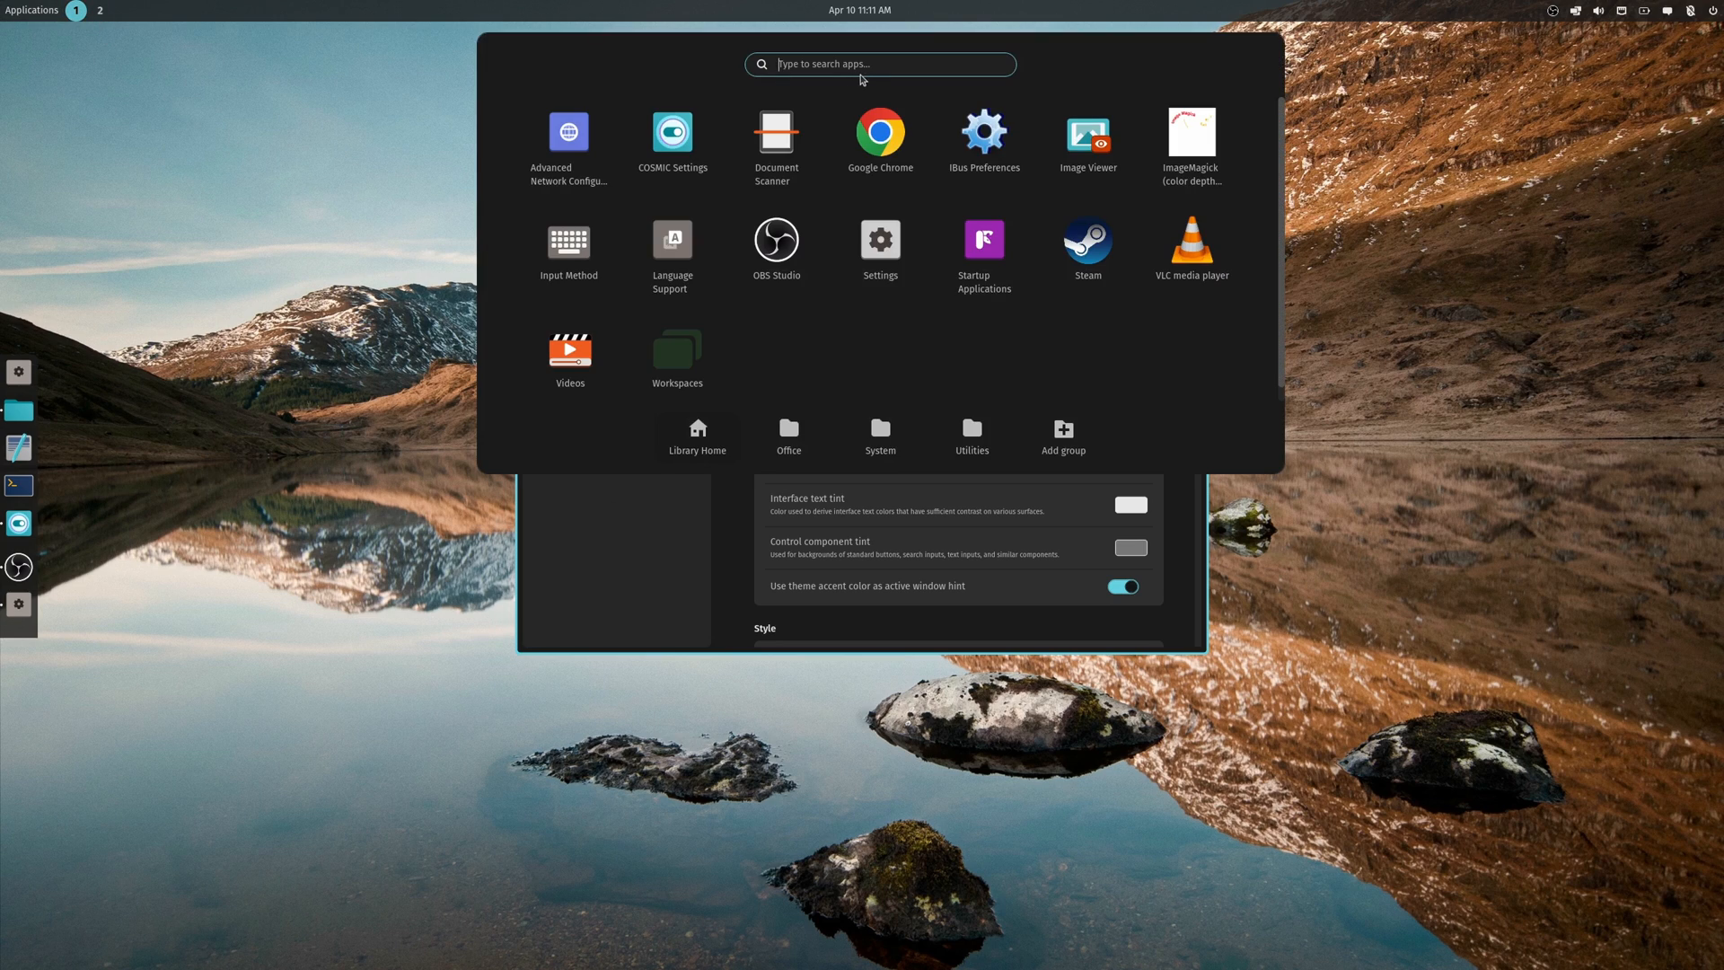
{"action": "mouse_move", "coordinate": [1008, 89]}
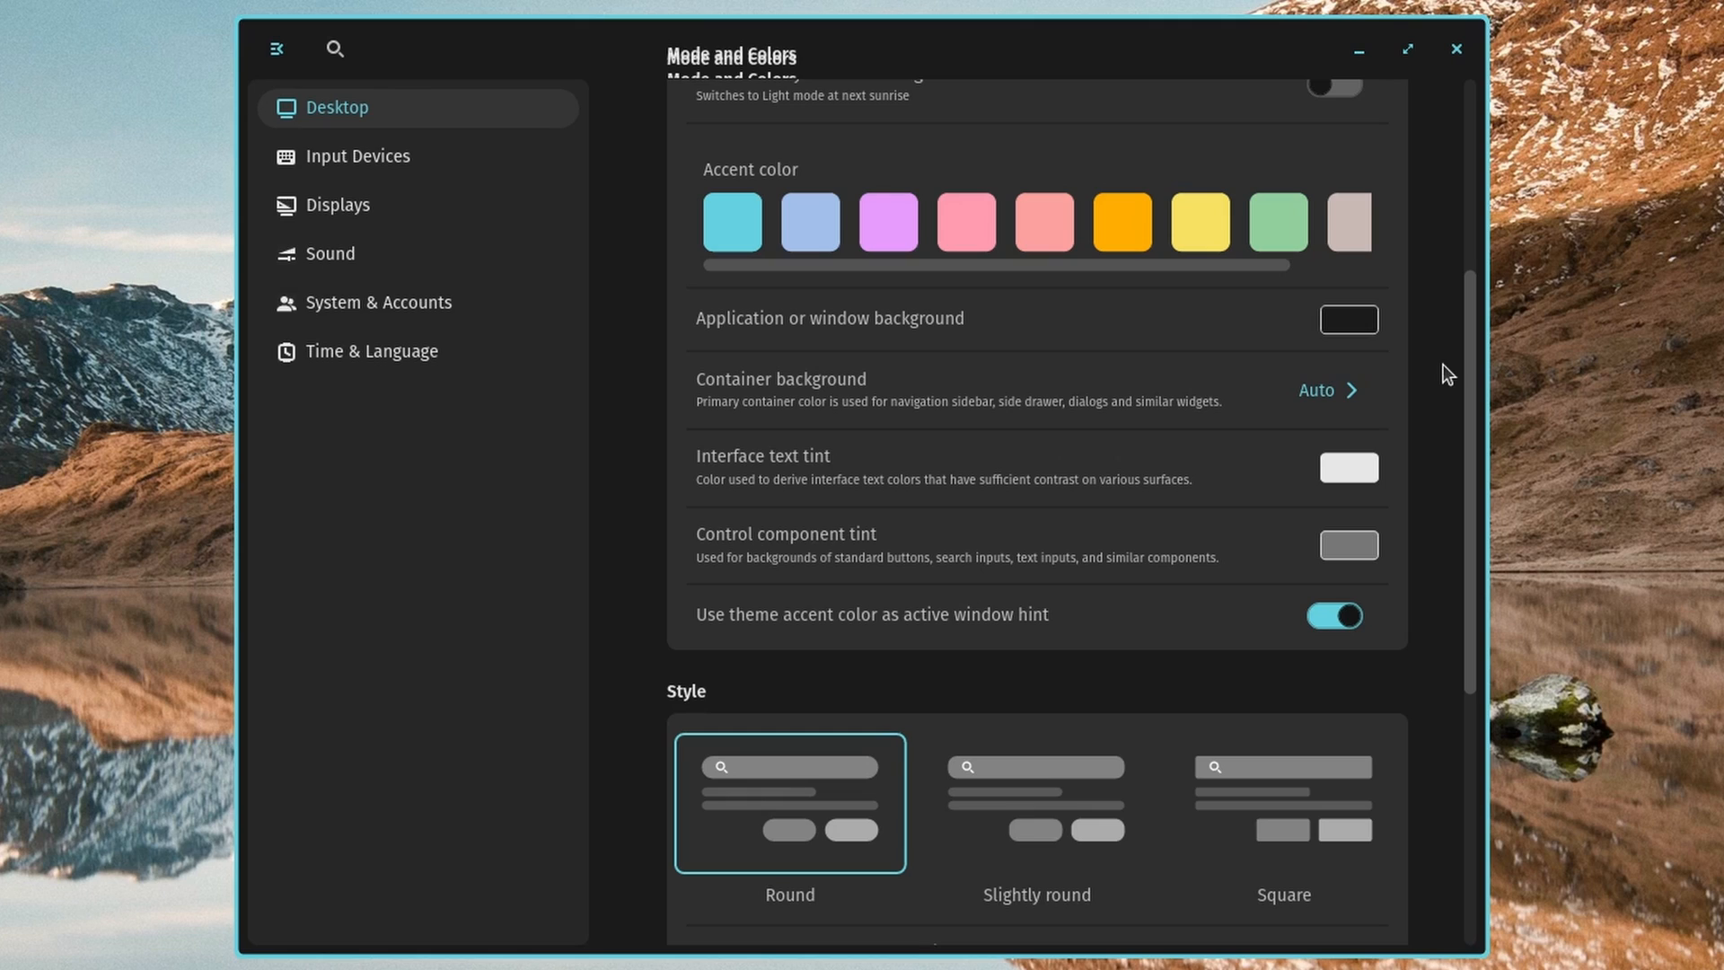
{"action": "scroll", "scroll_direction": "down", "scroll_amount": 3}
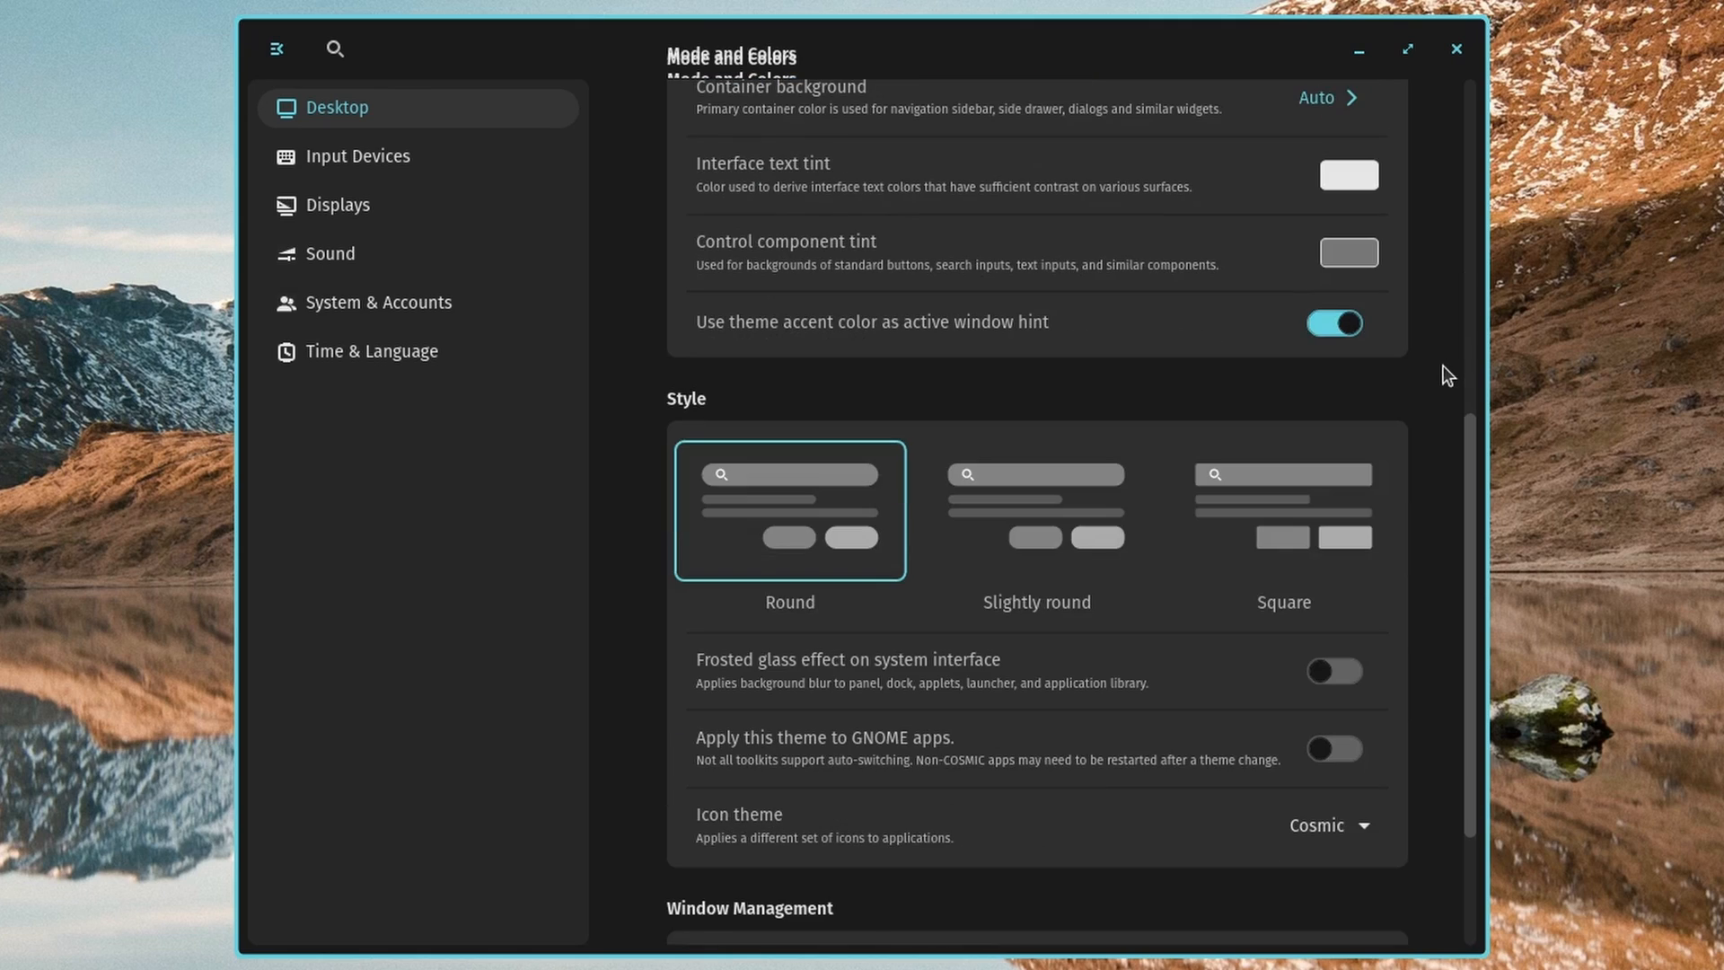
{"action": "scroll", "scroll_direction": "down", "scroll_amount": 3}
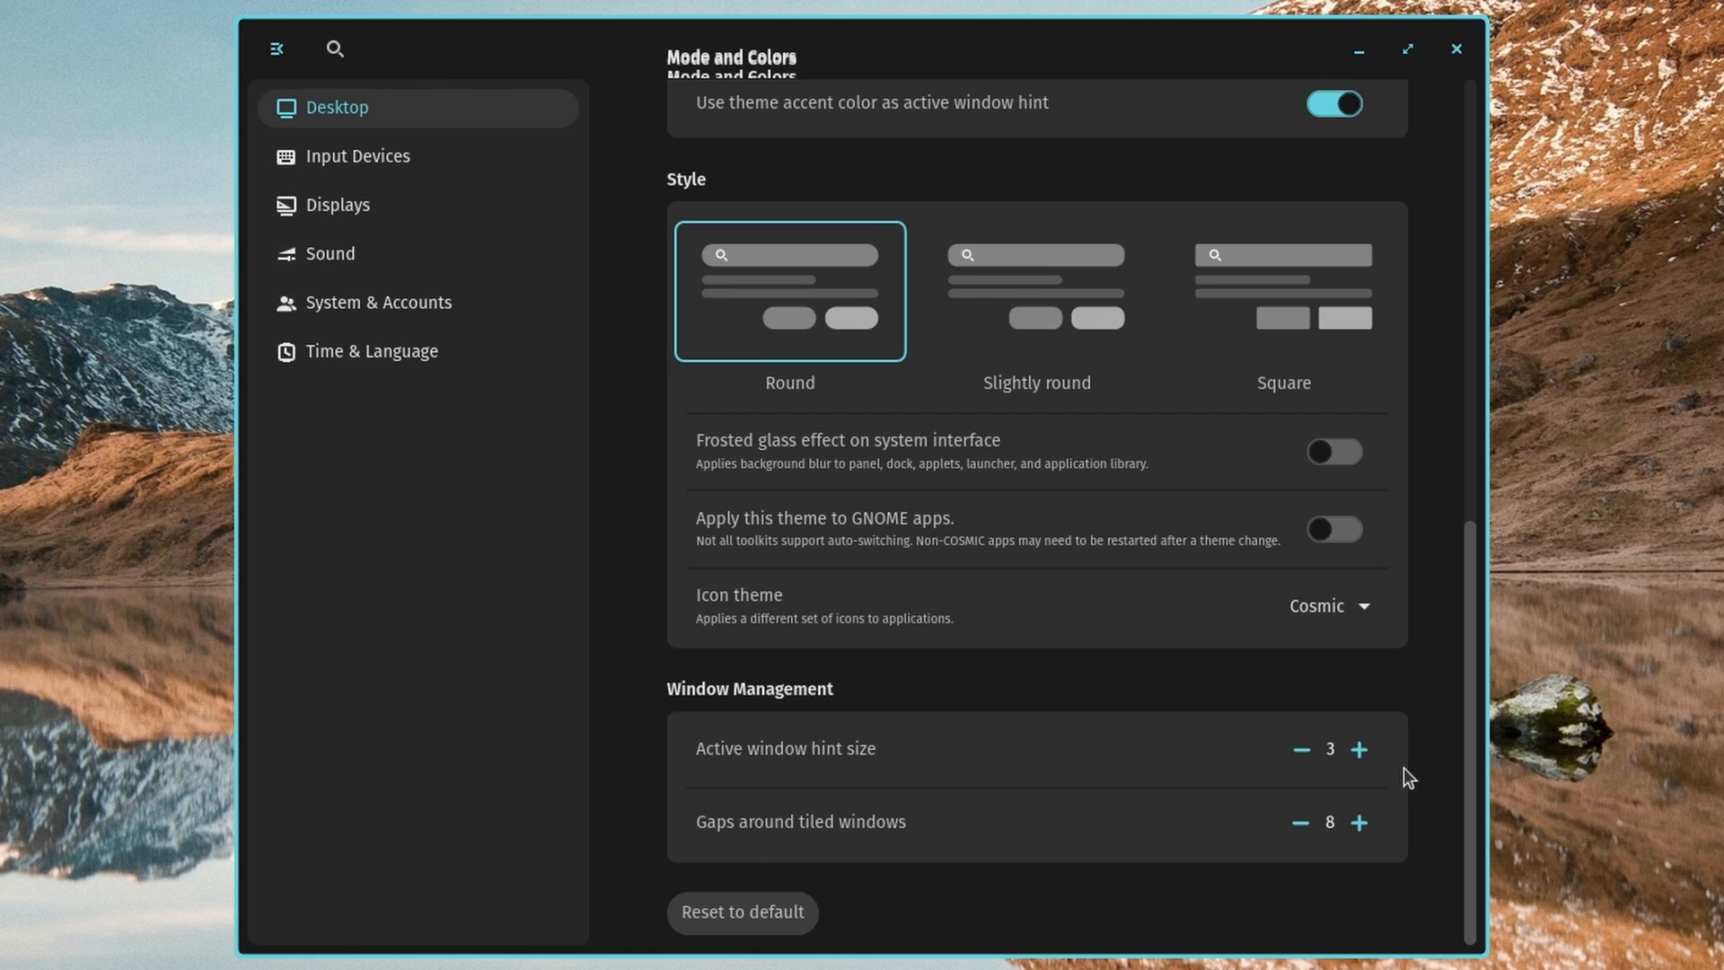
{"action": "mouse_move", "coordinate": [1437, 409]}
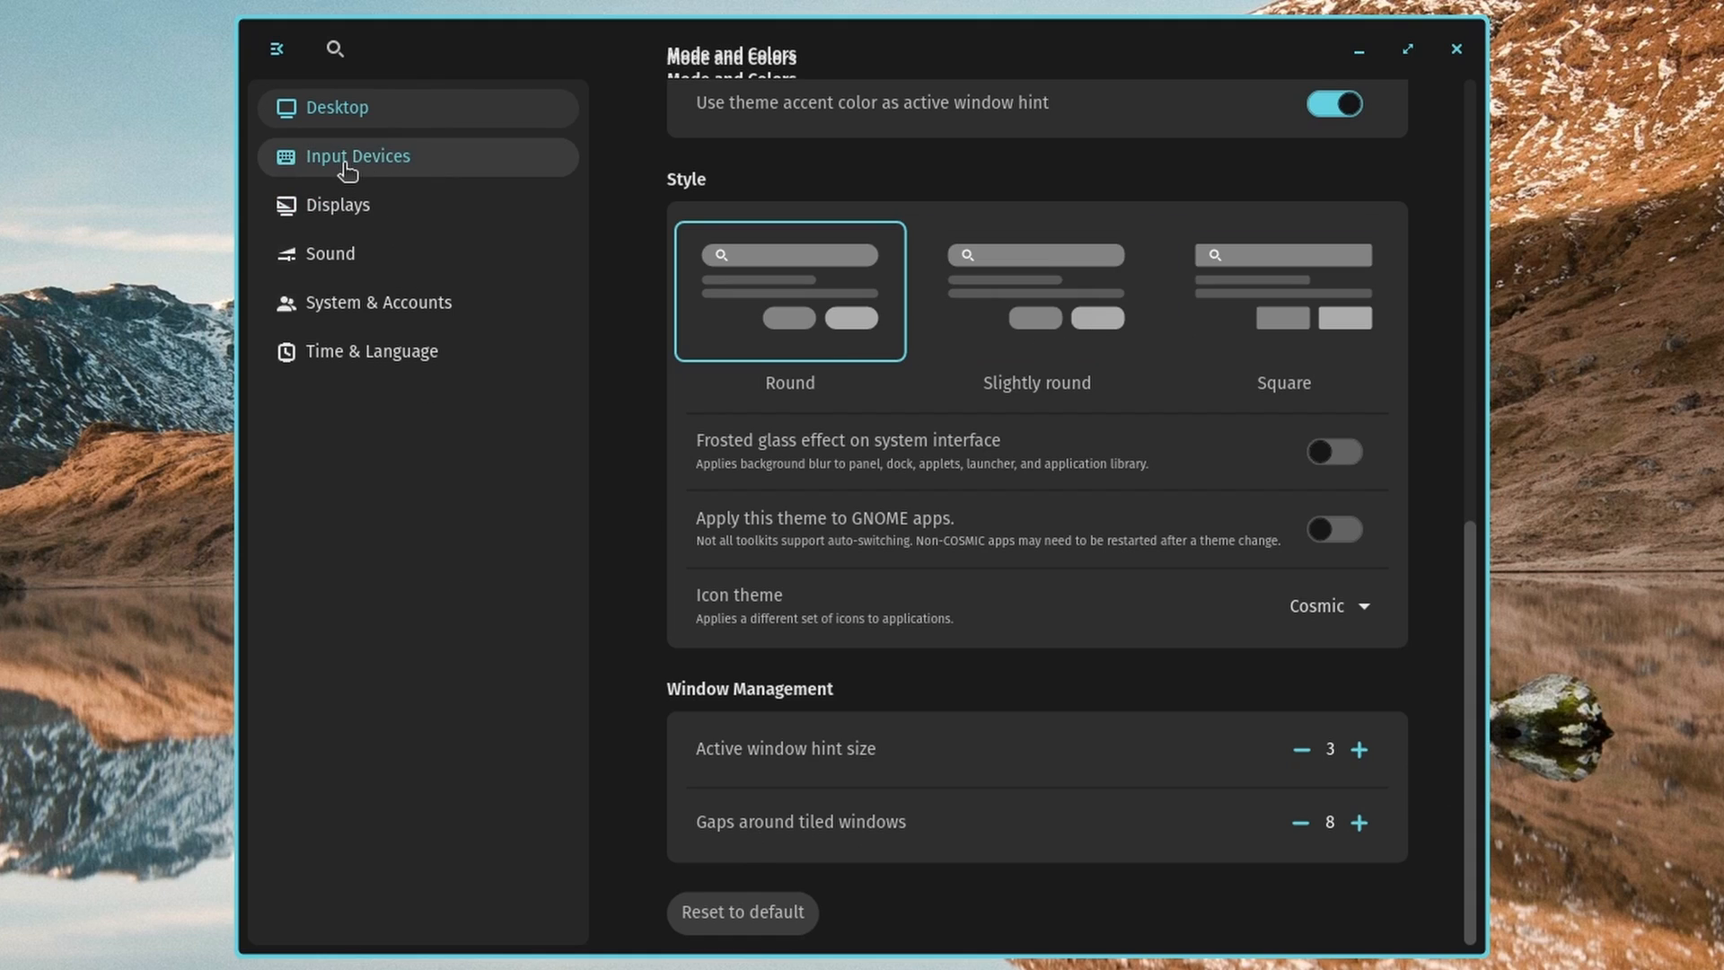
- View Input Devices, Displays, Sound and System & Accounts pages, then close Settings
{"action": "left_click", "coordinate": [355, 155]}
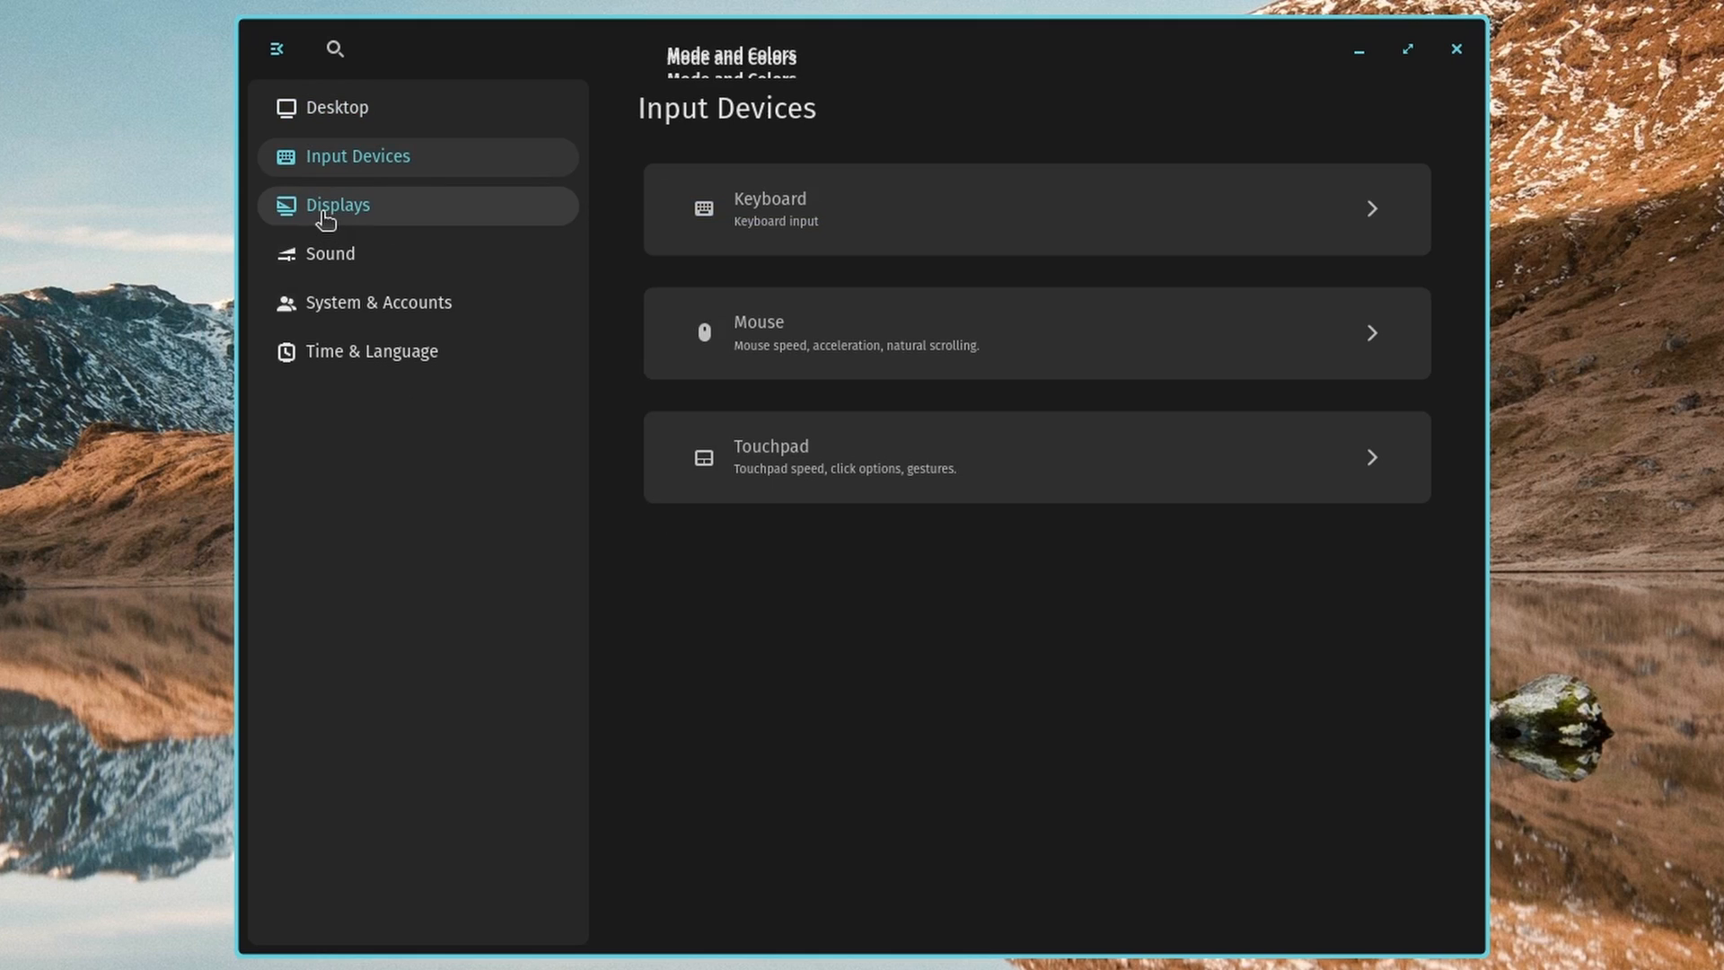
{"action": "left_click", "coordinate": [338, 204]}
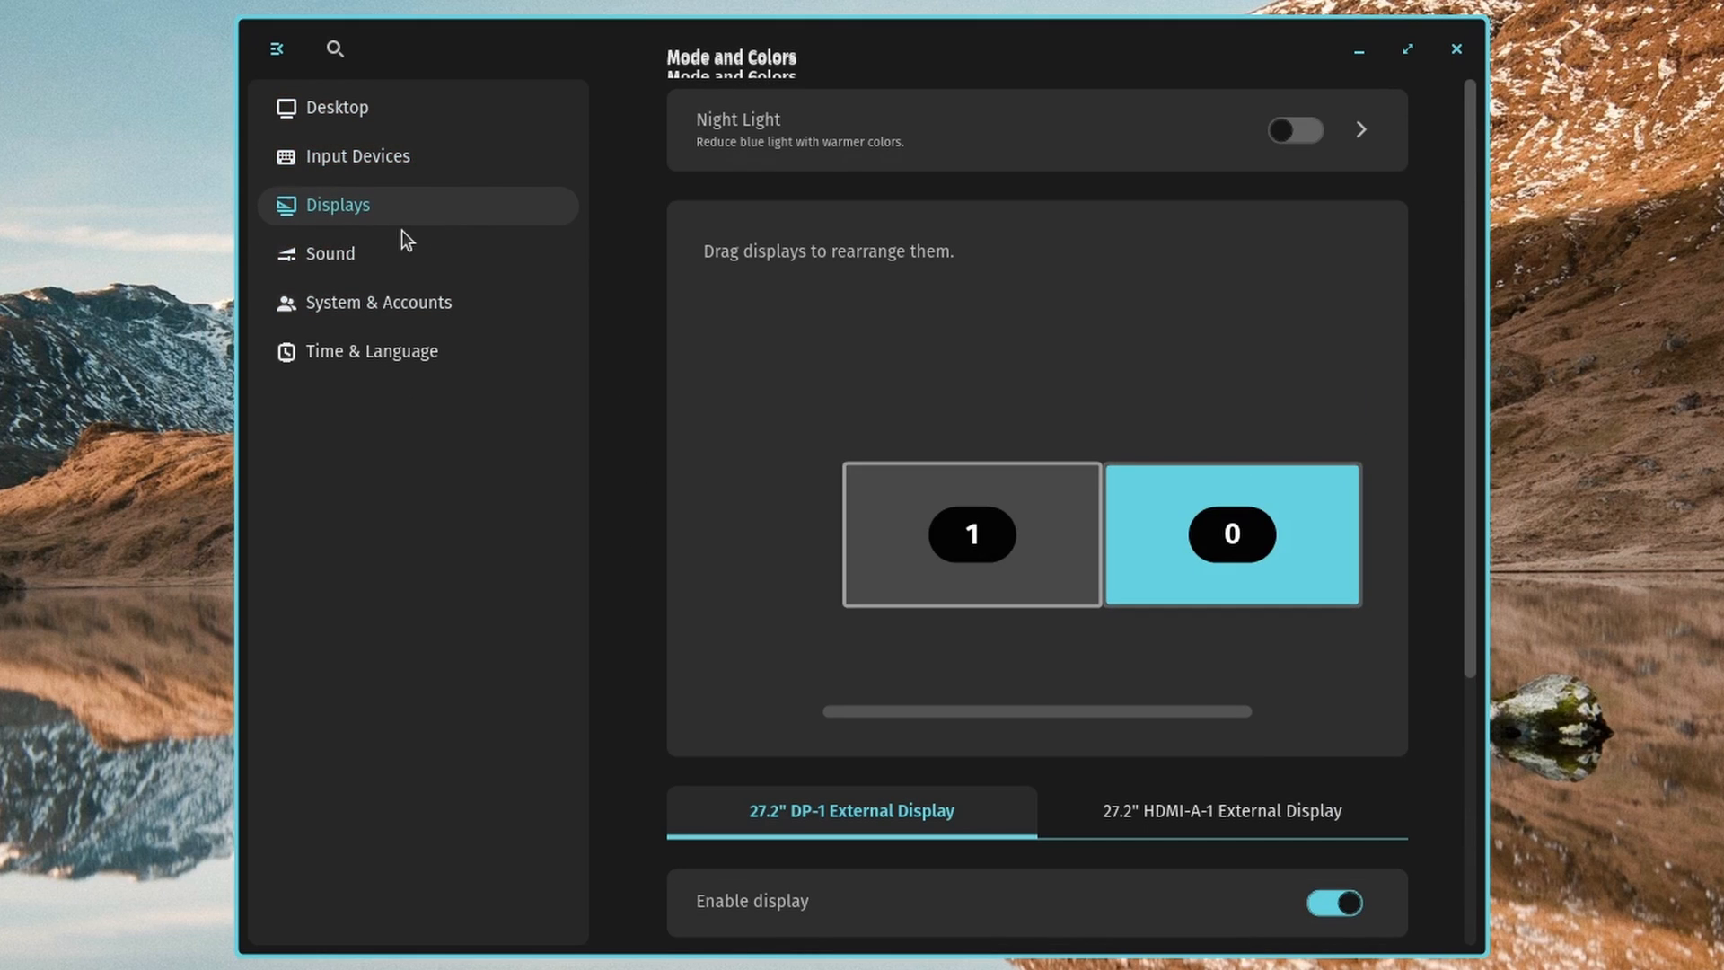
{"action": "left_click", "coordinate": [328, 253]}
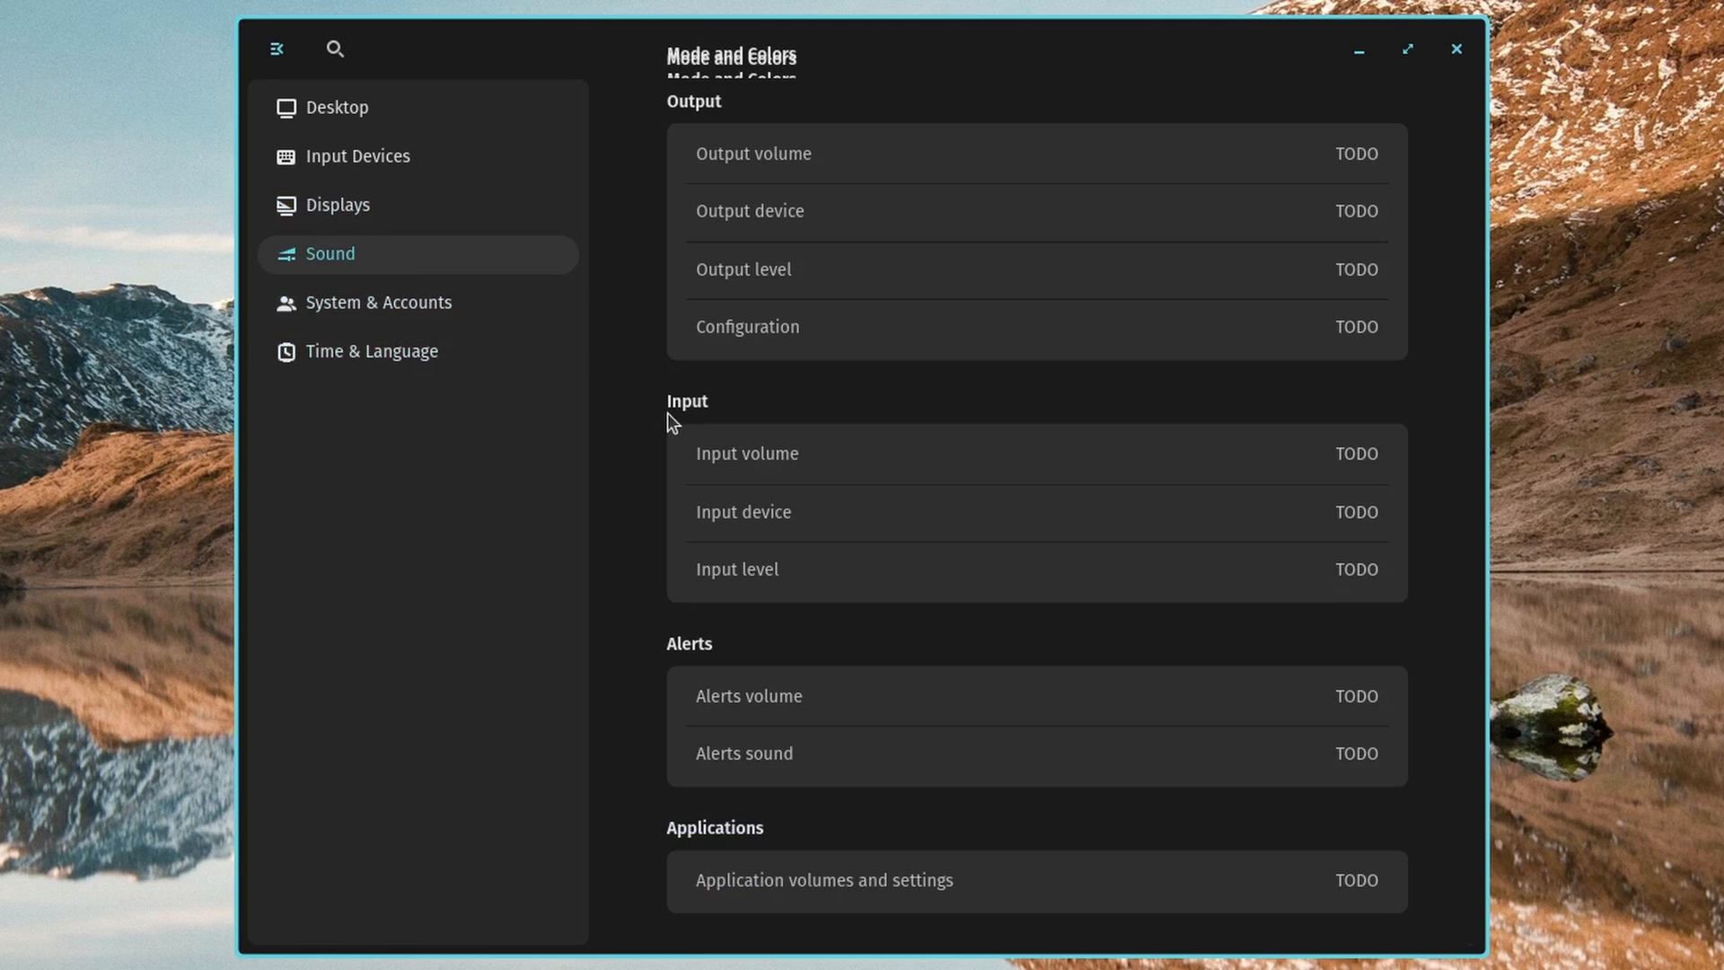
{"action": "left_click", "coordinate": [379, 302]}
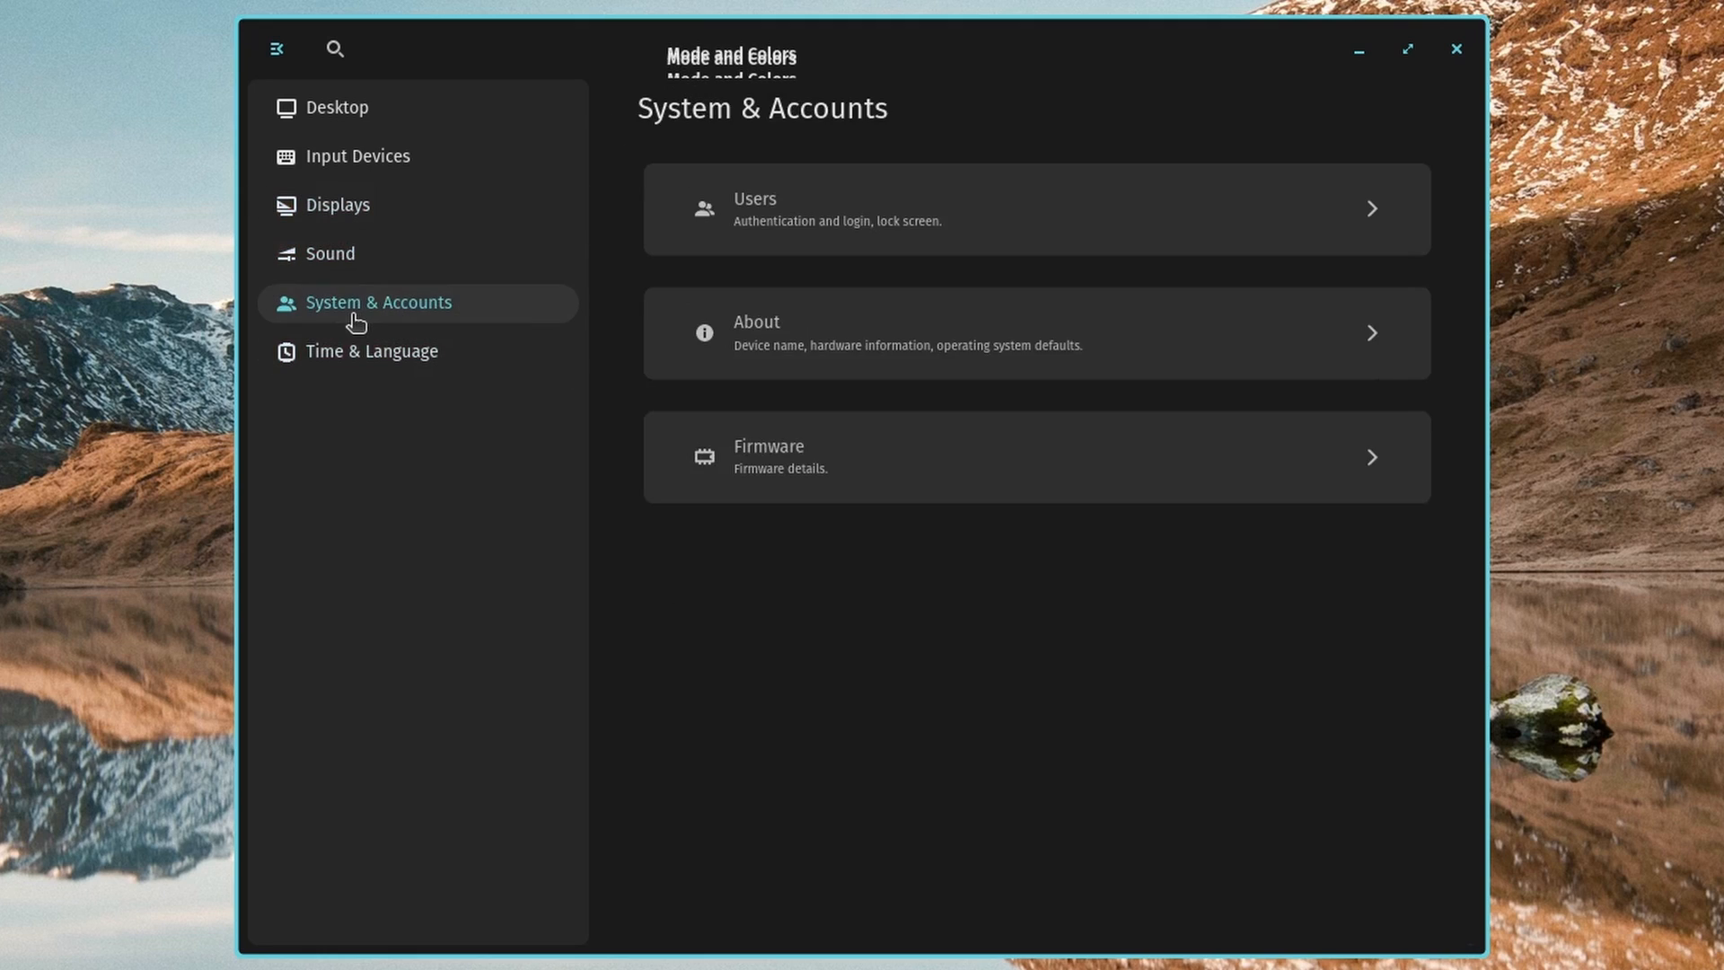
{"action": "left_click", "coordinate": [336, 106]}
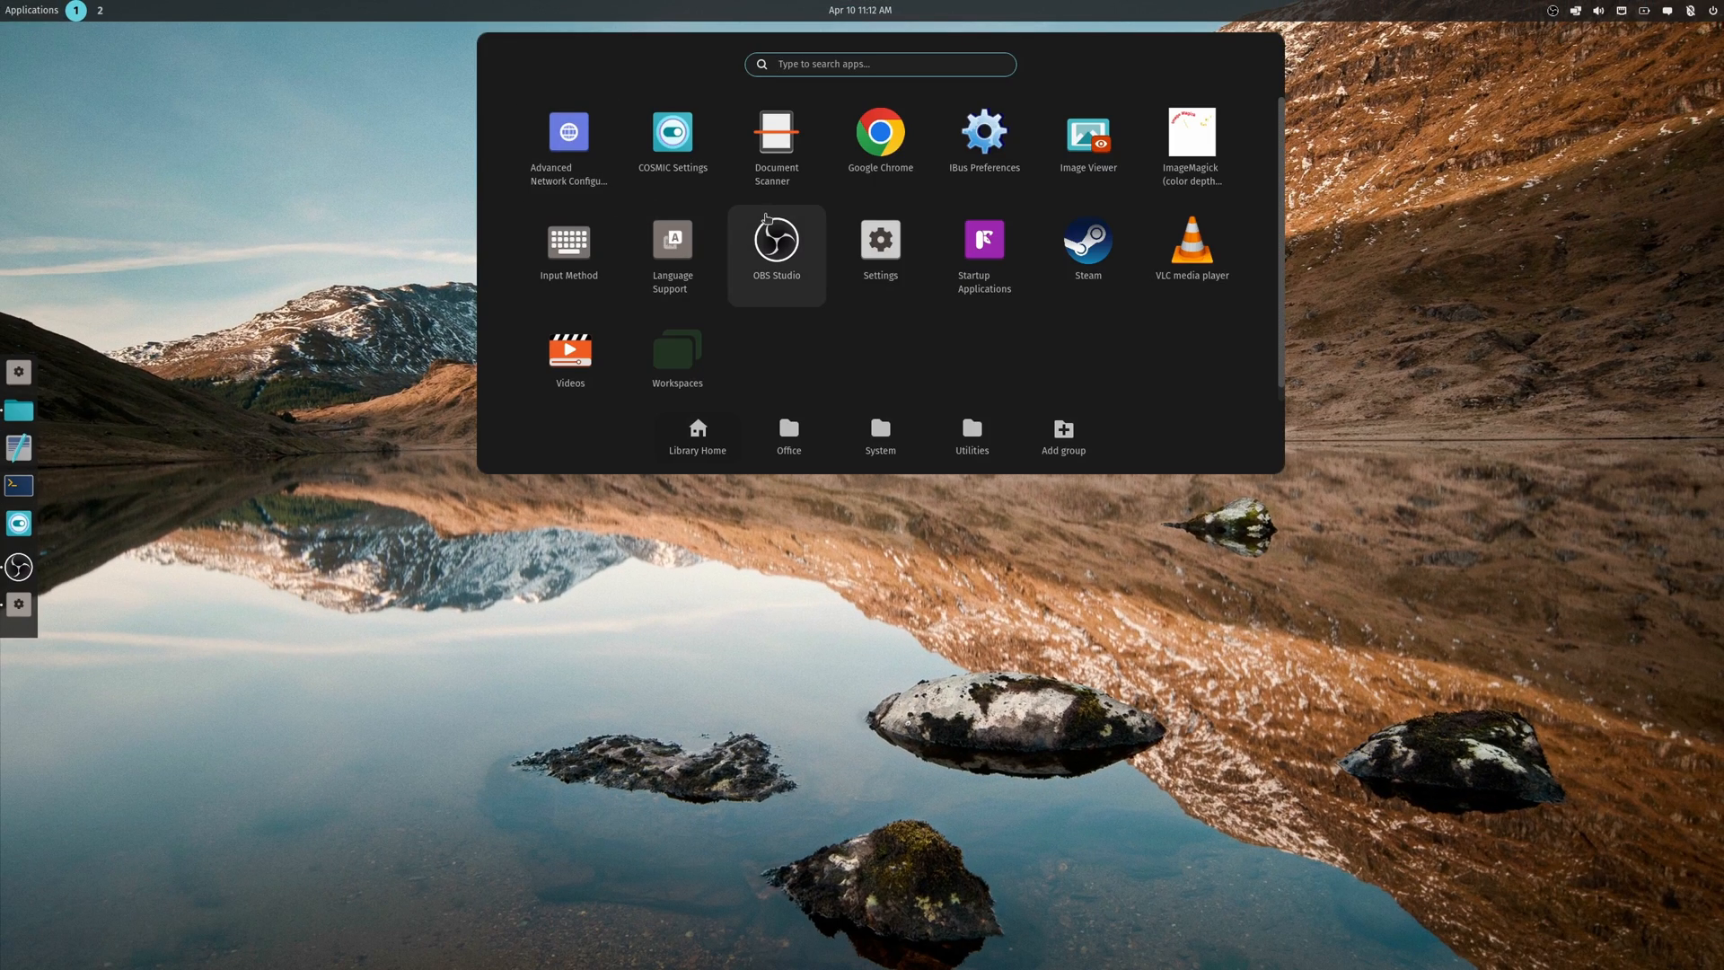
- Launch COSMIC Settings from an app library search for 'settings'
{"action": "type", "text": "settings"}
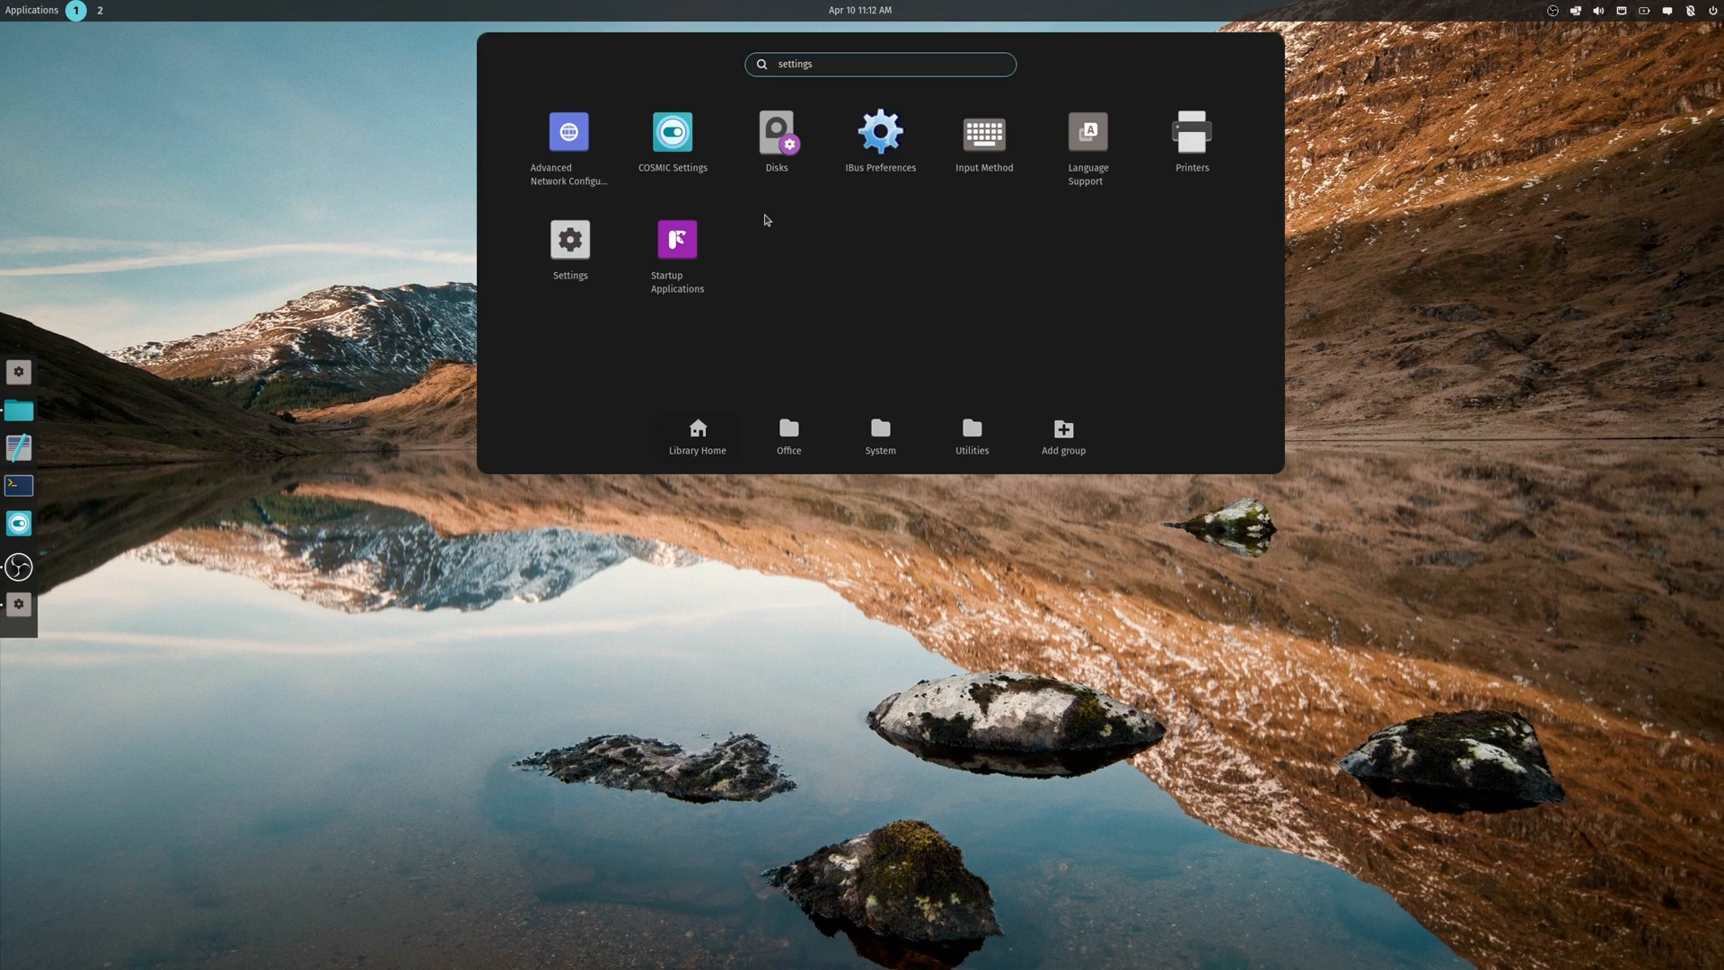
{"action": "left_click", "coordinate": [569, 239]}
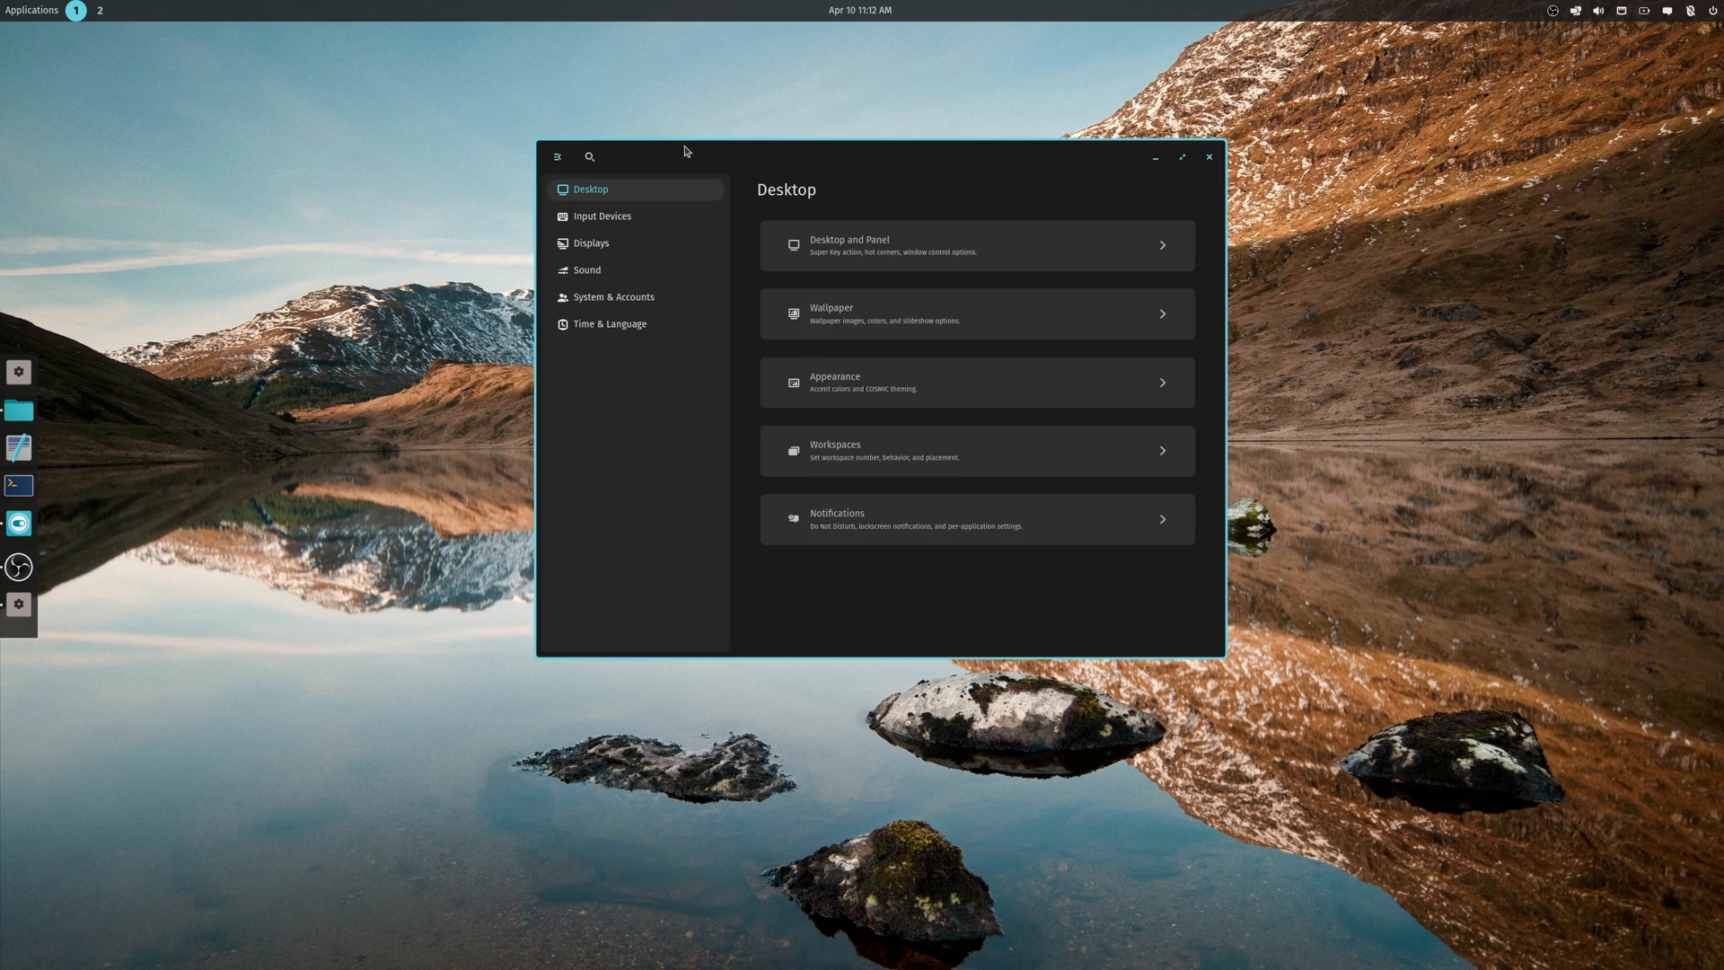
{"action": "mouse_move", "coordinate": [808, 200]}
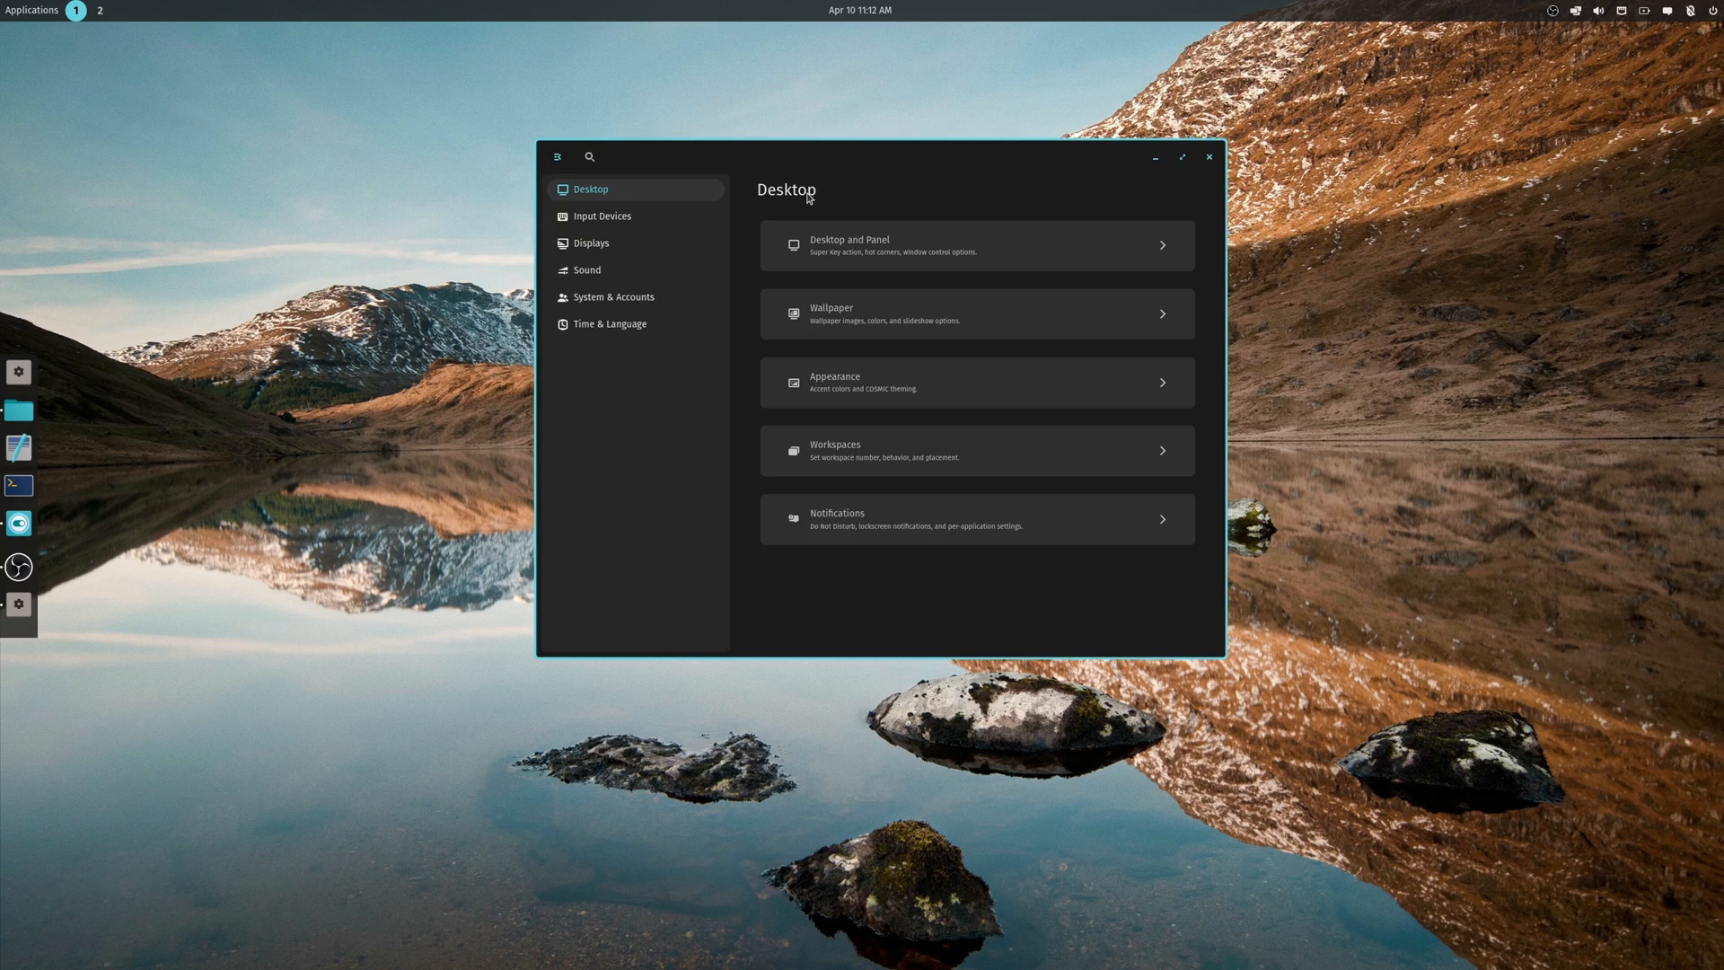
{"action": "mouse_move", "coordinate": [620, 198]}
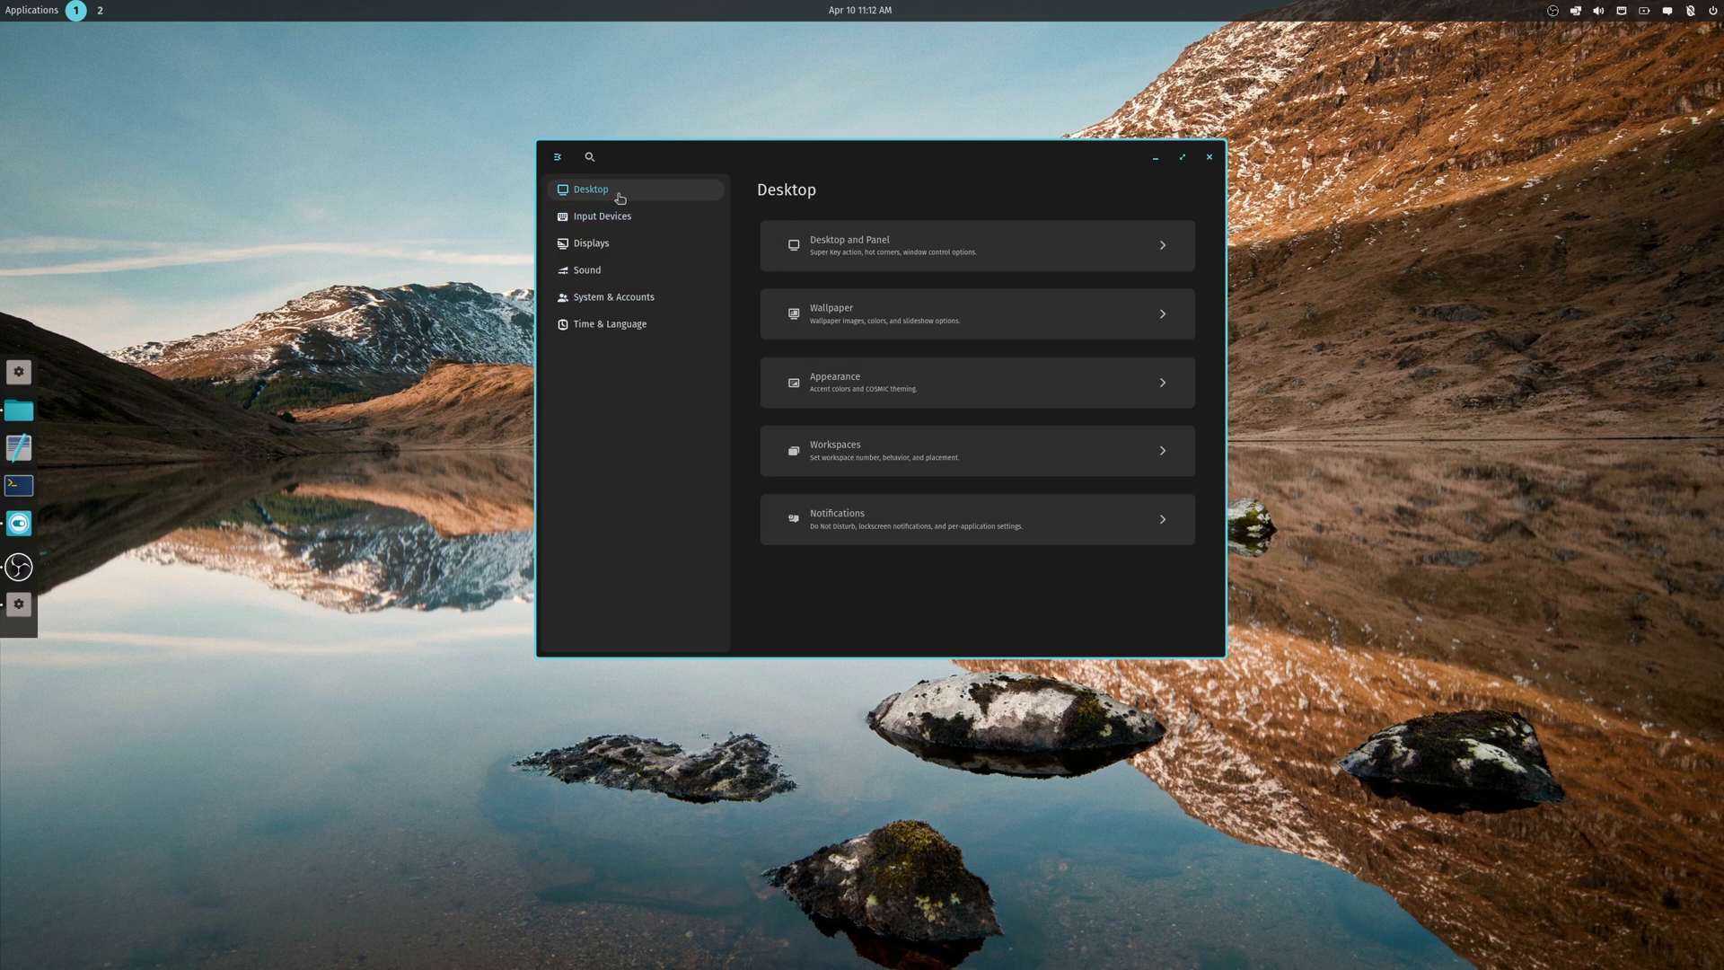
{"action": "mouse_move", "coordinate": [884, 192]}
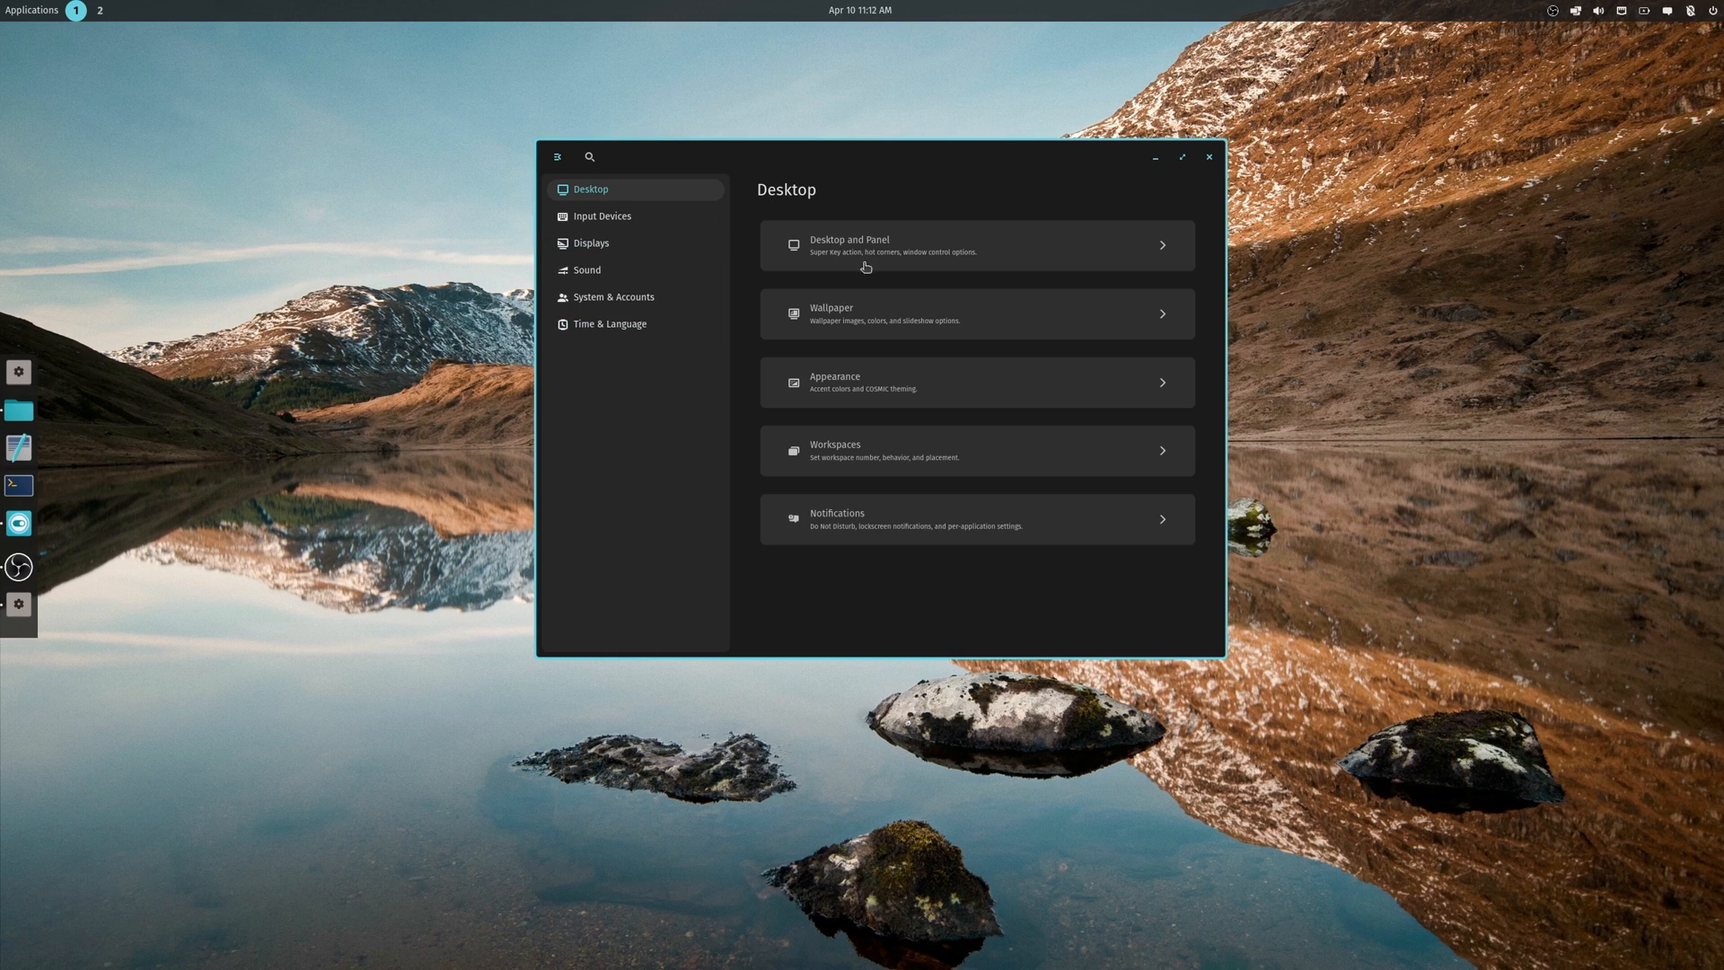
- In Wallpaper, move the window aside and choose the canyon image, then return to Desktop
{"action": "left_click", "coordinate": [974, 313]}
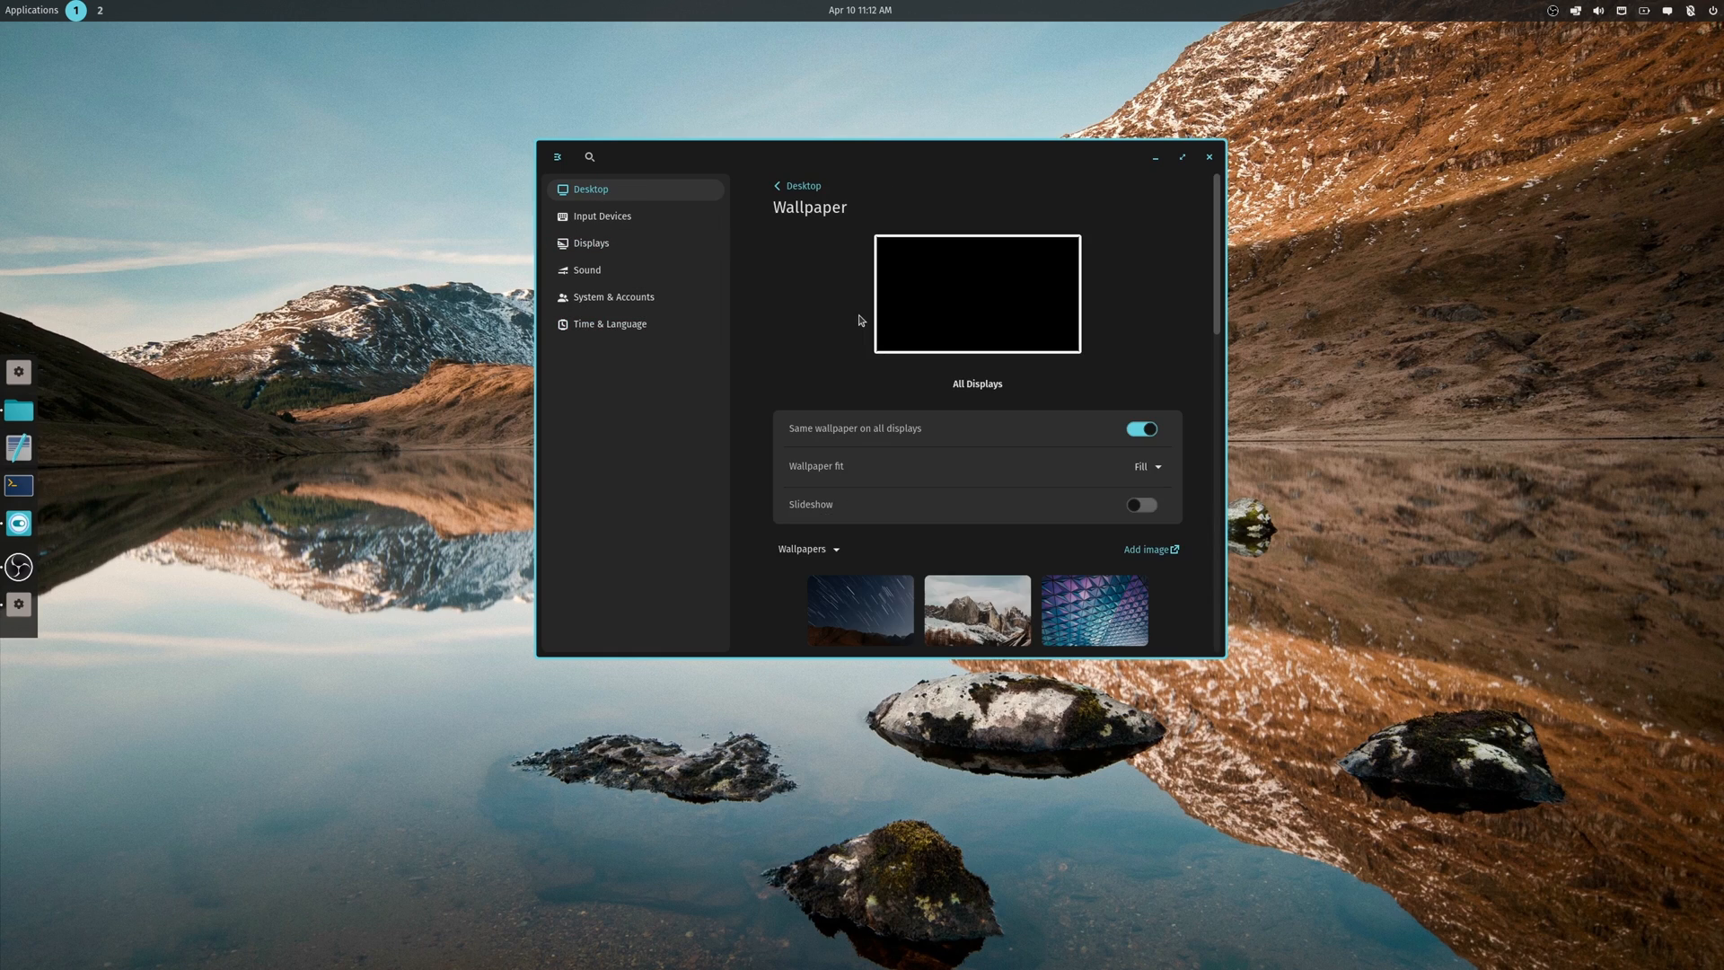
{"action": "left_click_drag", "start_coordinate": [859, 156], "coordinate": [1419, 92]}
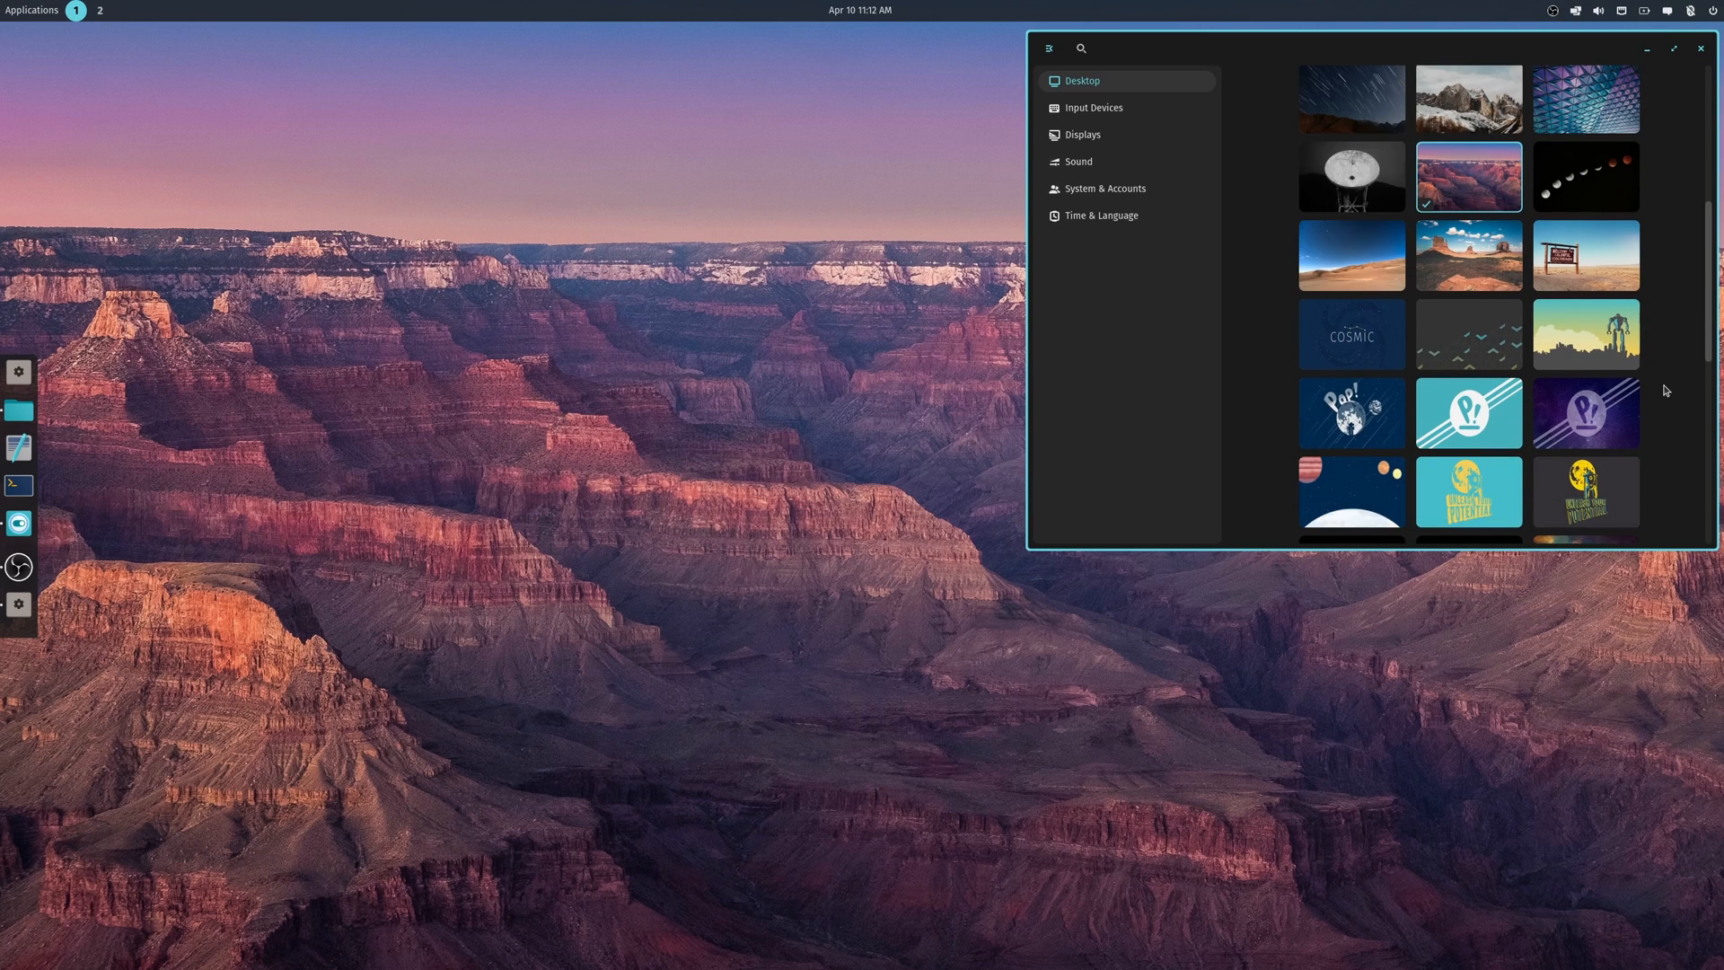
{"action": "scroll", "scroll_direction": "down", "scroll_amount": 3}
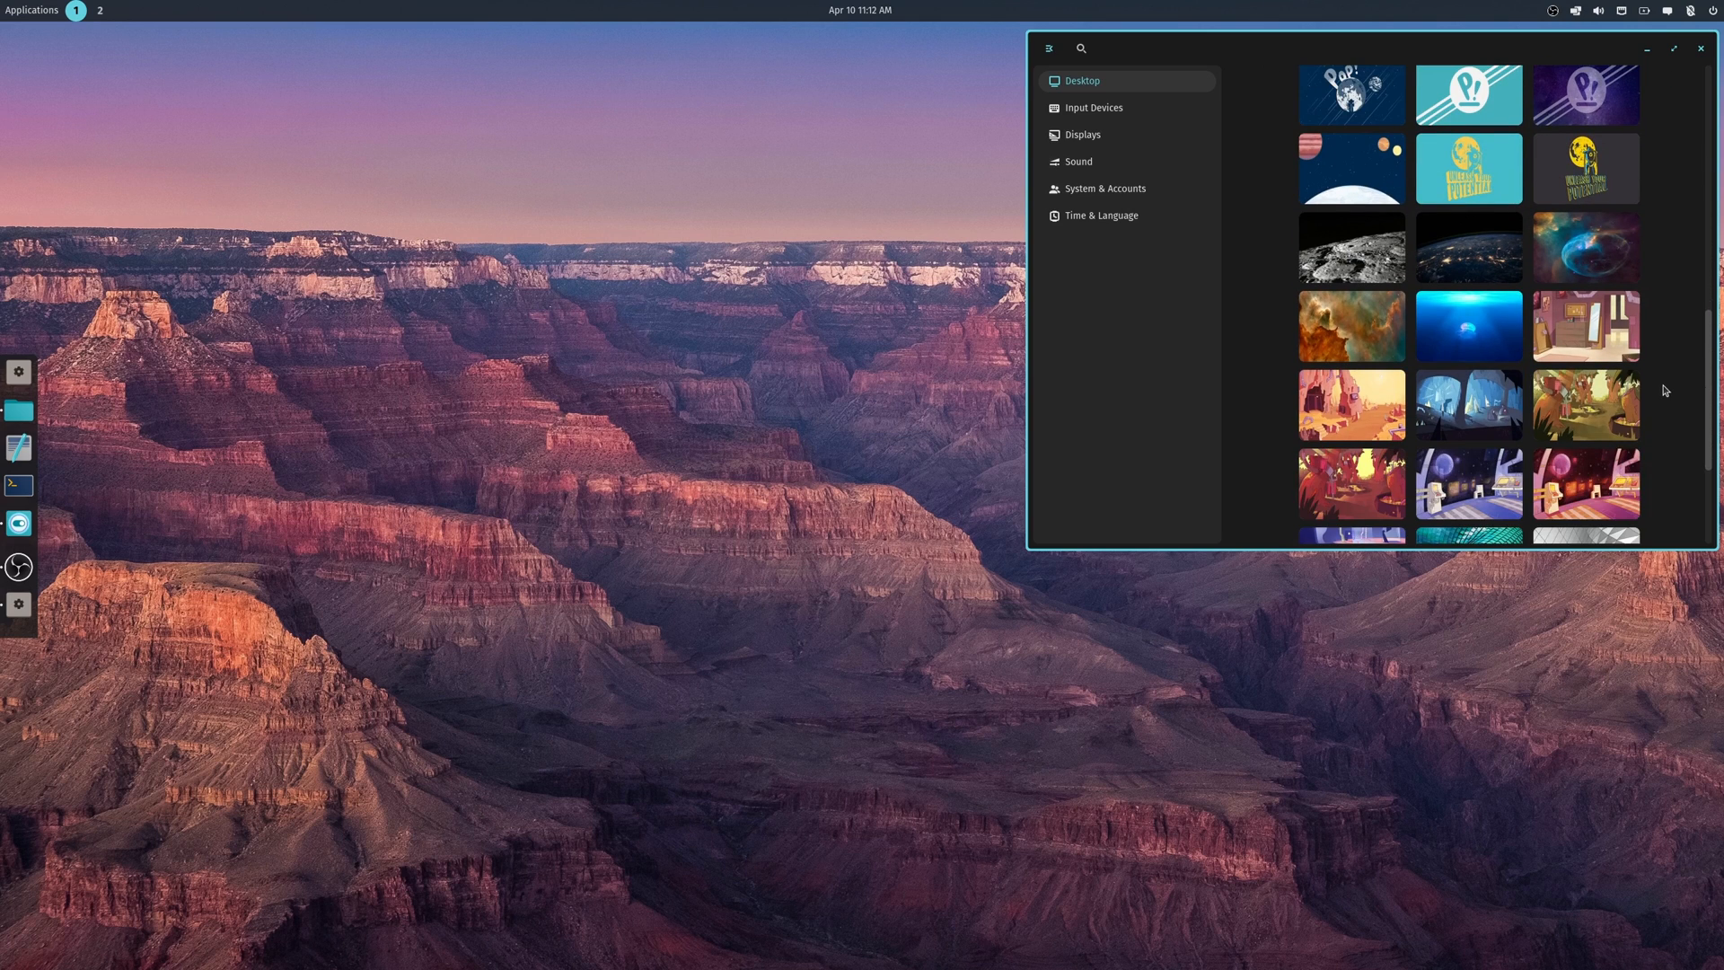
{"action": "scroll", "scroll_direction": "down", "scroll_amount": 3}
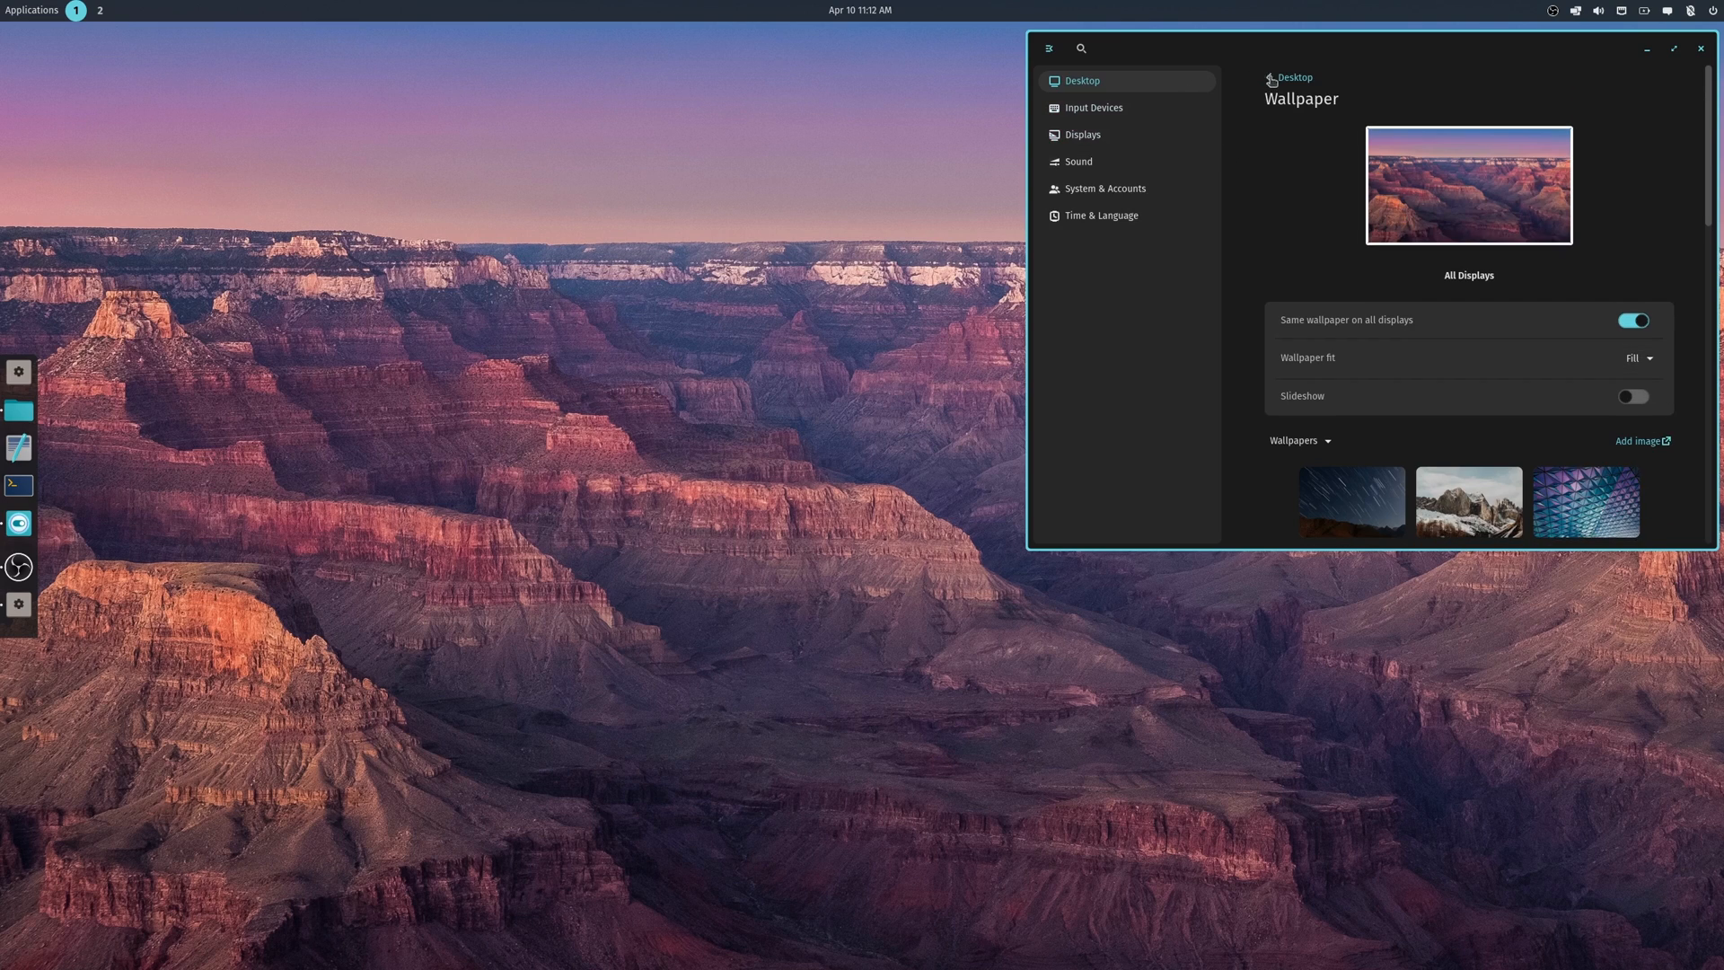
{"action": "left_click", "coordinate": [1295, 77]}
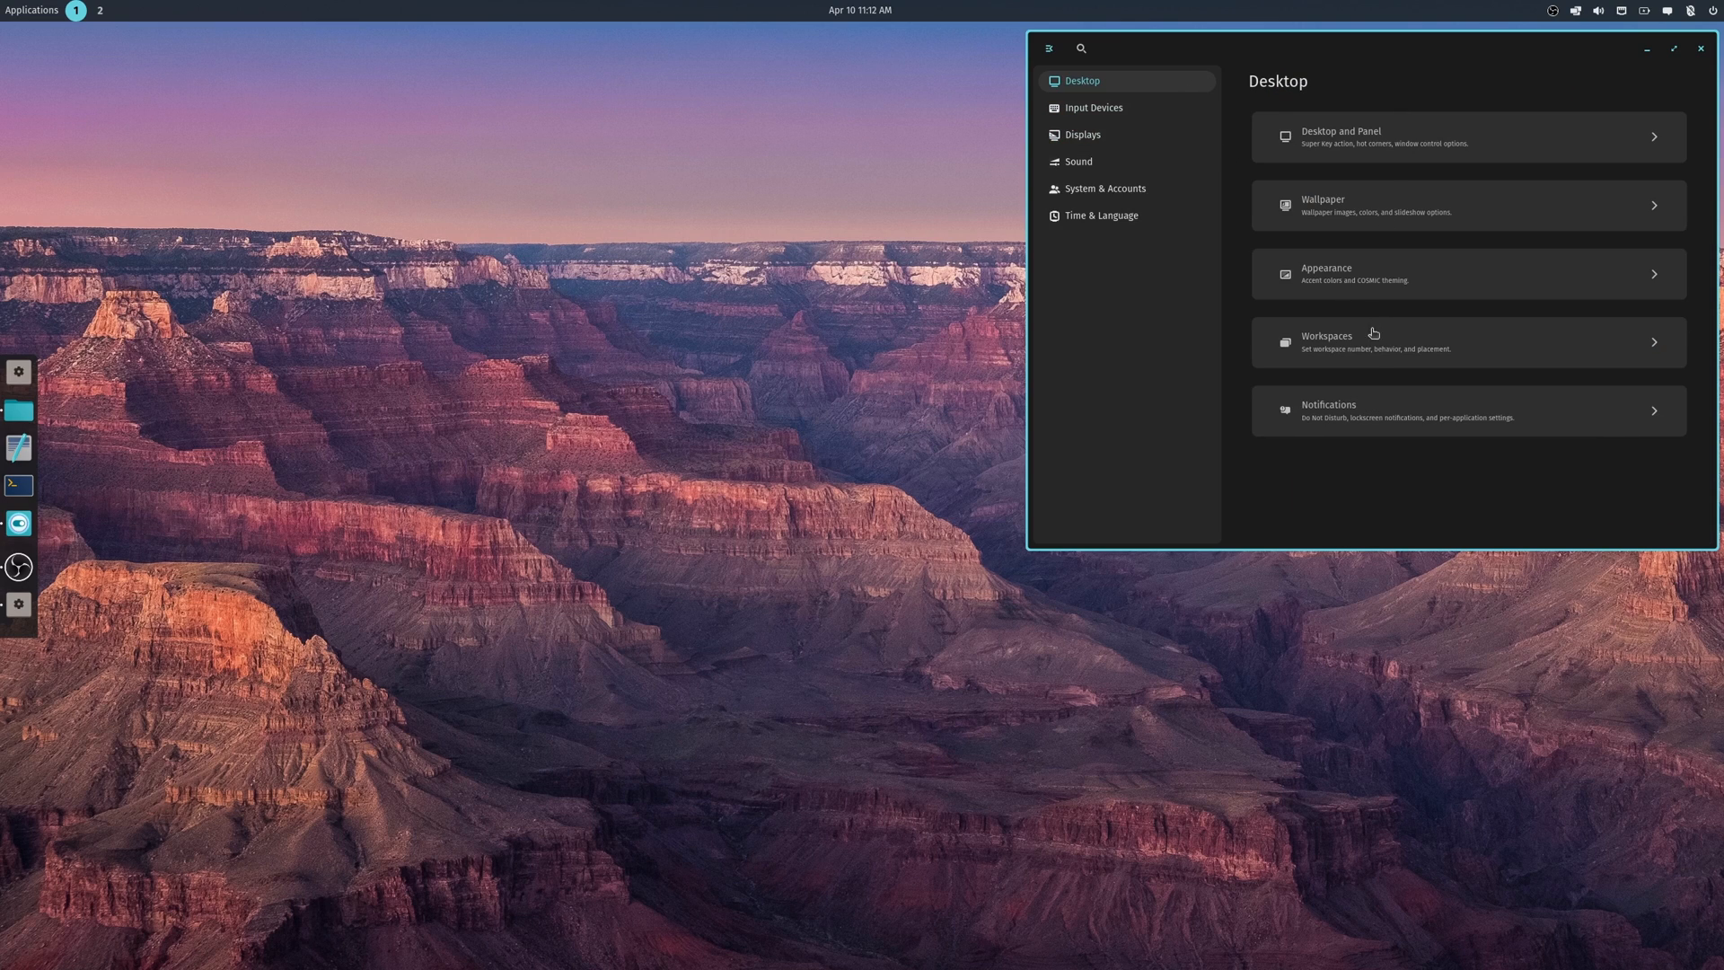
{"action": "mouse_move", "coordinate": [1318, 332]}
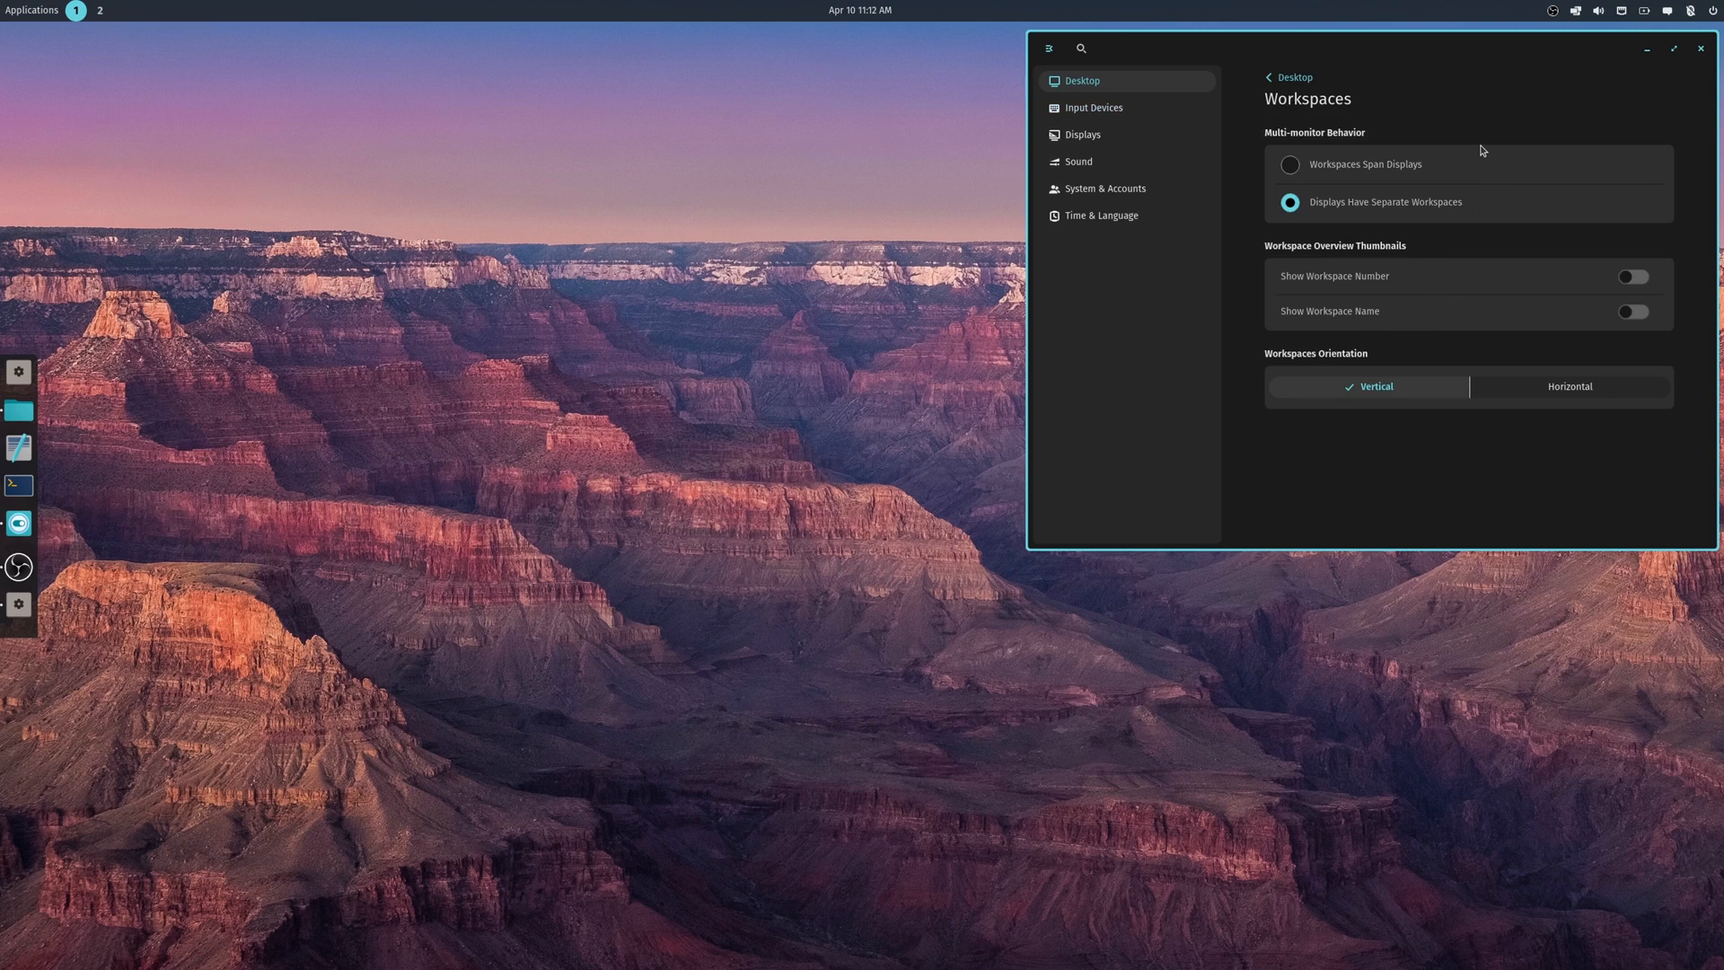
- Return from Workspaces to Desktop, recentre the window and close Settings
{"action": "left_click", "coordinate": [1288, 77]}
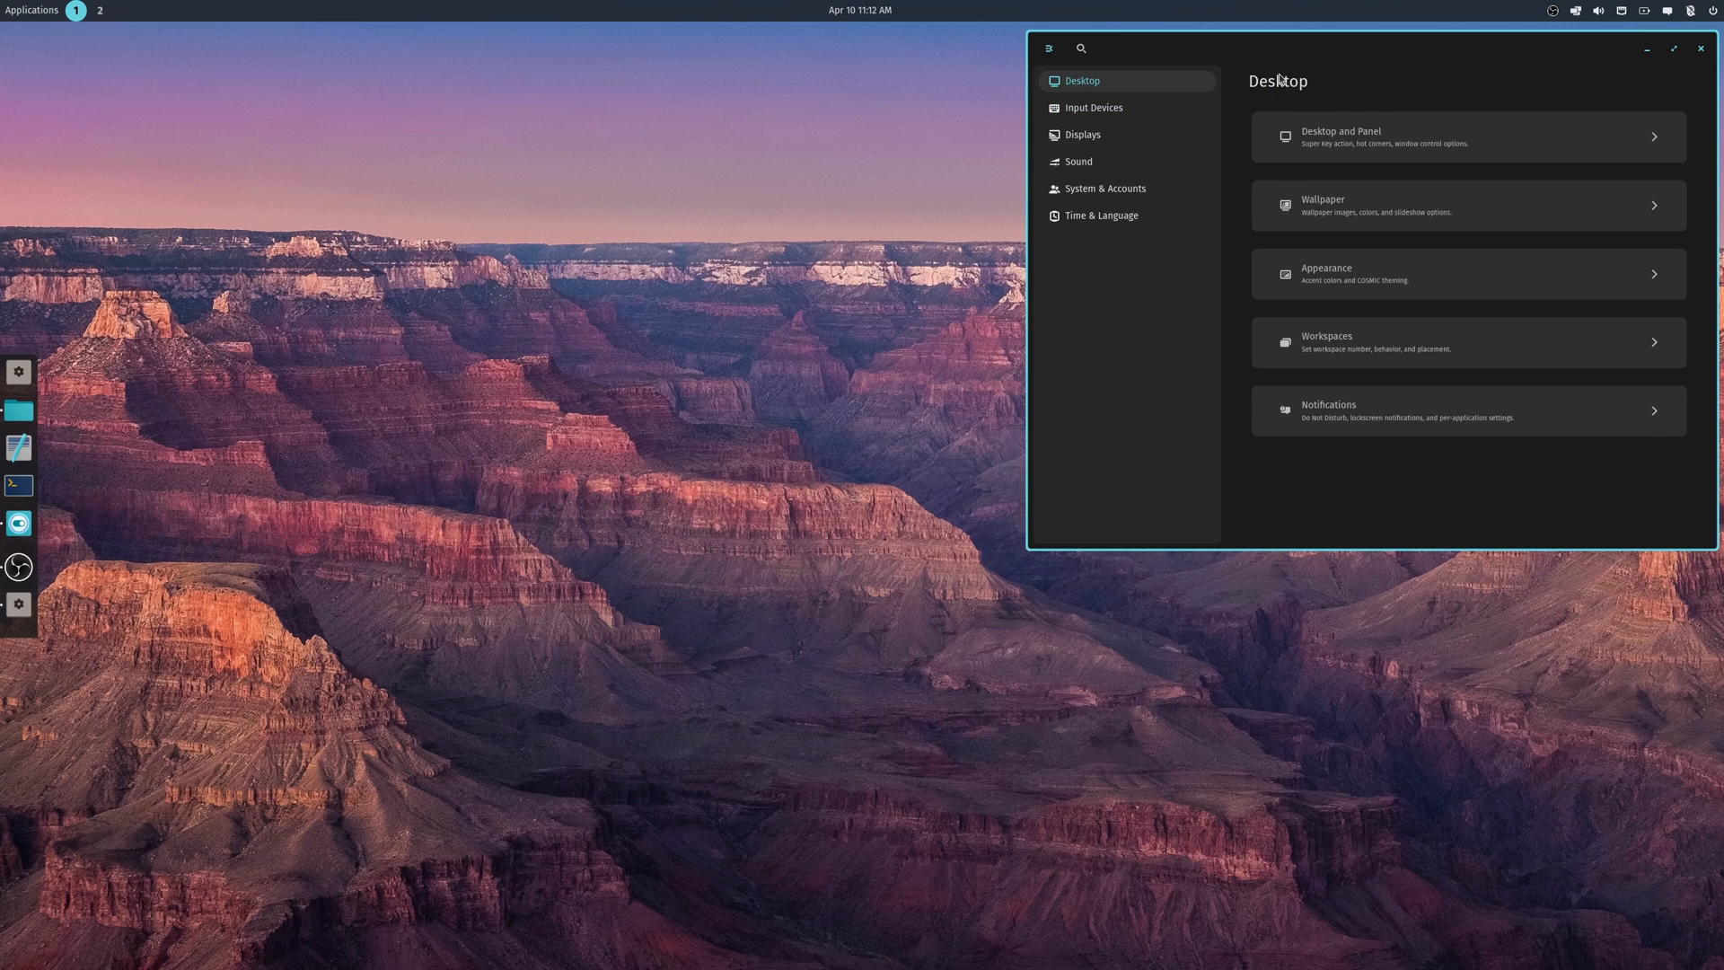
{"action": "mouse_move", "coordinate": [1388, 408]}
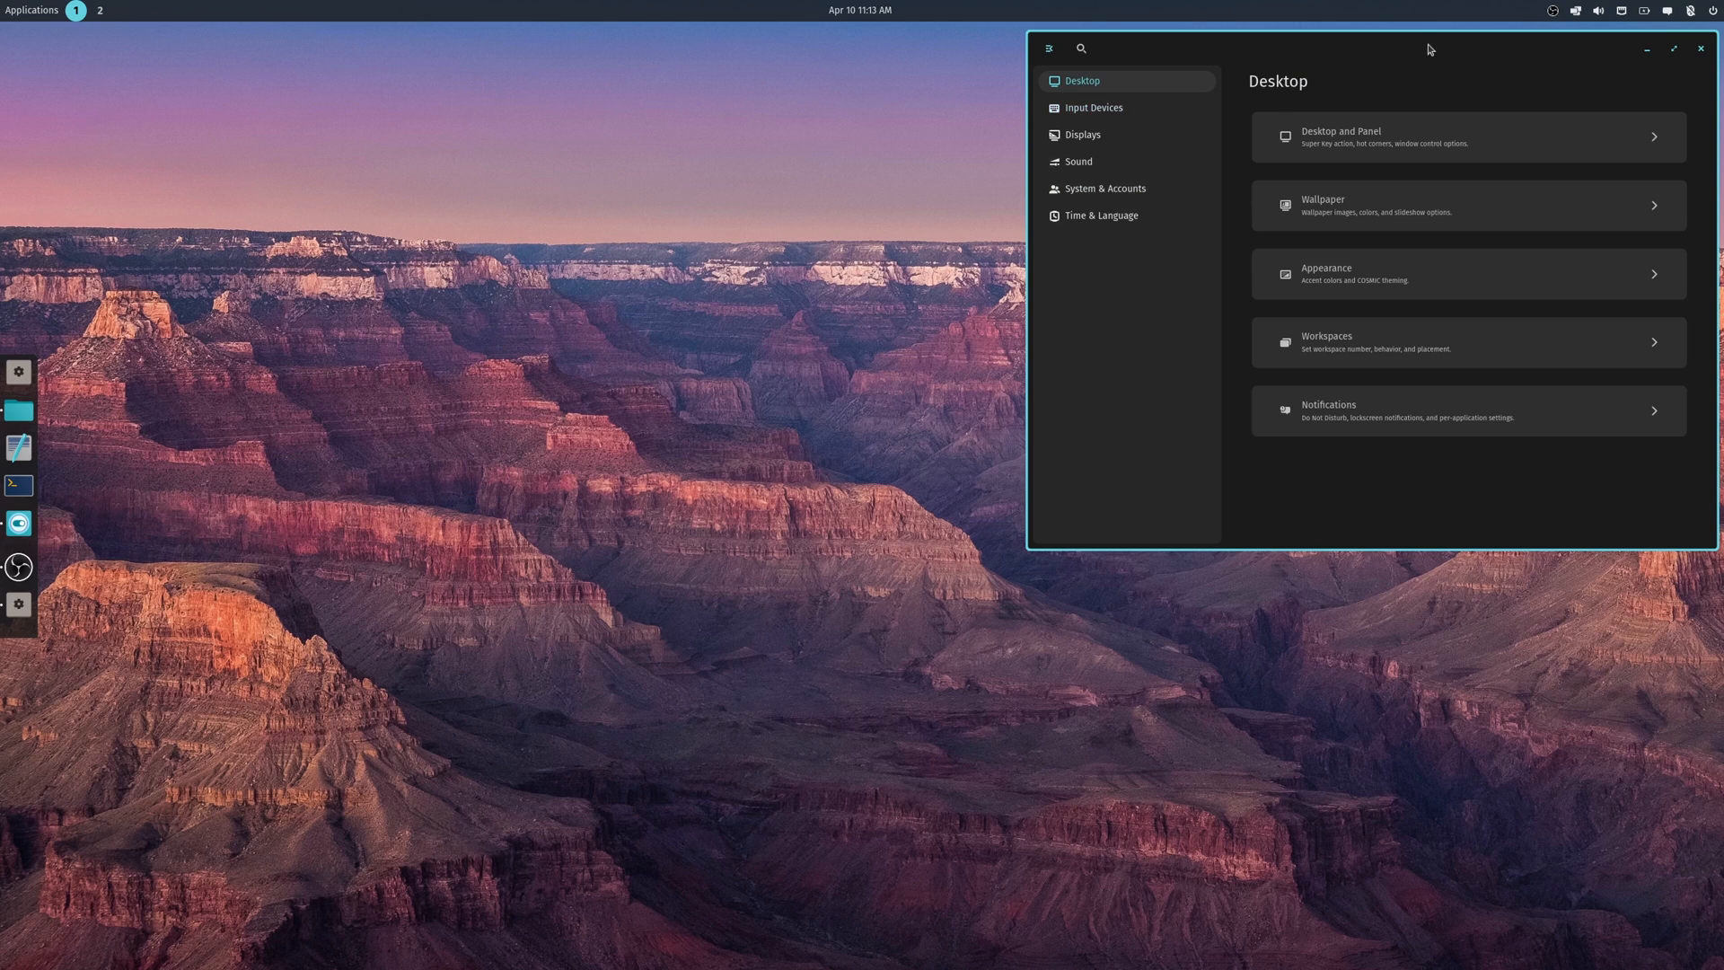
{"action": "left_click_drag", "start_coordinate": [1429, 49], "coordinate": [913, 247]}
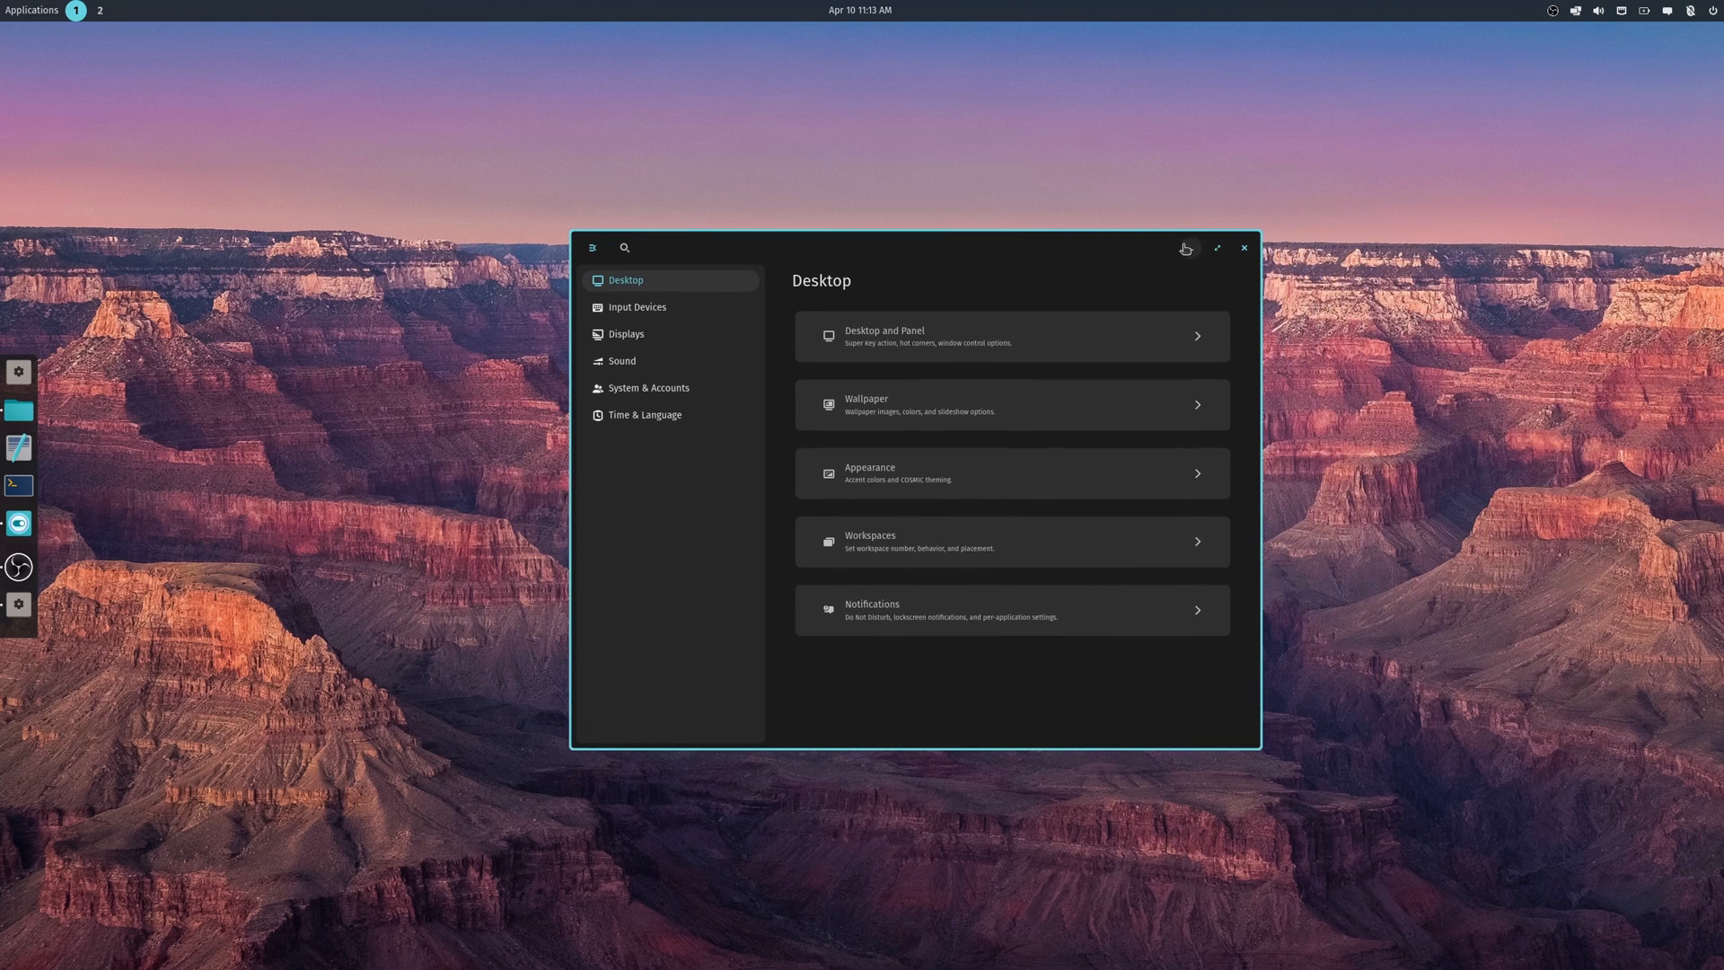
{"action": "left_click", "coordinate": [1243, 248]}
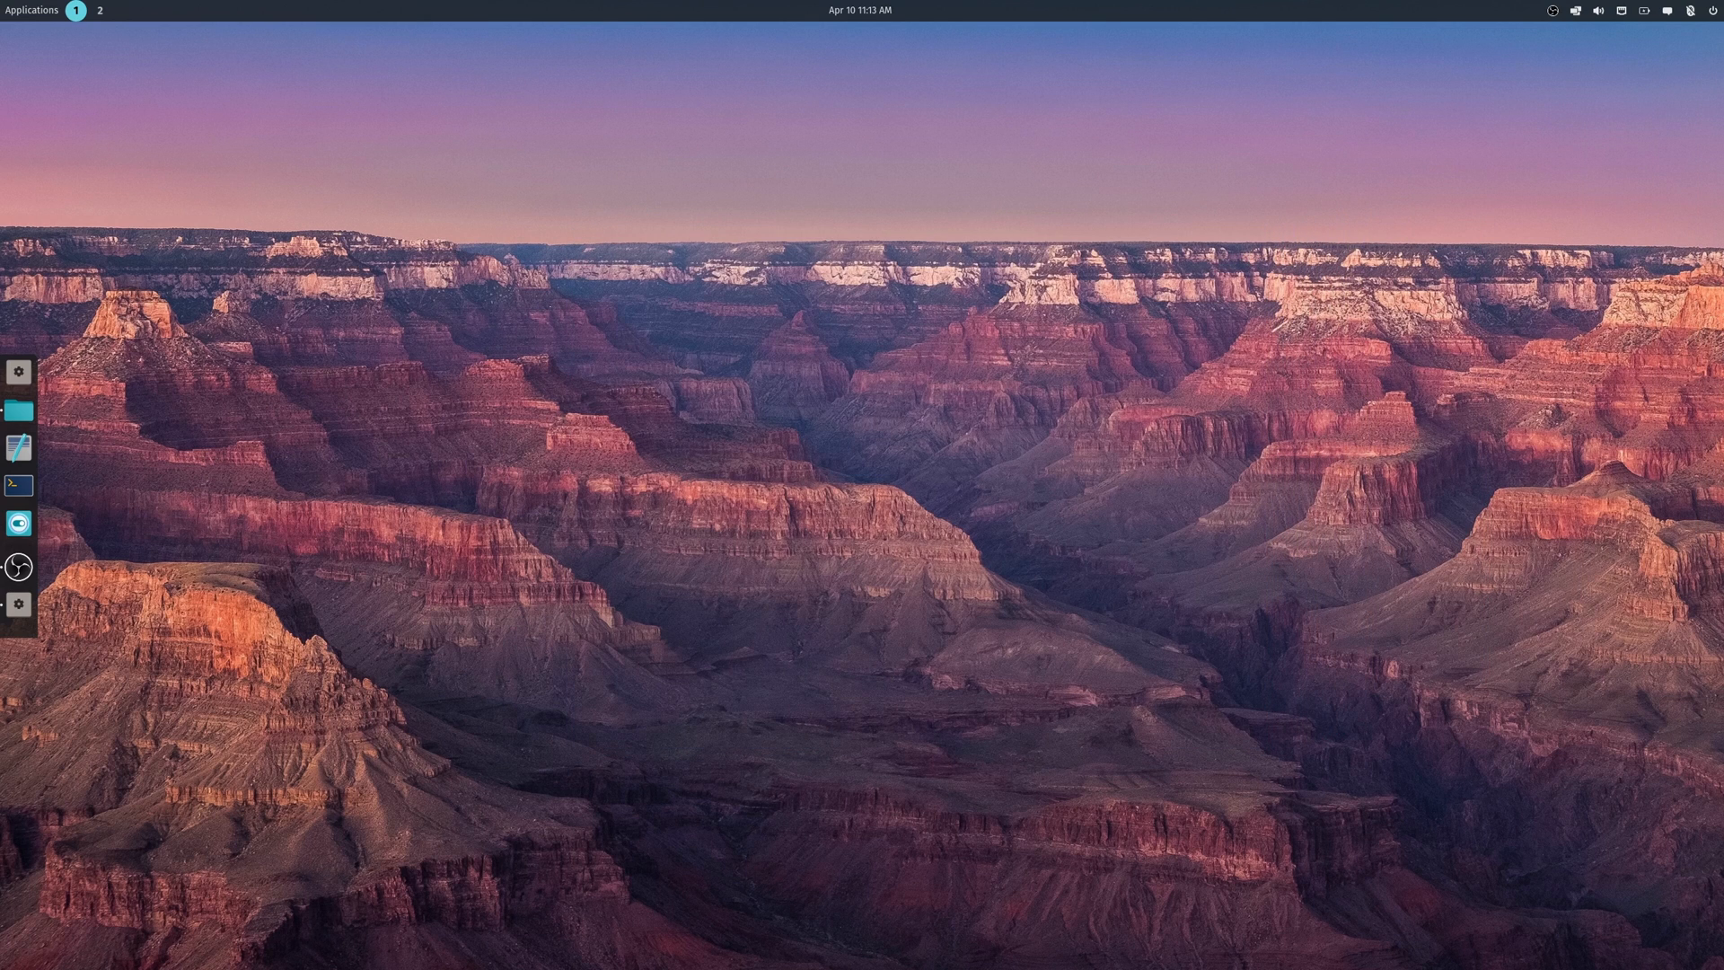
- Search the app library for 'COSMIC' and launch COSMIC Text Editor with a blank document
{"action": "left_click", "coordinate": [32, 11]}
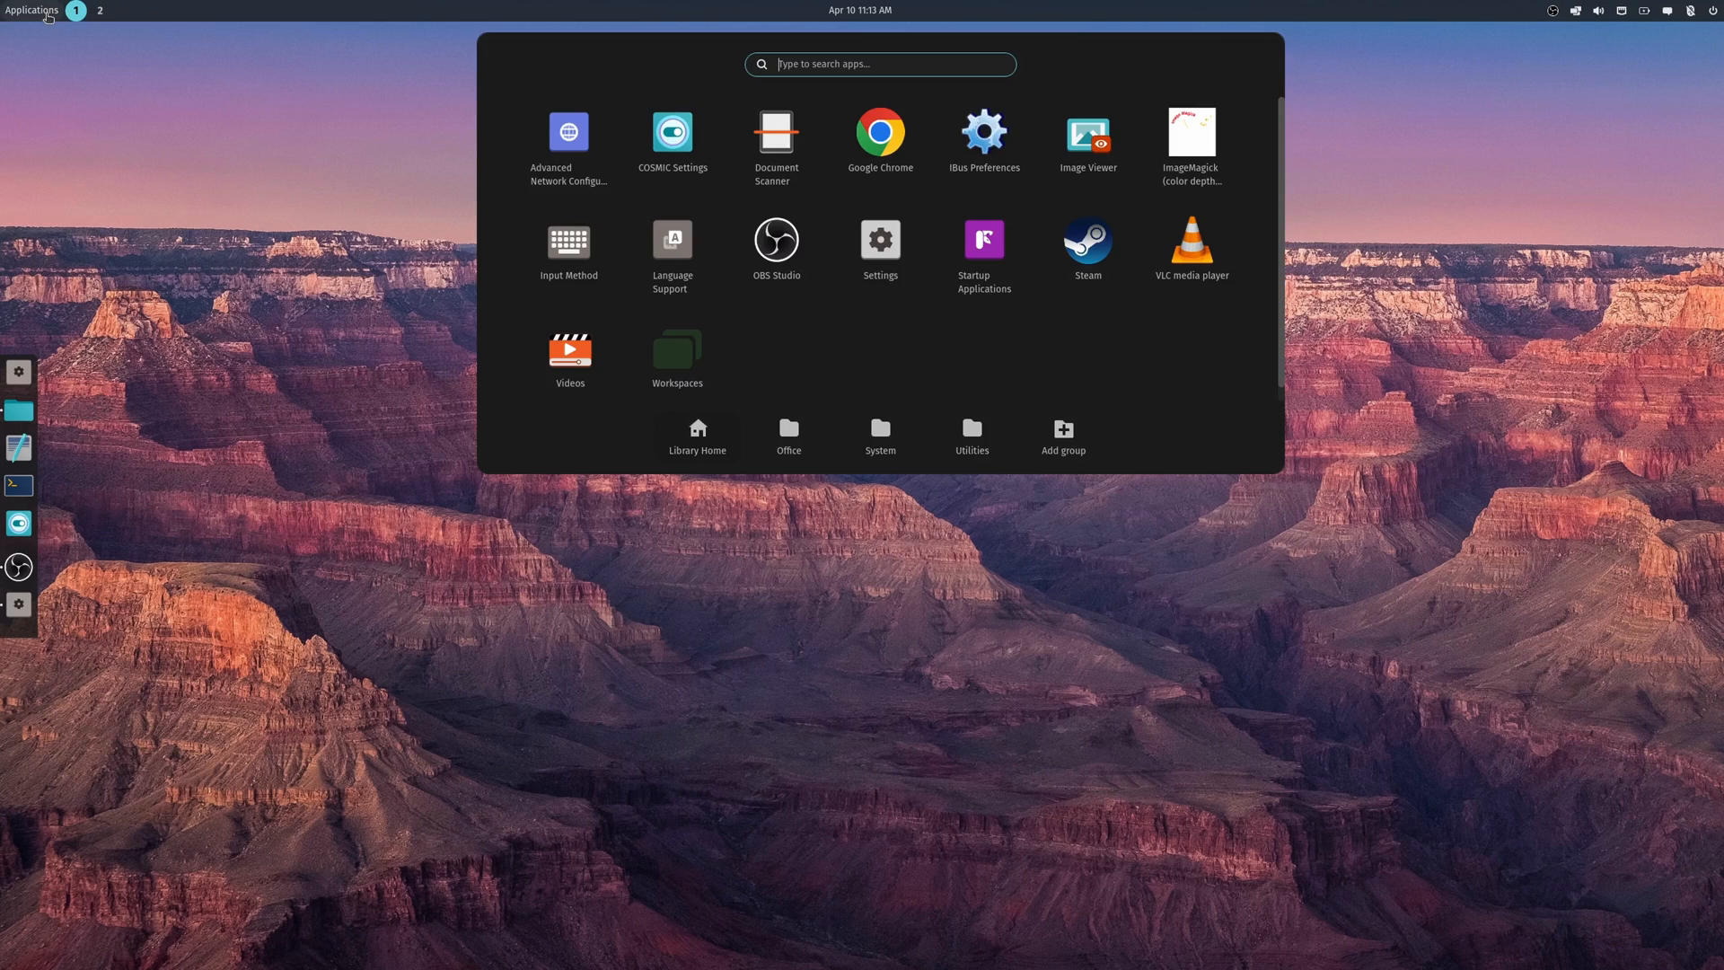
{"action": "type", "text": "COSMIC"}
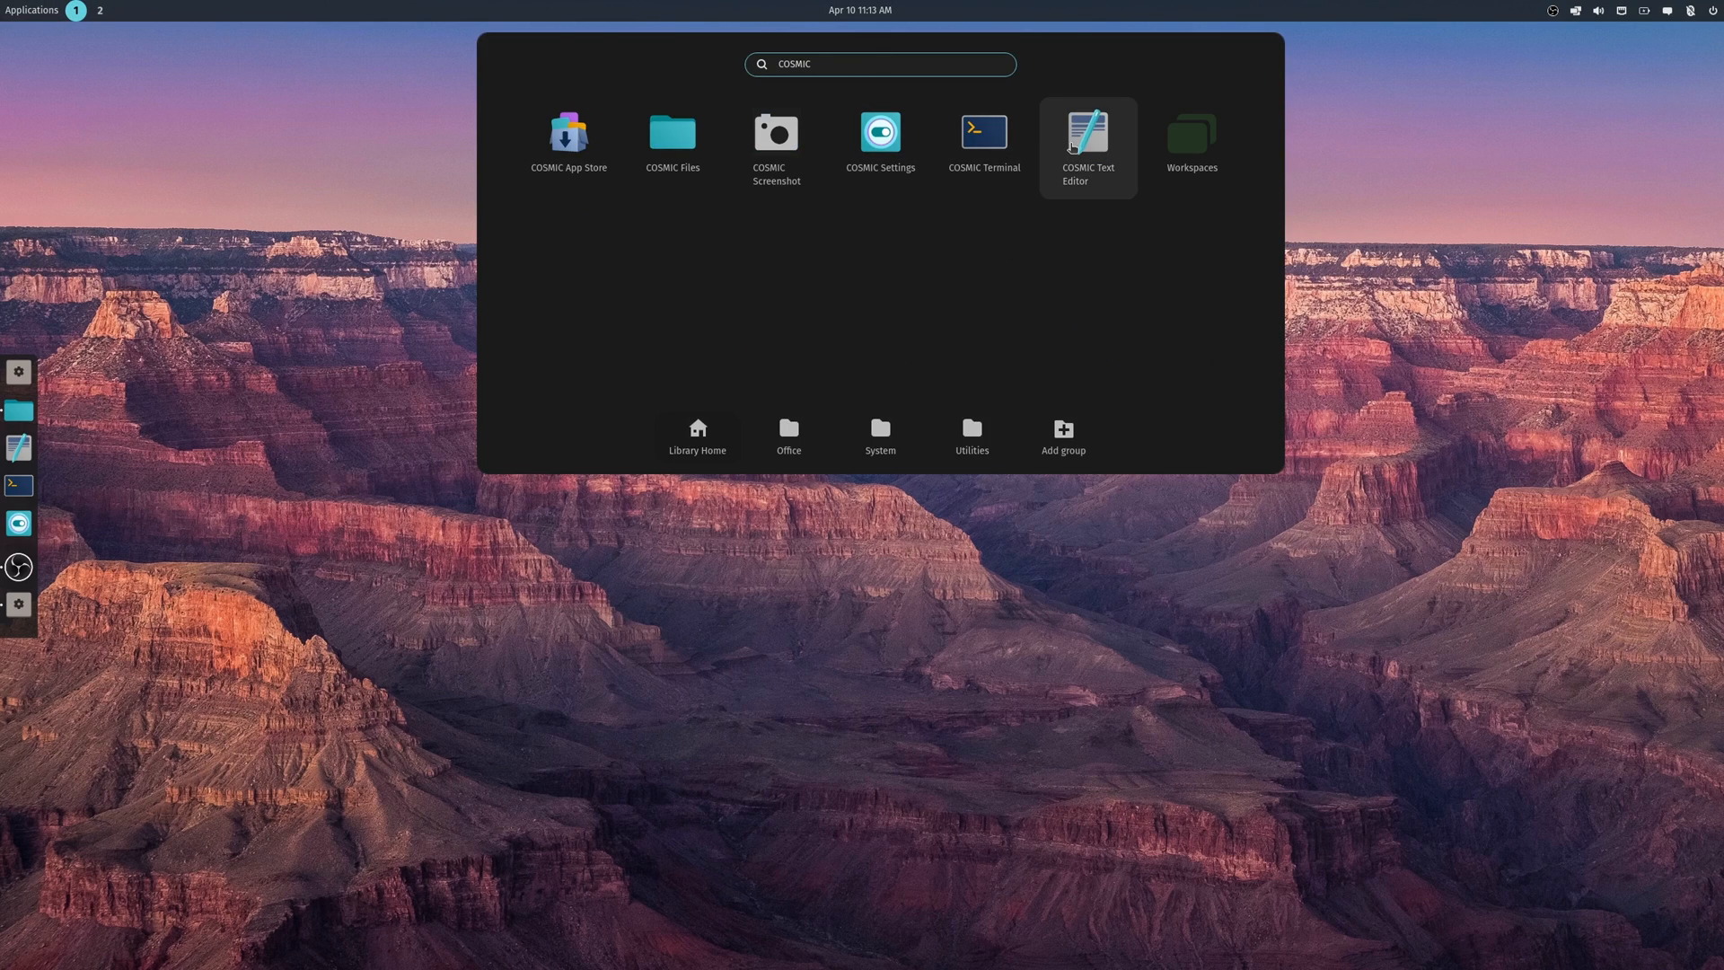
{"action": "left_click", "coordinate": [1086, 135]}
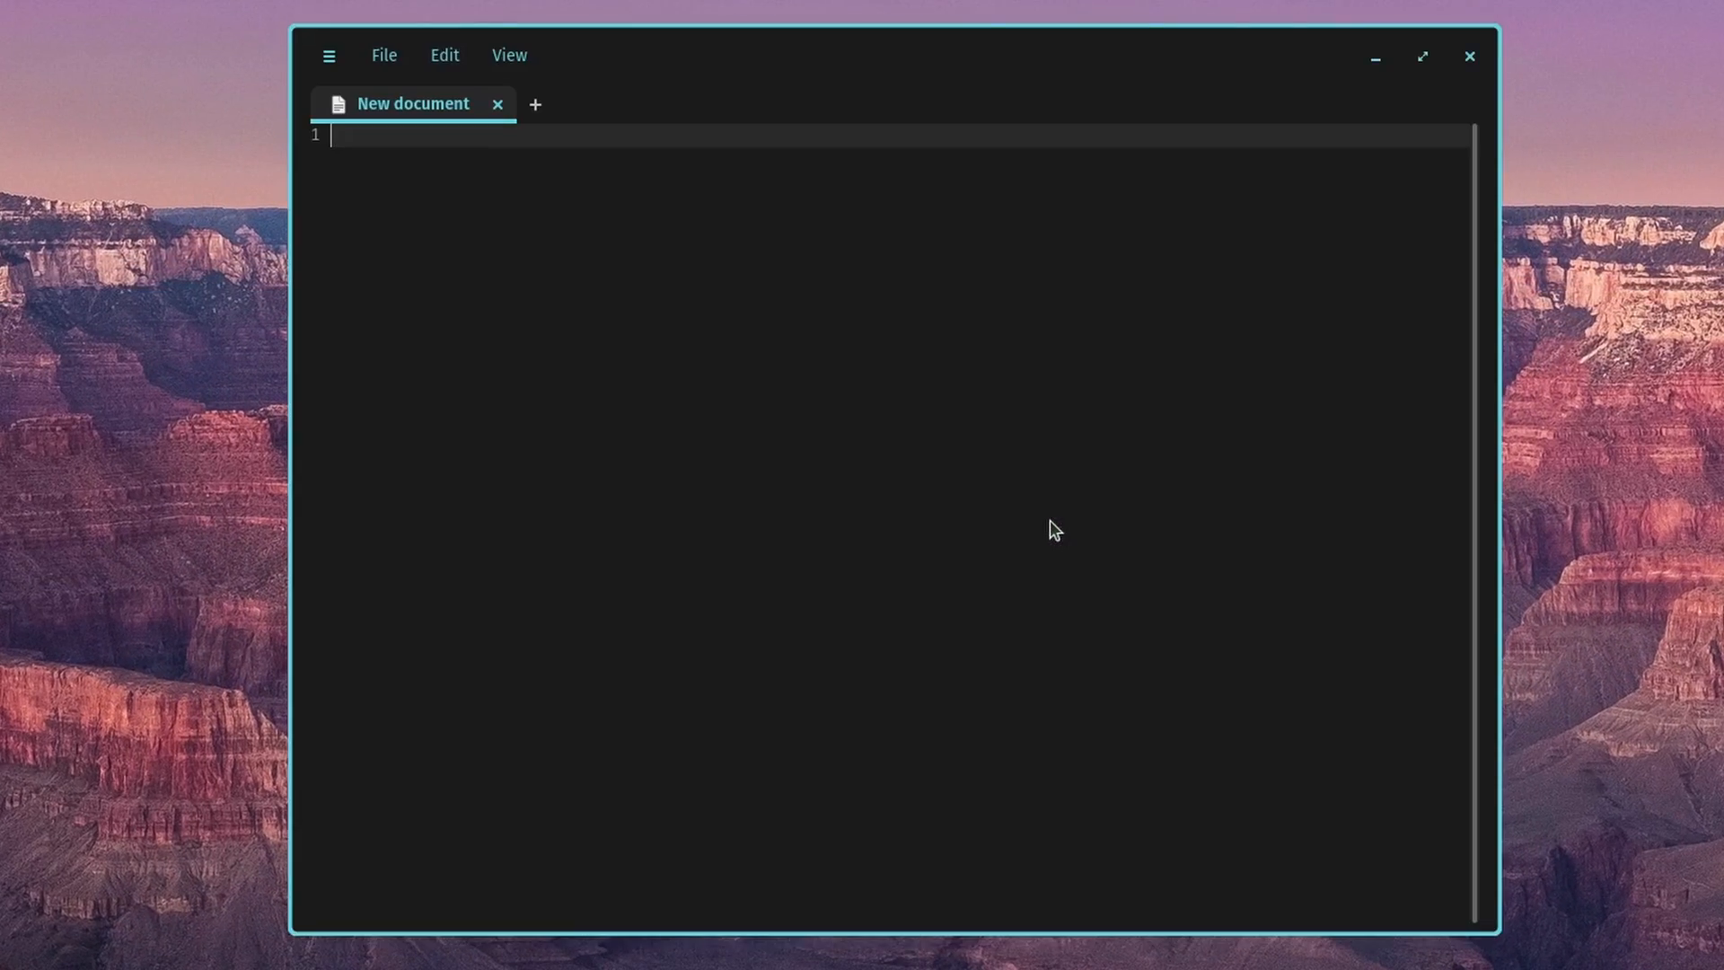
- Show the project sidebar and glance at the File menu commands
{"action": "left_click", "coordinate": [327, 56]}
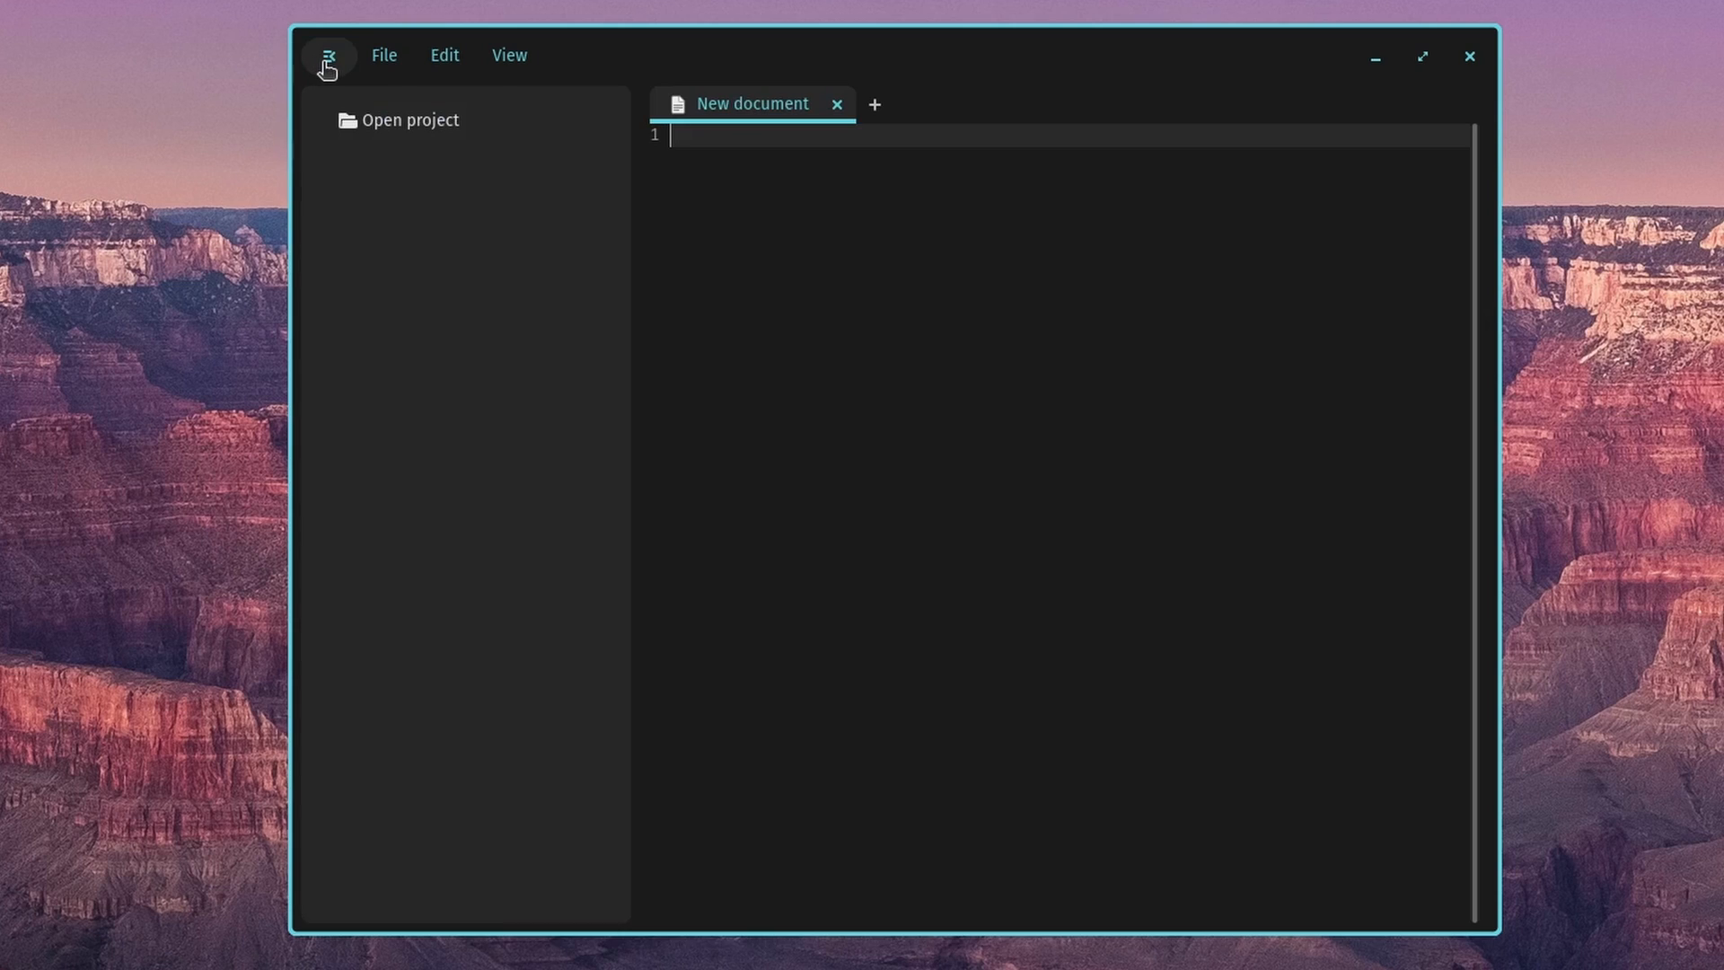
{"action": "mouse_move", "coordinate": [395, 747]}
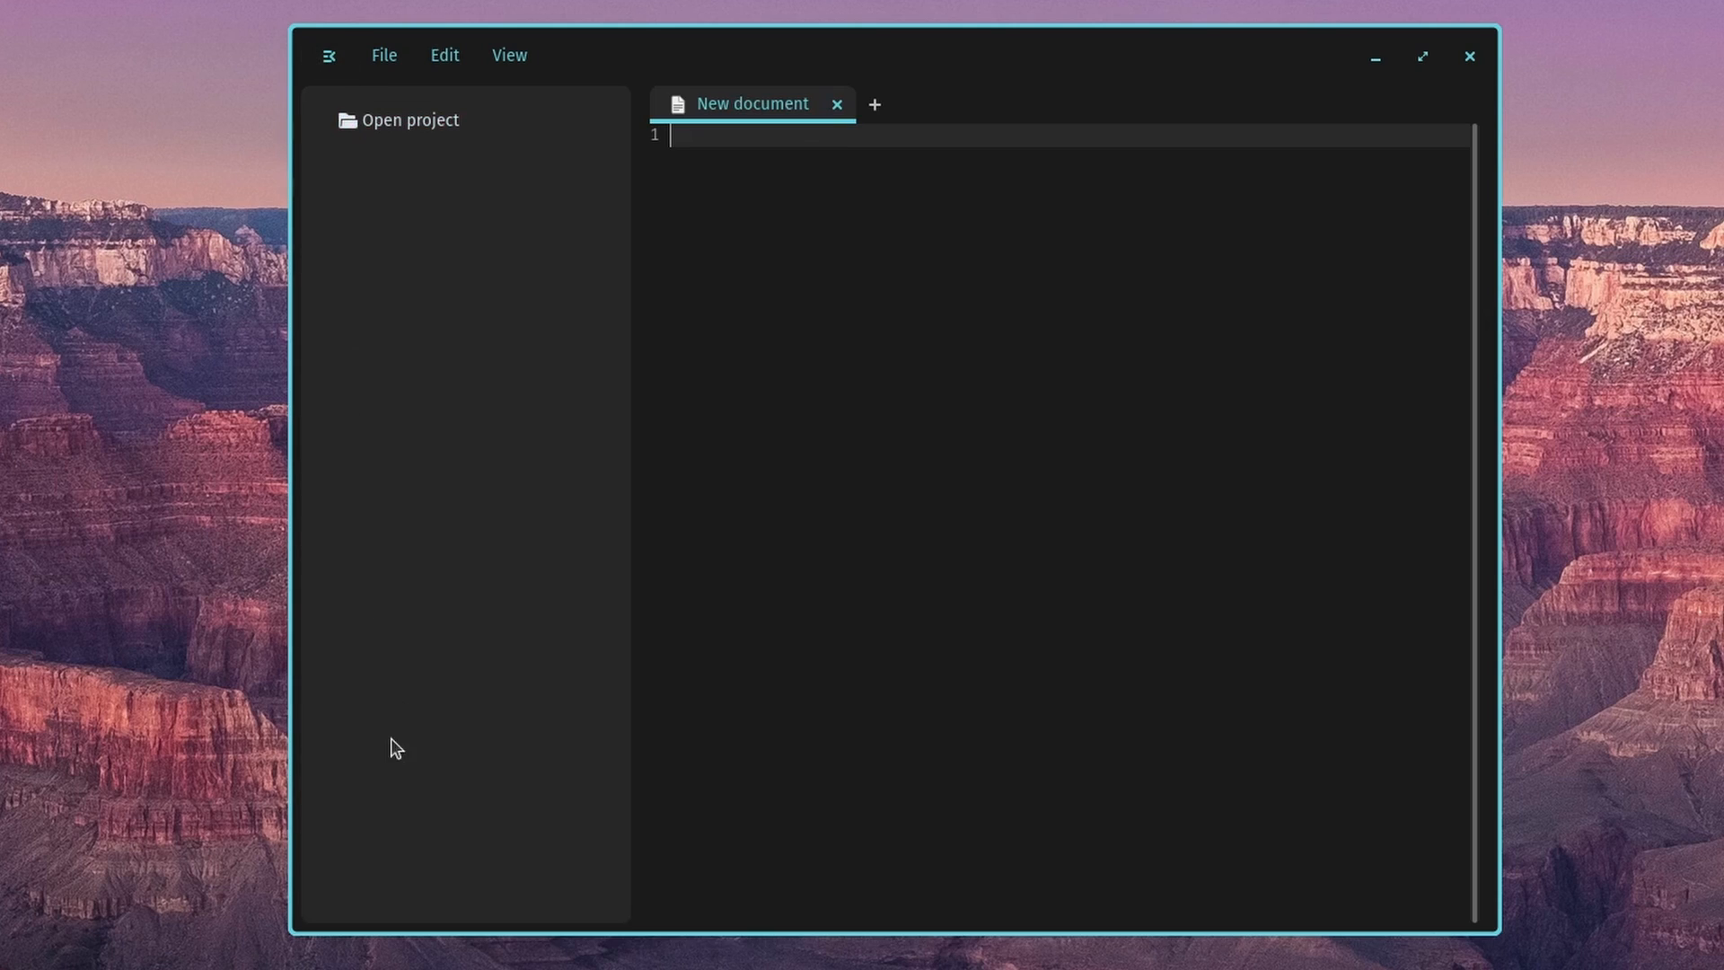
{"action": "mouse_move", "coordinate": [384, 64]}
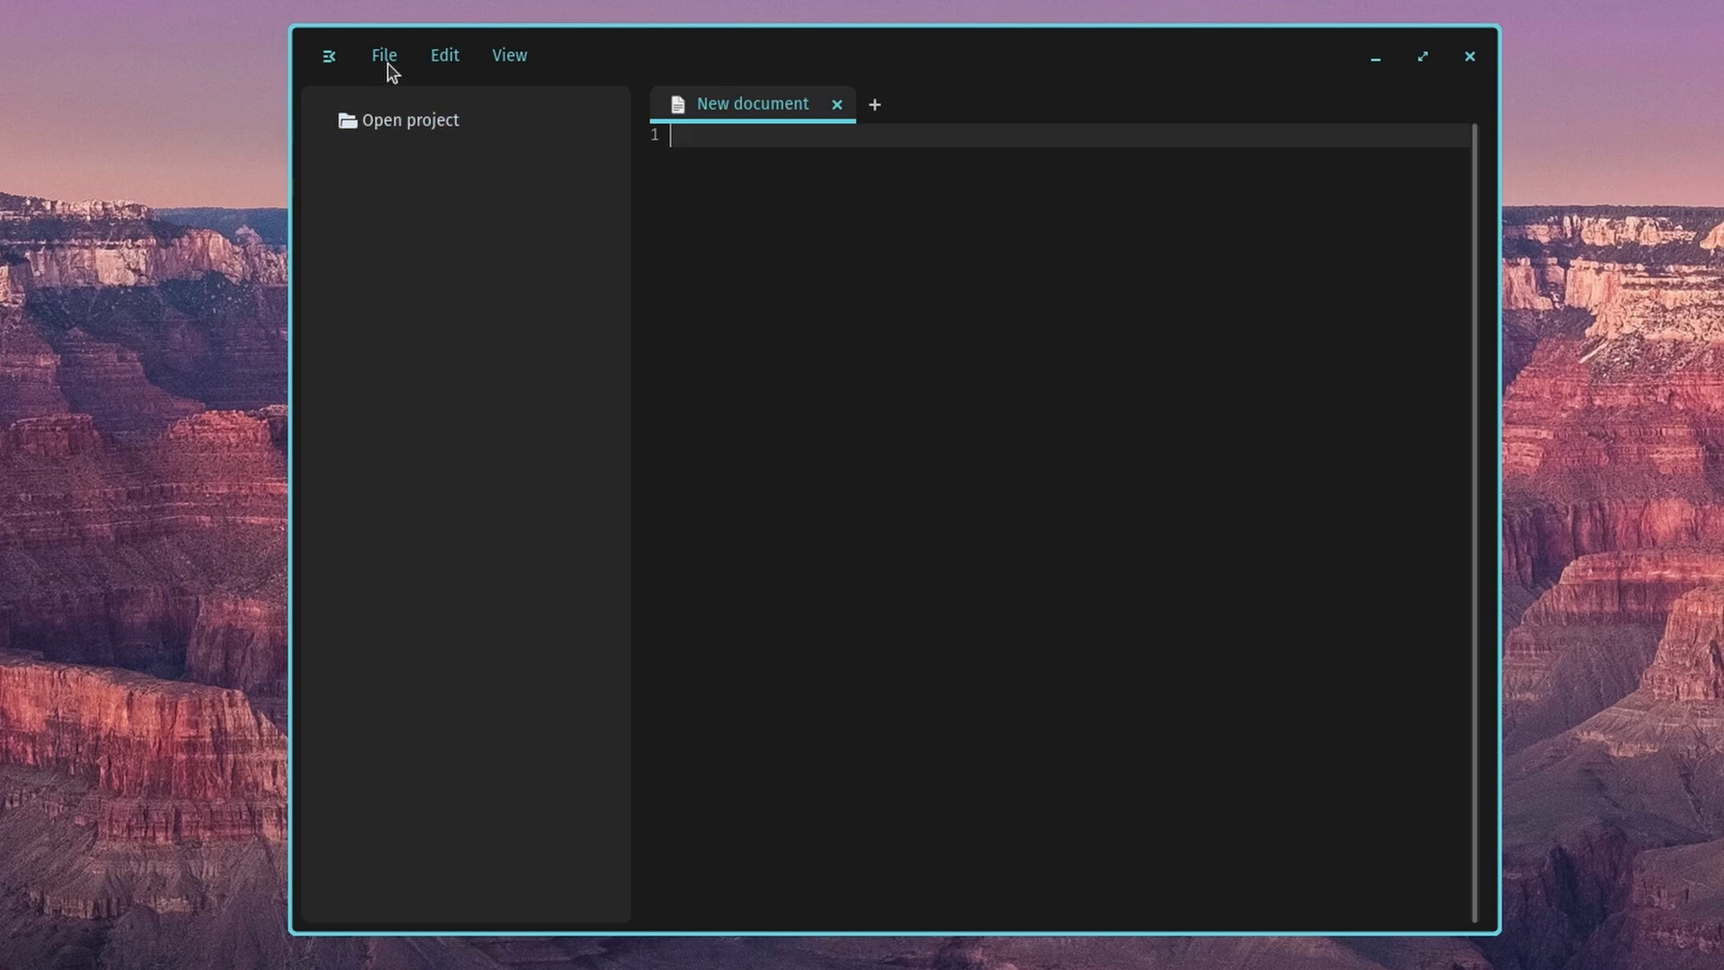
{"action": "left_click", "coordinate": [384, 56]}
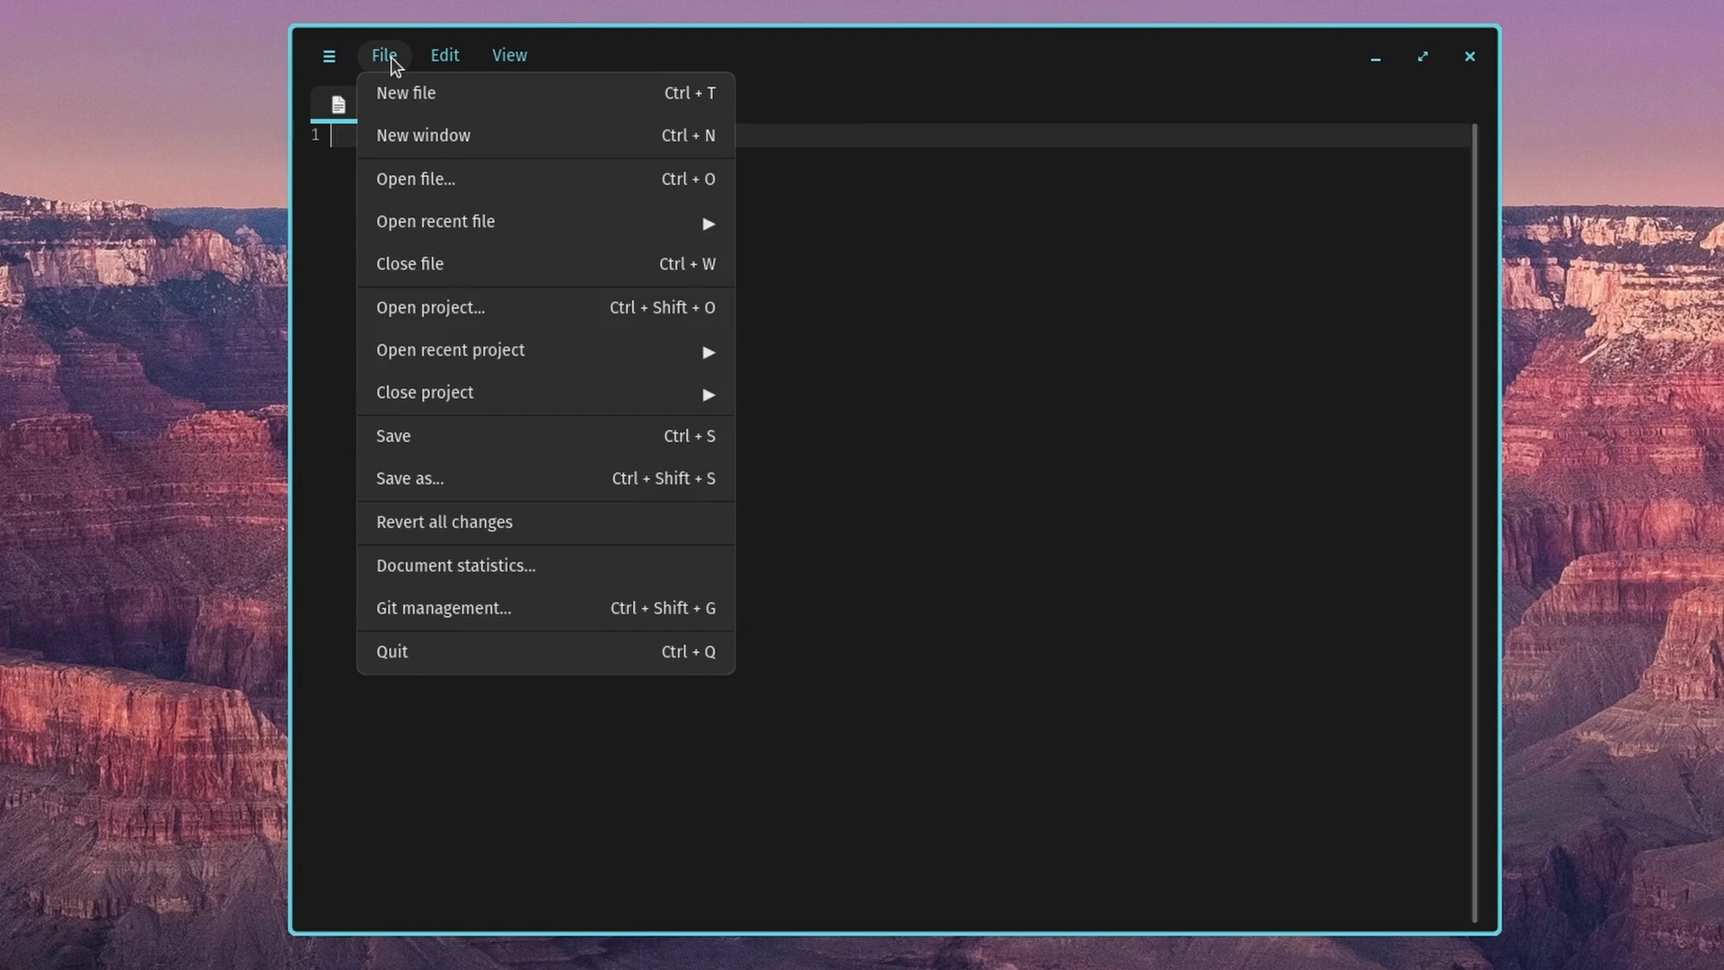
{"action": "mouse_move", "coordinate": [413, 97]}
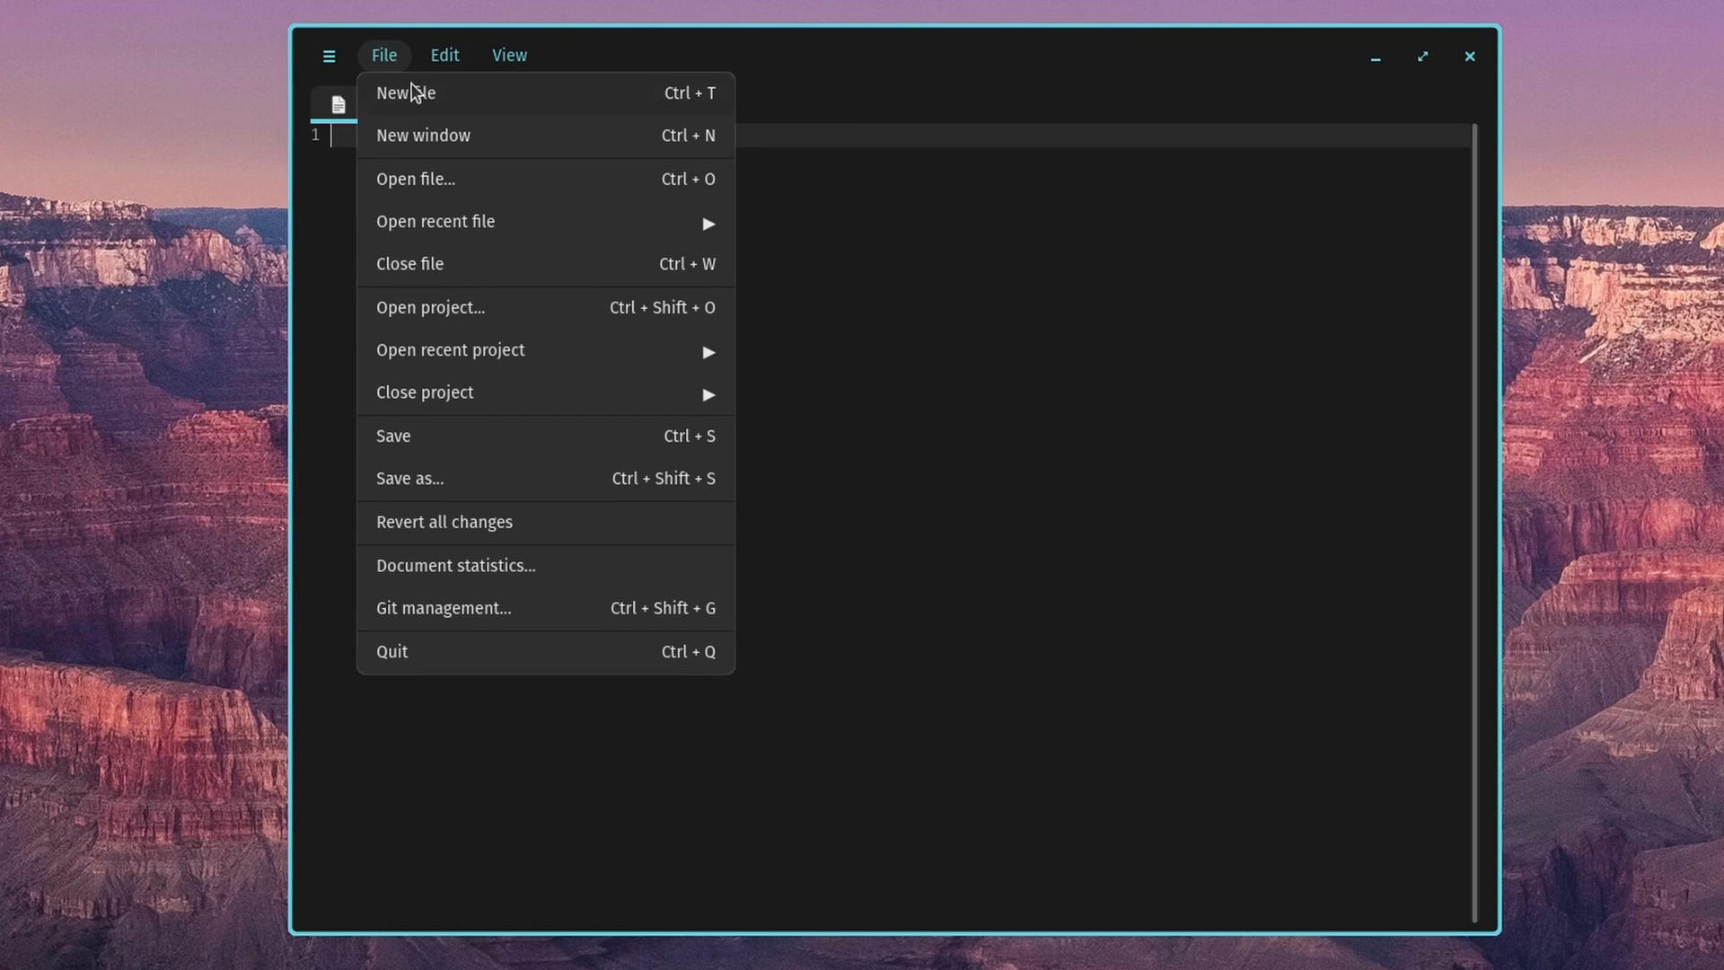
{"action": "left_click", "coordinate": [404, 91]}
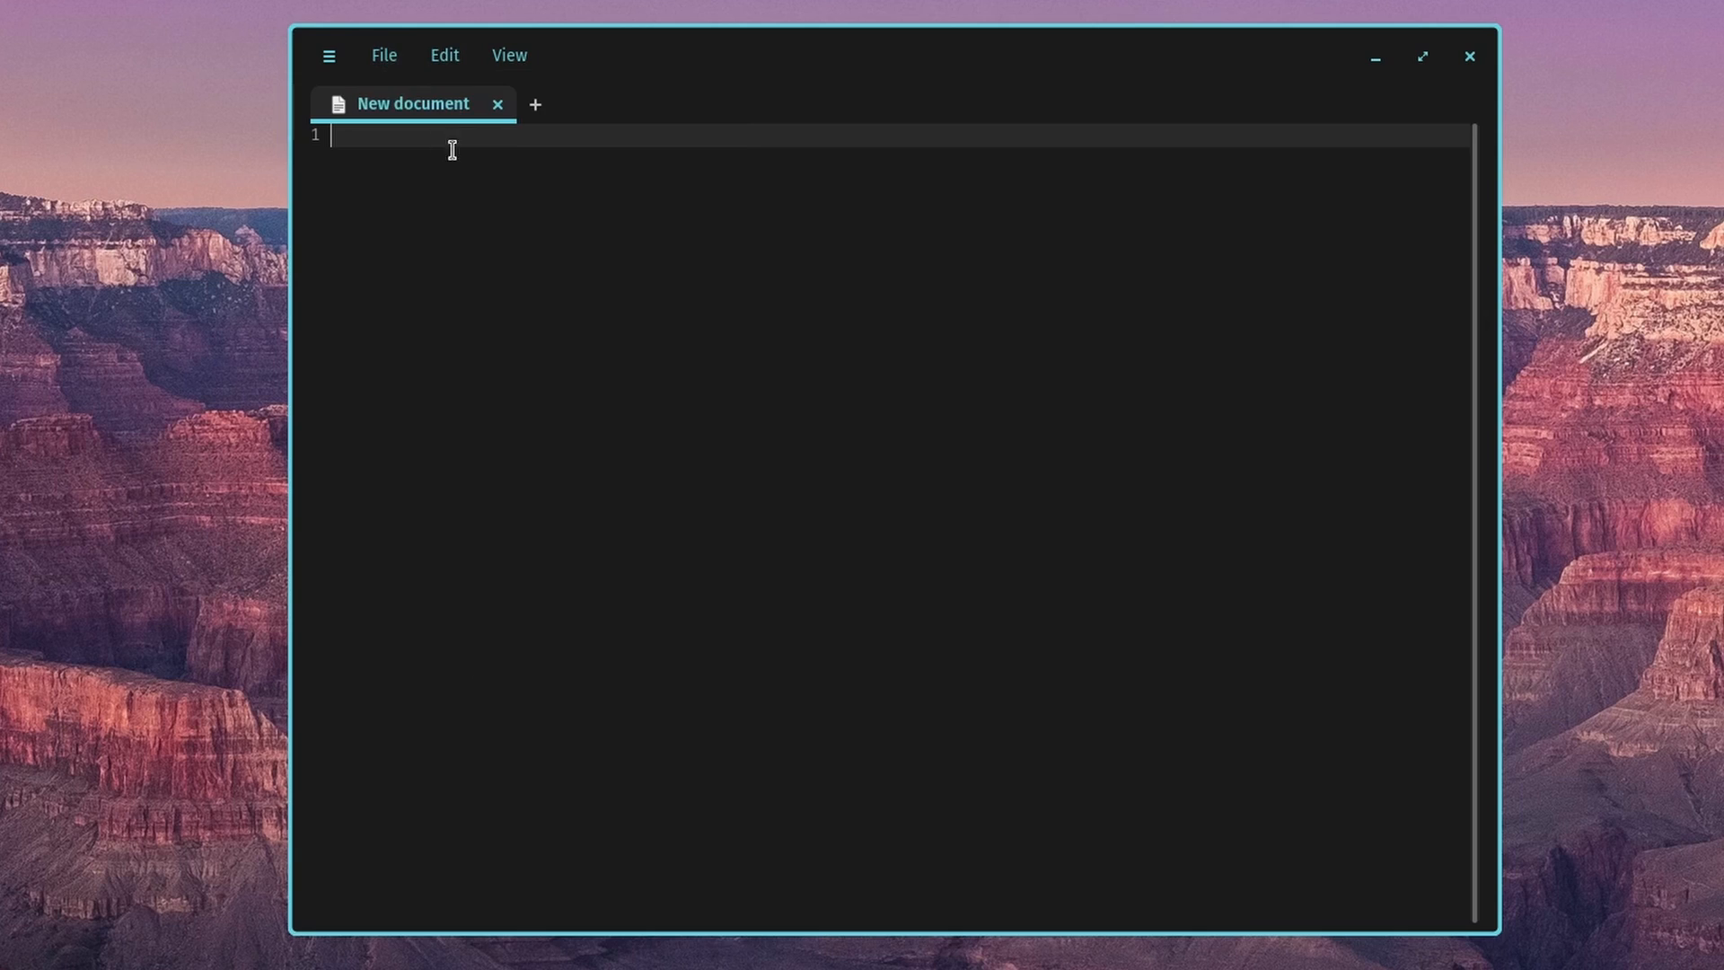
{"action": "mouse_move", "coordinate": [787, 334]}
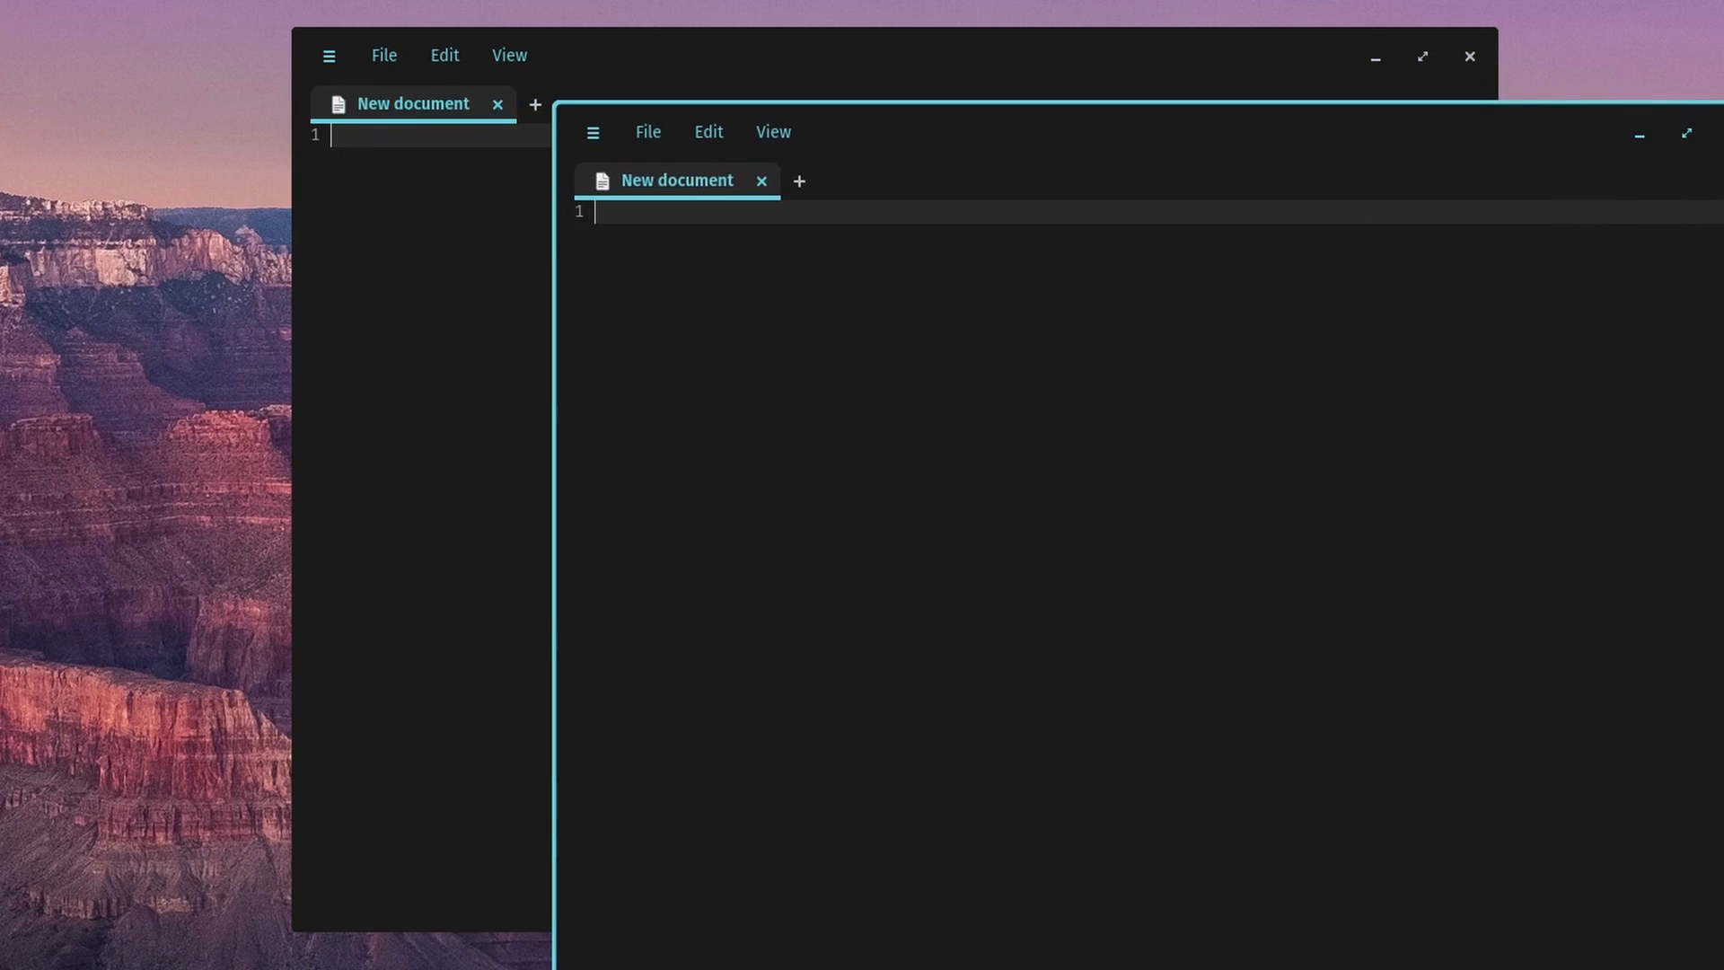
- Open the Git management panel from the File menu, read it, then close it
{"action": "left_click", "coordinate": [384, 55]}
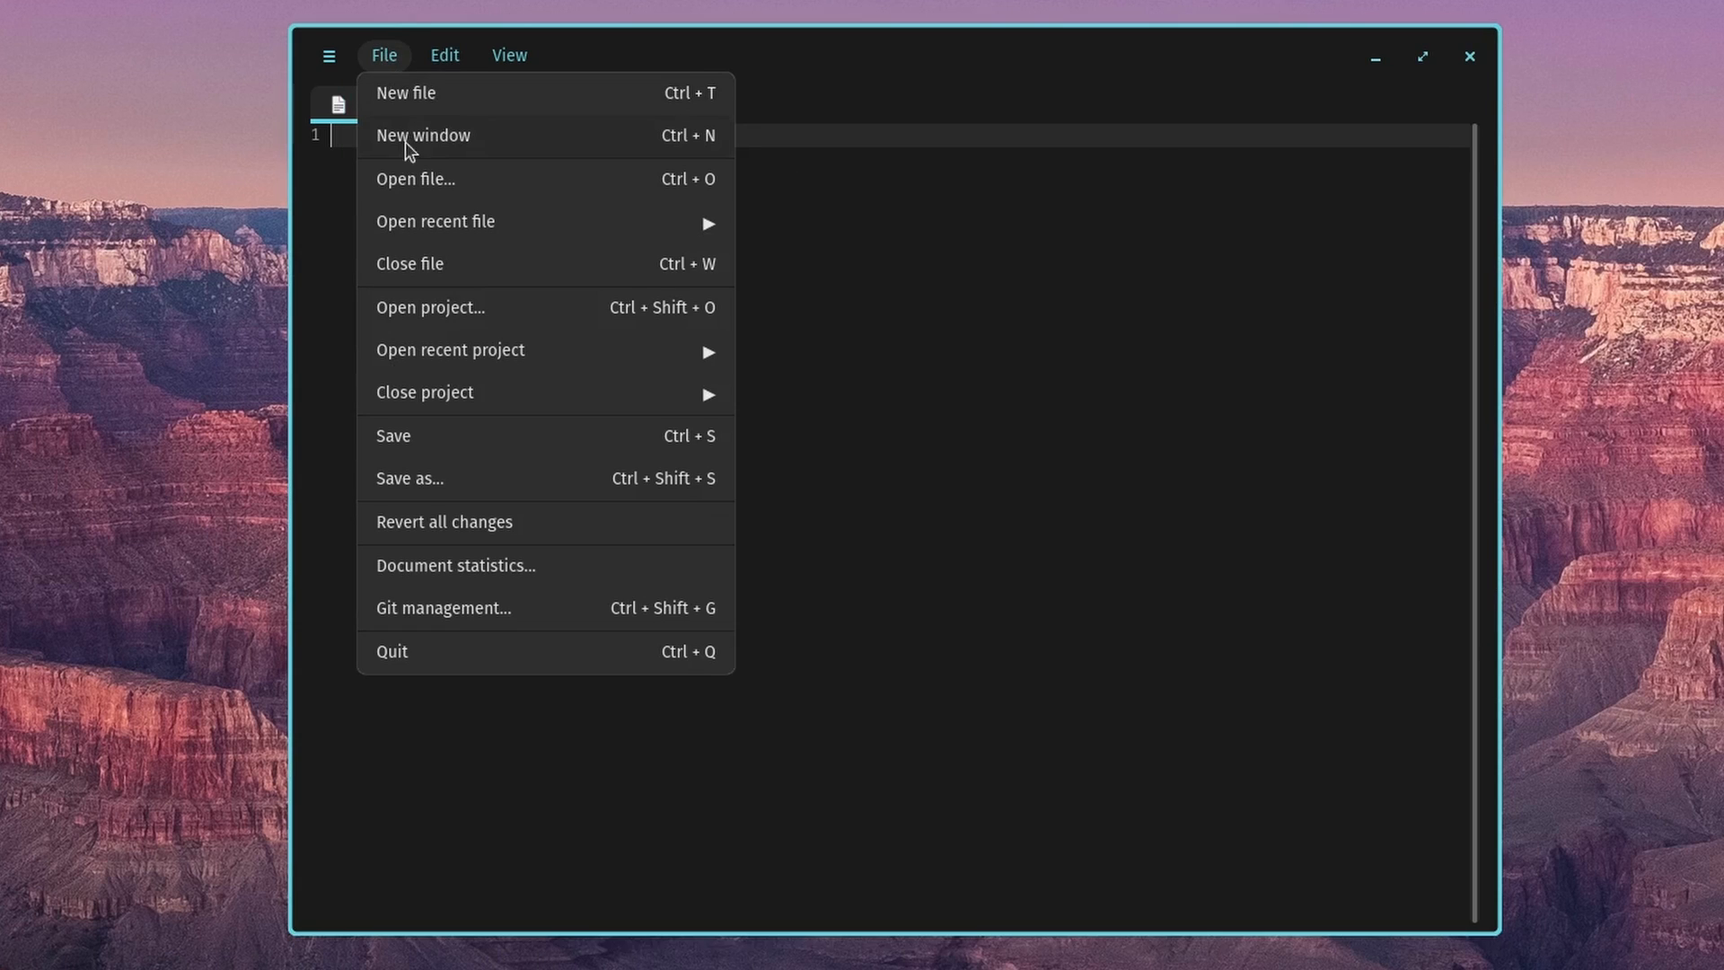
{"action": "mouse_move", "coordinate": [435, 467]}
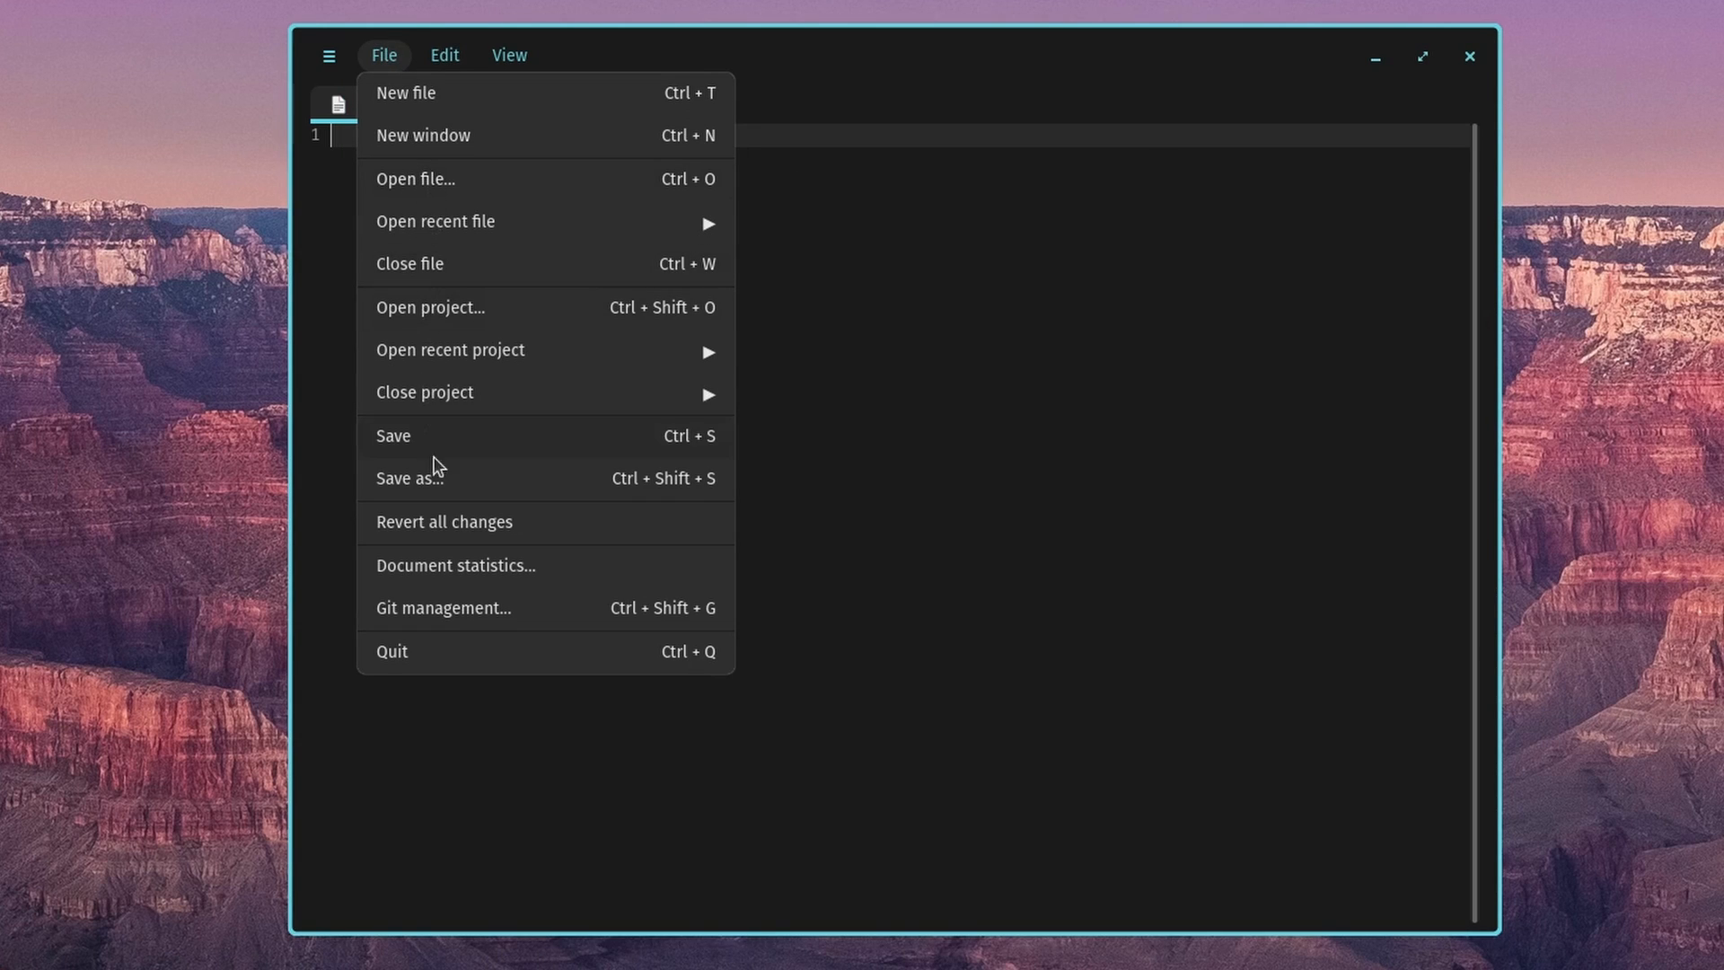
{"action": "mouse_move", "coordinate": [447, 612]}
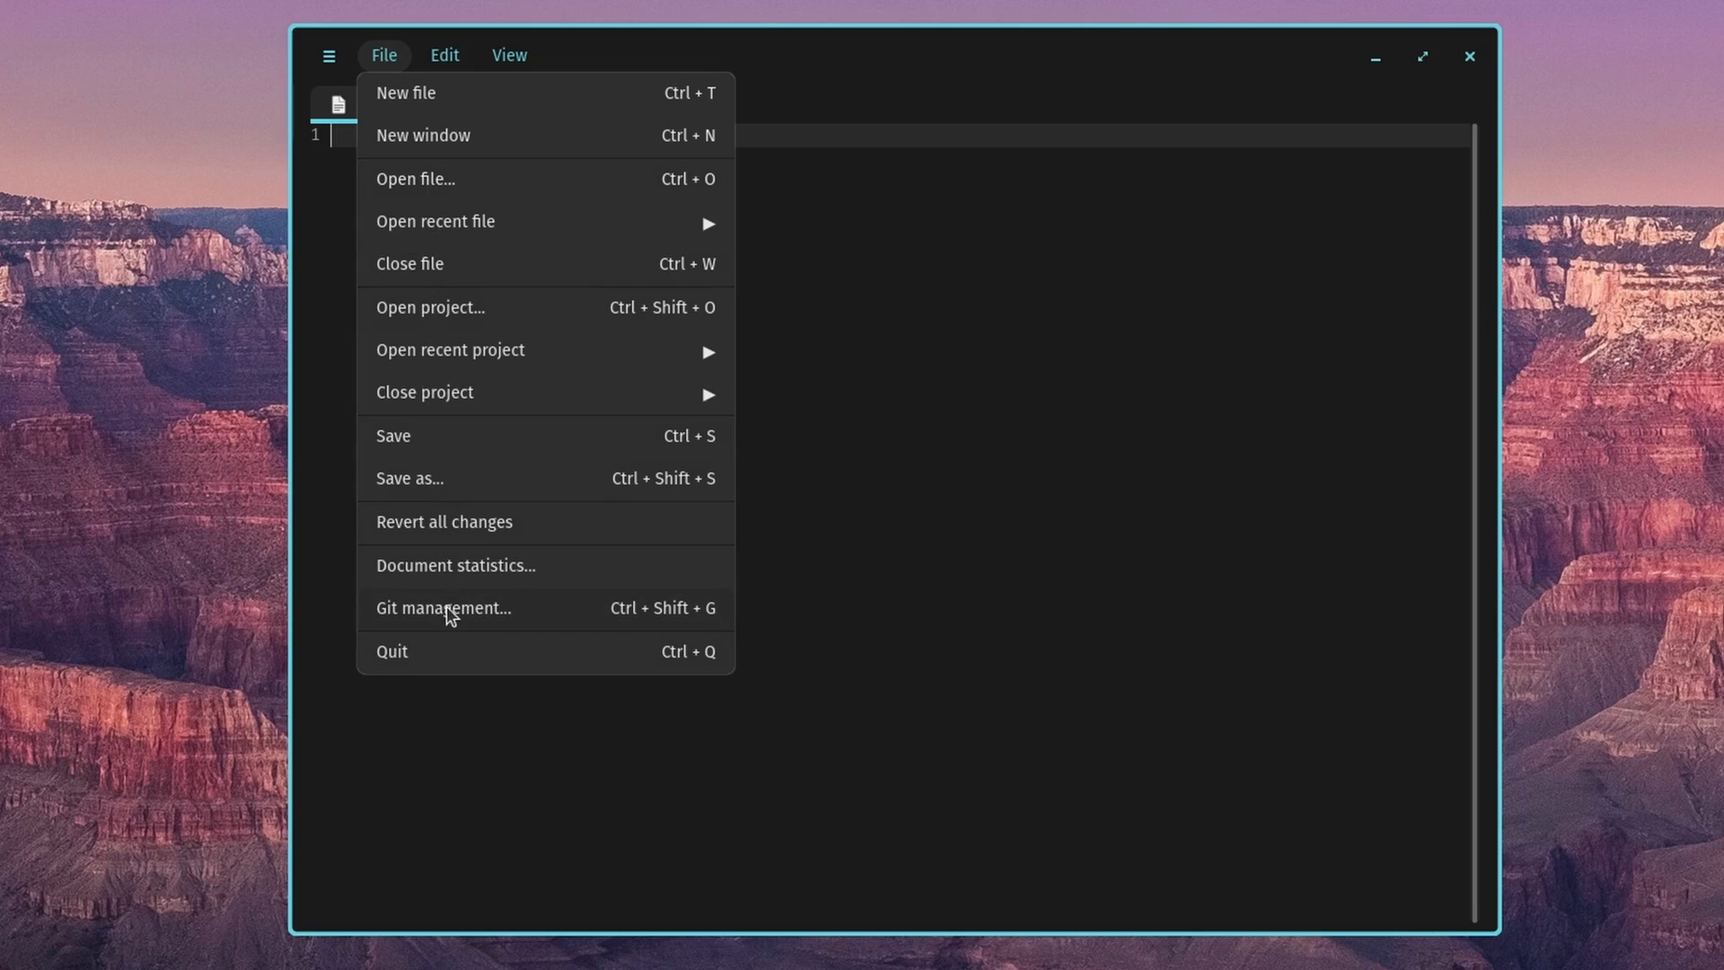
{"action": "left_click", "coordinate": [444, 609]}
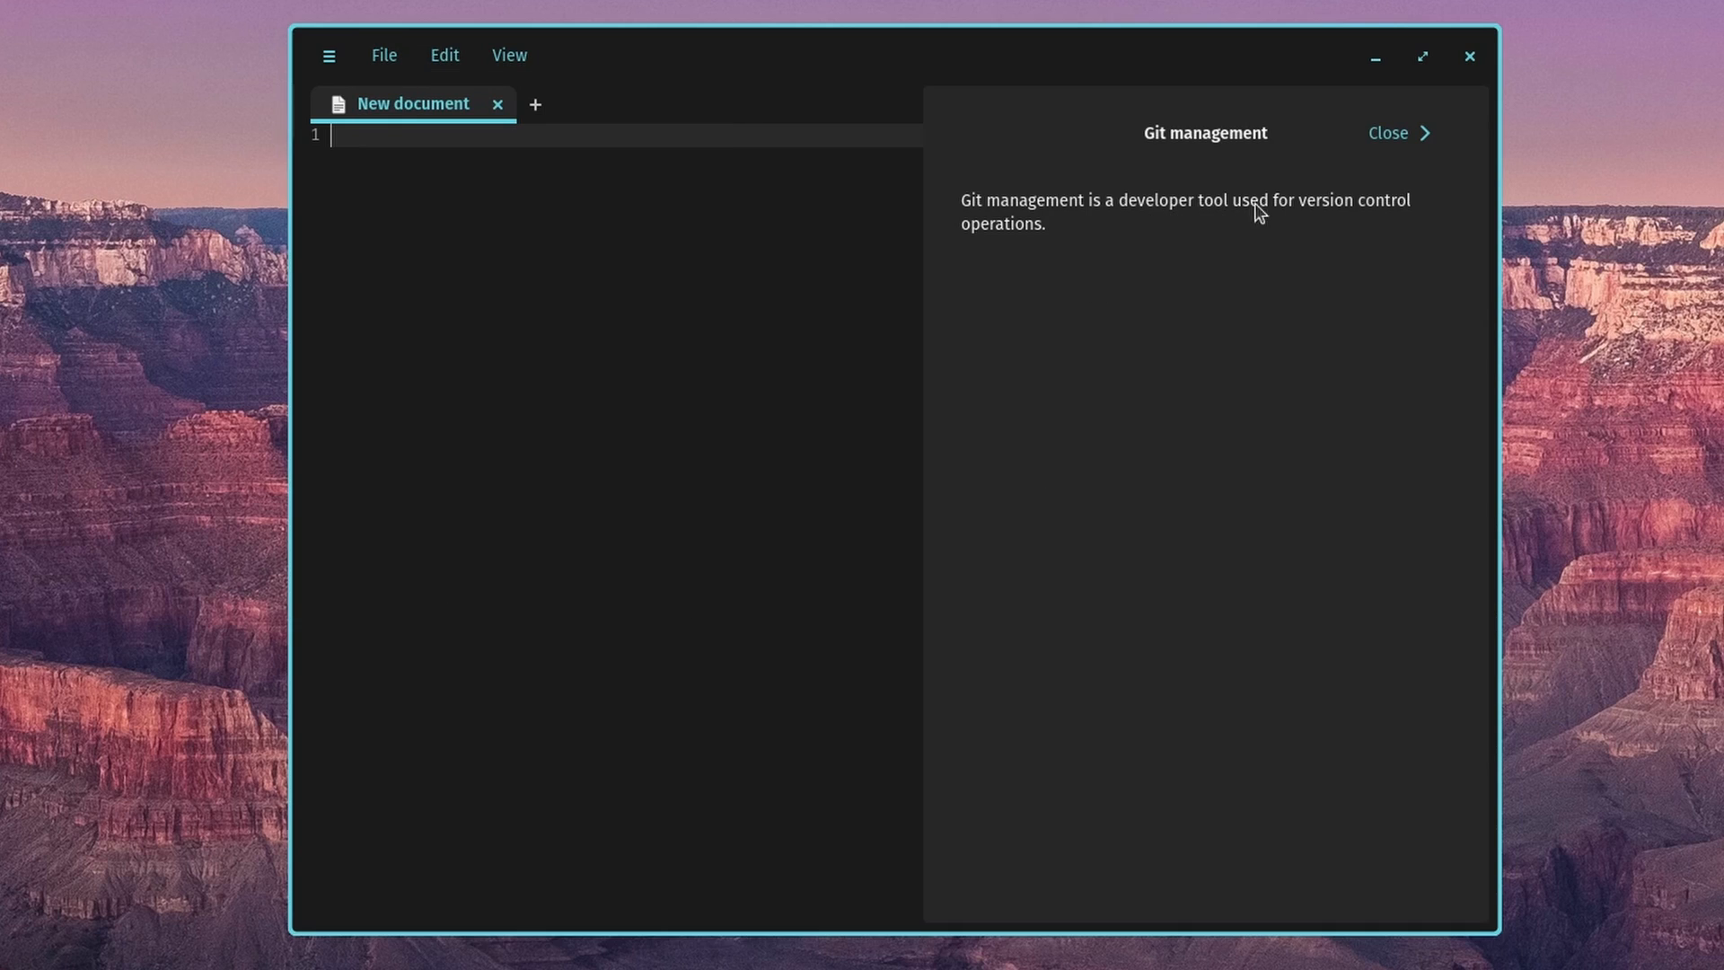
{"action": "mouse_move", "coordinate": [1198, 148]}
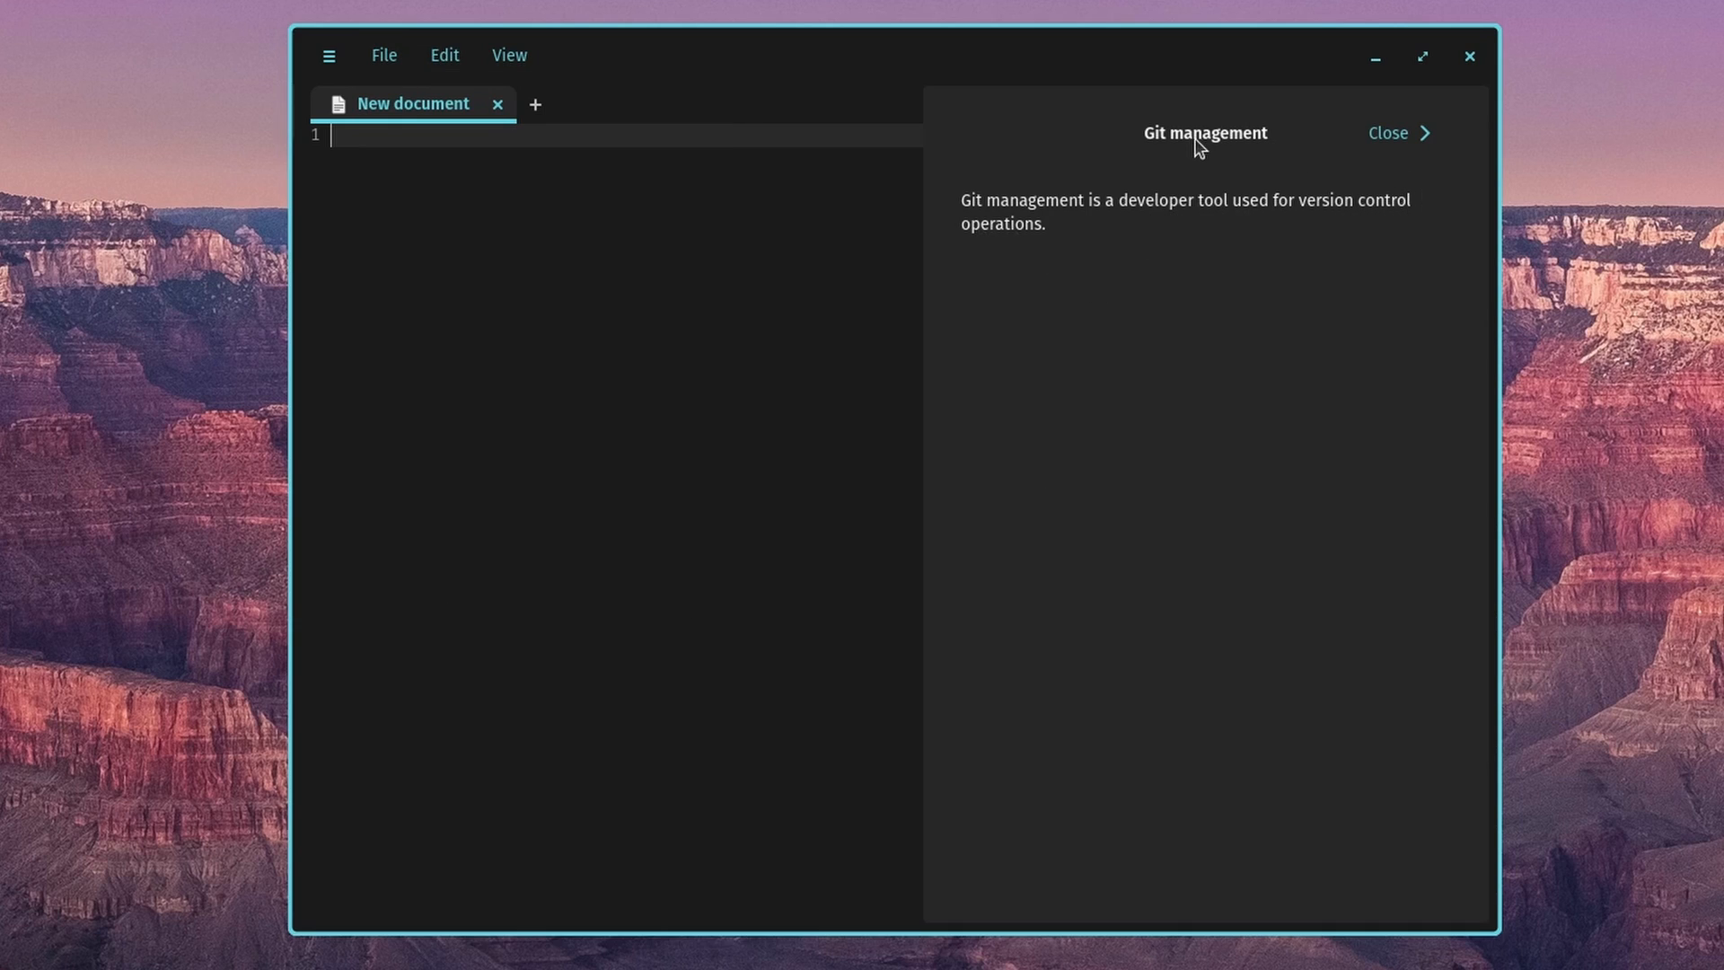
{"action": "left_click", "coordinate": [1389, 133]}
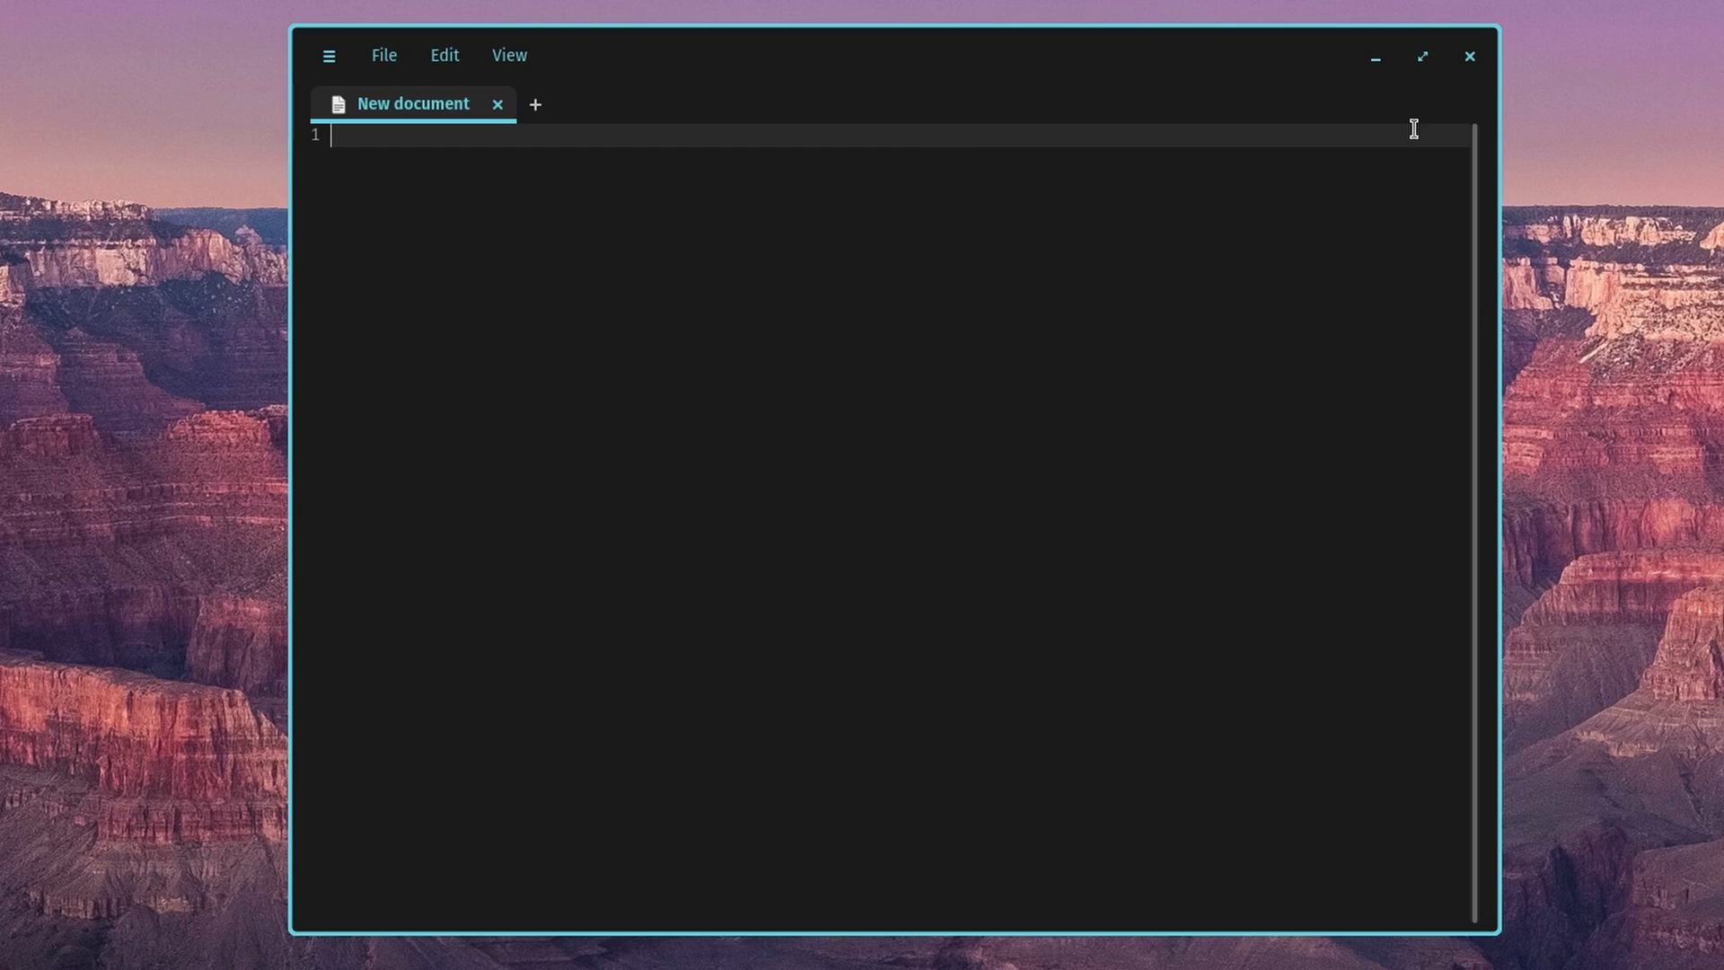
{"action": "left_click", "coordinate": [383, 55]}
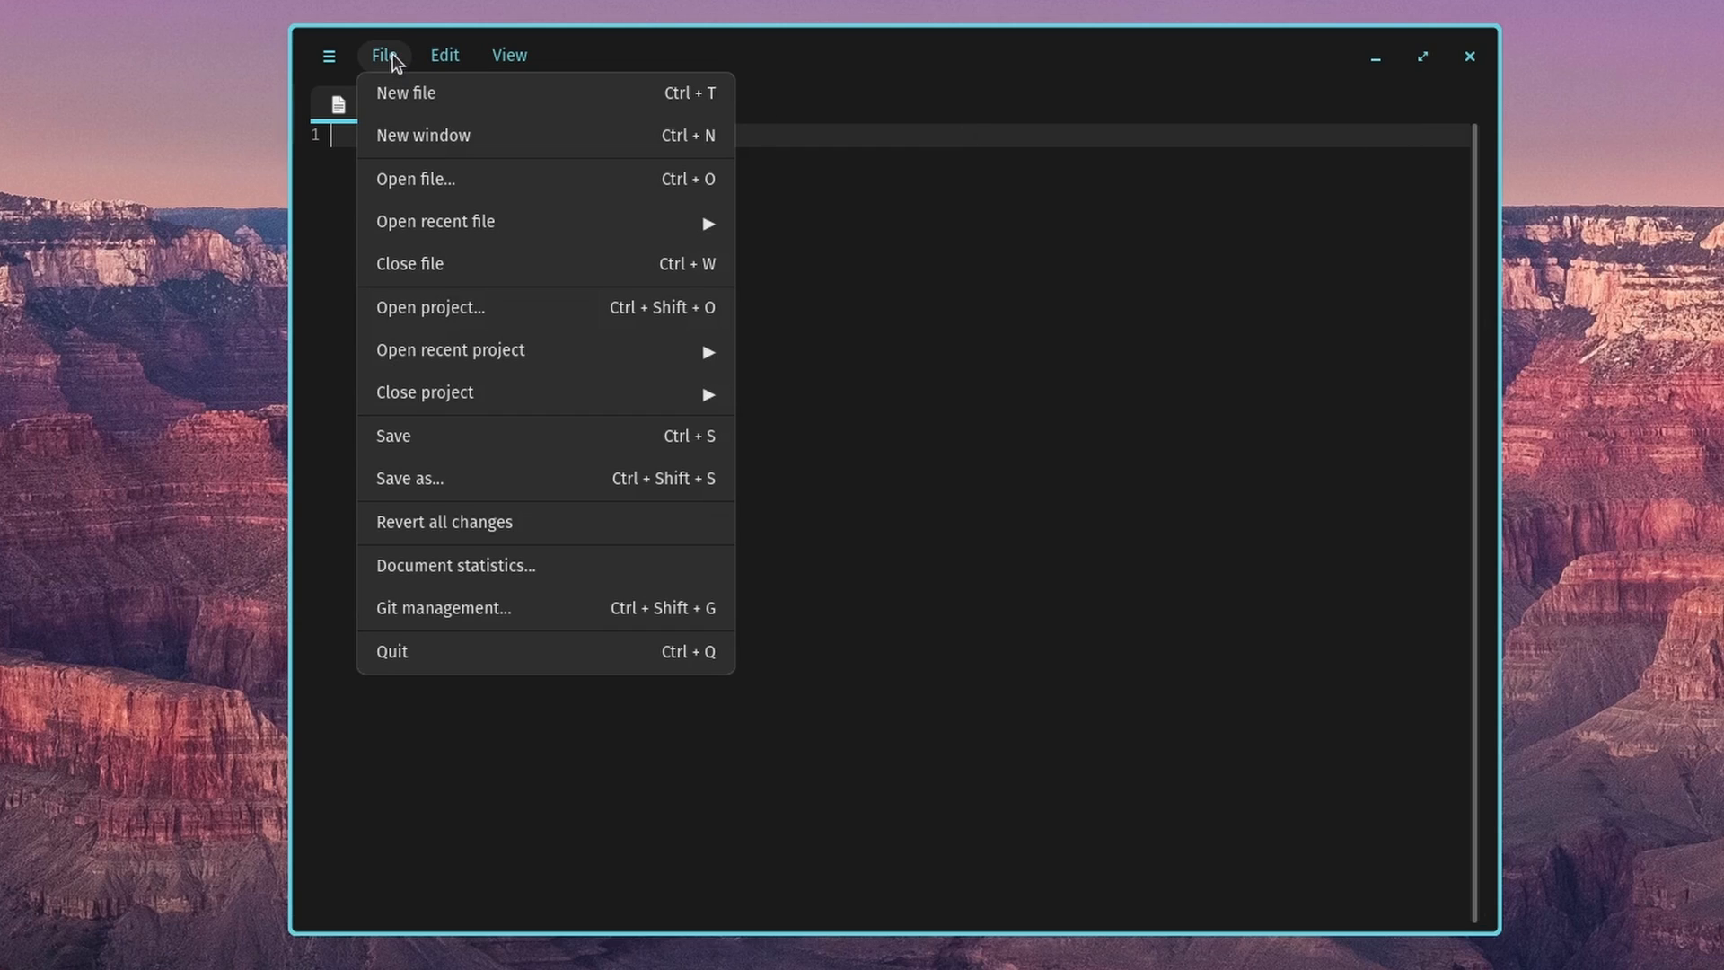
{"action": "left_click", "coordinate": [444, 56]}
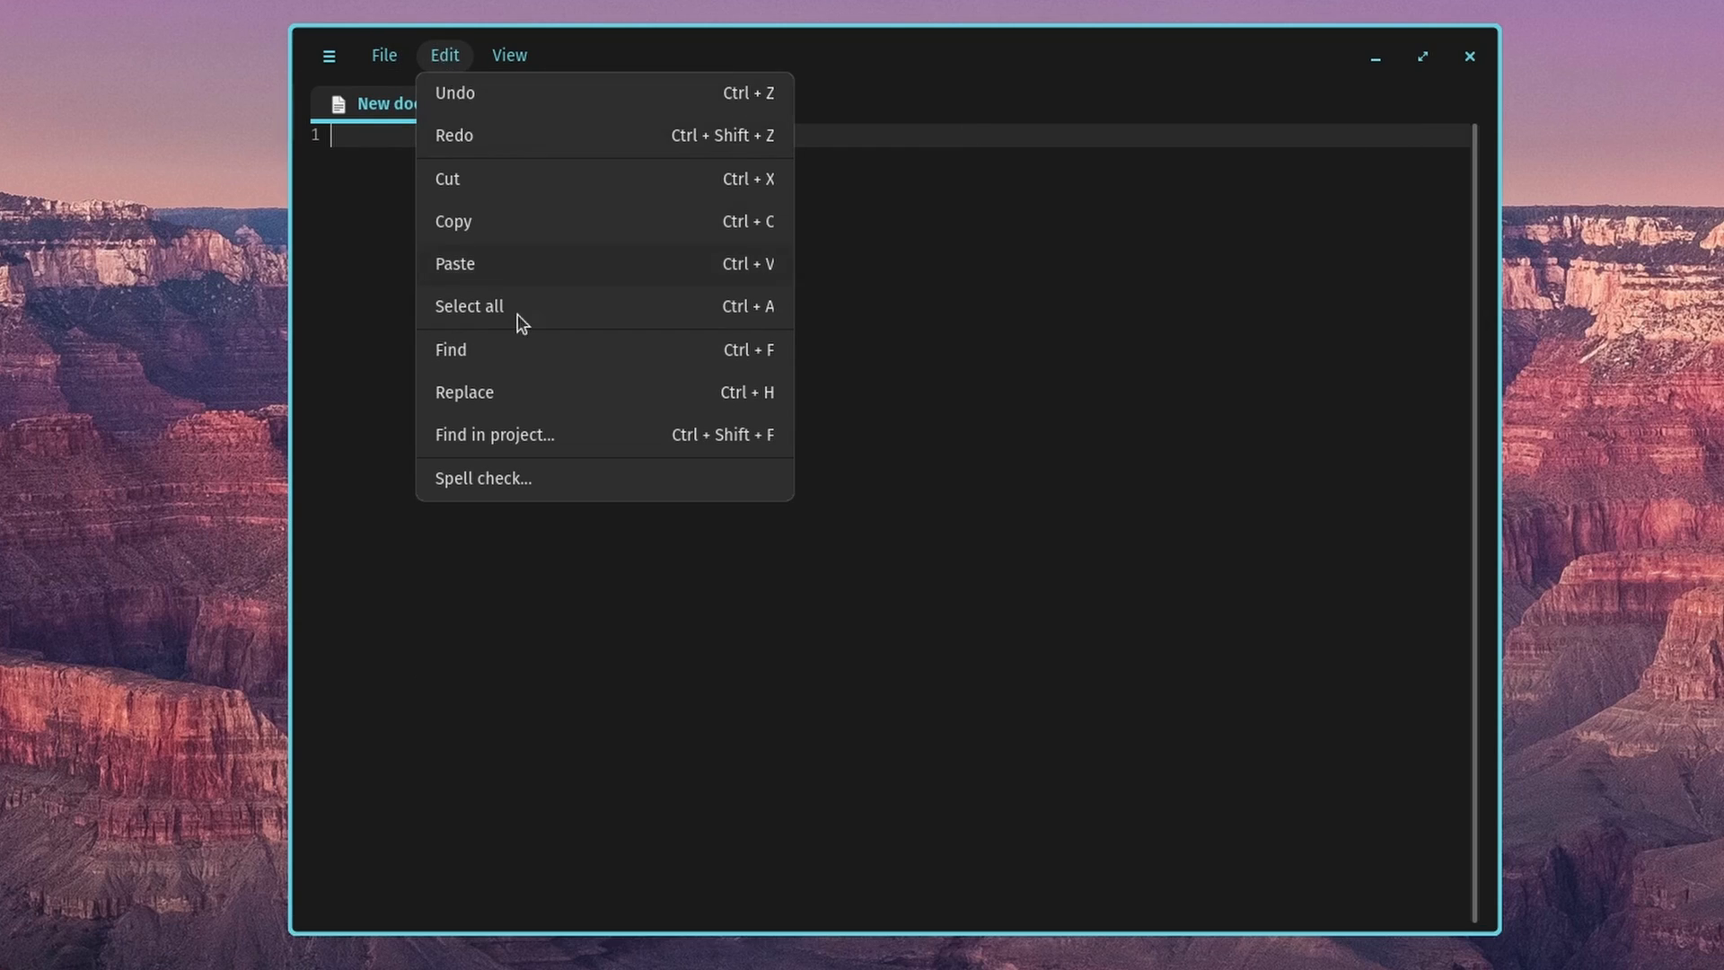
{"action": "mouse_move", "coordinate": [526, 390]}
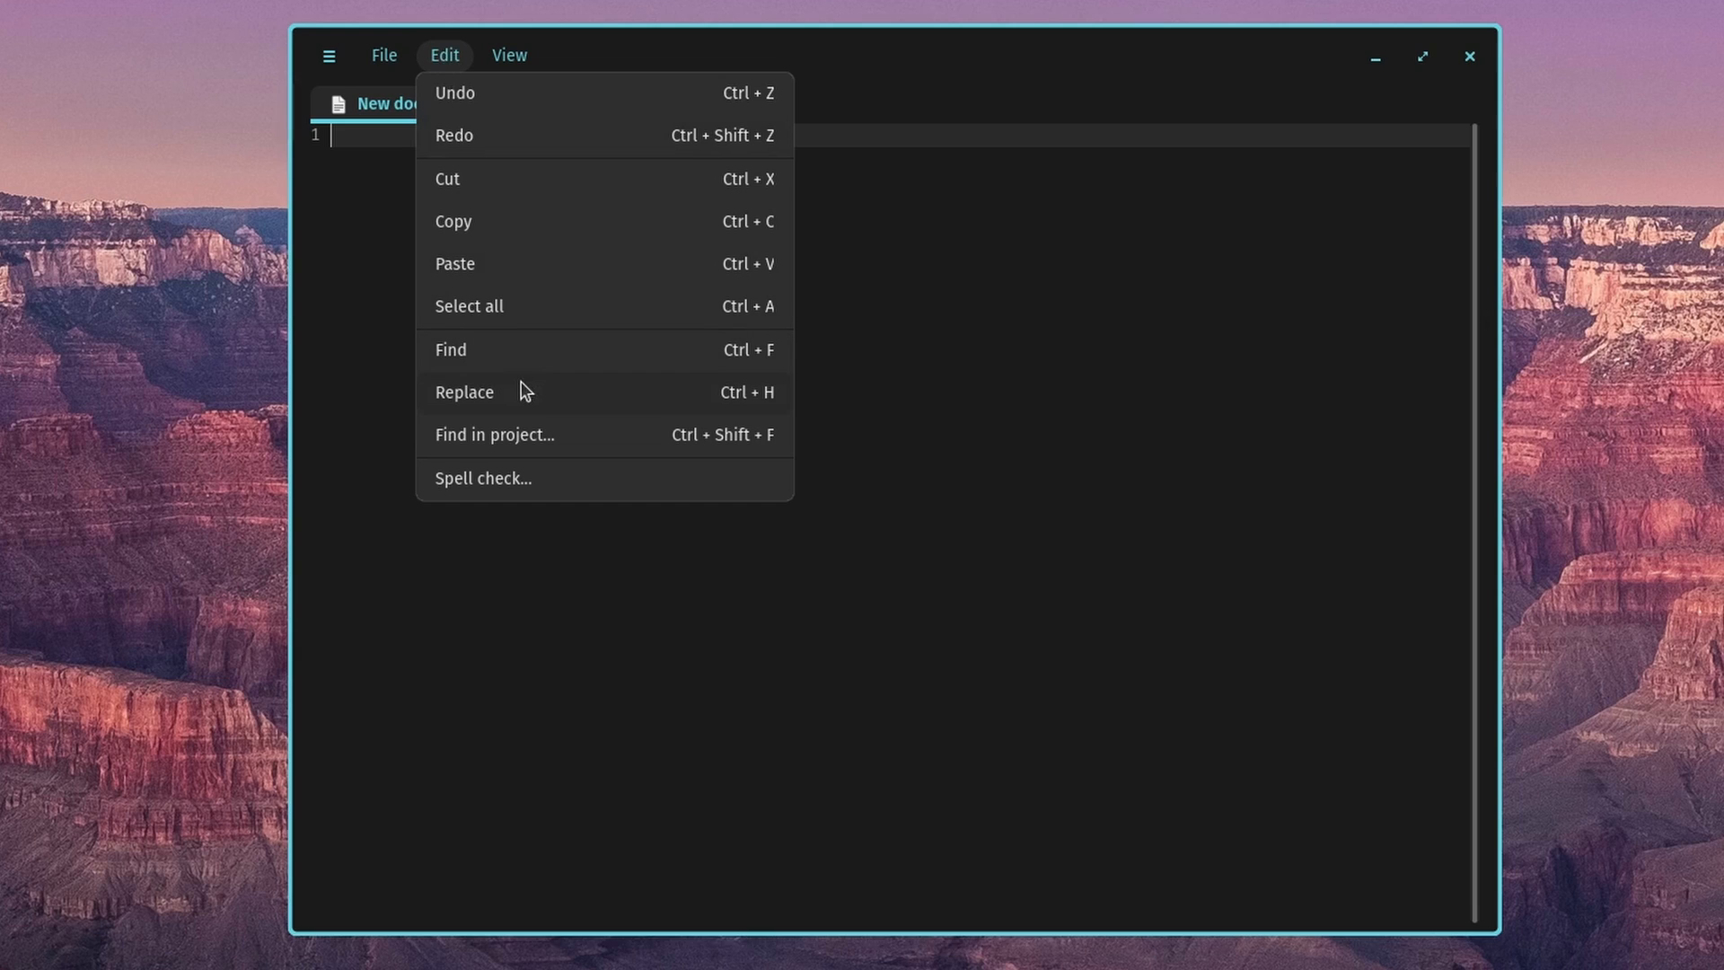
{"action": "mouse_move", "coordinate": [591, 489]}
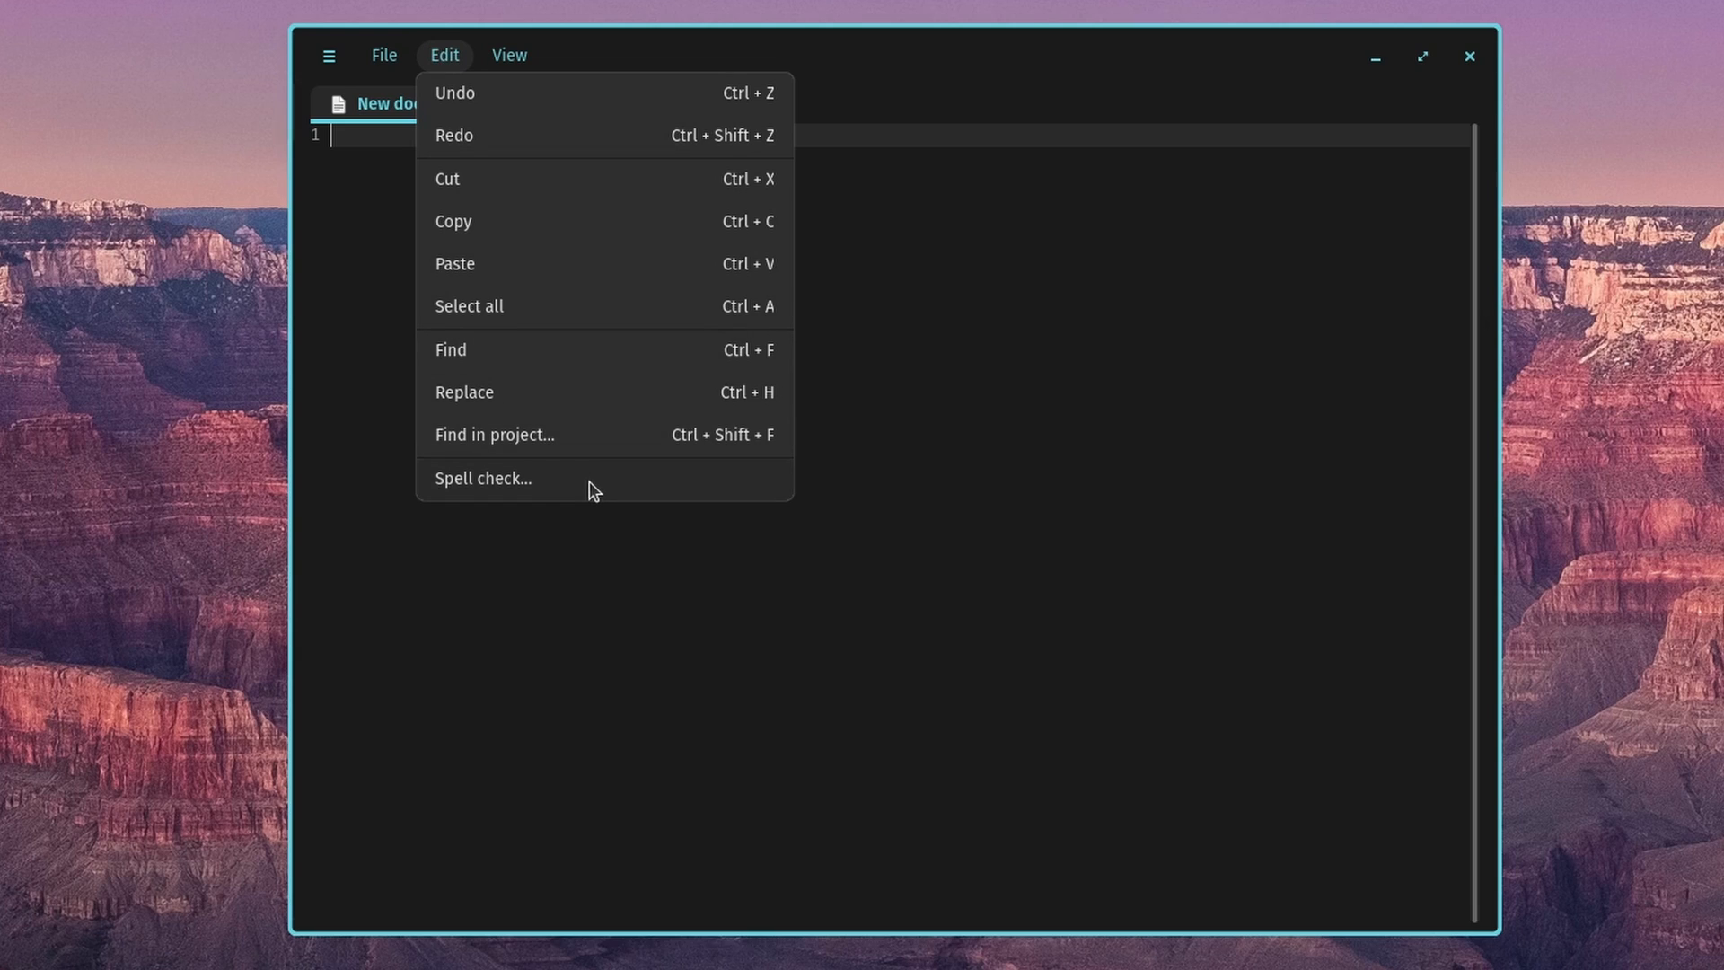
{"action": "left_click", "coordinate": [508, 56]}
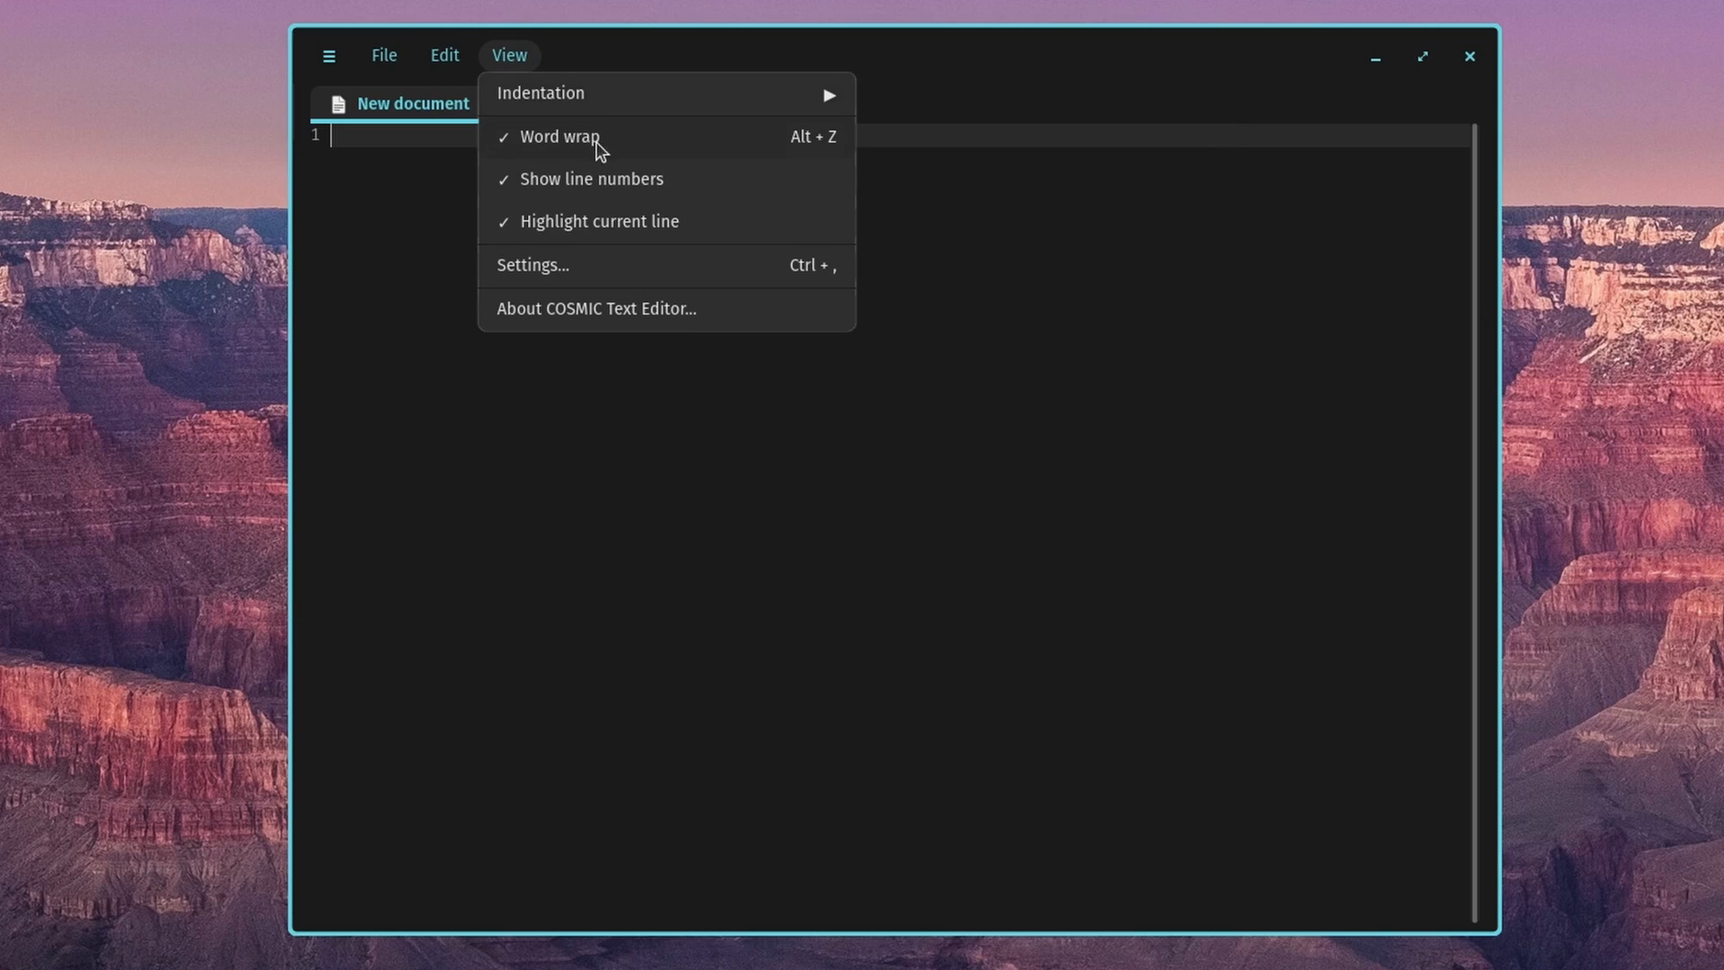
{"action": "mouse_move", "coordinate": [572, 325]}
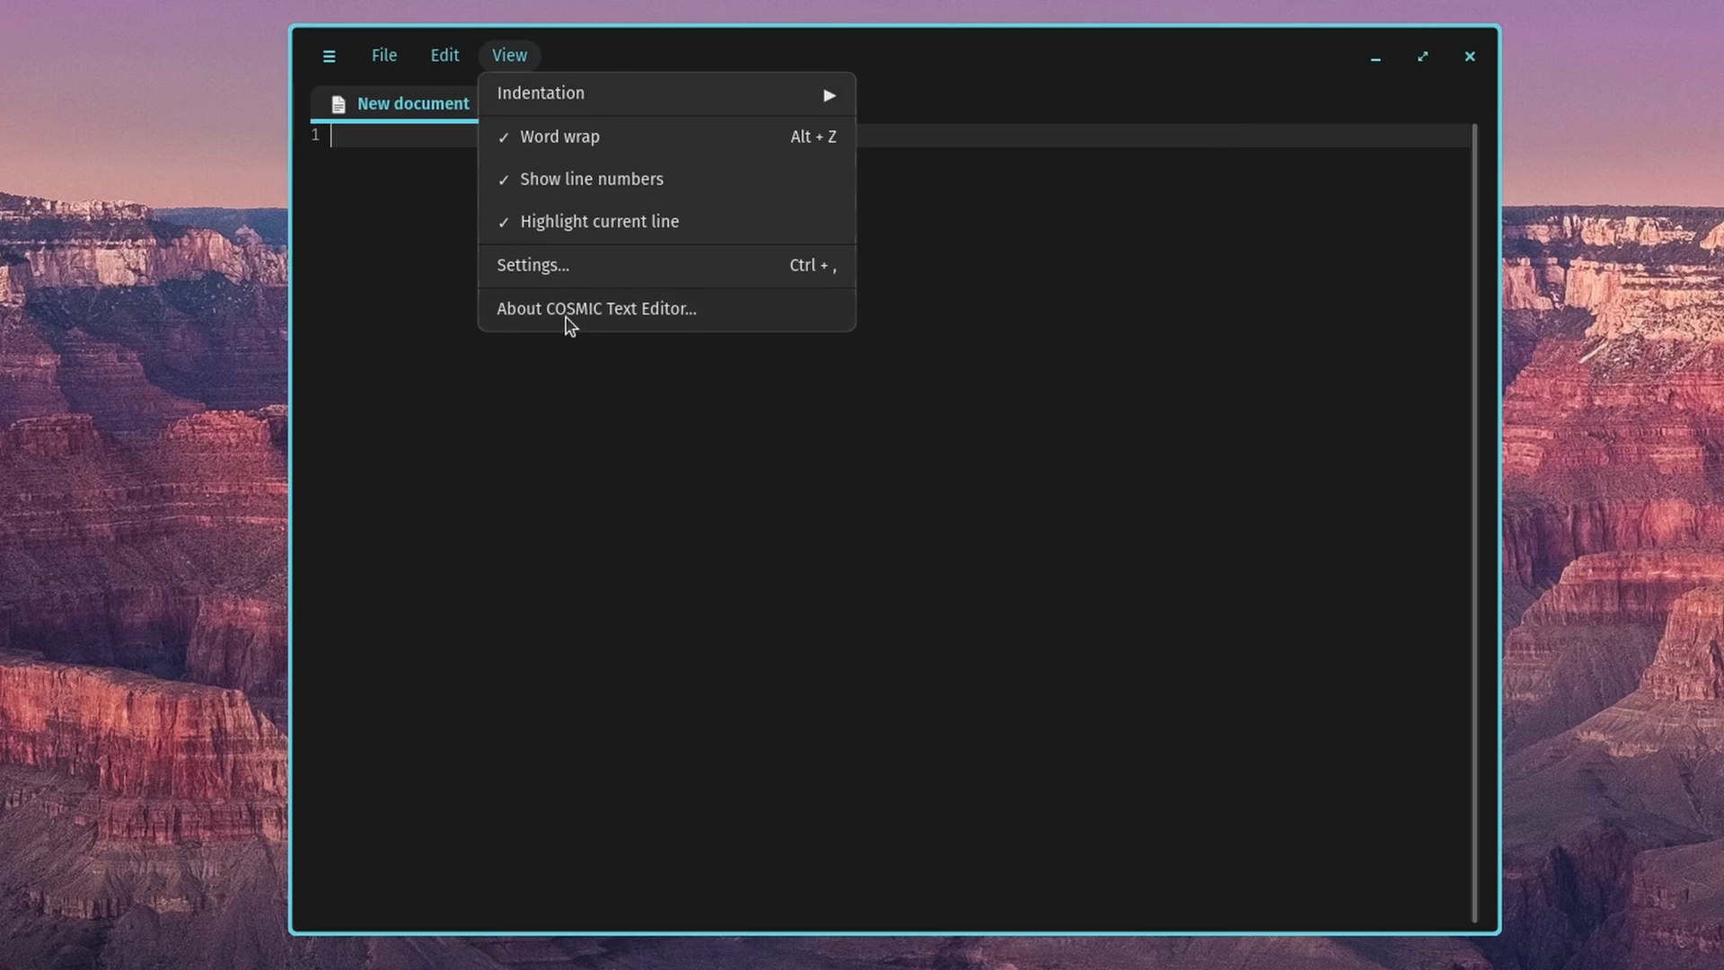
{"action": "left_click", "coordinate": [596, 308]}
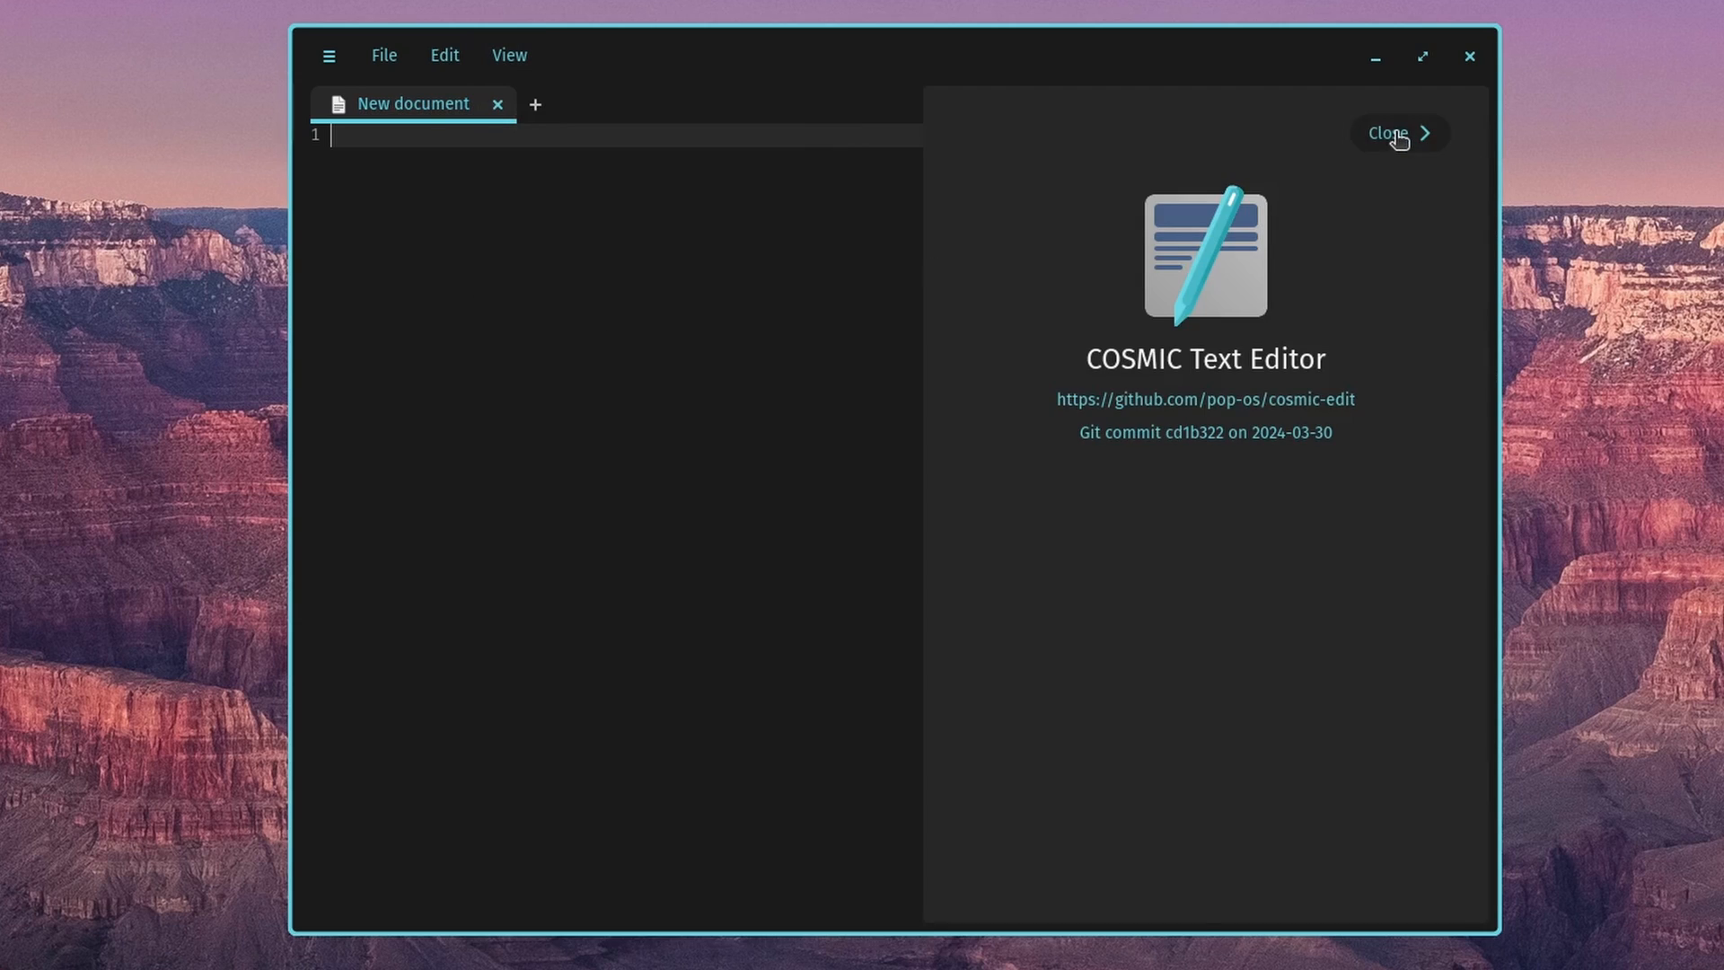
{"action": "left_click", "coordinate": [1390, 133]}
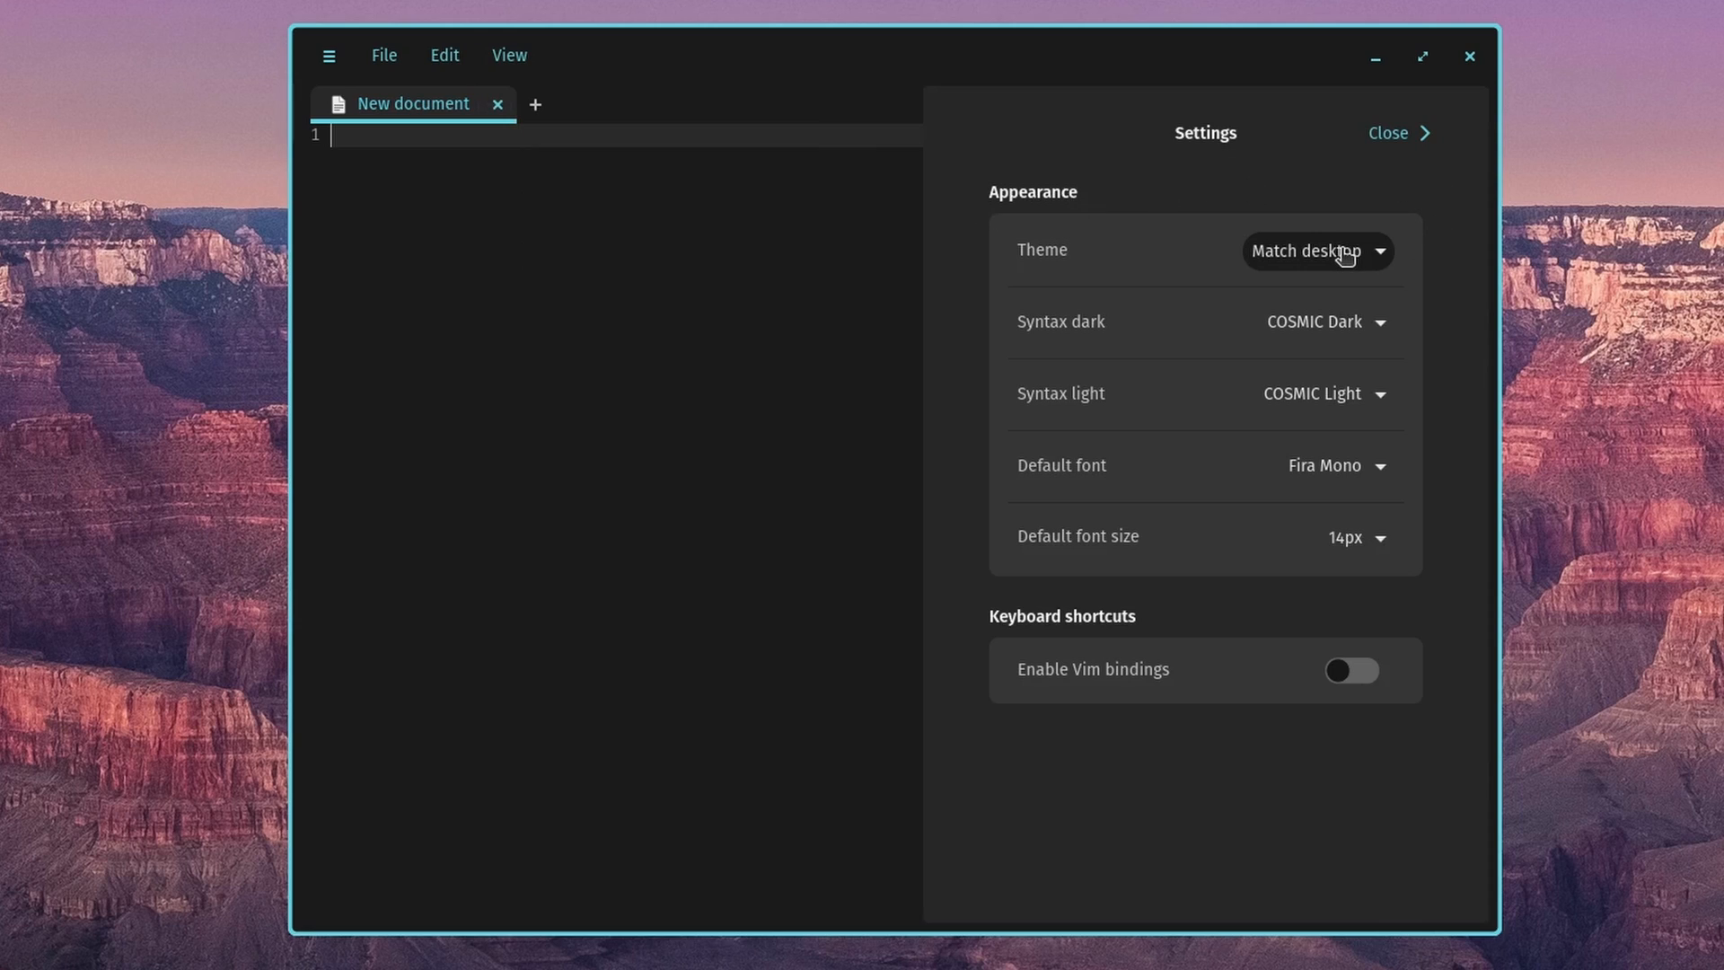
{"action": "mouse_move", "coordinate": [1187, 337]}
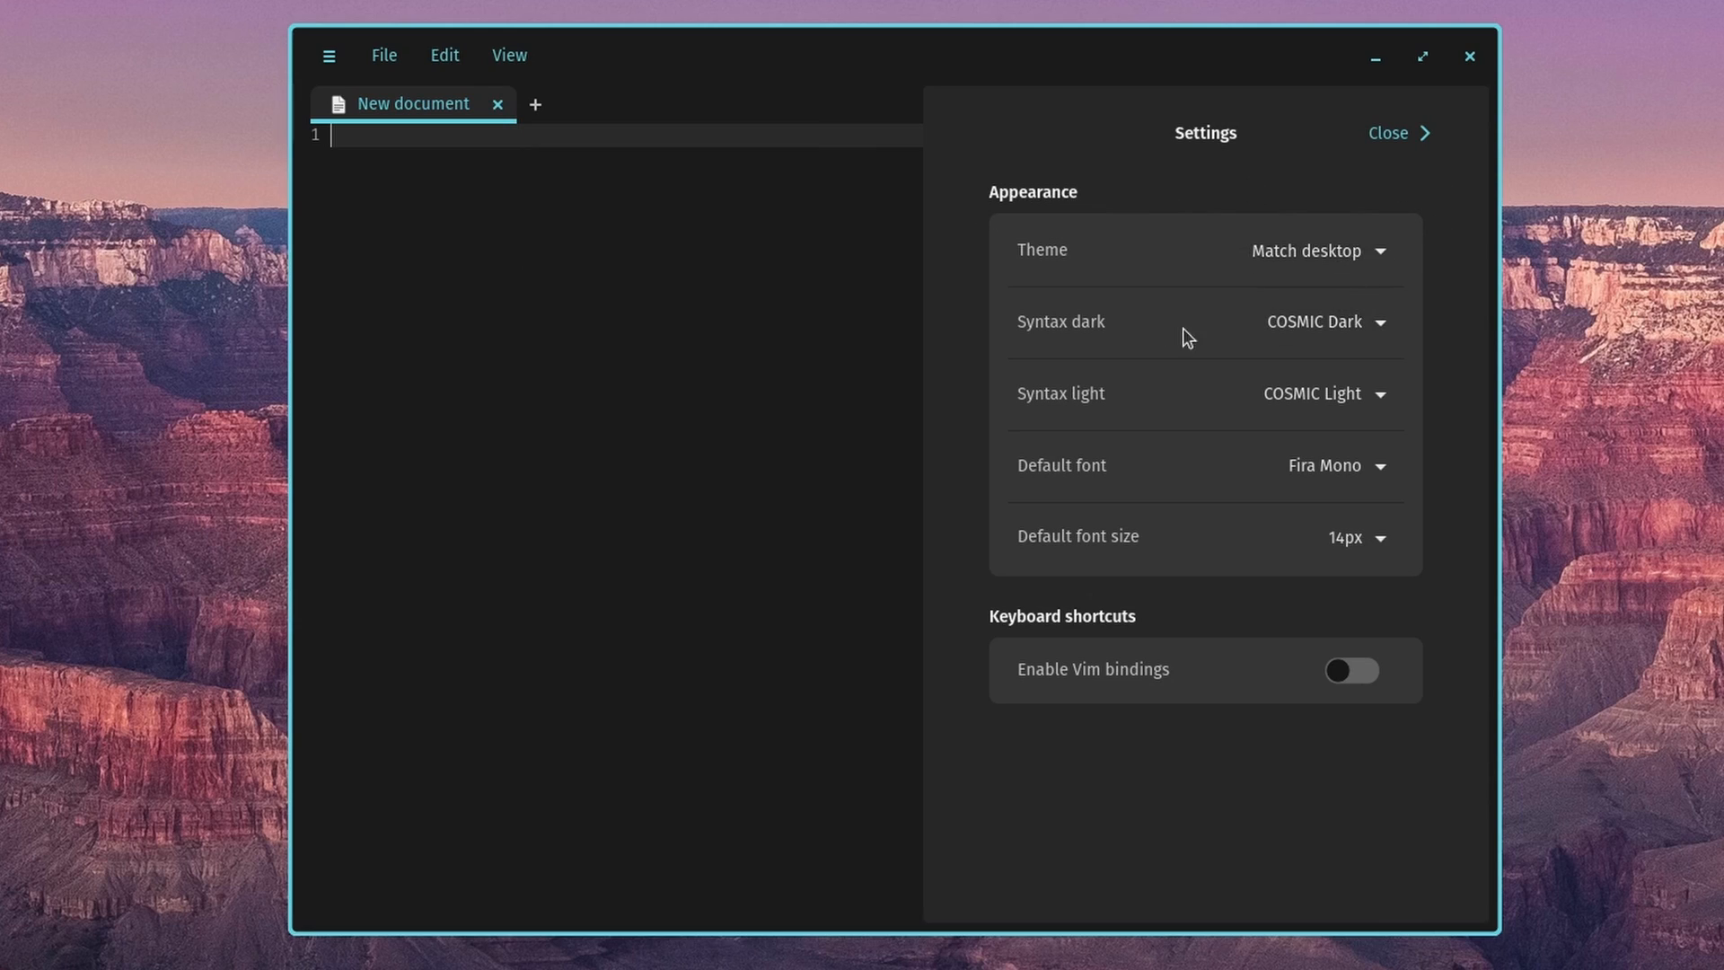
{"action": "mouse_move", "coordinate": [1397, 435]}
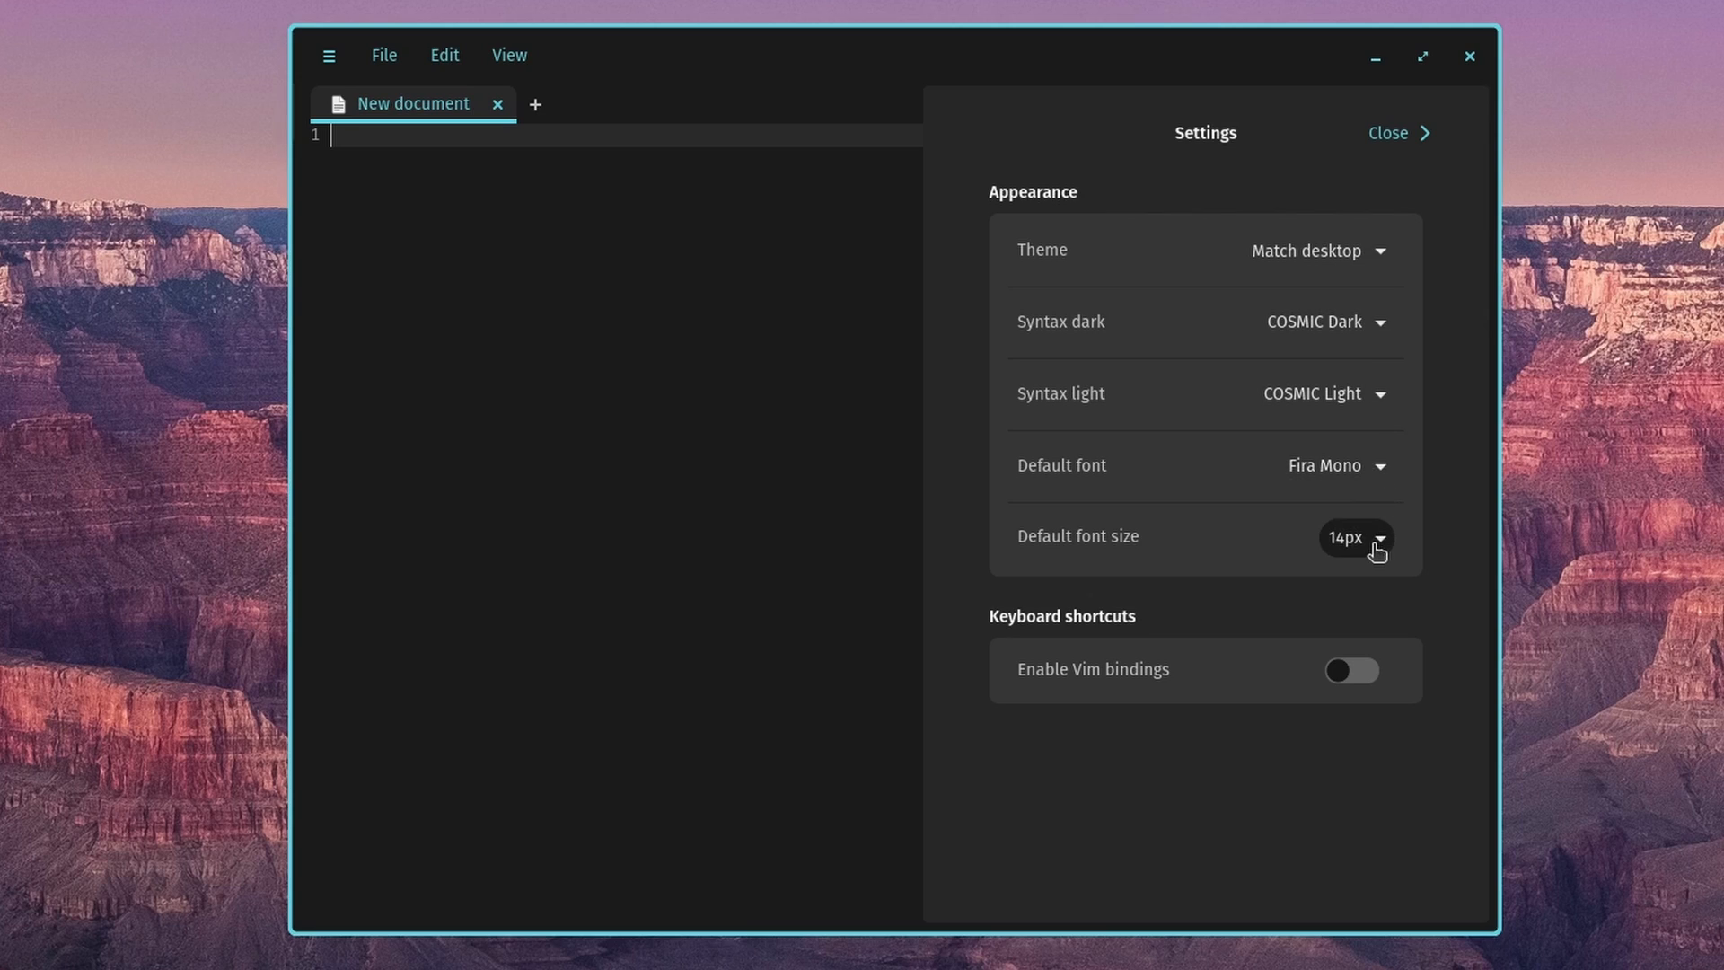
{"action": "left_click", "coordinate": [1390, 133]}
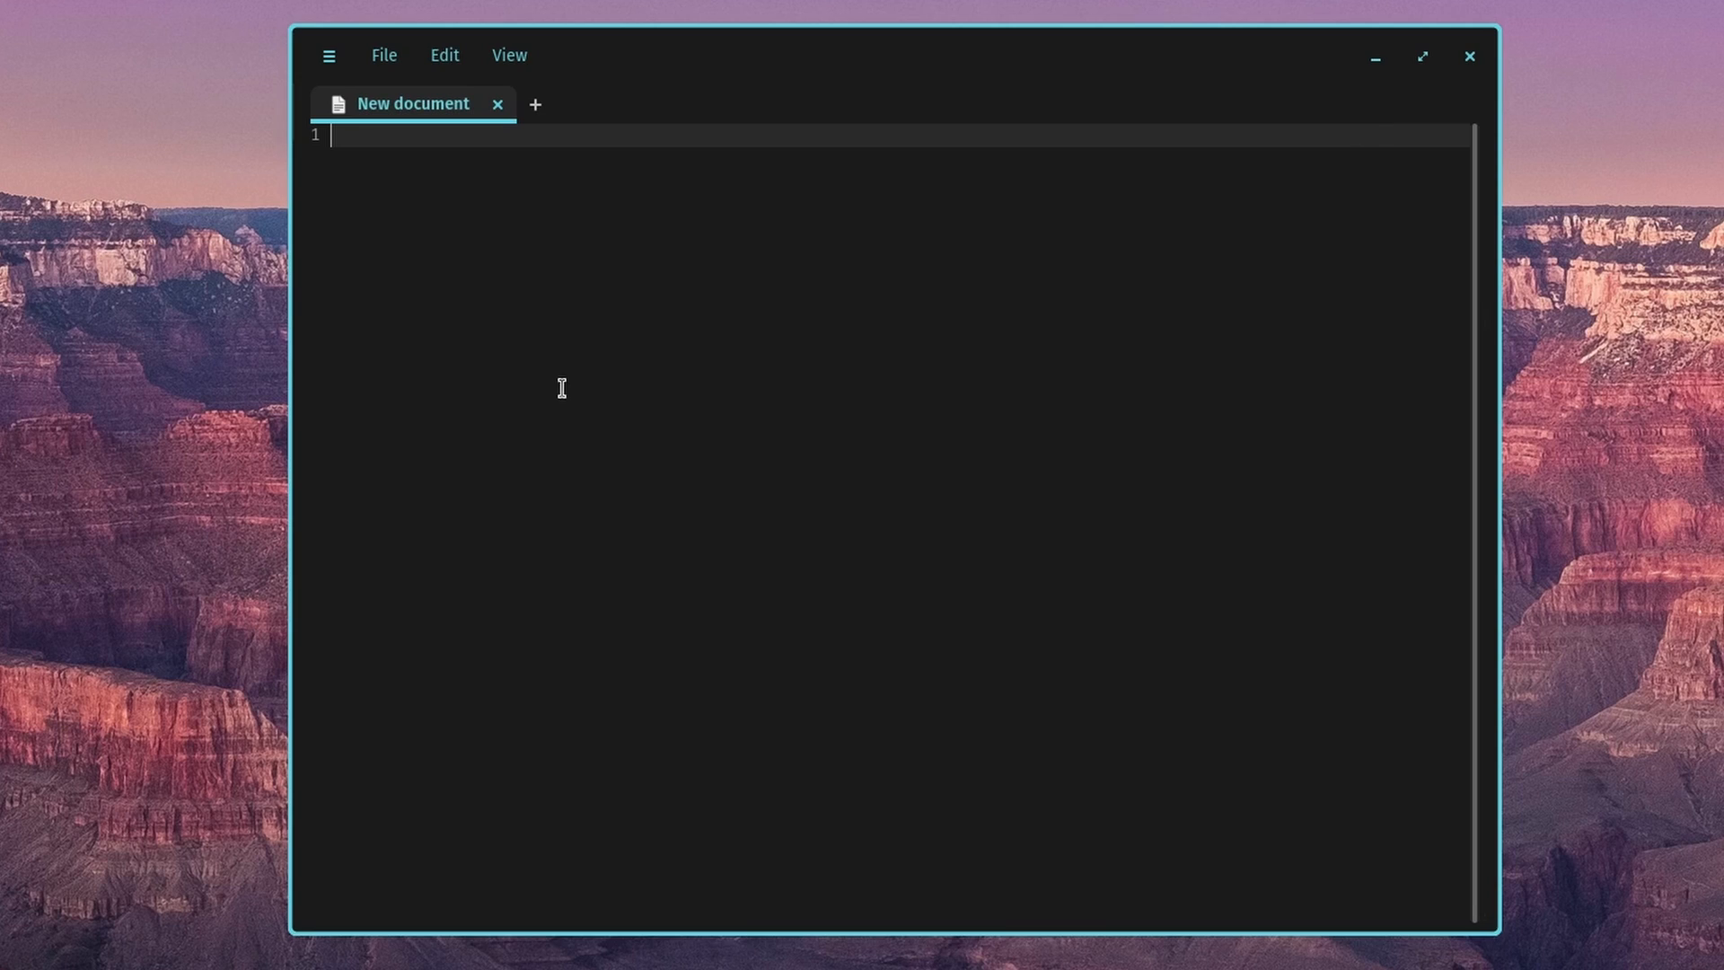
{"action": "mouse_move", "coordinate": [724, 291]}
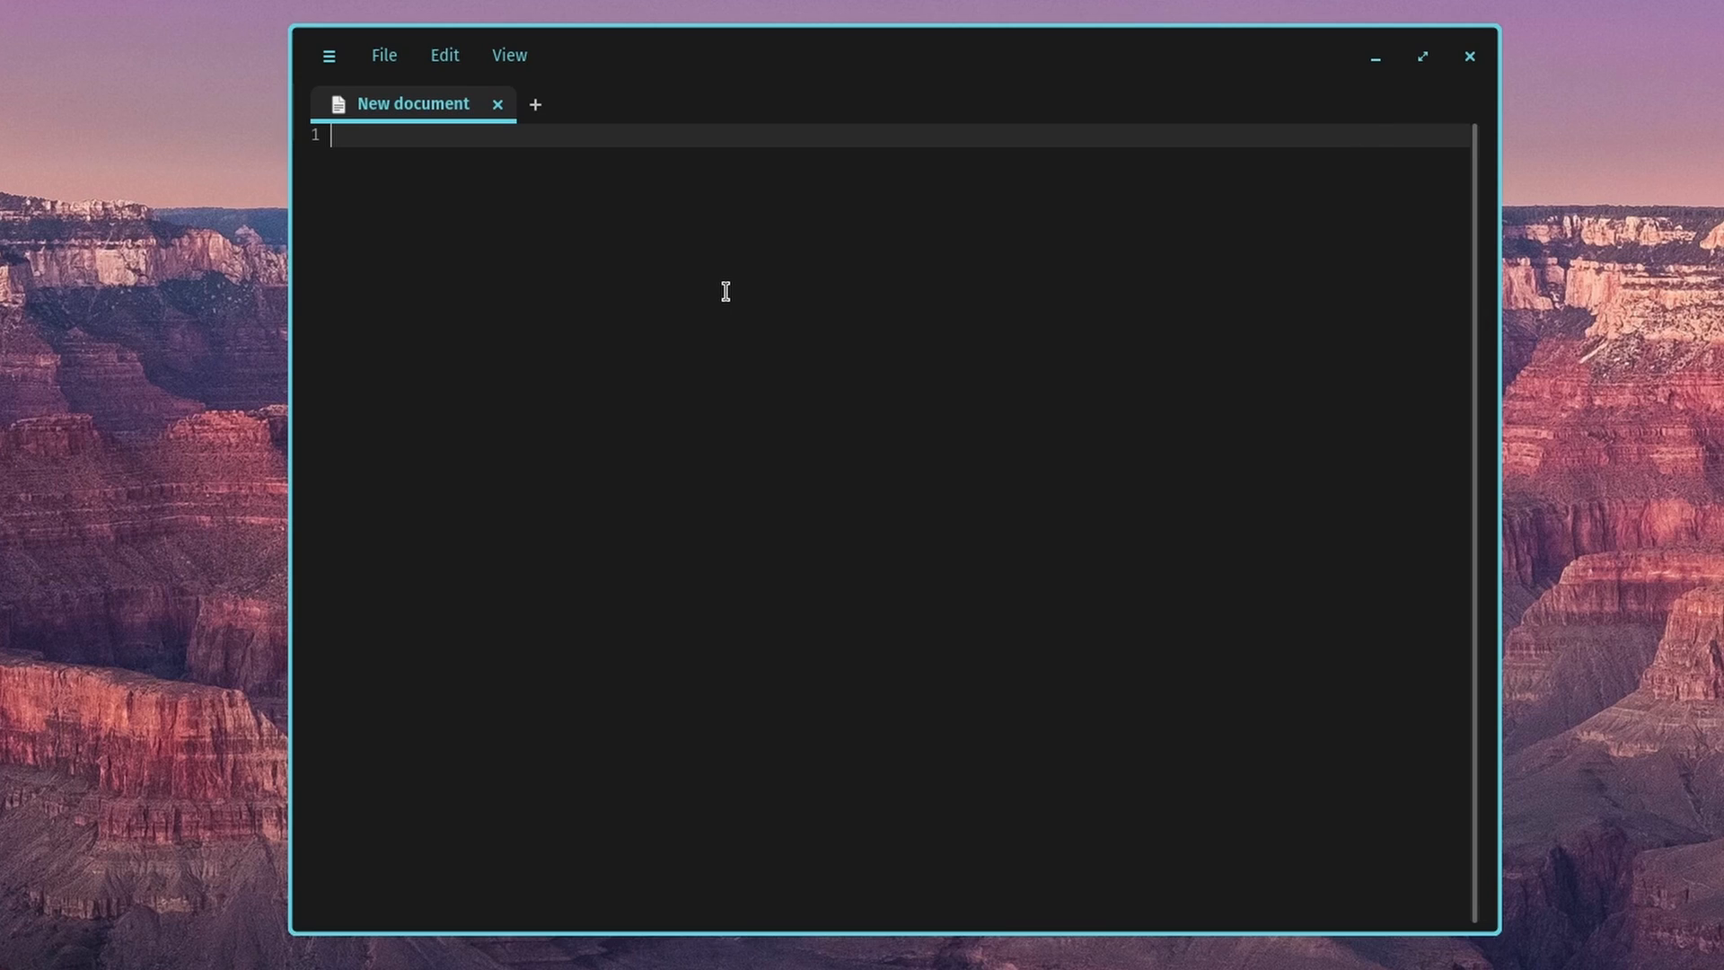
- Close the text editor and search the App Library for 'COSM' to list COSMIC apps
{"action": "left_click", "coordinate": [1467, 56]}
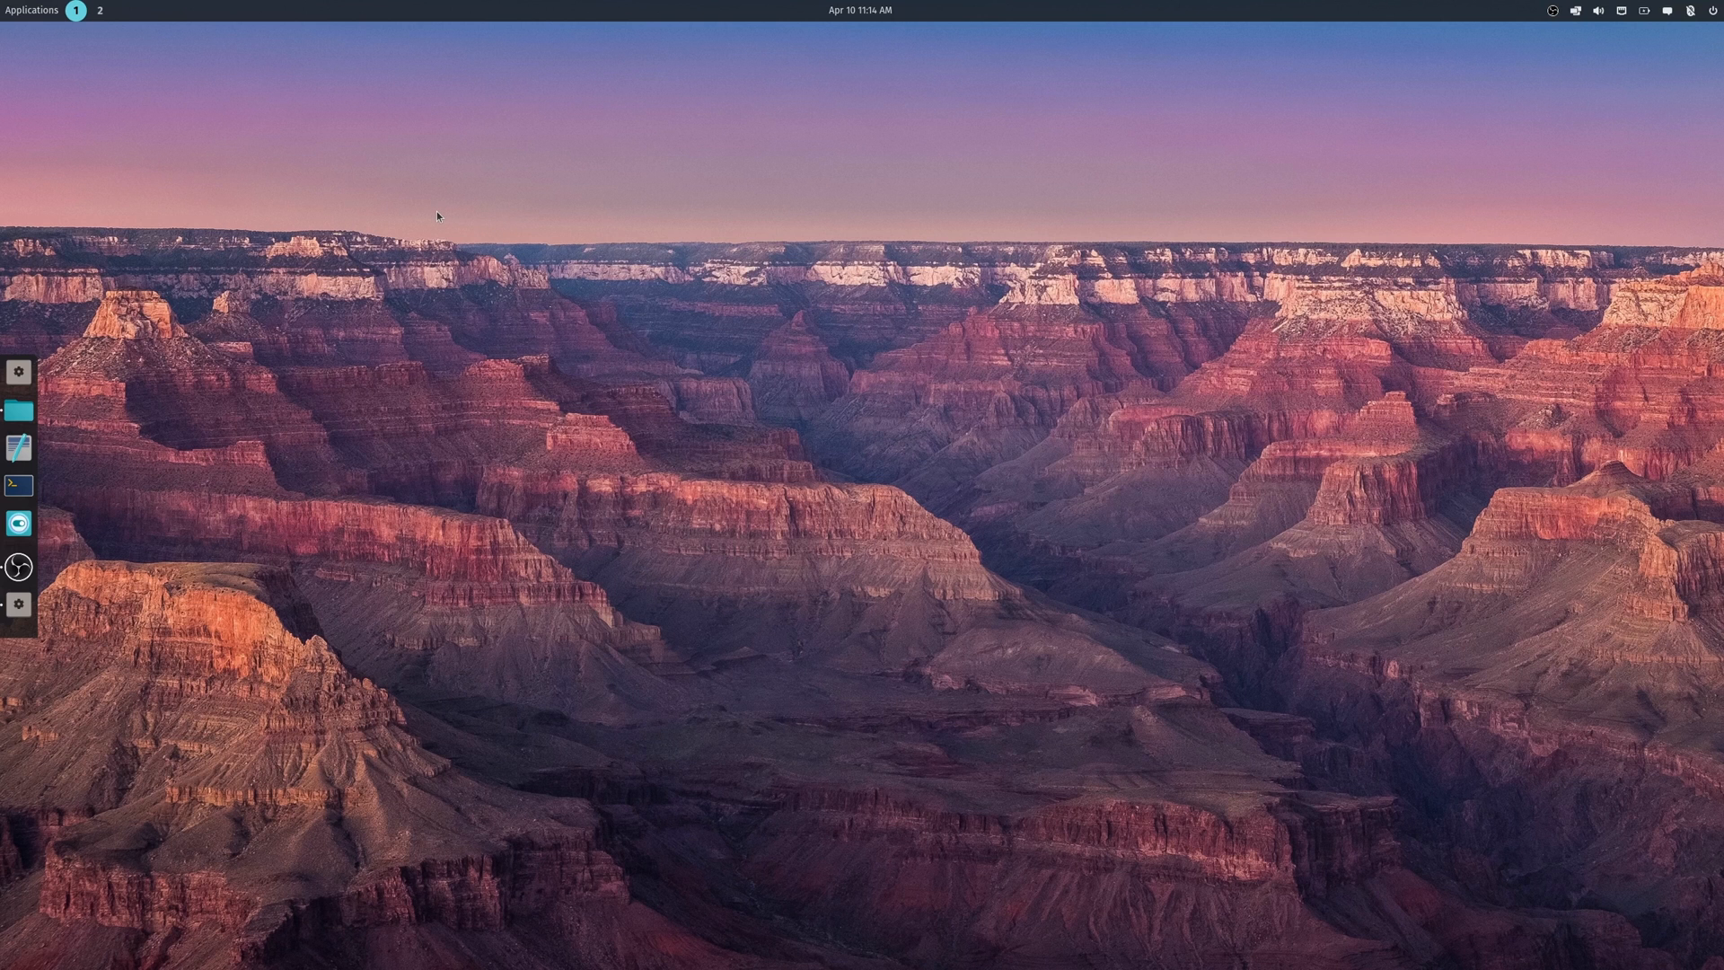
{"action": "left_click", "coordinate": [31, 11]}
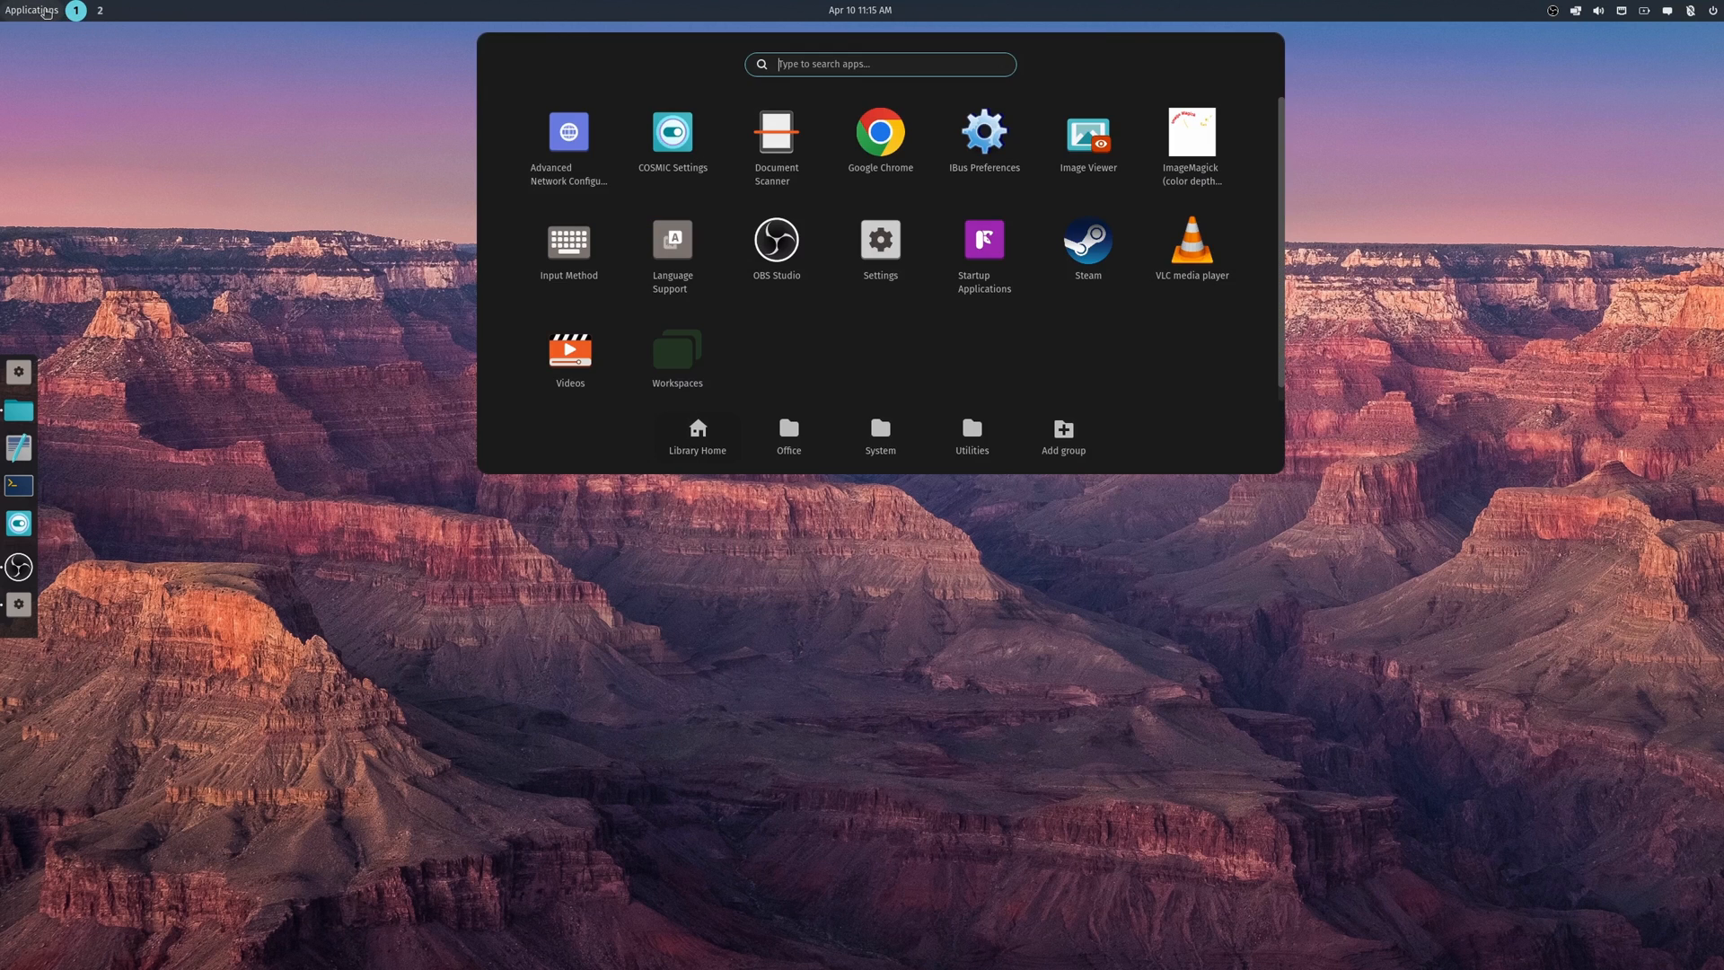
{"action": "type", "text": "COSMIC"}
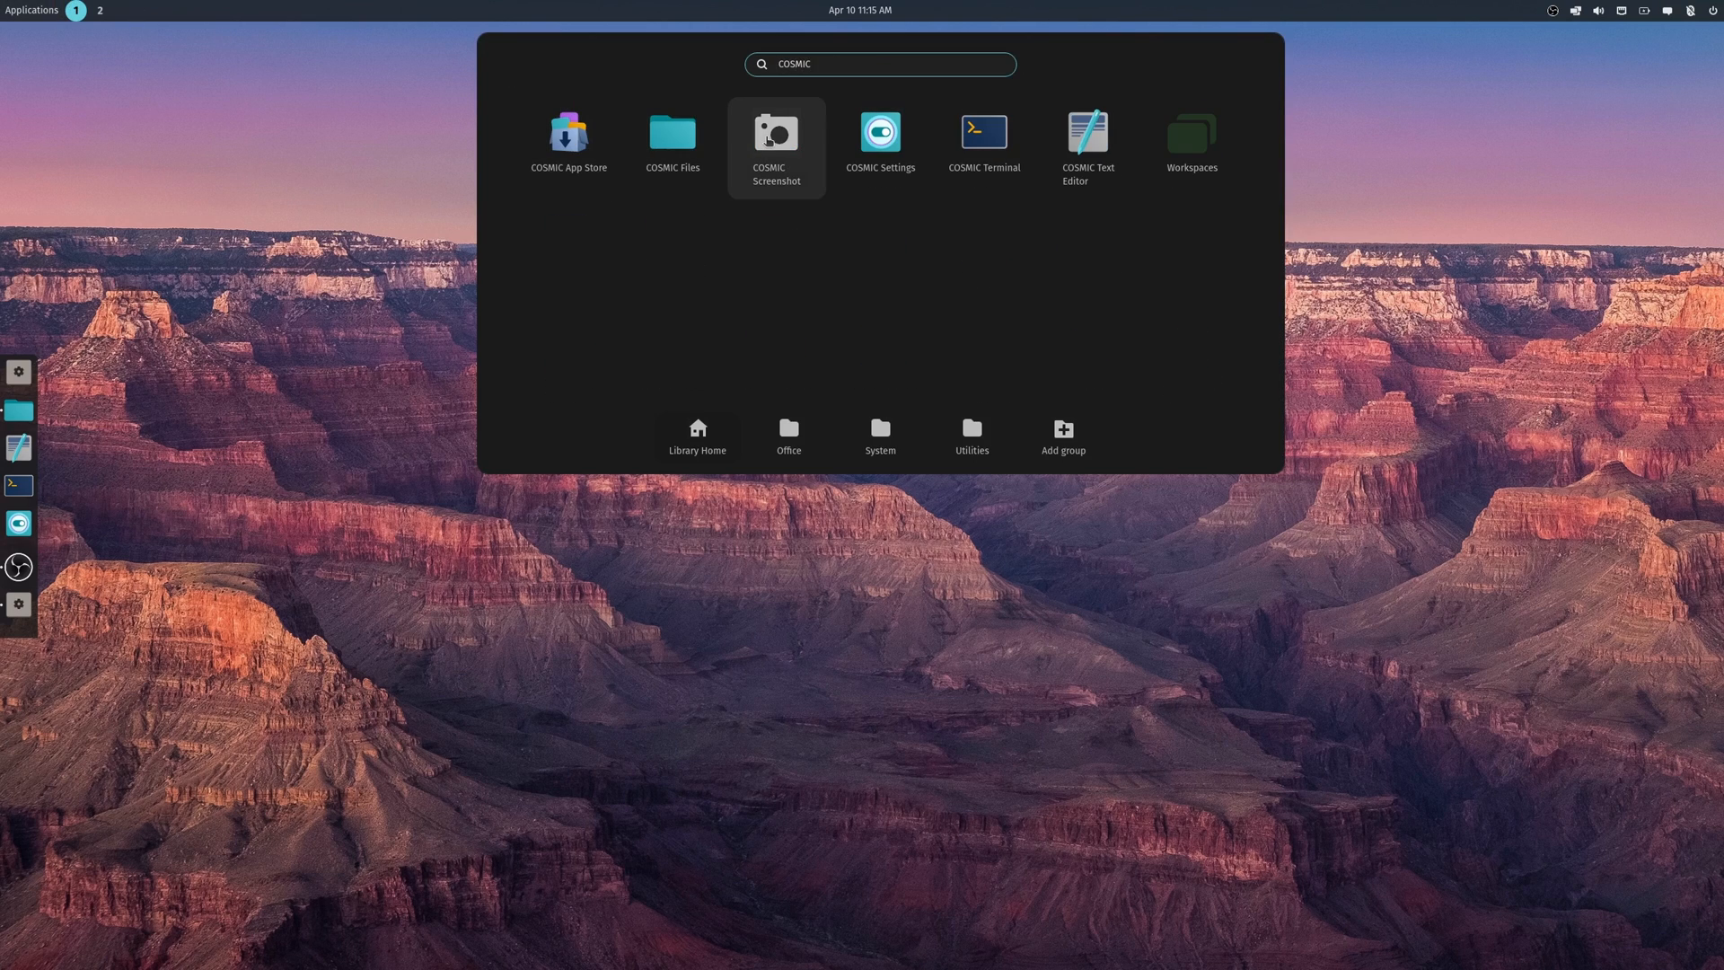
- Launch COSMIC Screenshot and capture a screenshot saved to the Pictures folder
{"action": "left_click", "coordinate": [776, 134]}
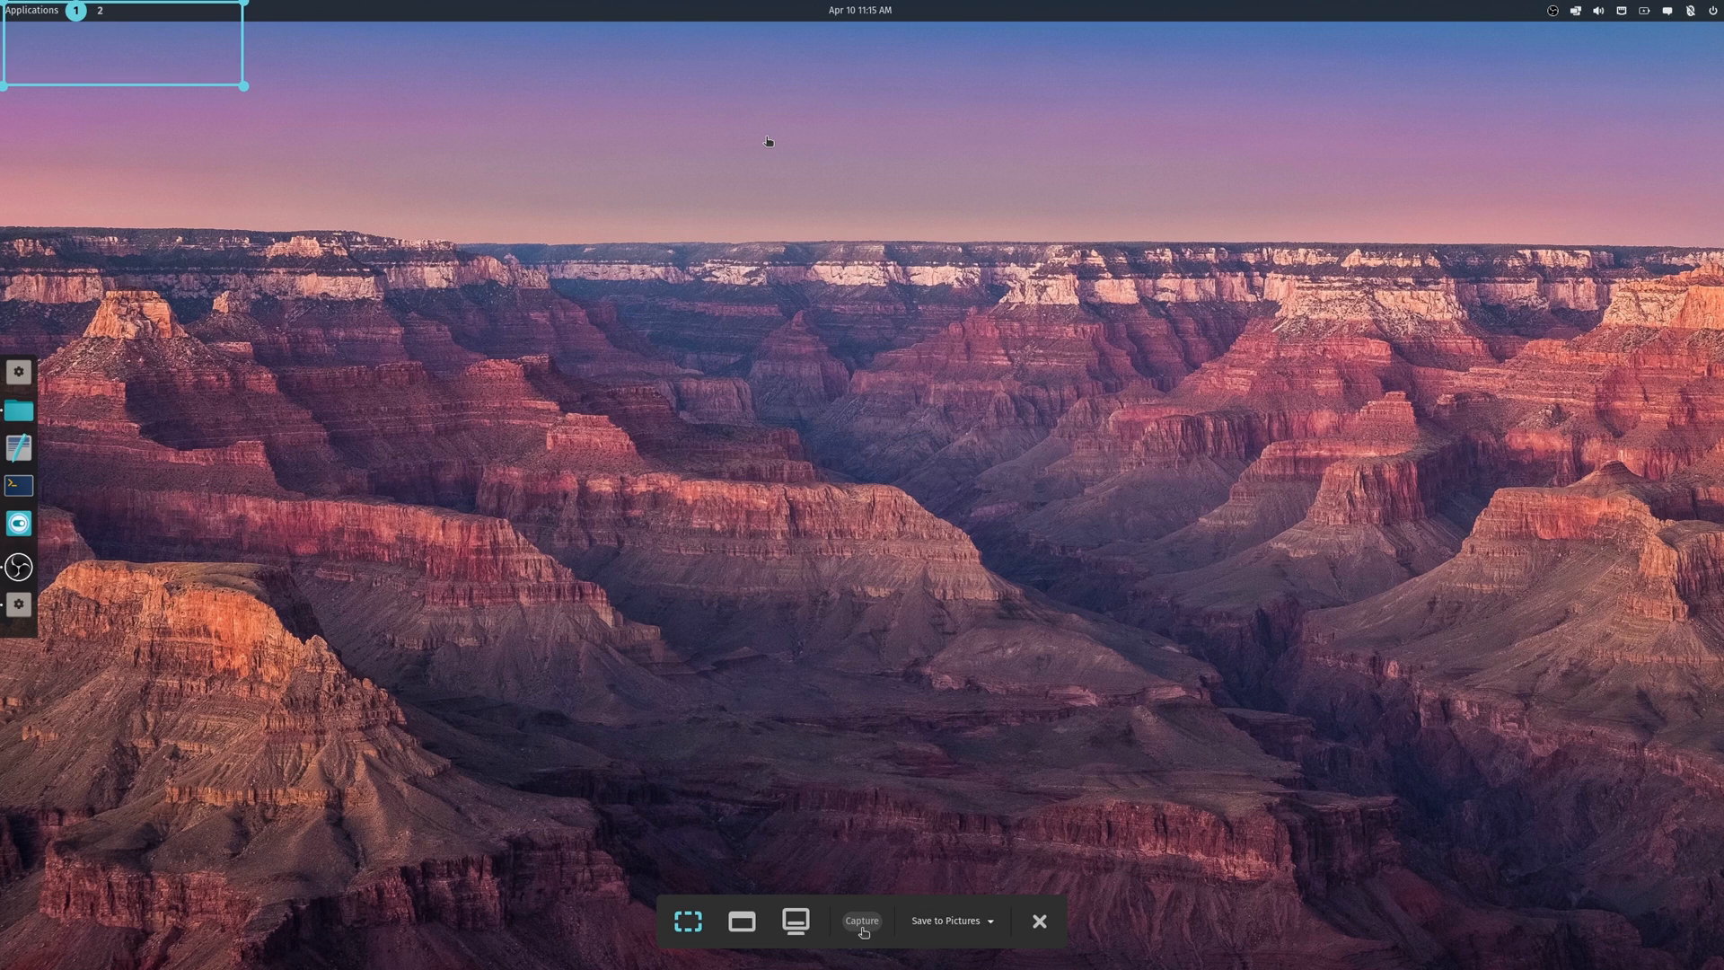
{"action": "left_click", "coordinate": [863, 920]}
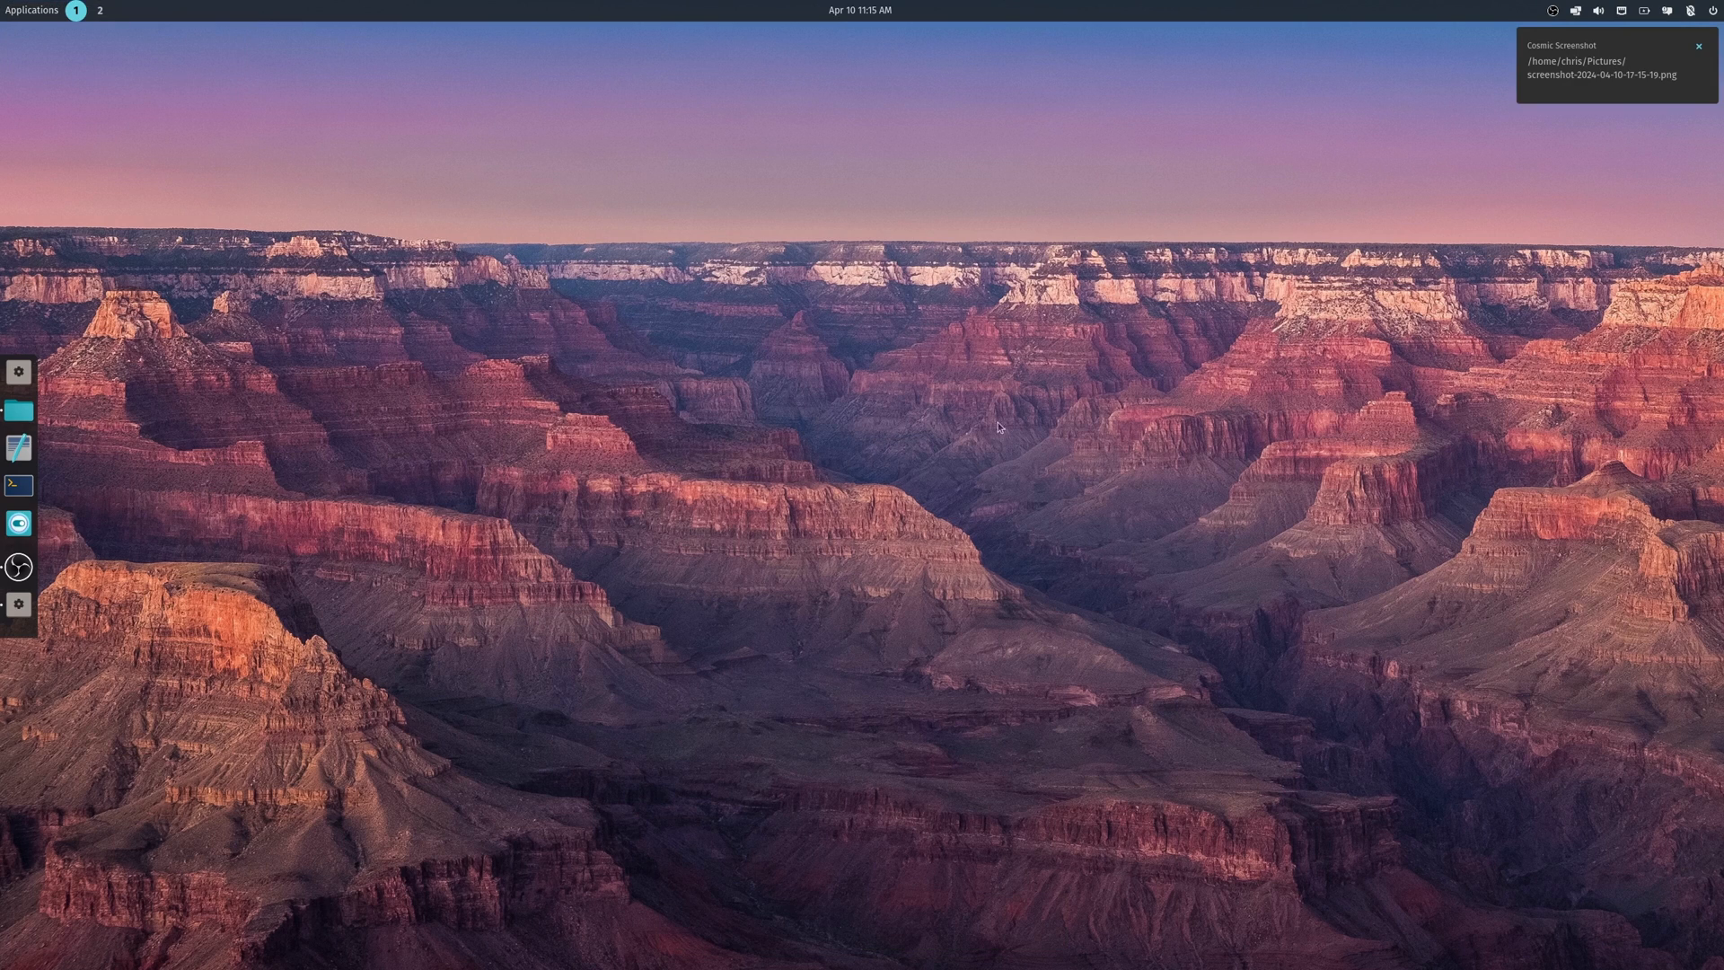
{"action": "mouse_move", "coordinate": [1603, 84]}
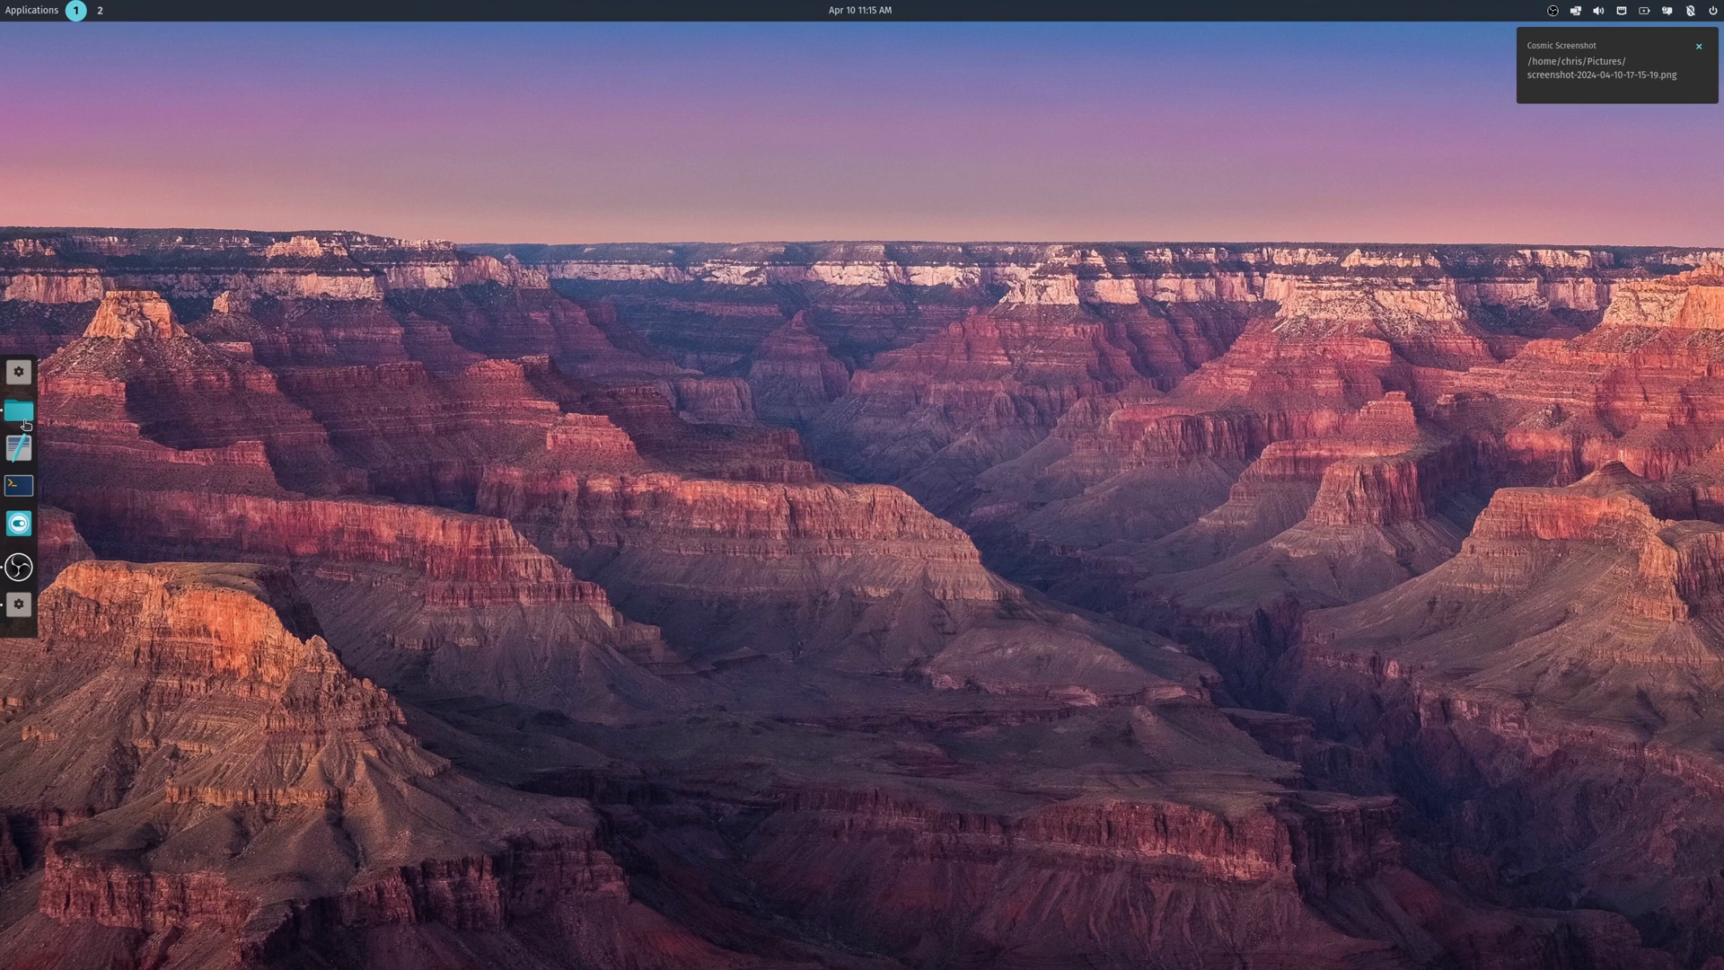
- Open a new COSMIC Files window from the dock and browse into the Pictures folder
{"action": "right_click", "coordinate": [18, 409]}
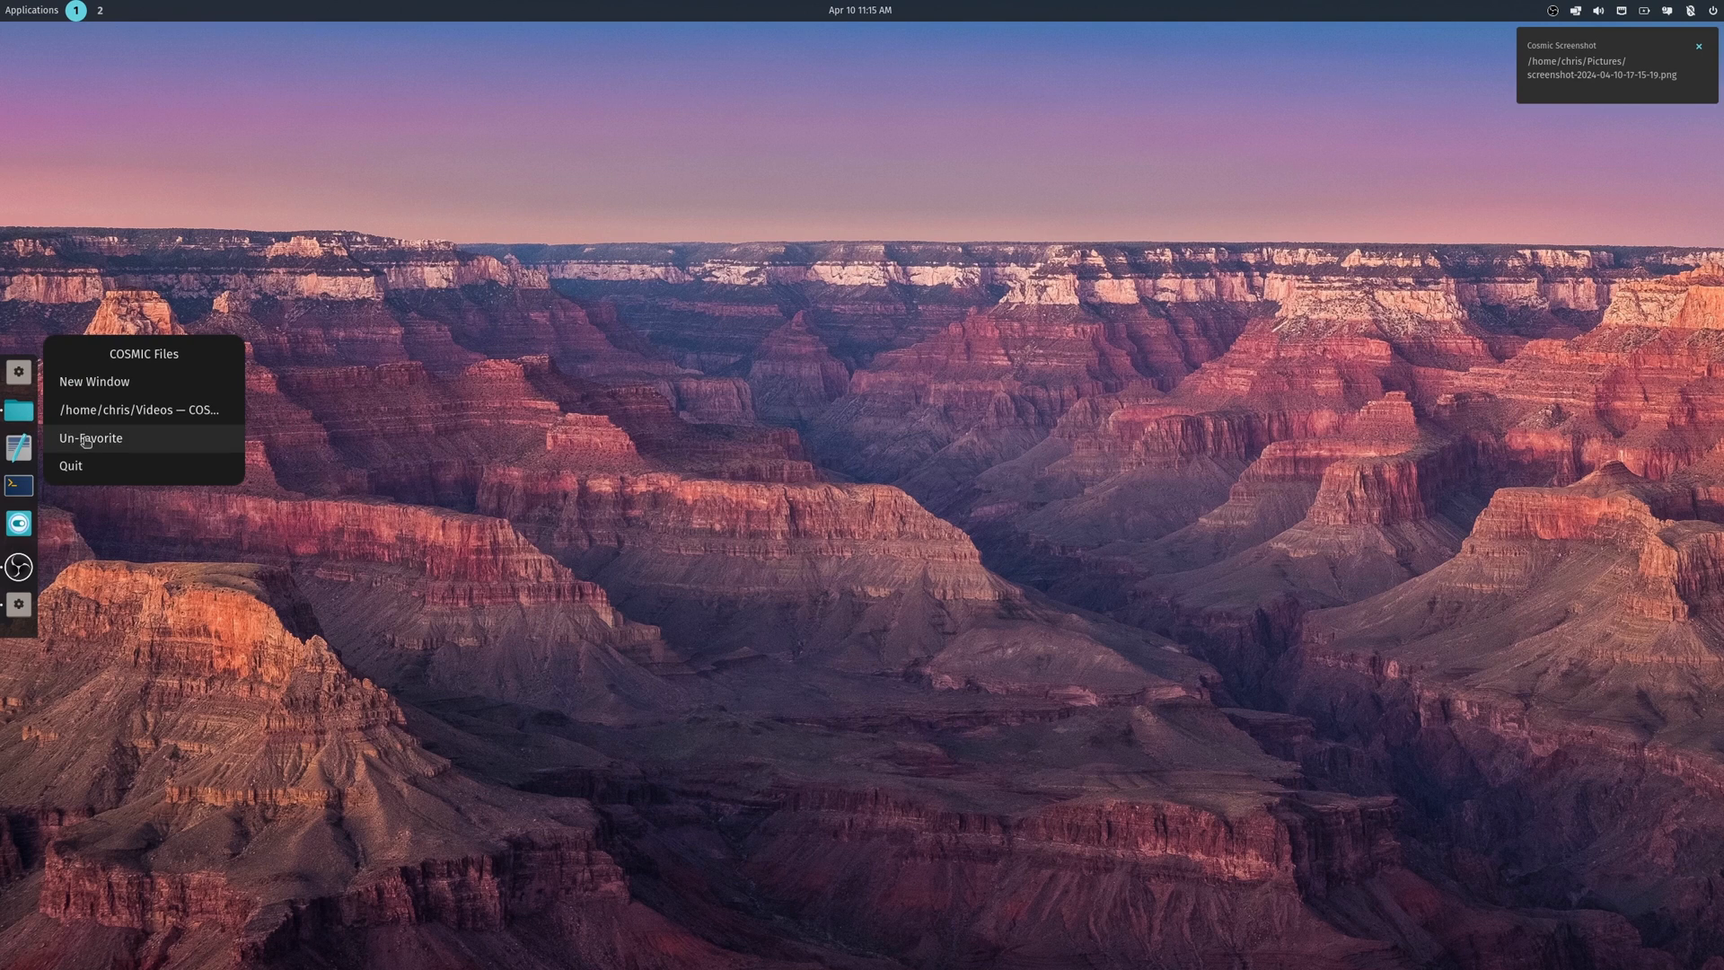
{"action": "mouse_move", "coordinate": [517, 356]}
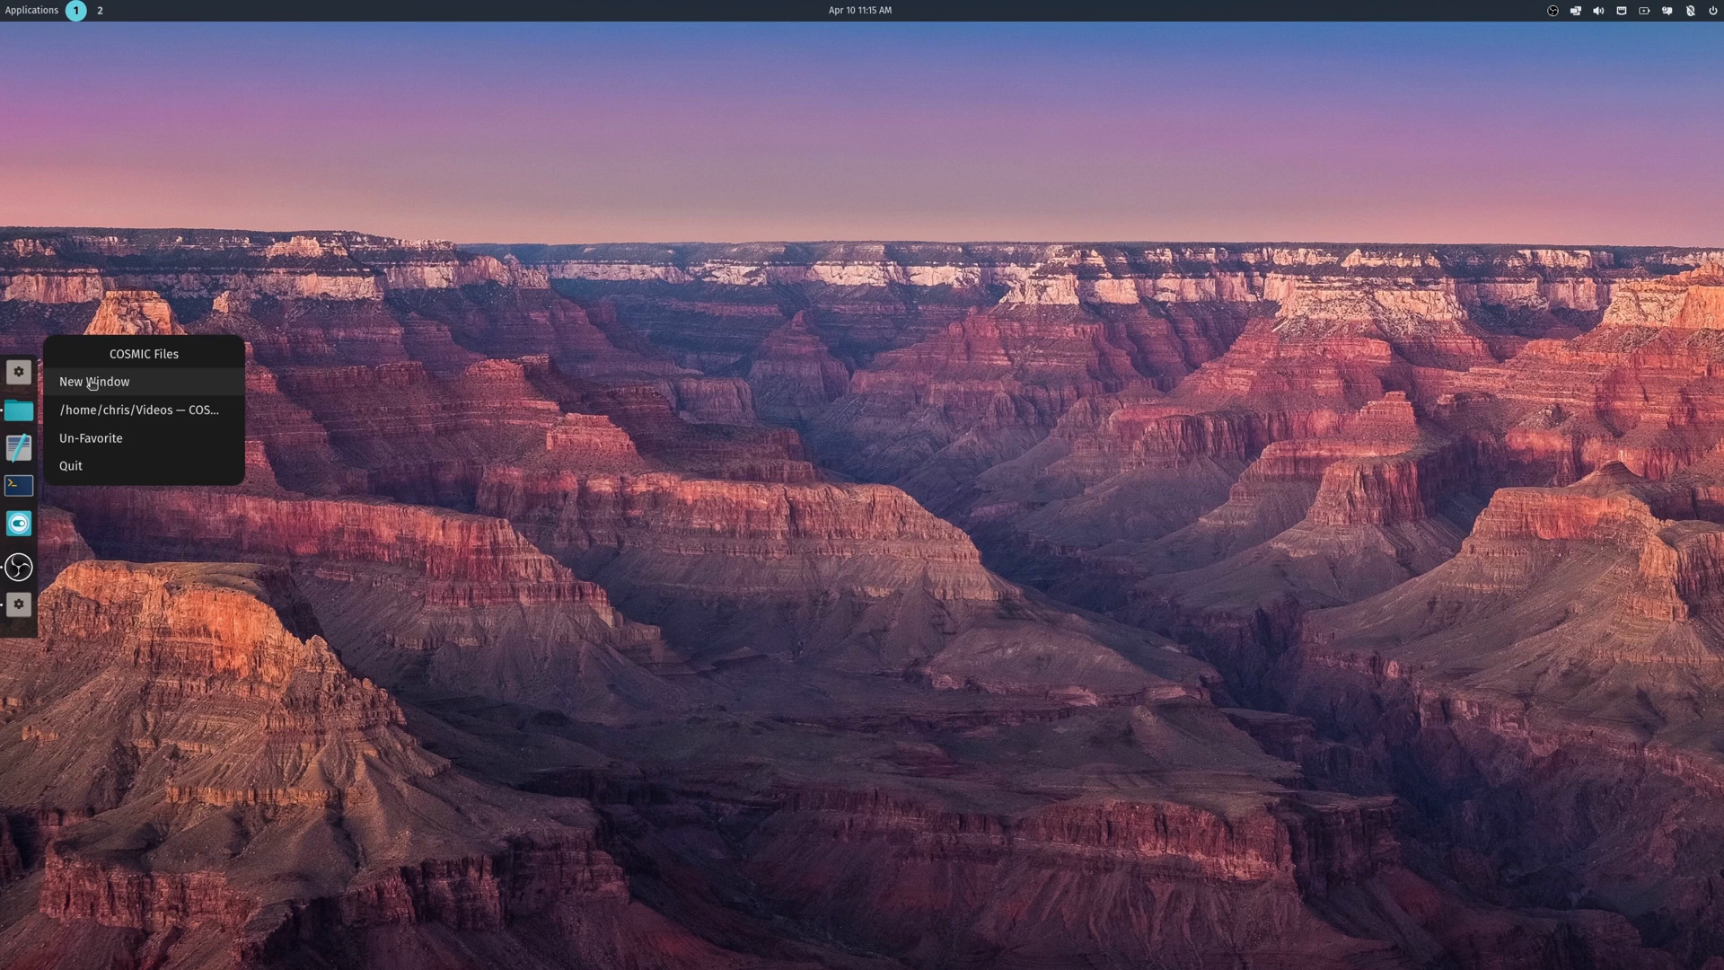
{"action": "left_click", "coordinate": [93, 381]}
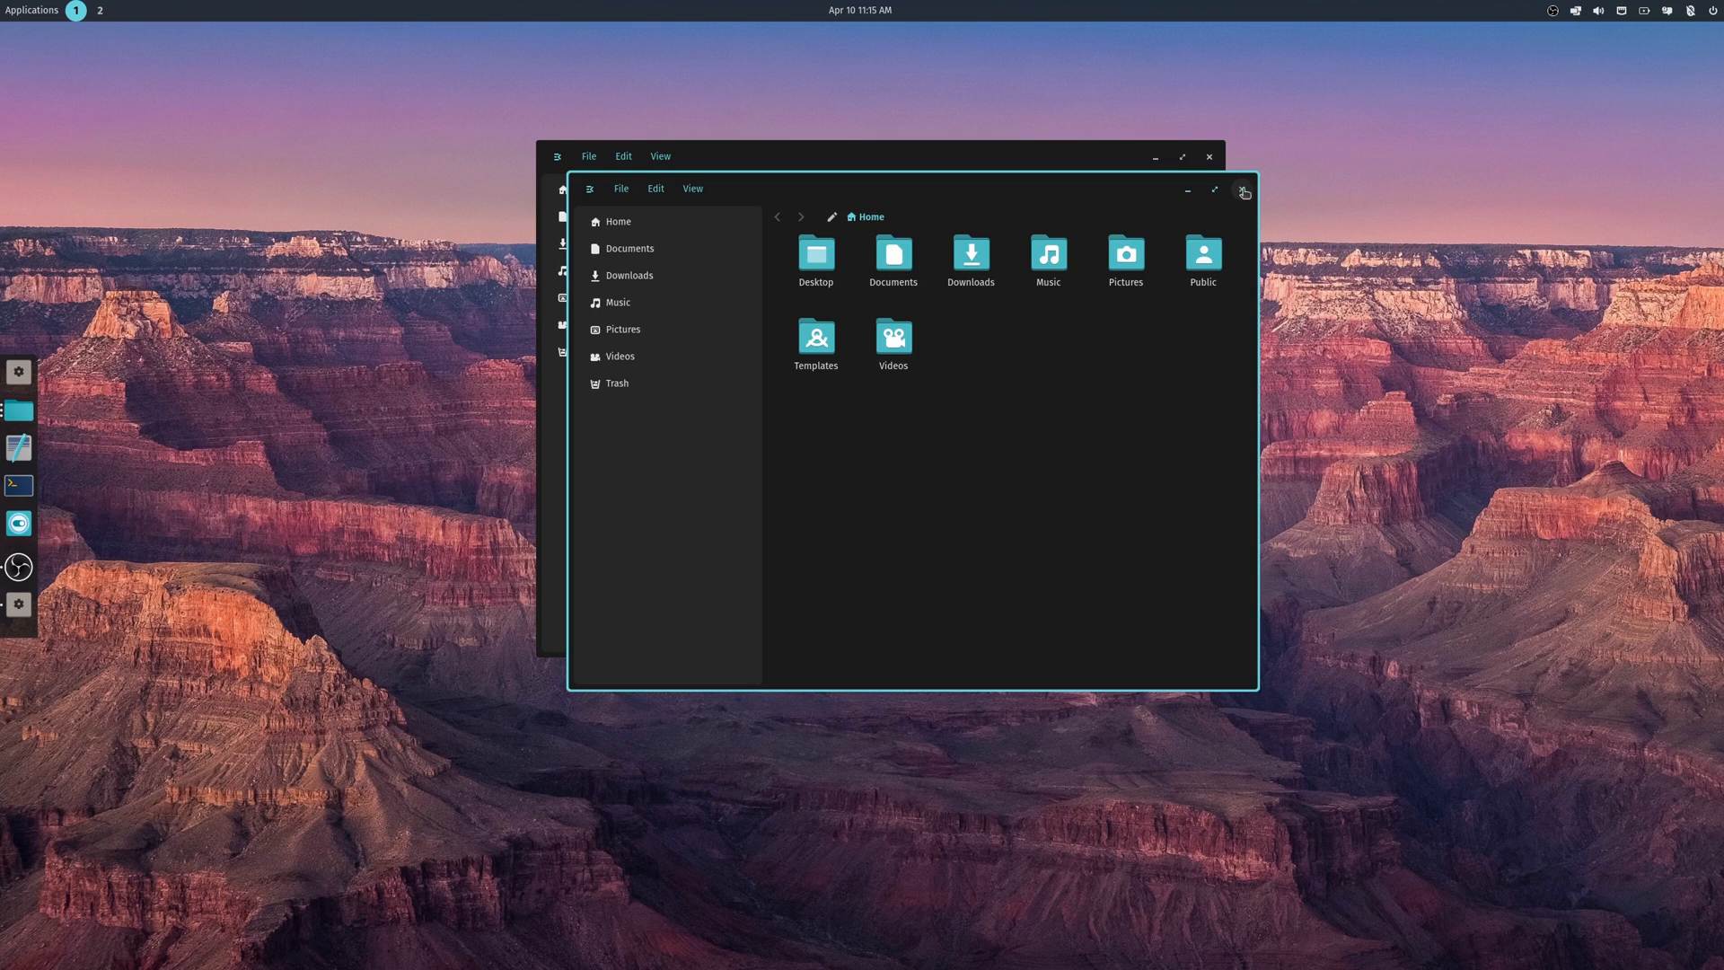
{"action": "left_click", "coordinate": [1124, 253]}
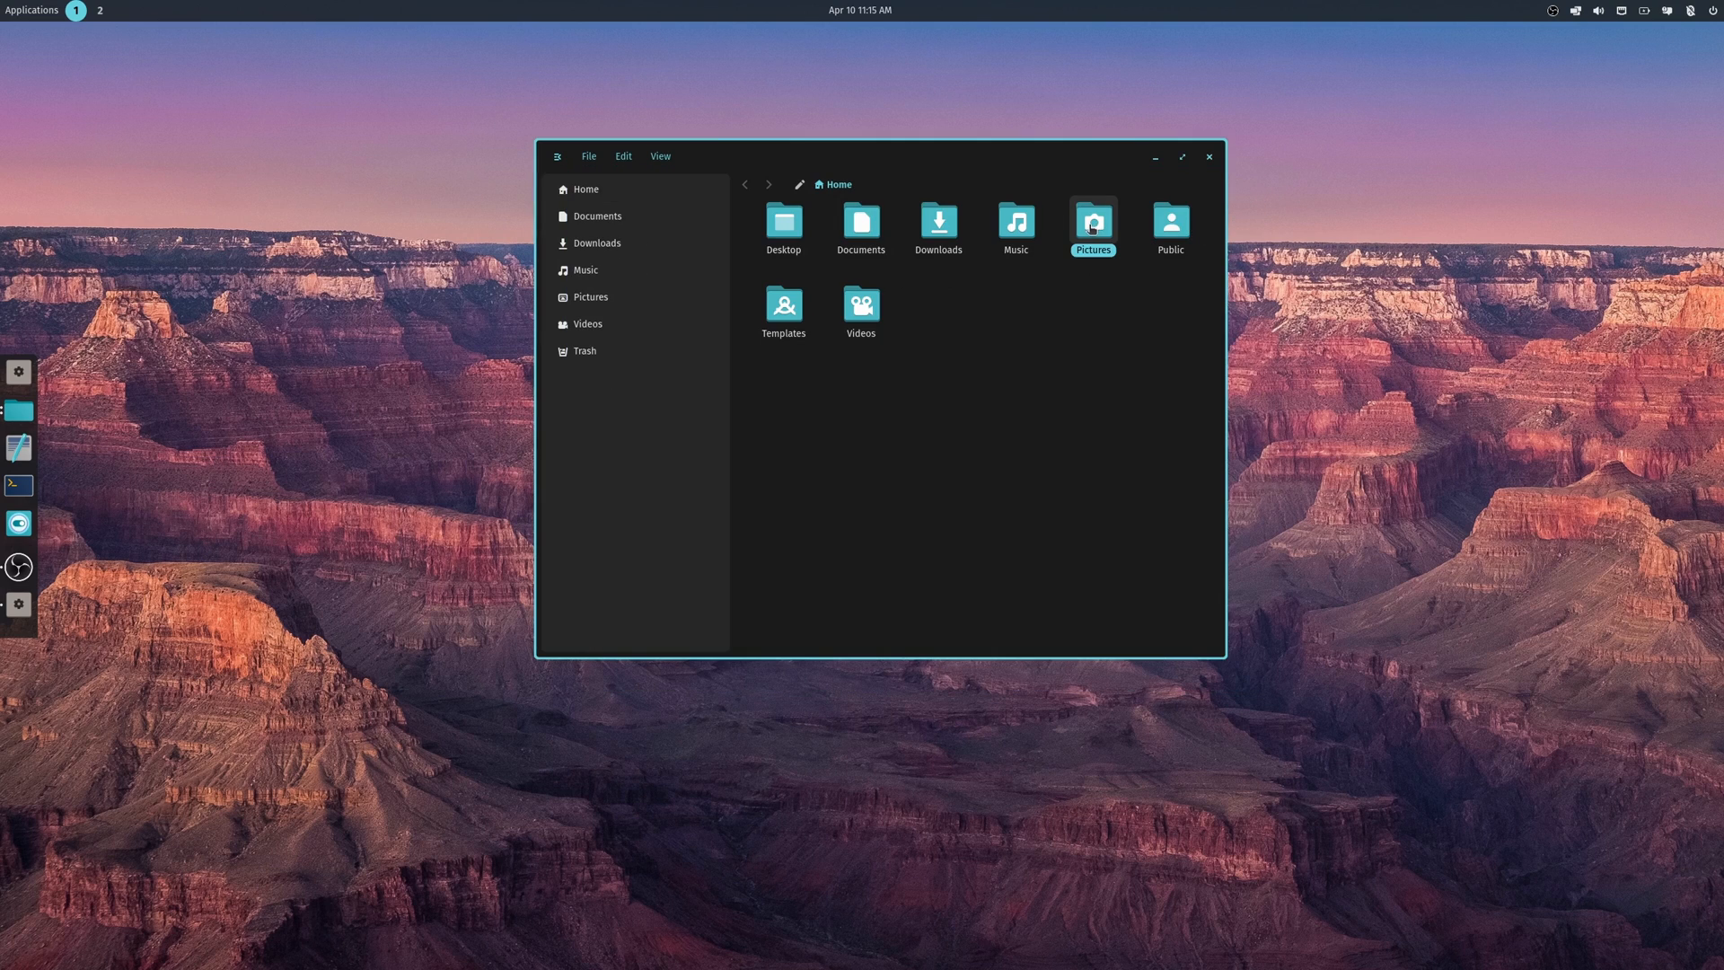
{"action": "double_click", "coordinate": [1092, 219]}
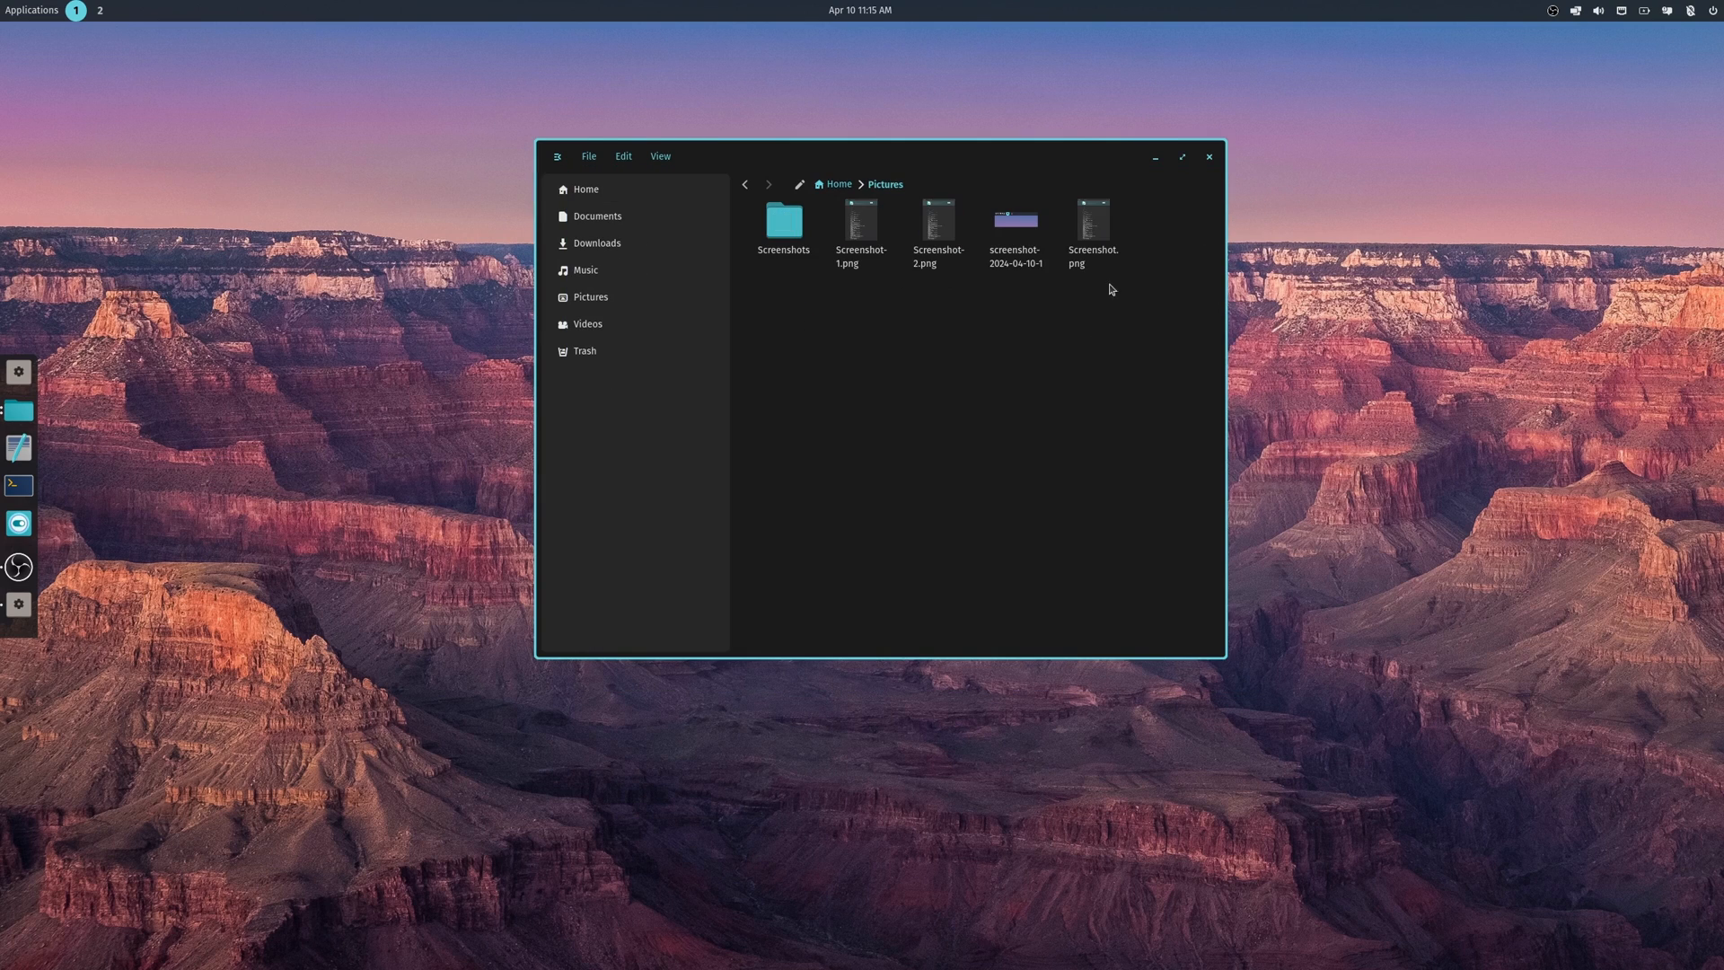
{"action": "mouse_move", "coordinate": [1008, 228]}
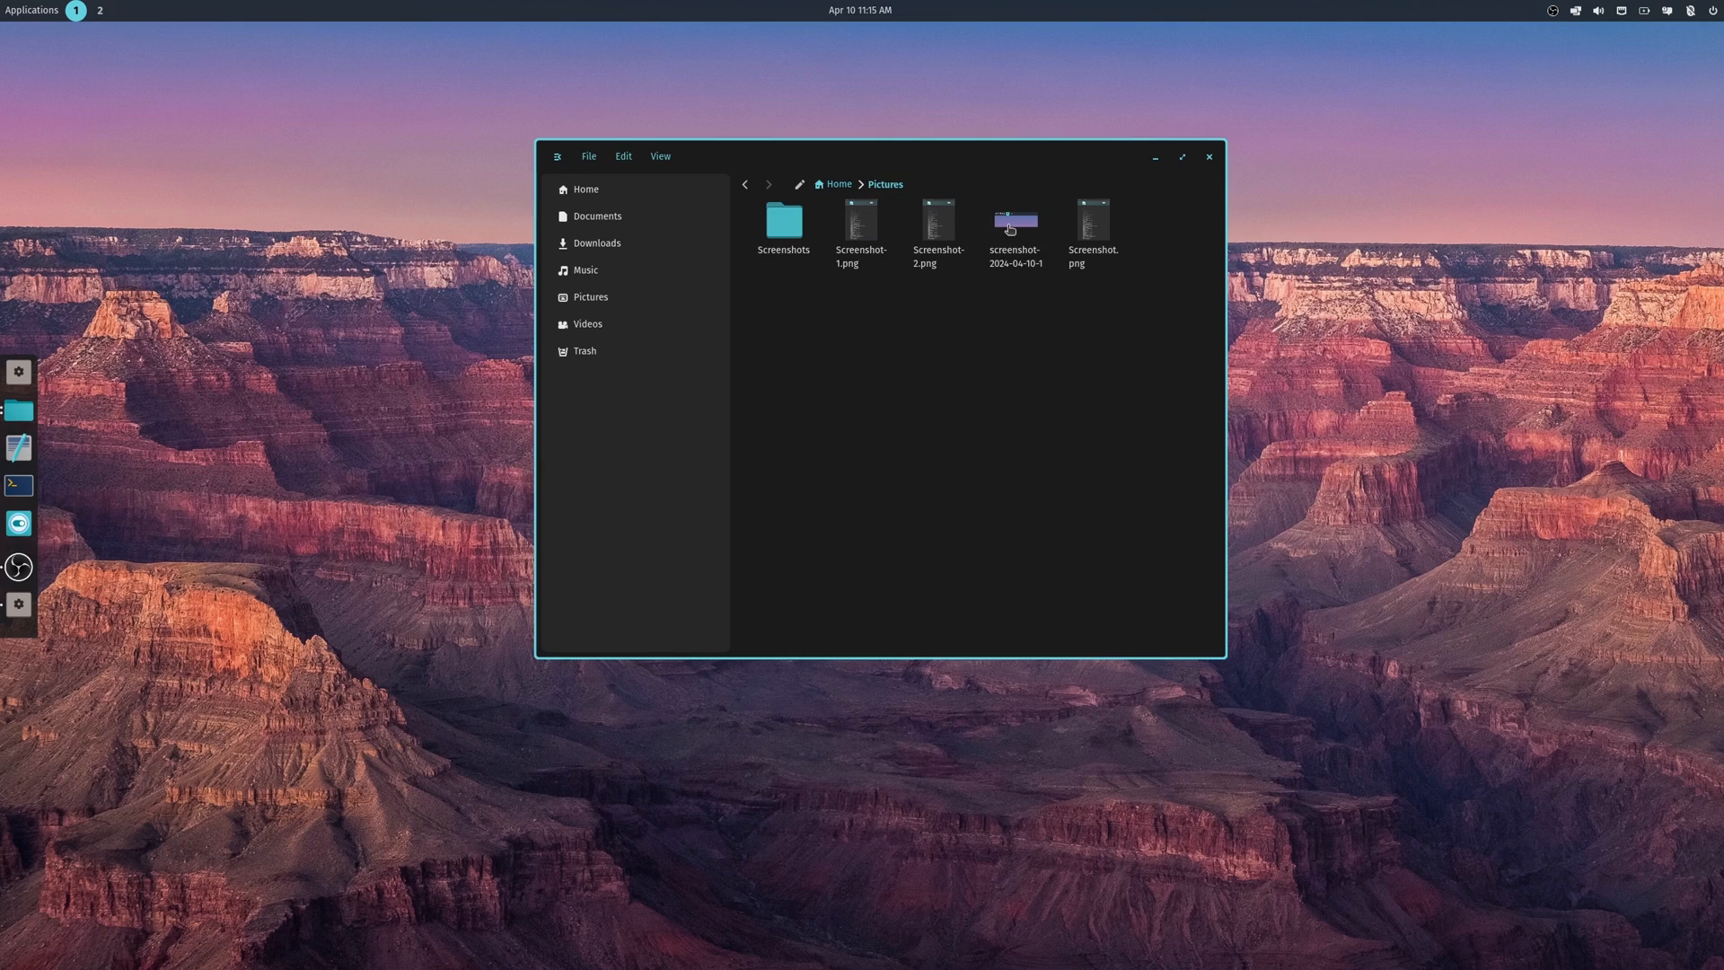
- View the screenshot PNG (358 × 127, 62.5 kB) in Image Viewer, then close it
{"action": "double_click", "coordinate": [1013, 217]}
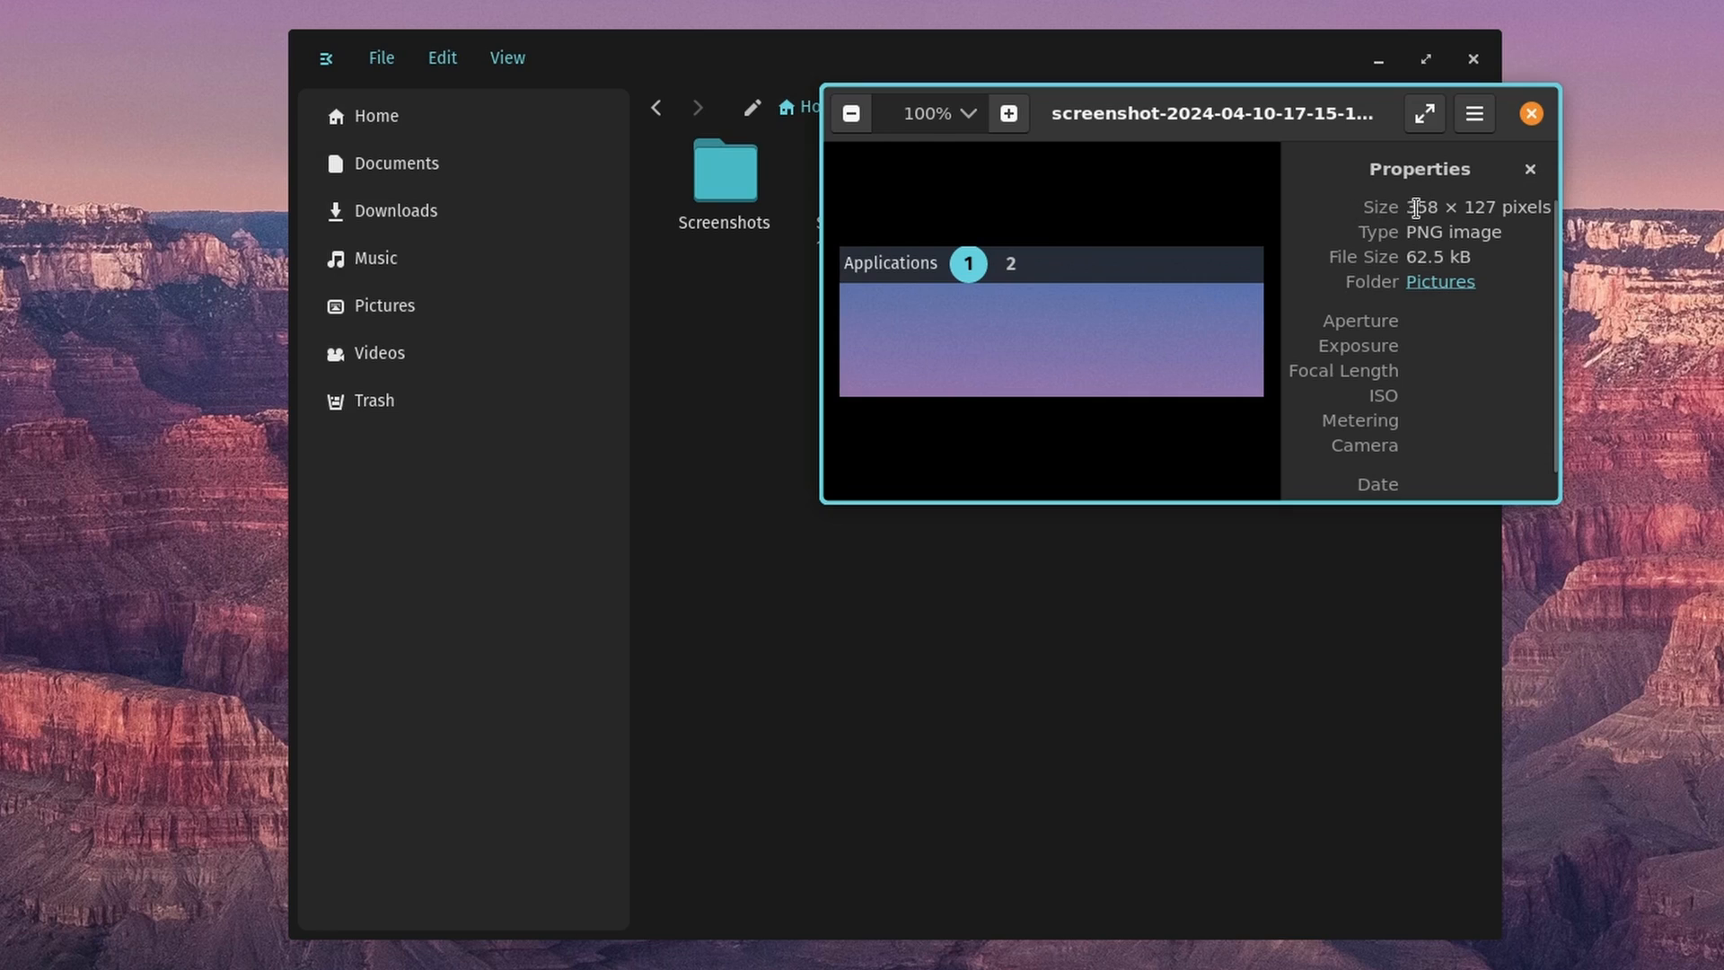
{"action": "mouse_move", "coordinate": [1456, 239]}
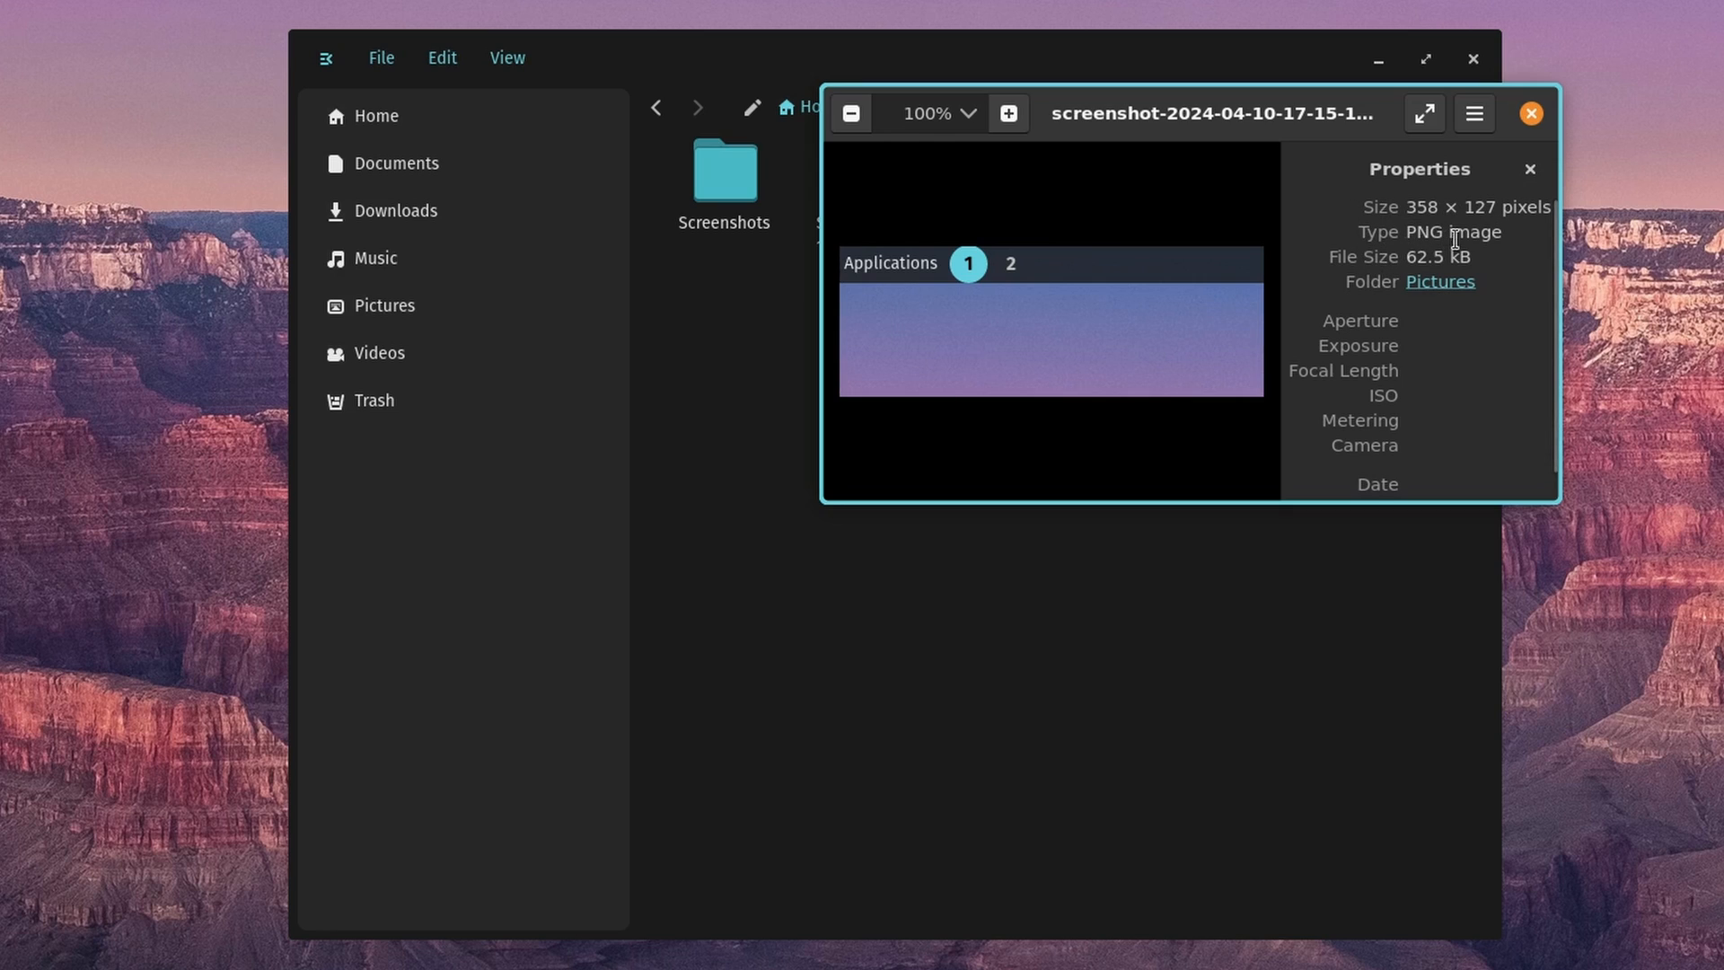
{"action": "mouse_move", "coordinate": [1424, 318]}
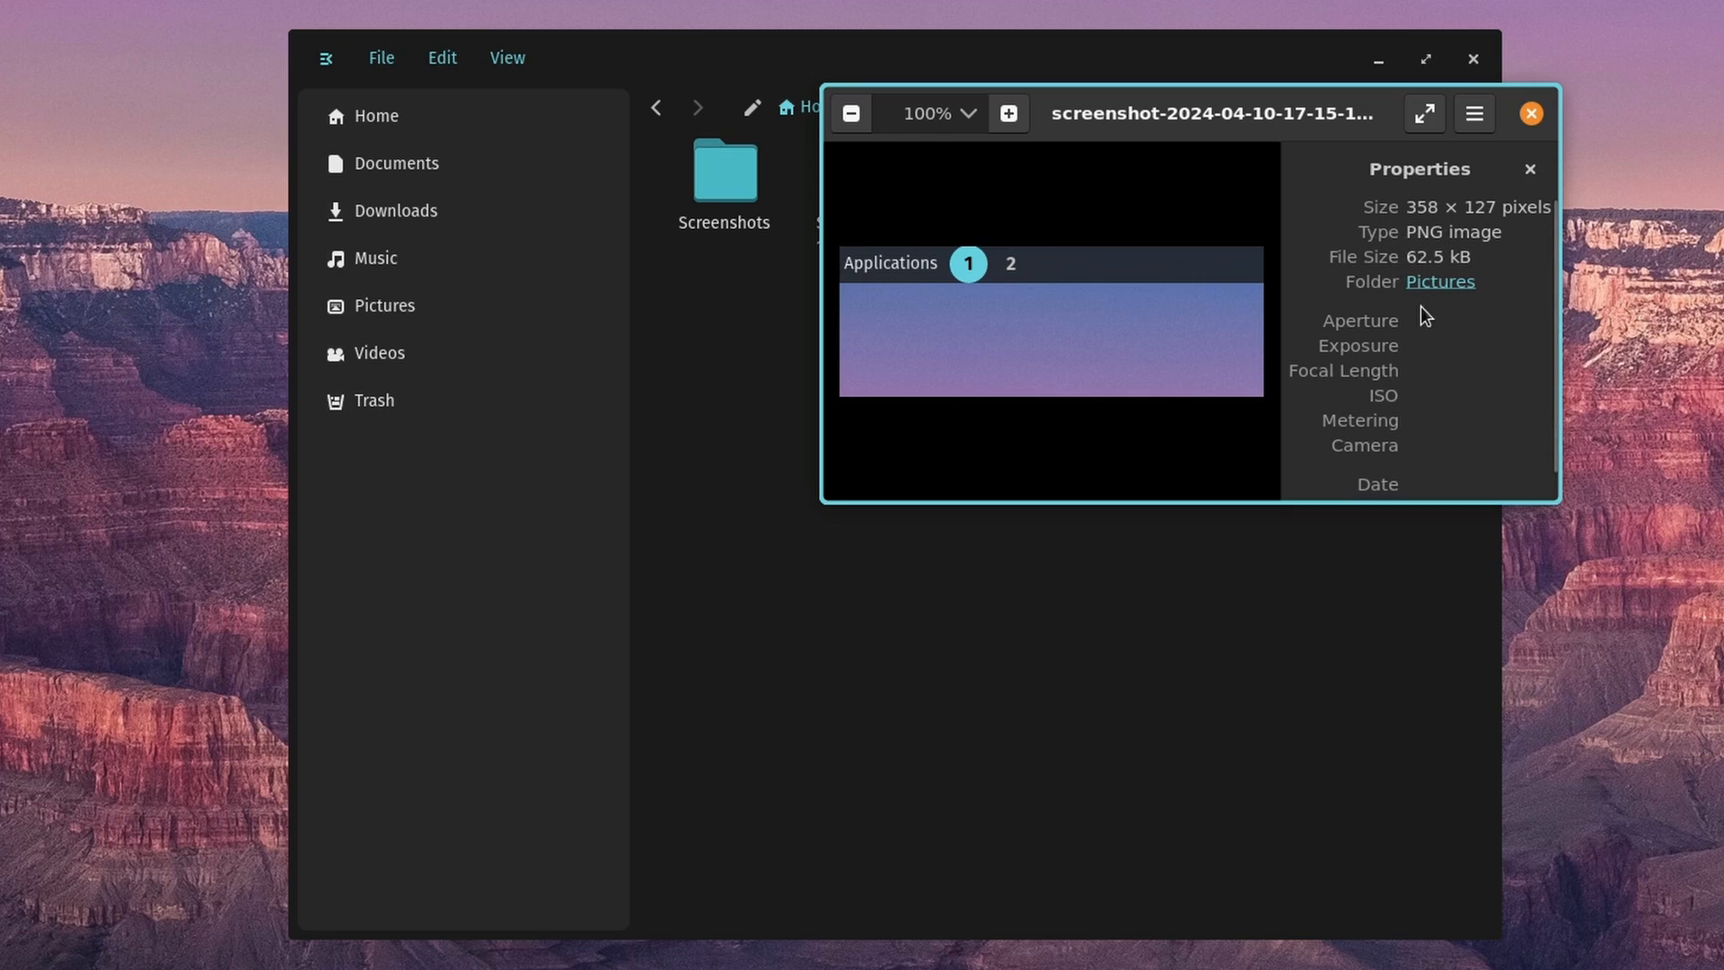
{"action": "mouse_move", "coordinate": [1539, 158]}
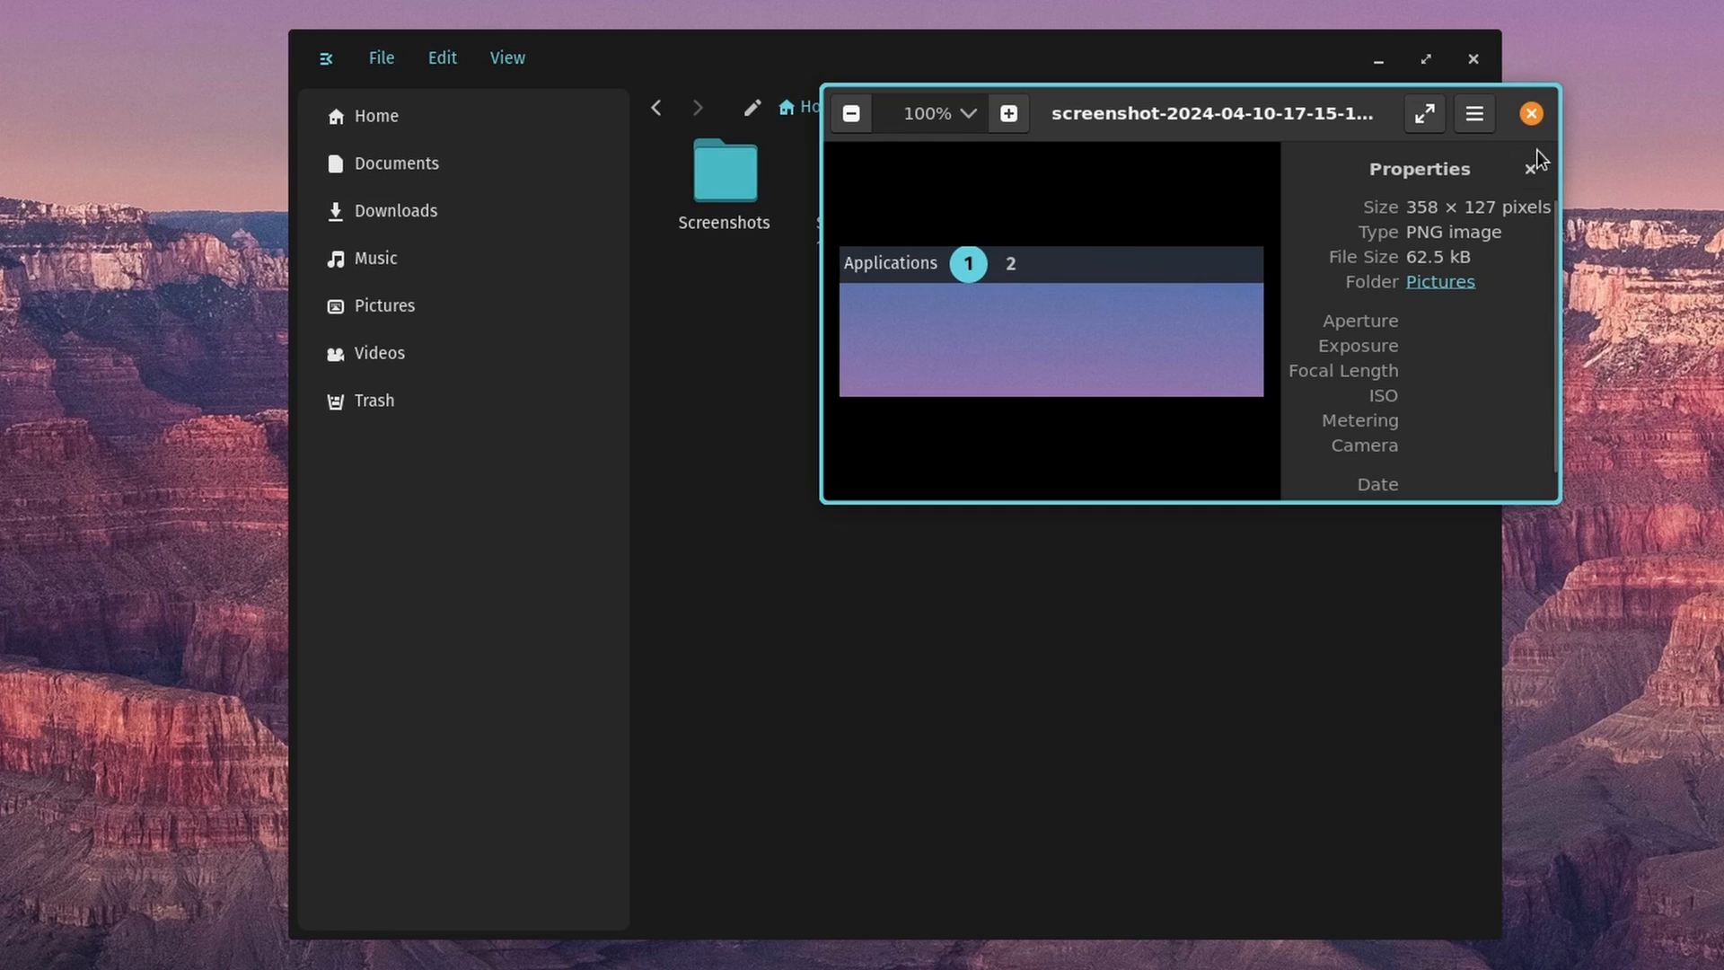
{"action": "left_click", "coordinate": [1530, 113]}
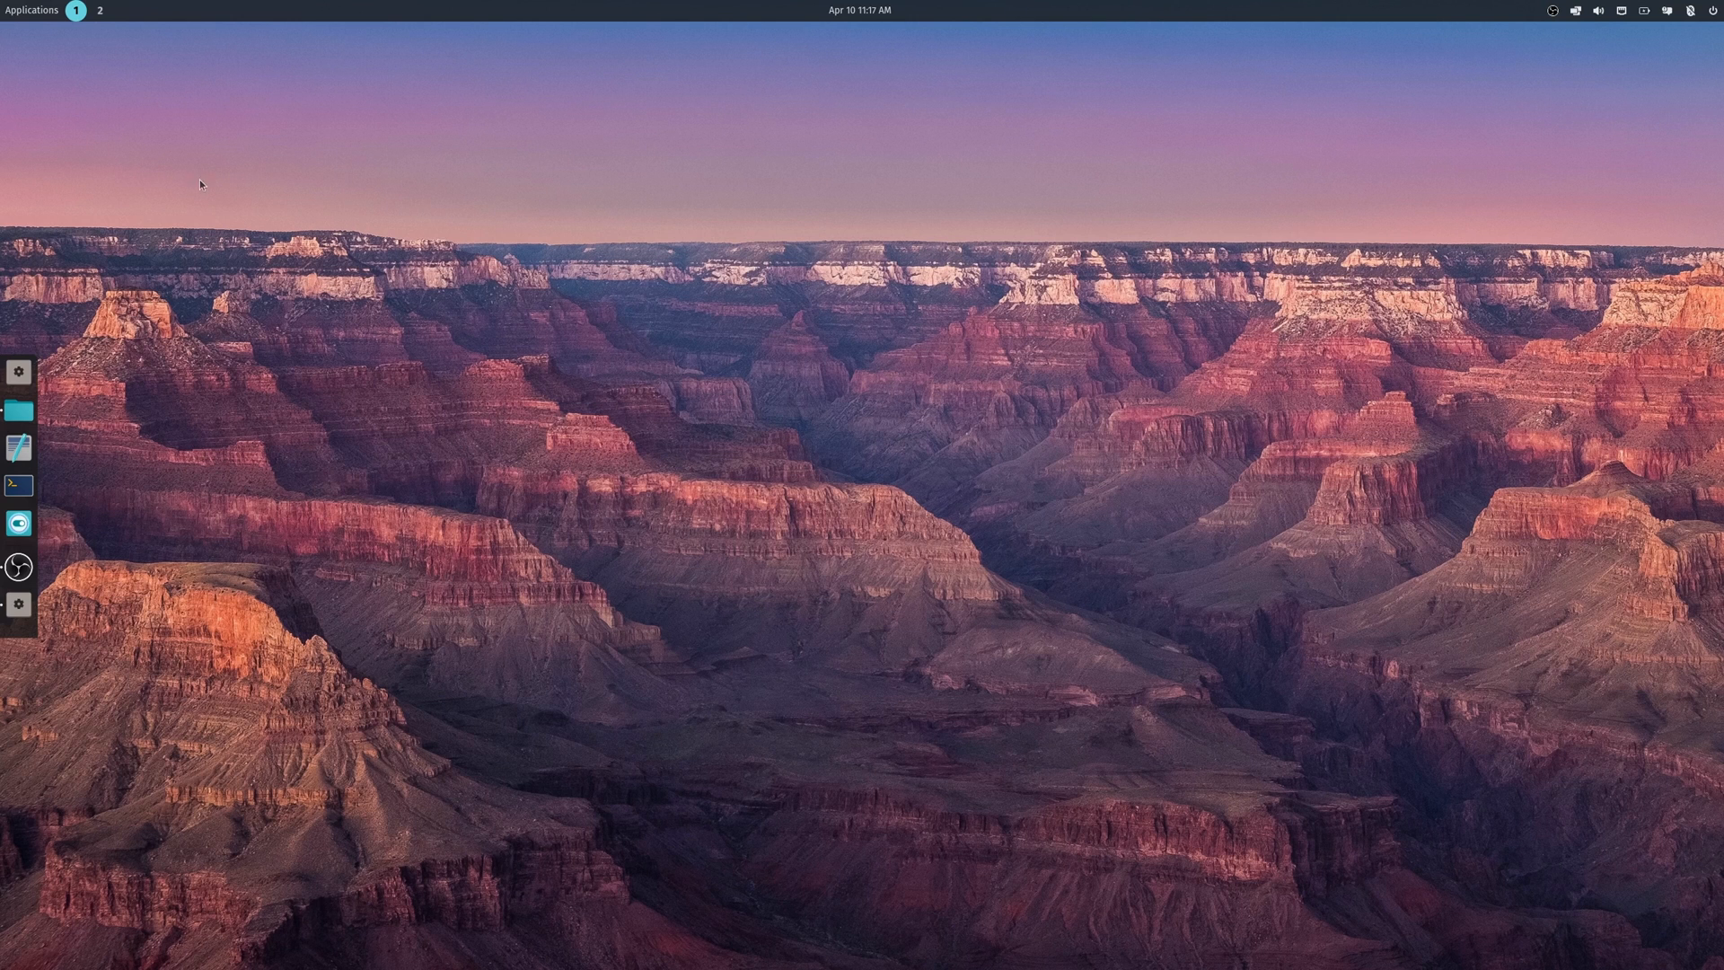
- Search the App Library for 'COSMIC' and launch COSMIC Files at the Home folder
{"action": "left_click", "coordinate": [33, 11]}
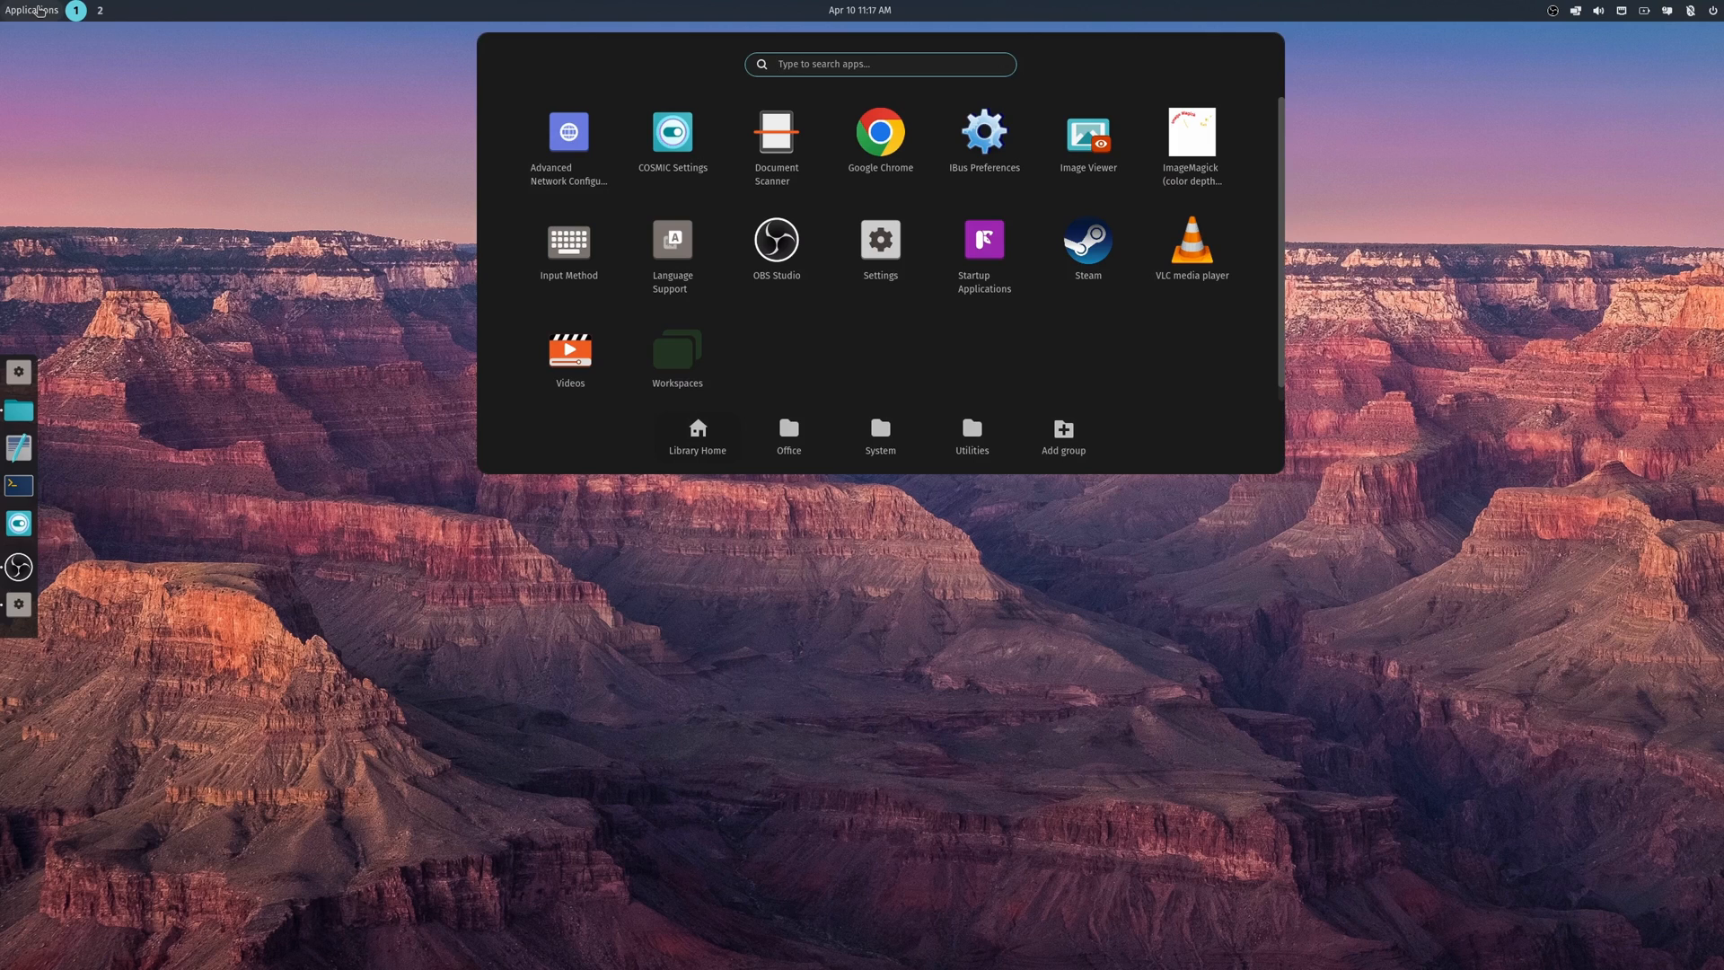
{"action": "type", "text": "COSMIC"}
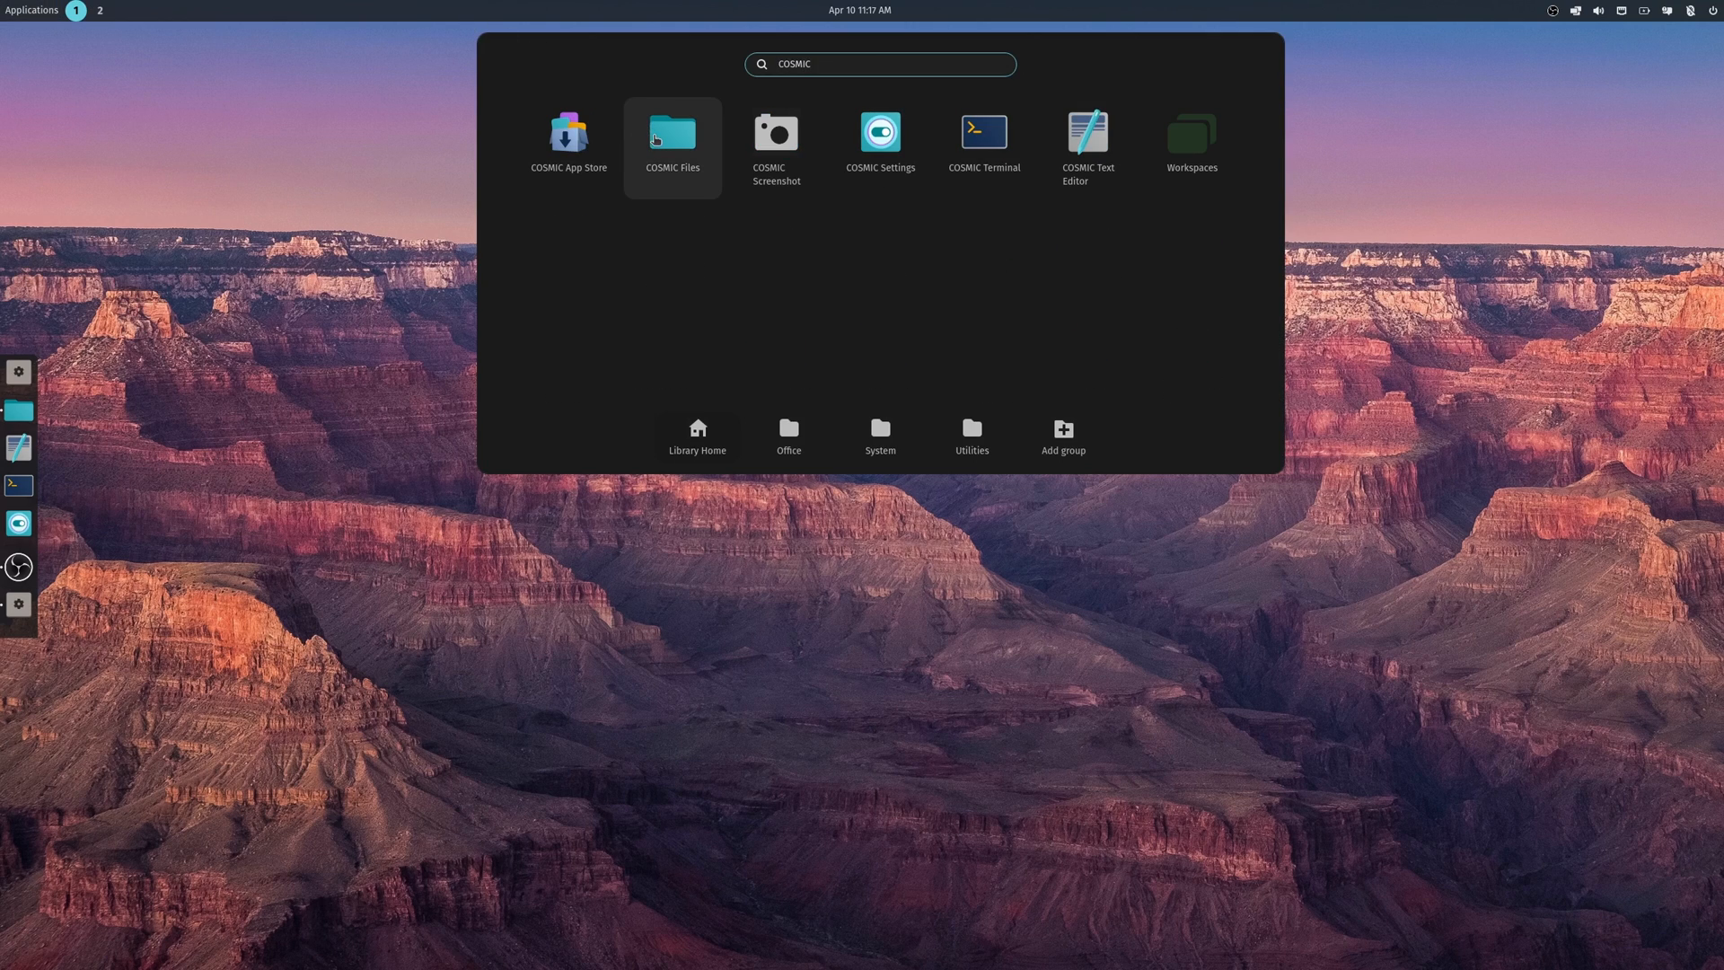
{"action": "key", "text": "Escape"}
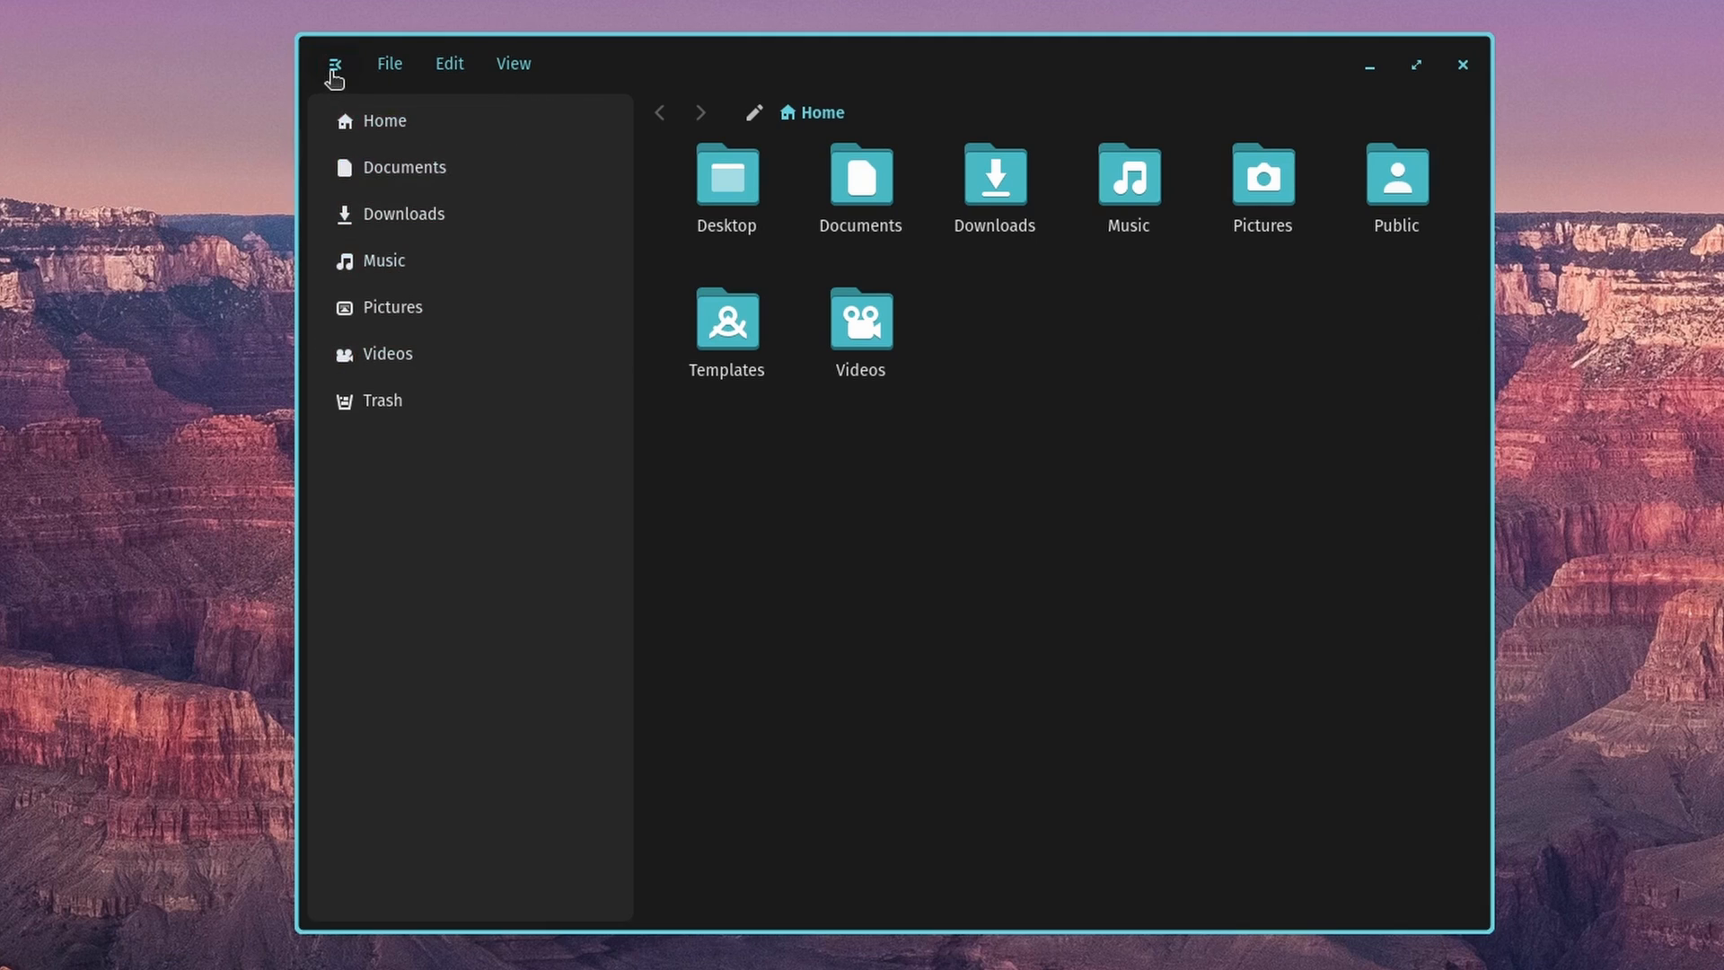
{"action": "left_click", "coordinate": [336, 64]}
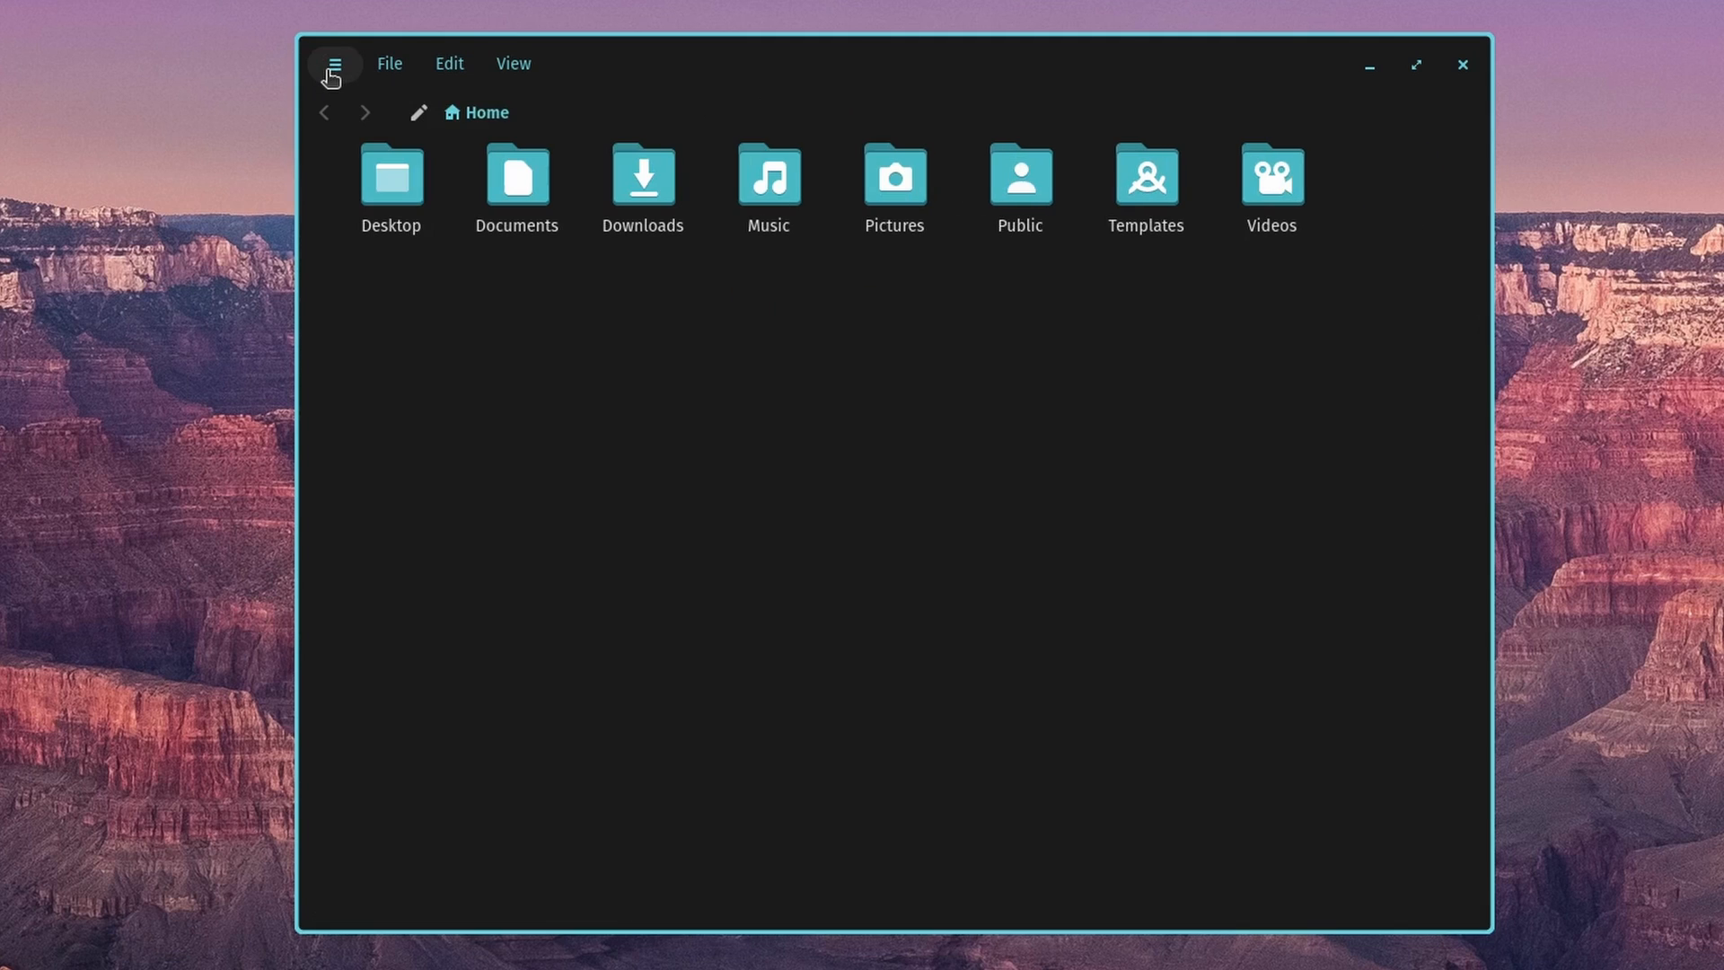
{"action": "left_click", "coordinate": [336, 65]}
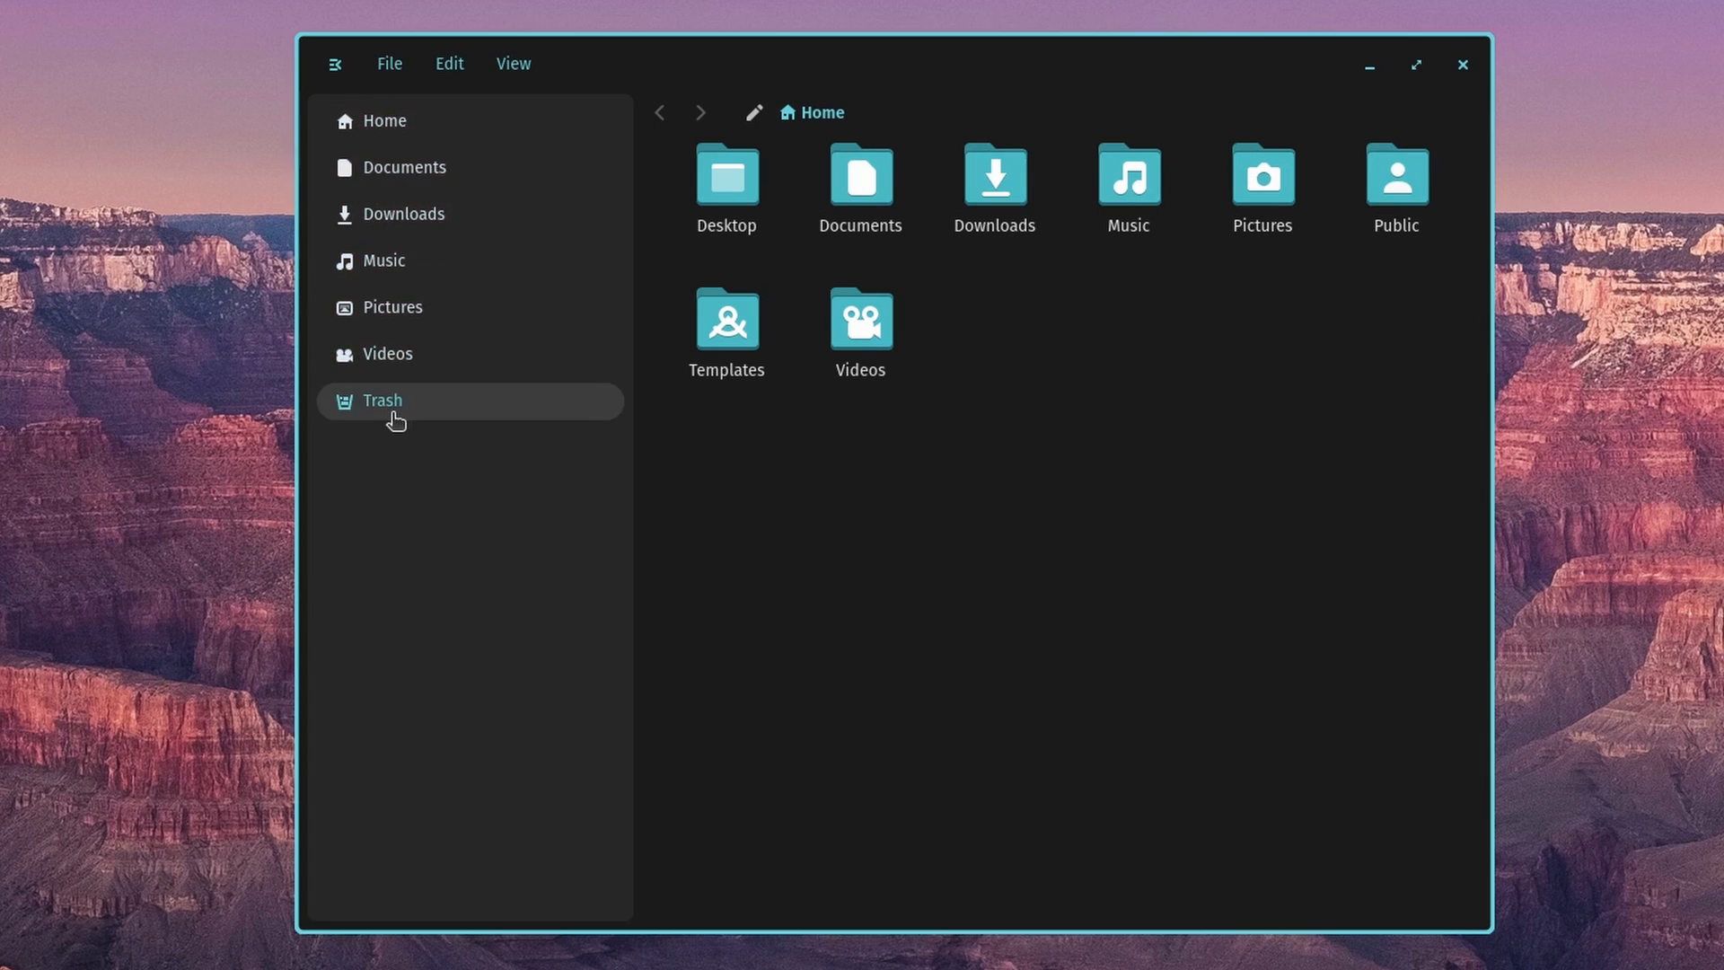
{"action": "left_click", "coordinate": [388, 62]}
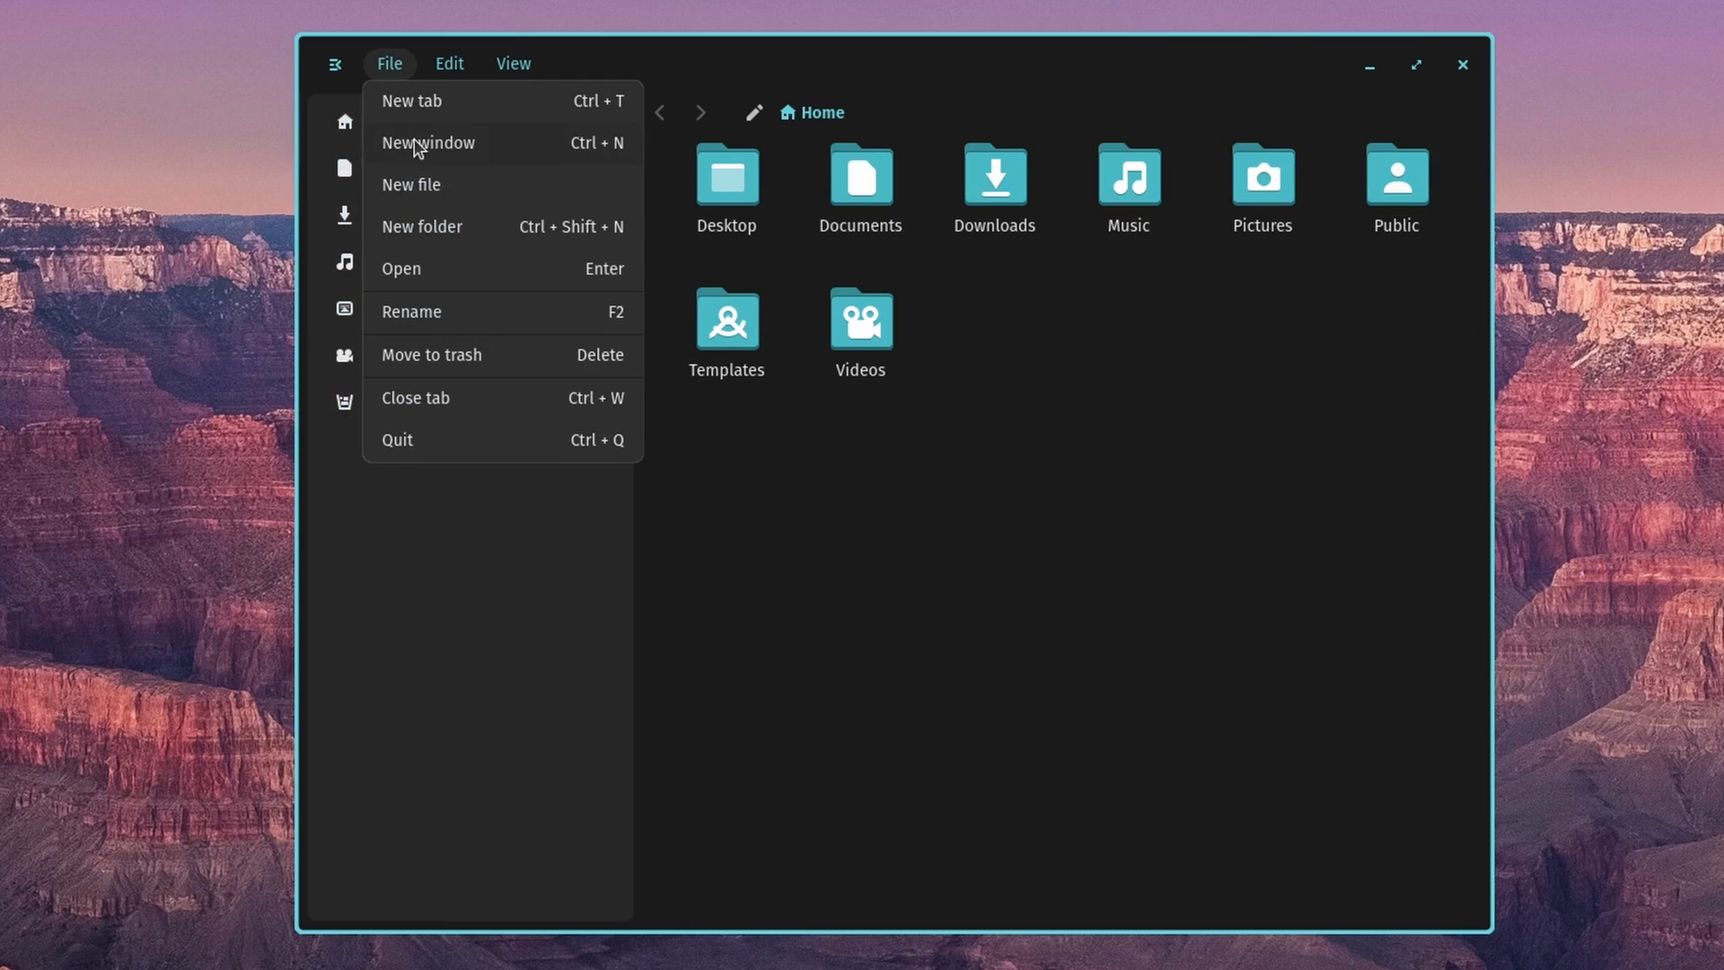
{"action": "mouse_move", "coordinate": [415, 226]}
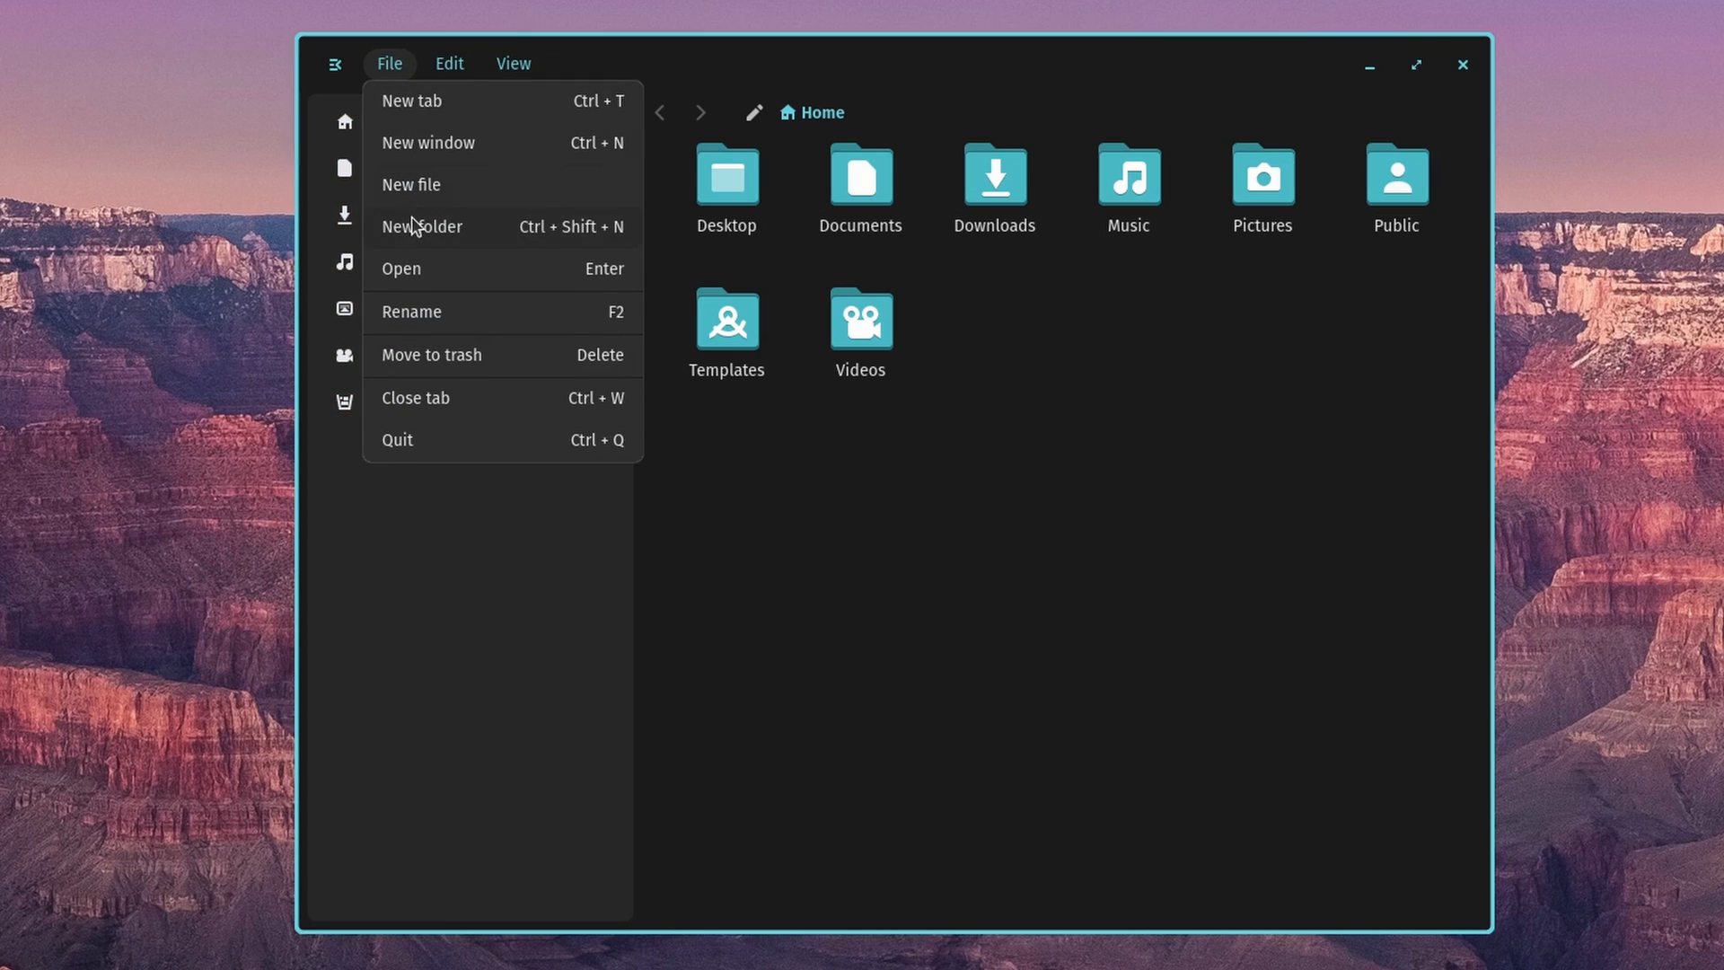
{"action": "mouse_move", "coordinate": [408, 371]}
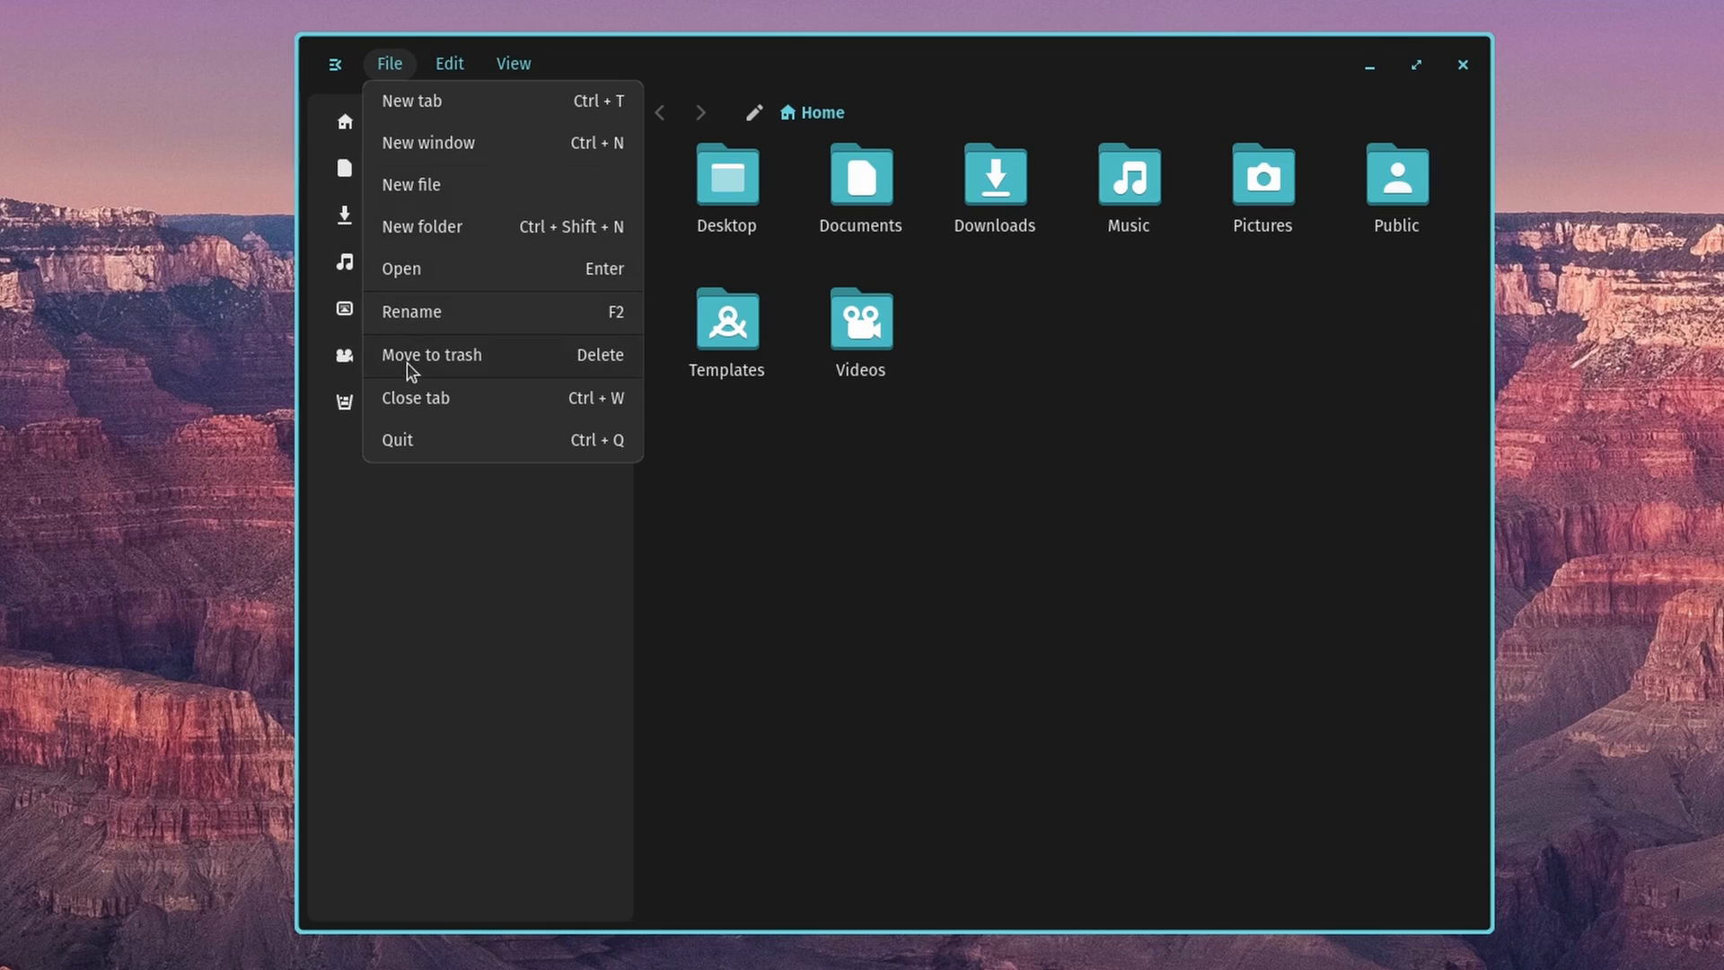
{"action": "mouse_move", "coordinate": [446, 106]}
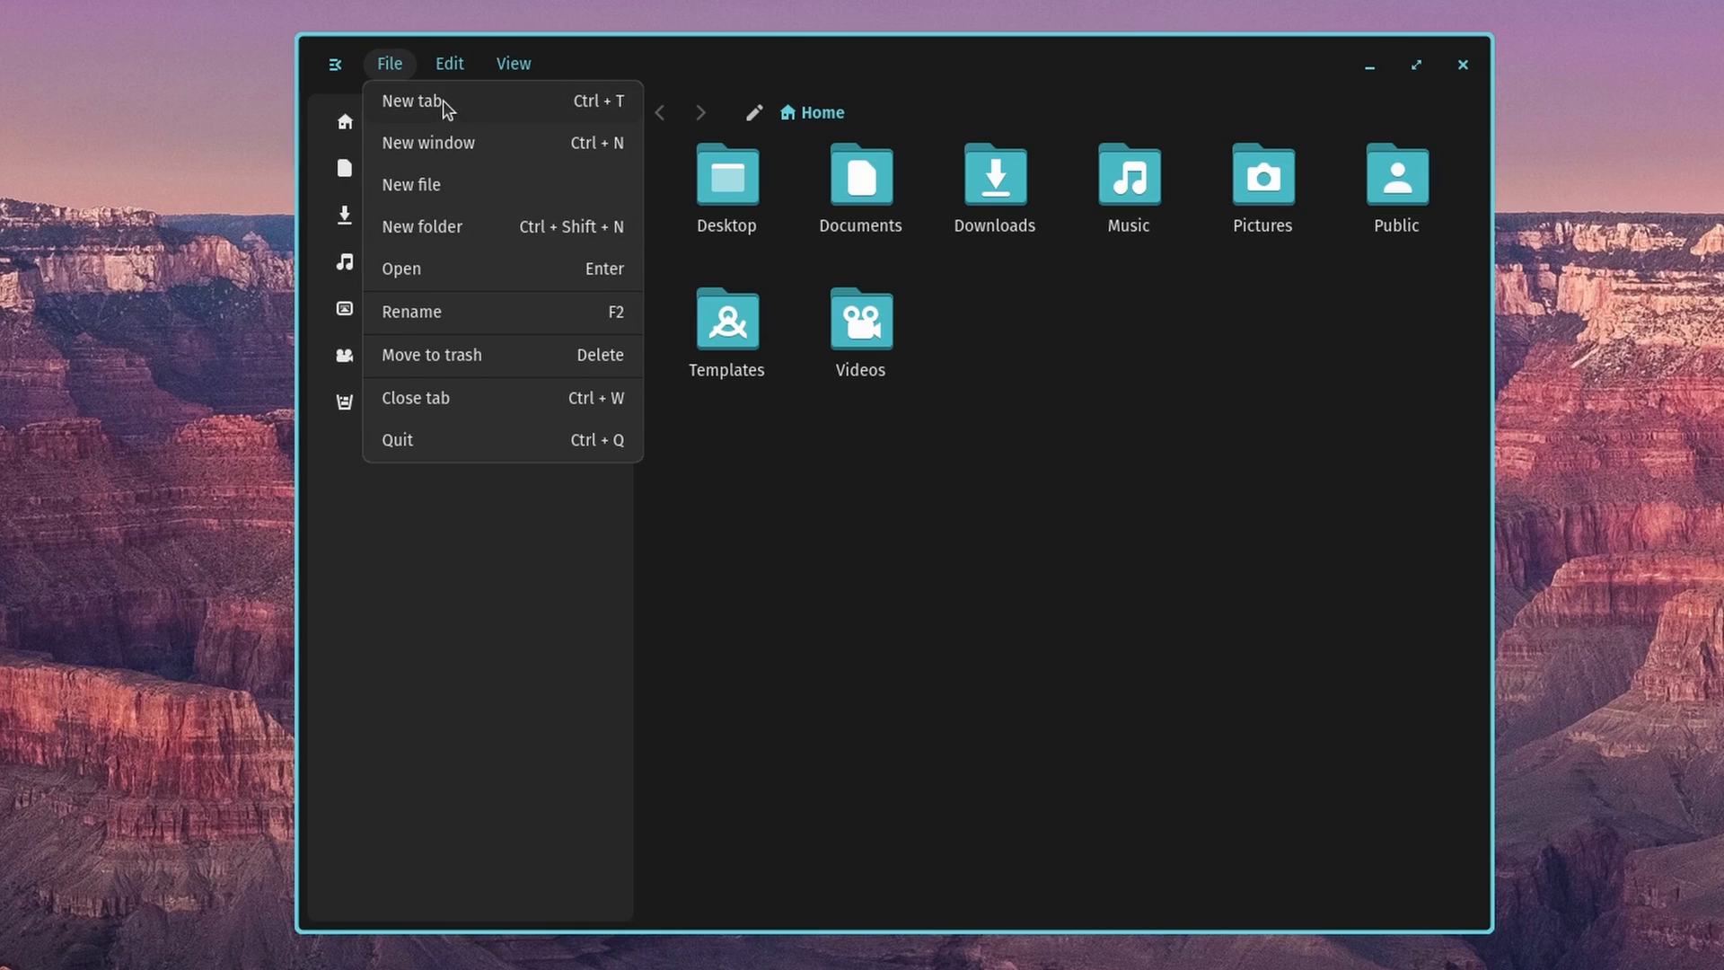
{"action": "left_click", "coordinate": [411, 100]}
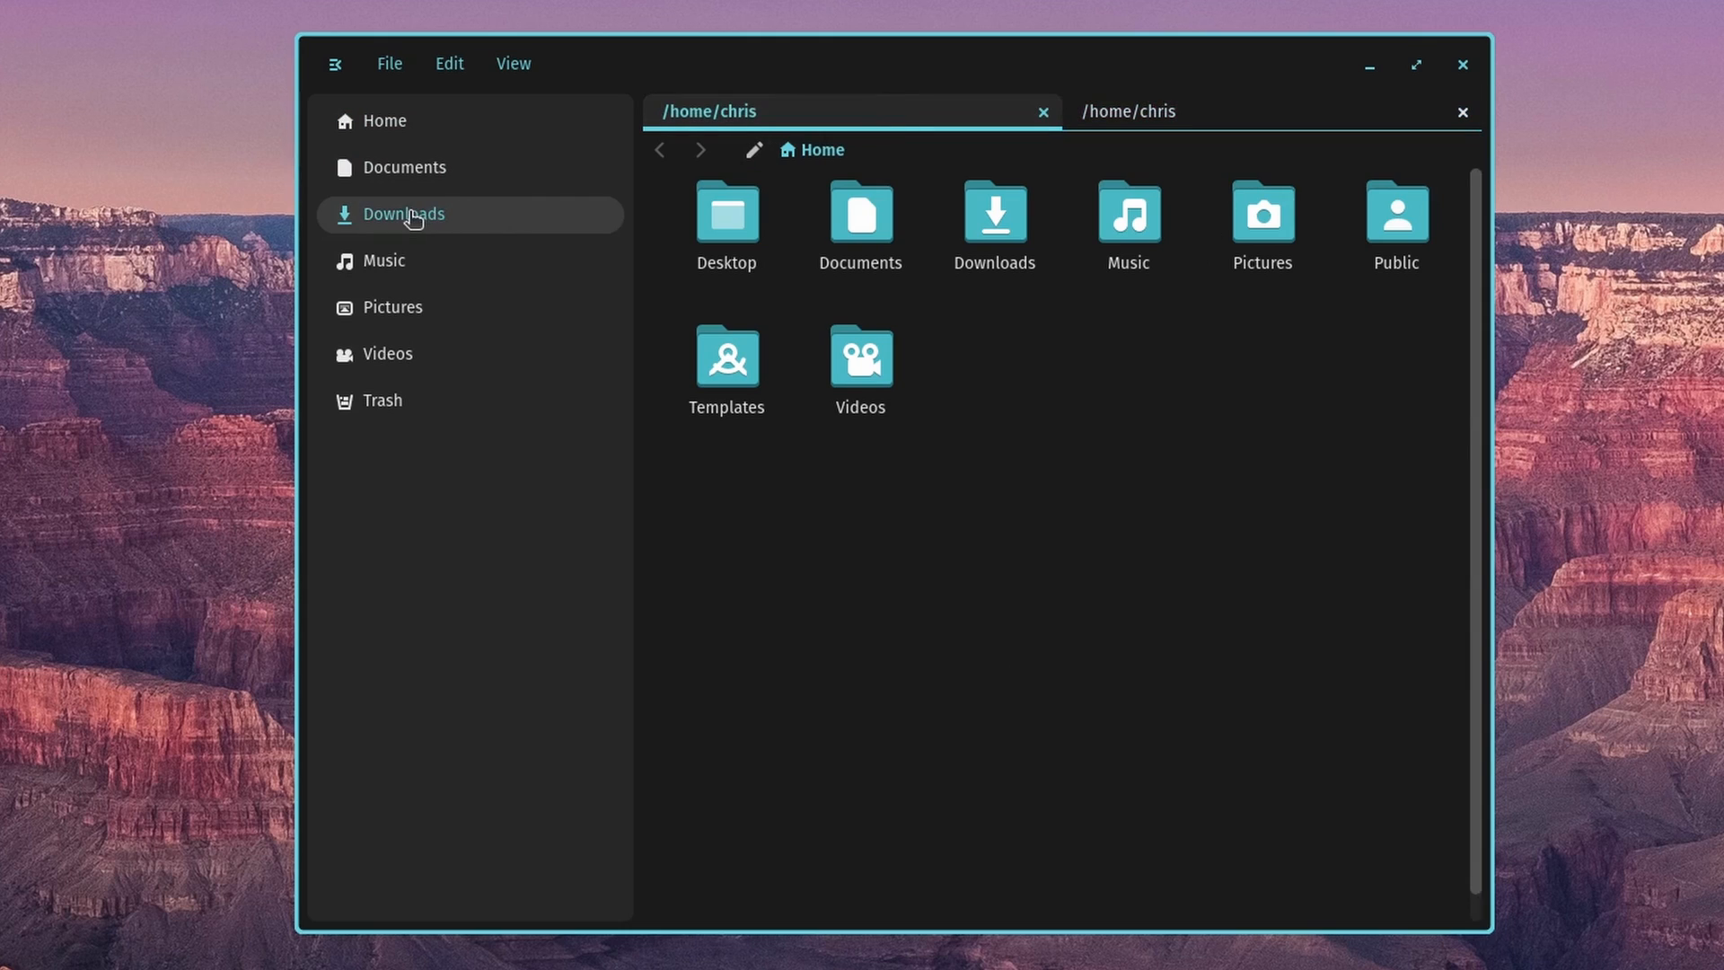
{"action": "double_click", "coordinate": [1126, 219]}
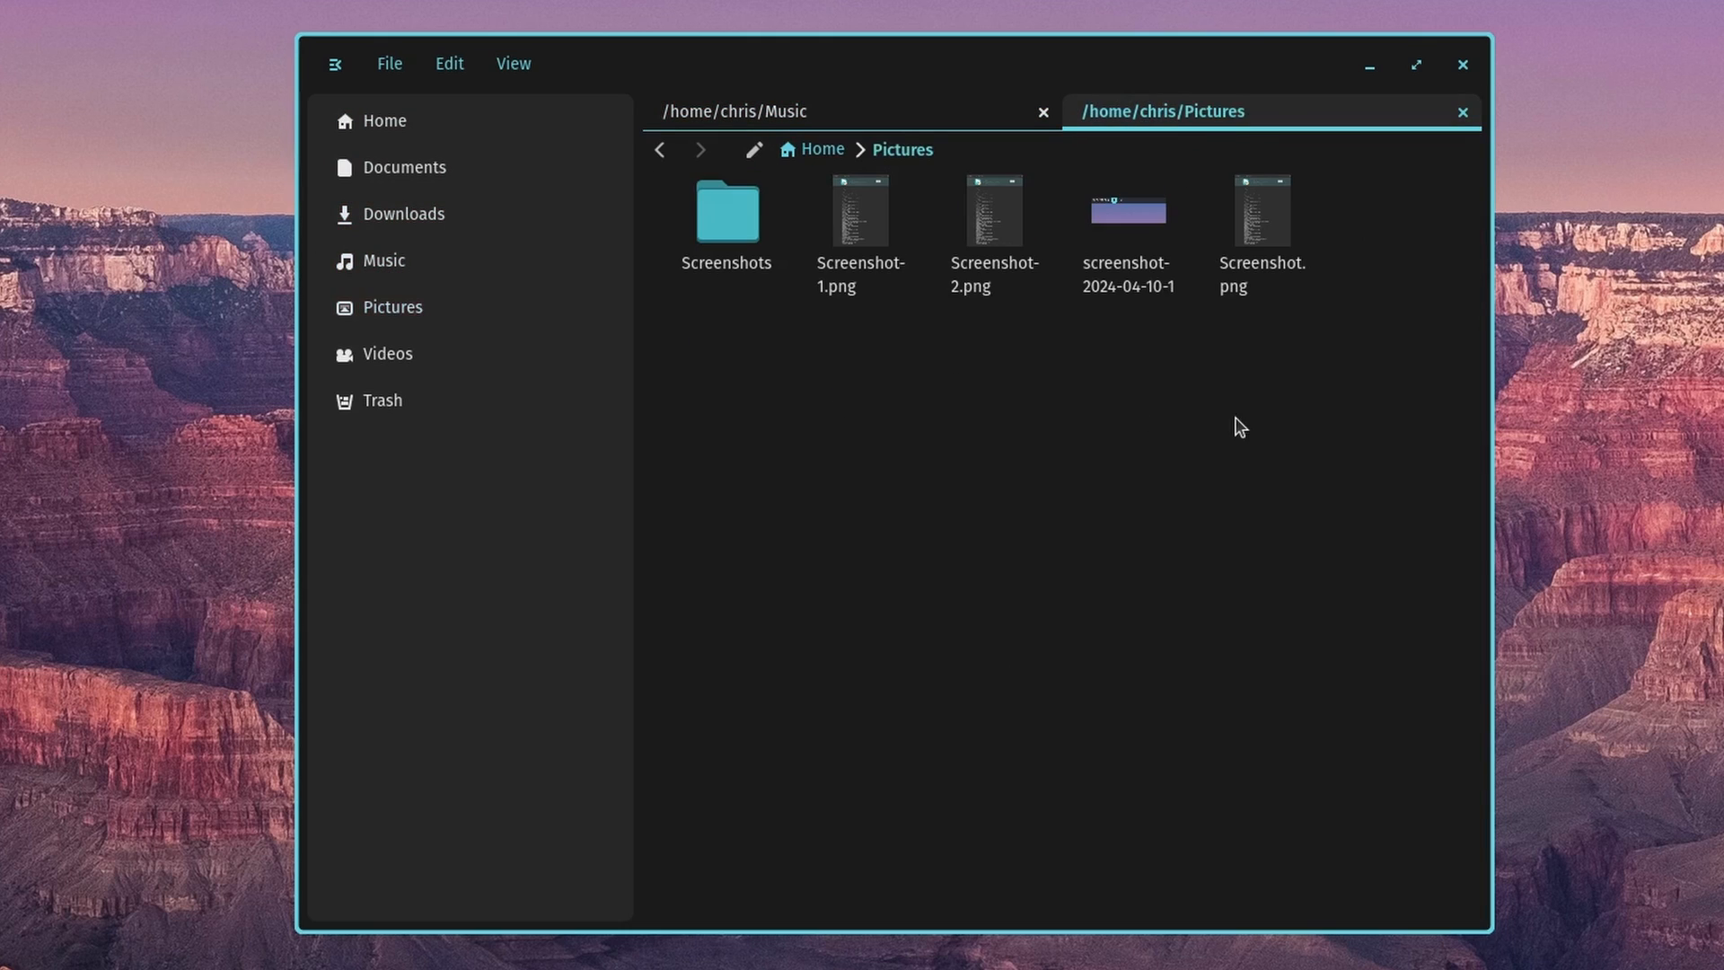
{"action": "left_click", "coordinate": [390, 62]}
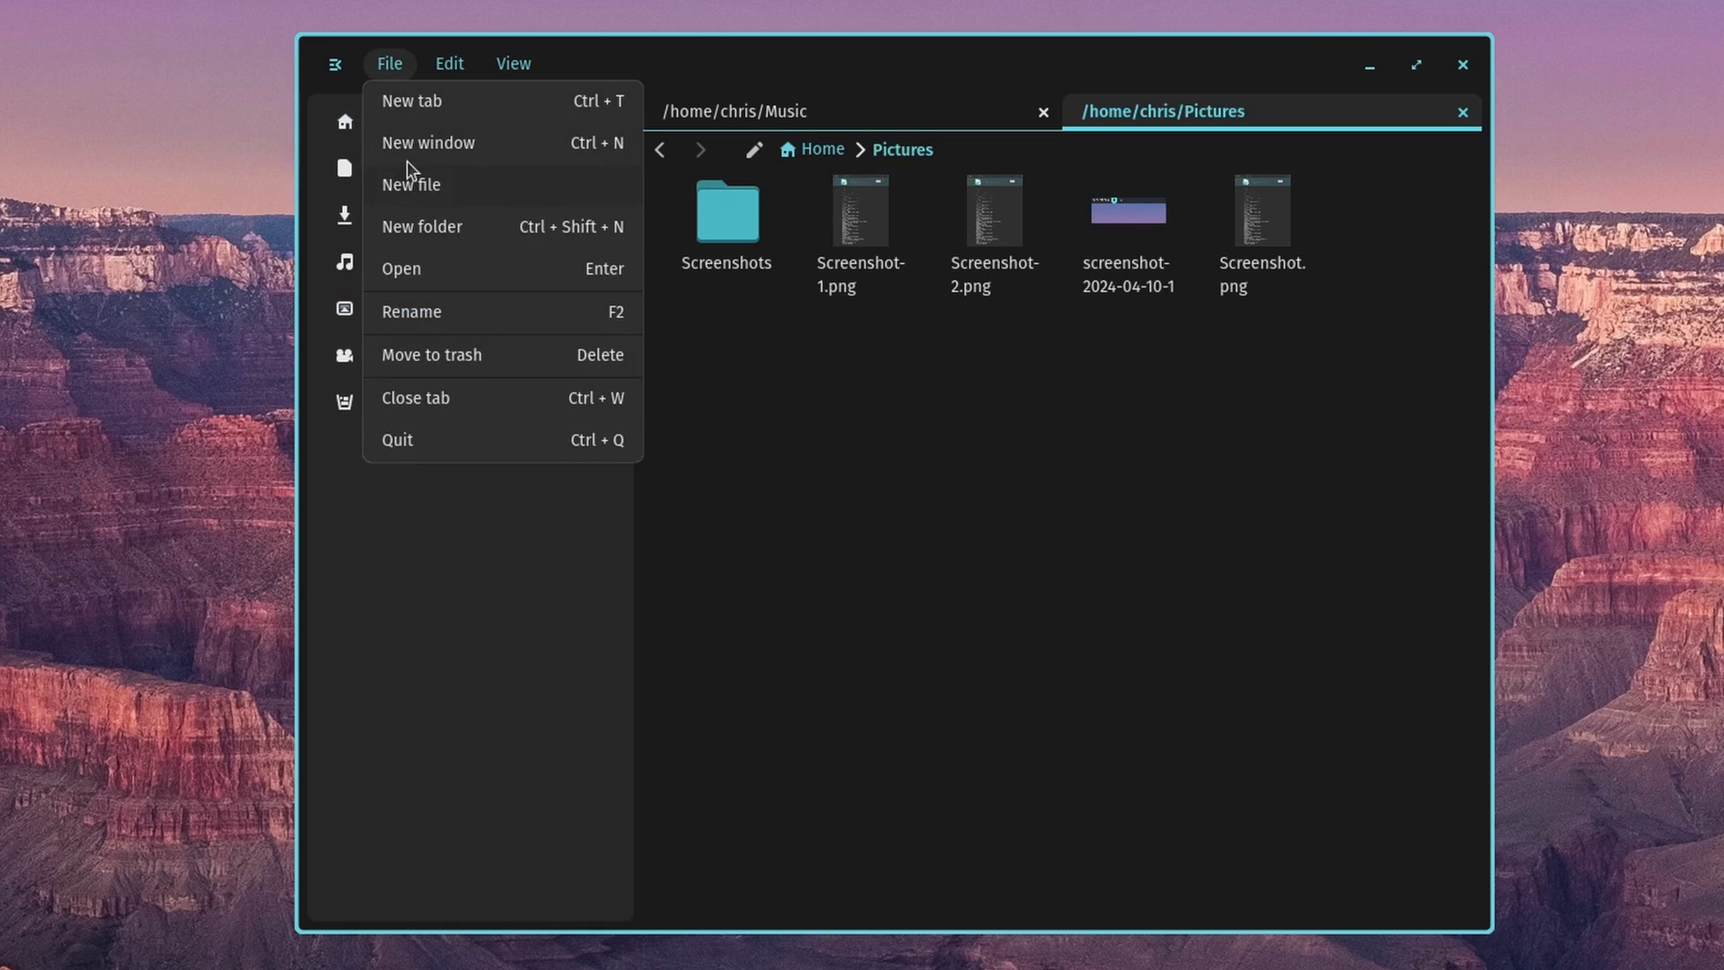
{"action": "left_click", "coordinate": [411, 101]}
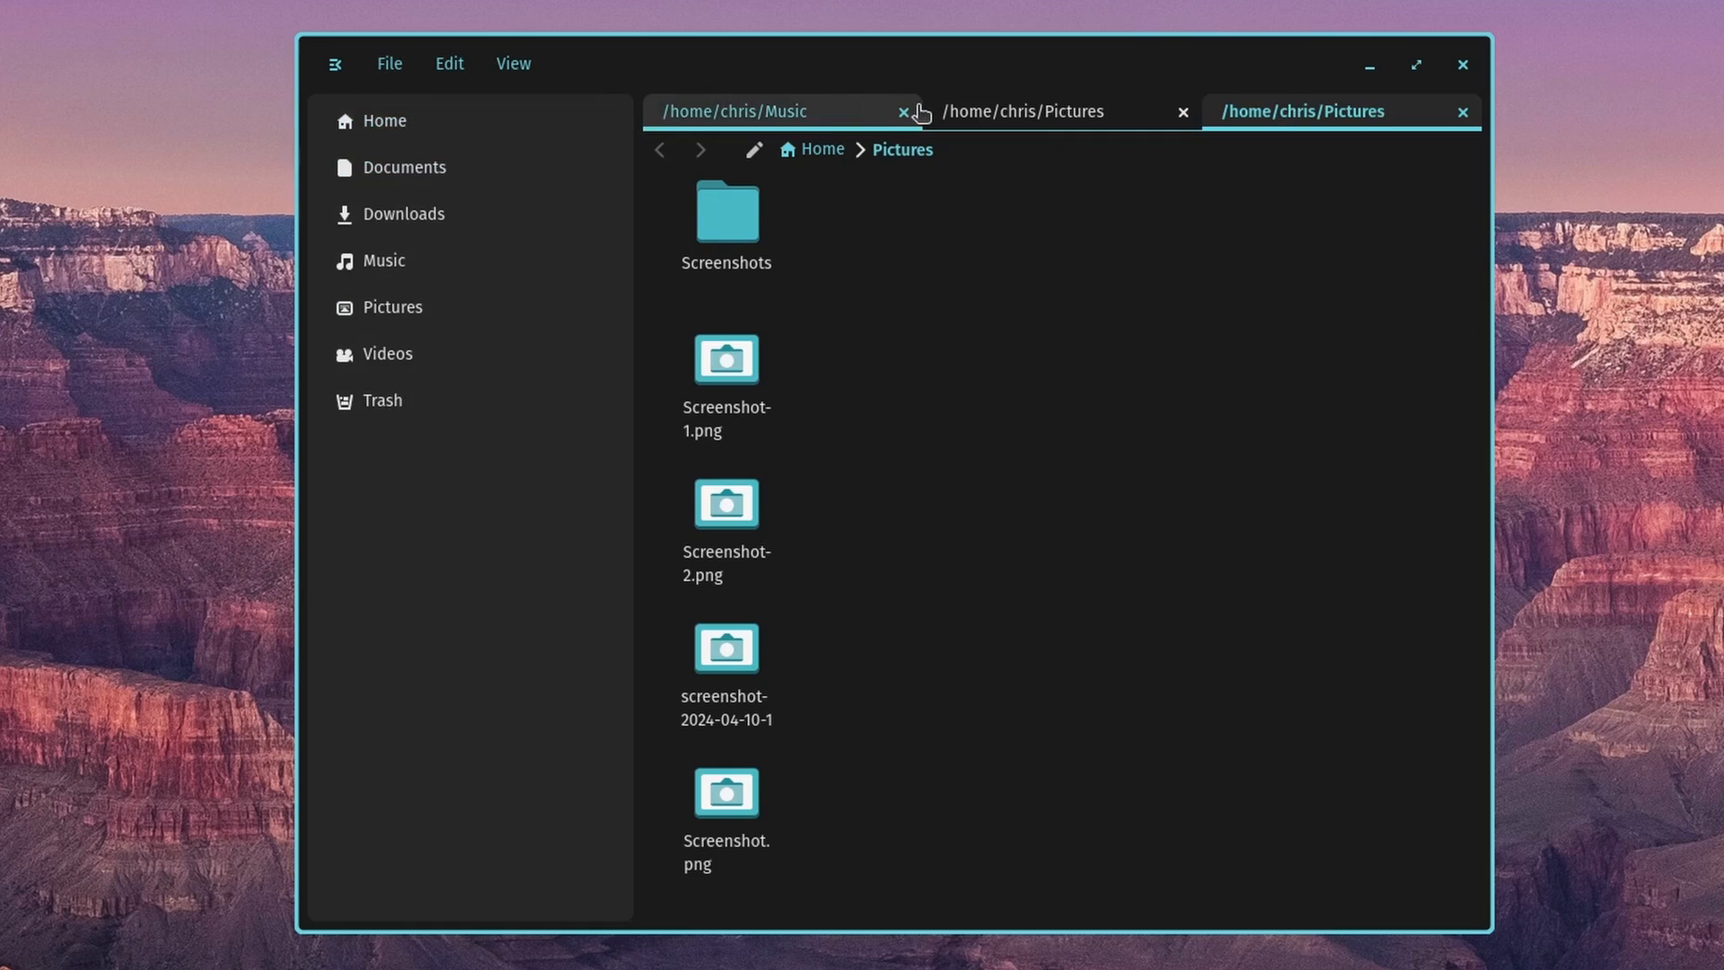
{"action": "left_click", "coordinate": [1462, 111]}
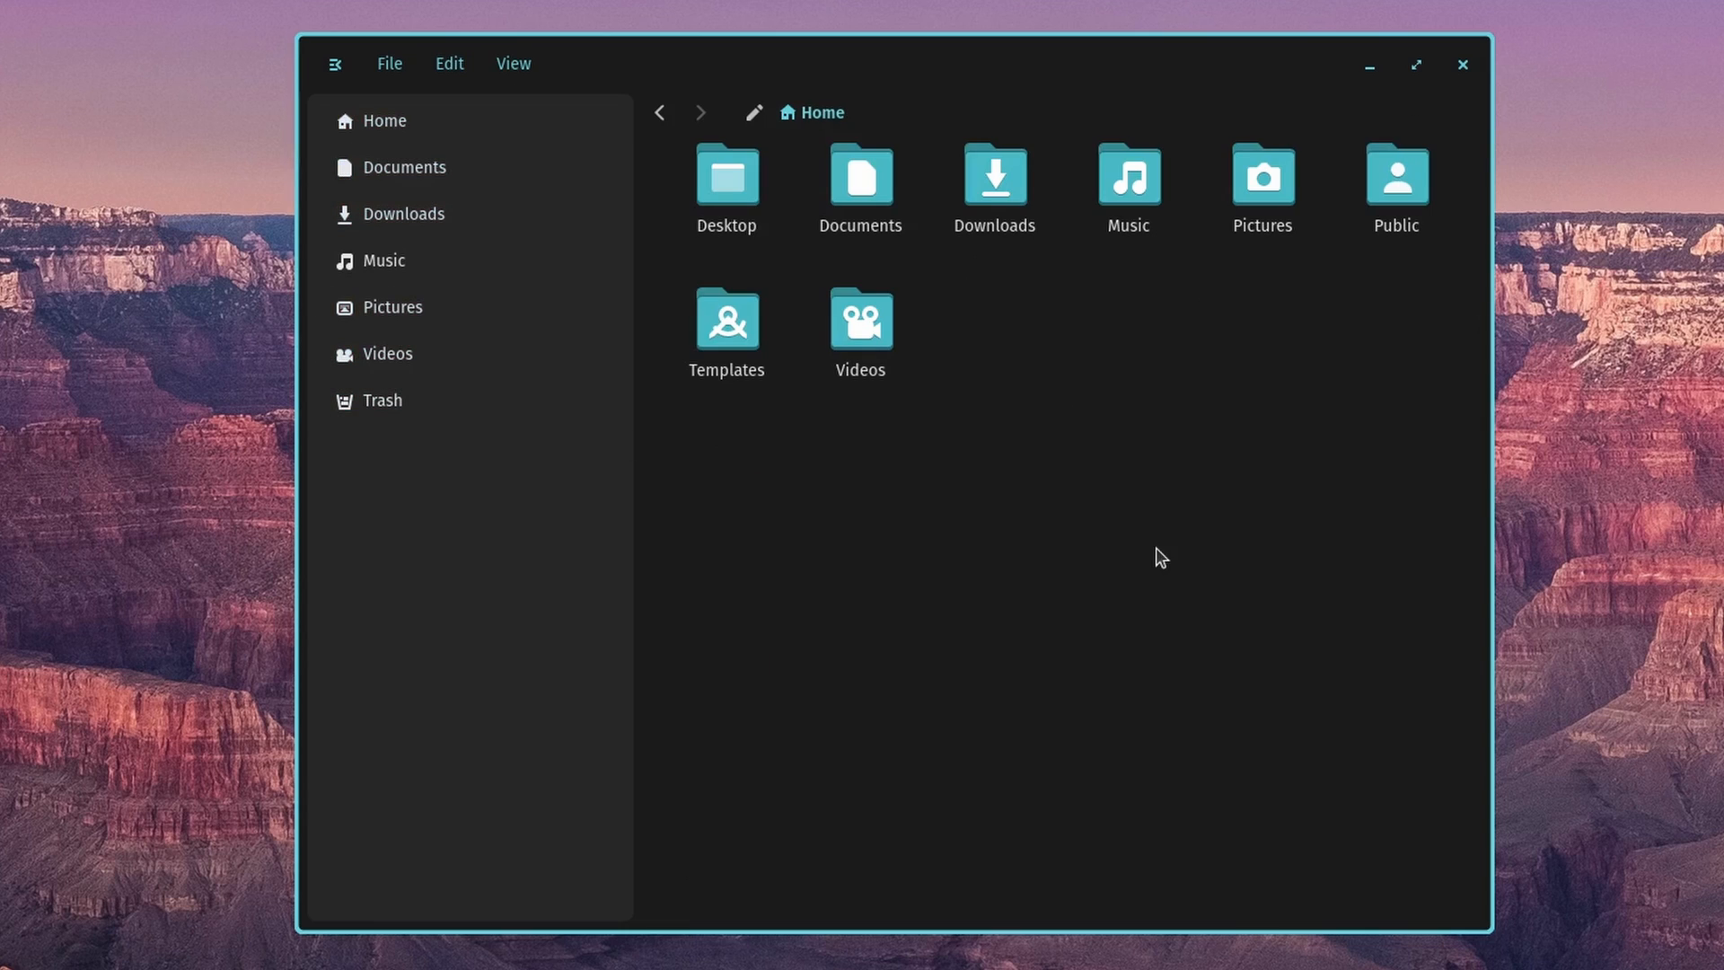
{"action": "left_click", "coordinate": [390, 63]}
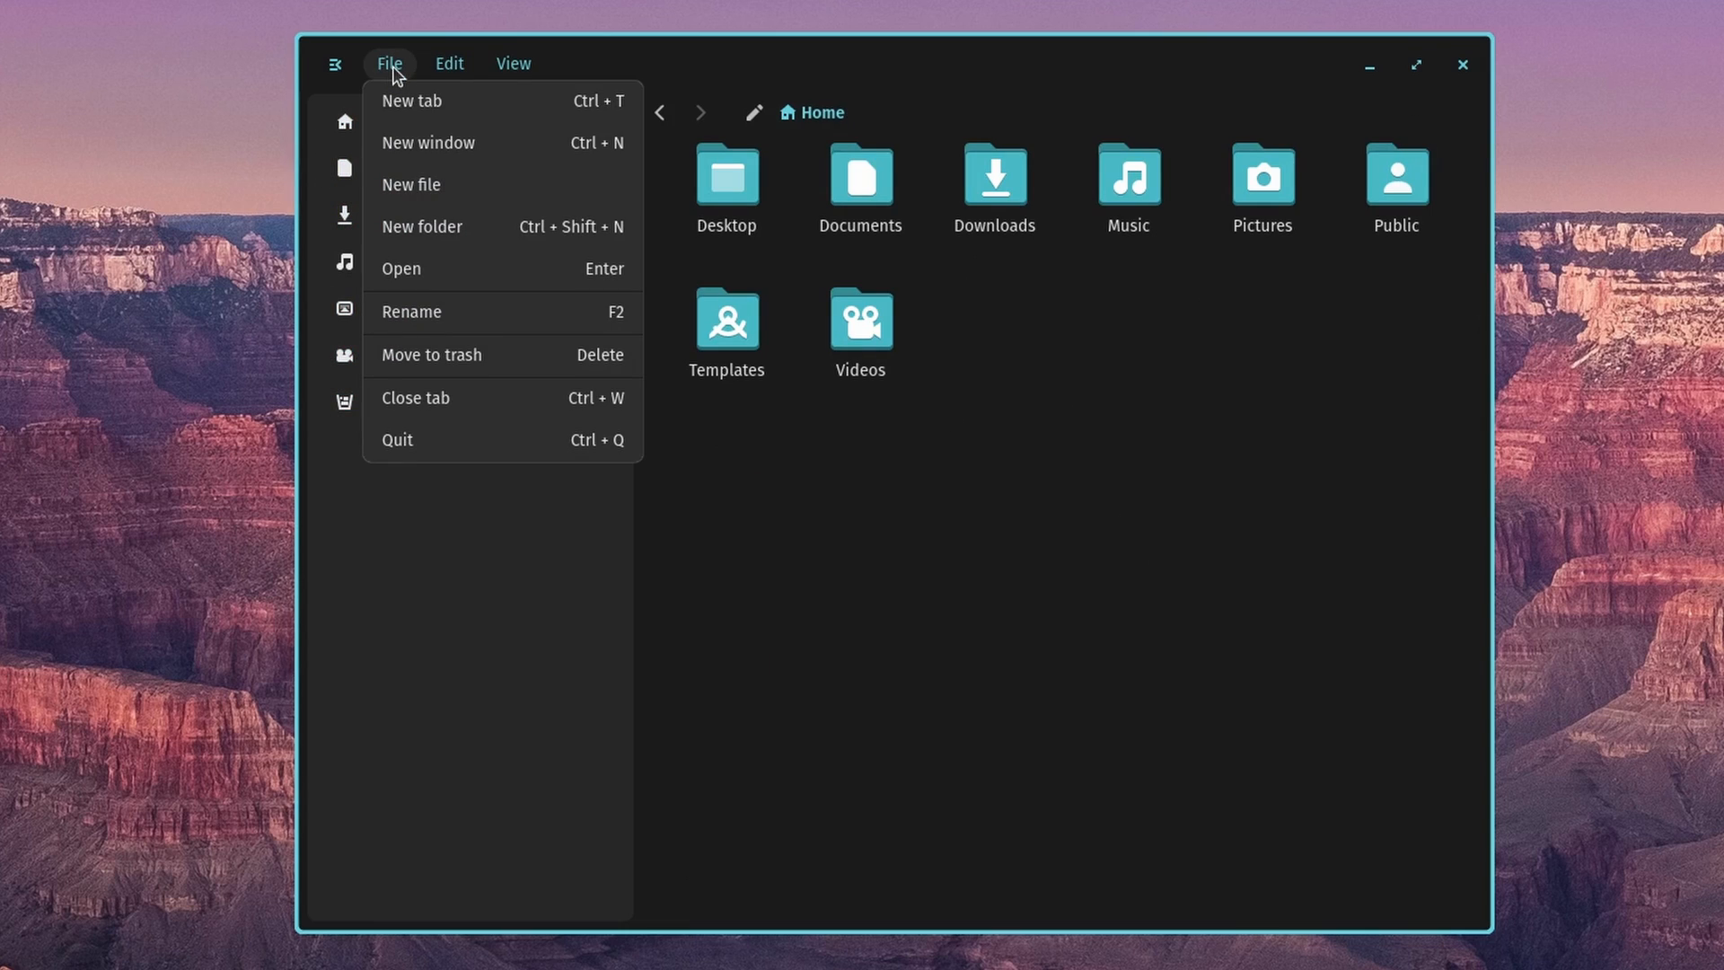
{"action": "left_click", "coordinate": [447, 63]}
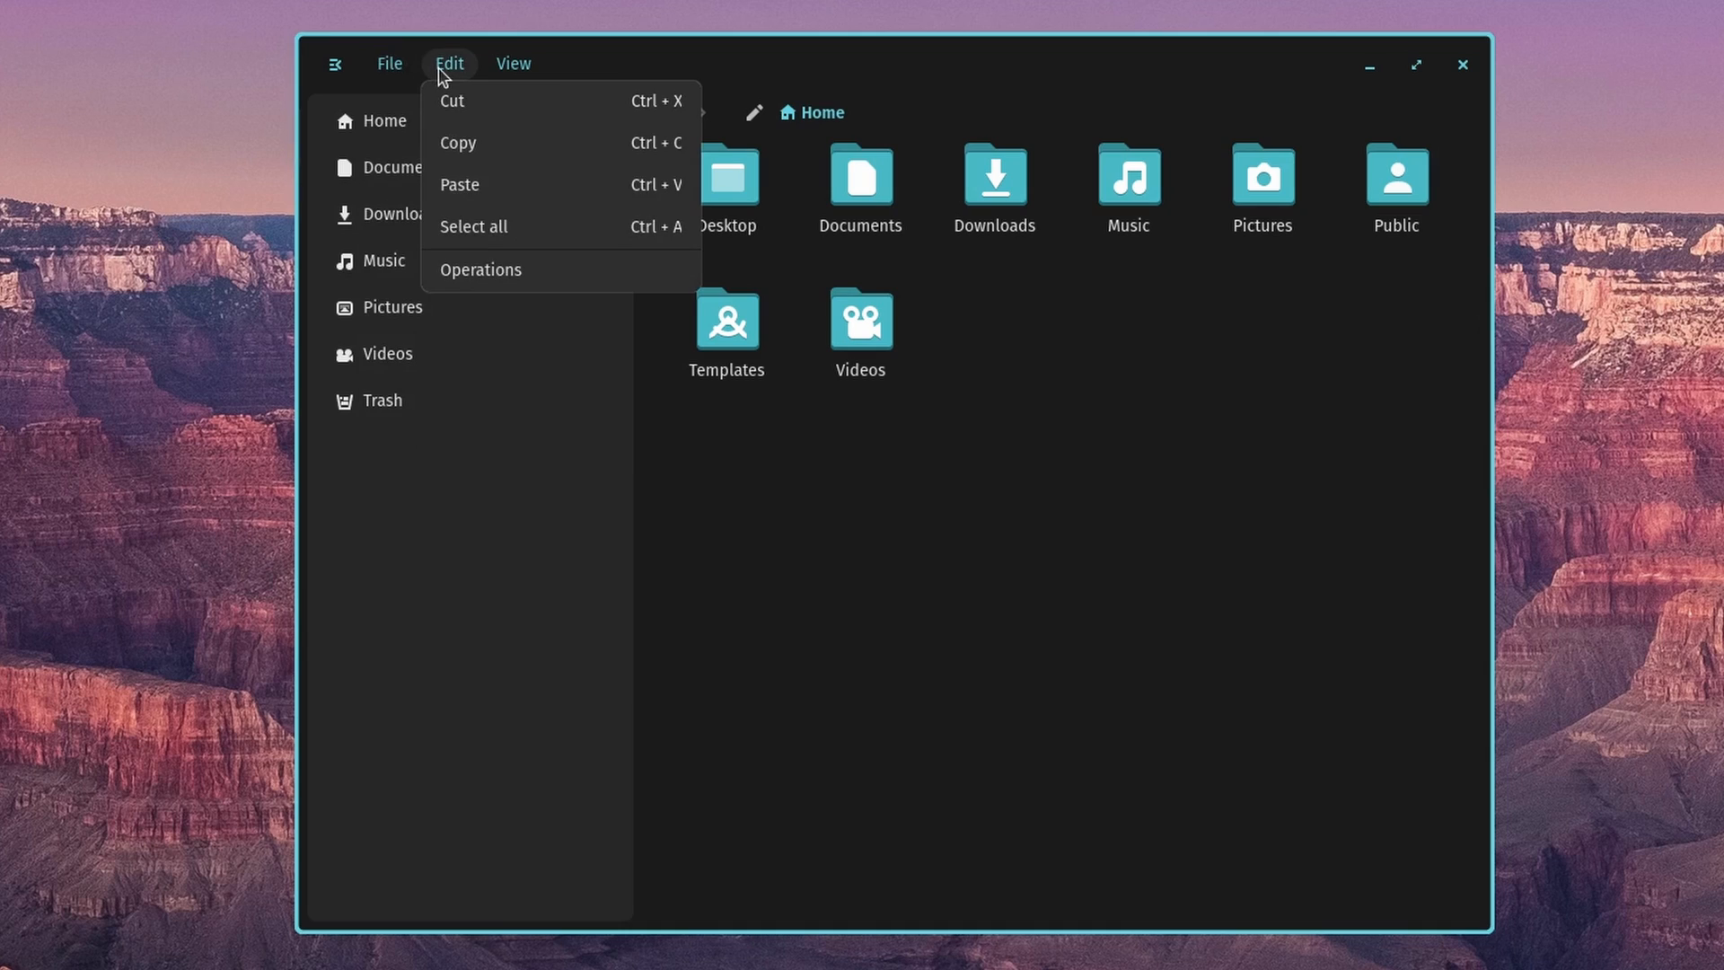
{"action": "mouse_move", "coordinate": [531, 212]}
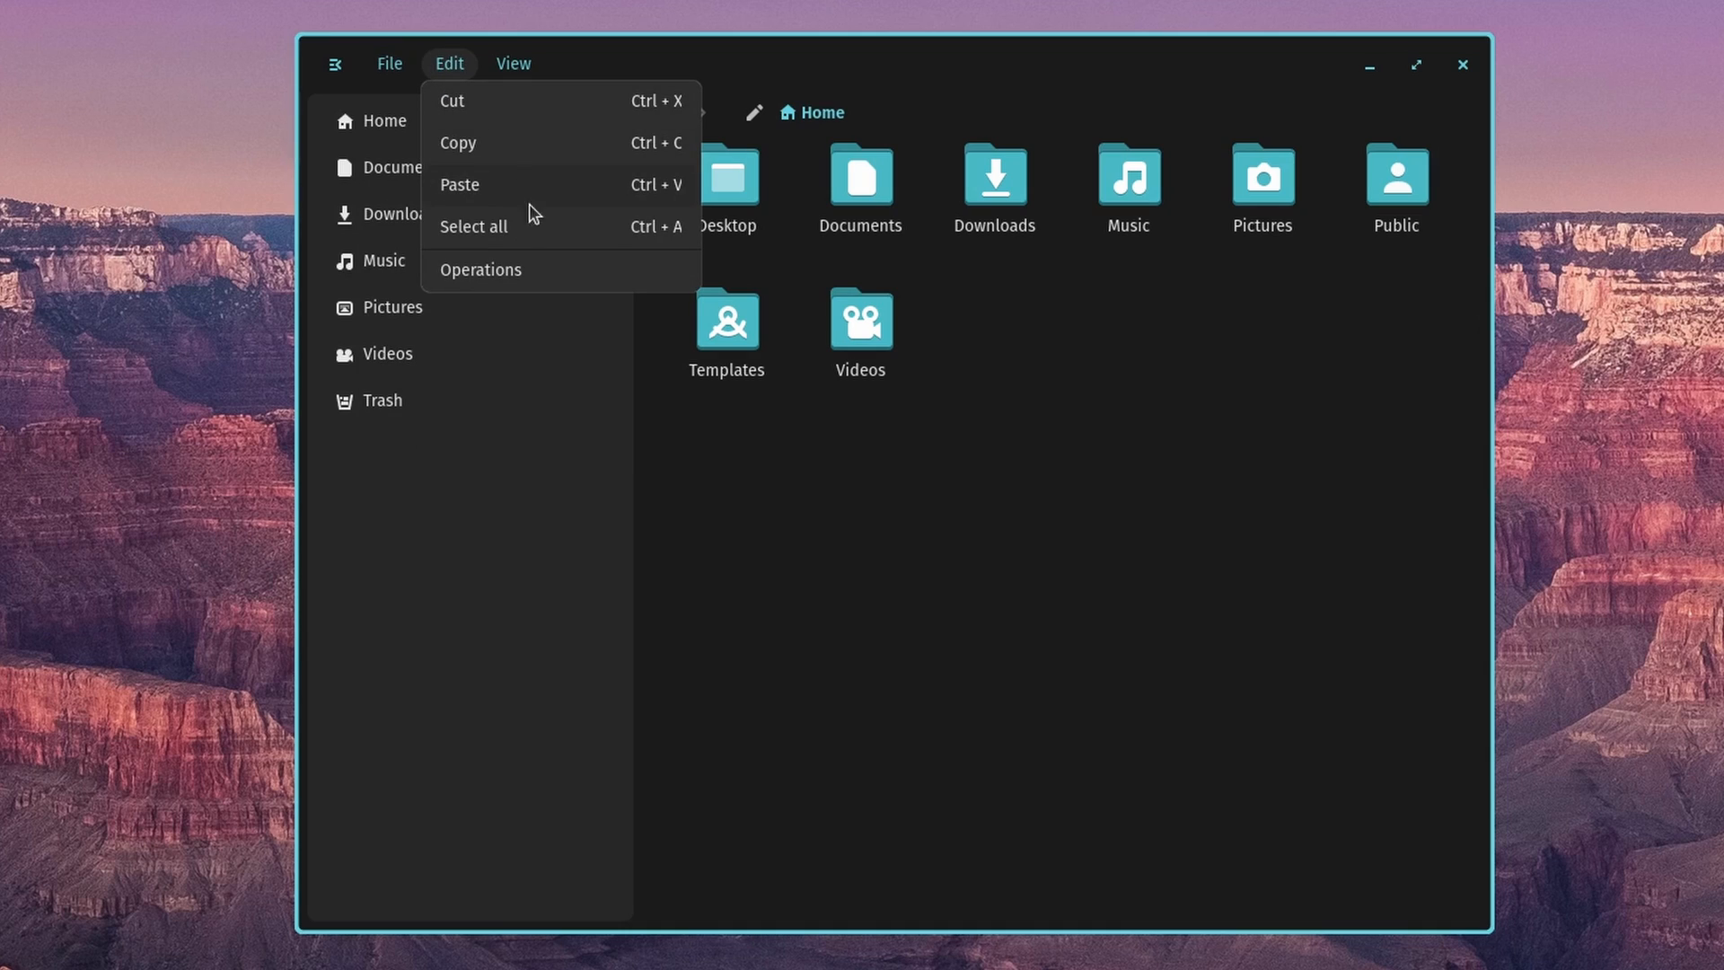
{"action": "left_click", "coordinate": [479, 270]}
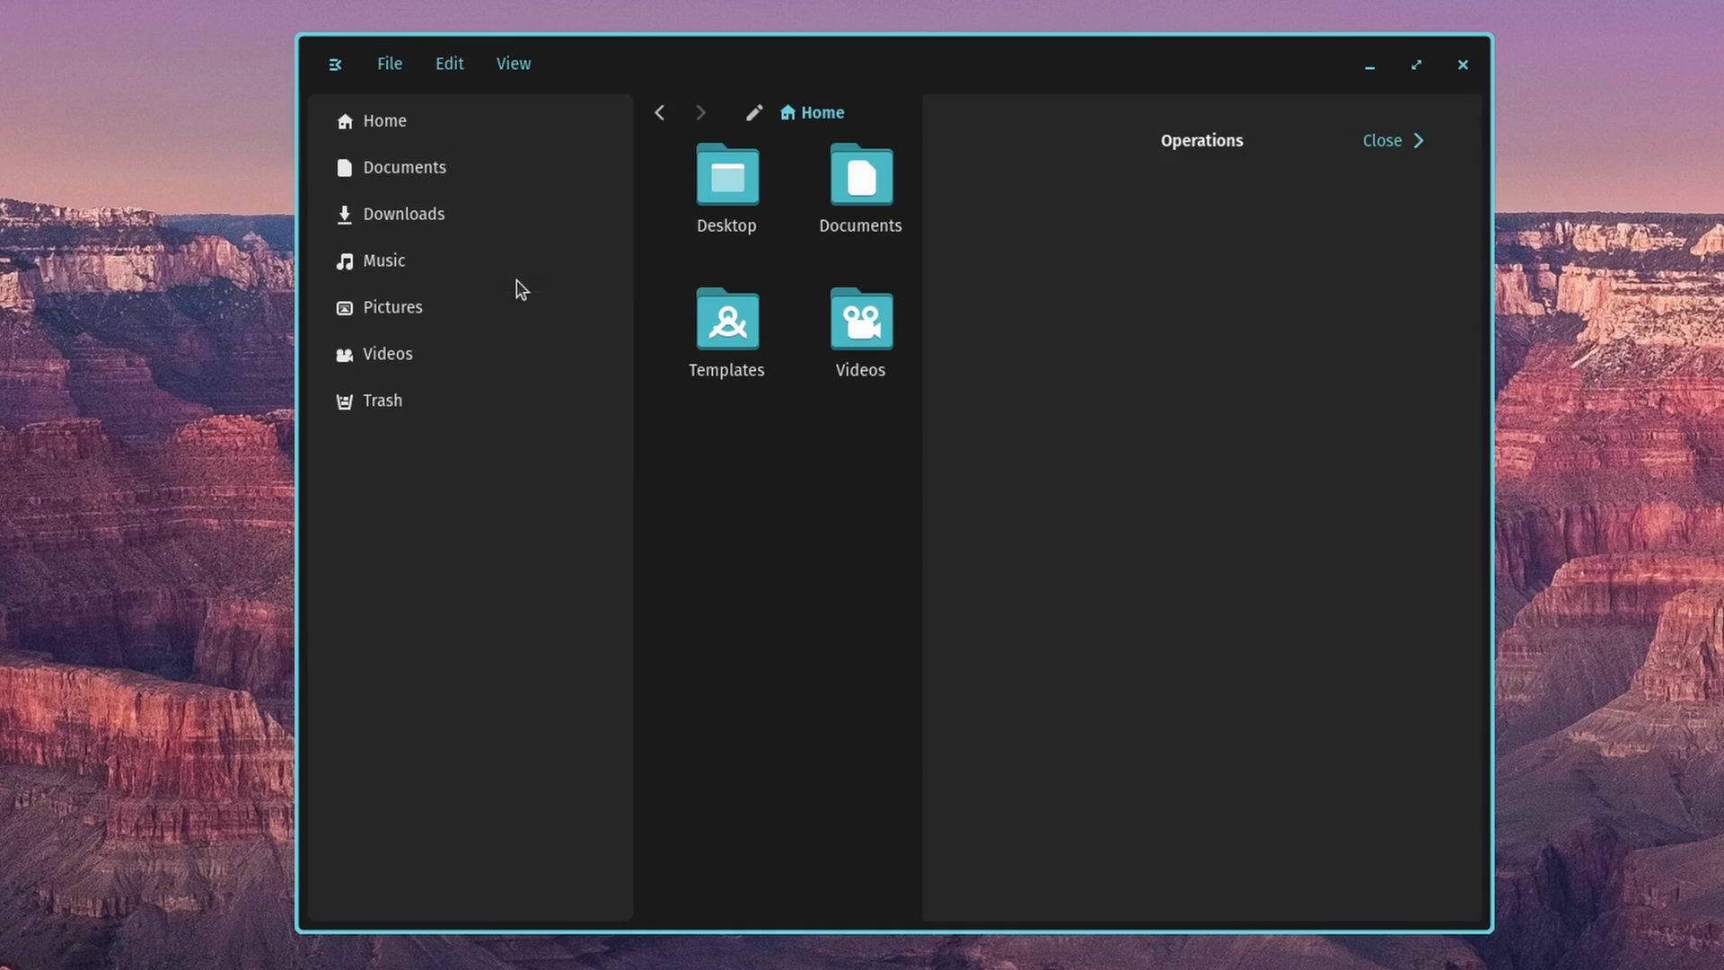
{"action": "mouse_move", "coordinate": [1379, 650]}
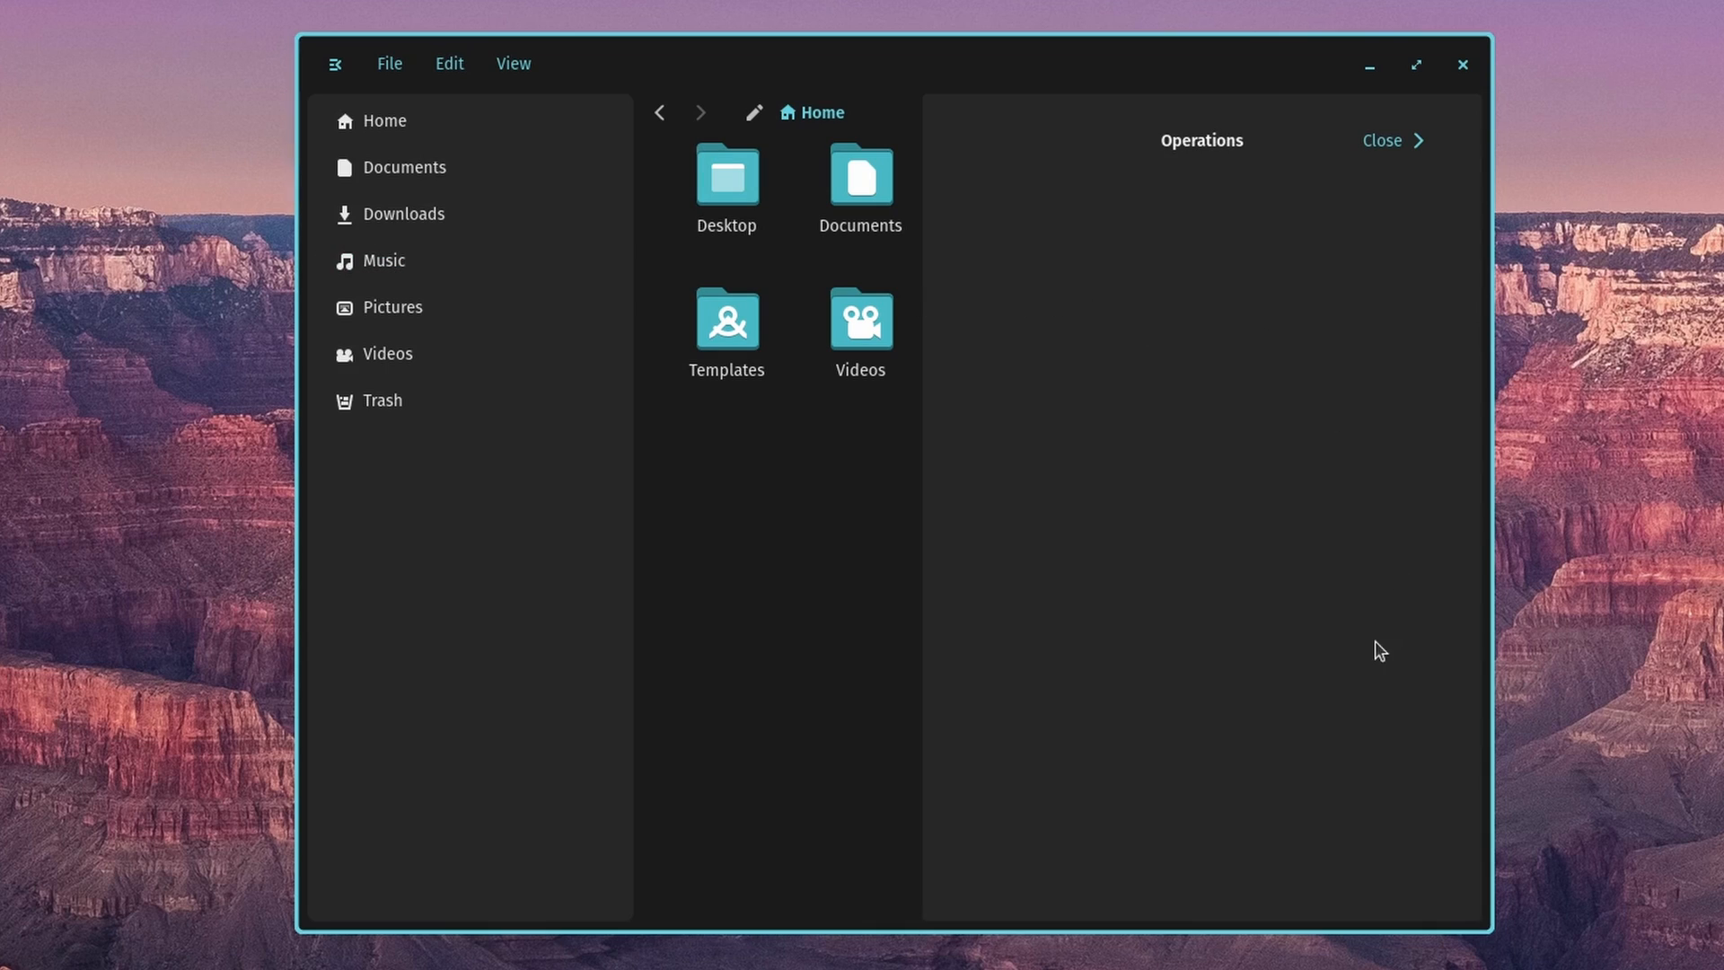
{"action": "mouse_move", "coordinate": [1196, 410]}
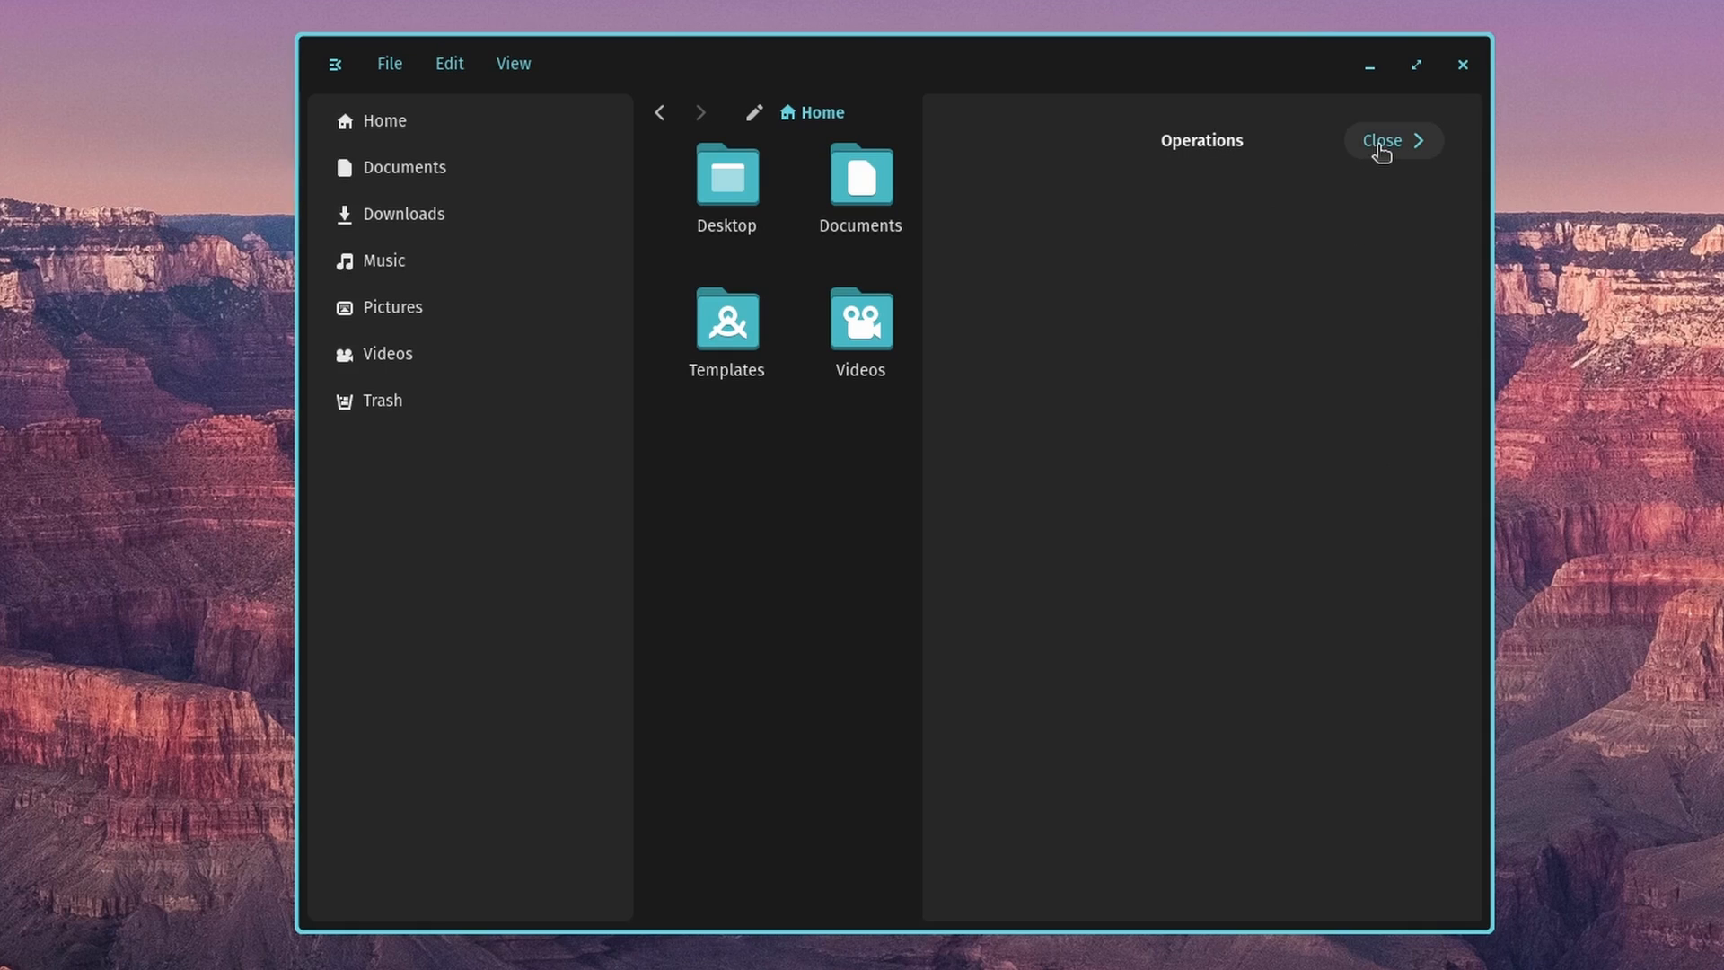
{"action": "left_click", "coordinate": [449, 63]}
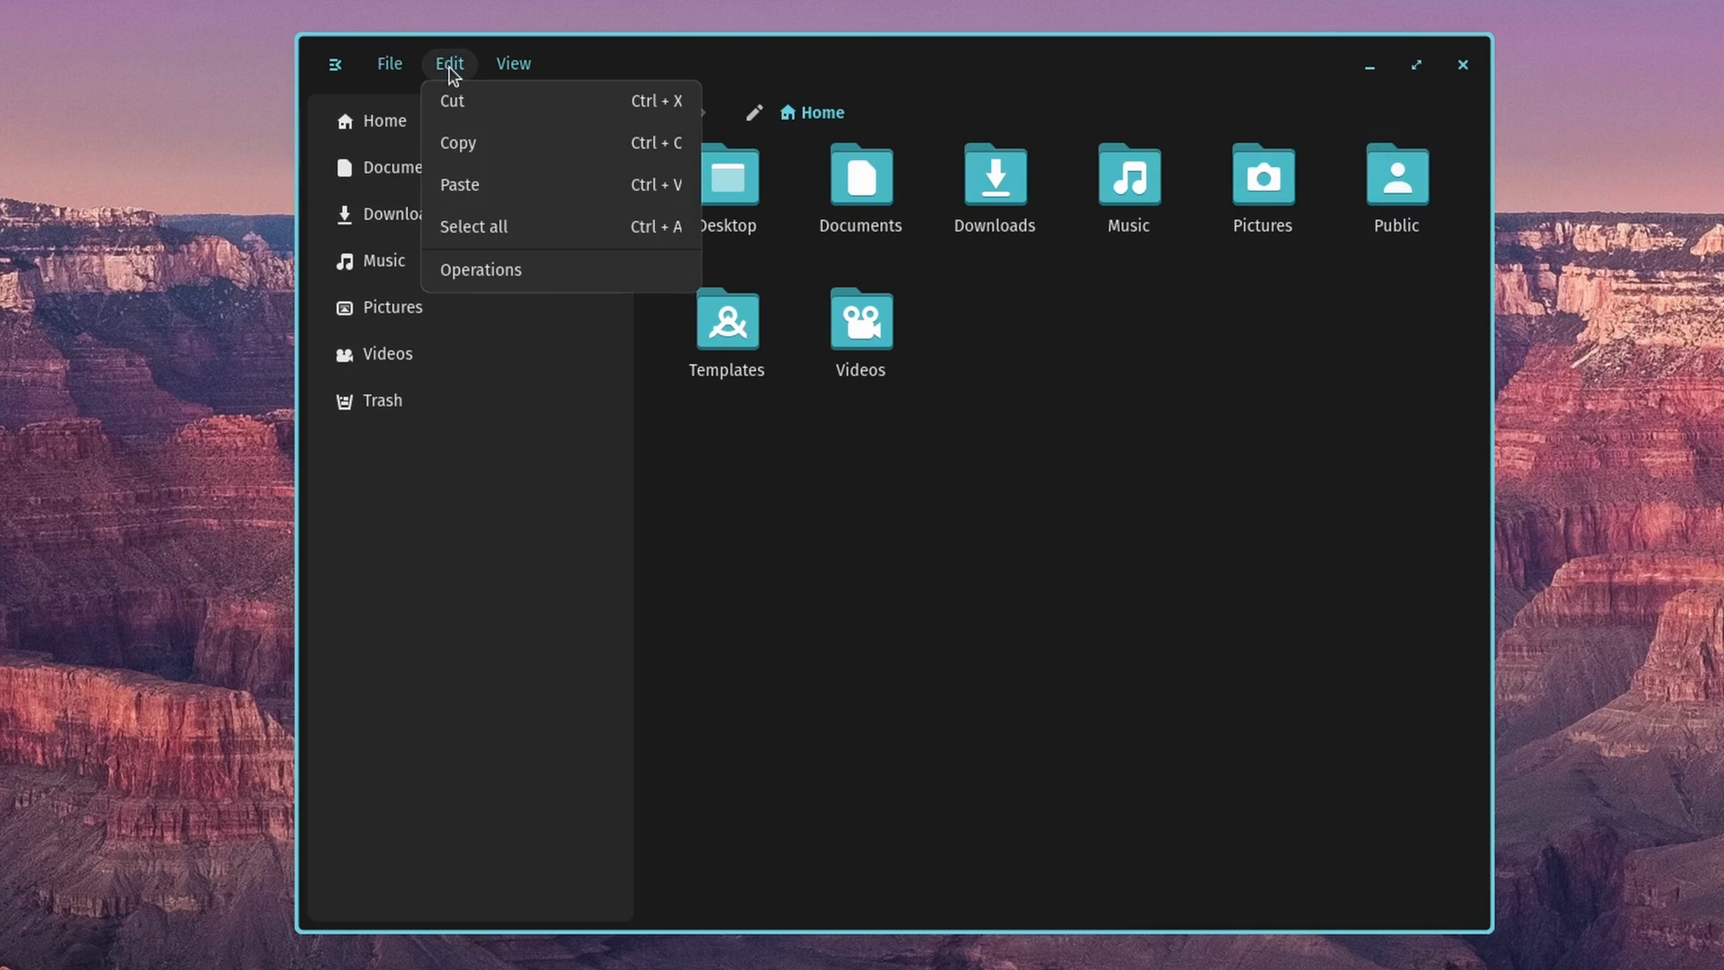
- Switch the Home folder to list view with dates and item counts, leaving the View menu open
{"action": "left_click", "coordinate": [512, 63]}
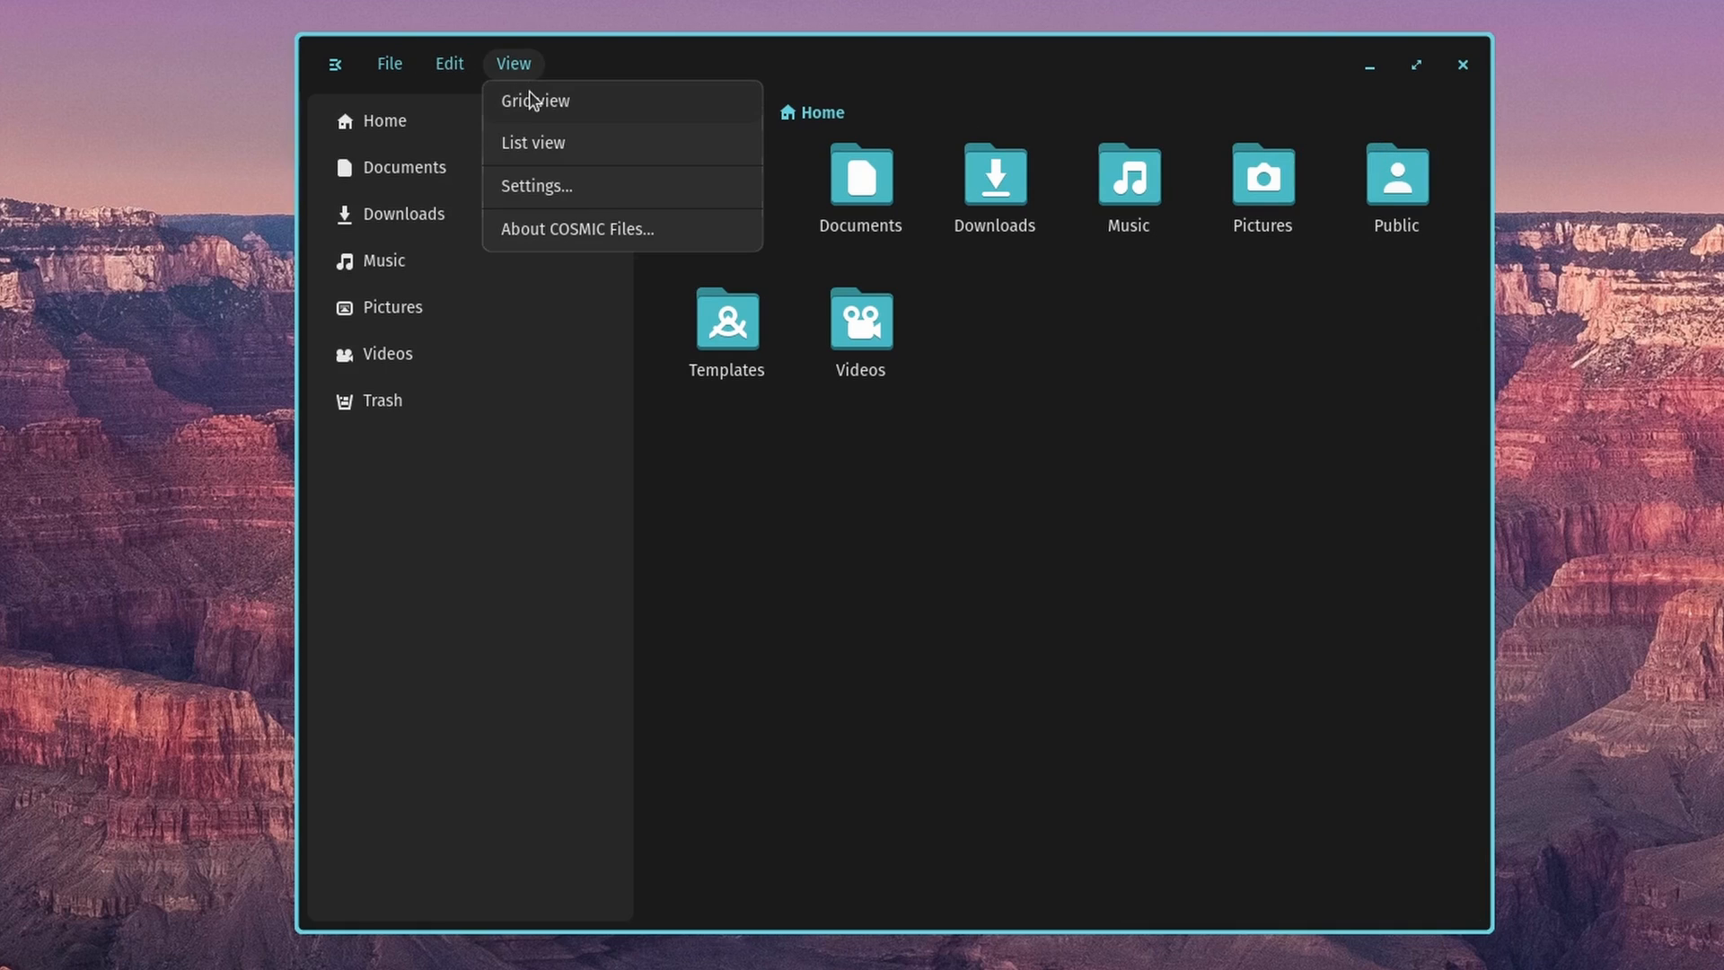
{"action": "mouse_move", "coordinate": [508, 104]}
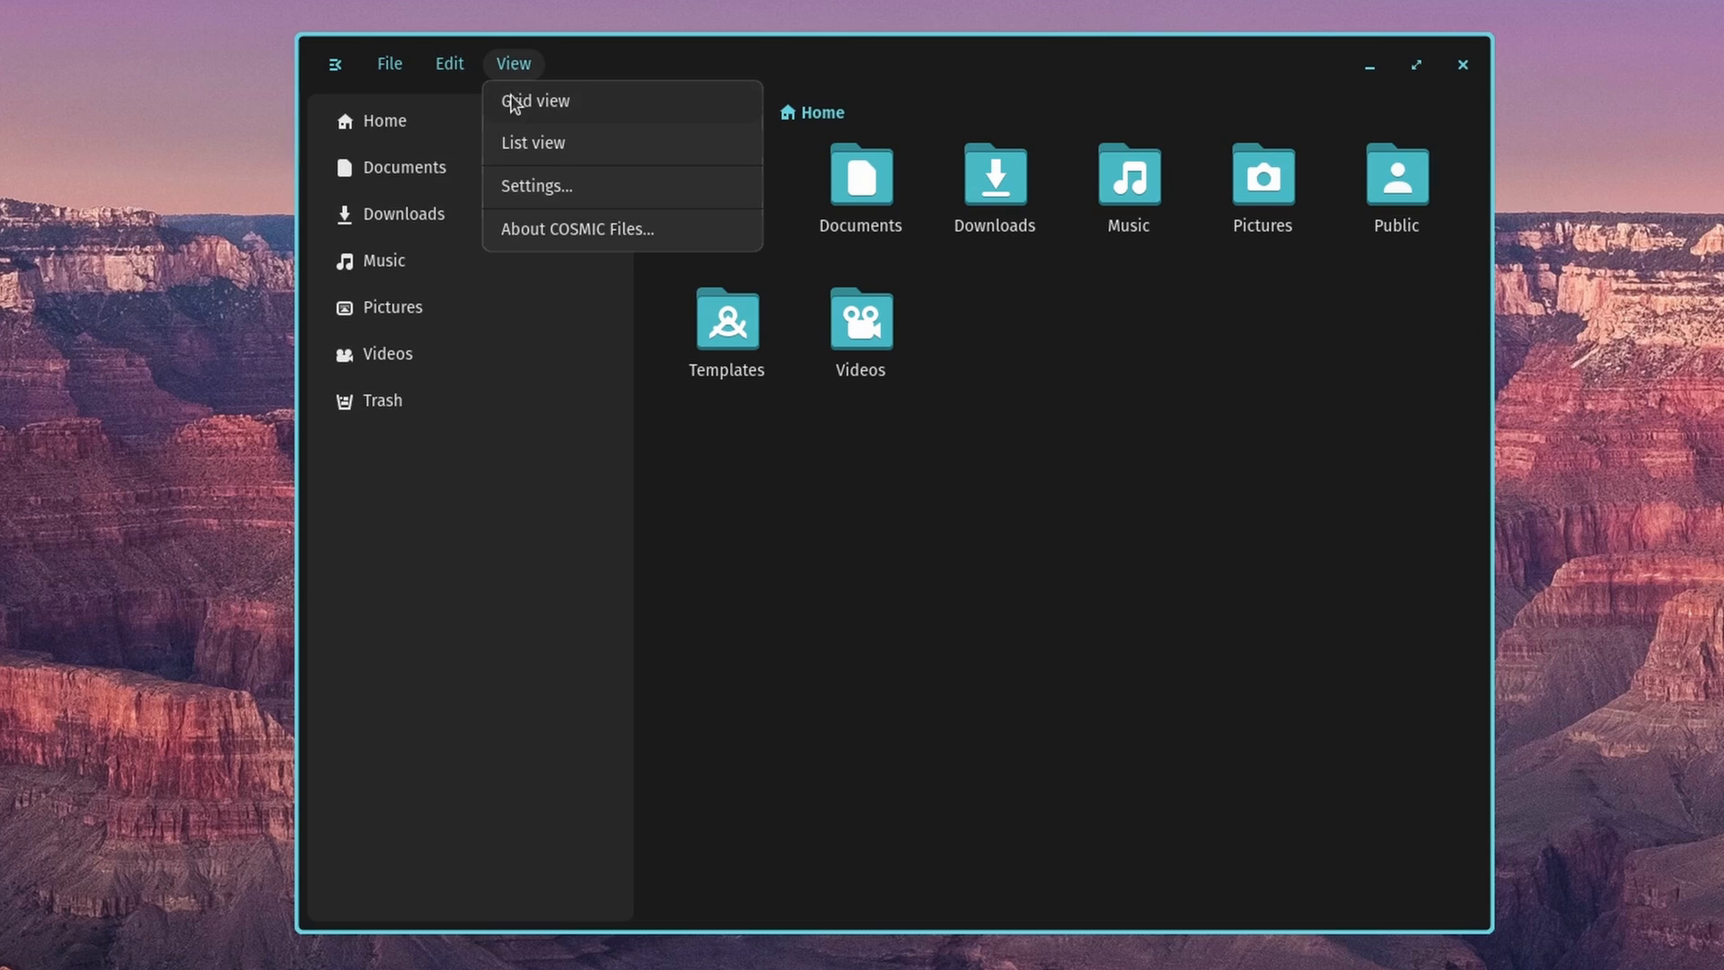
{"action": "left_click", "coordinate": [531, 142]}
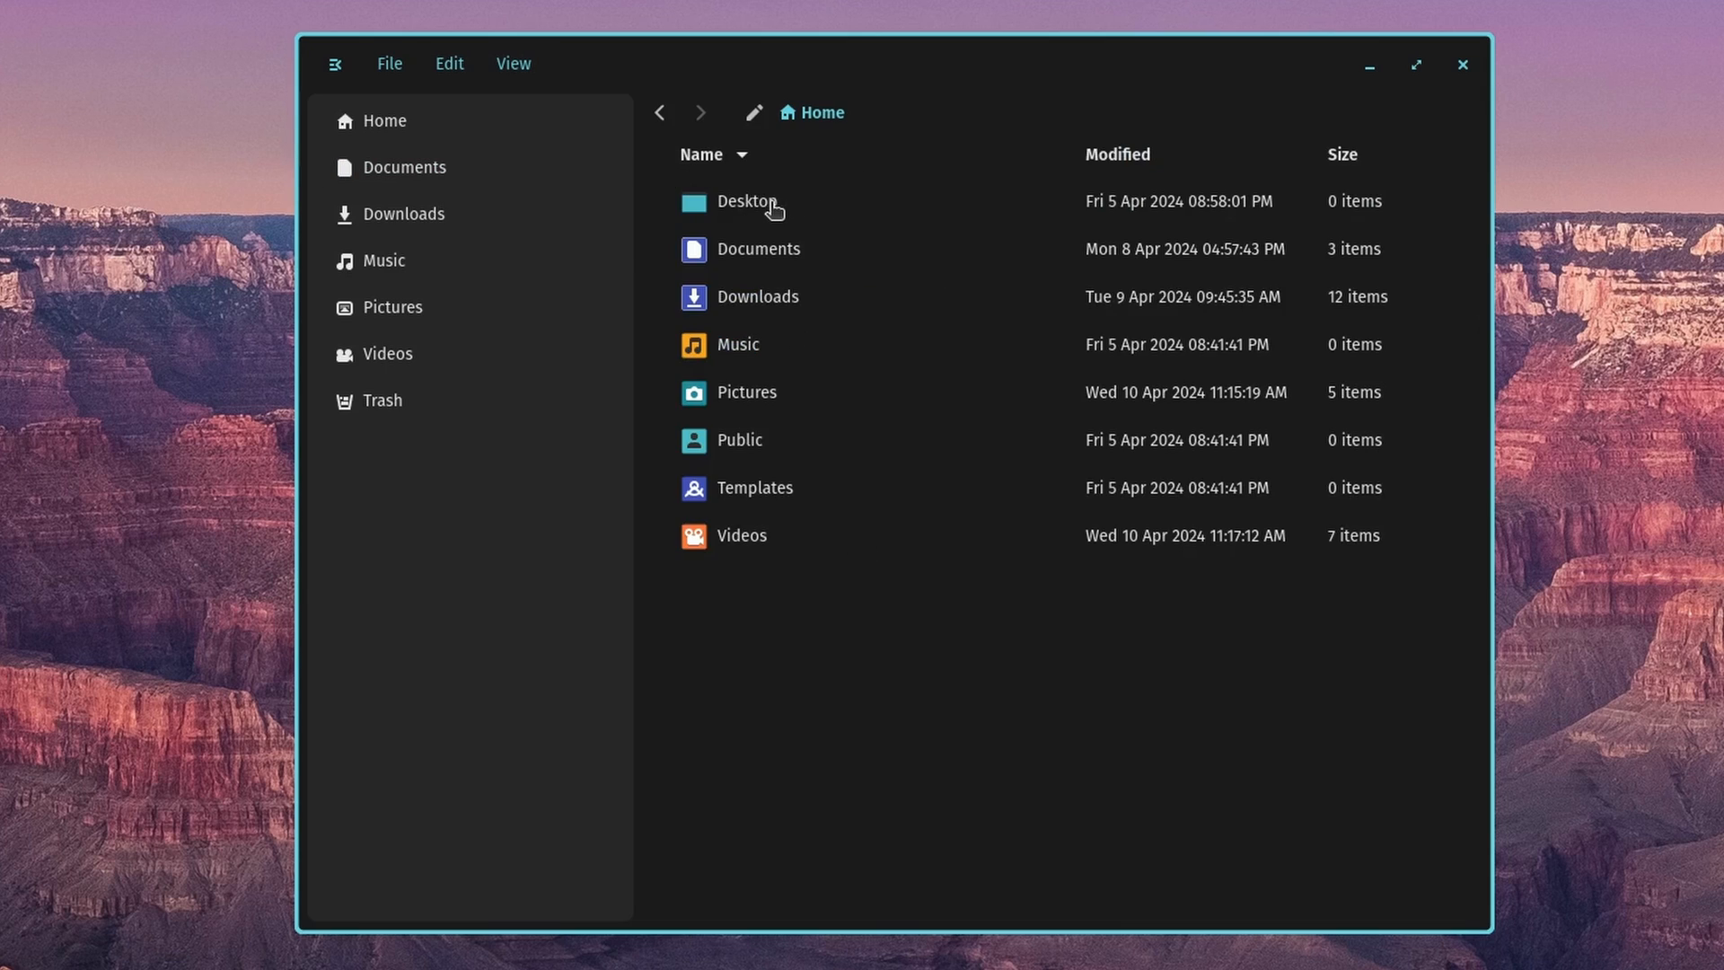
{"action": "mouse_move", "coordinate": [1149, 248]}
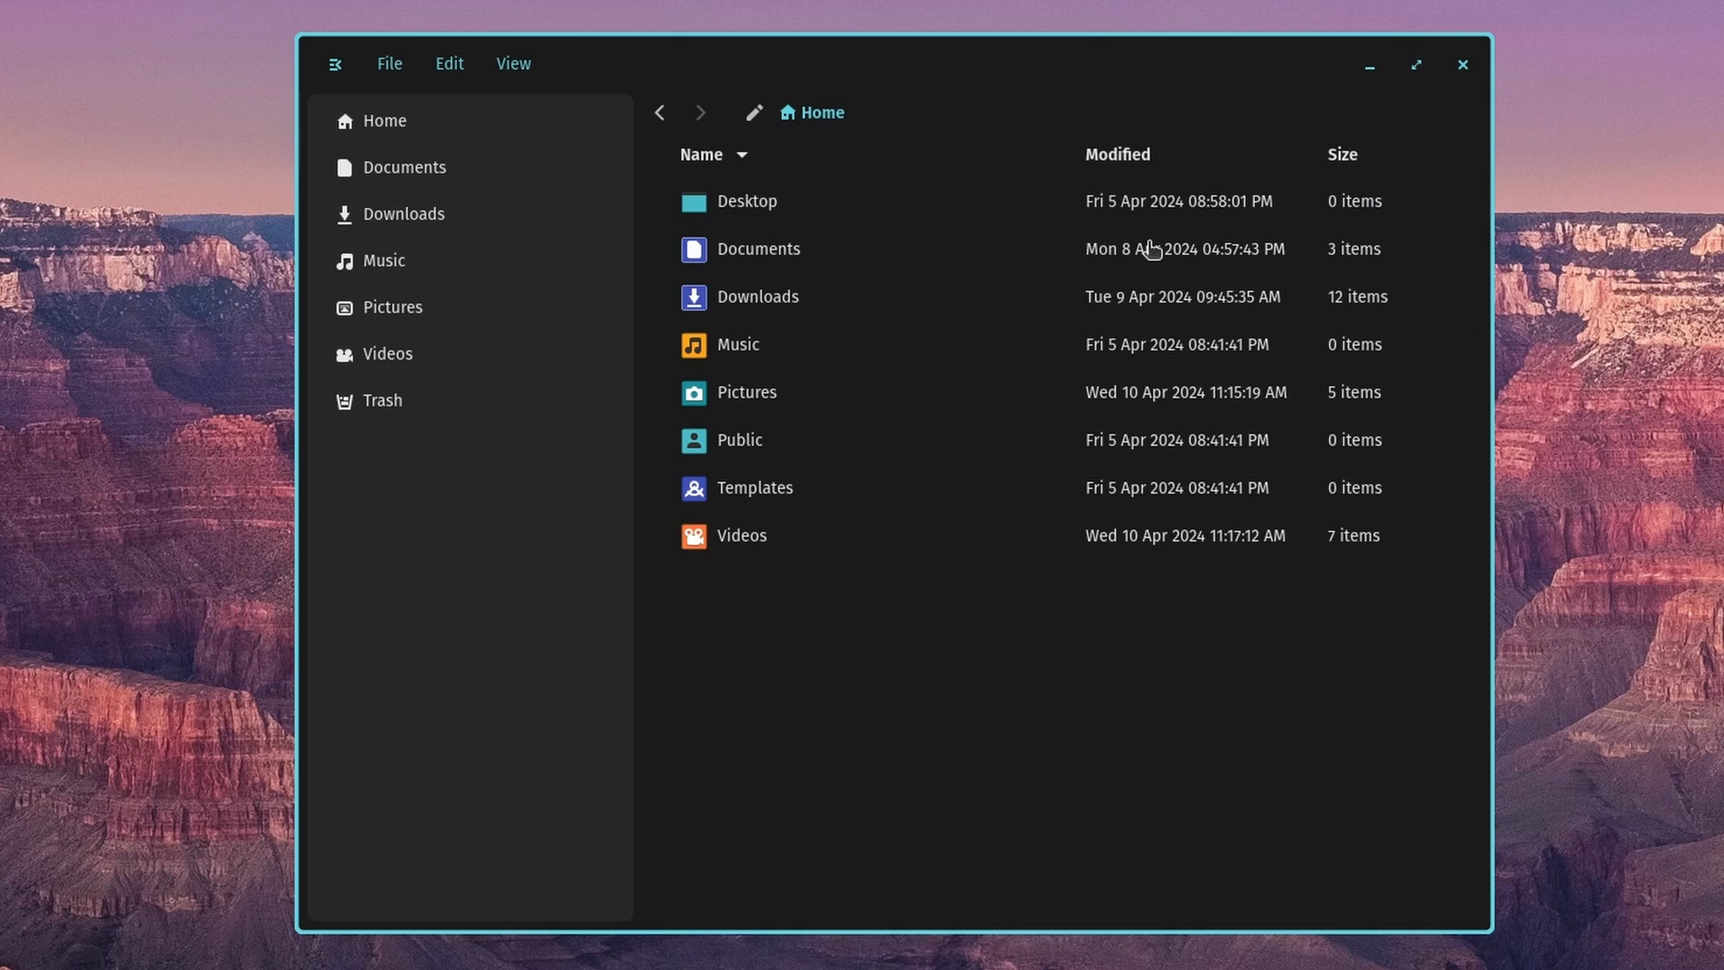
{"action": "mouse_move", "coordinate": [1351, 159]}
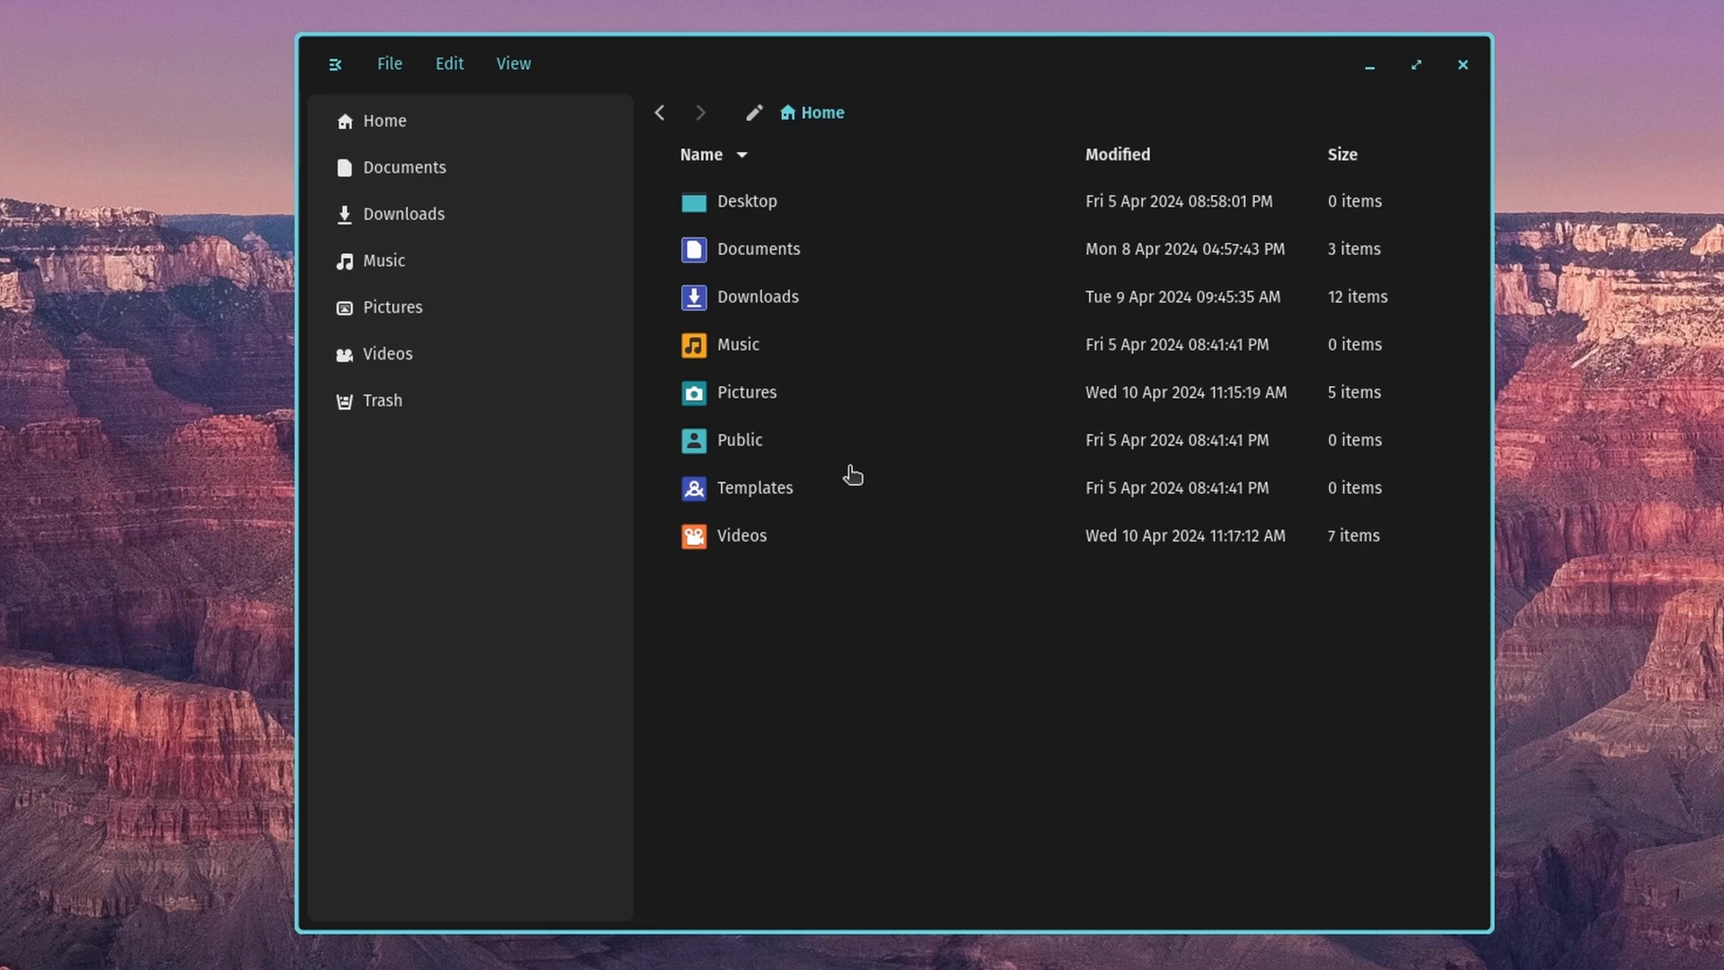
{"action": "left_click", "coordinate": [512, 63]}
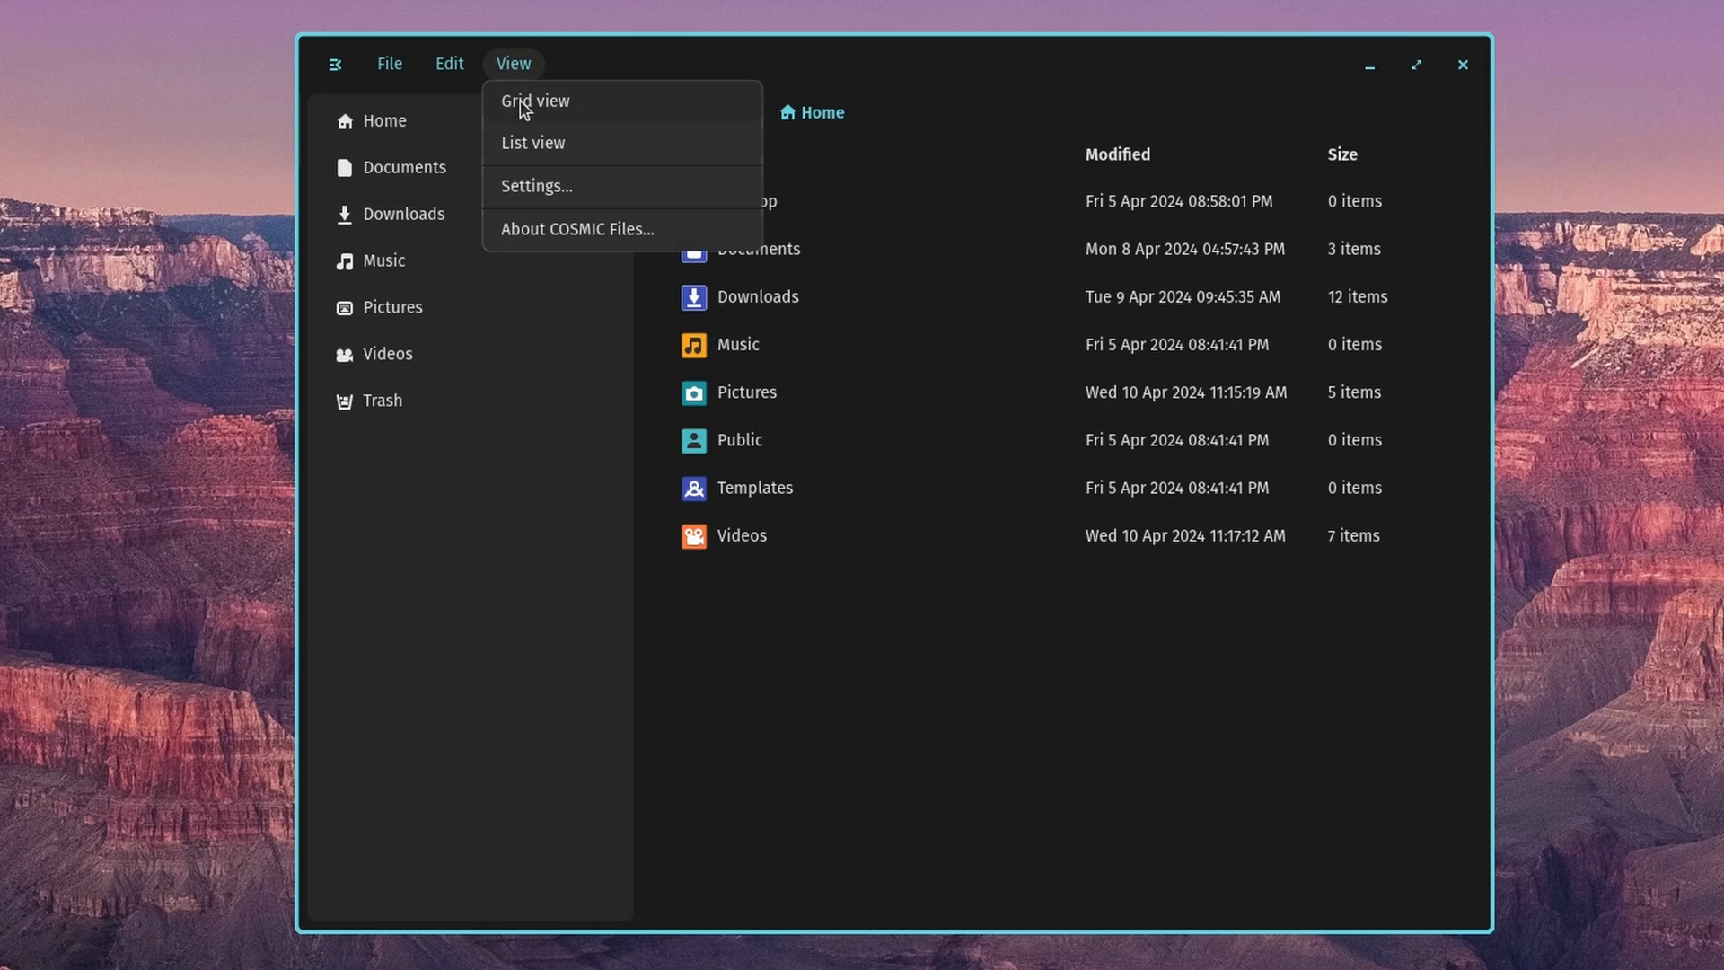
- Return Home to grid view and check the About panel showing commit fb47fc7, then close it
{"action": "left_click", "coordinate": [536, 101]}
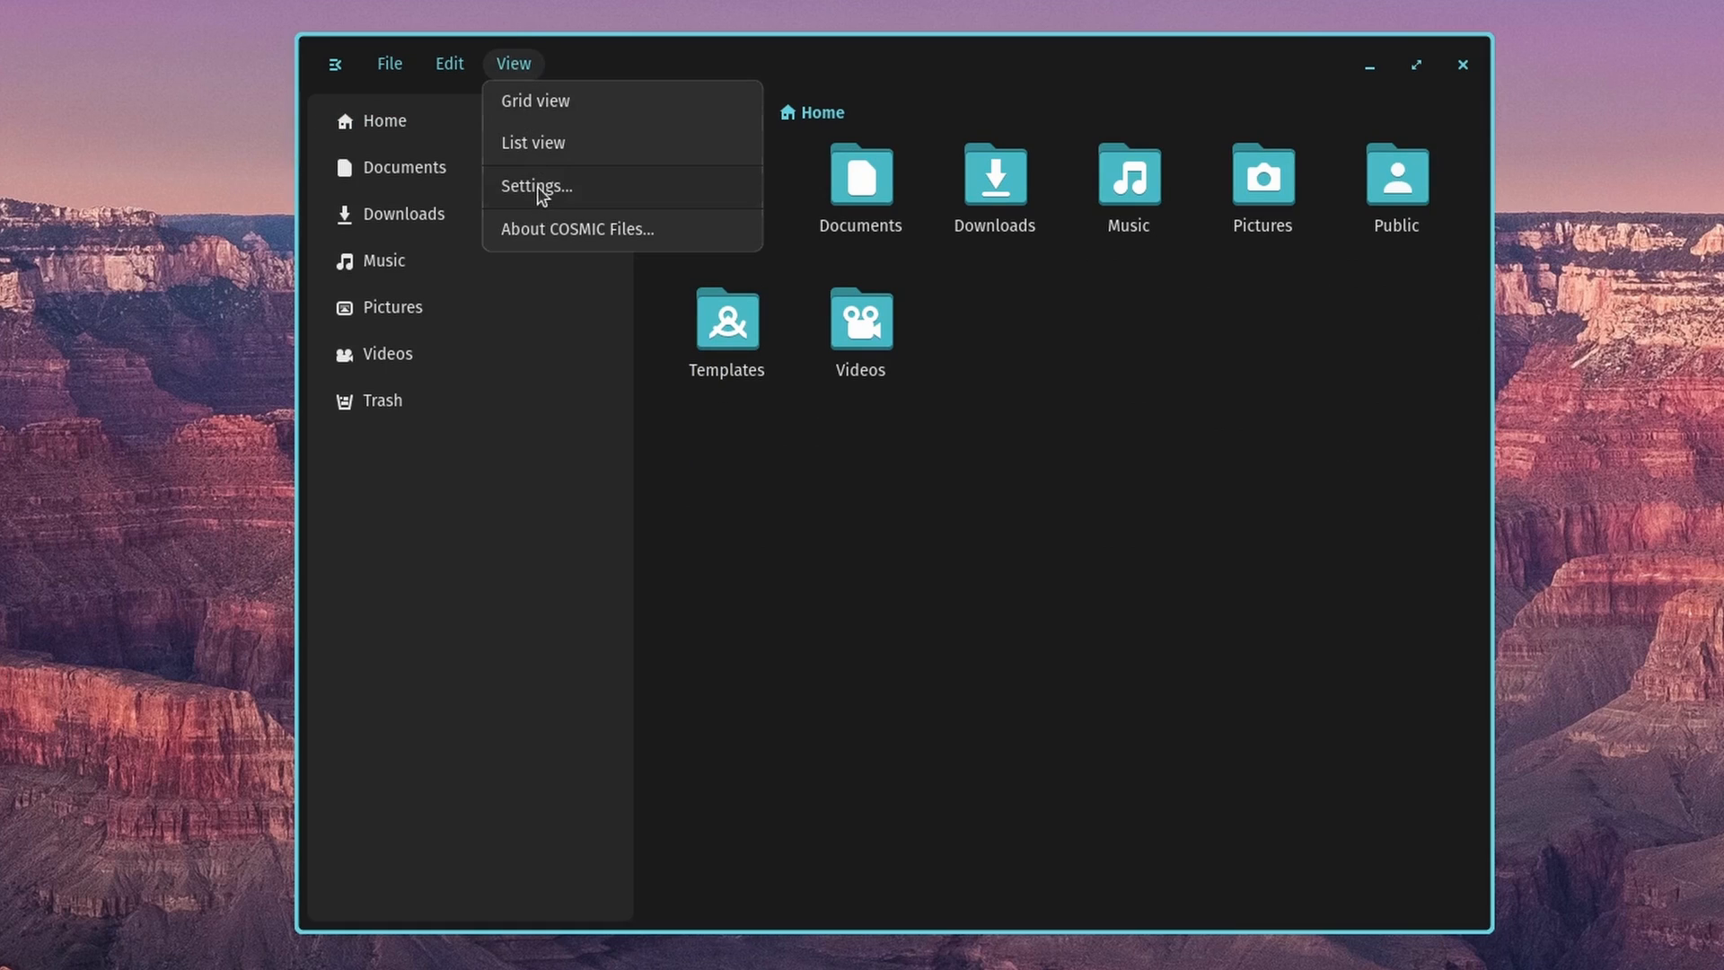
{"action": "left_click", "coordinate": [576, 228]}
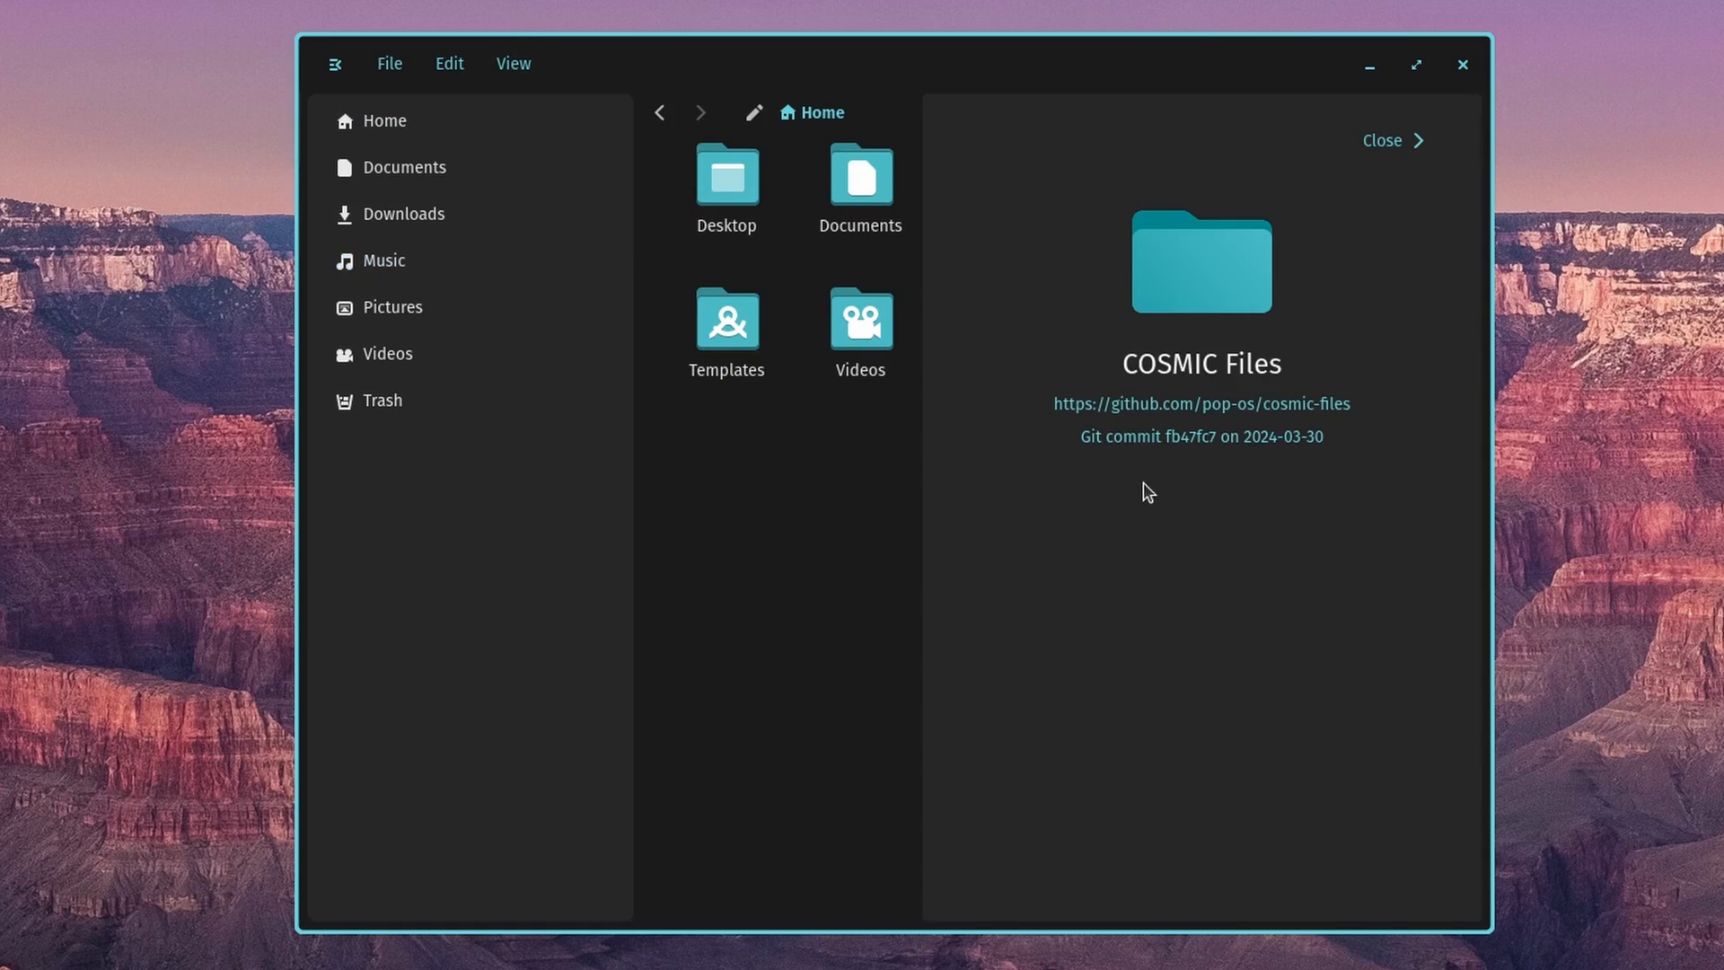
{"action": "mouse_move", "coordinate": [1304, 455]}
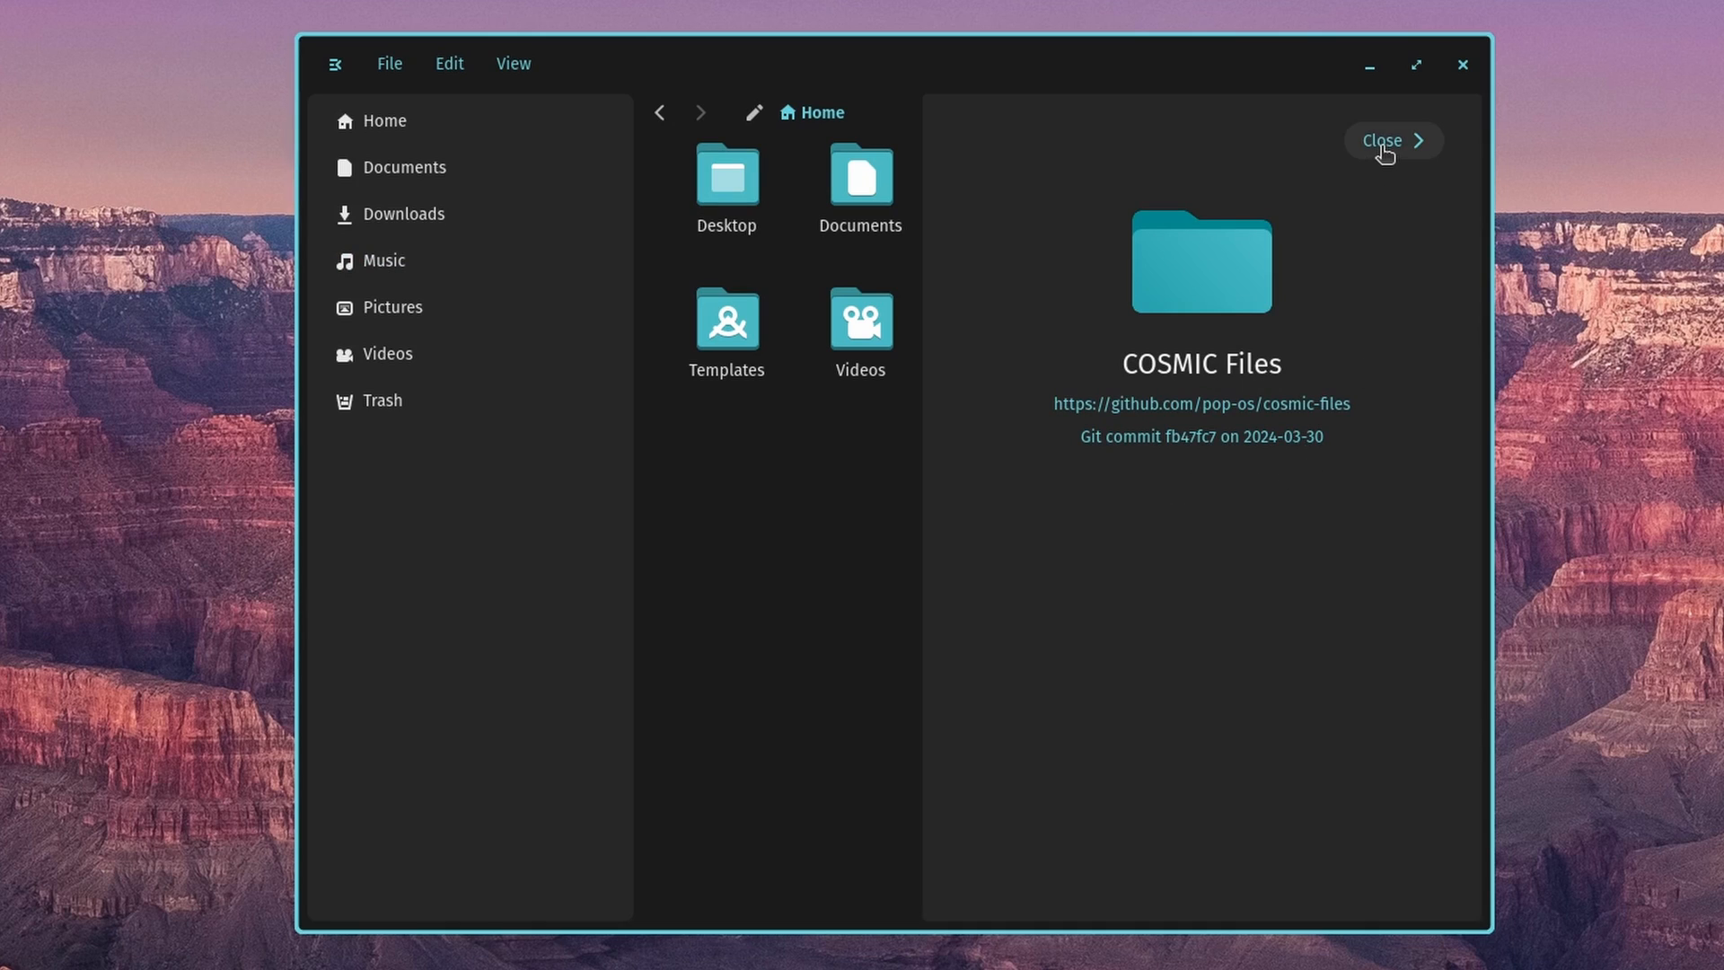
{"action": "left_click", "coordinate": [512, 62]}
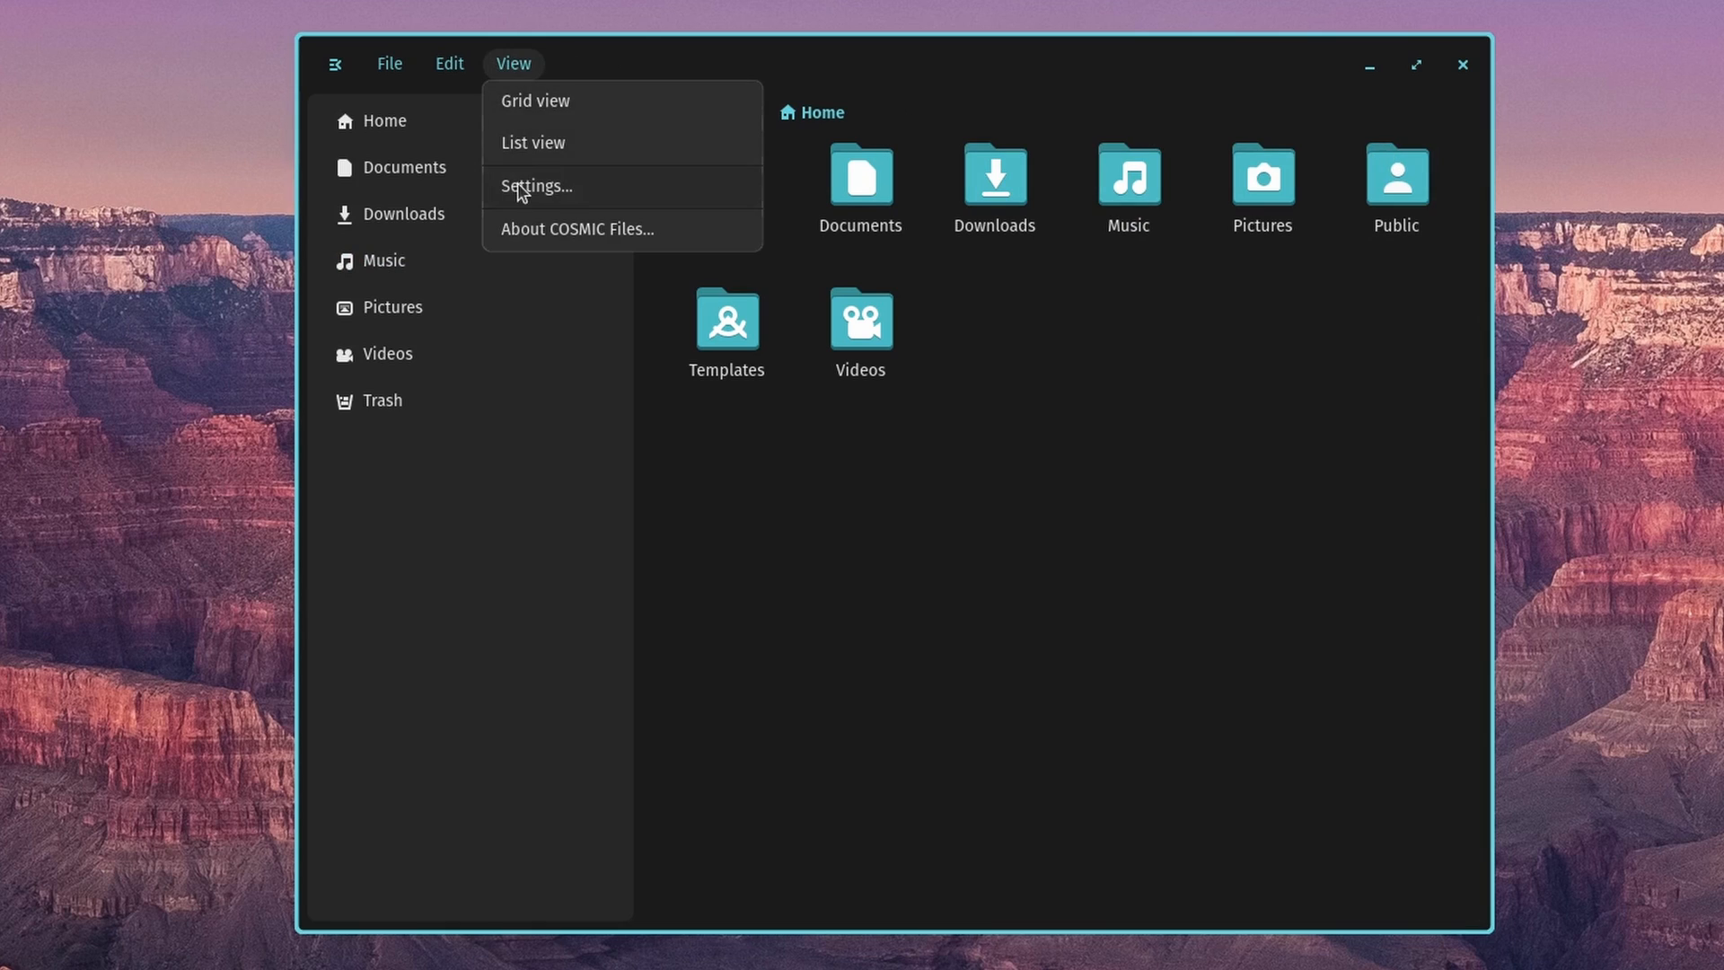
- Review the Files settings, keep Sort by set to Name, then close the window
{"action": "left_click", "coordinate": [537, 185]}
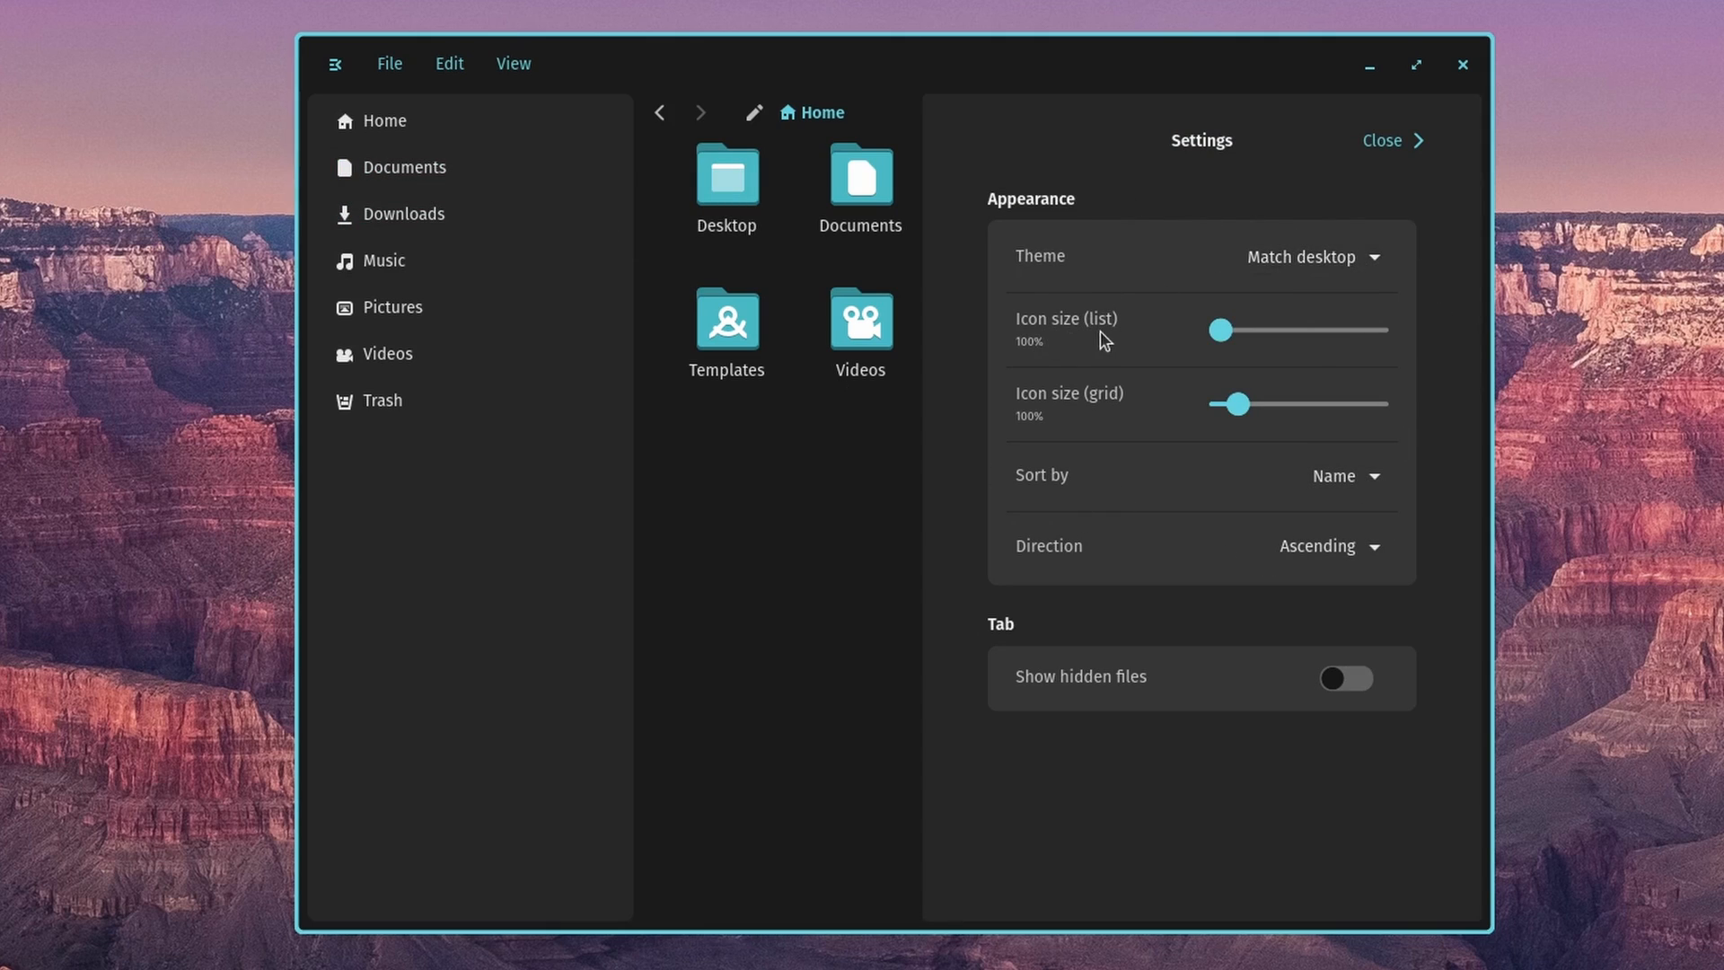
{"action": "mouse_move", "coordinate": [1103, 419]}
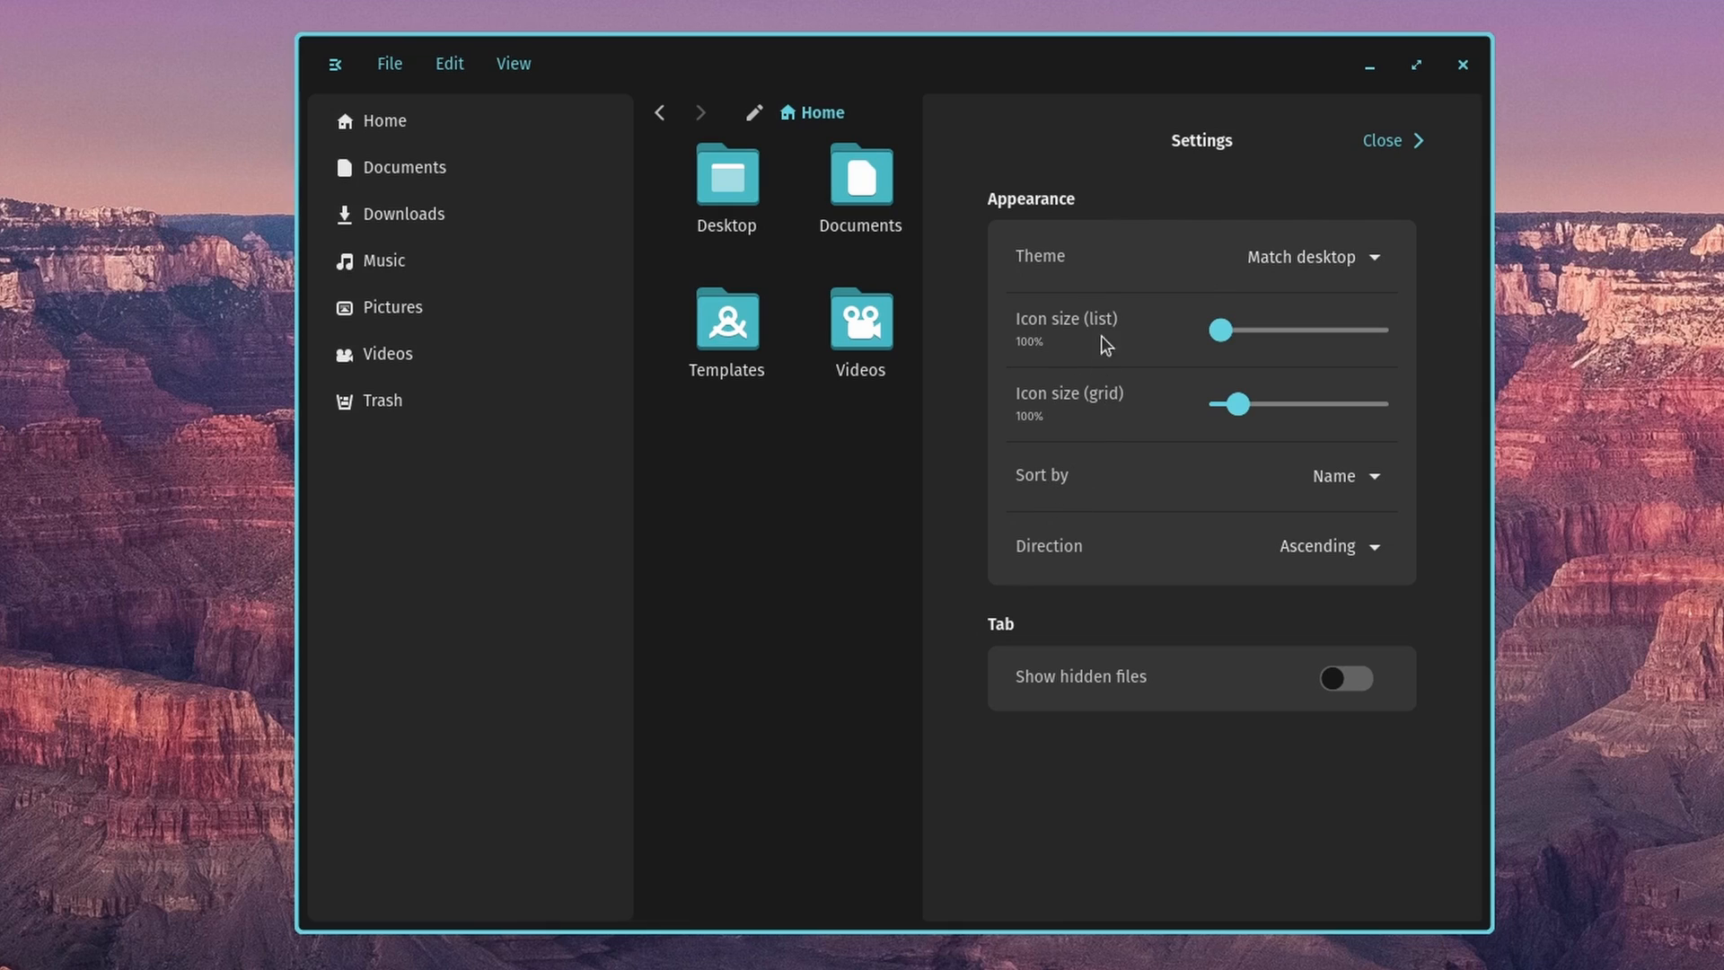
{"action": "mouse_move", "coordinate": [1047, 415]}
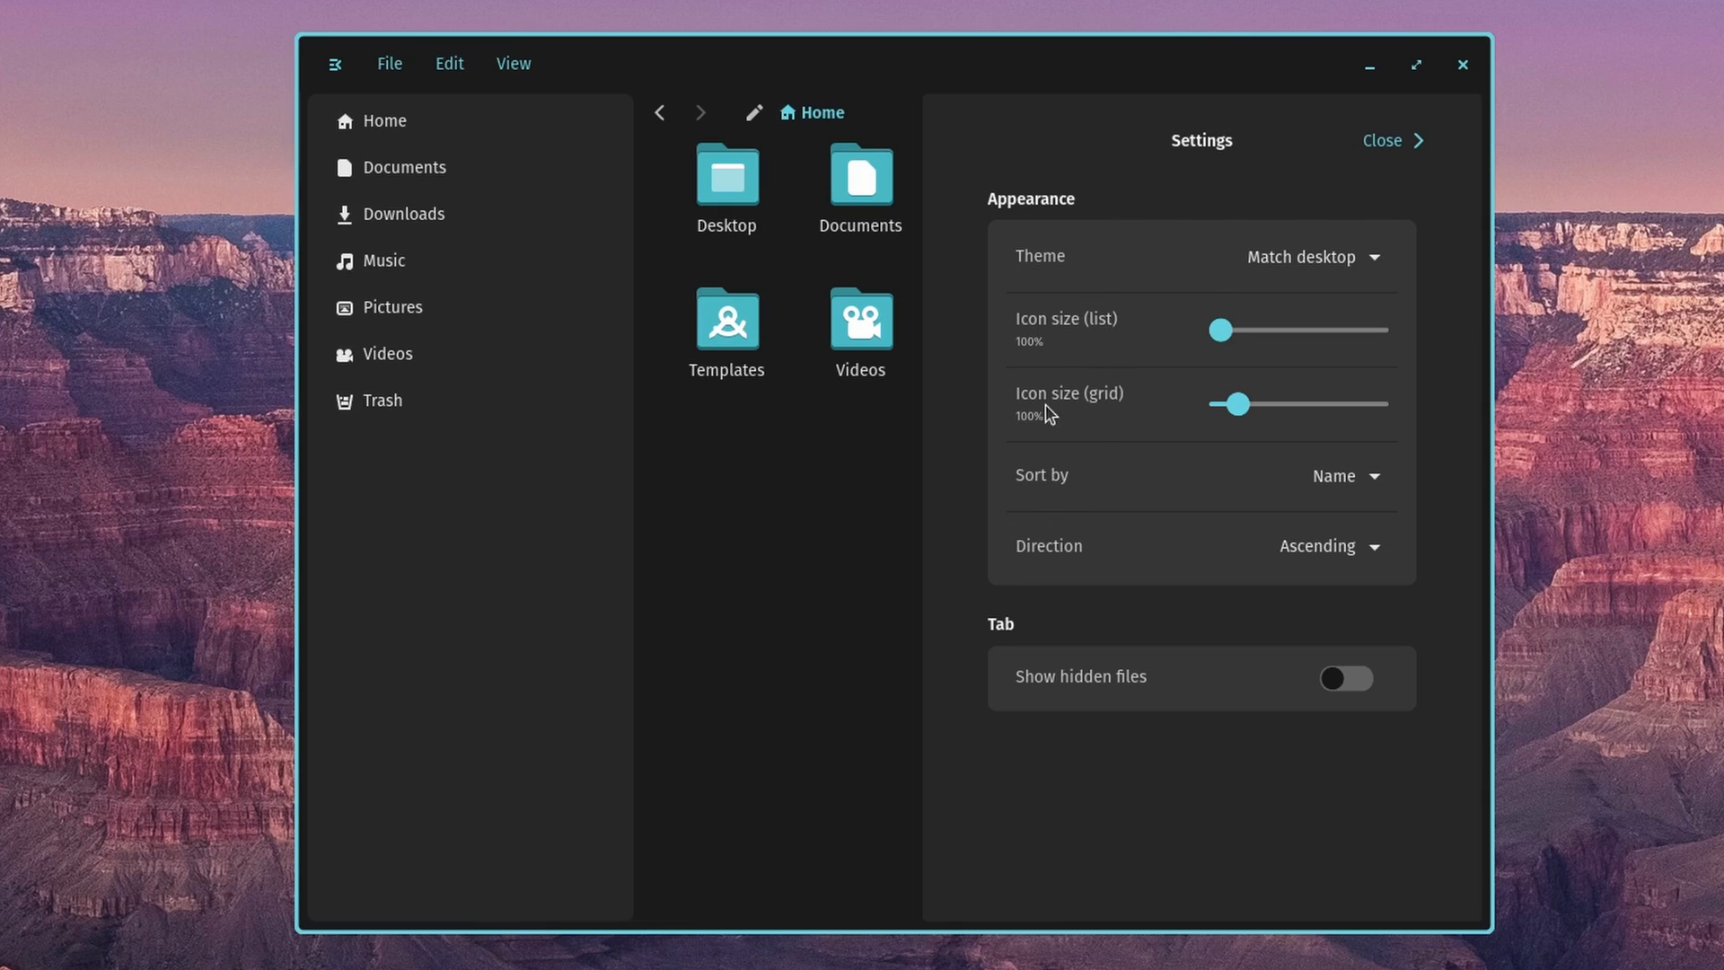
{"action": "mouse_move", "coordinate": [1047, 494]}
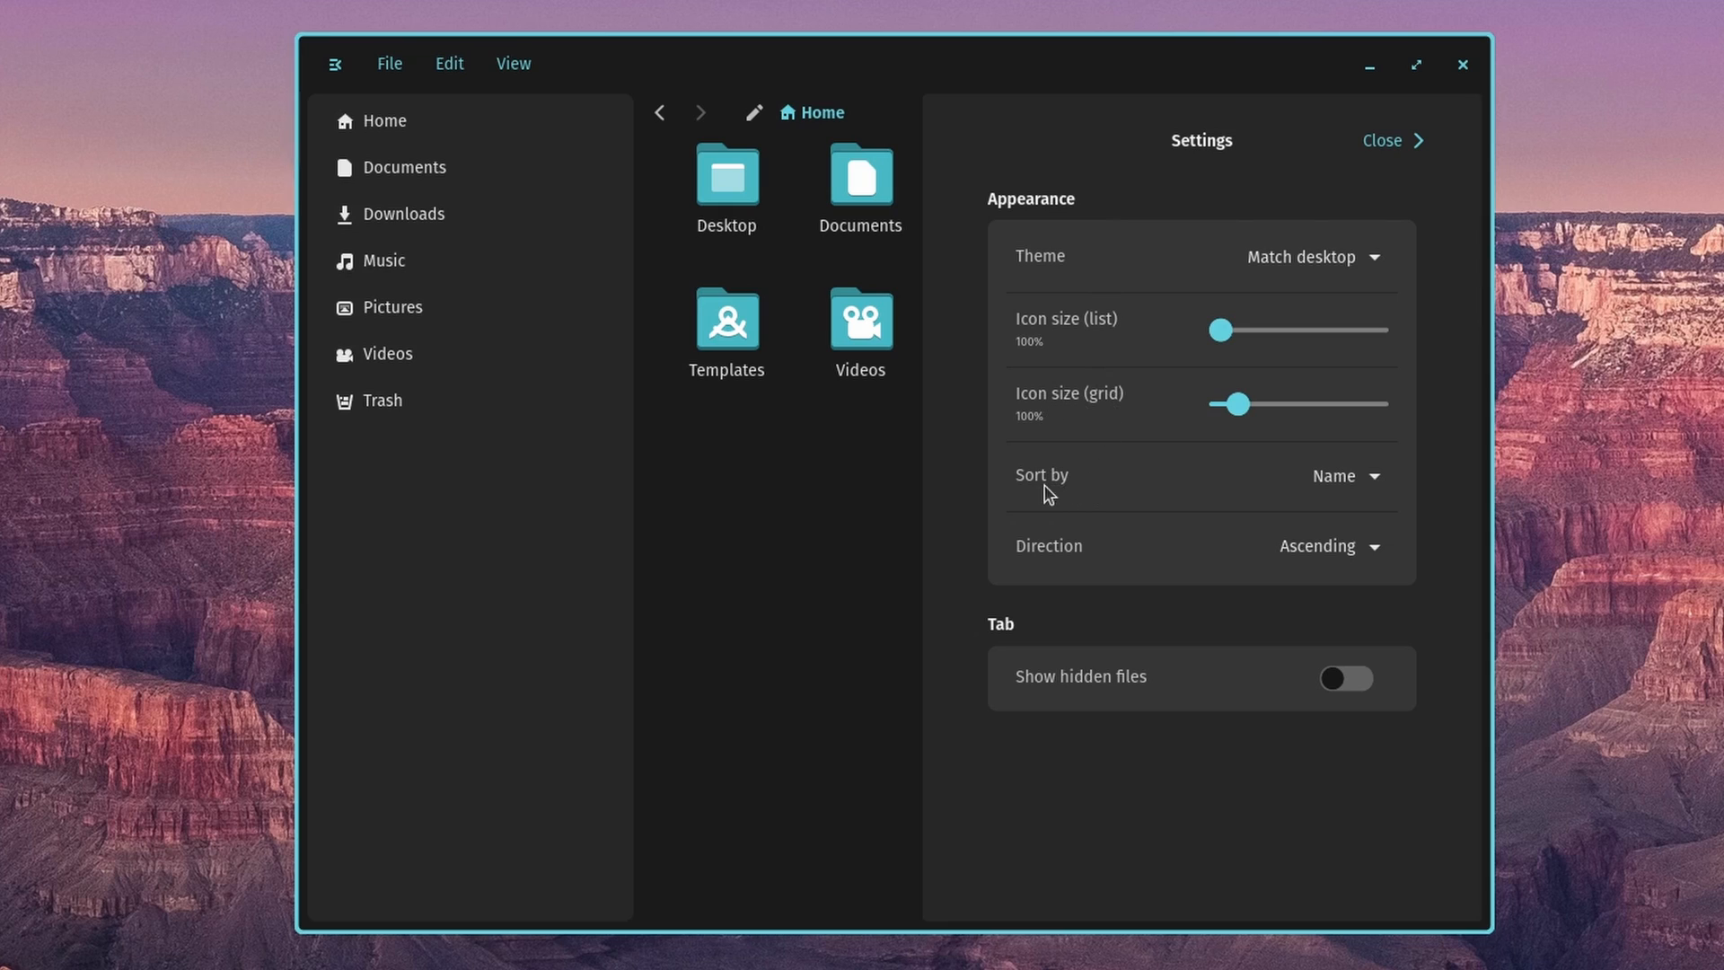
{"action": "left_click", "coordinate": [1343, 476]}
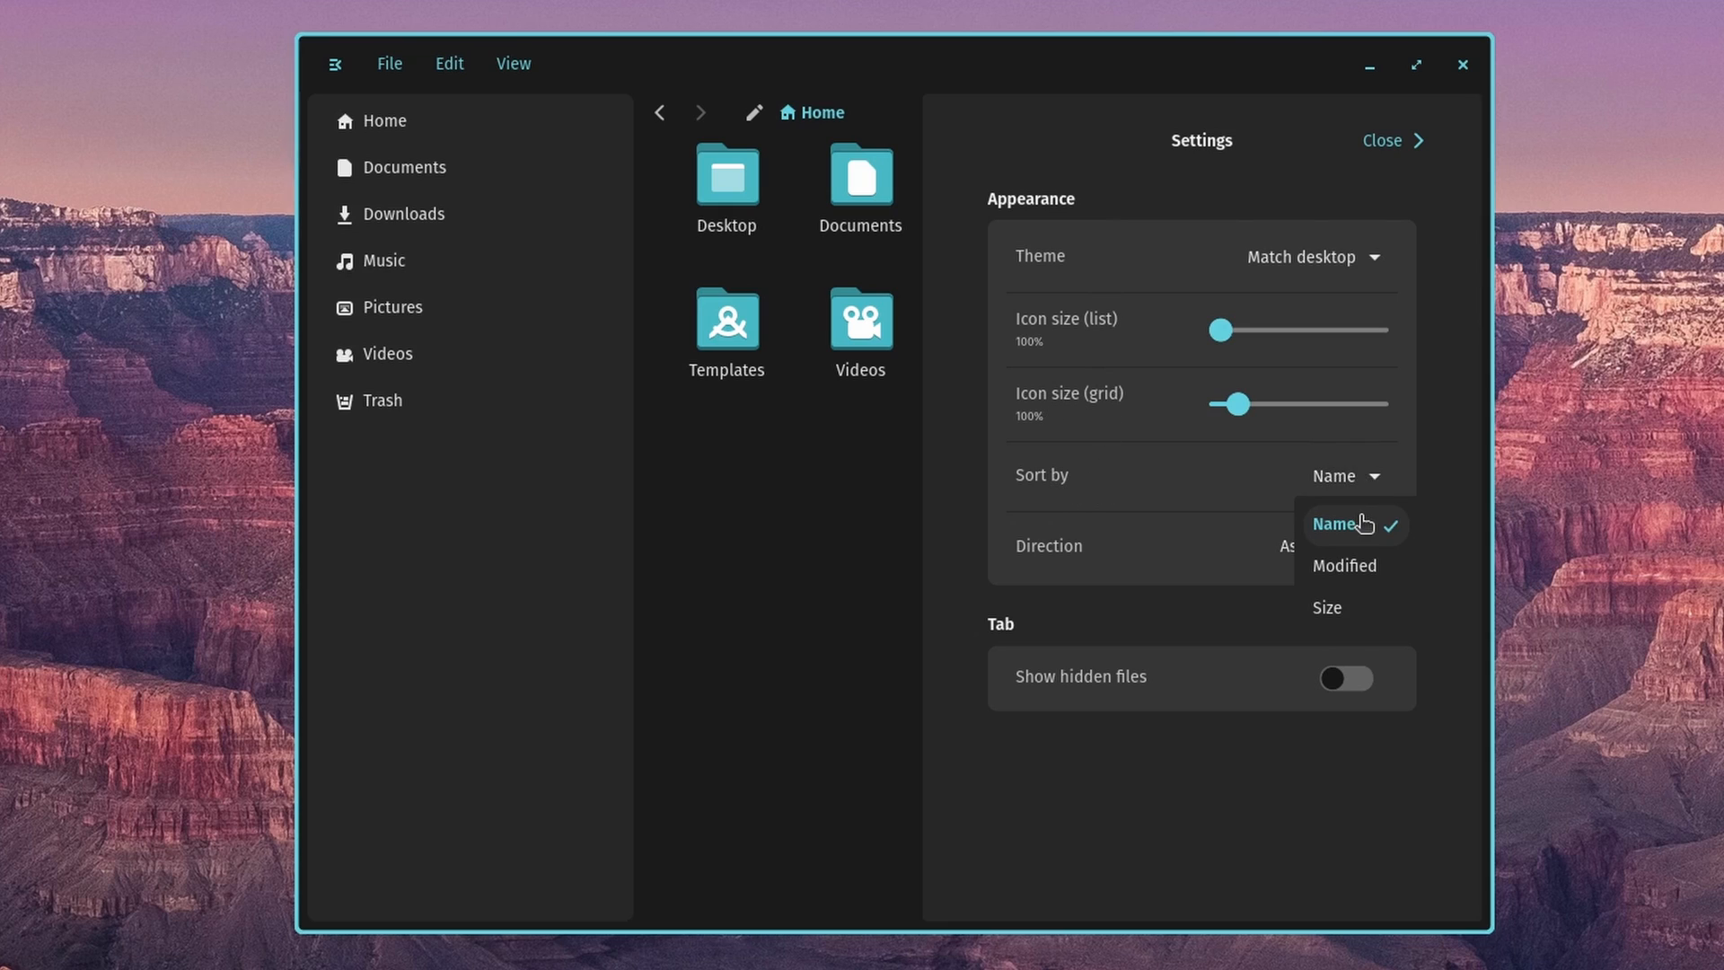
{"action": "left_click", "coordinate": [1334, 522]}
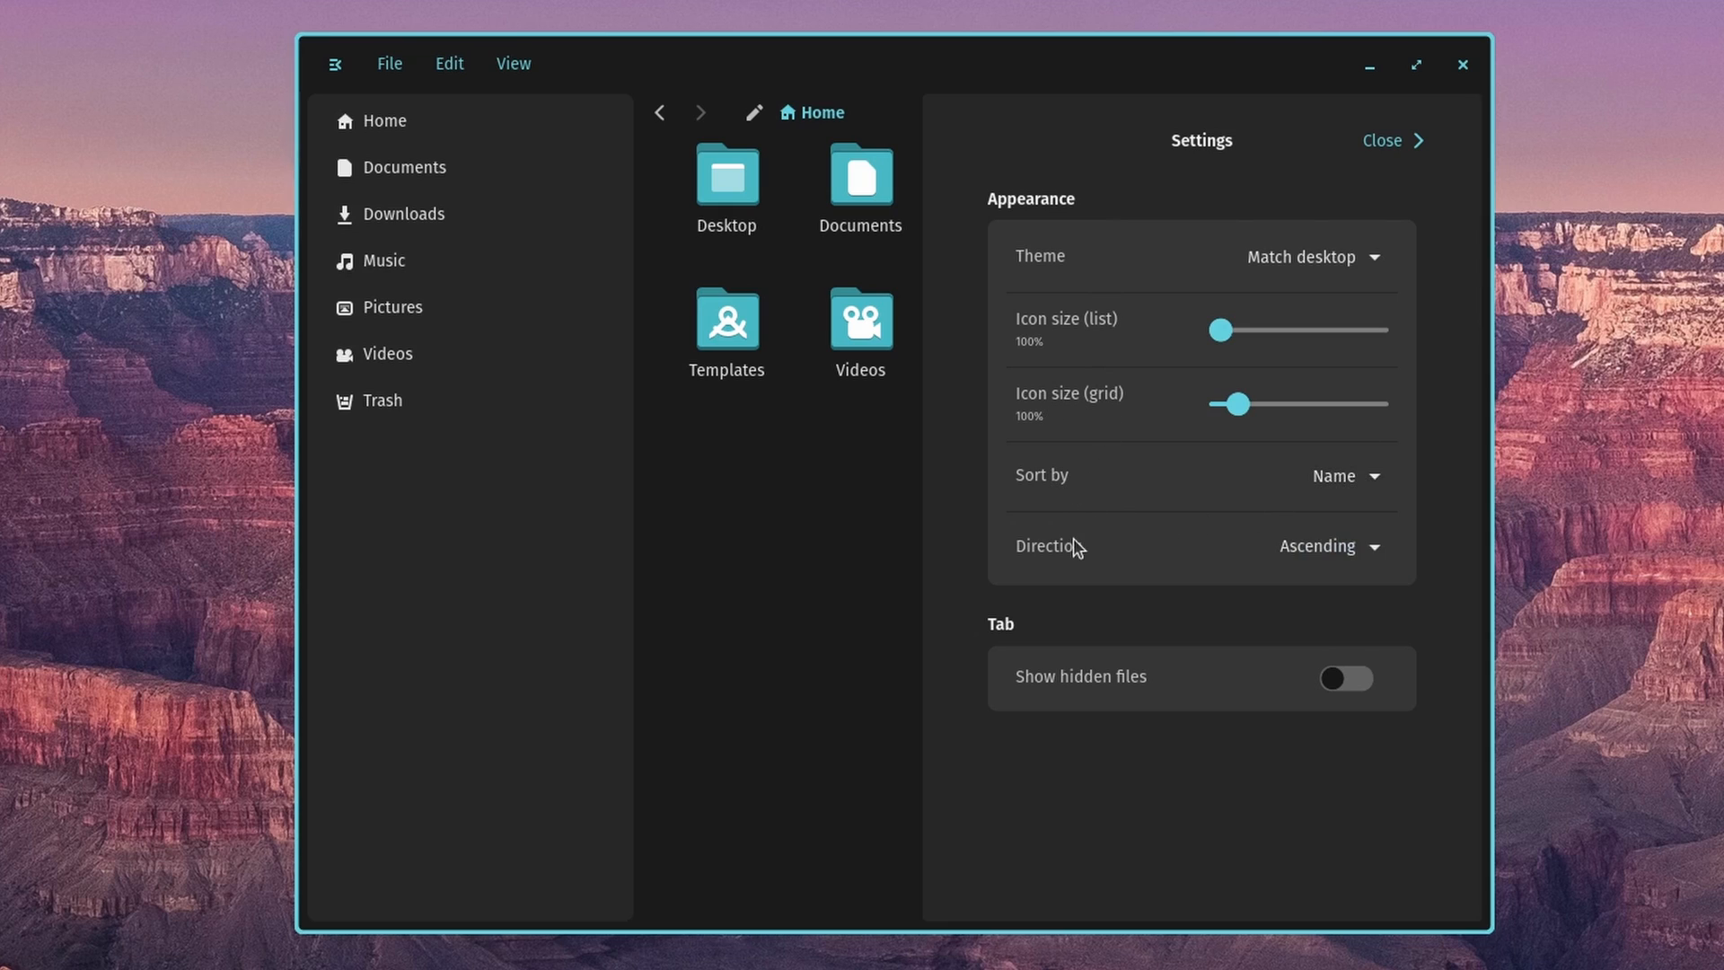
{"action": "mouse_move", "coordinate": [1229, 589]}
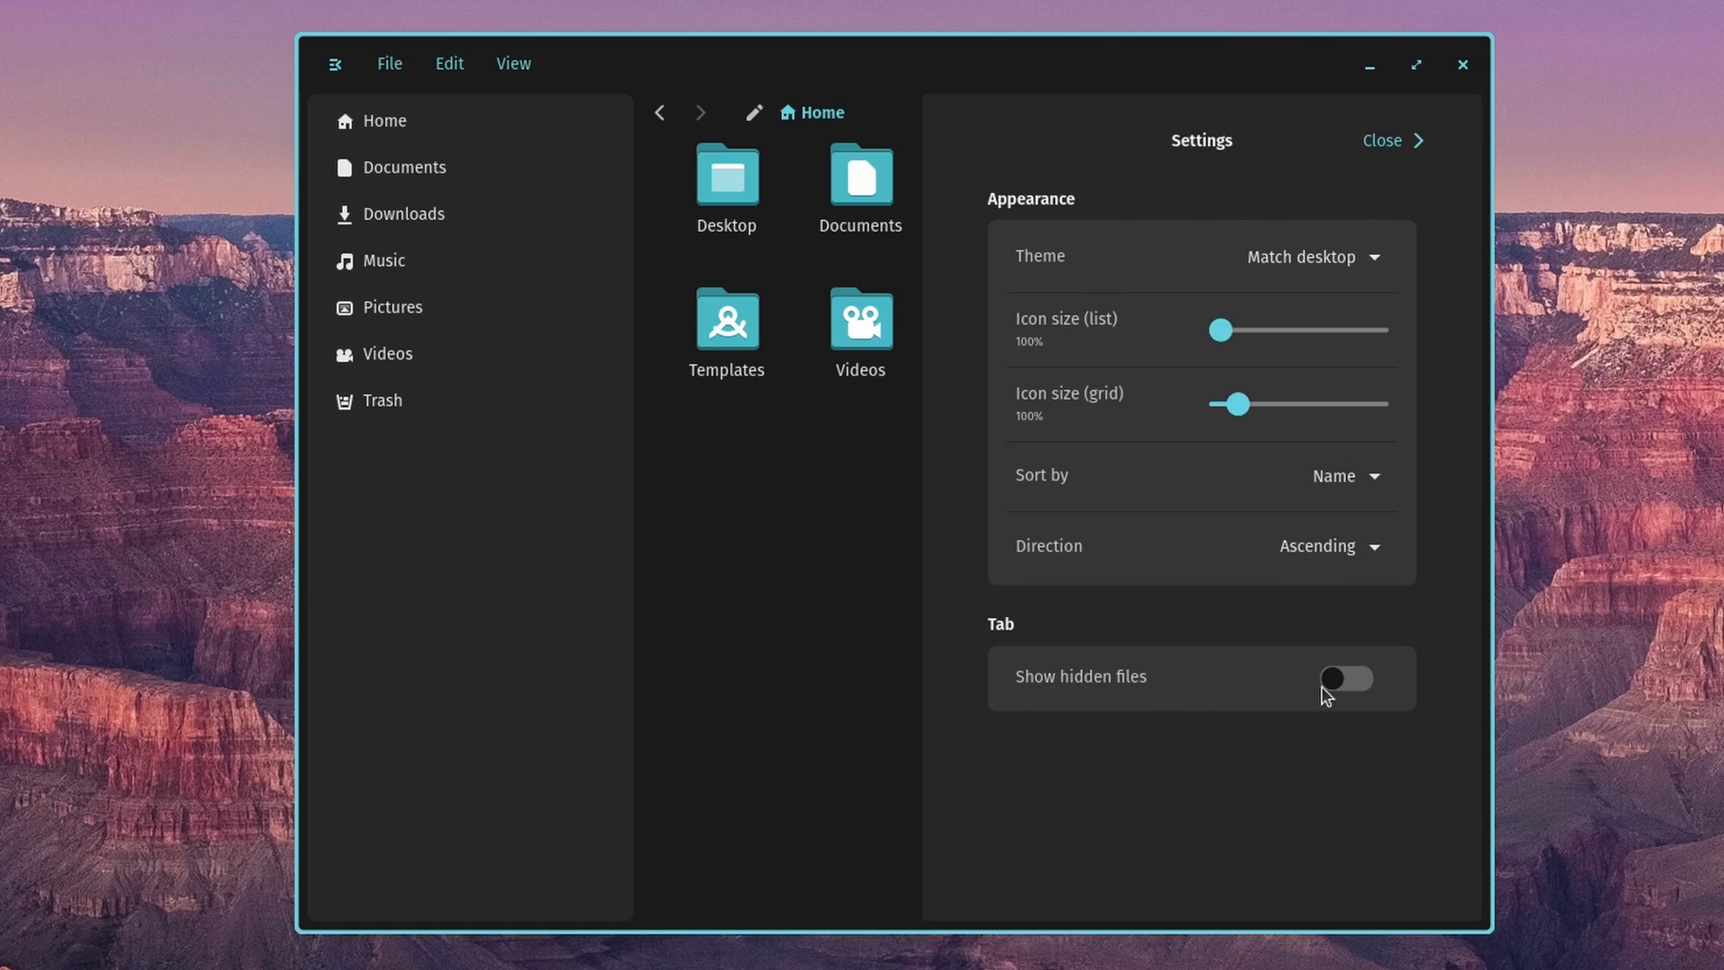
{"action": "left_click", "coordinate": [1383, 140]}
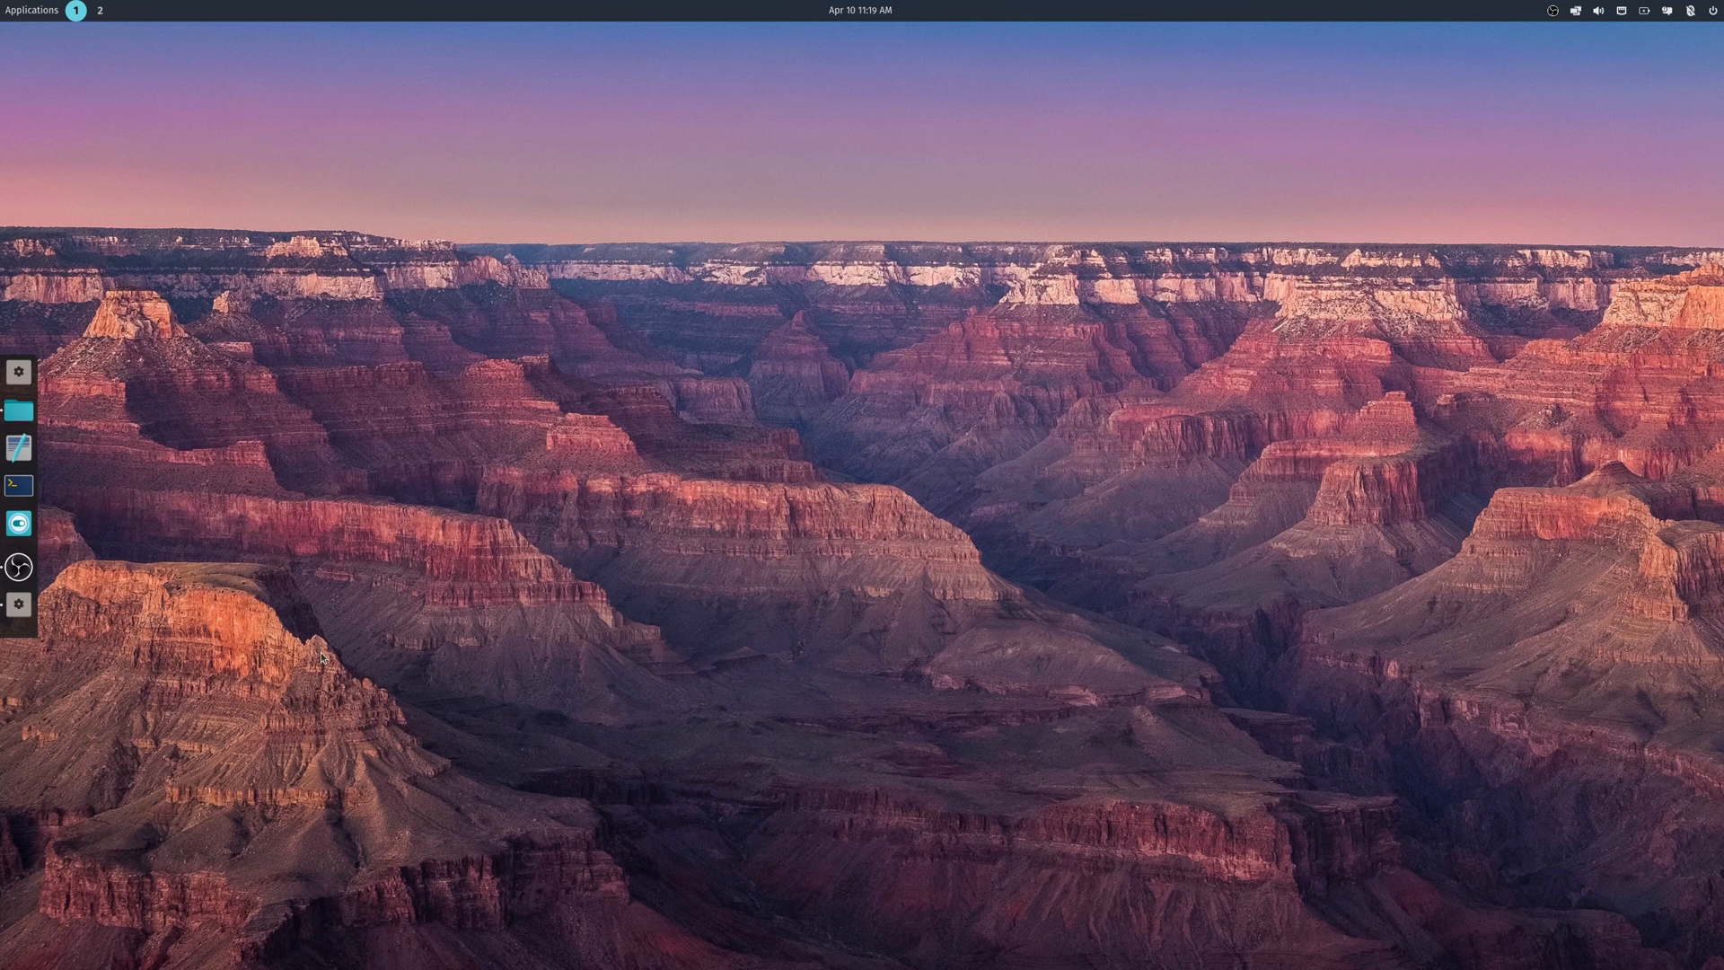
- Search the App Launcher for 'COSMIC' and launch COSMIC App Store onto its Installed apps page
{"action": "left_click", "coordinate": [30, 11]}
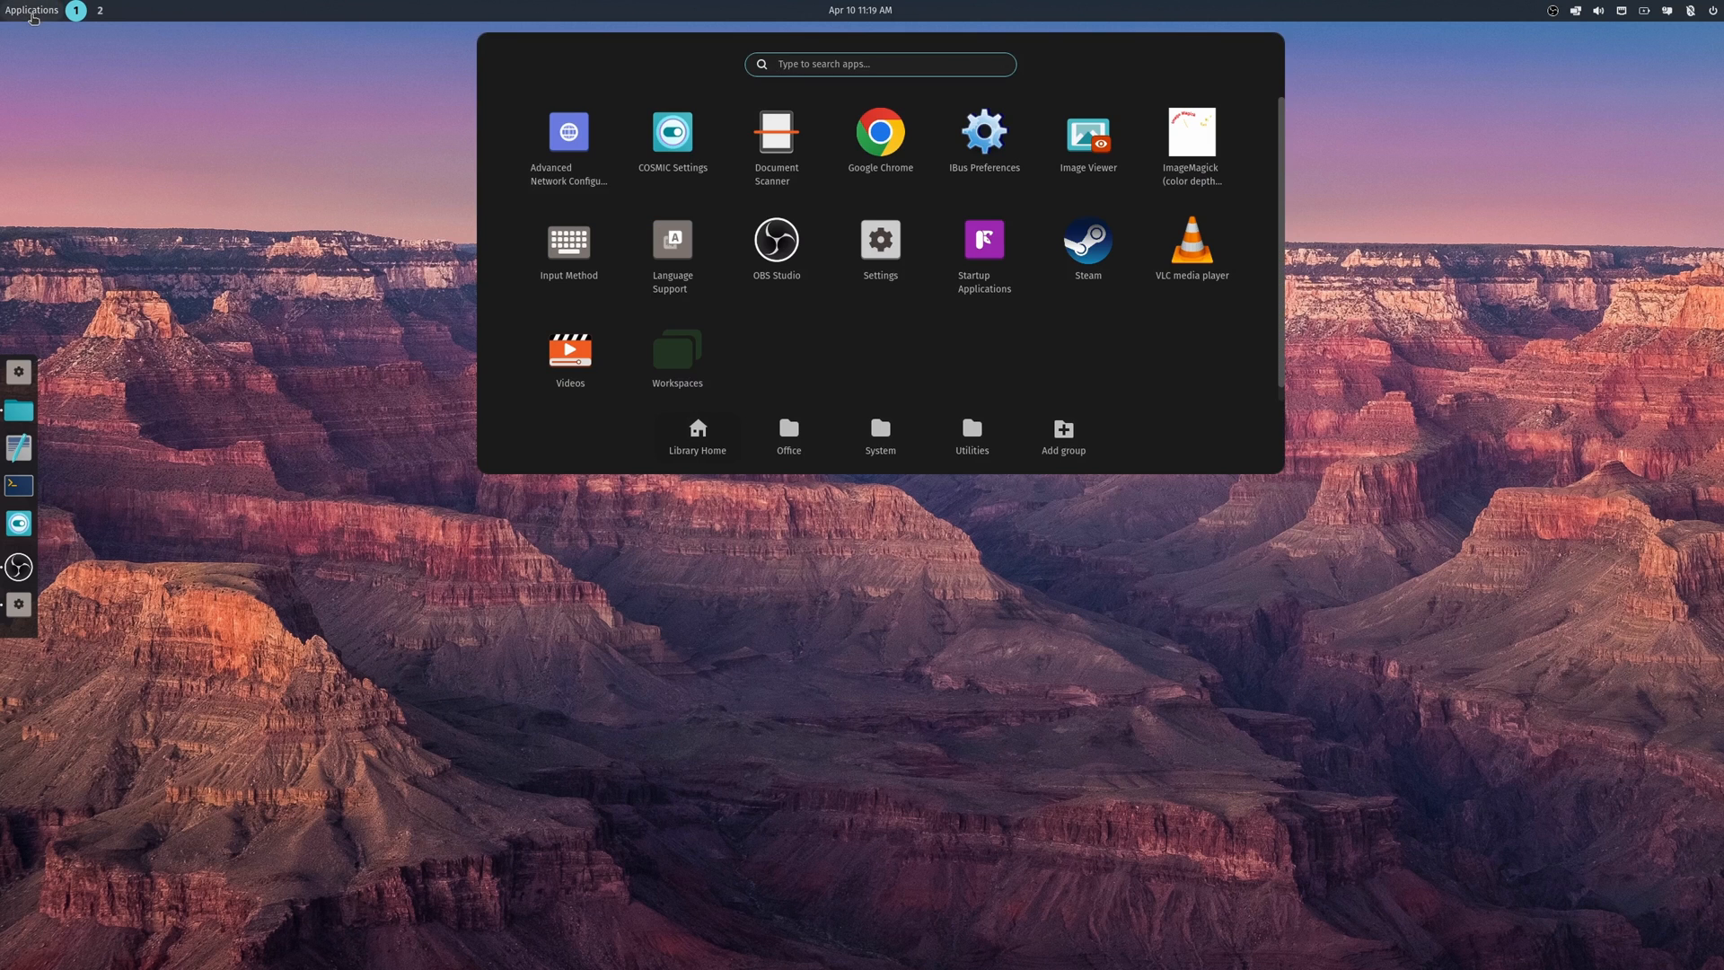
{"action": "type", "text": "COSMI"}
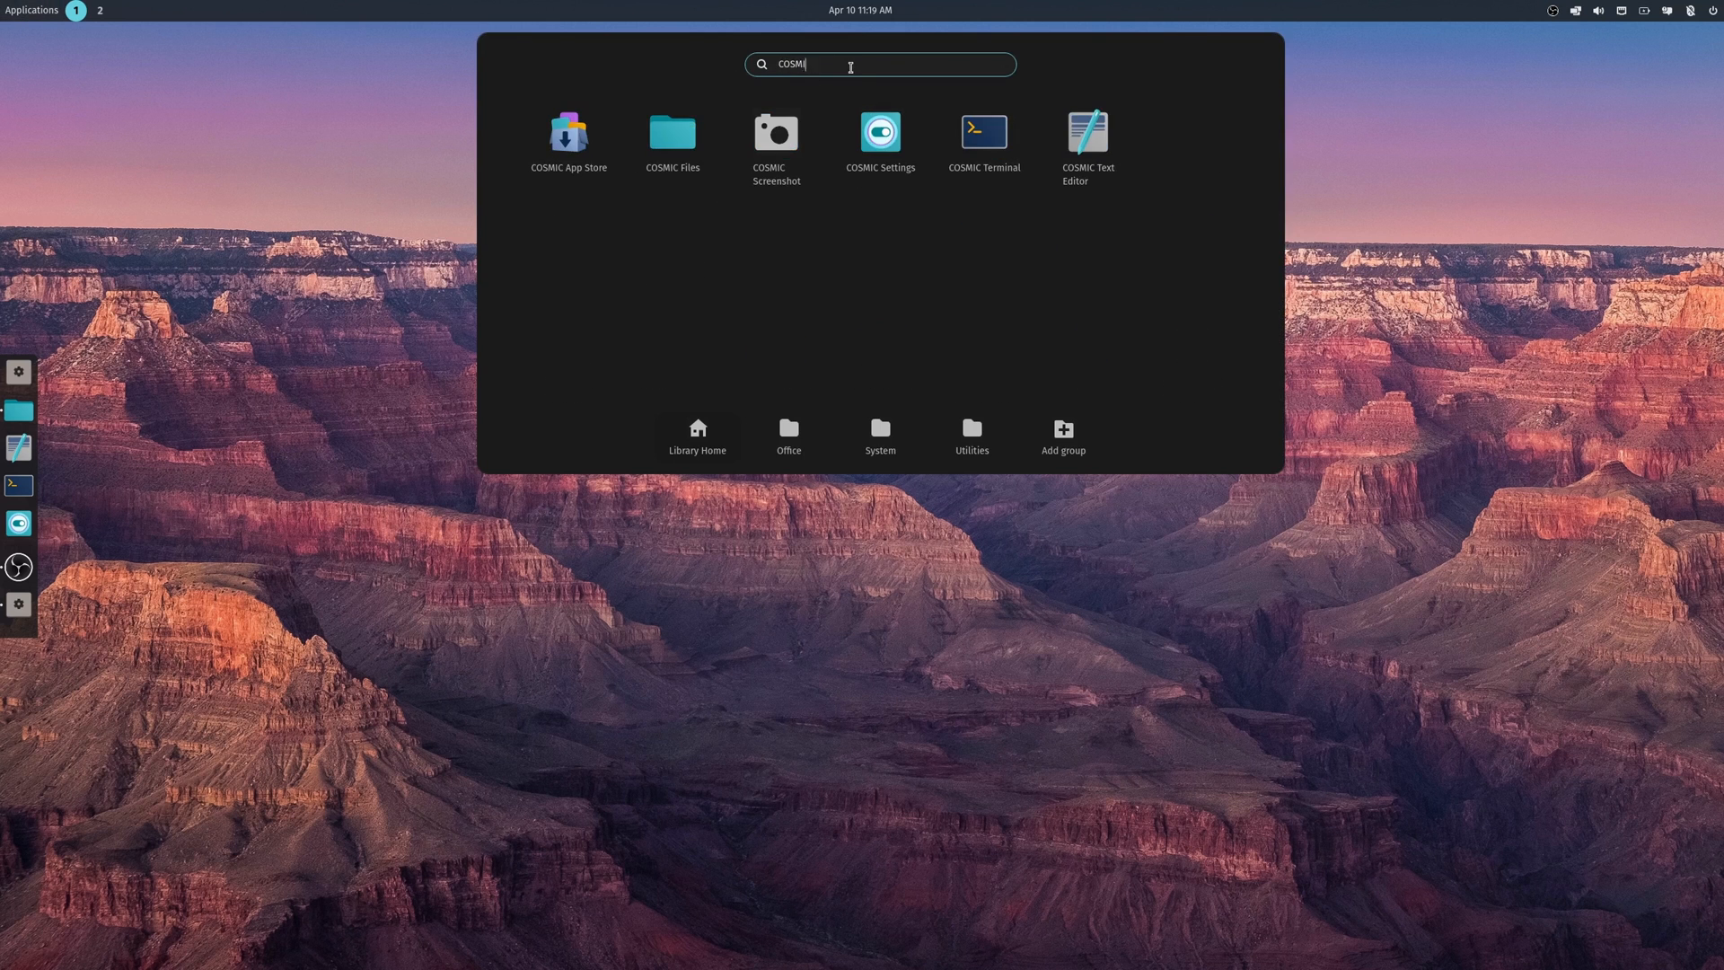
{"action": "type", "text": "C"}
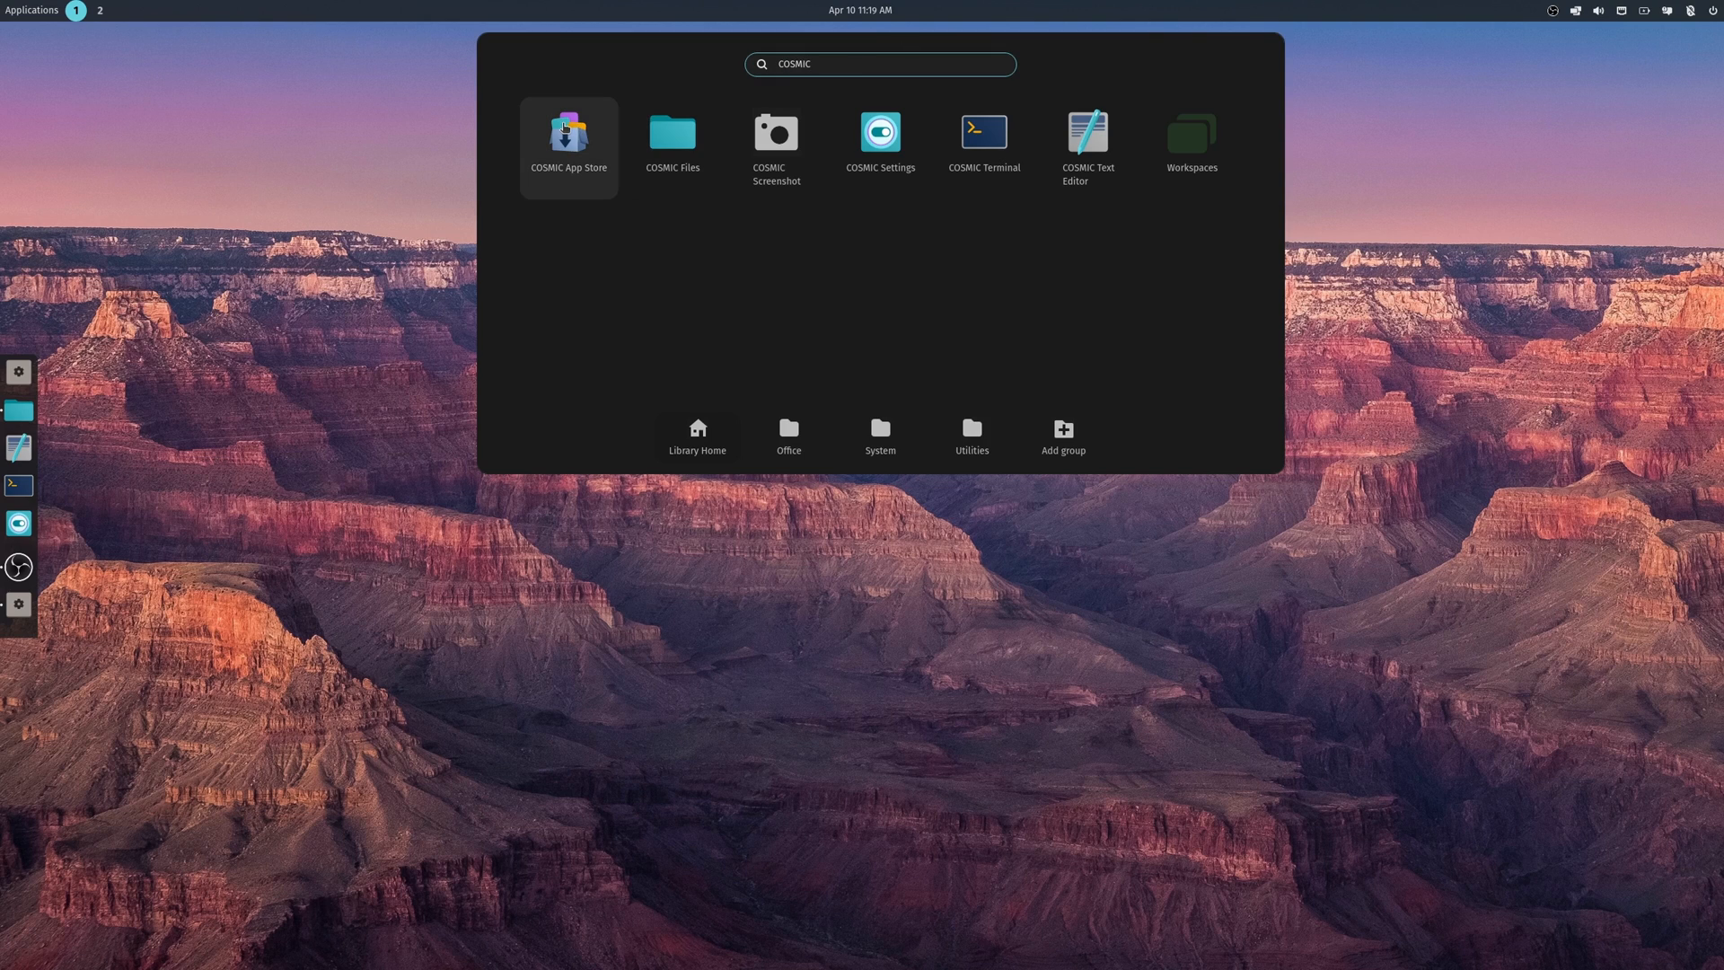
{"action": "key", "text": "Escape"}
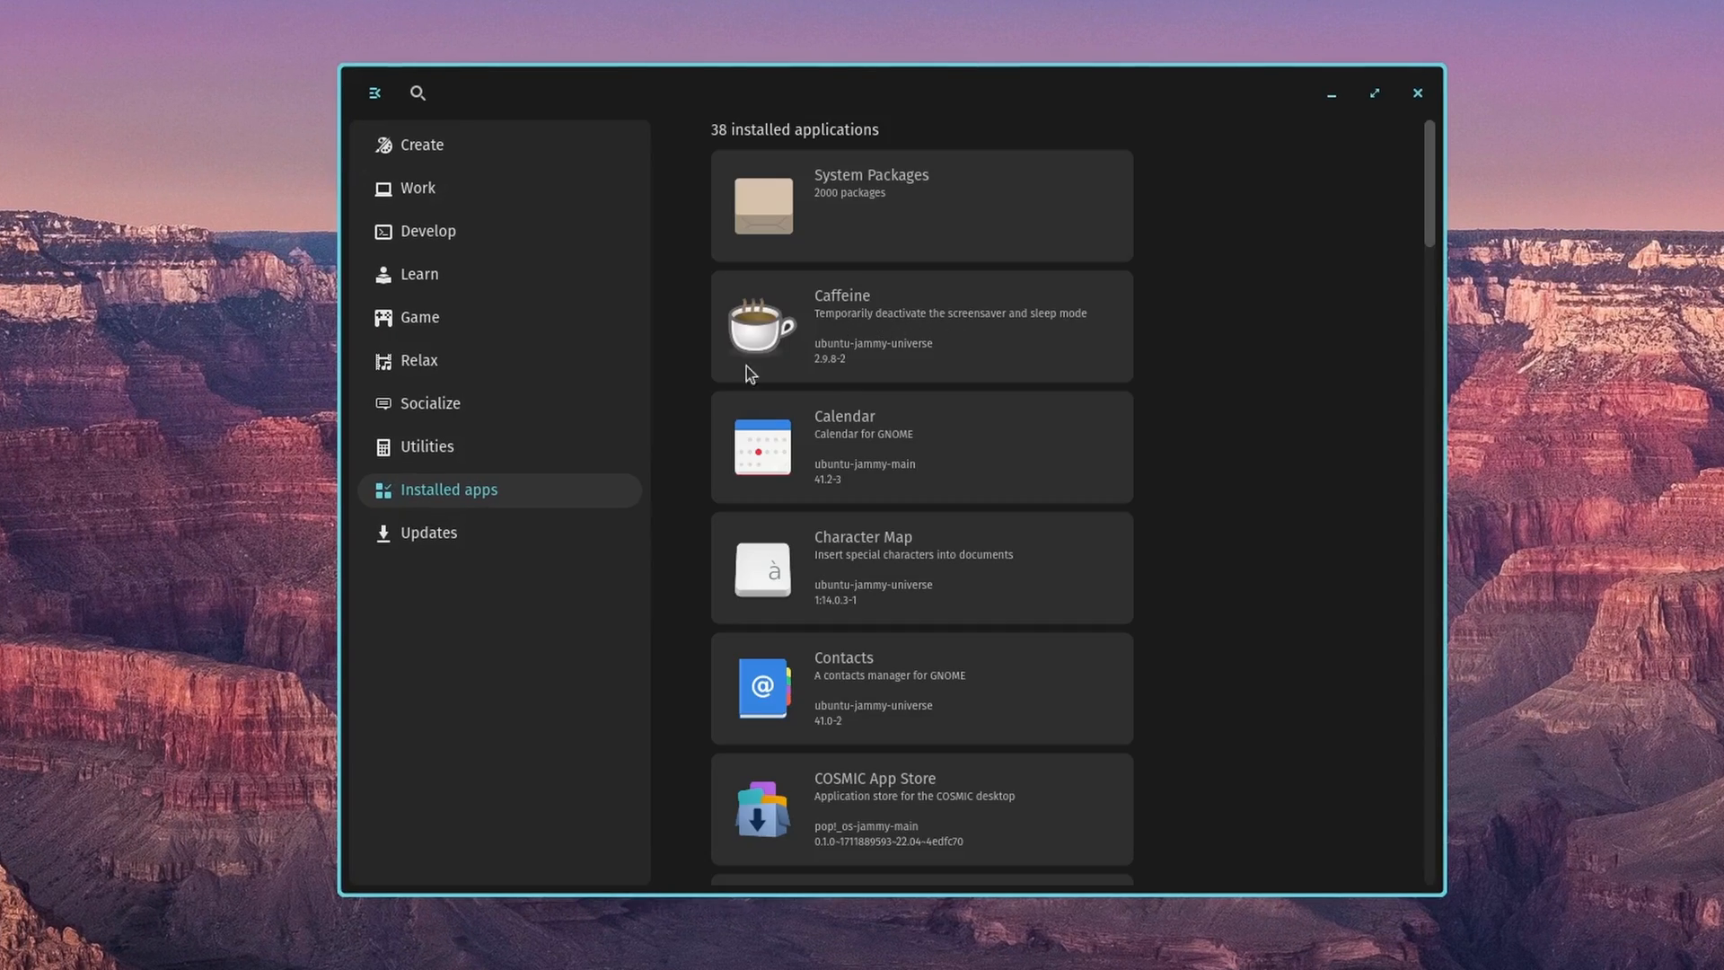
{"action": "mouse_move", "coordinate": [975, 131]}
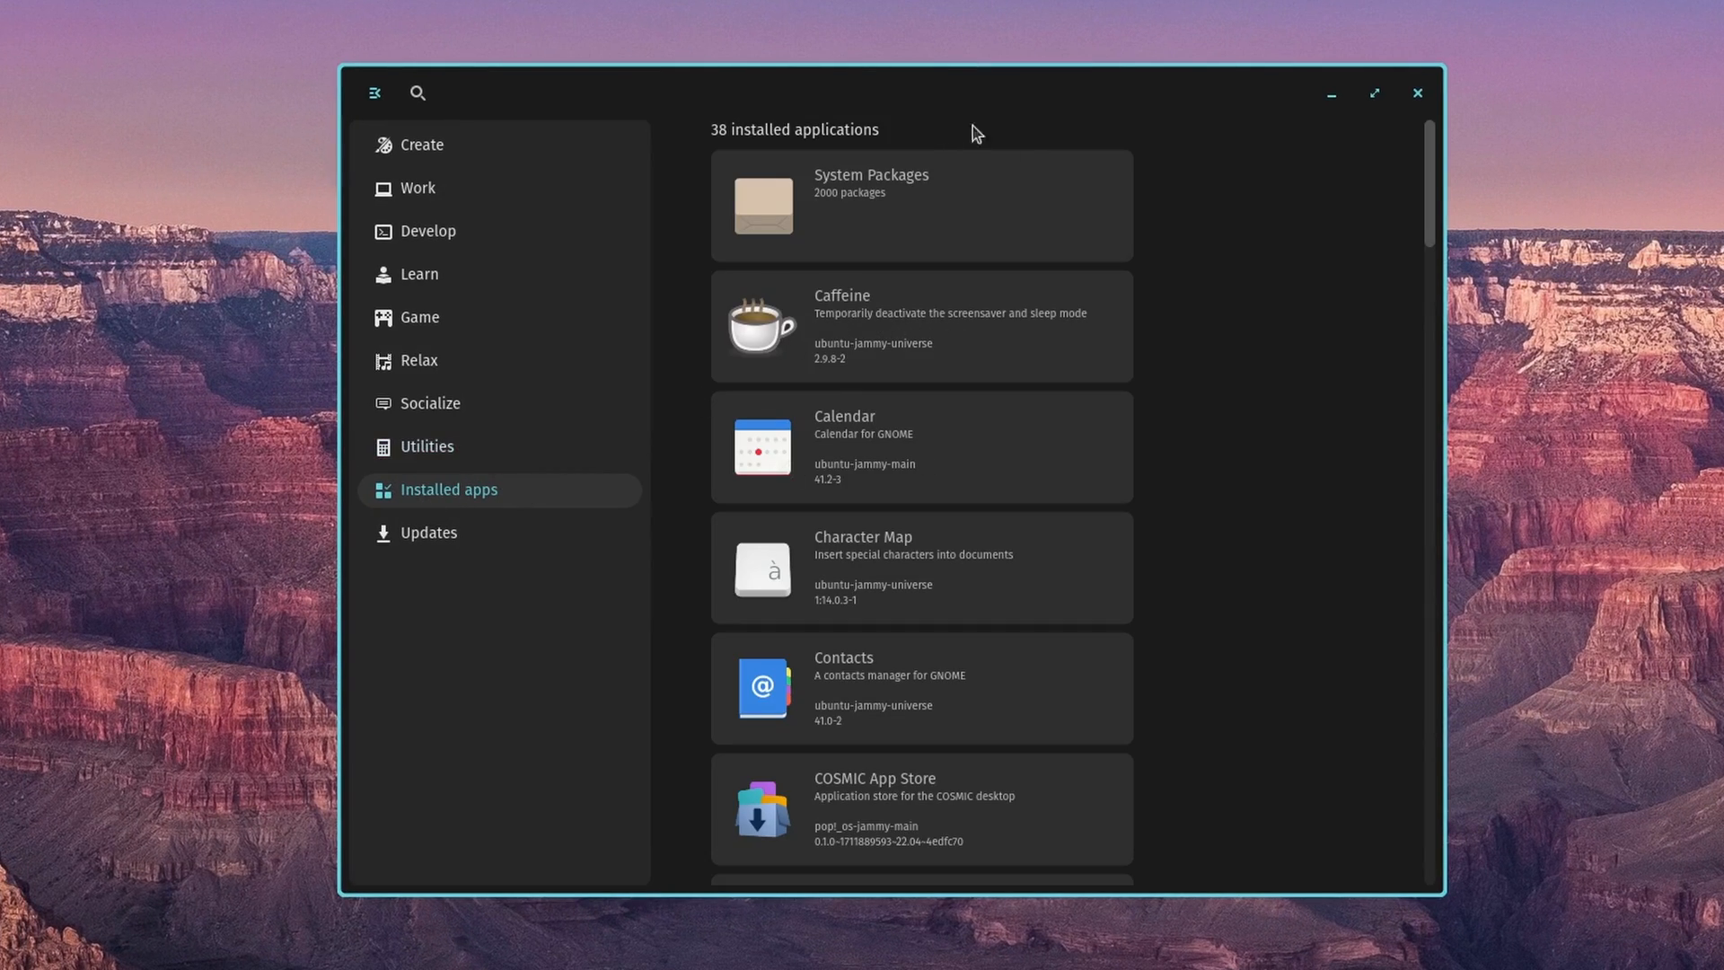
{"action": "mouse_move", "coordinate": [420, 144]}
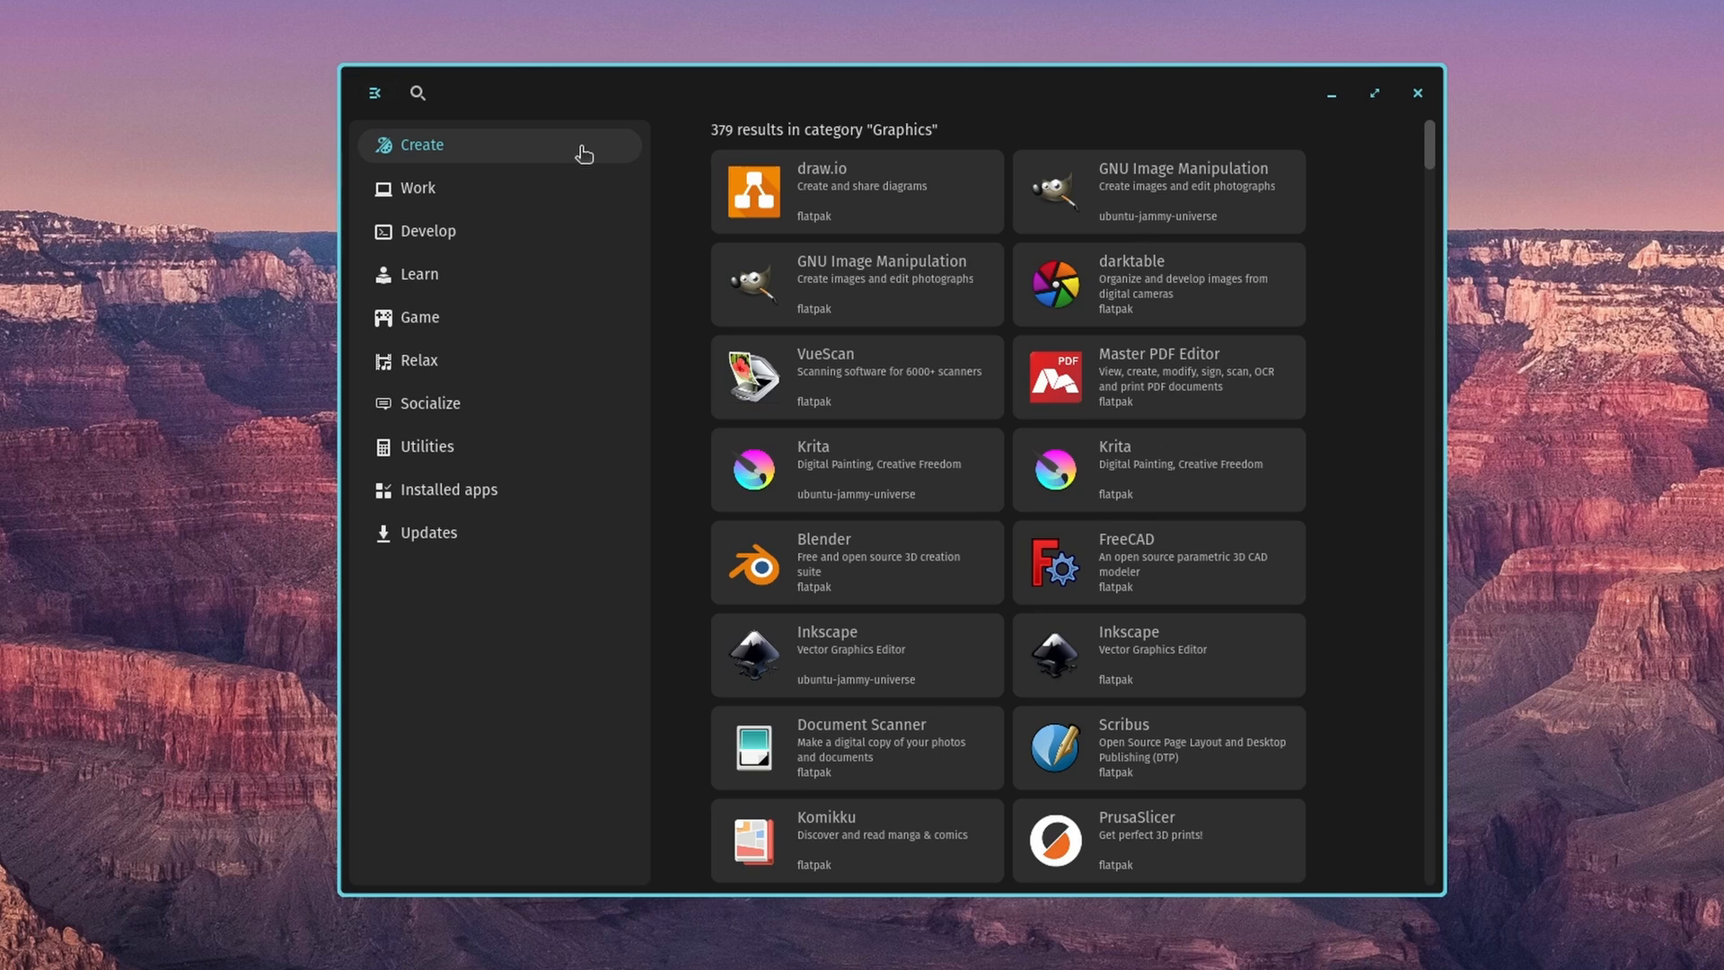
{"action": "mouse_move", "coordinate": [437, 106]}
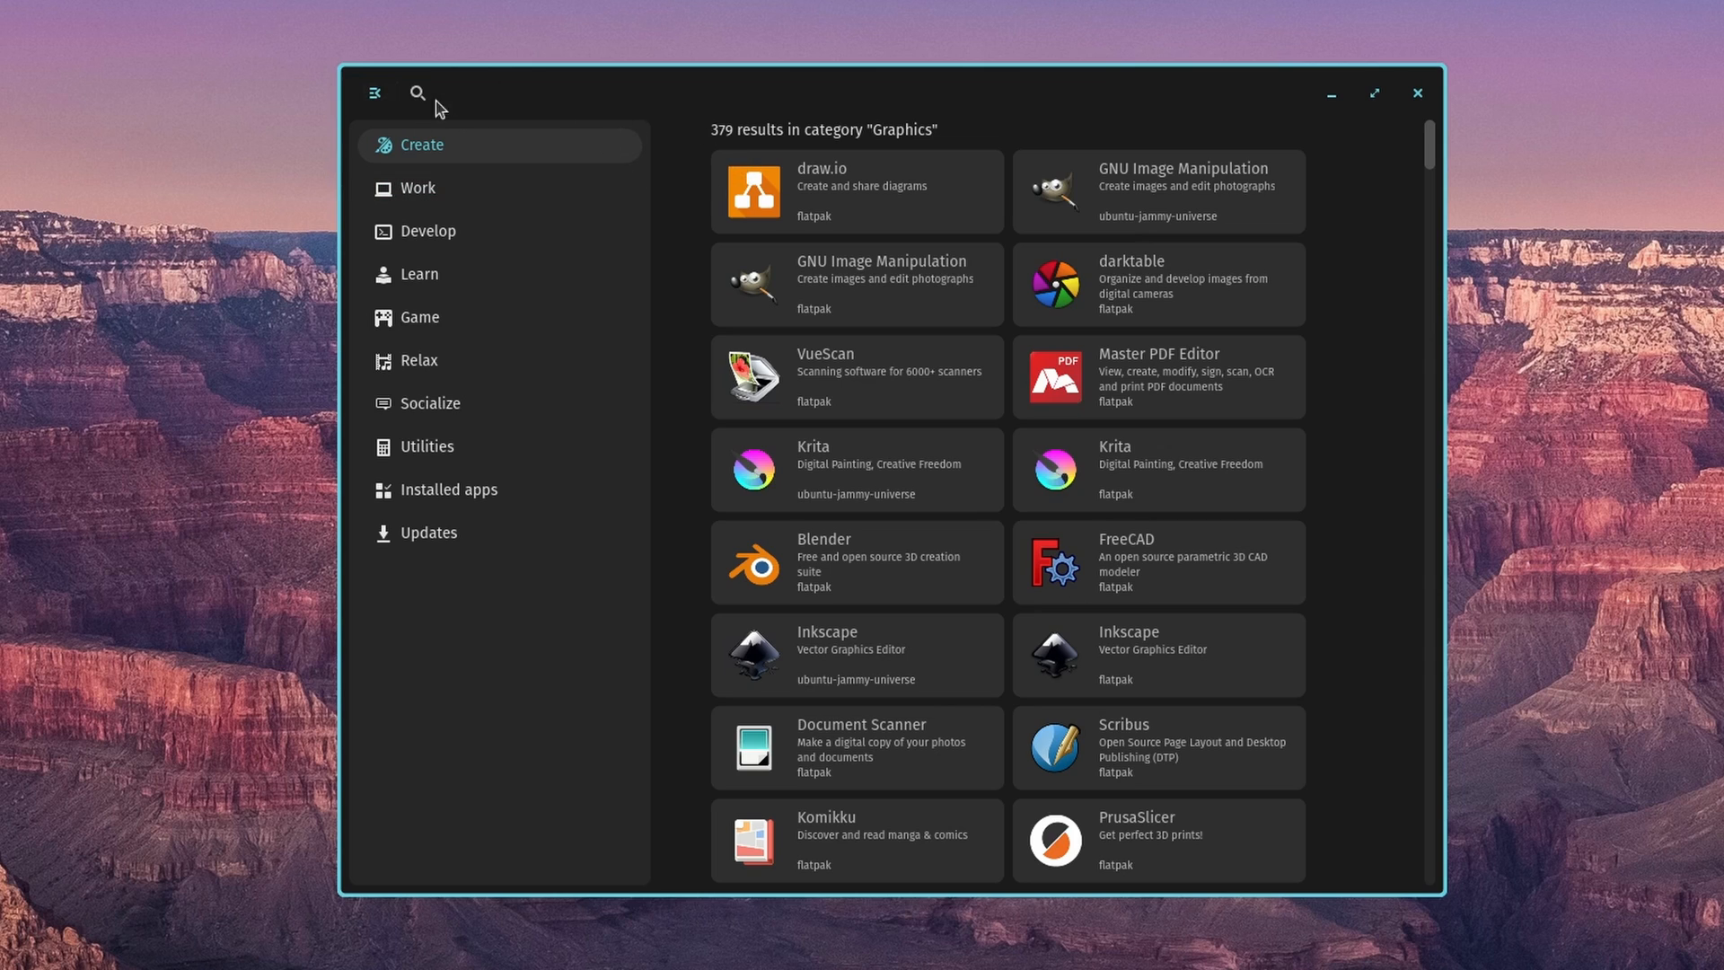
- Search the store for 'inkscape', returning 5 results from ubuntu-jammy-universe and flatpak
{"action": "left_click", "coordinate": [418, 91]}
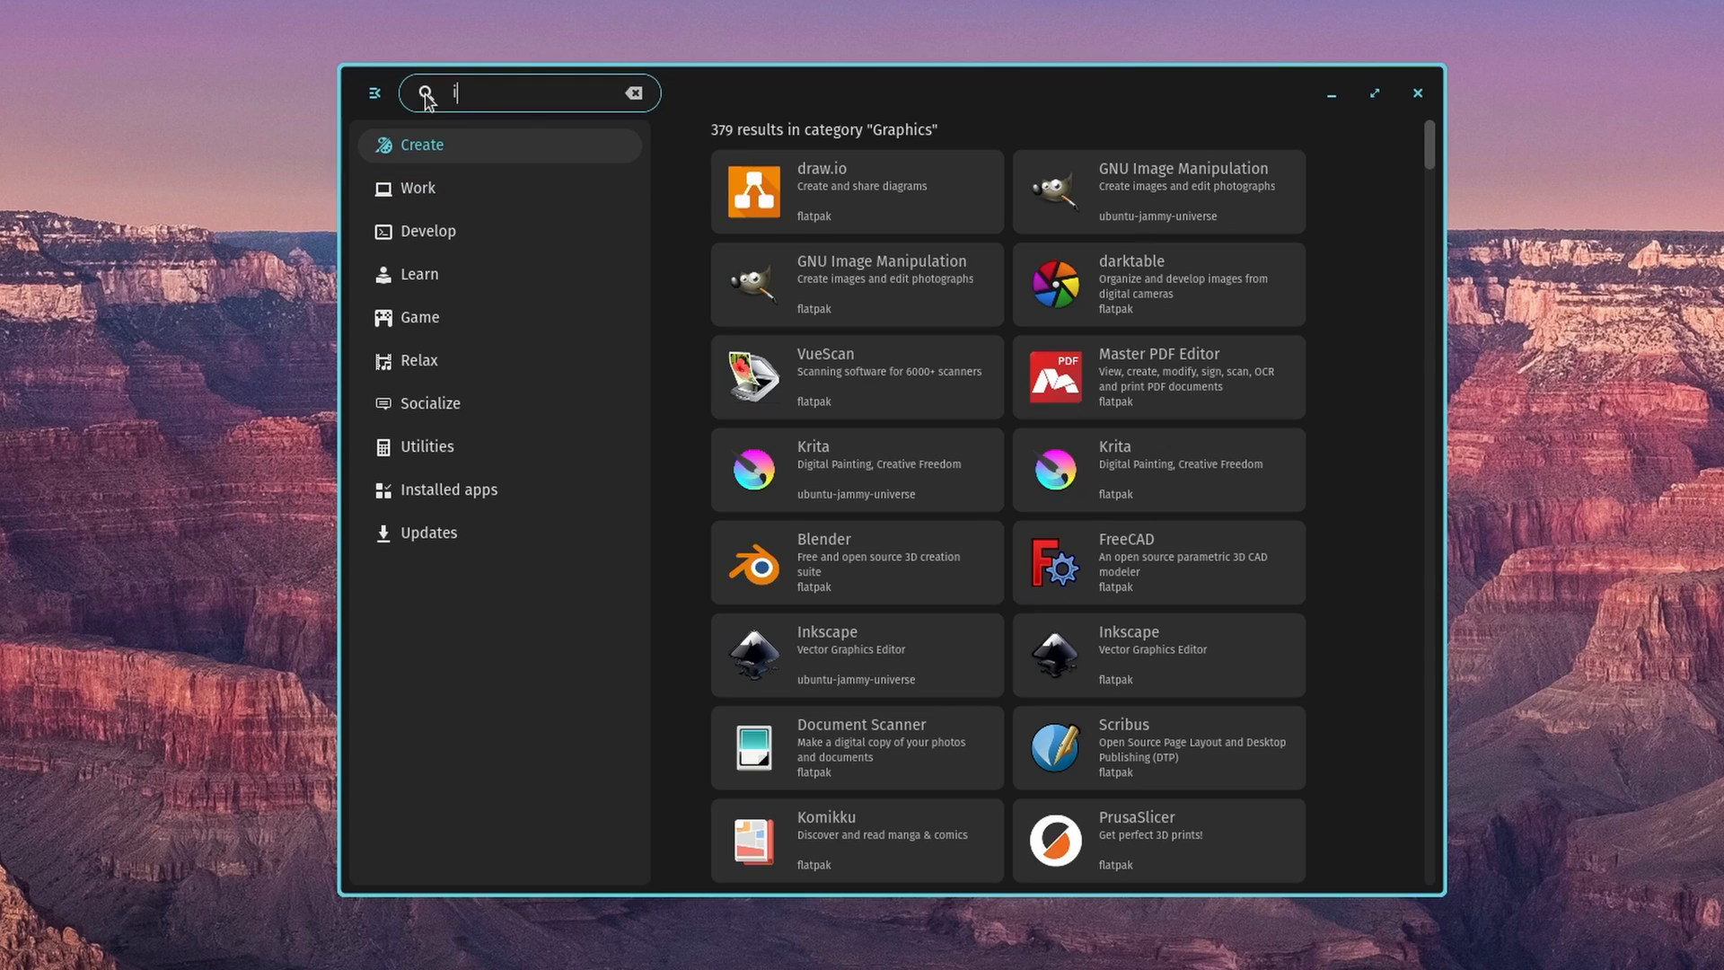
{"action": "type", "text": "inkscape"}
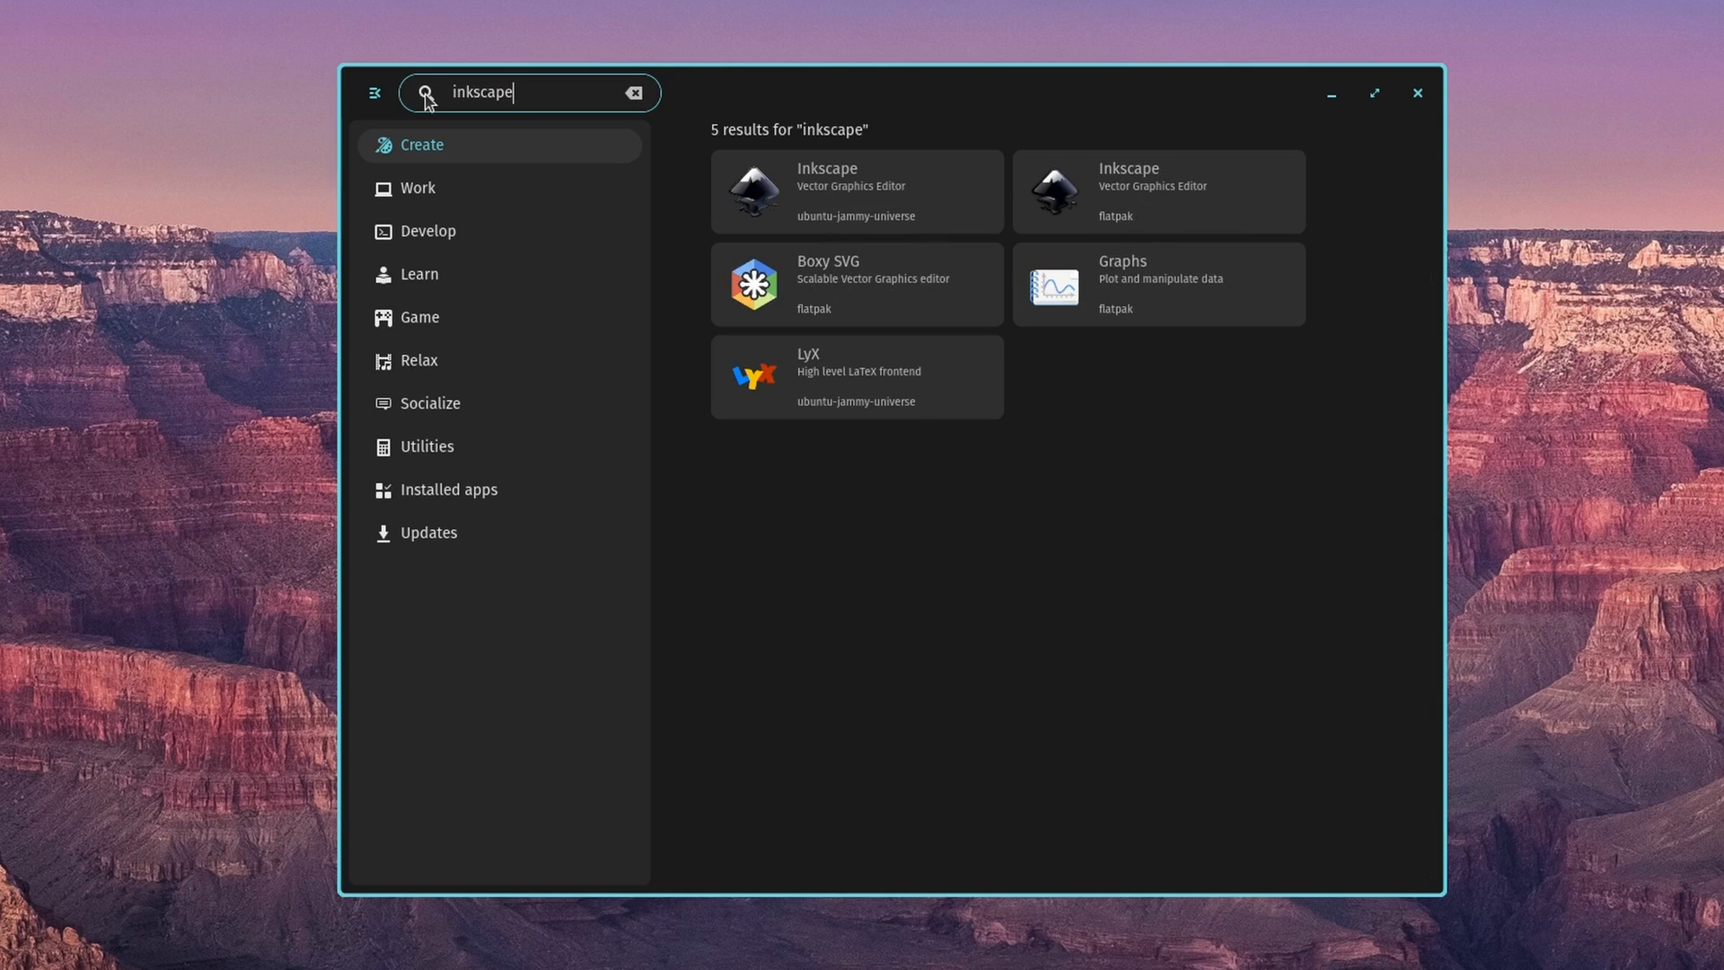
{"action": "mouse_move", "coordinate": [1083, 197]}
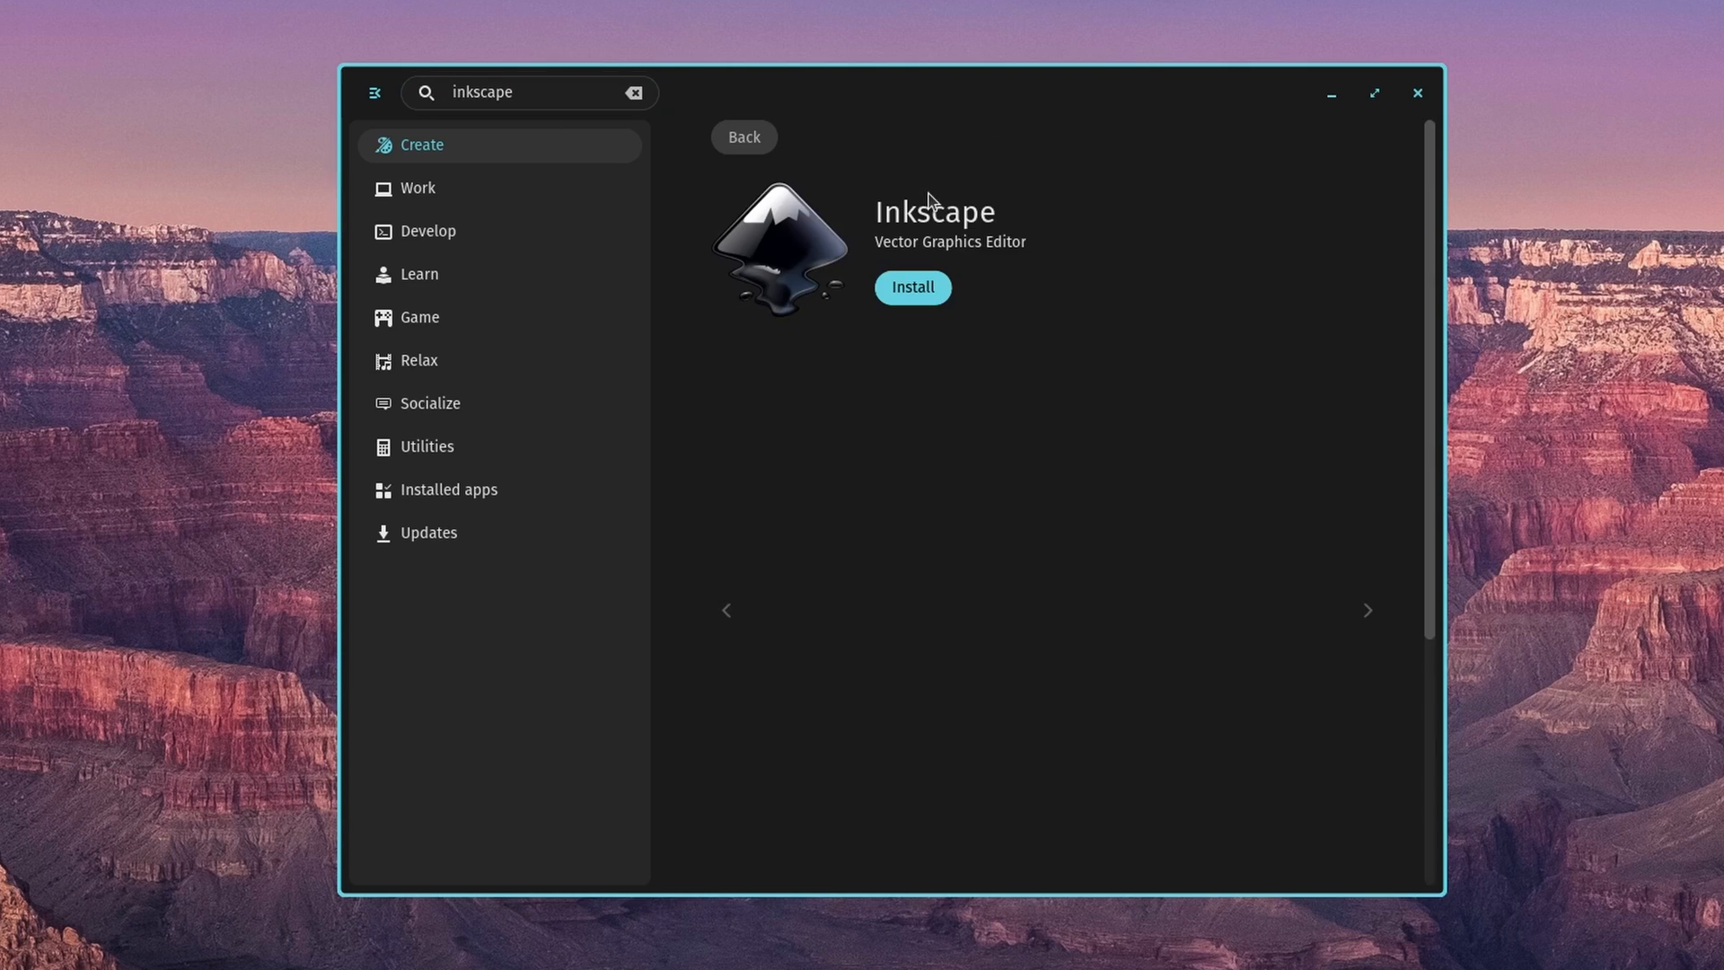
- Install Inkscape until its page offers Open and Uninstall, then read its description
{"action": "left_click", "coordinate": [912, 288]}
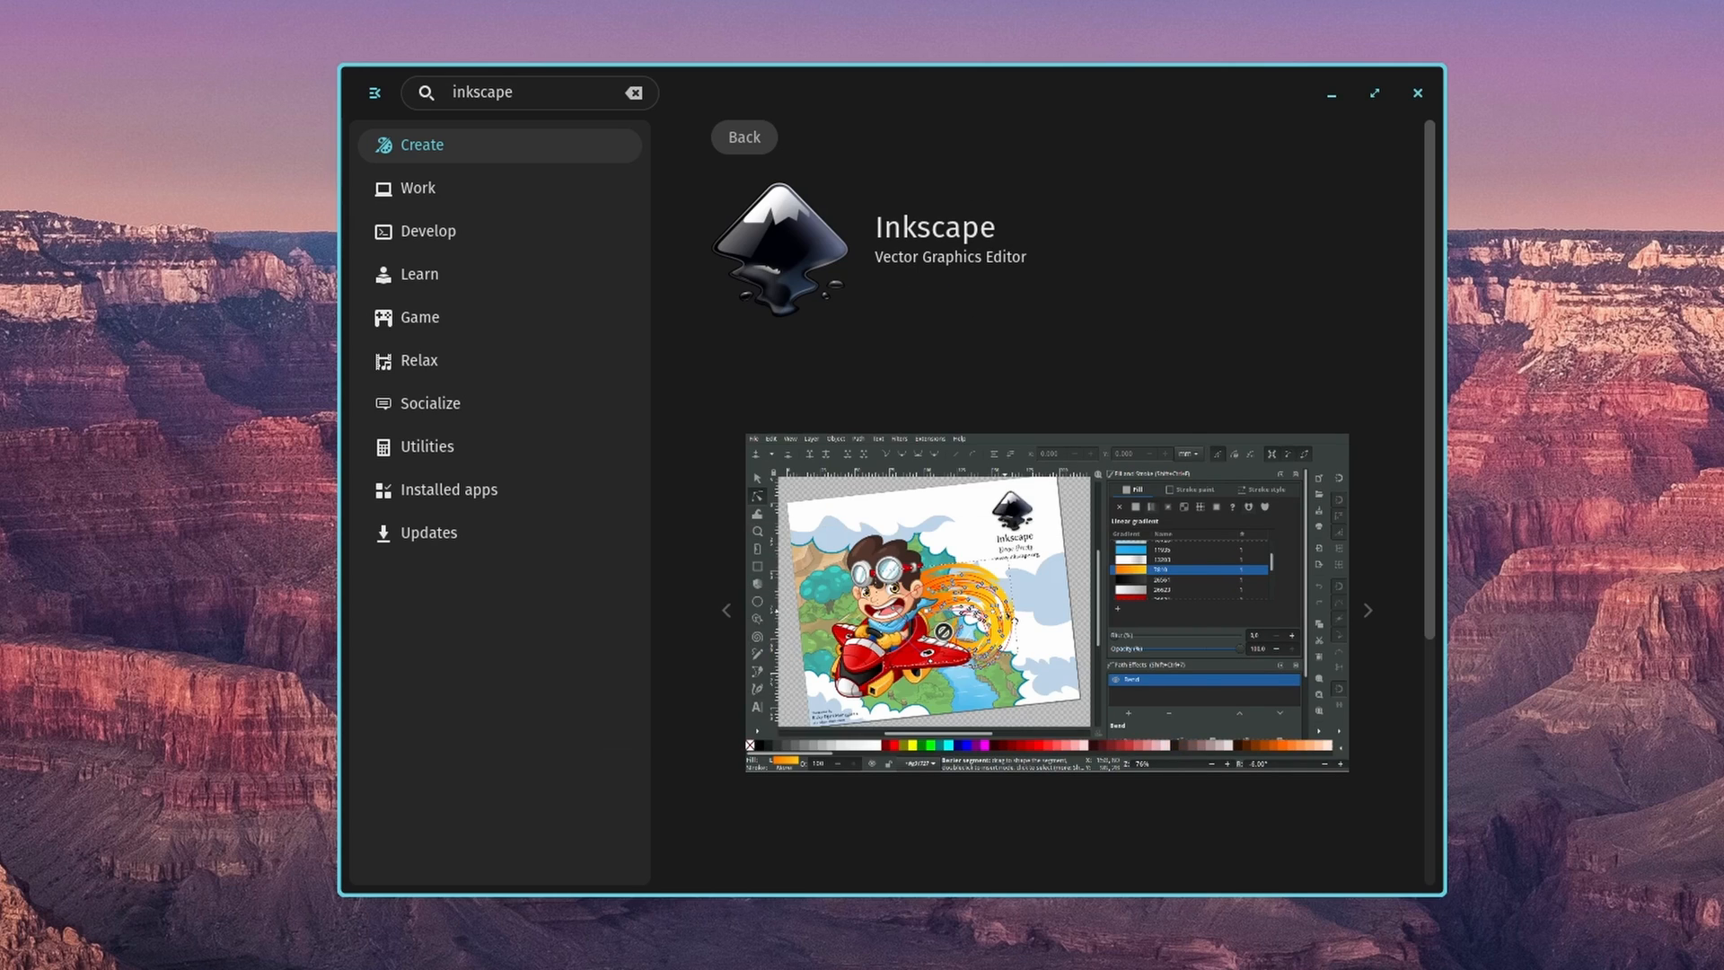
{"action": "mouse_move", "coordinate": [1557, 370]}
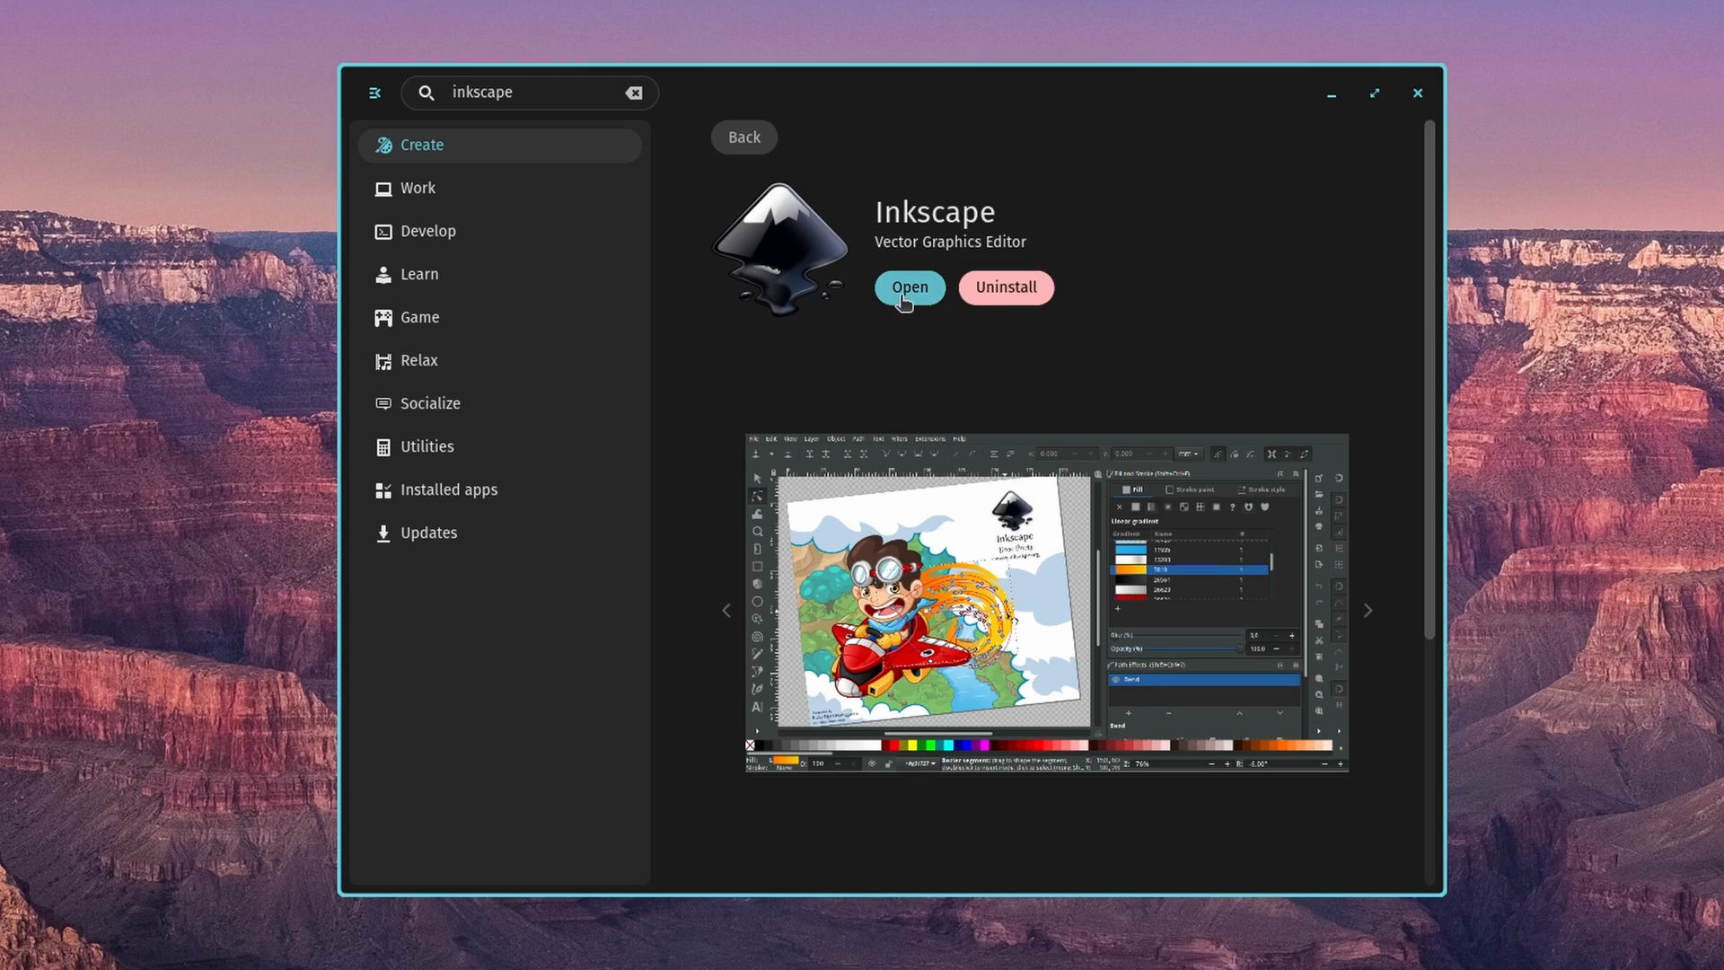
{"action": "left_click", "coordinate": [909, 287]}
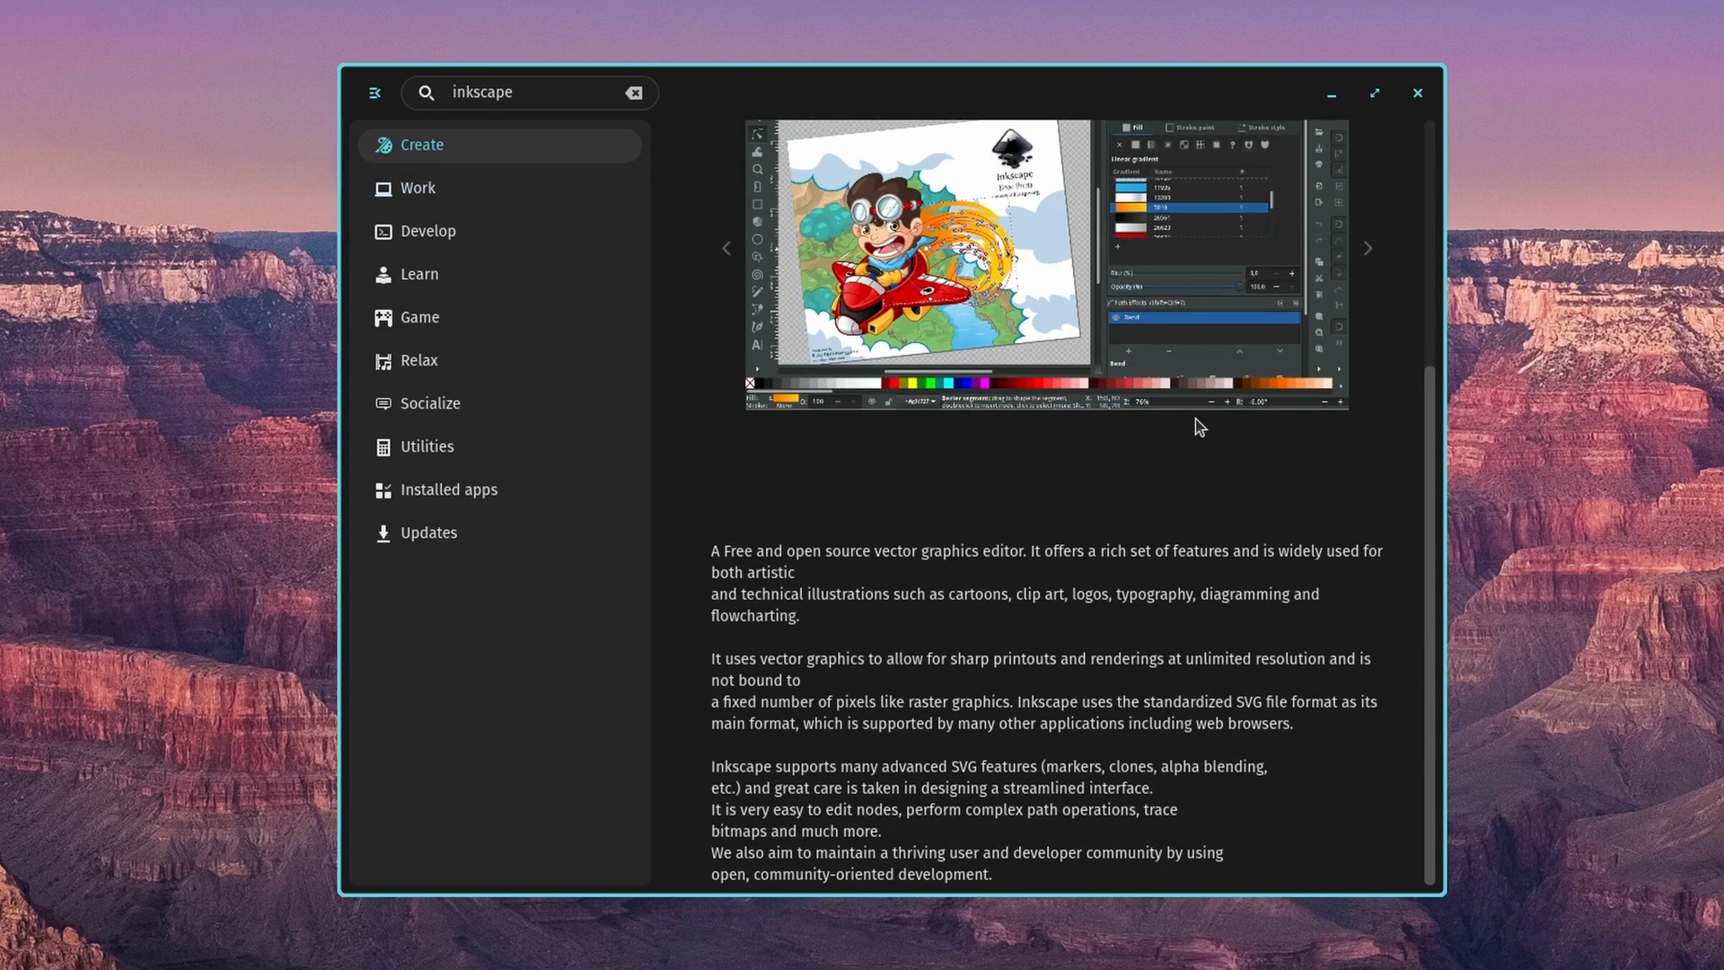
{"action": "scroll", "scroll_direction": "down", "scroll_amount": 3}
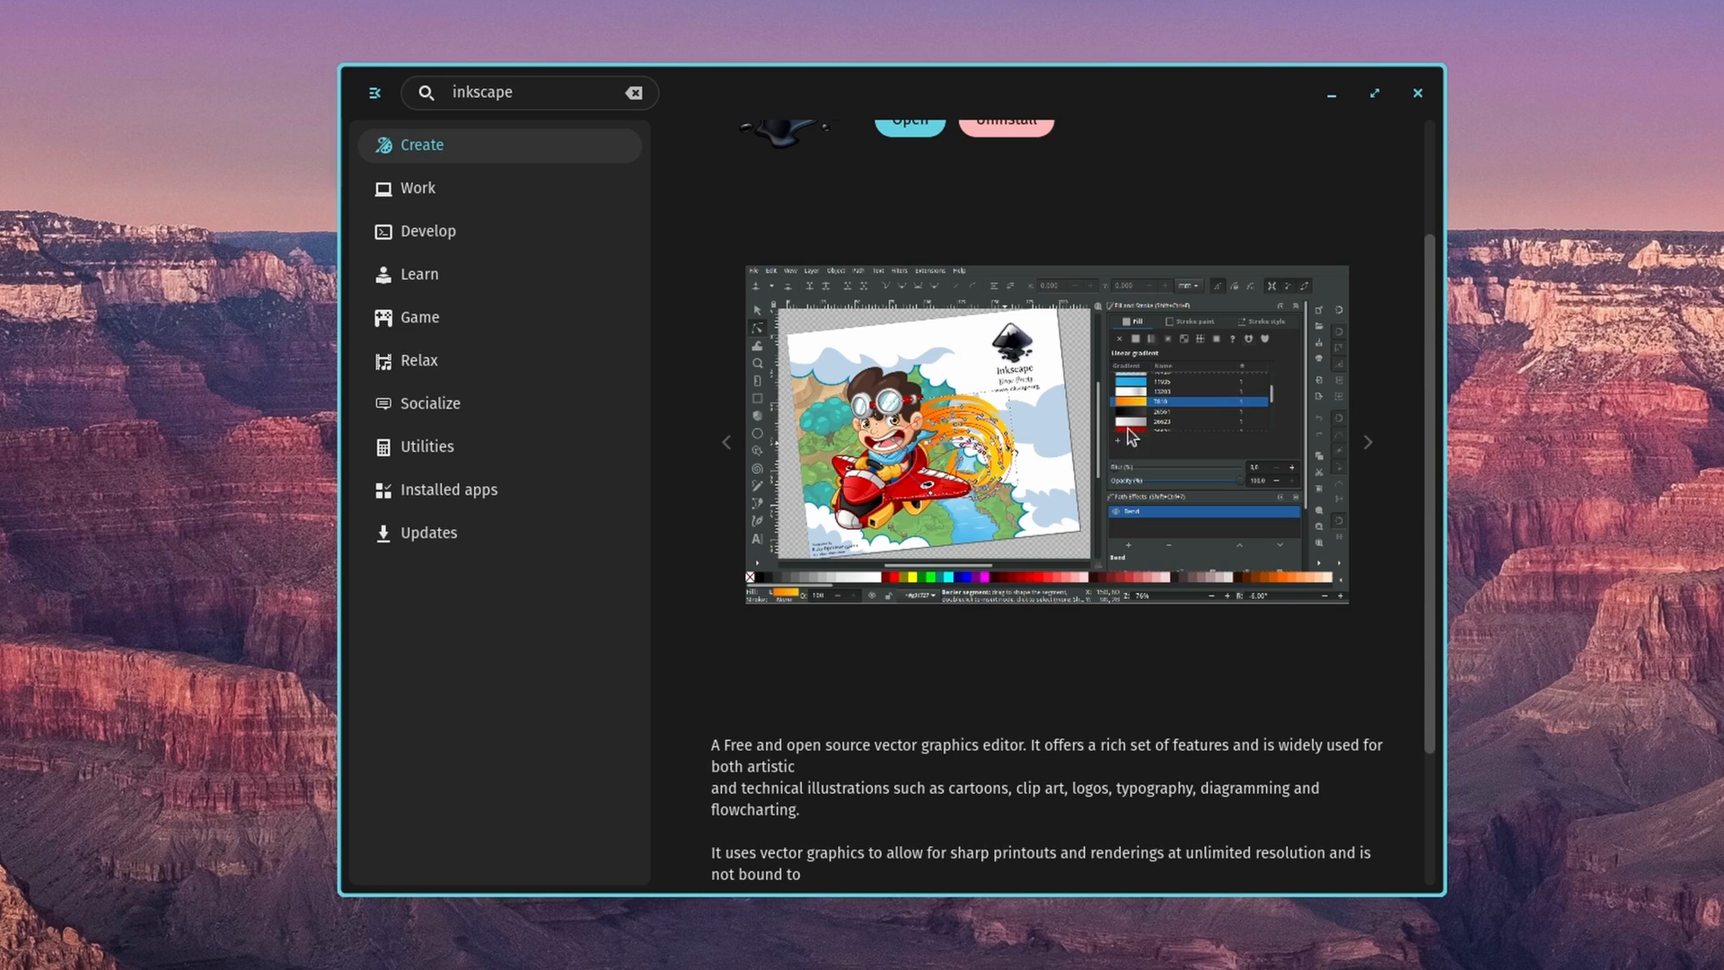
{"action": "scroll", "scroll_direction": "down", "scroll_amount": 3}
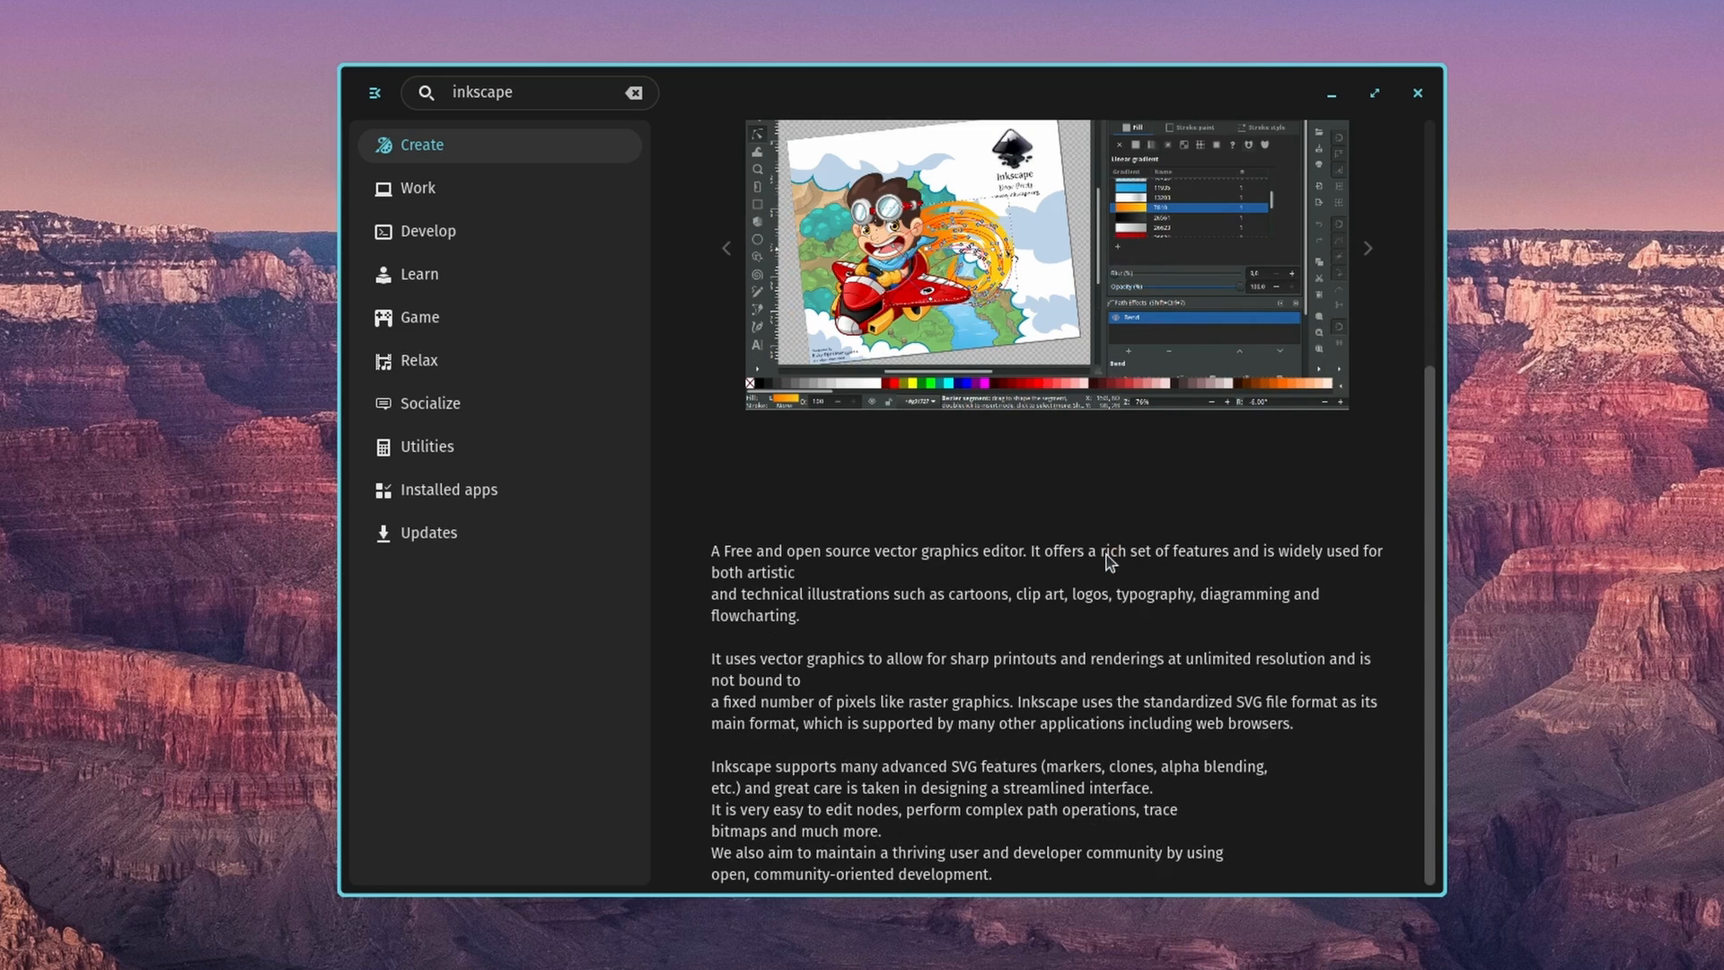
{"action": "mouse_move", "coordinate": [1266, 787]}
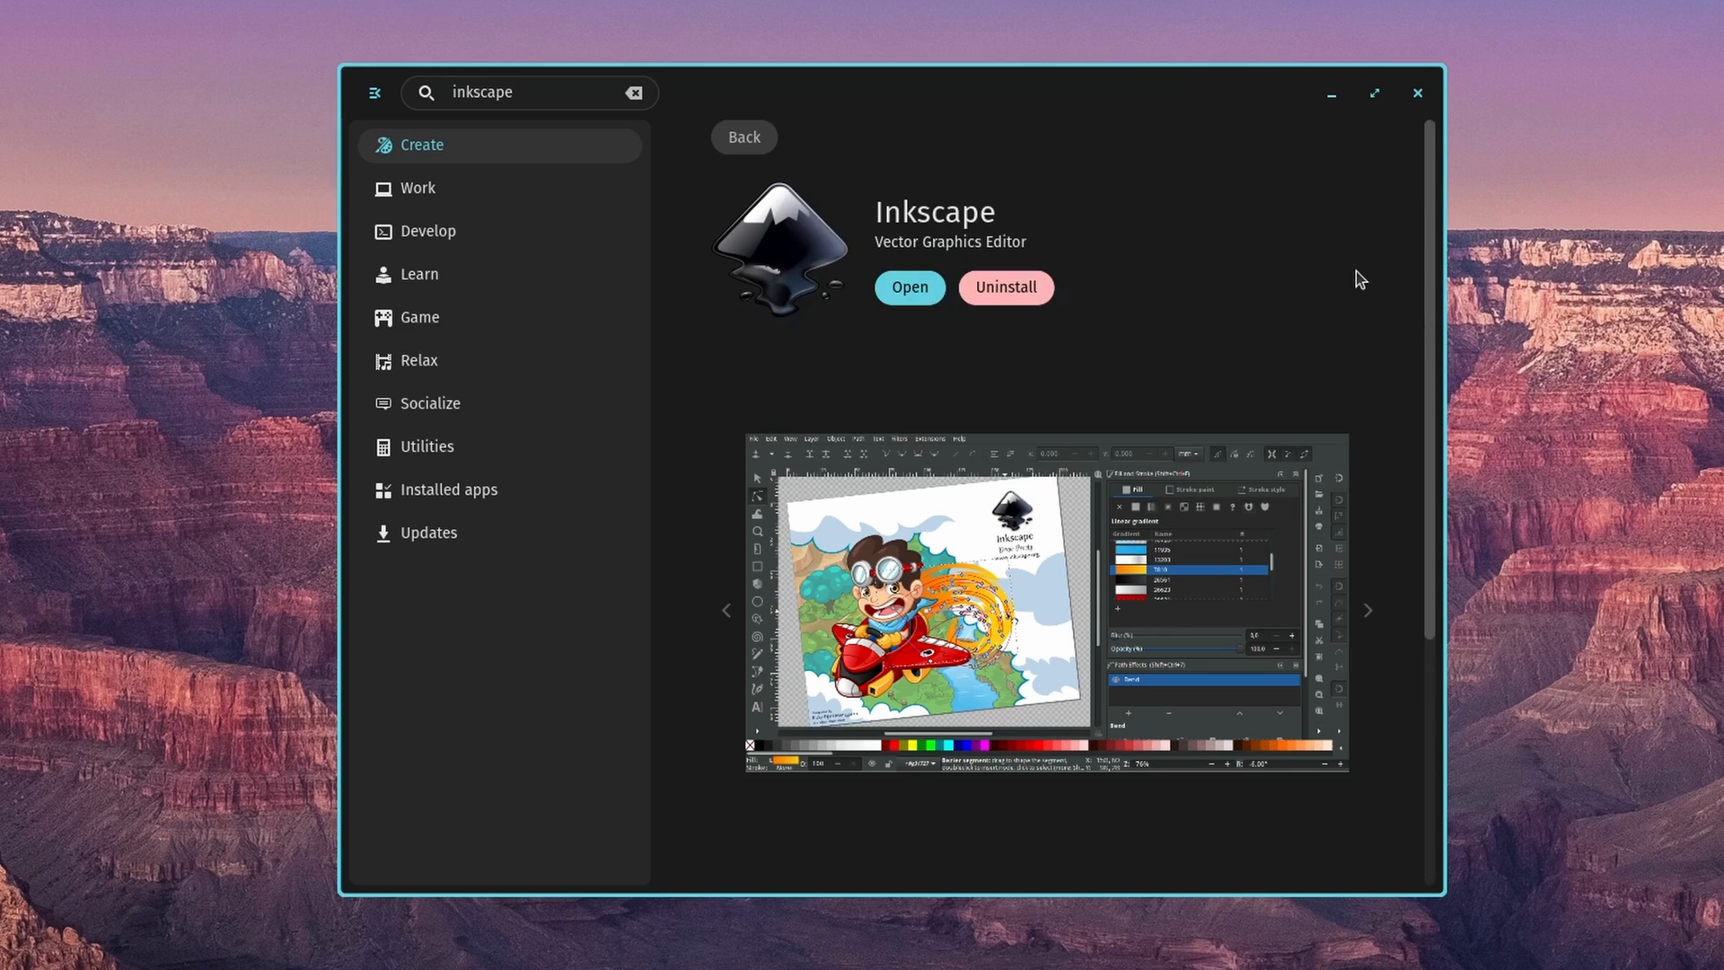
{"action": "mouse_move", "coordinate": [727, 194]}
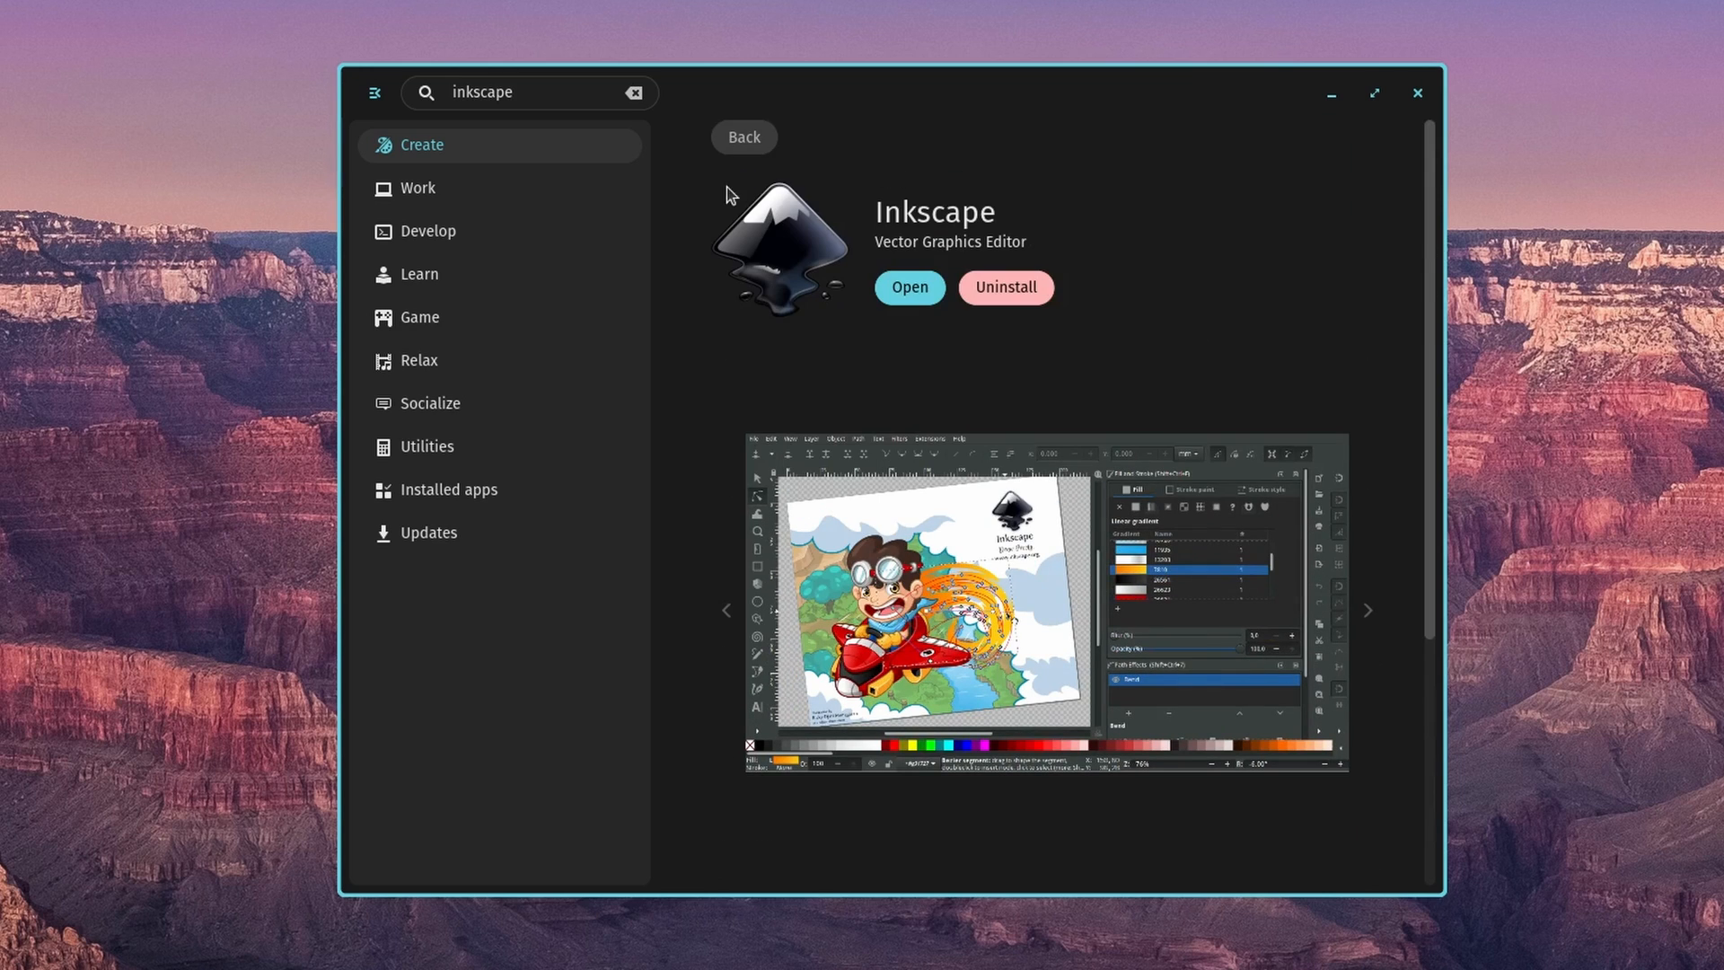
- Browse the Office, Development, Education and Game app categories
{"action": "left_click", "coordinate": [743, 136]}
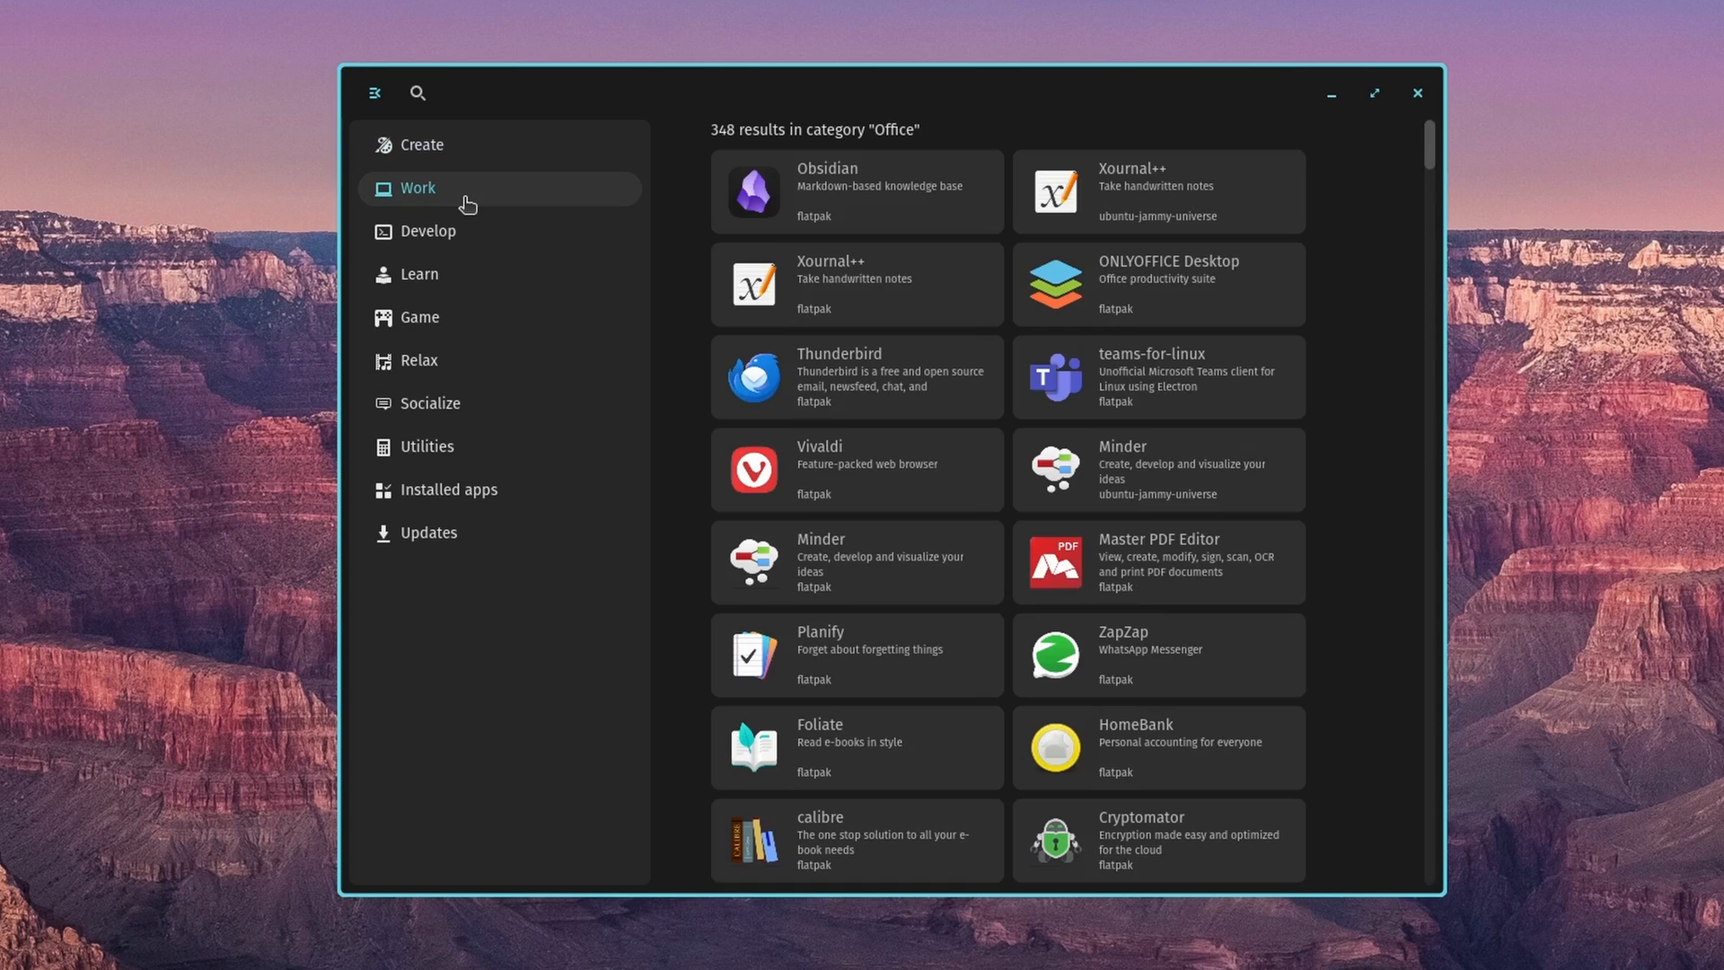
{"action": "left_click", "coordinate": [427, 232]}
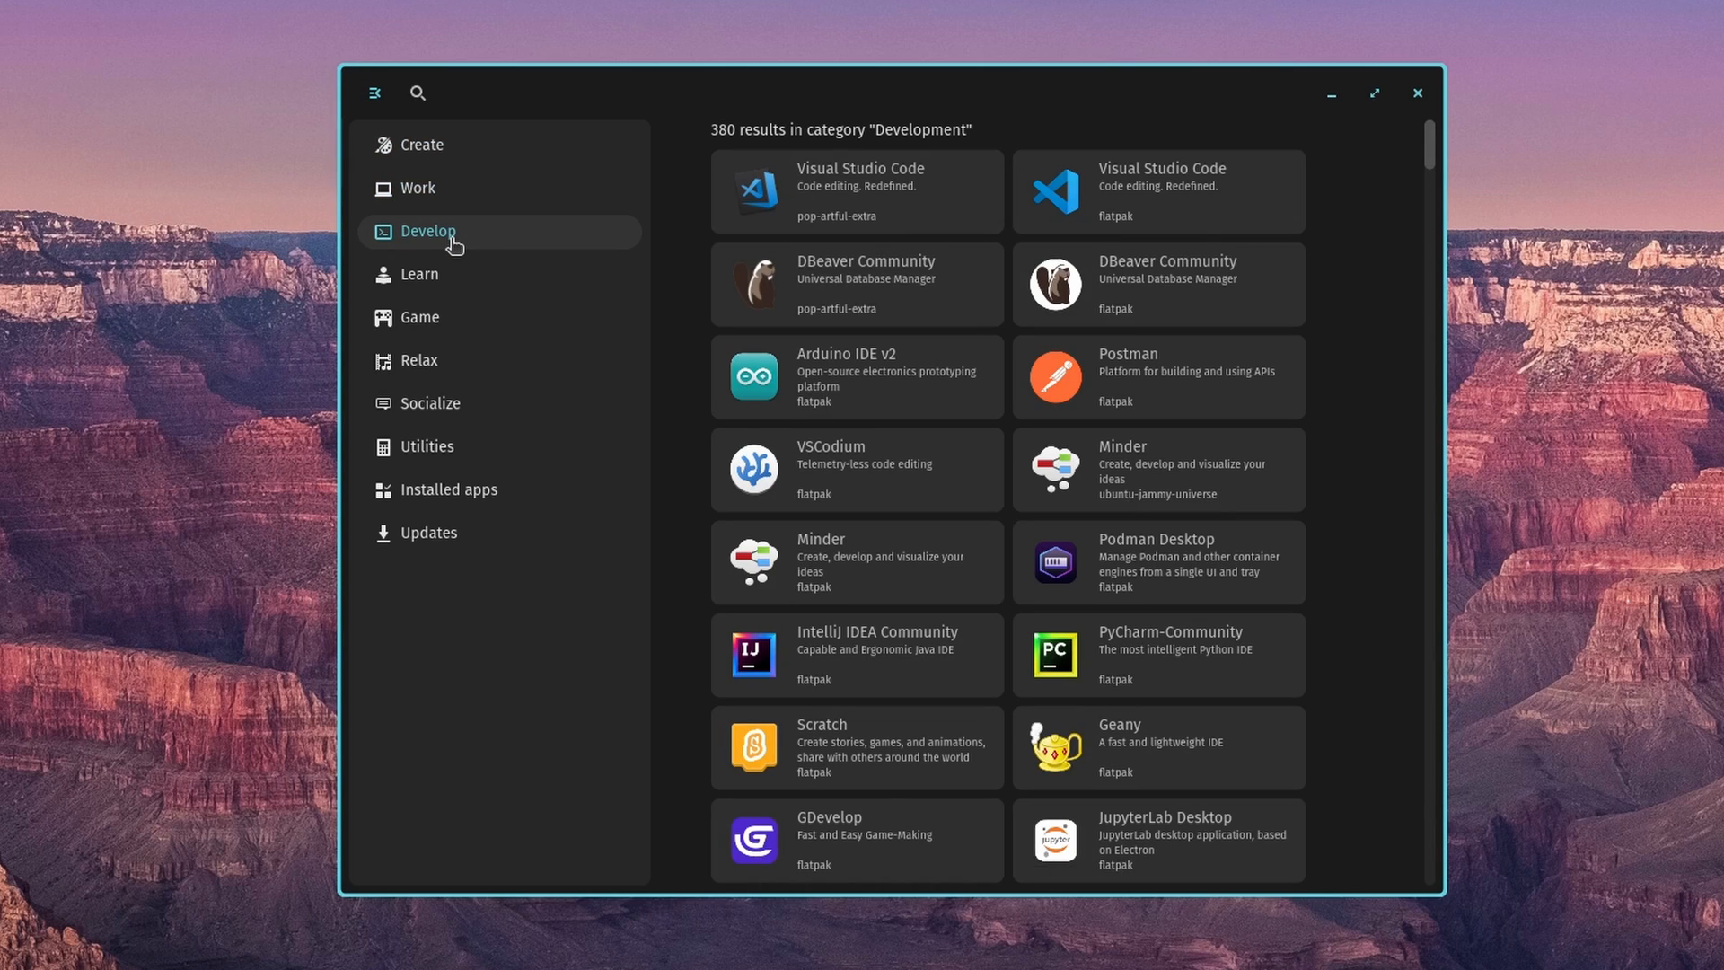
{"action": "mouse_move", "coordinate": [433, 188]}
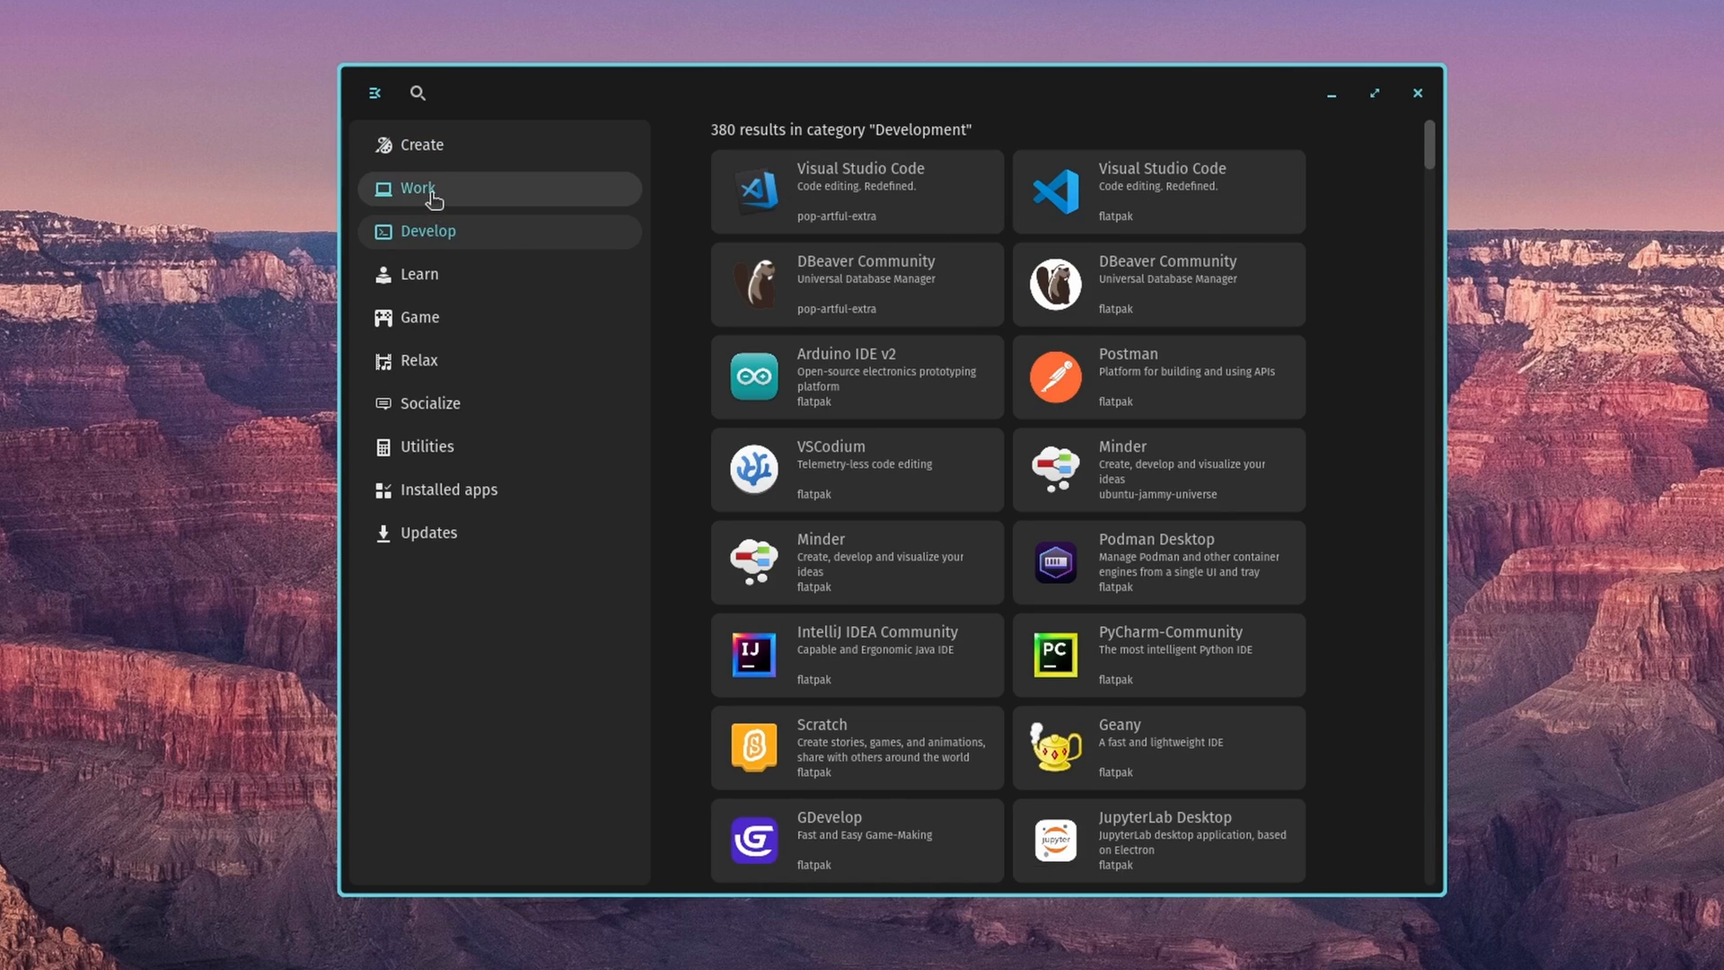
{"action": "left_click", "coordinate": [416, 189]}
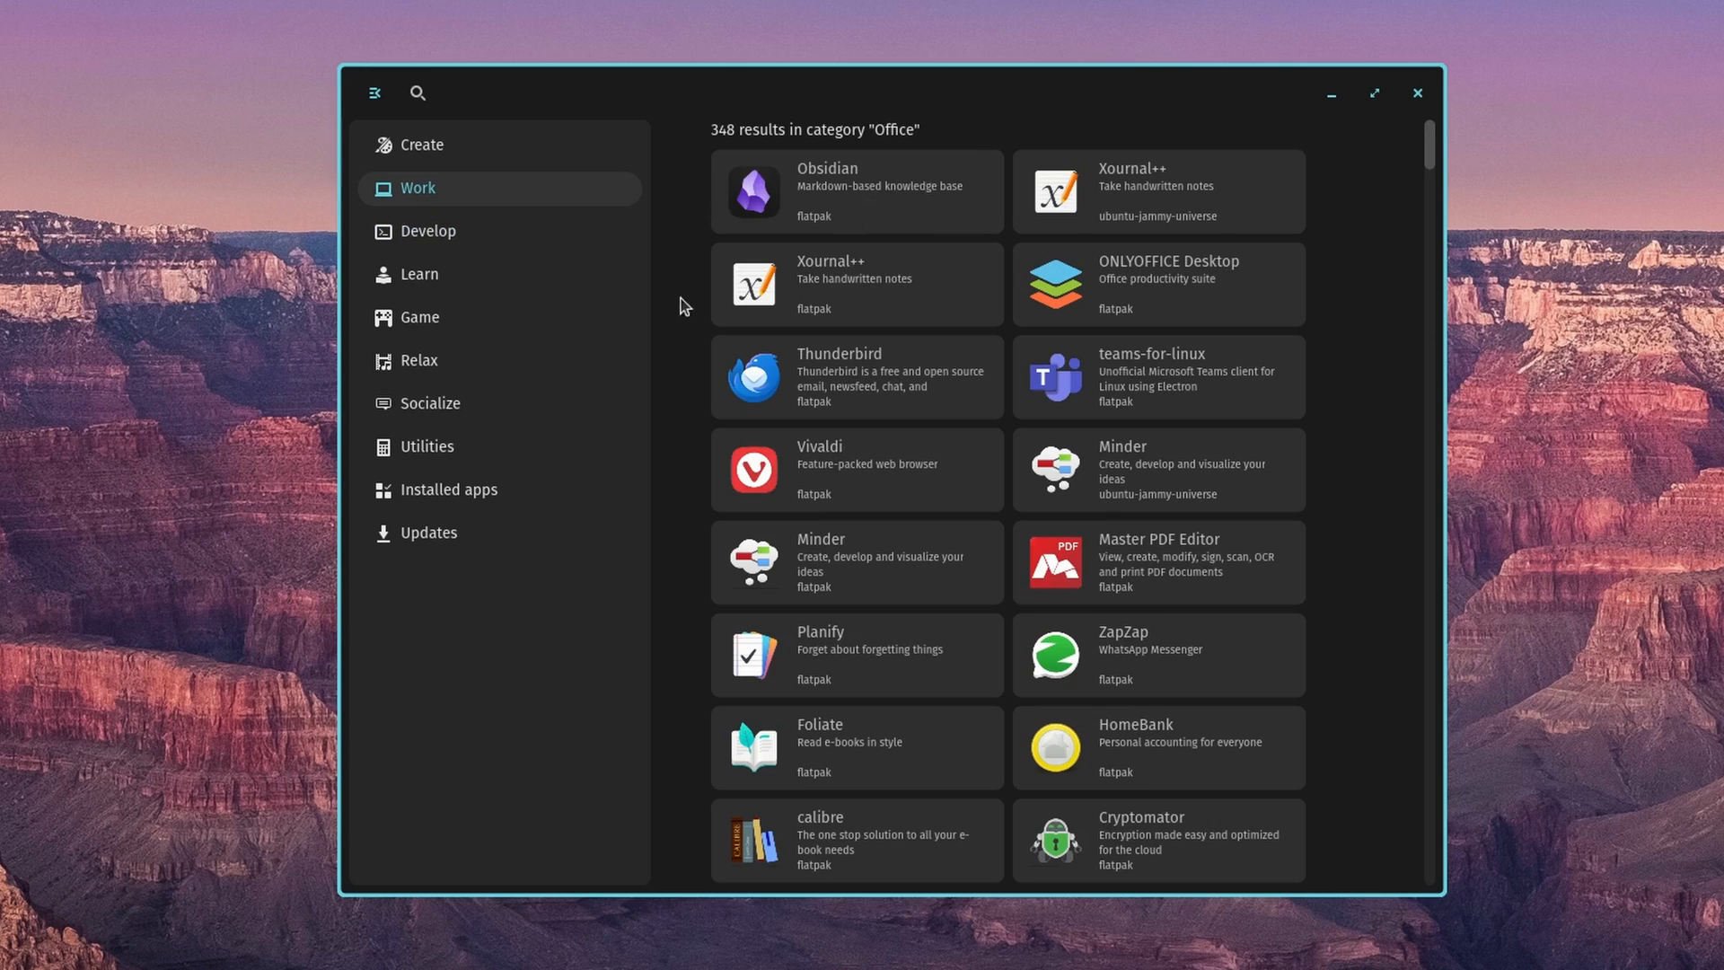
{"action": "left_click", "coordinate": [418, 273]}
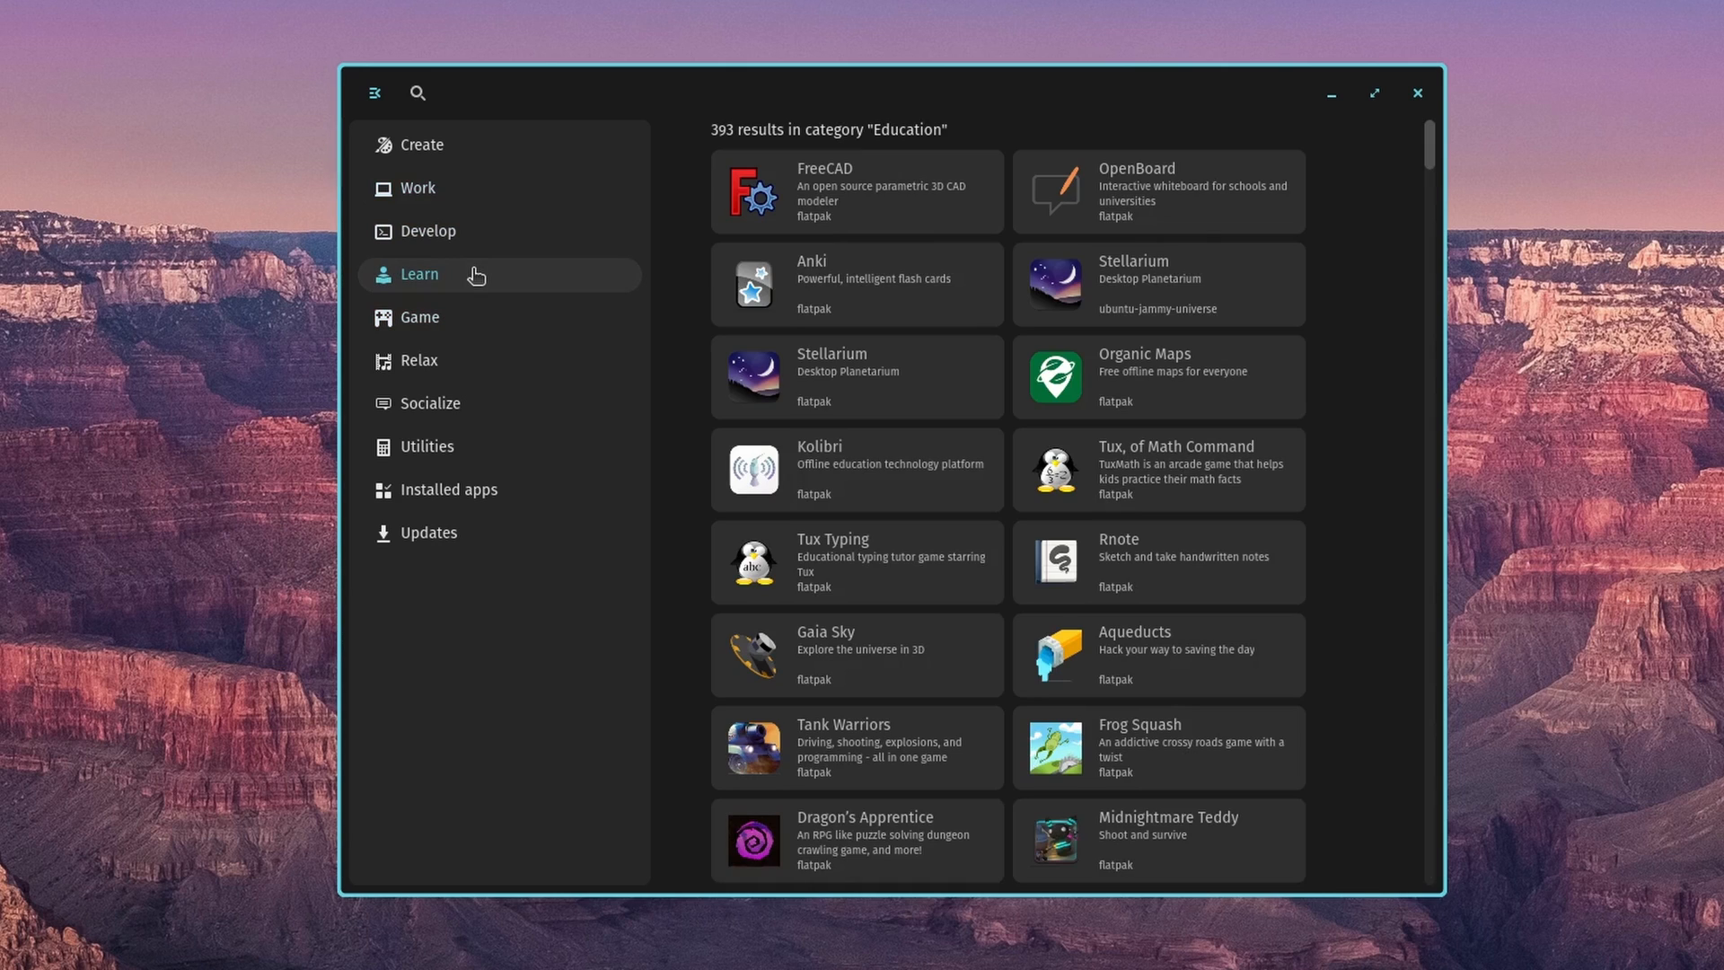
{"action": "left_click", "coordinate": [419, 321]}
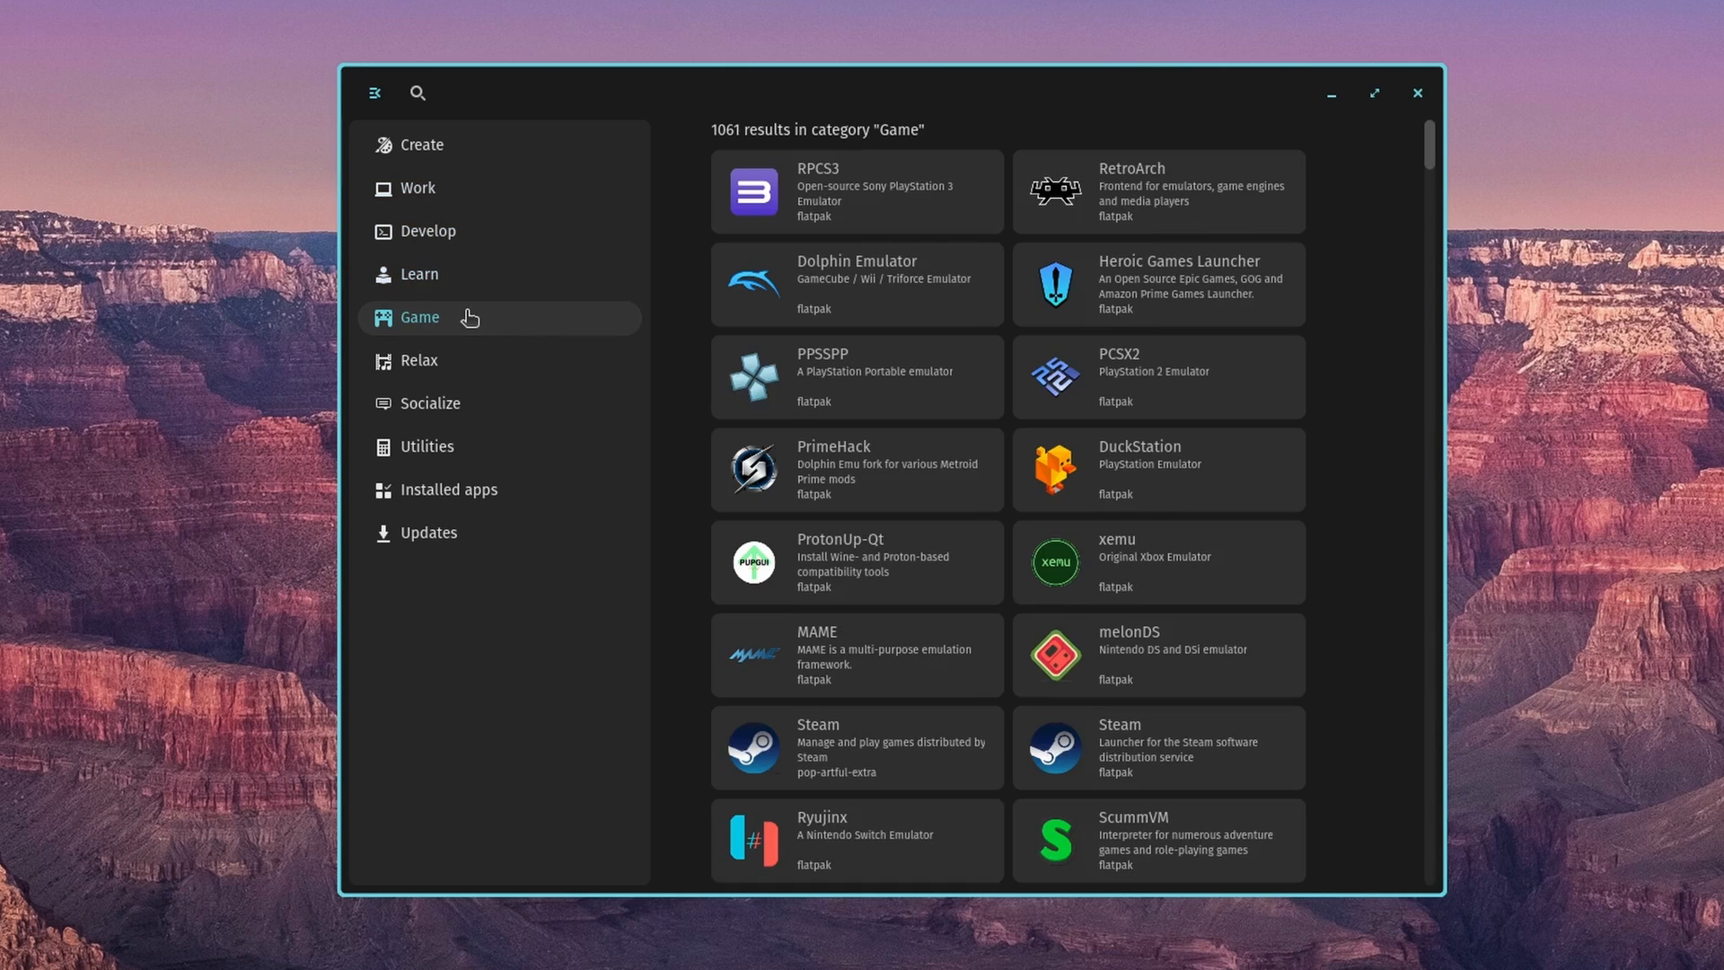
{"action": "mouse_move", "coordinate": [799, 737]}
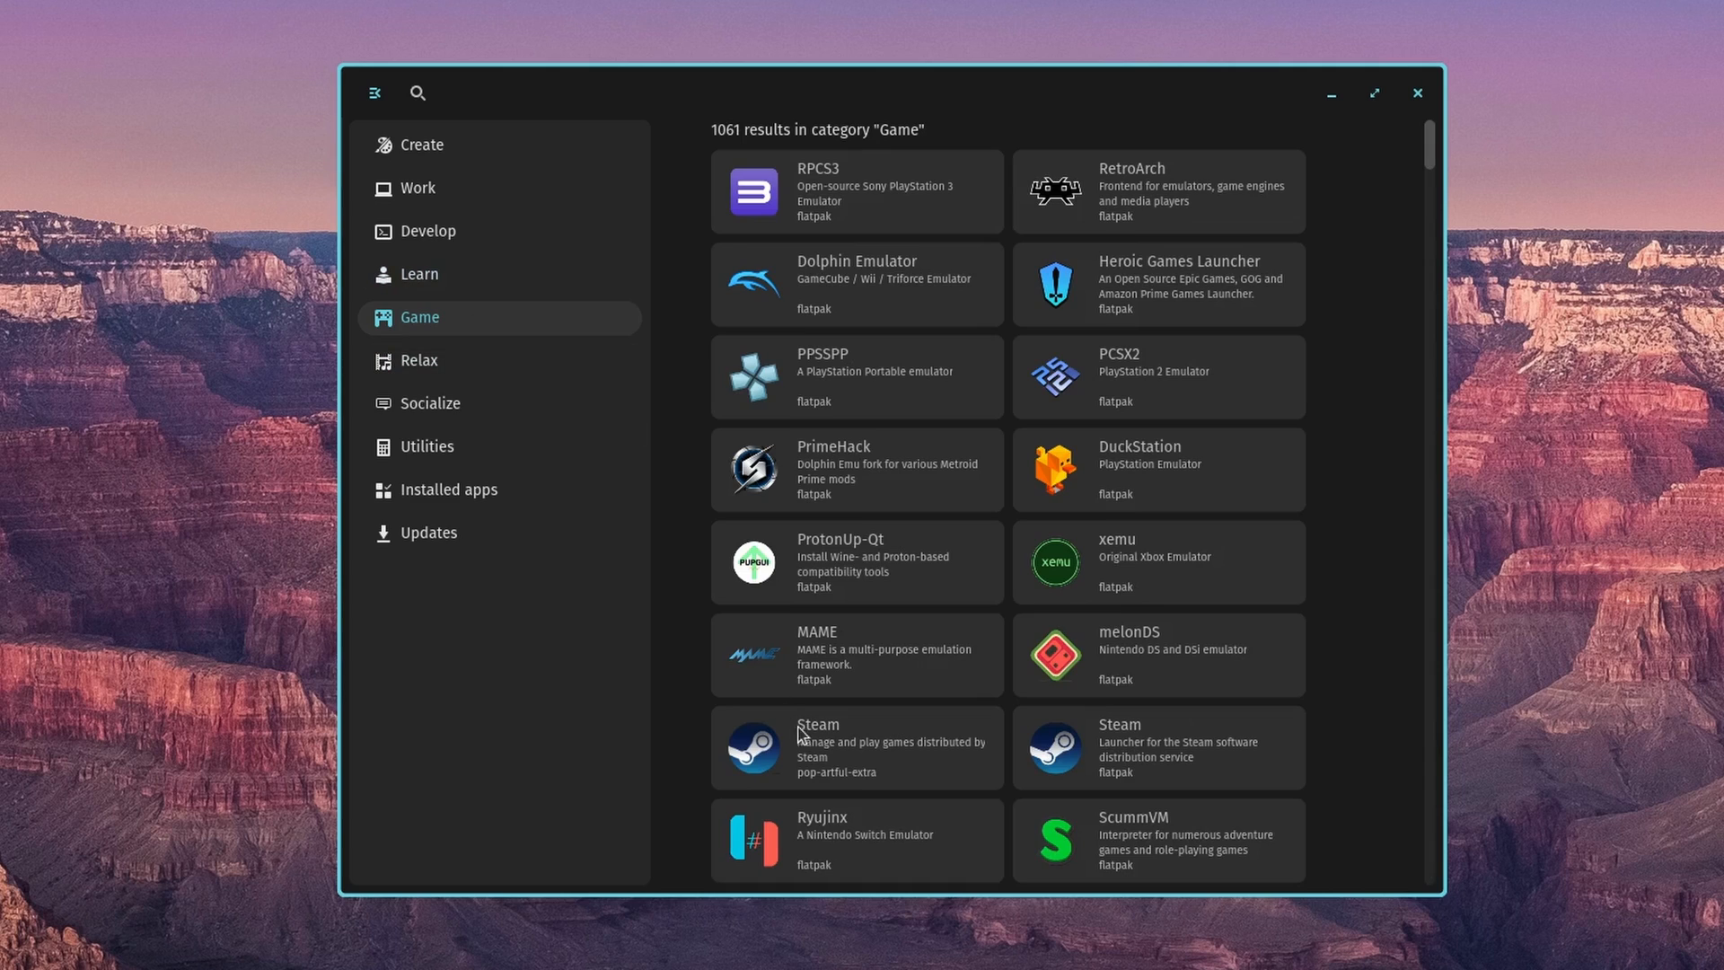
- Browse the AudioVideo, Network and Utility categories, ending on Utility with 950 results
{"action": "left_click", "coordinate": [418, 360]}
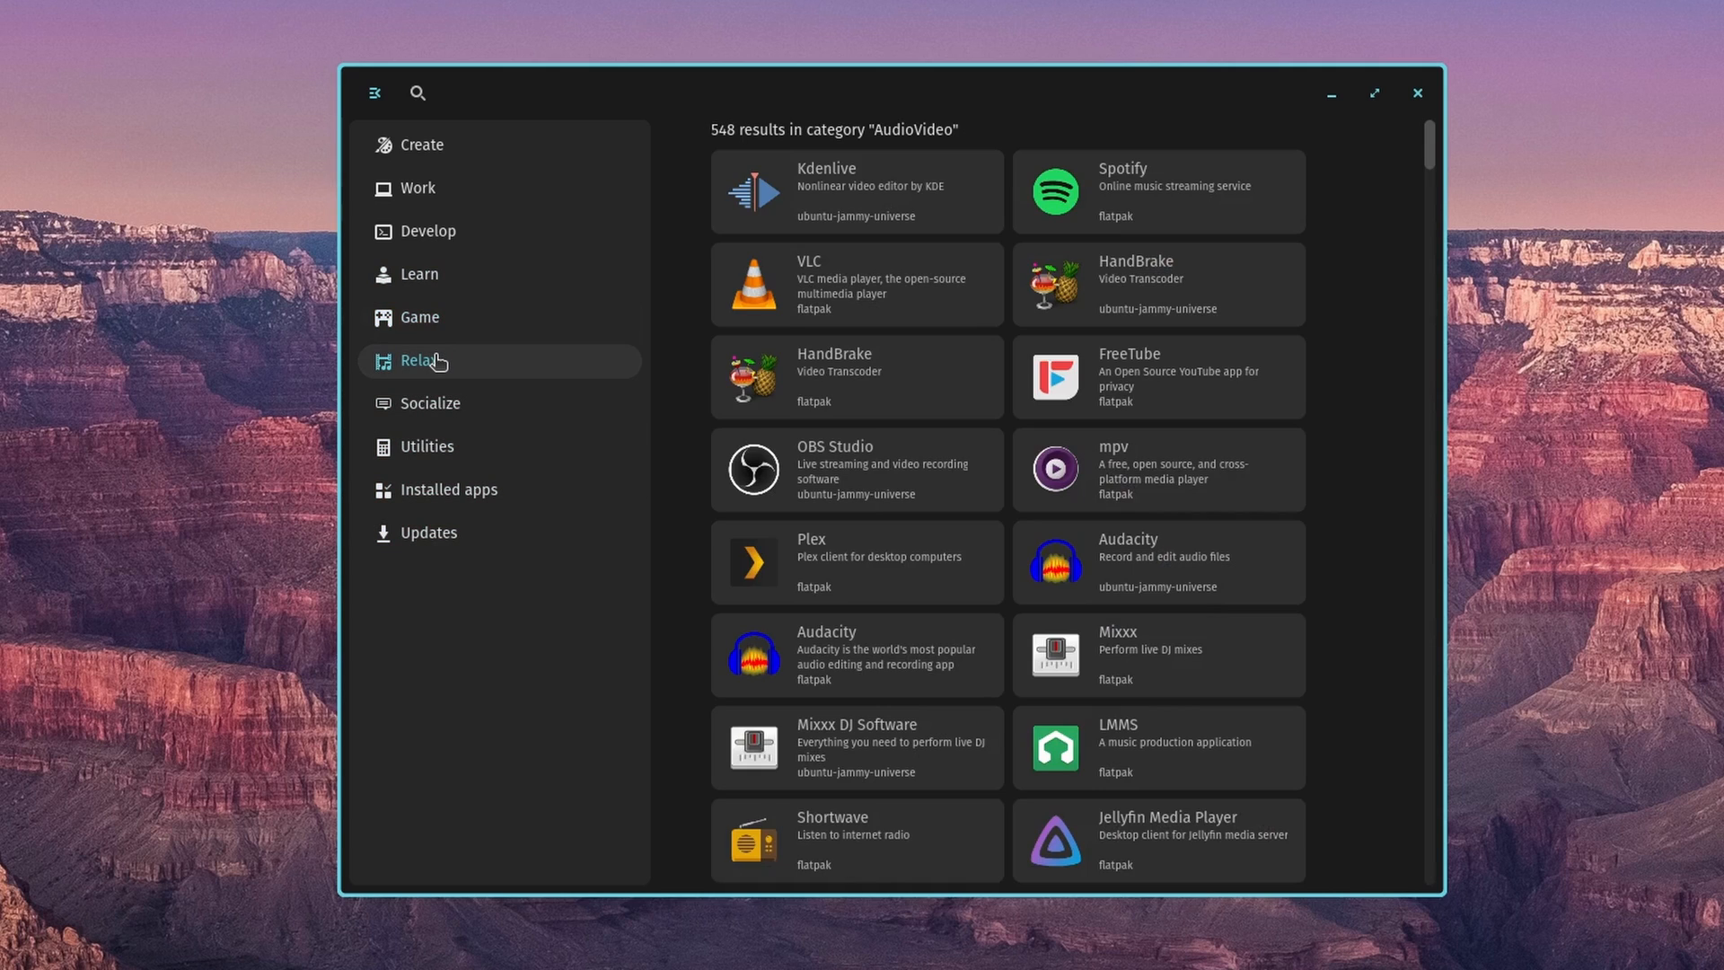
{"action": "mouse_move", "coordinate": [826, 217]}
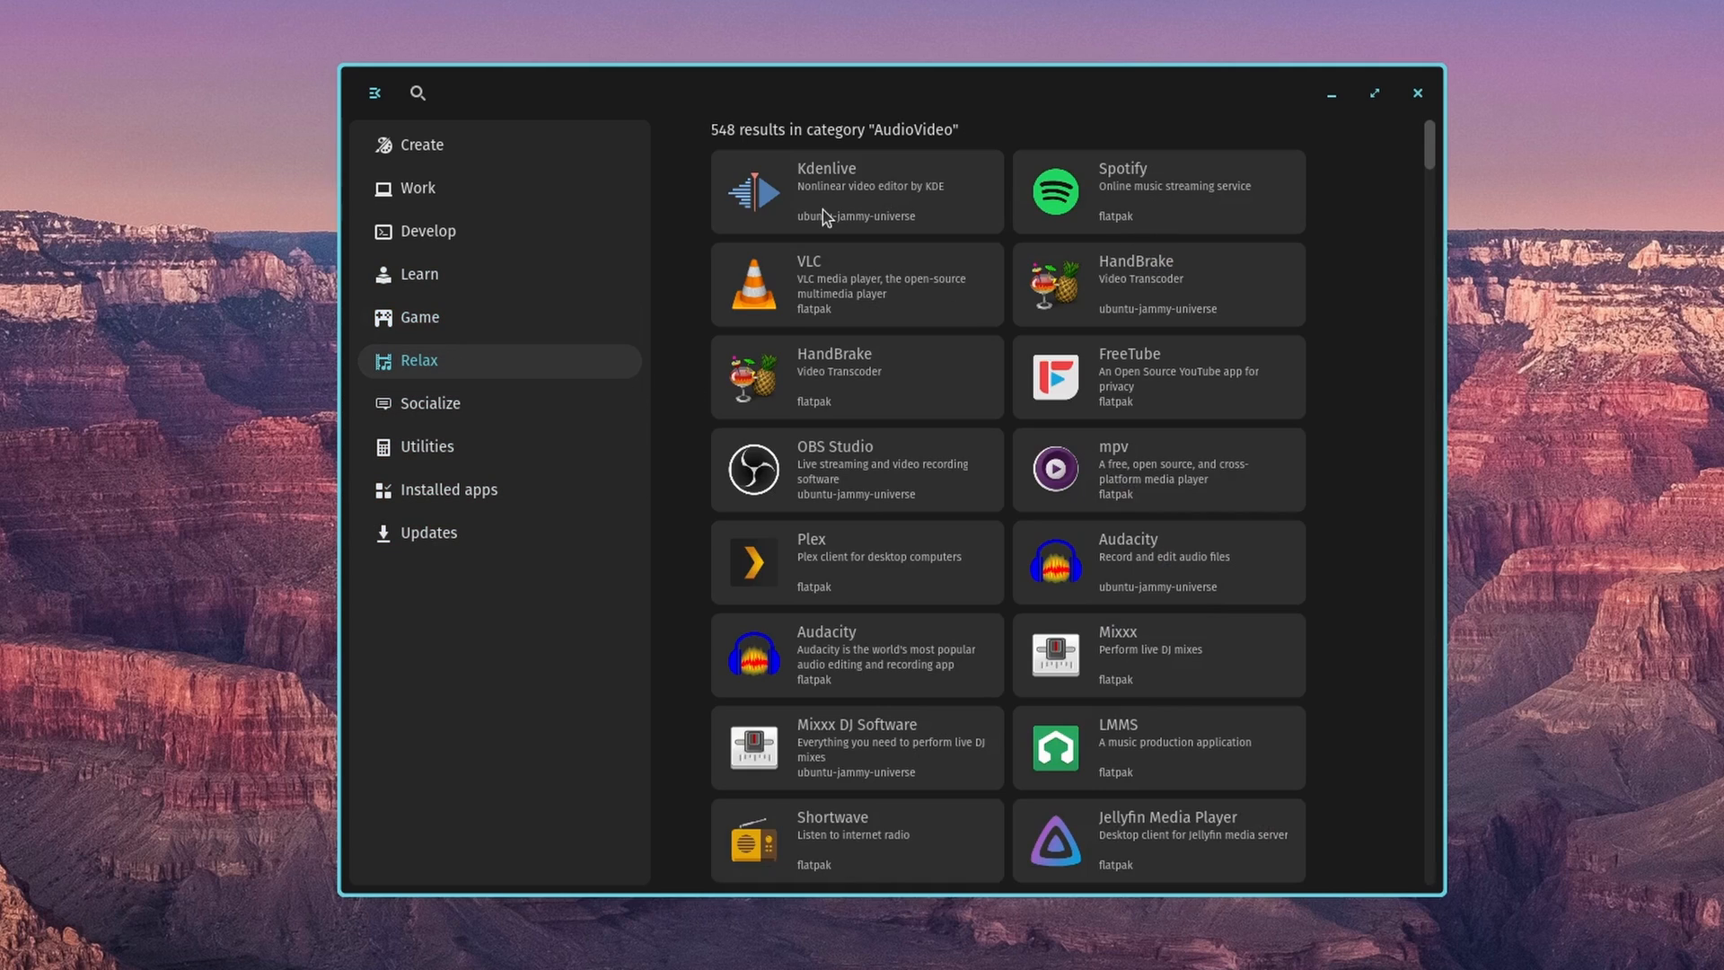
{"action": "mouse_move", "coordinate": [895, 472]}
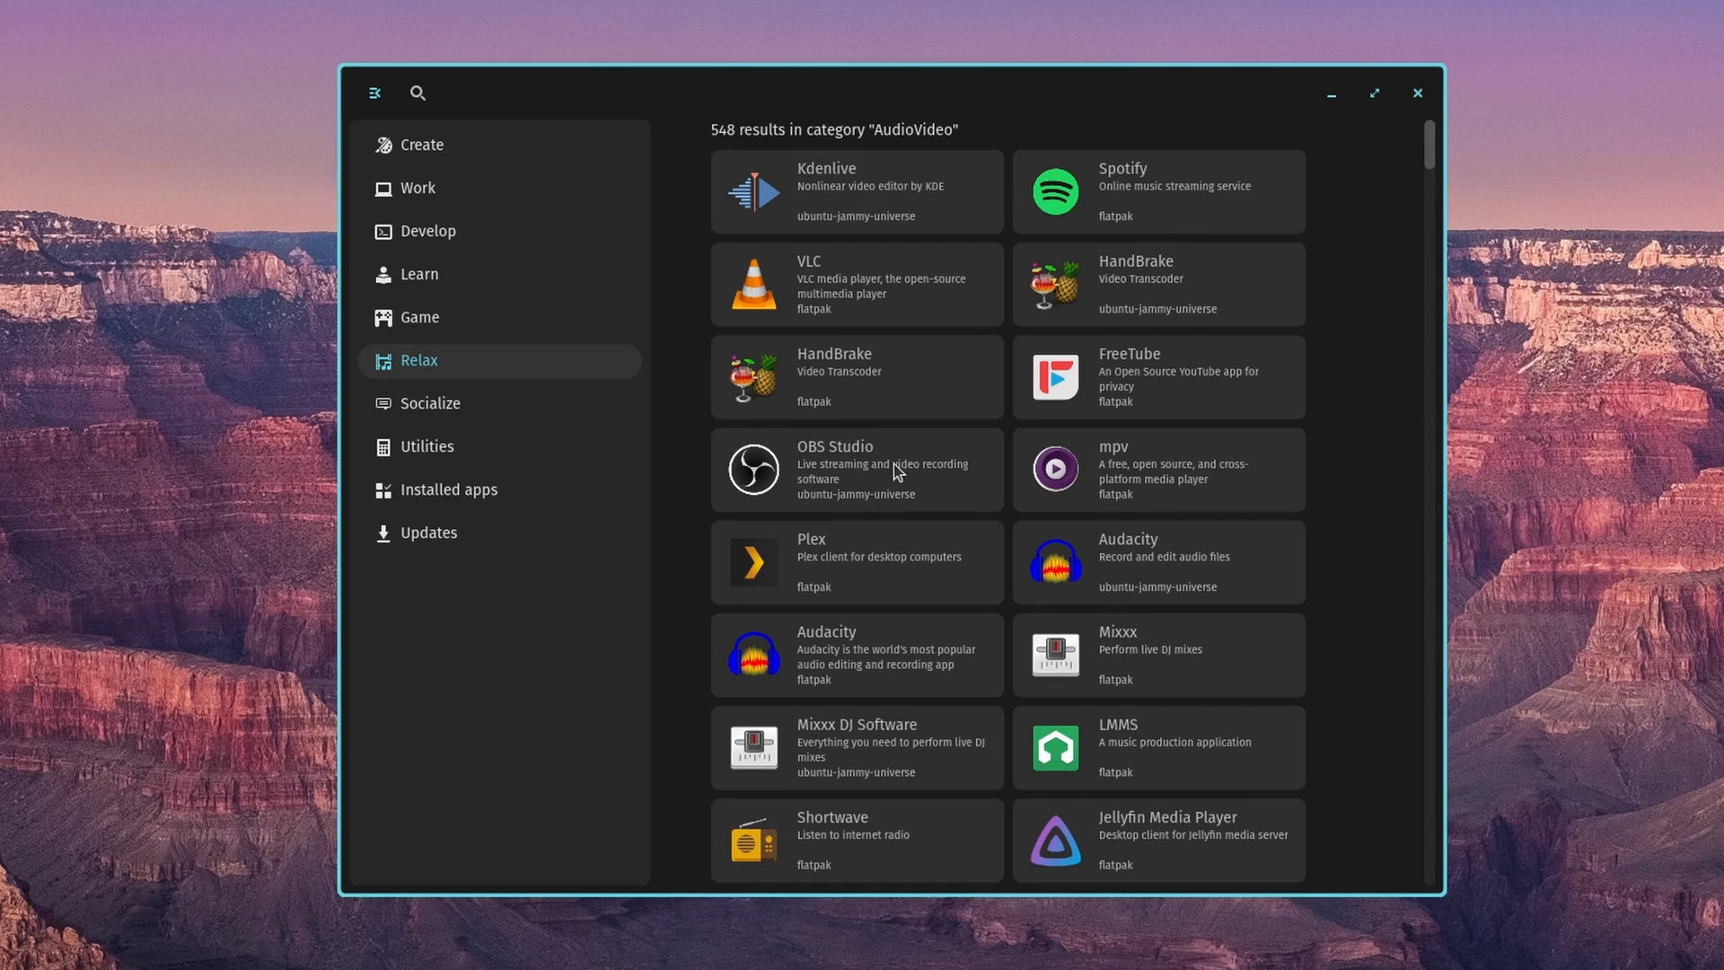
{"action": "left_click", "coordinate": [430, 402]}
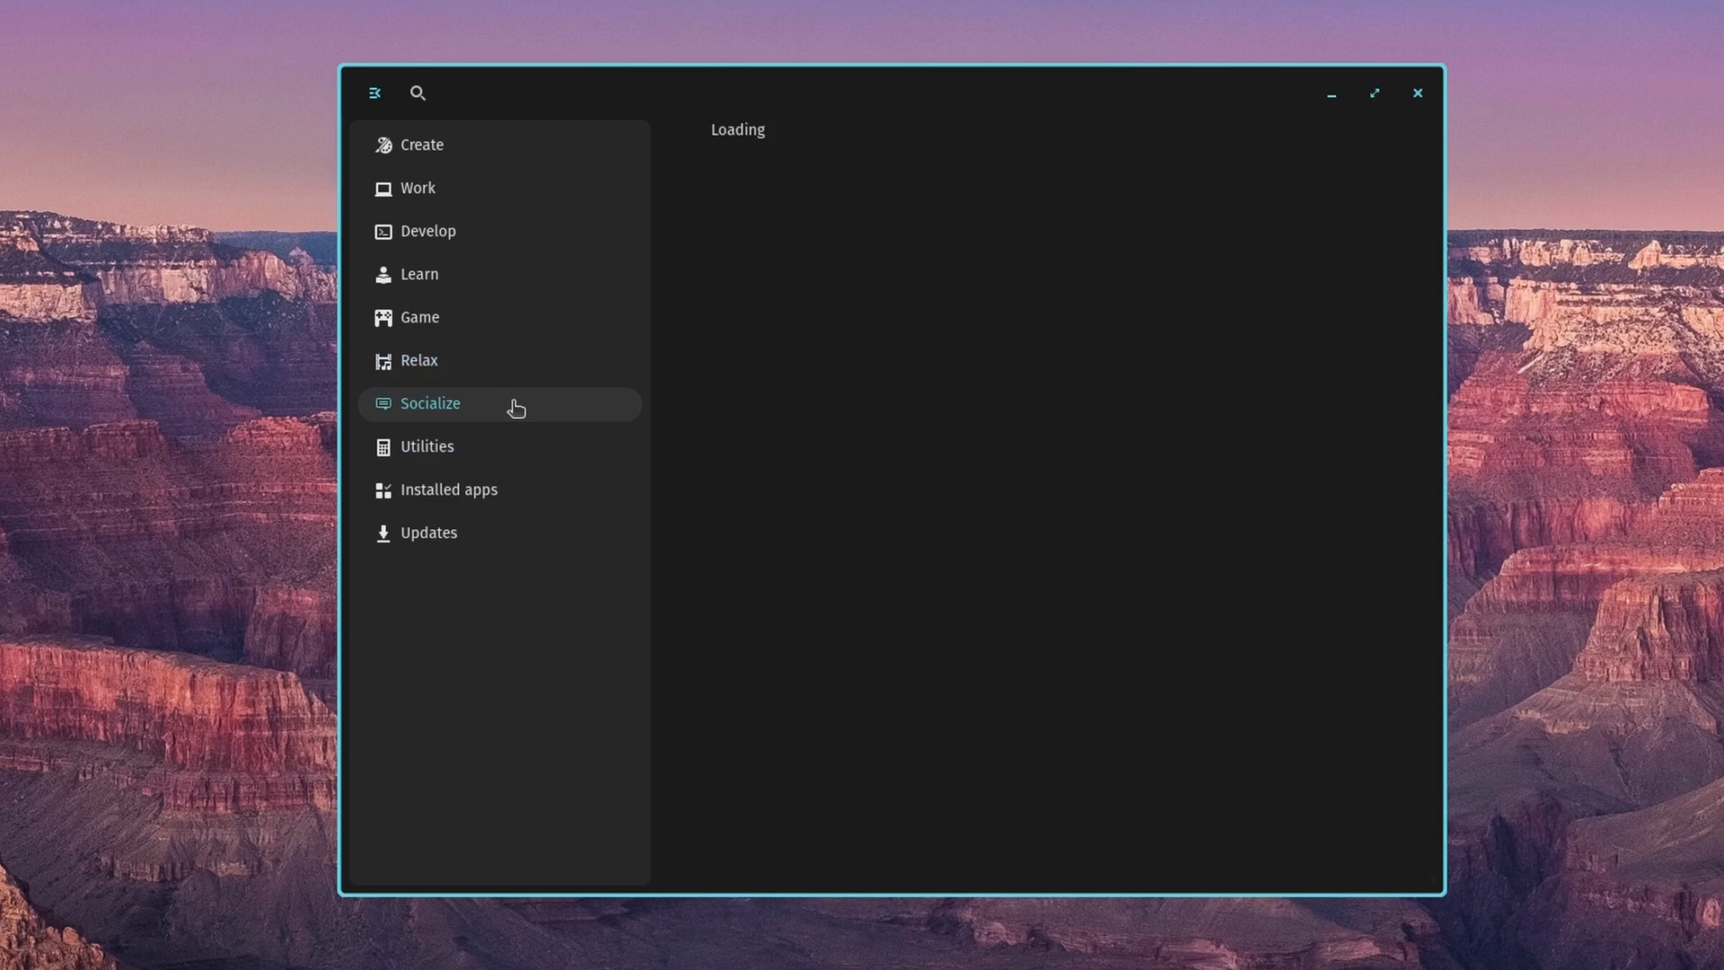
{"action": "left_click", "coordinate": [429, 402]}
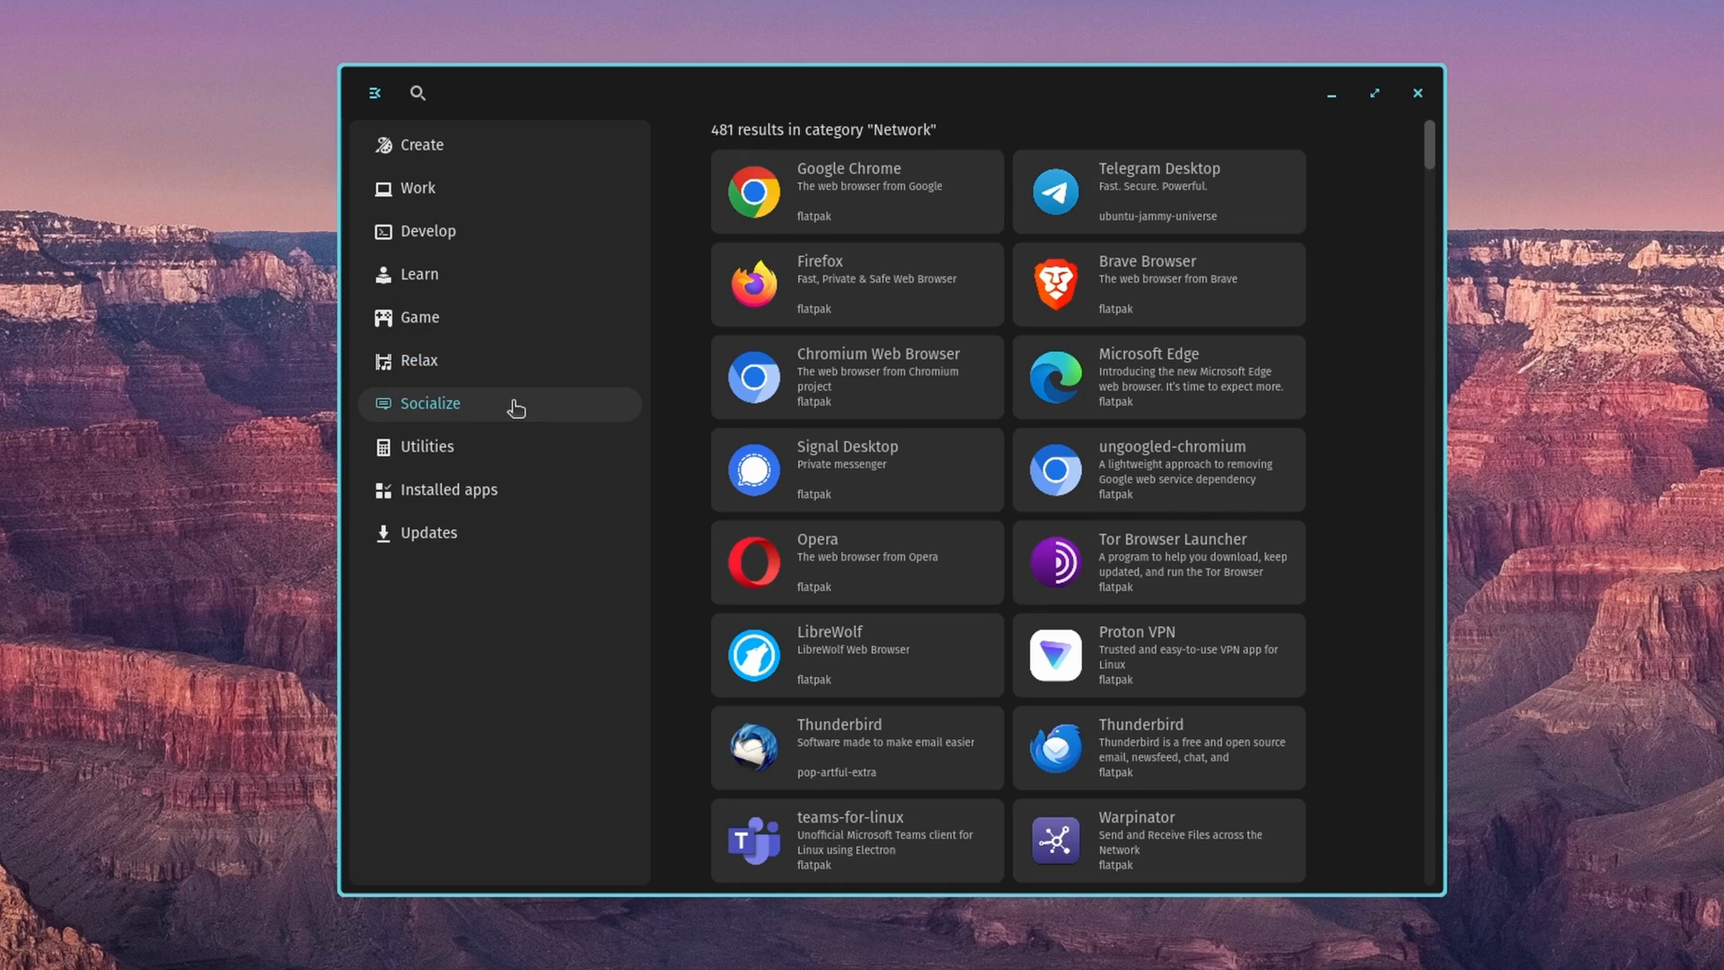
{"action": "mouse_move", "coordinate": [542, 628]}
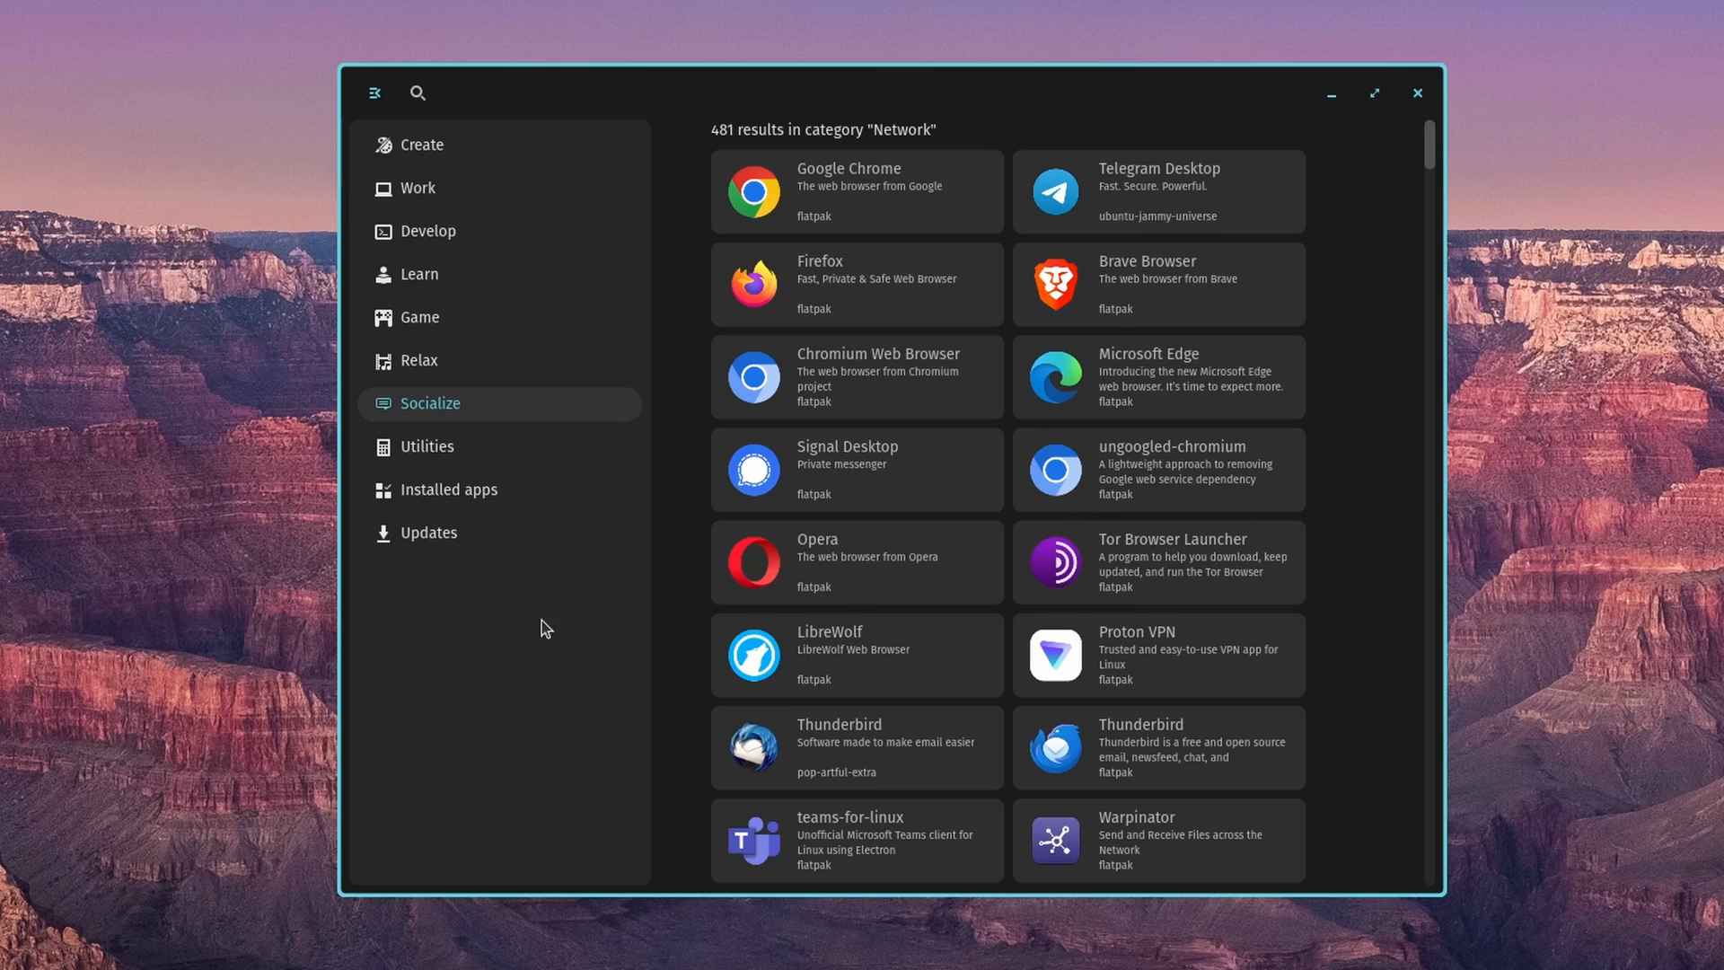
{"action": "left_click", "coordinate": [428, 445]}
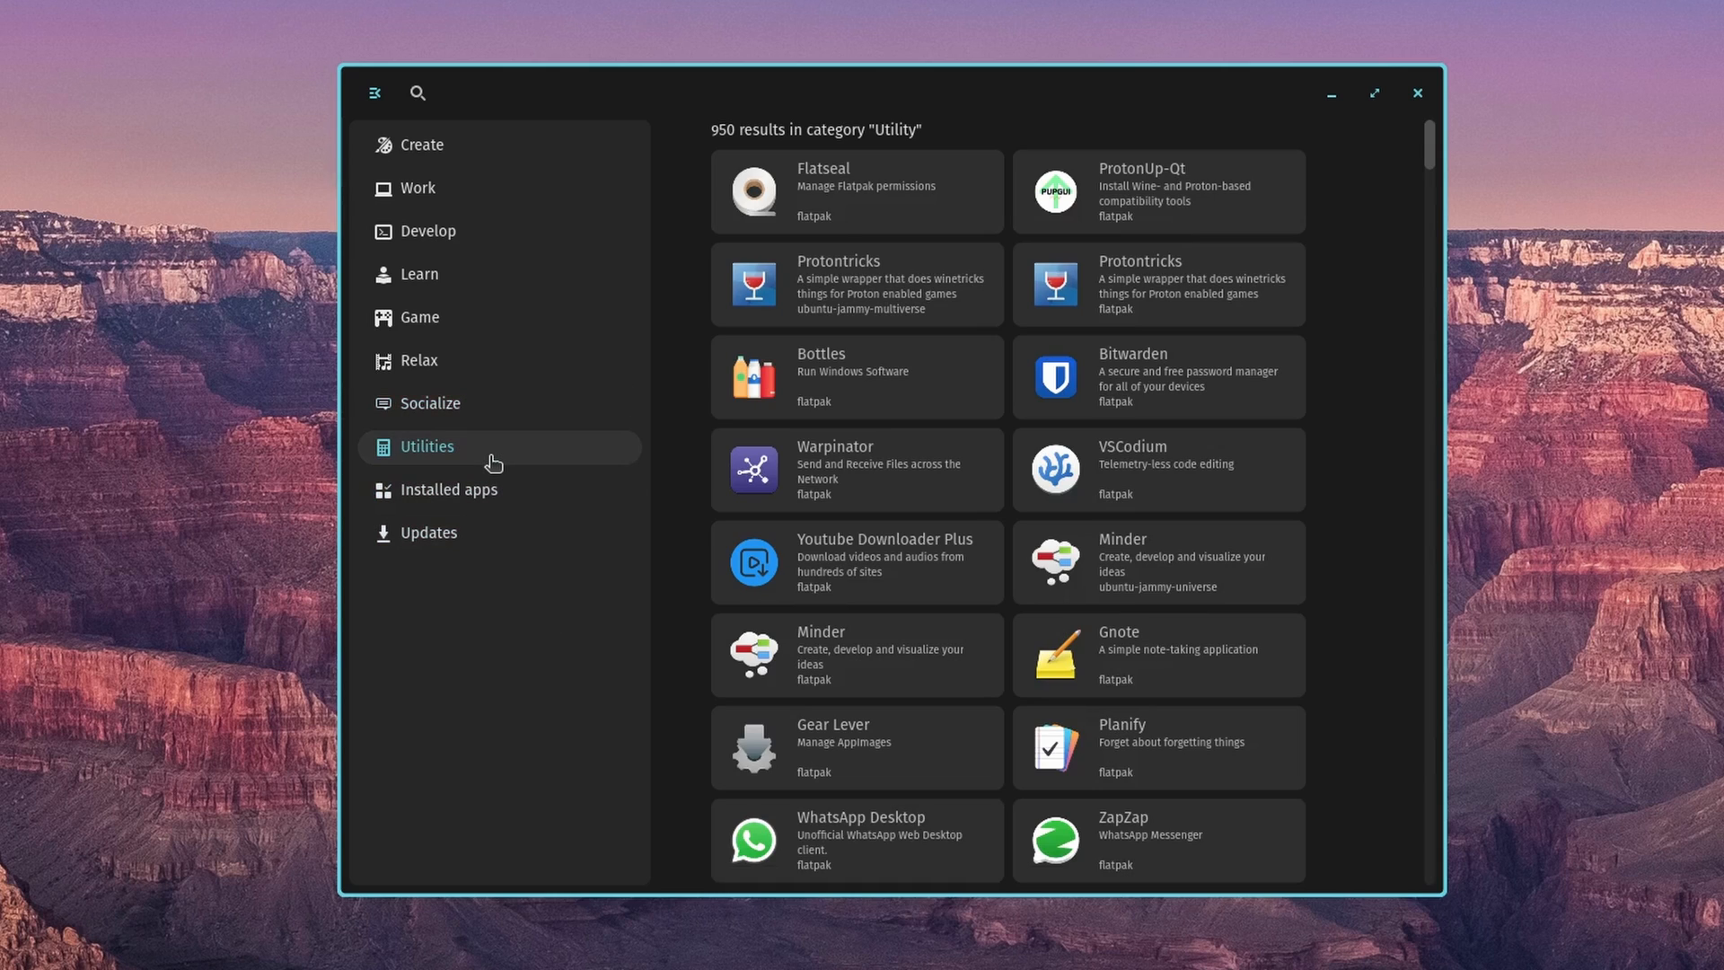
{"action": "mouse_move", "coordinate": [1189, 205]}
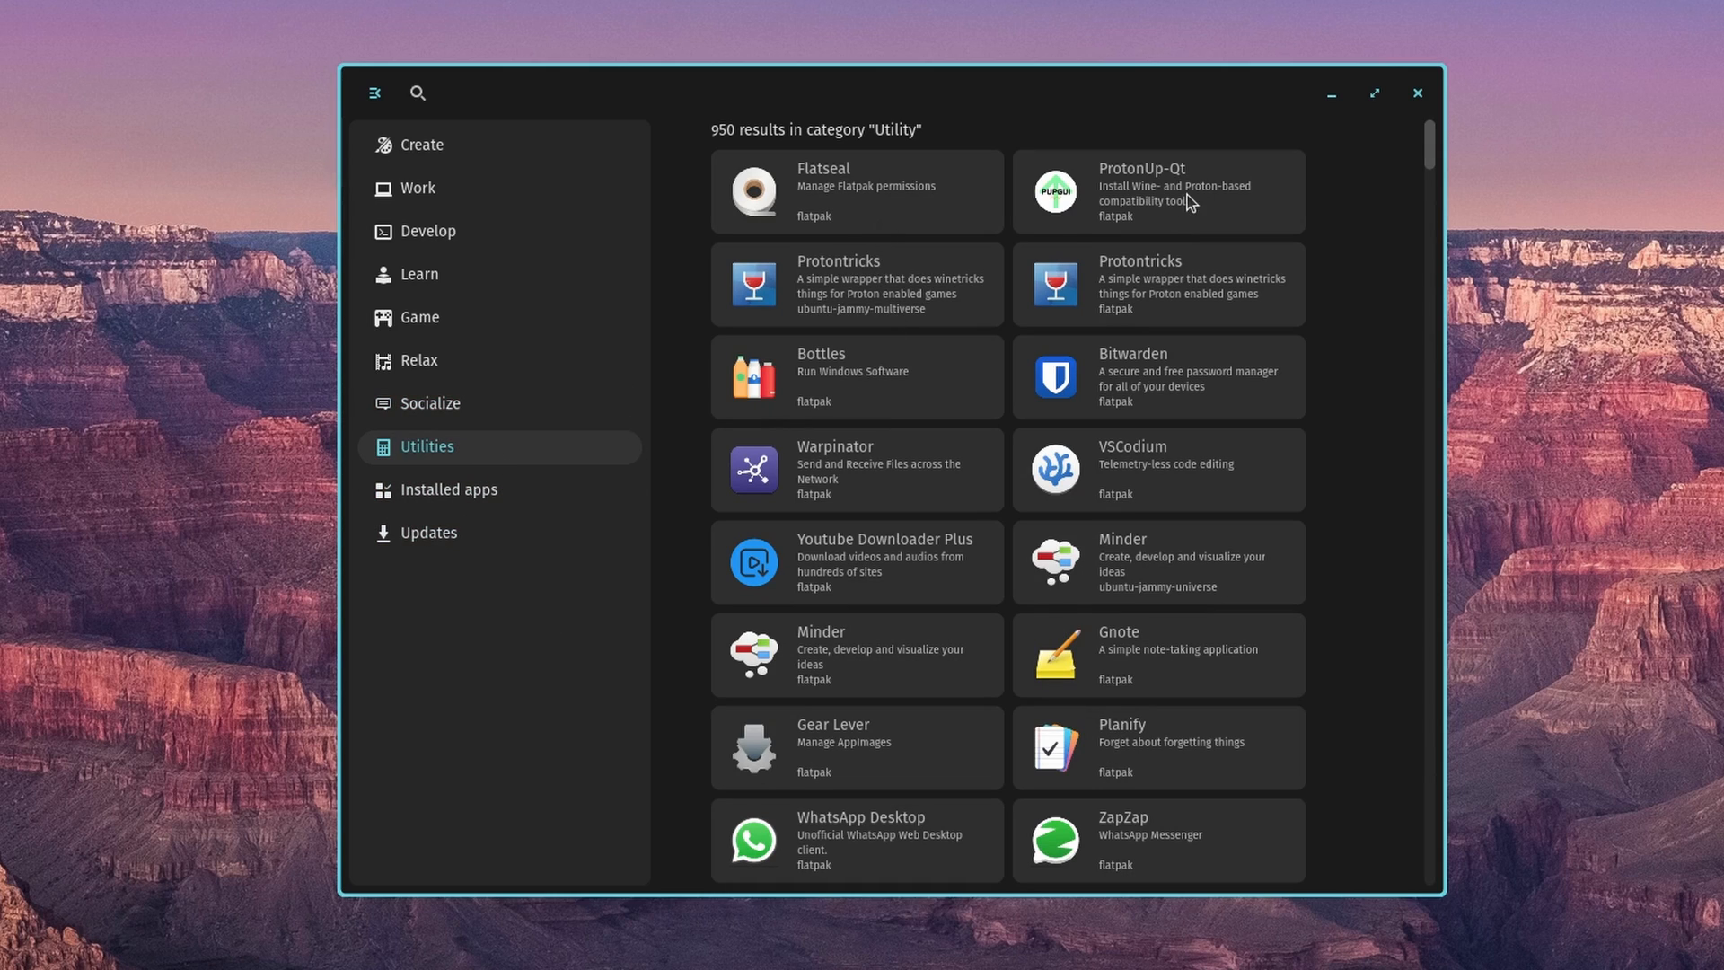
- Review the 39 installed apps, then the Updates page reporting 0 applications with updates
{"action": "left_click", "coordinate": [449, 488]}
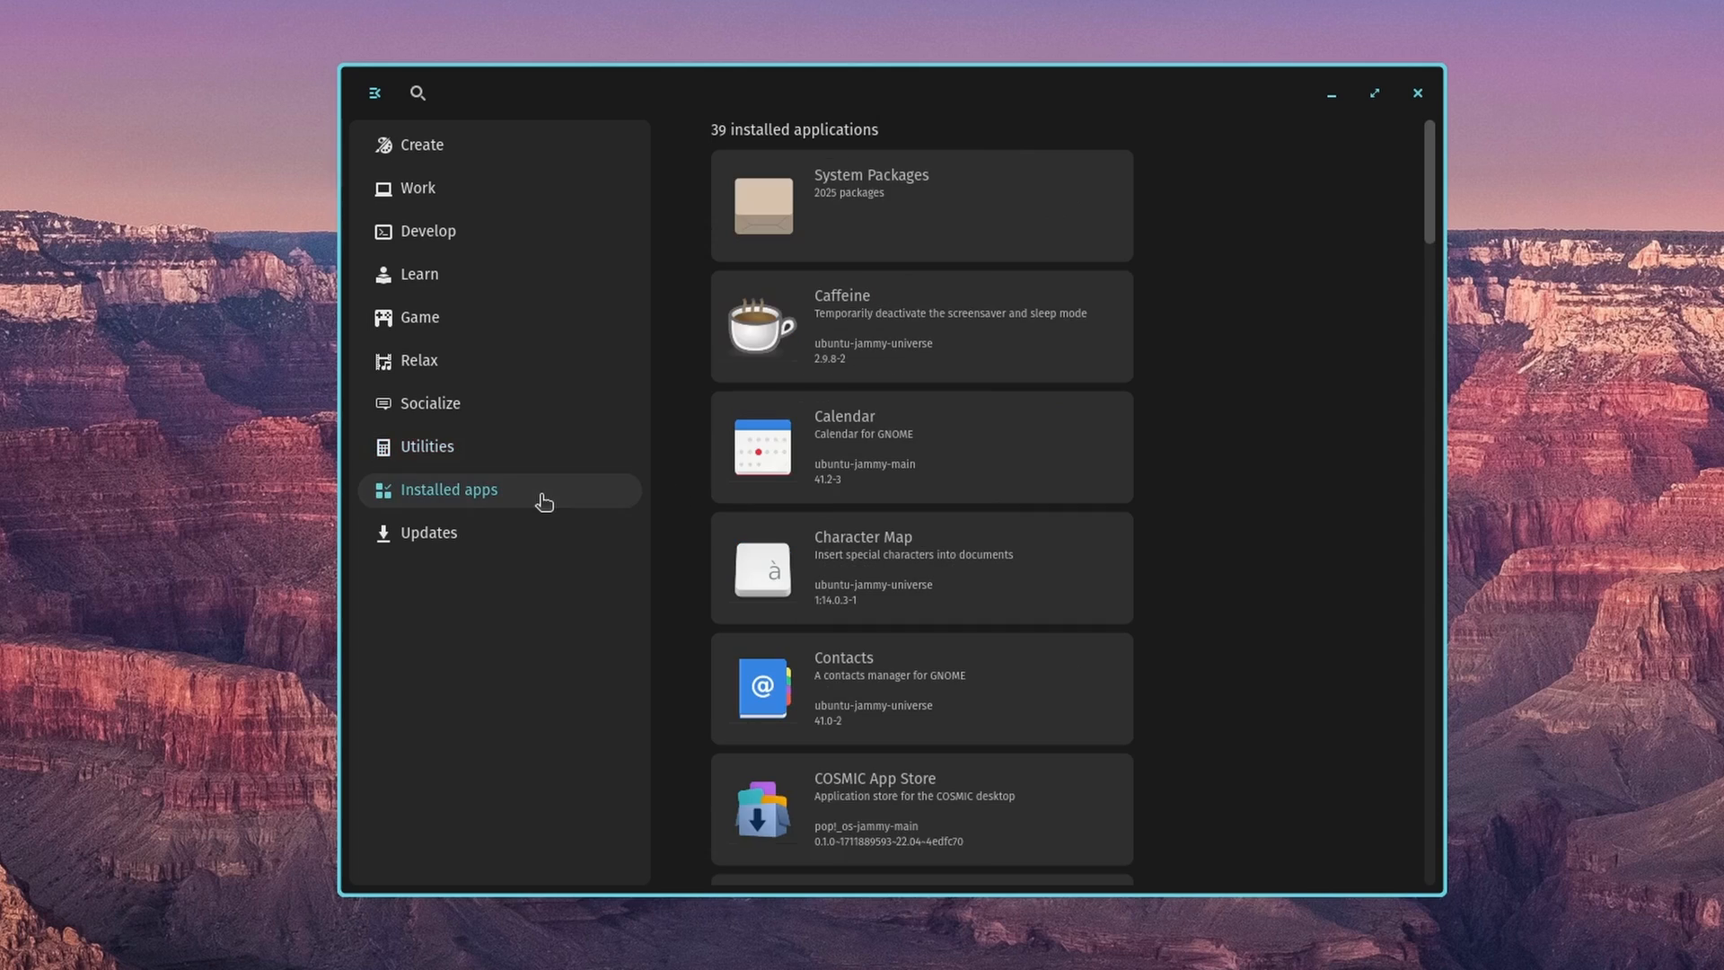
{"action": "left_click", "coordinate": [427, 532]}
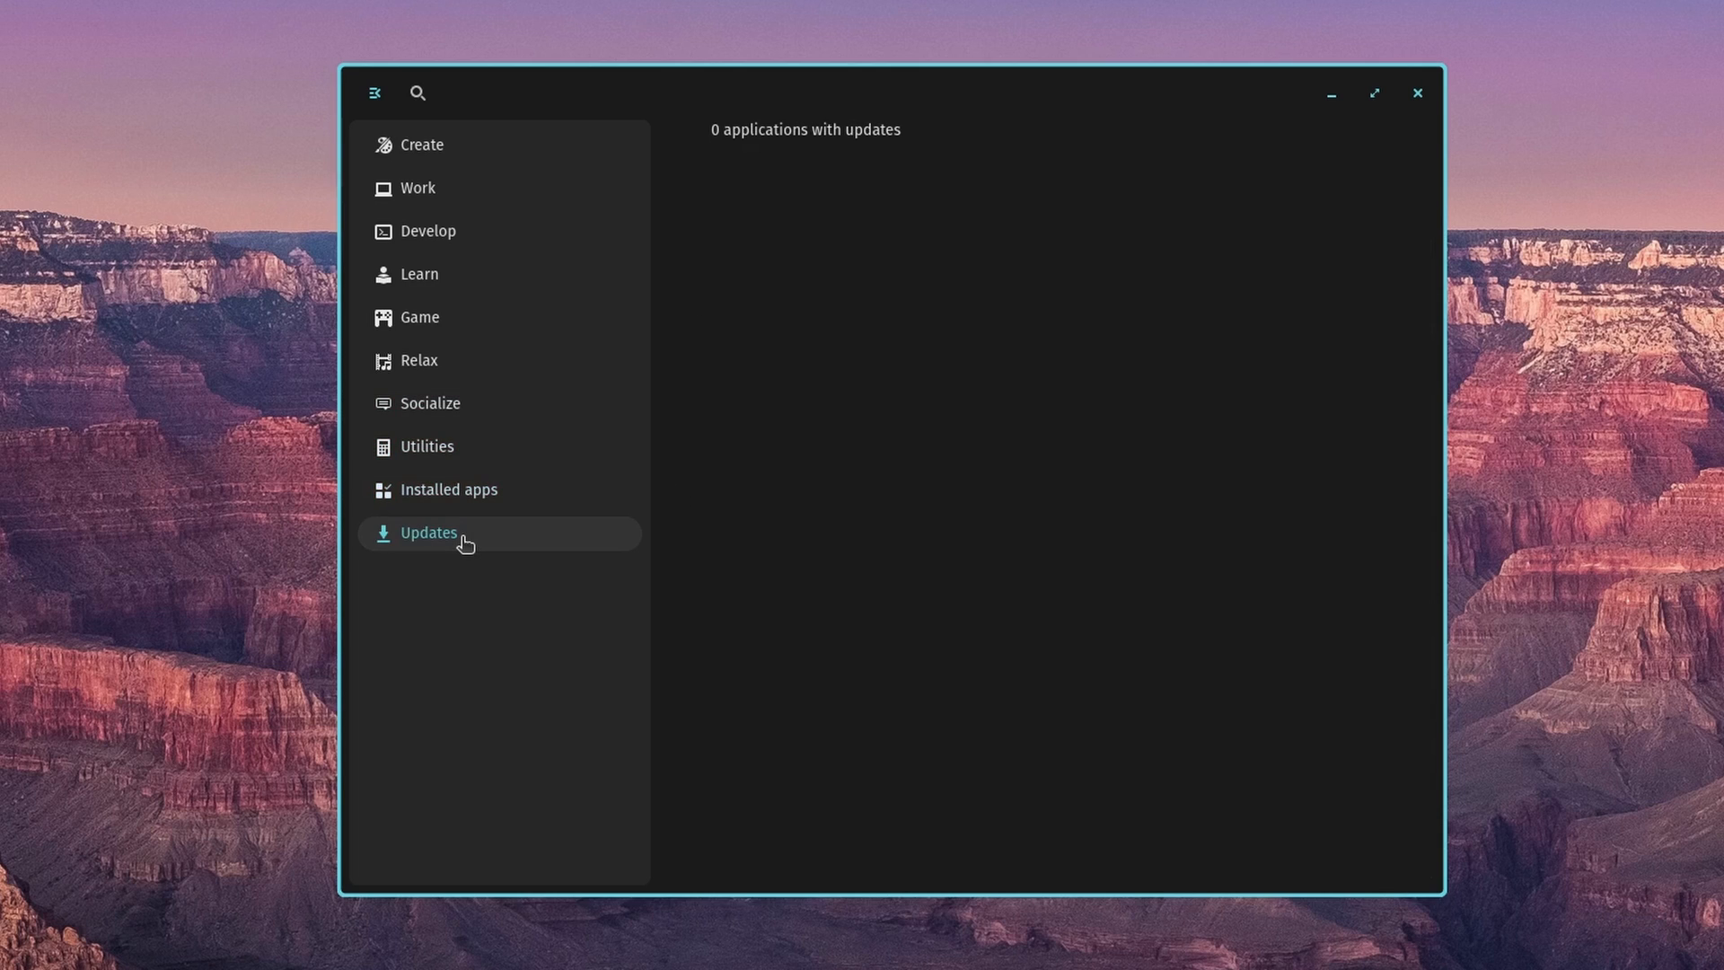
{"action": "mouse_move", "coordinate": [891, 381]}
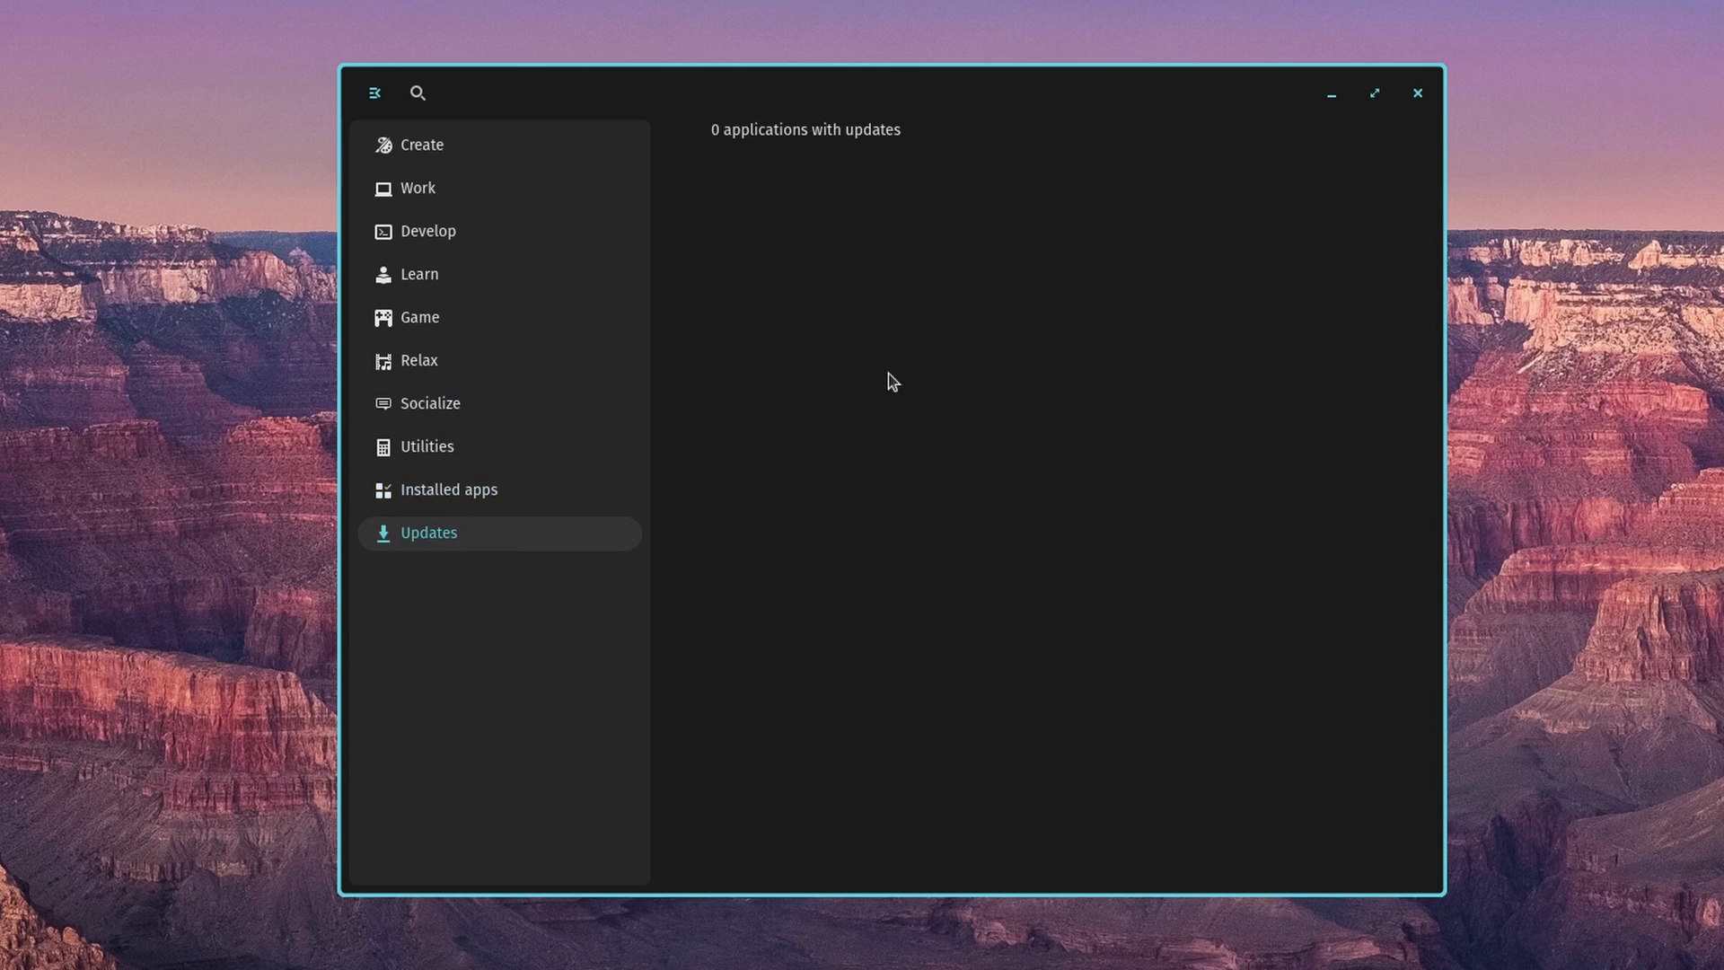
{"action": "mouse_move", "coordinate": [913, 478]}
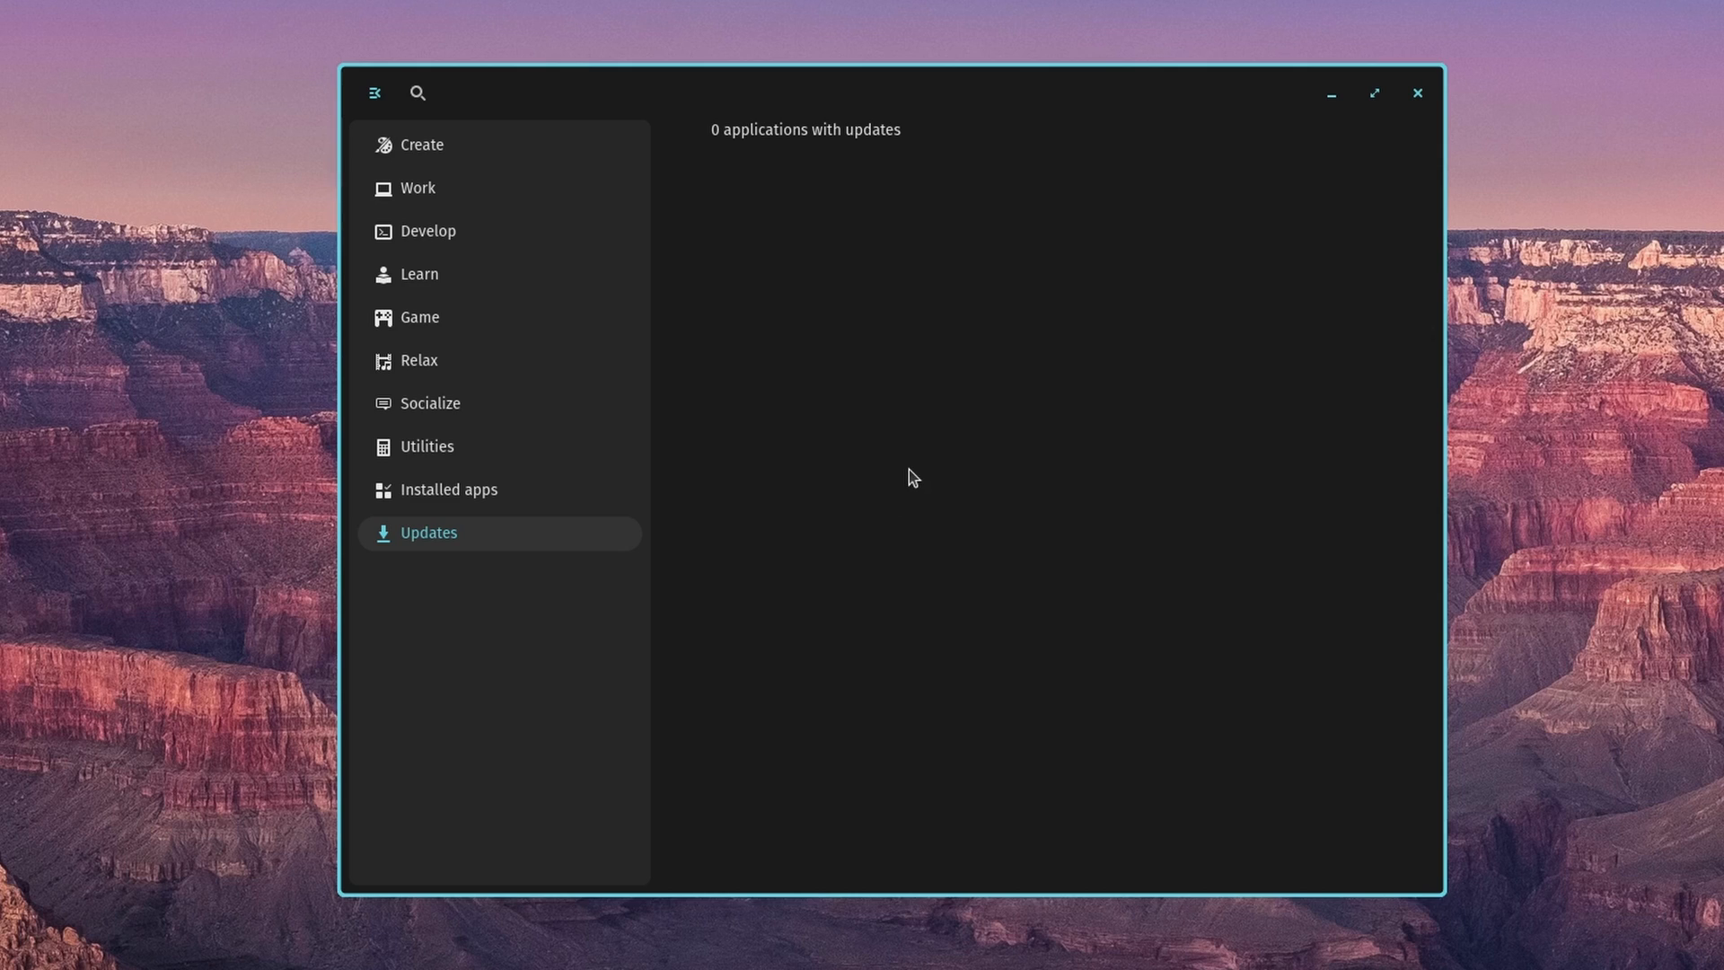
{"action": "mouse_move", "coordinate": [501, 544]}
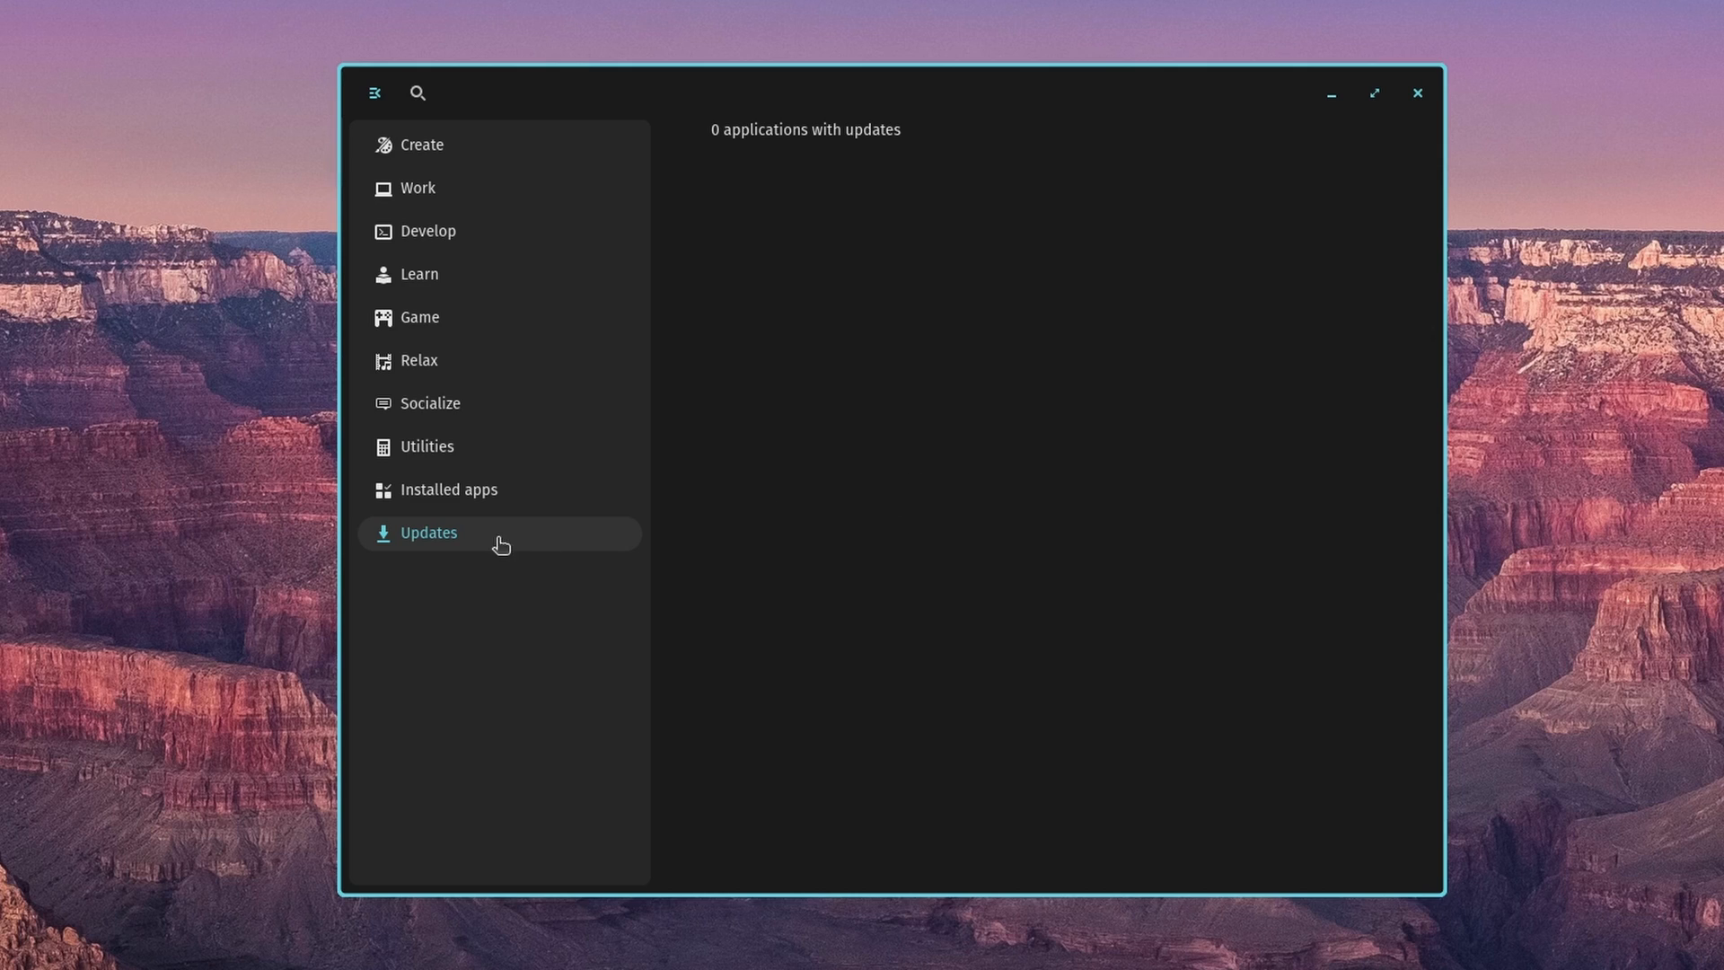
{"action": "mouse_move", "coordinate": [781, 445]}
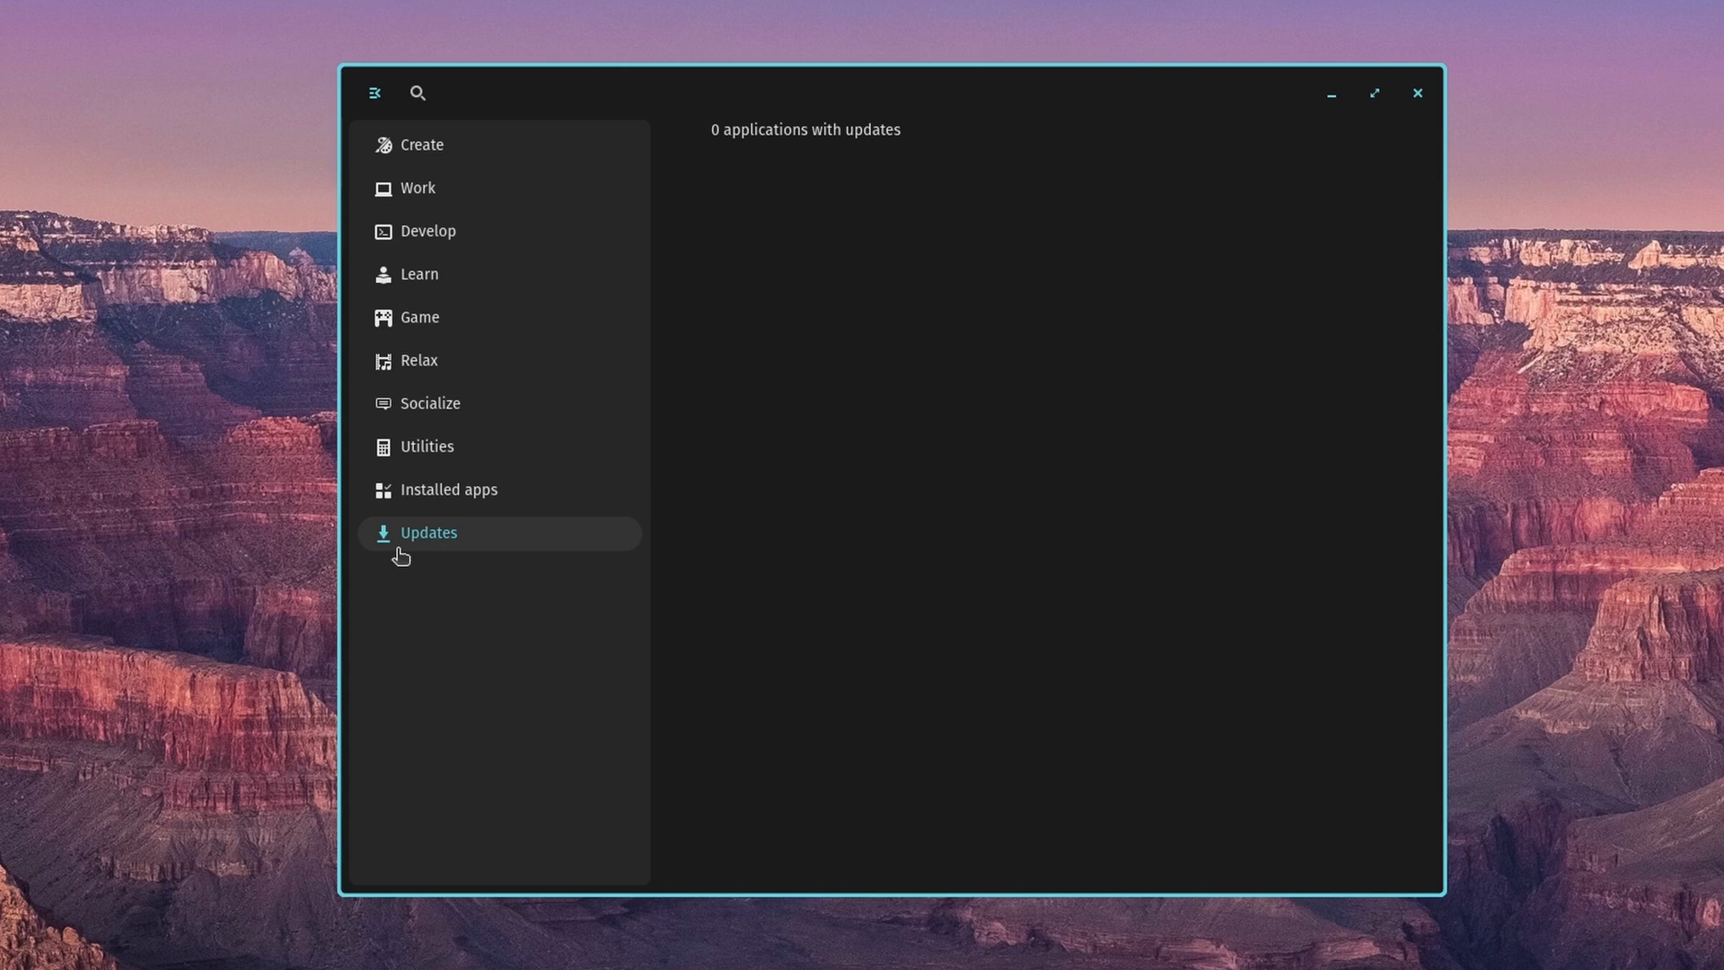
{"action": "mouse_move", "coordinate": [835, 537]}
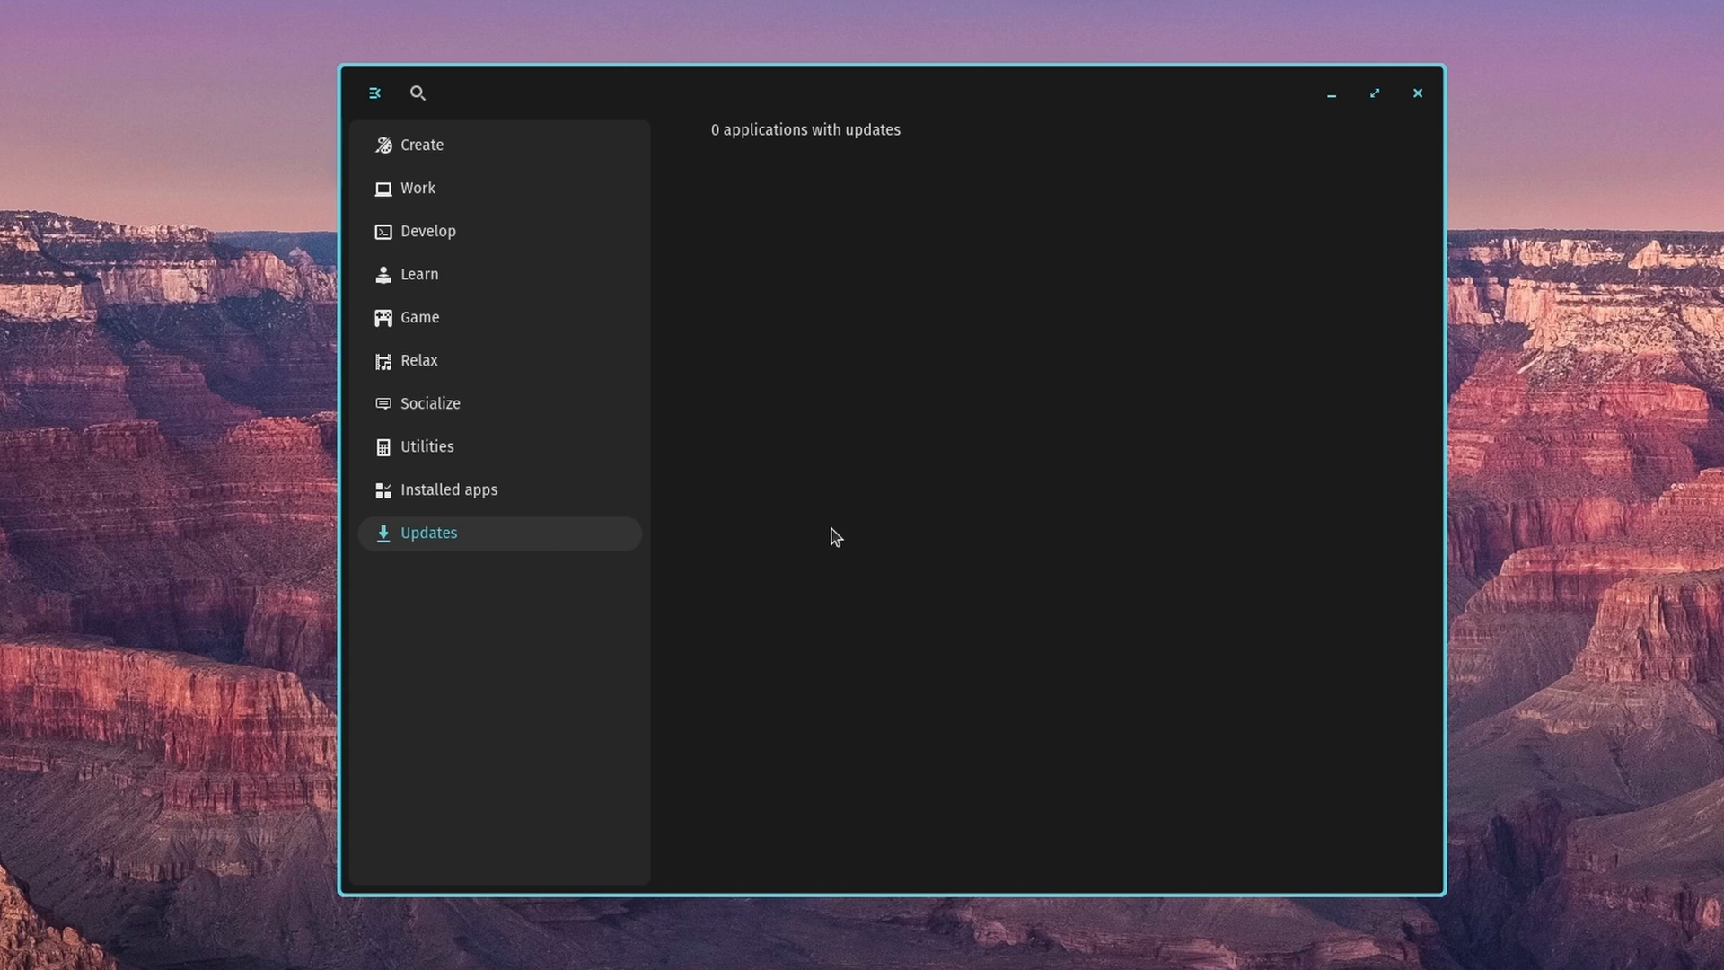